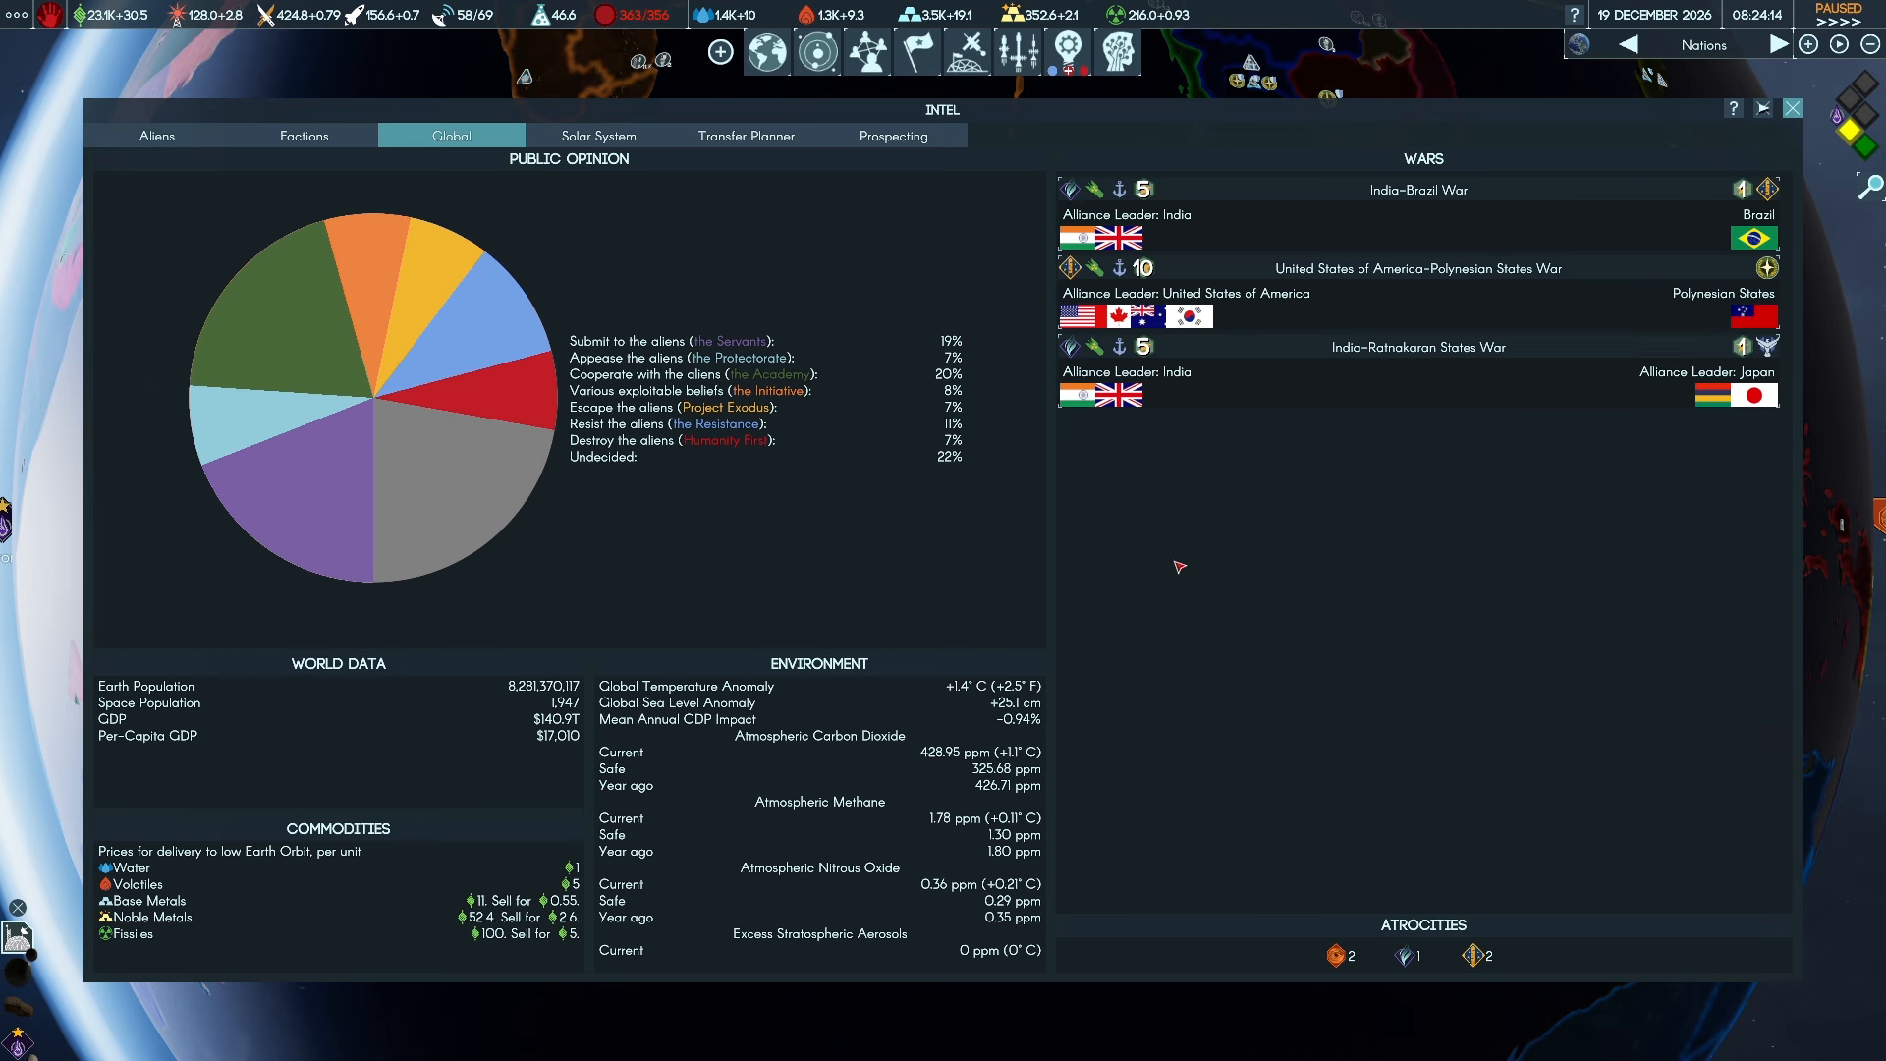
# Close the Intel overview and let time run until the Electromagnetic Propulsion report appears
pyautogui.click(1792, 108)
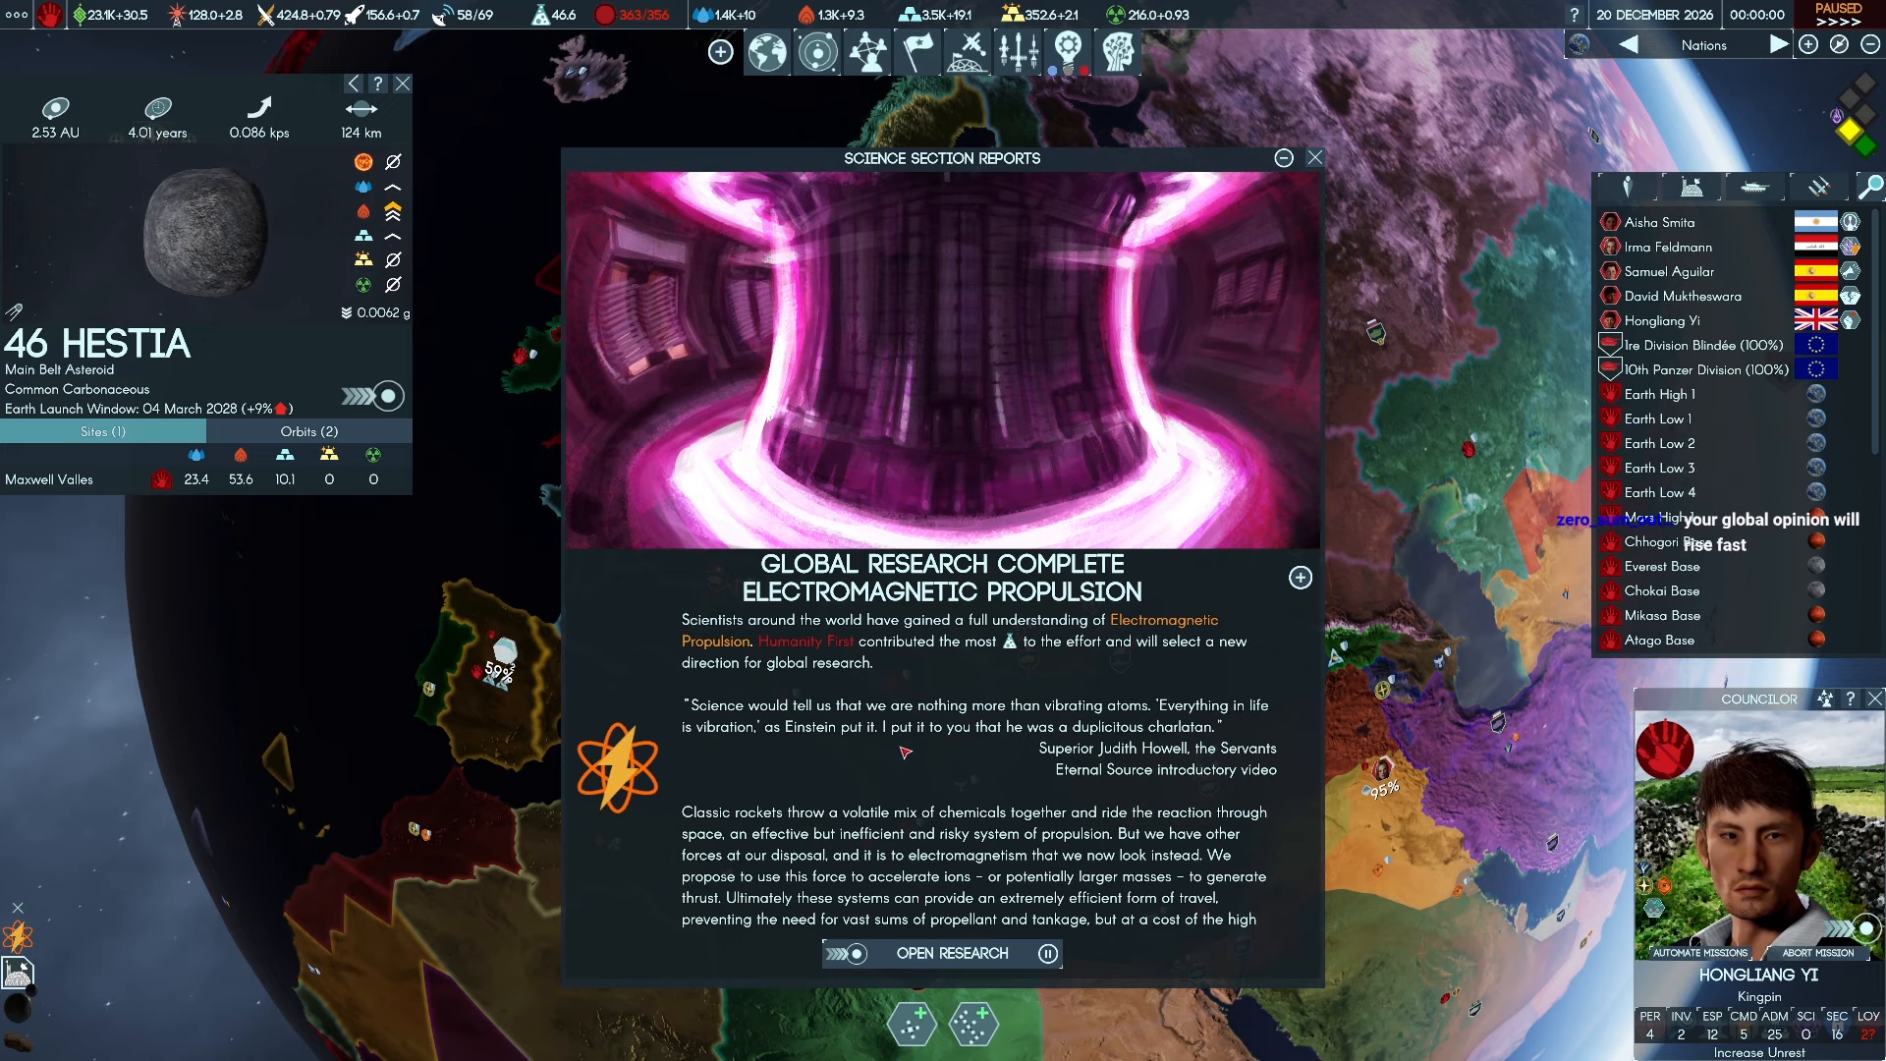
# Open research from the report and view High-Energy Lasers details, costing 1,000 research
pyautogui.click(949, 953)
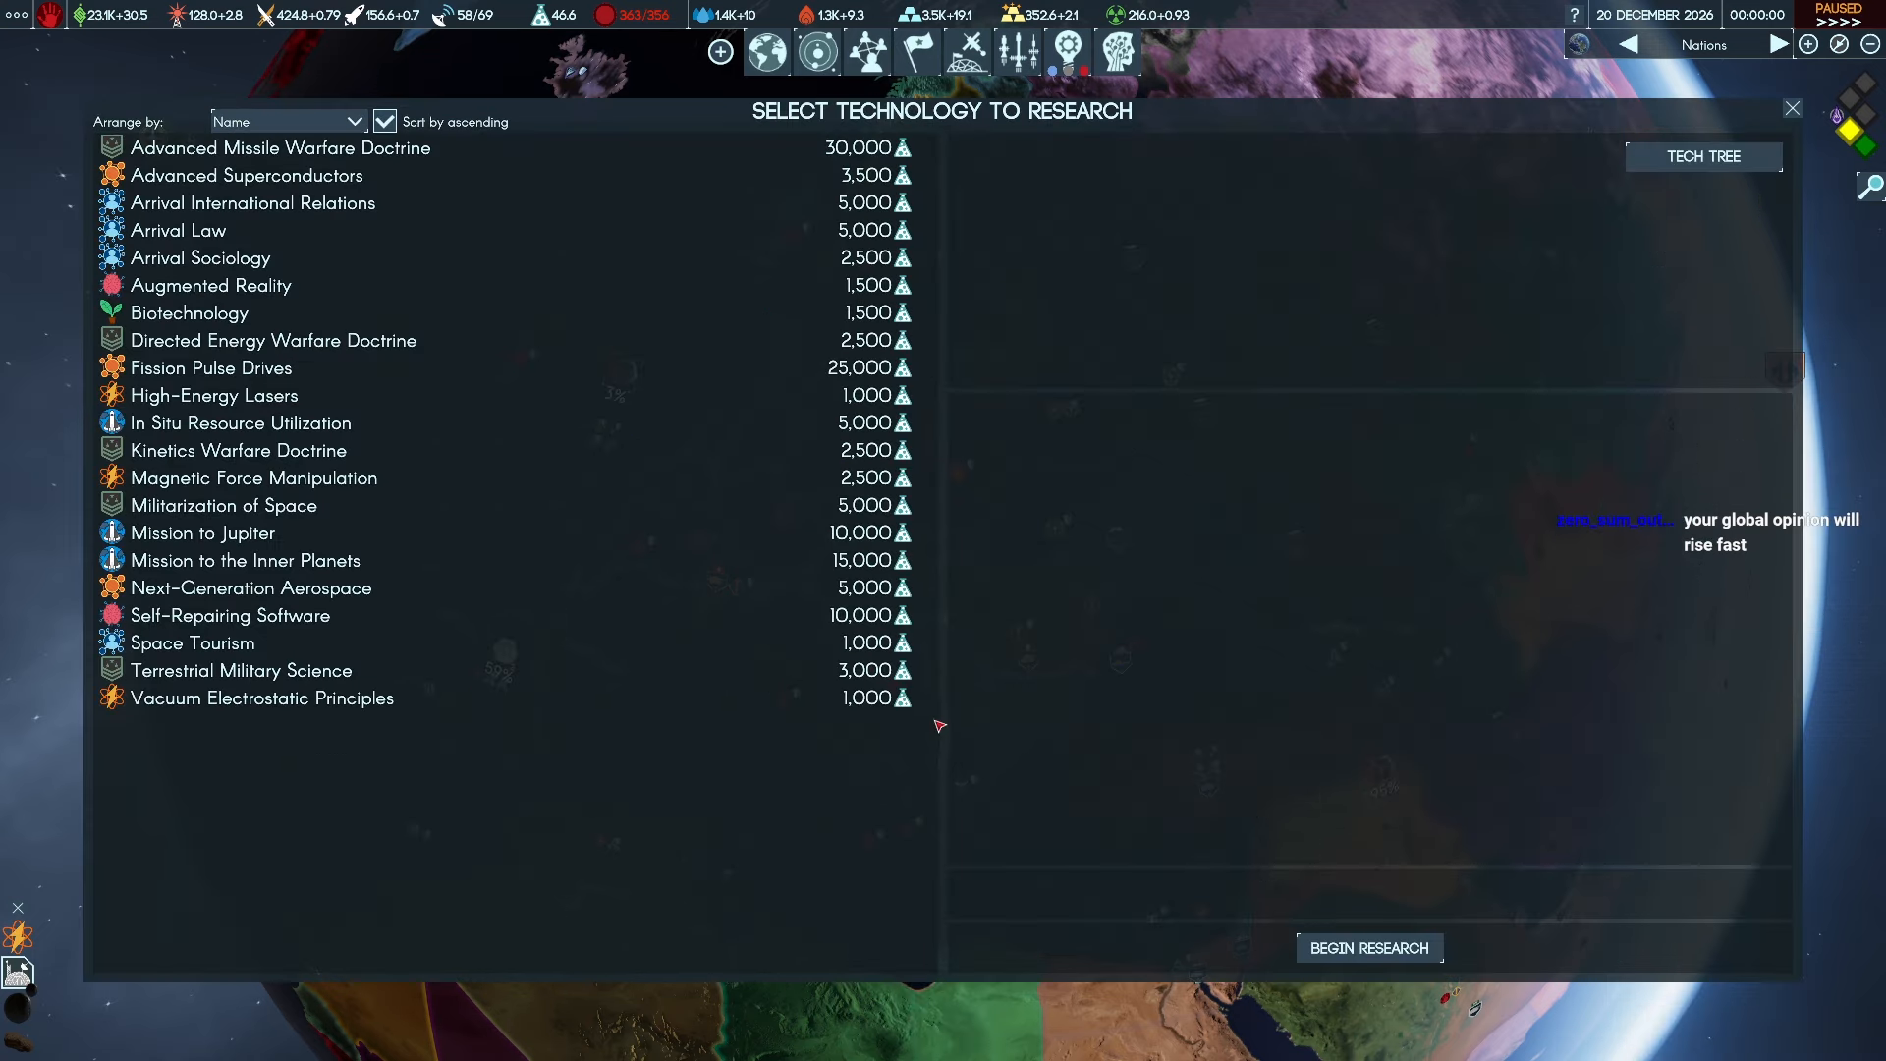
pyautogui.moveTo(949, 703)
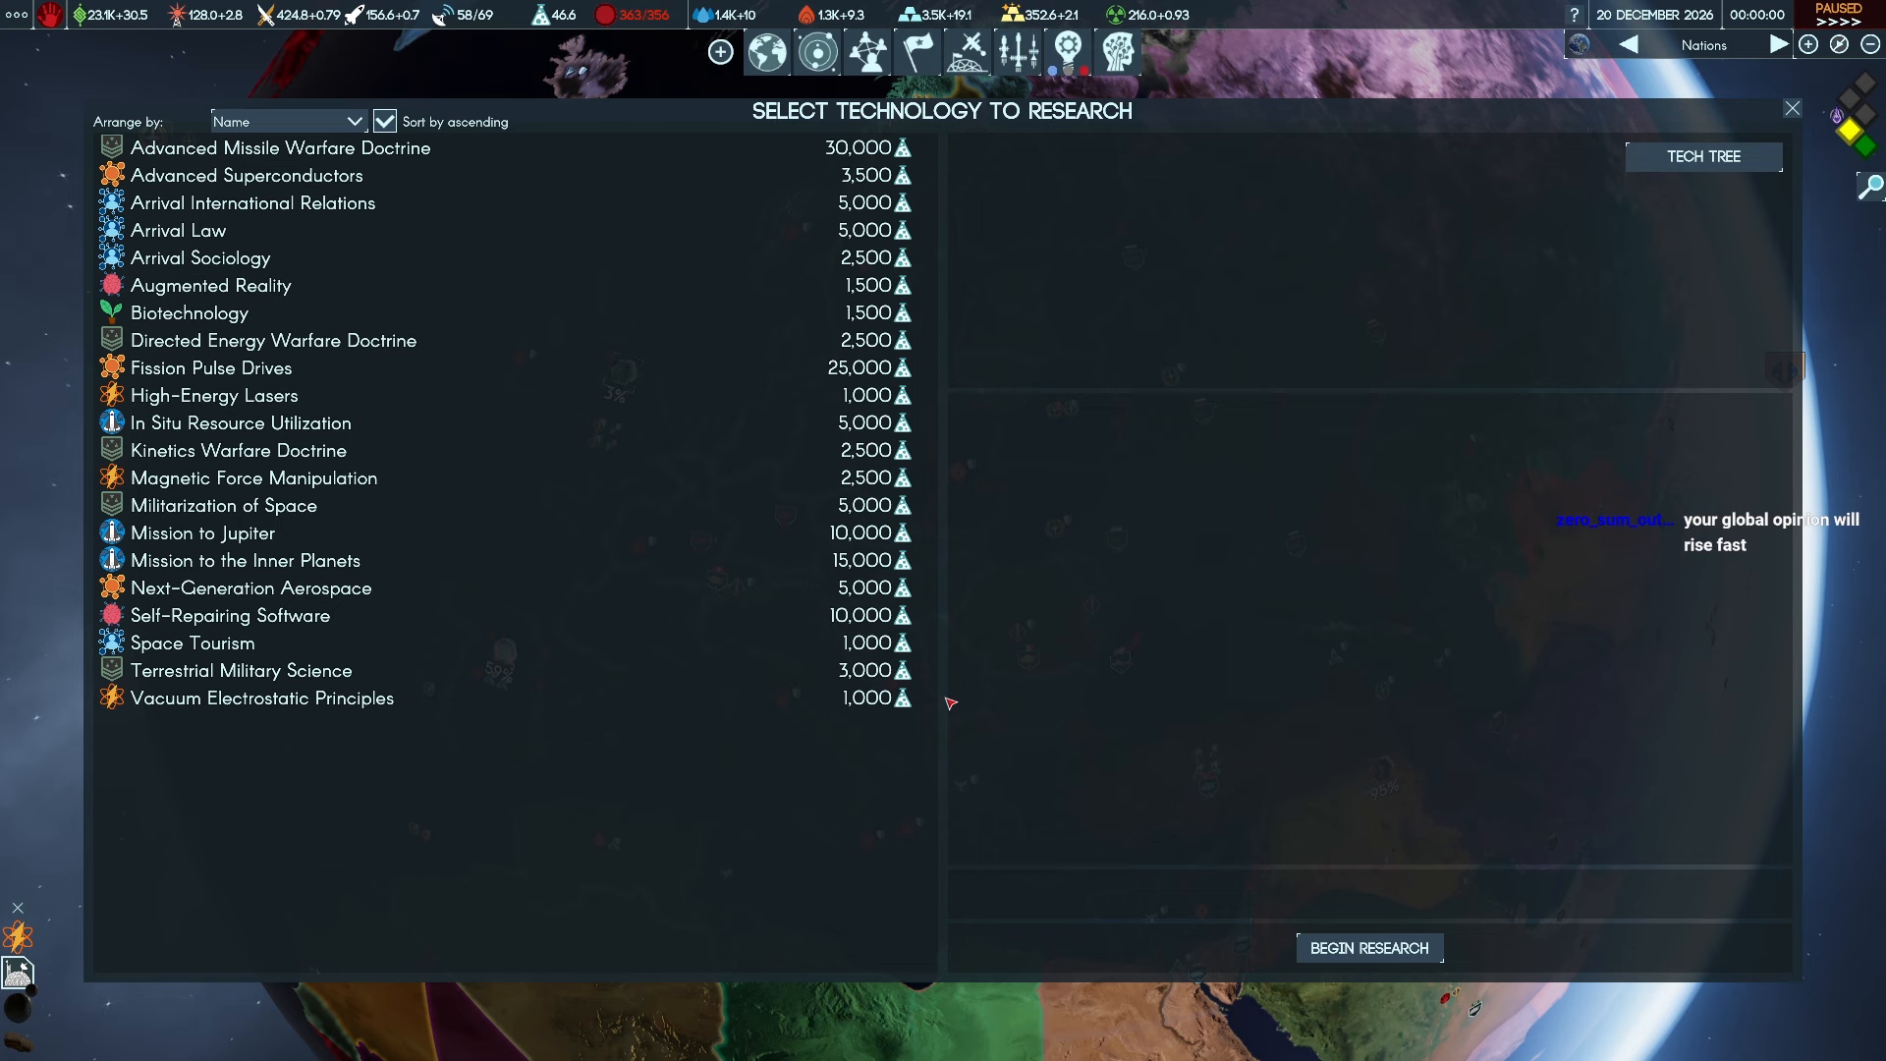
pyautogui.moveTo(705, 778)
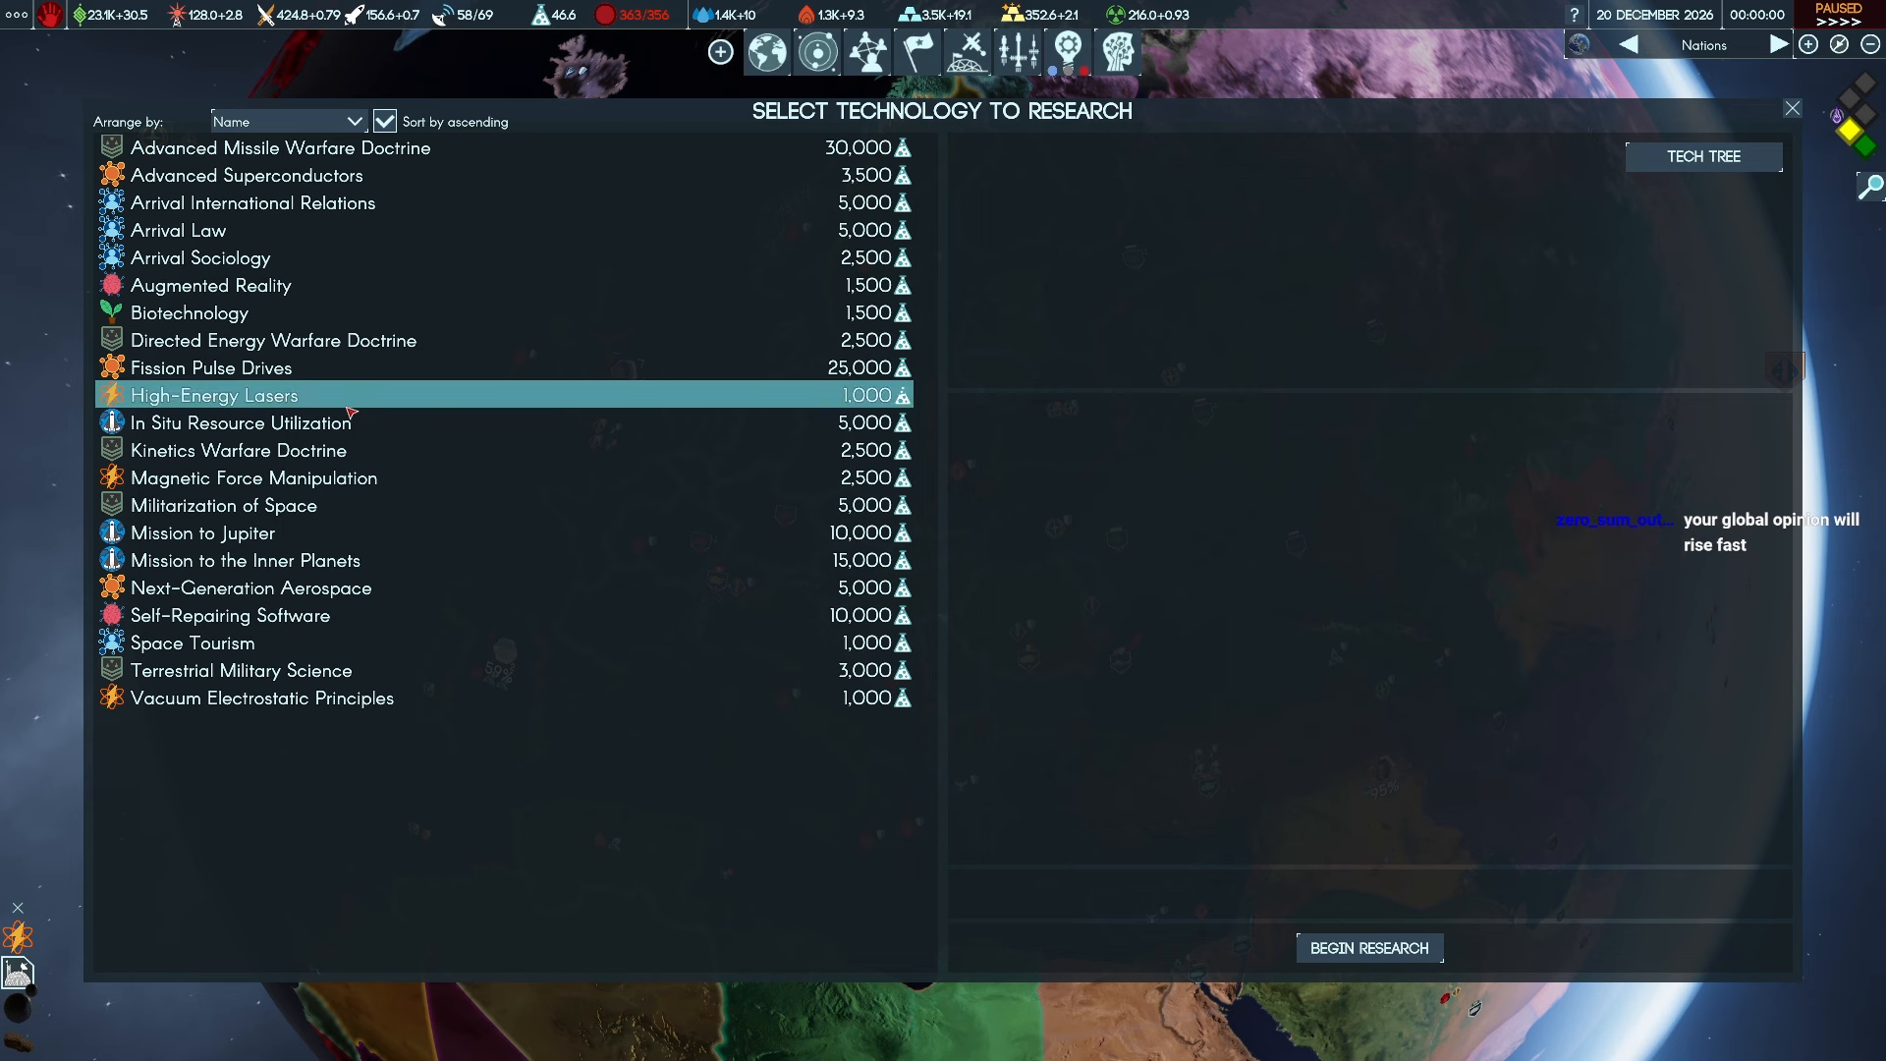
pyautogui.click(214, 395)
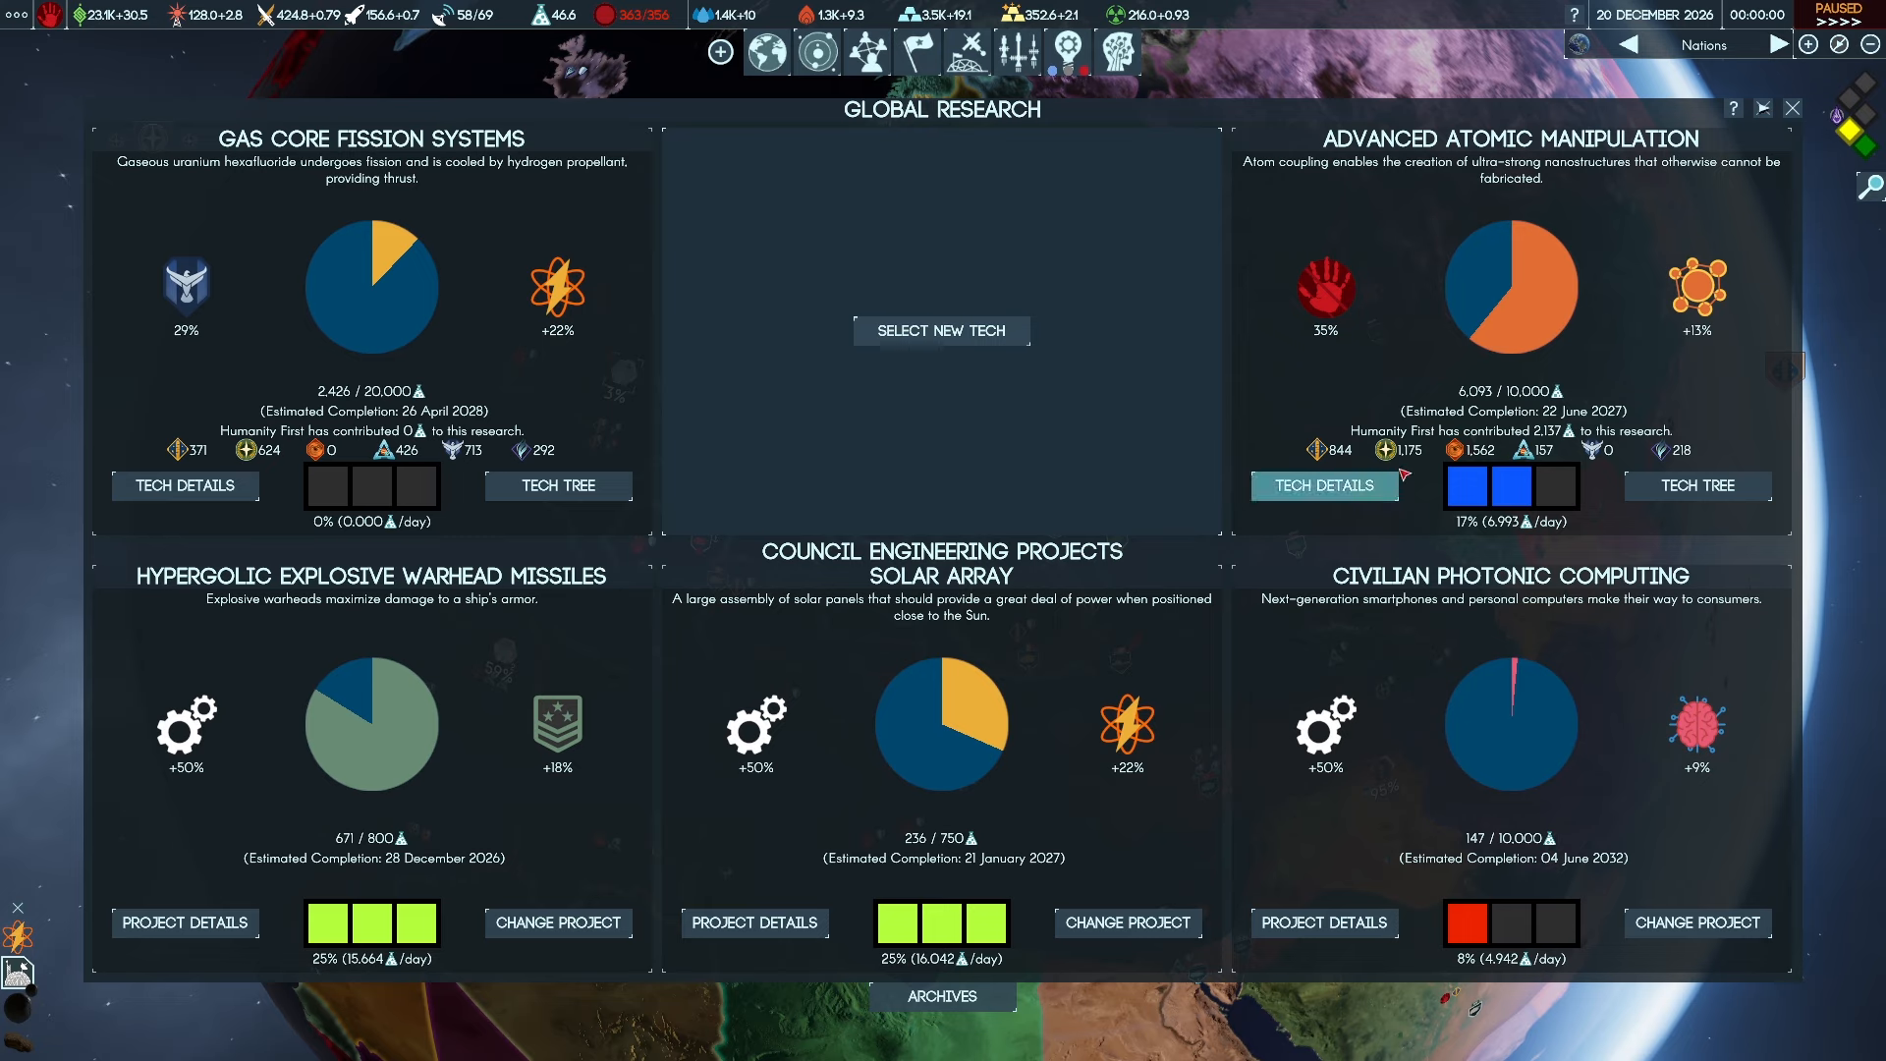
pyautogui.click(940, 330)
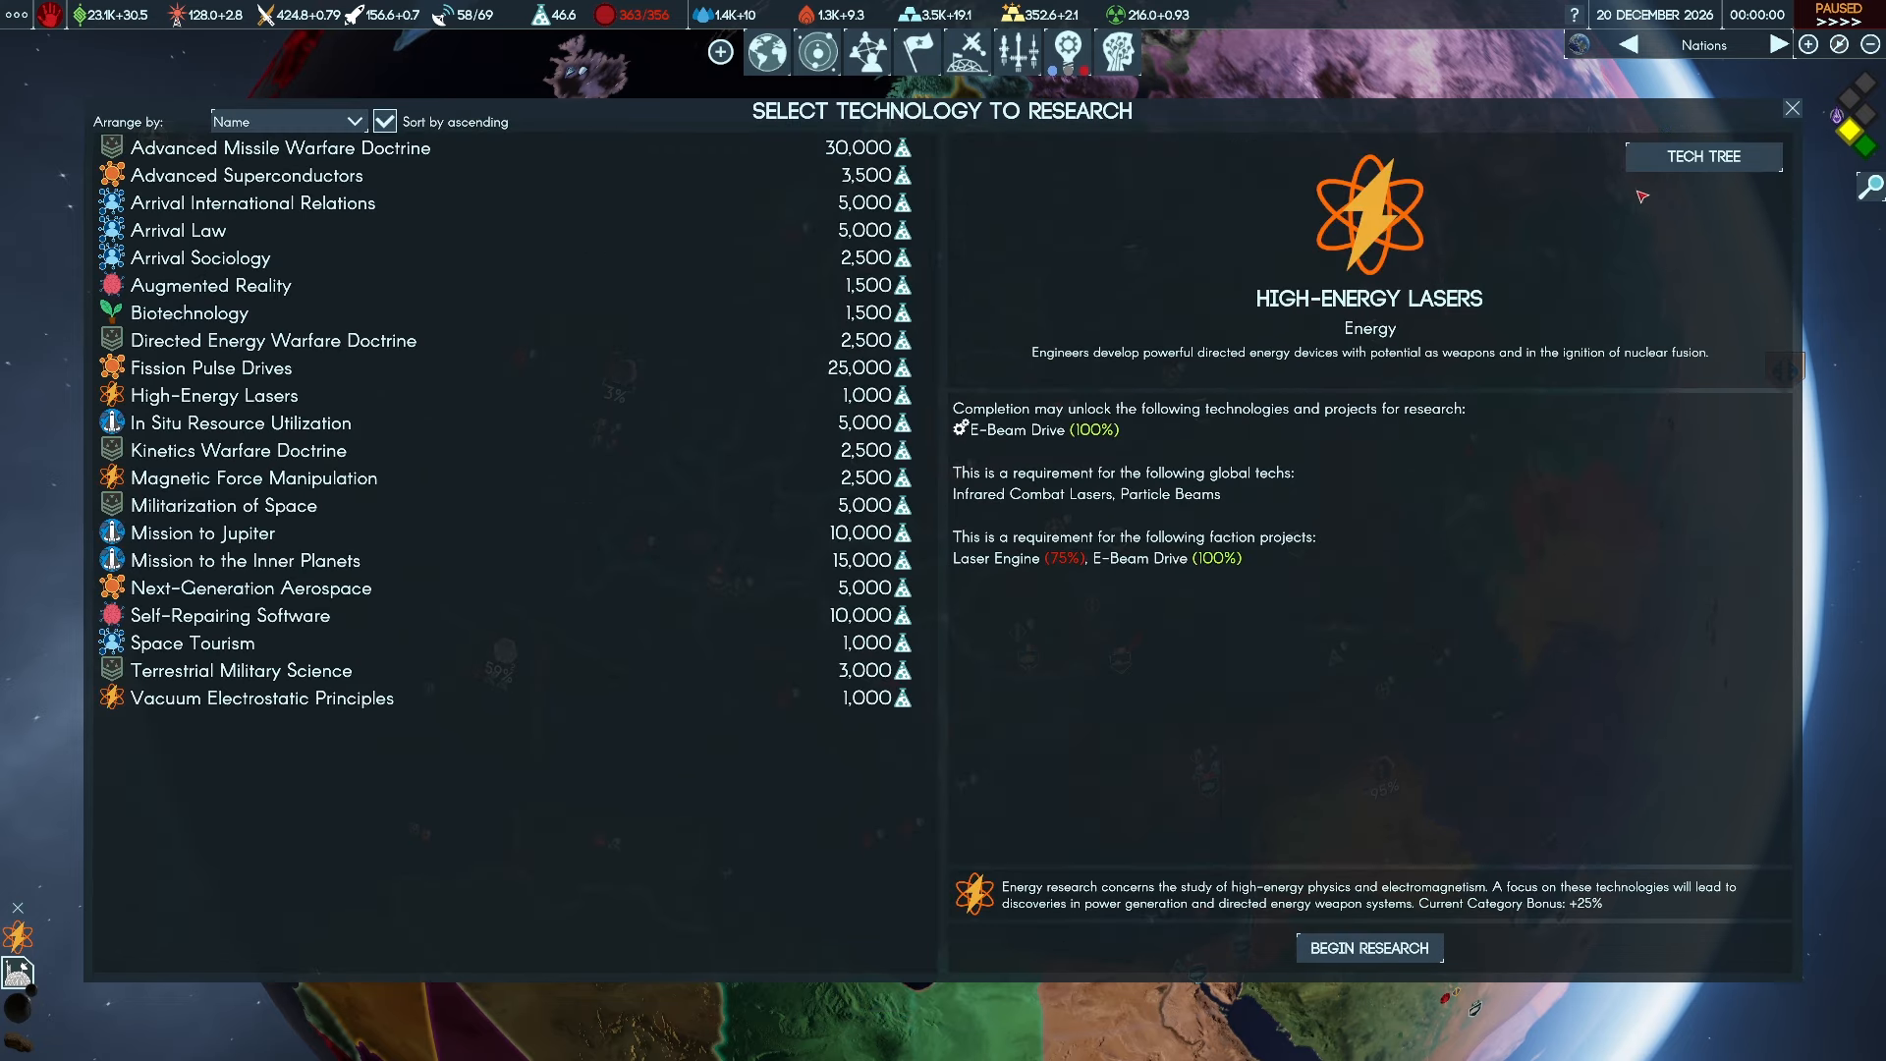
# Search the tech tree for 'cov', jump to Covert Operations, browse it and close the tree
pyautogui.click(1701, 157)
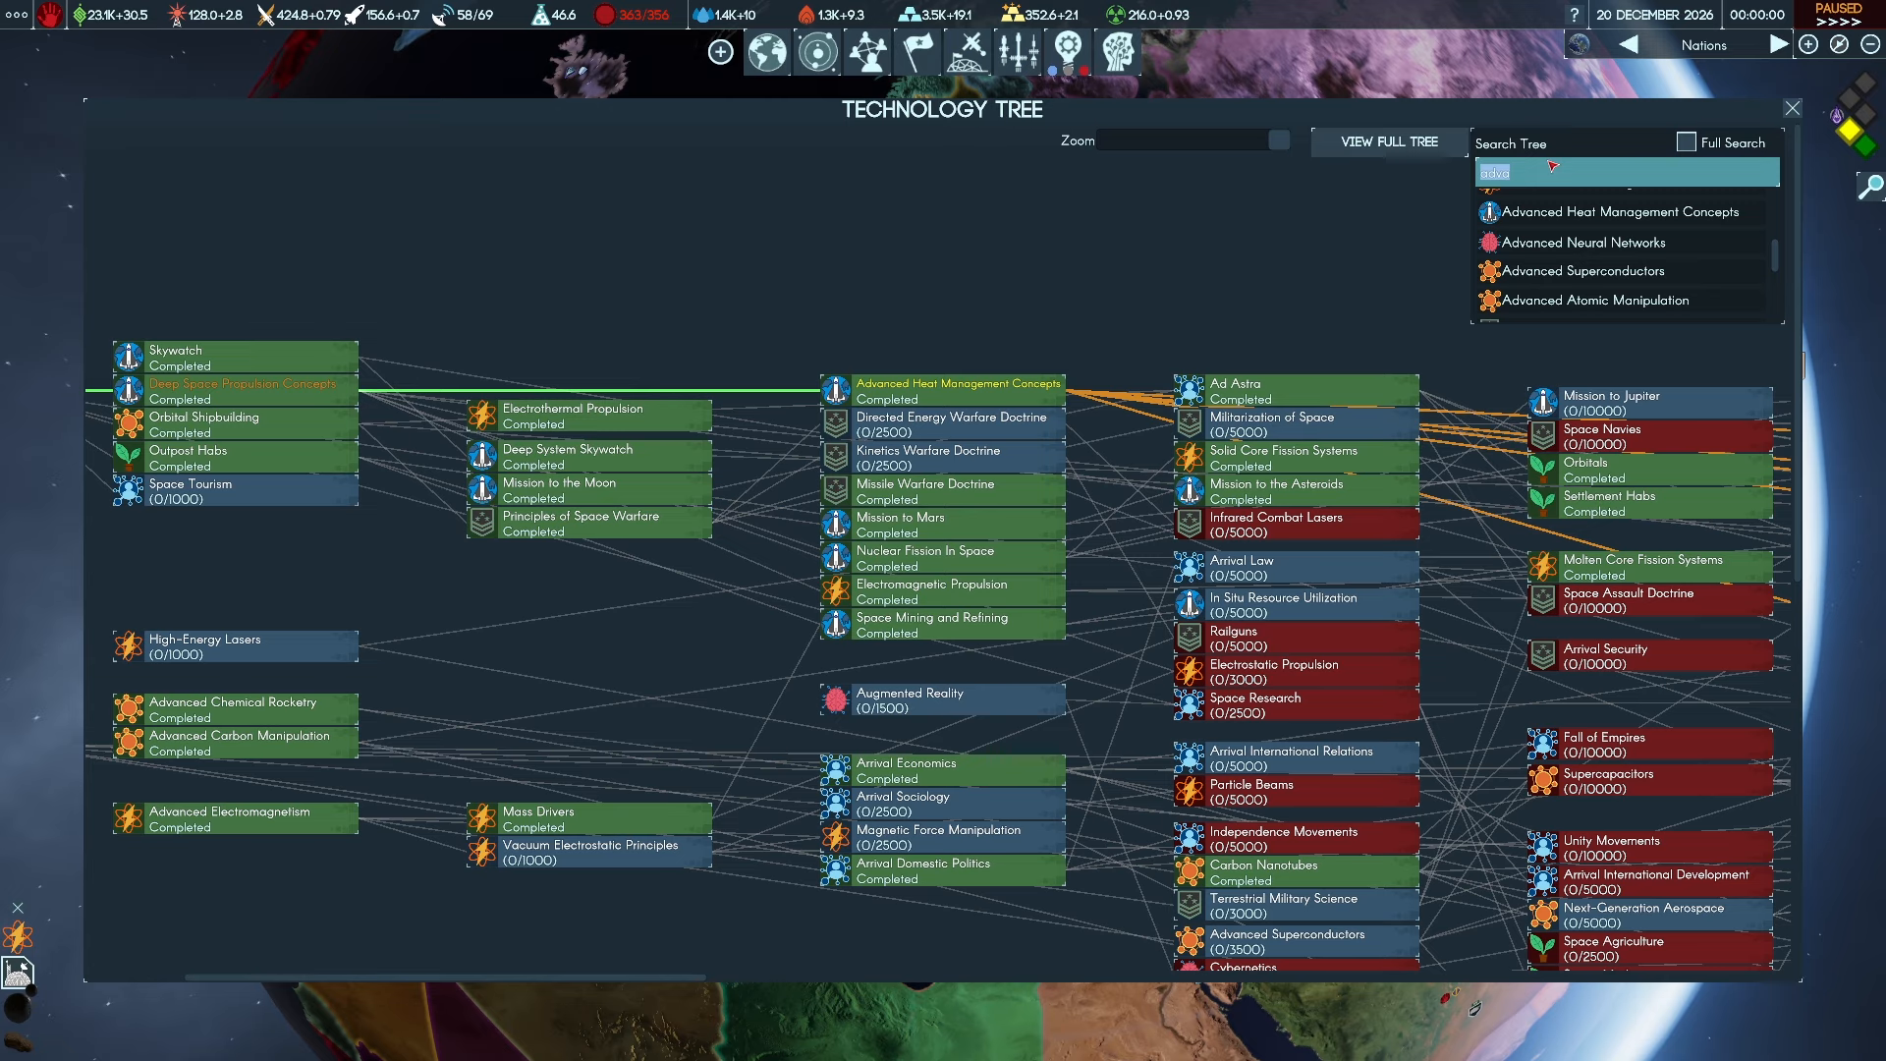
pyautogui.scroll(-3)
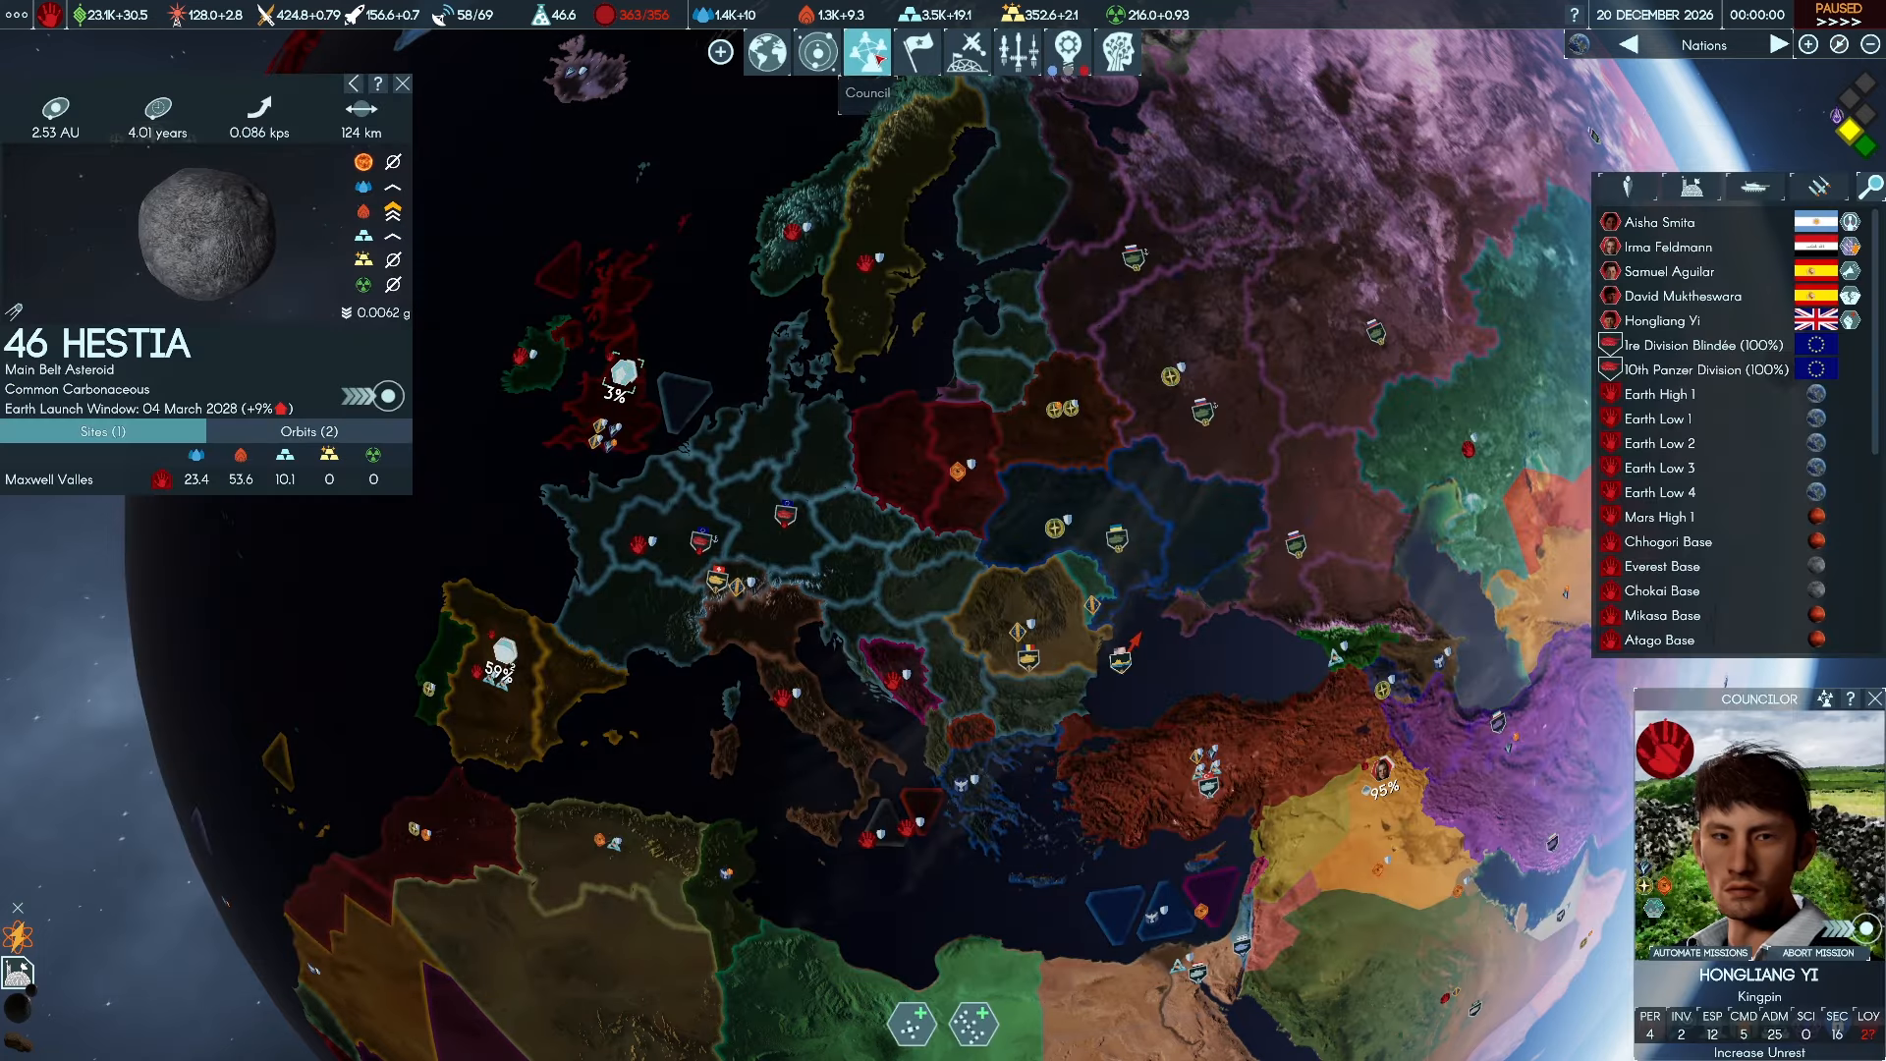
pyautogui.click(868, 52)
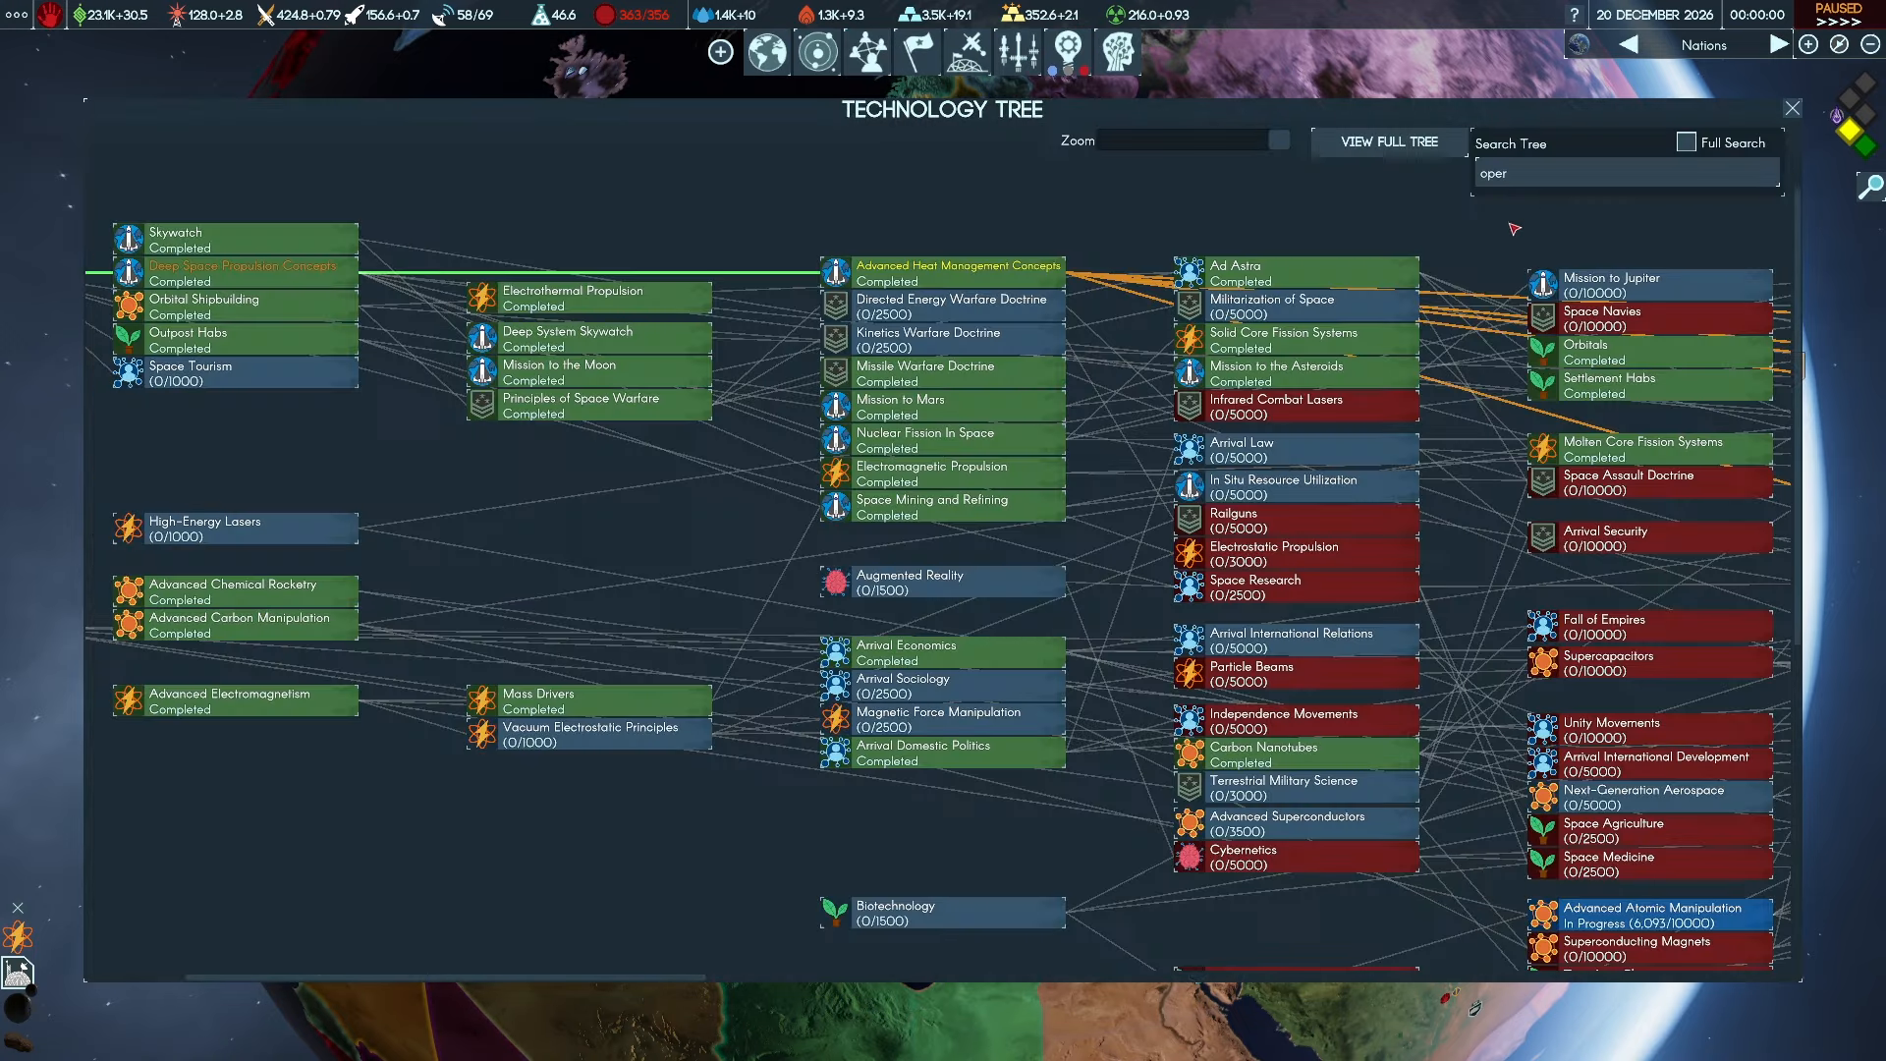
pyautogui.write('cov')
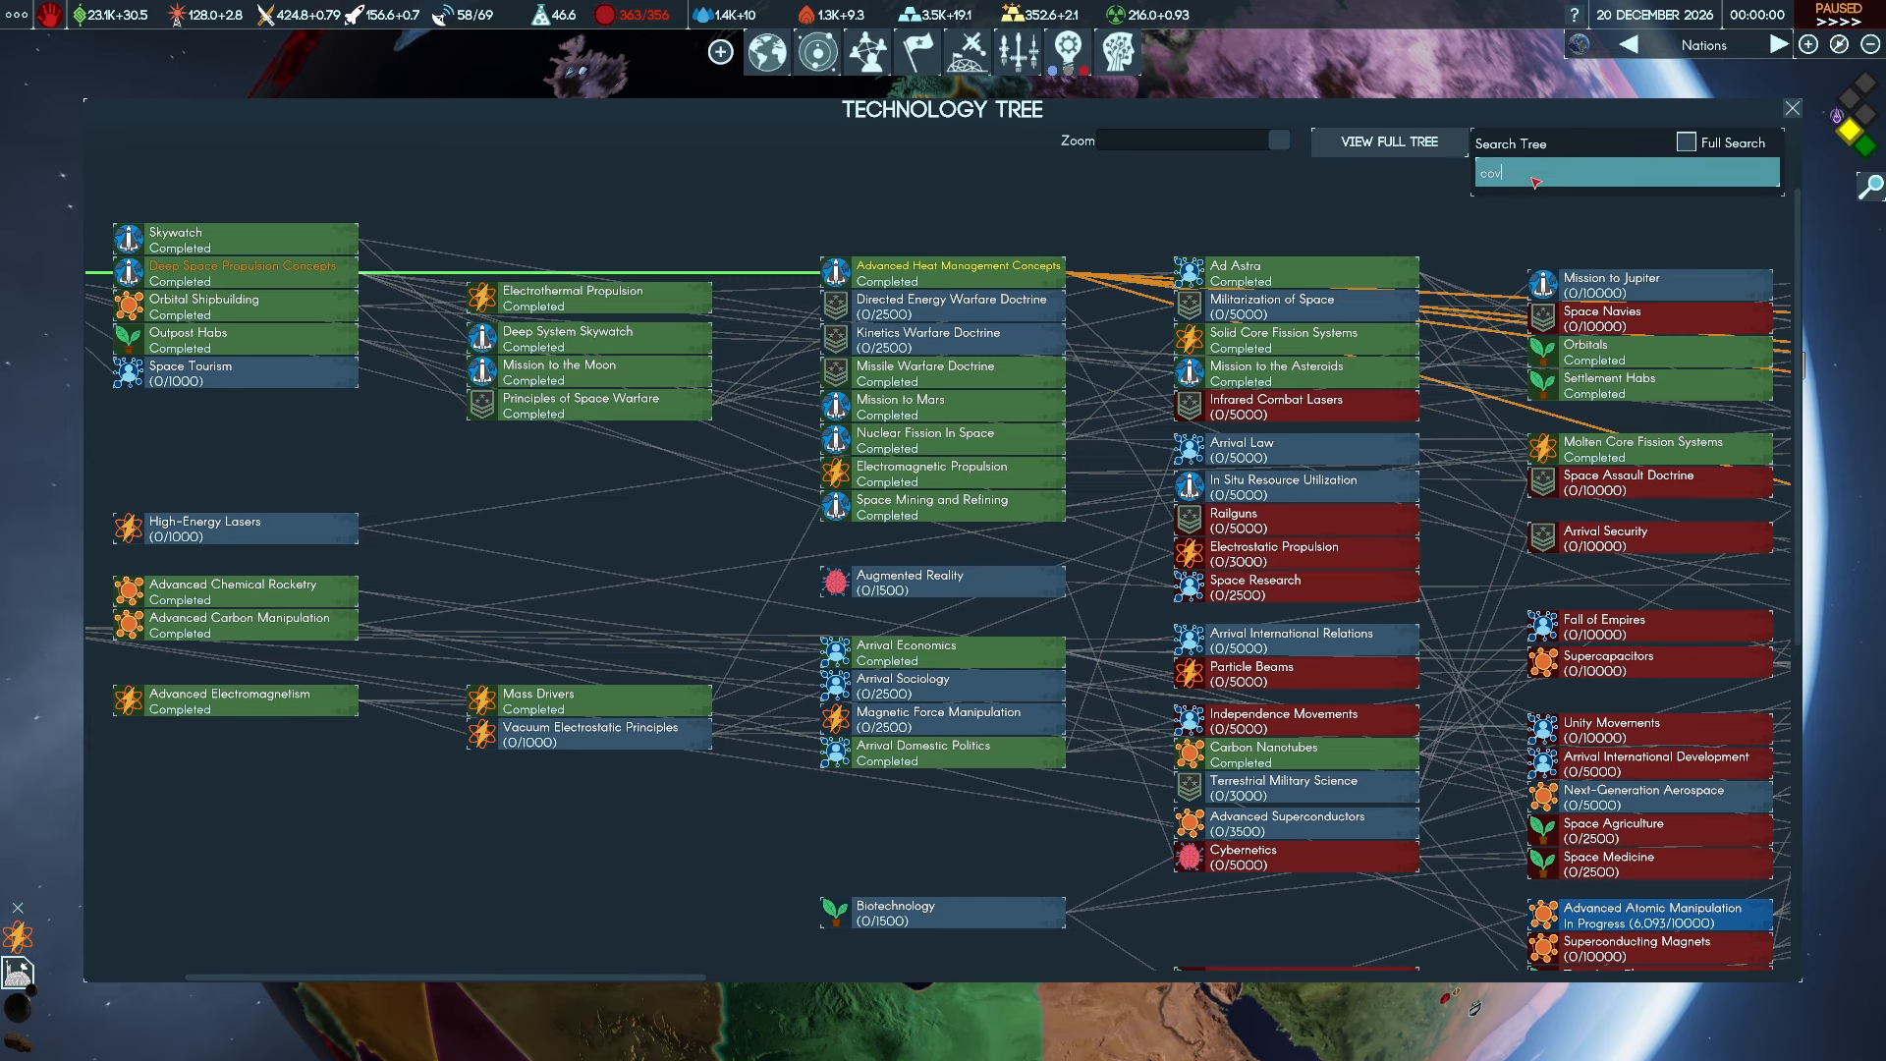
pyautogui.write('er')
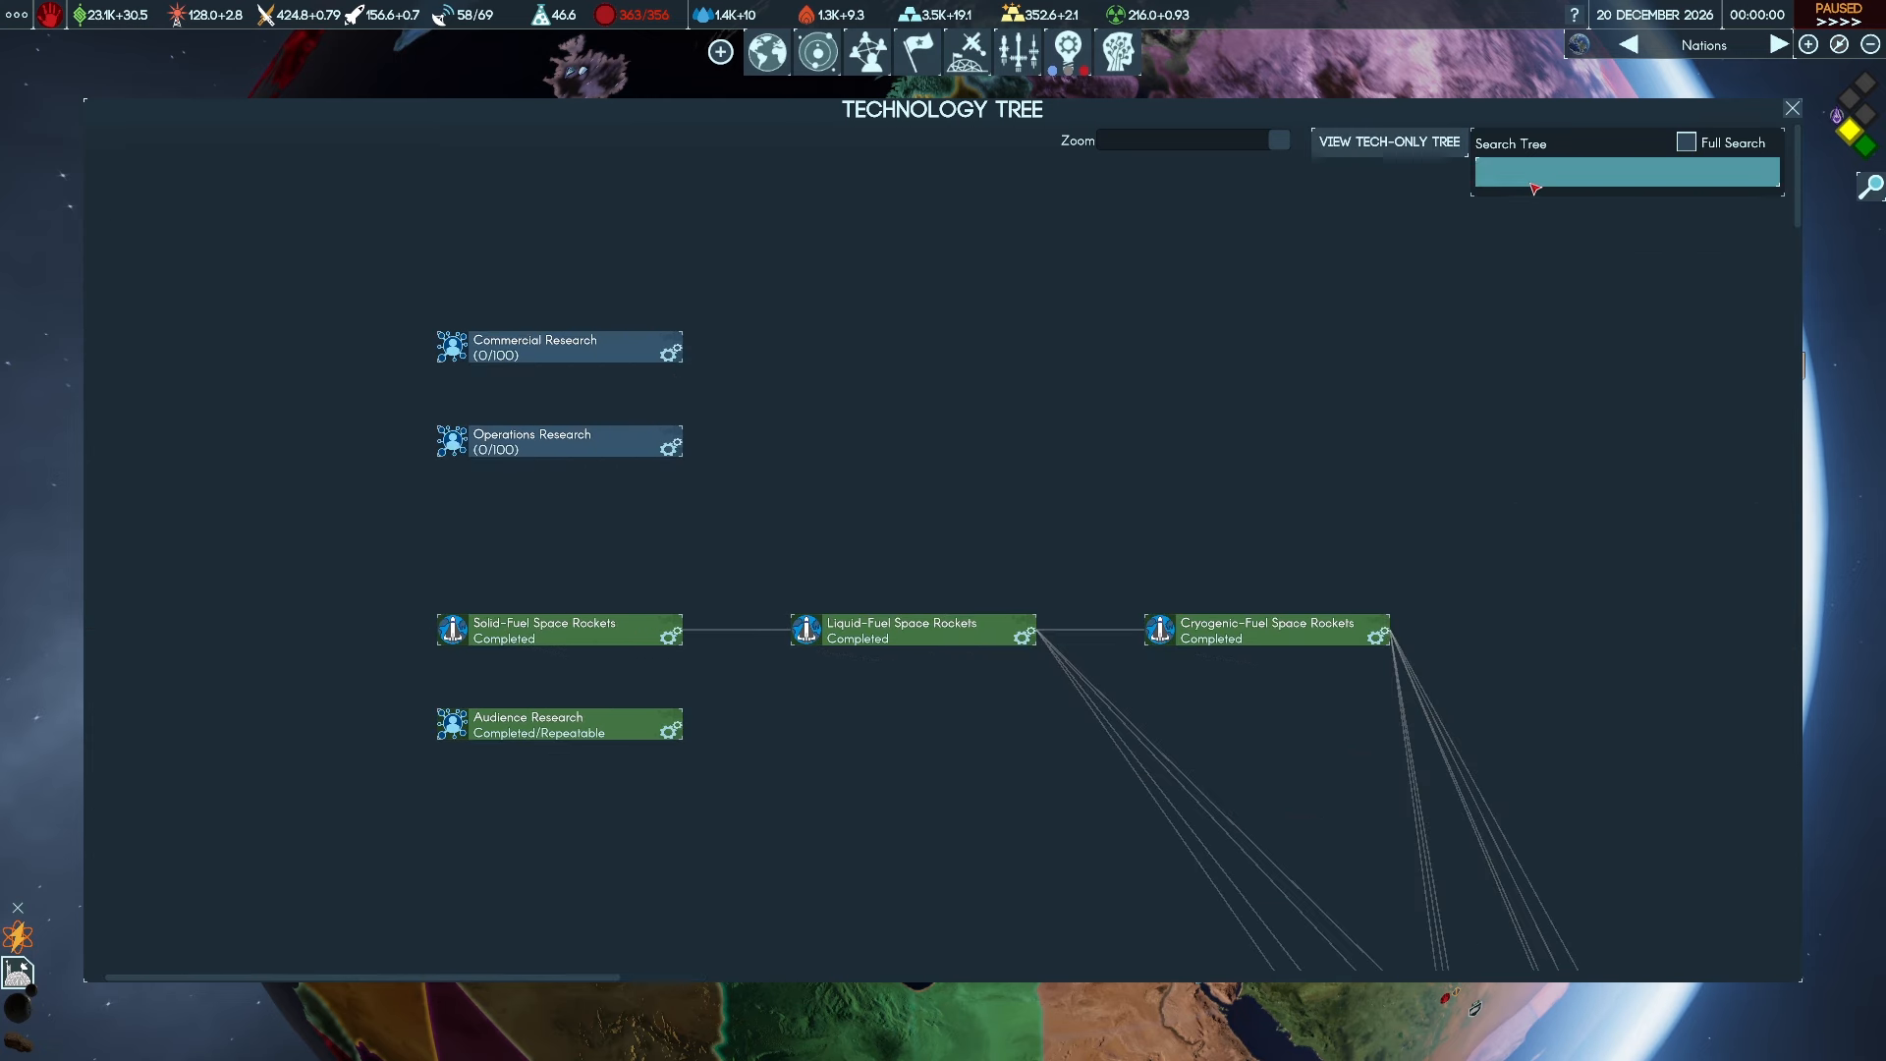
pyautogui.write('cov')
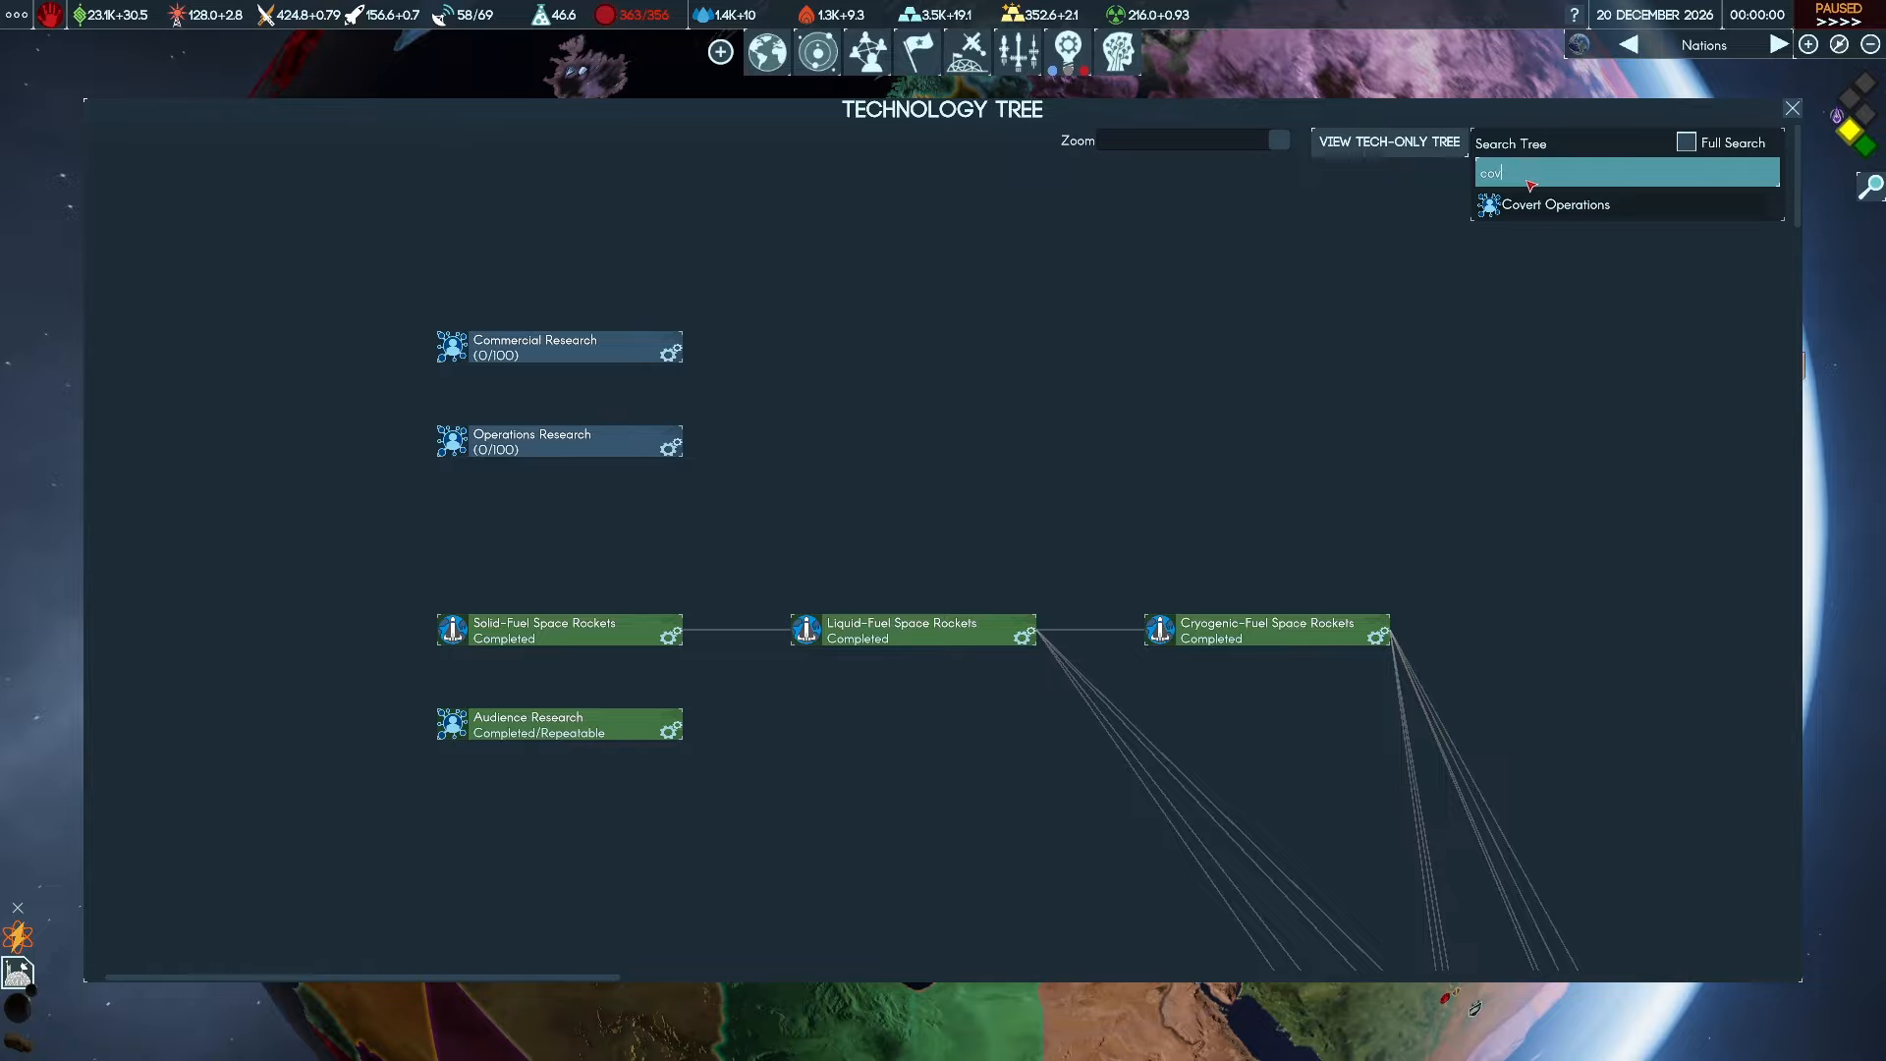
pyautogui.click(1556, 205)
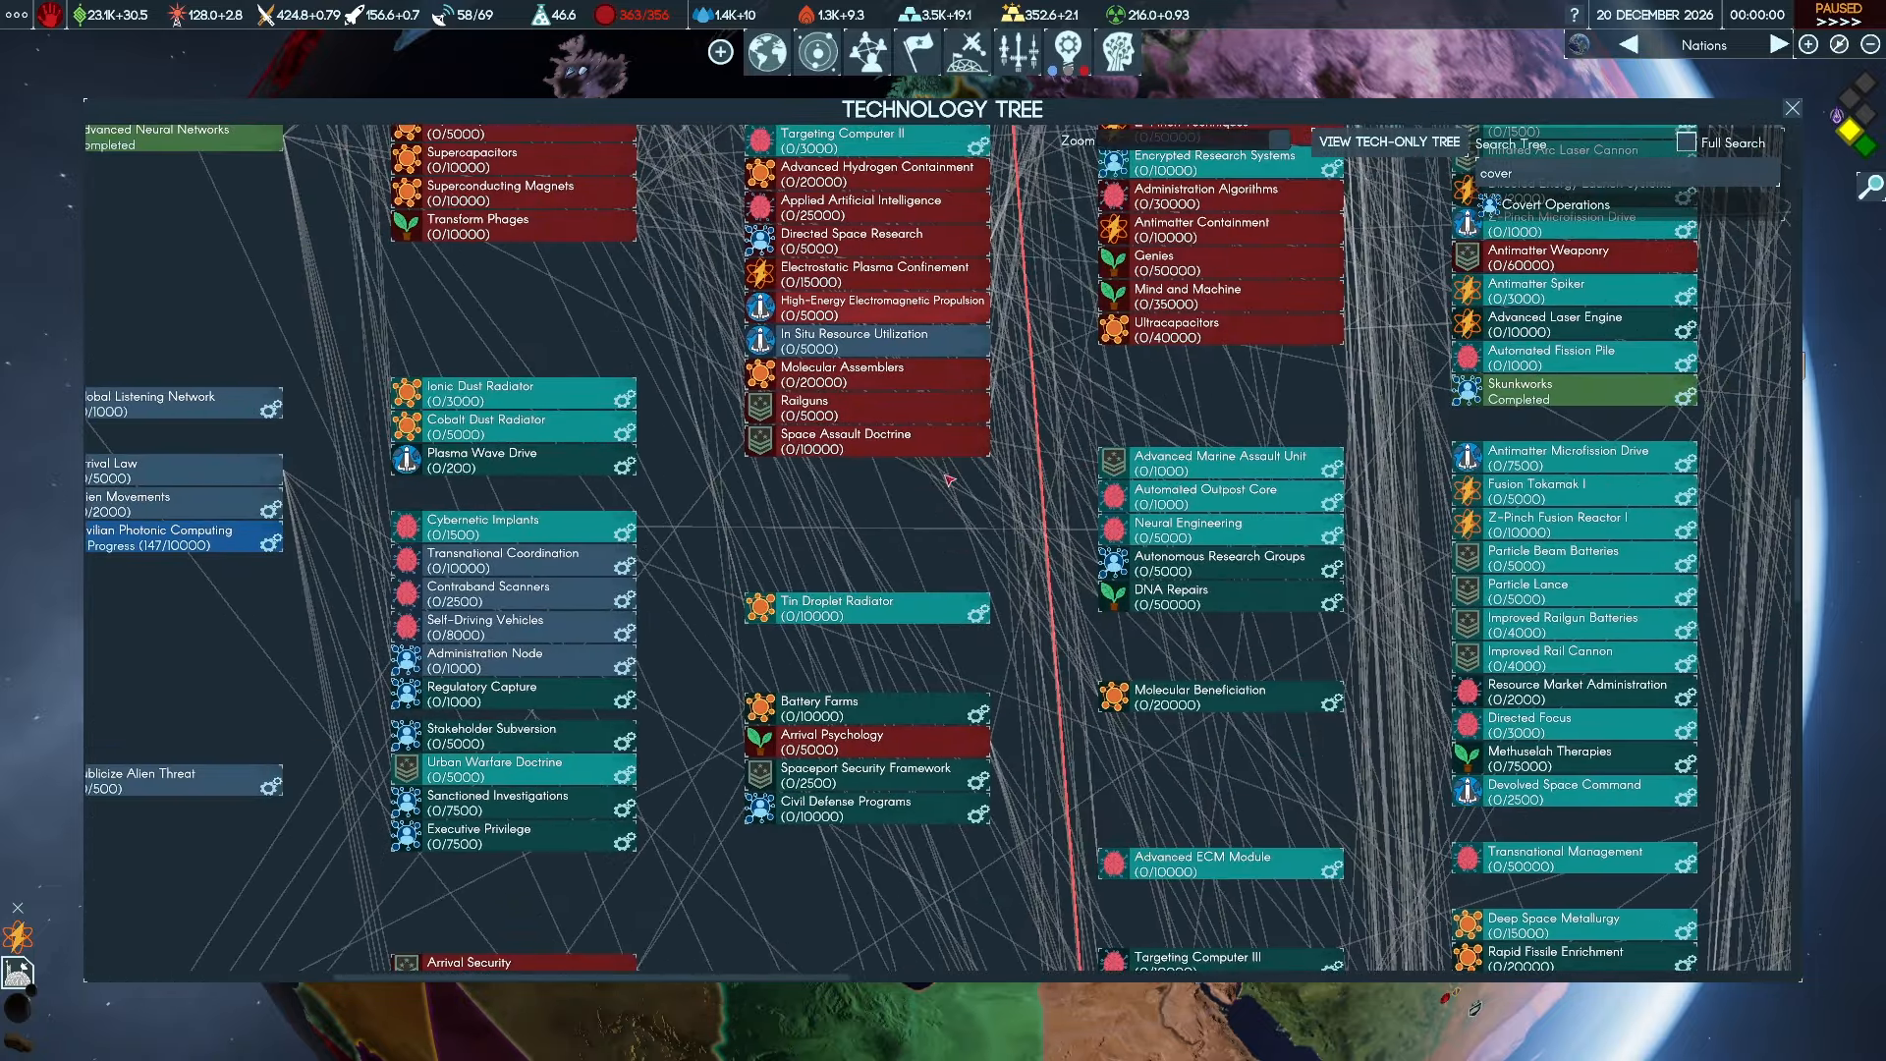
pyautogui.scroll(-3)
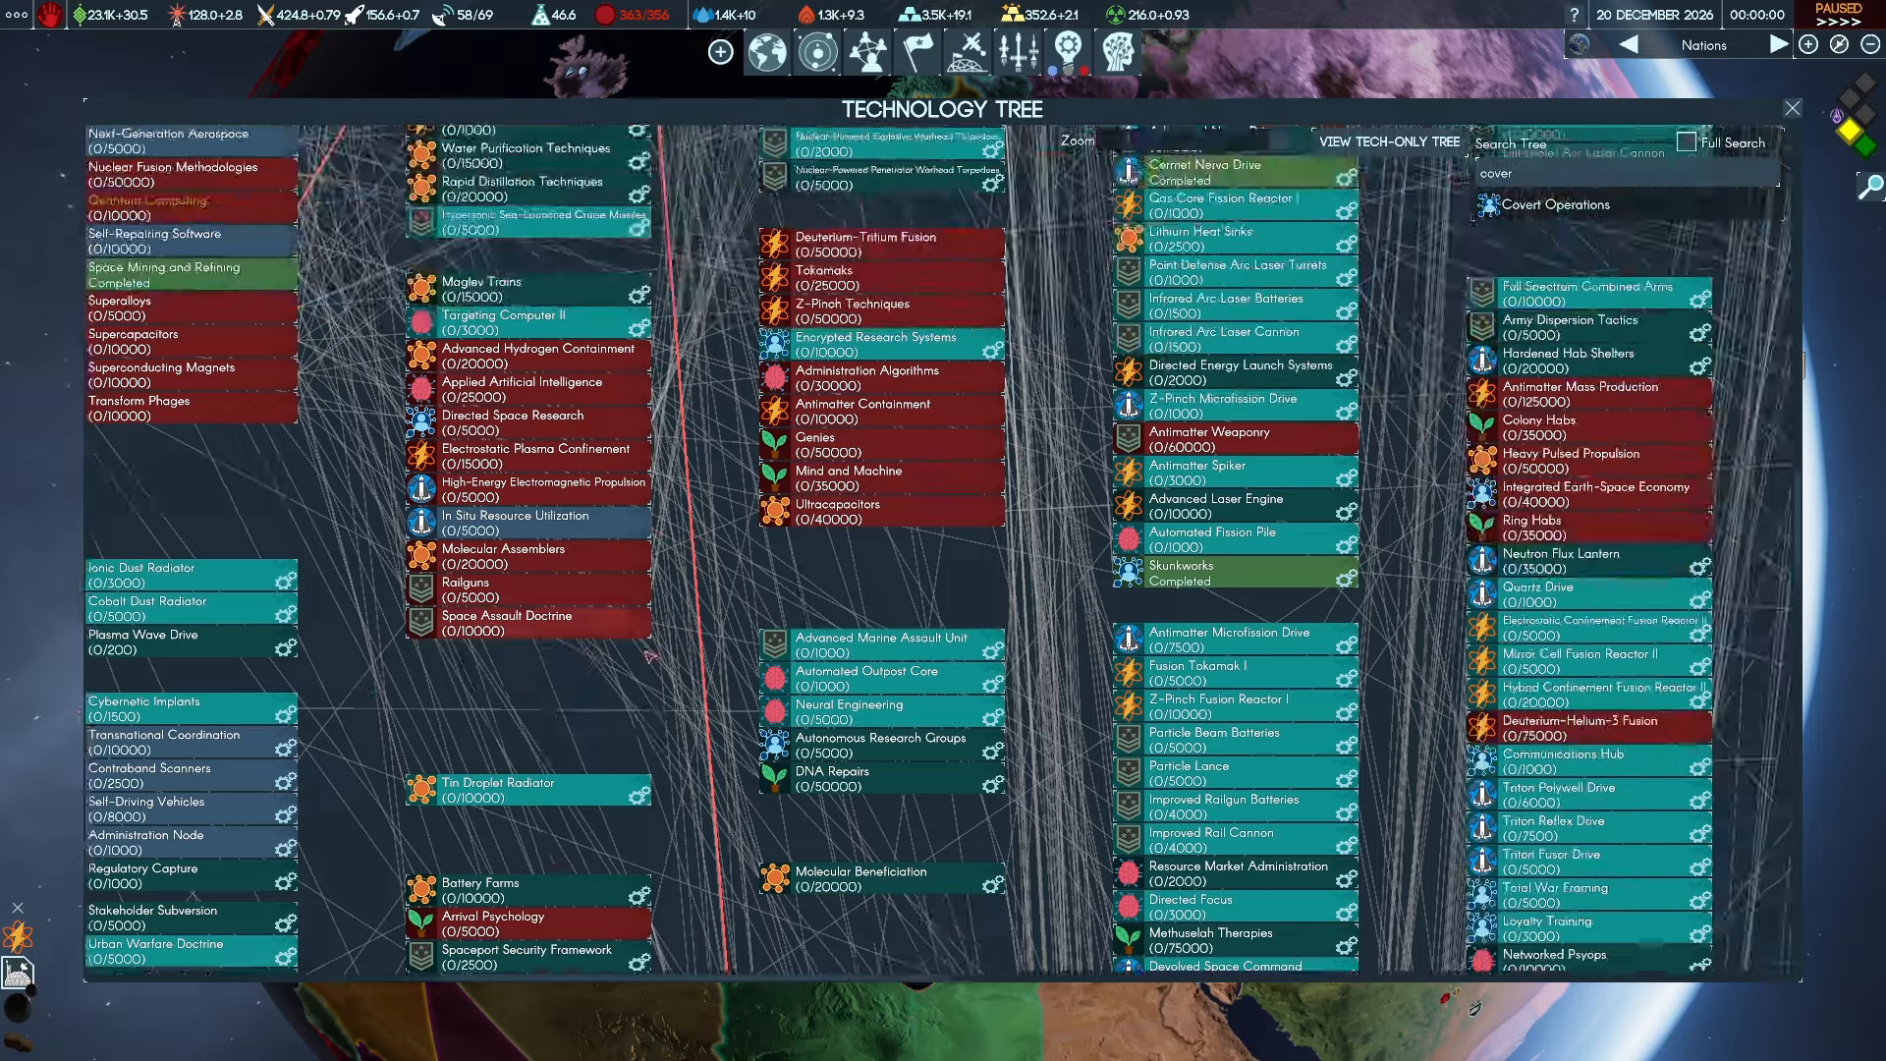
pyautogui.click(1793, 106)
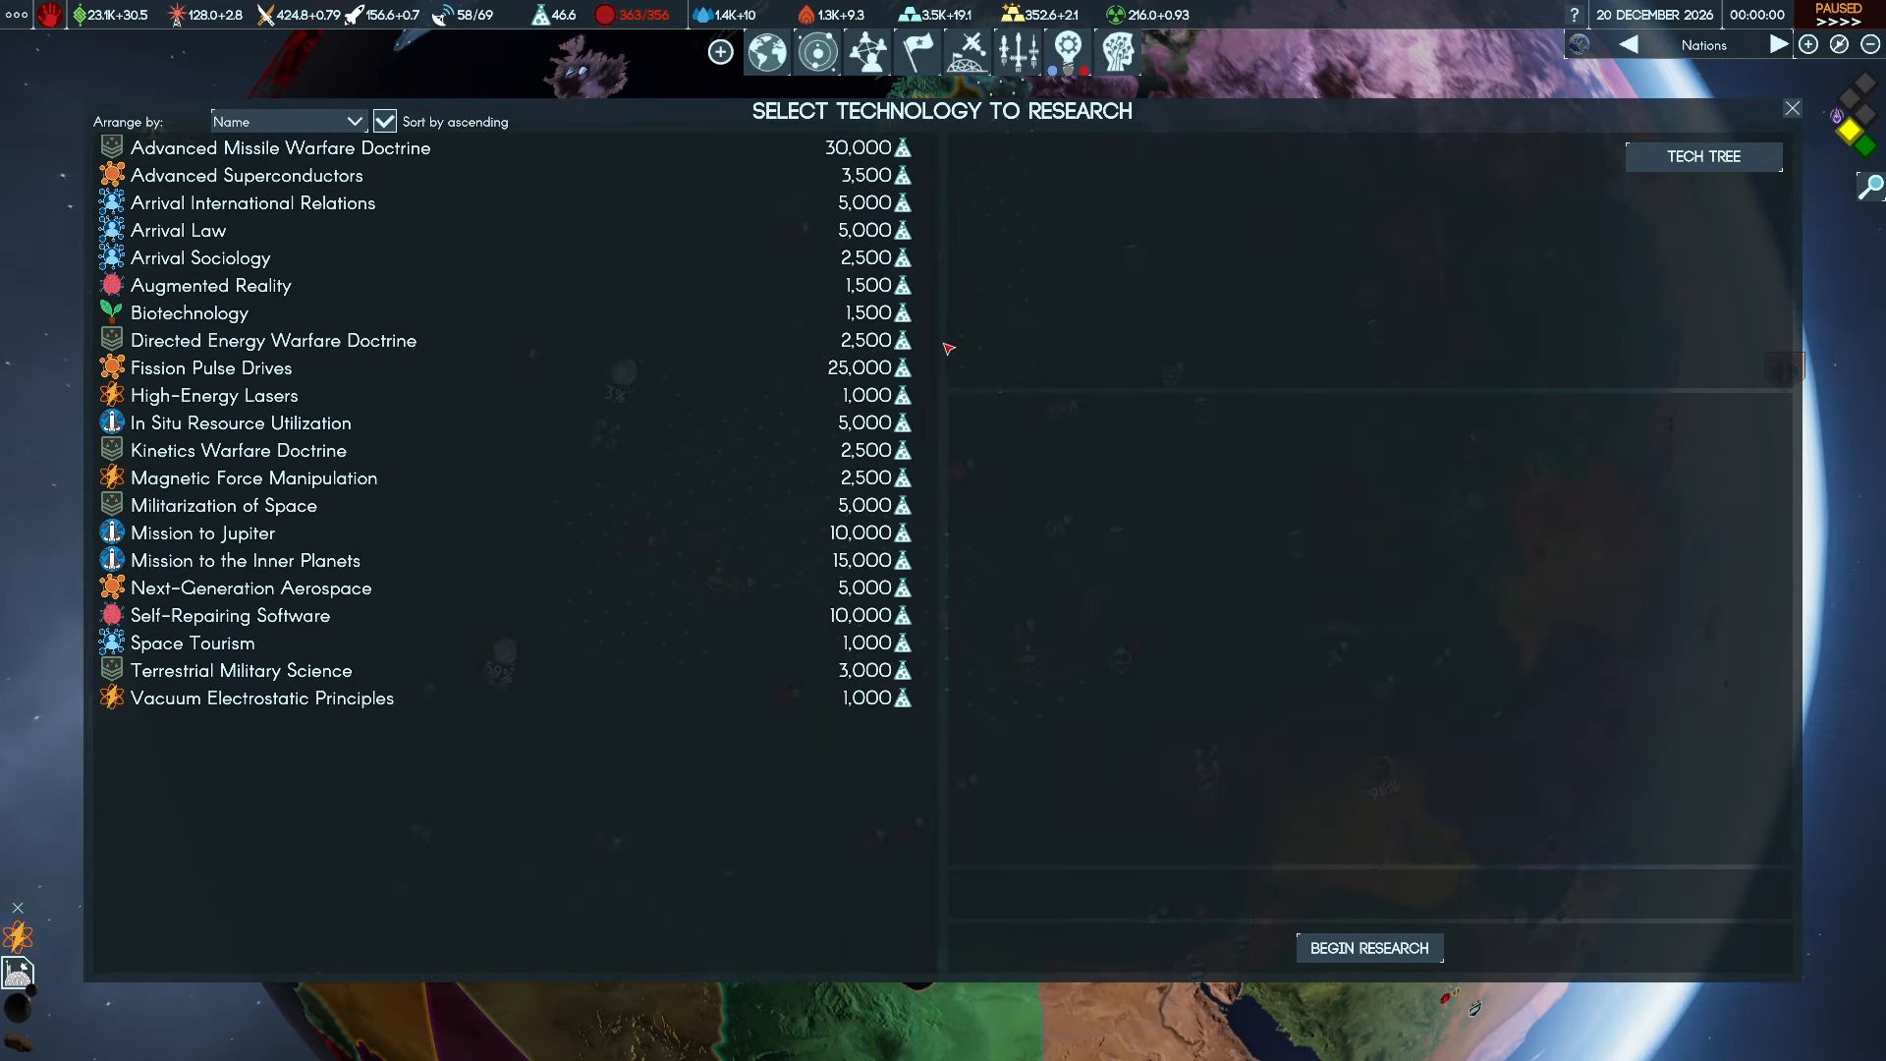
# Review details of High-Energy Lasers, Mission to the Inner Planets, Space Tourism and Terrestrial Military Science
pyautogui.click(1701, 157)
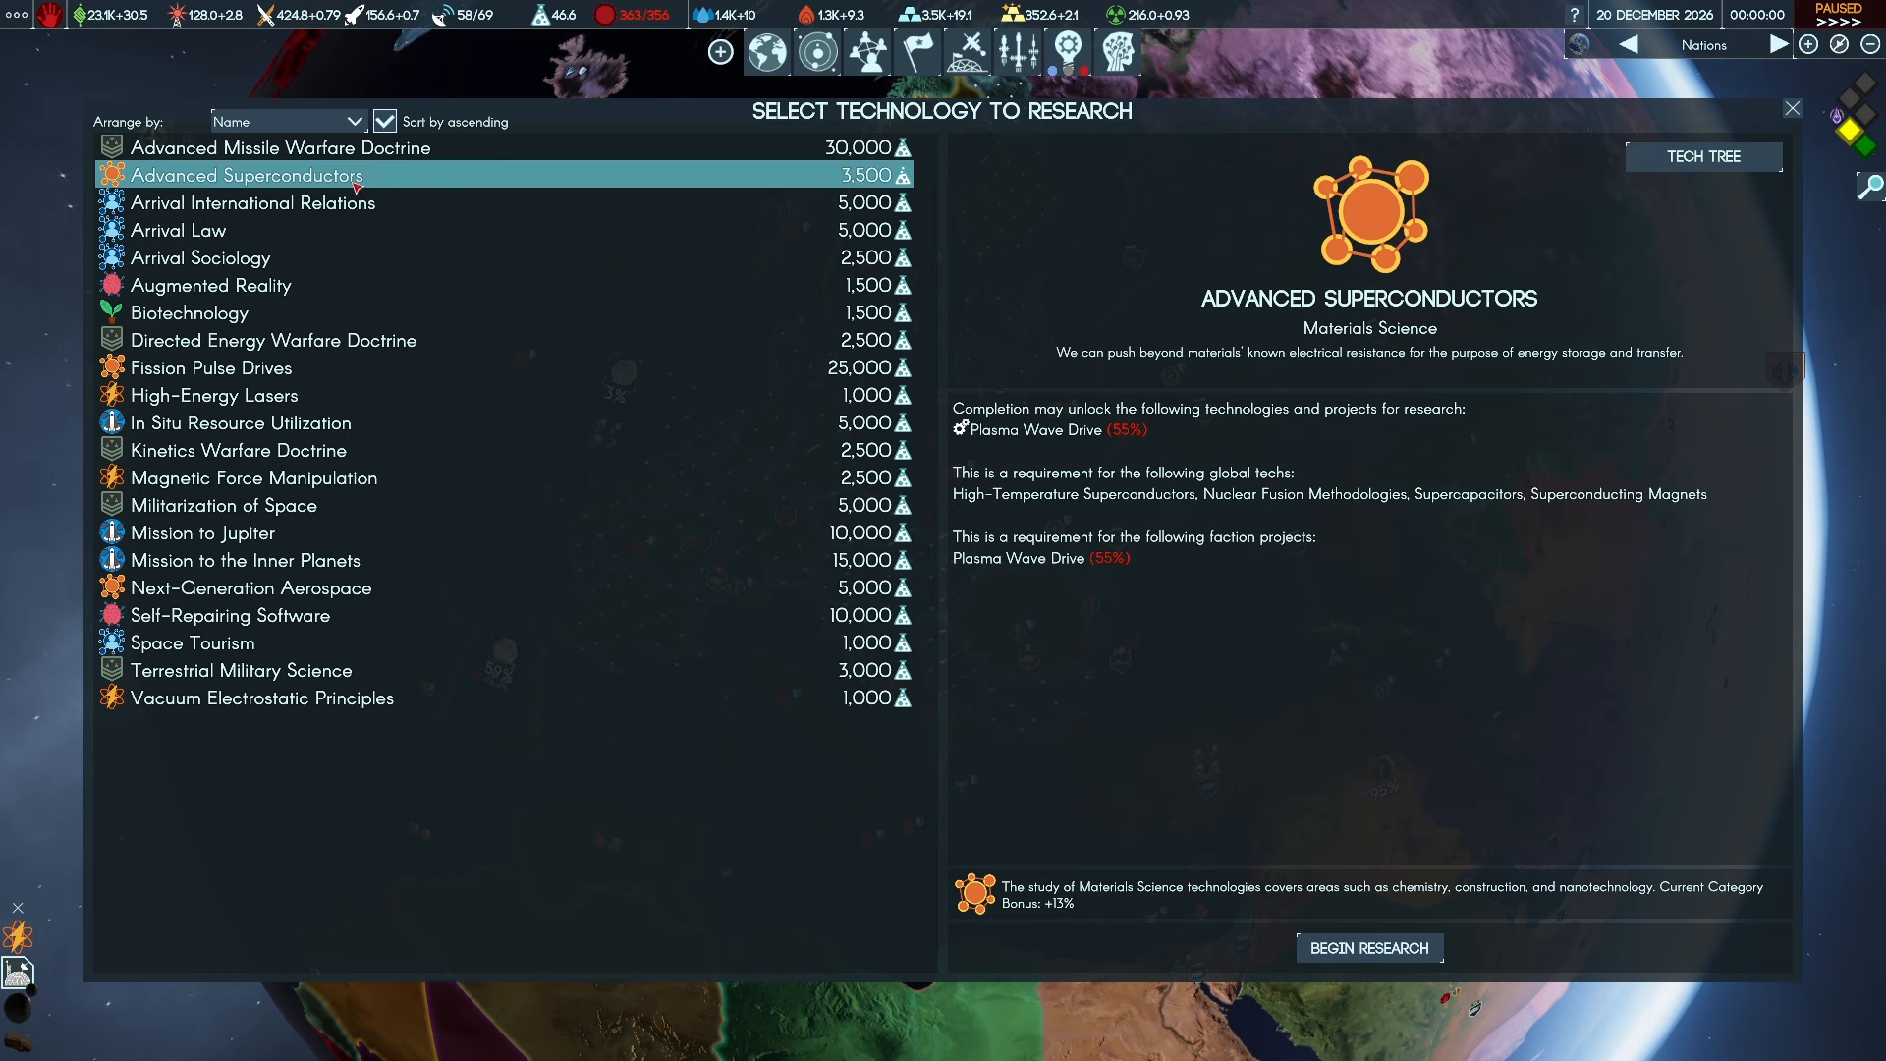
pyautogui.click(214, 395)
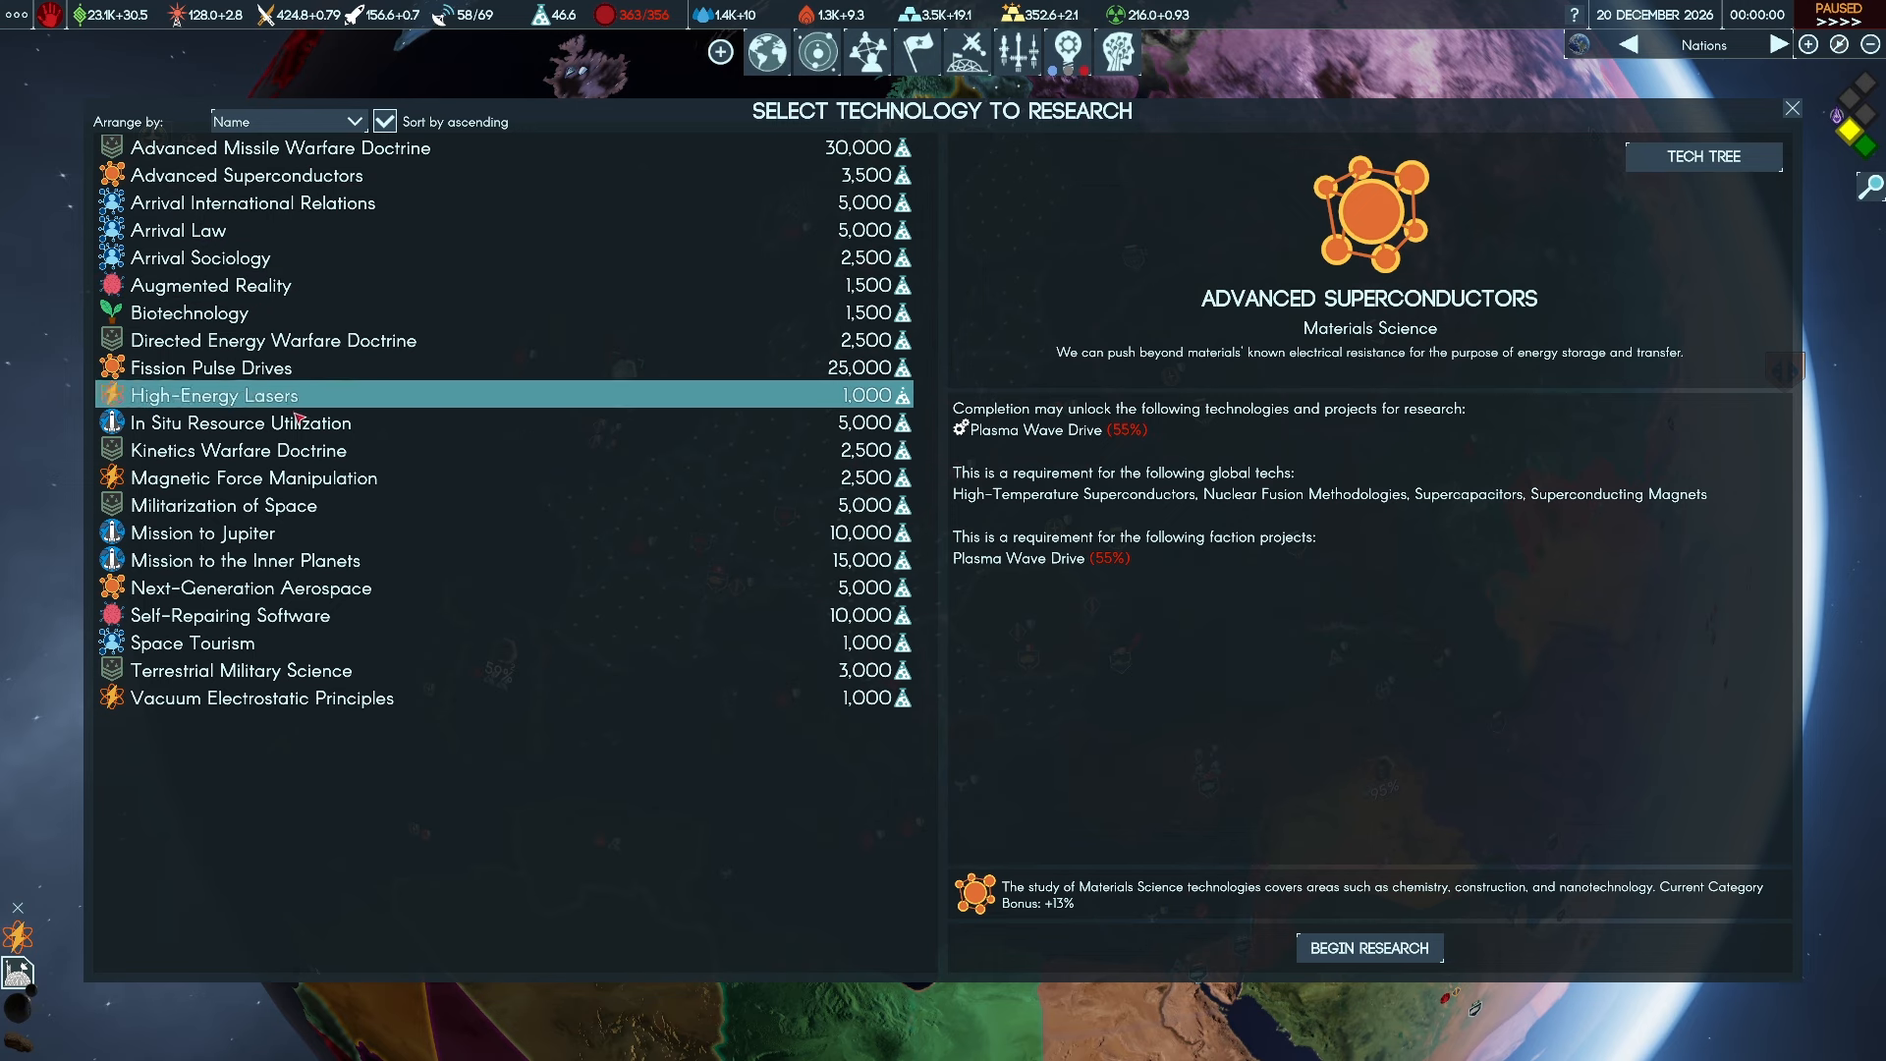
pyautogui.click(243, 560)
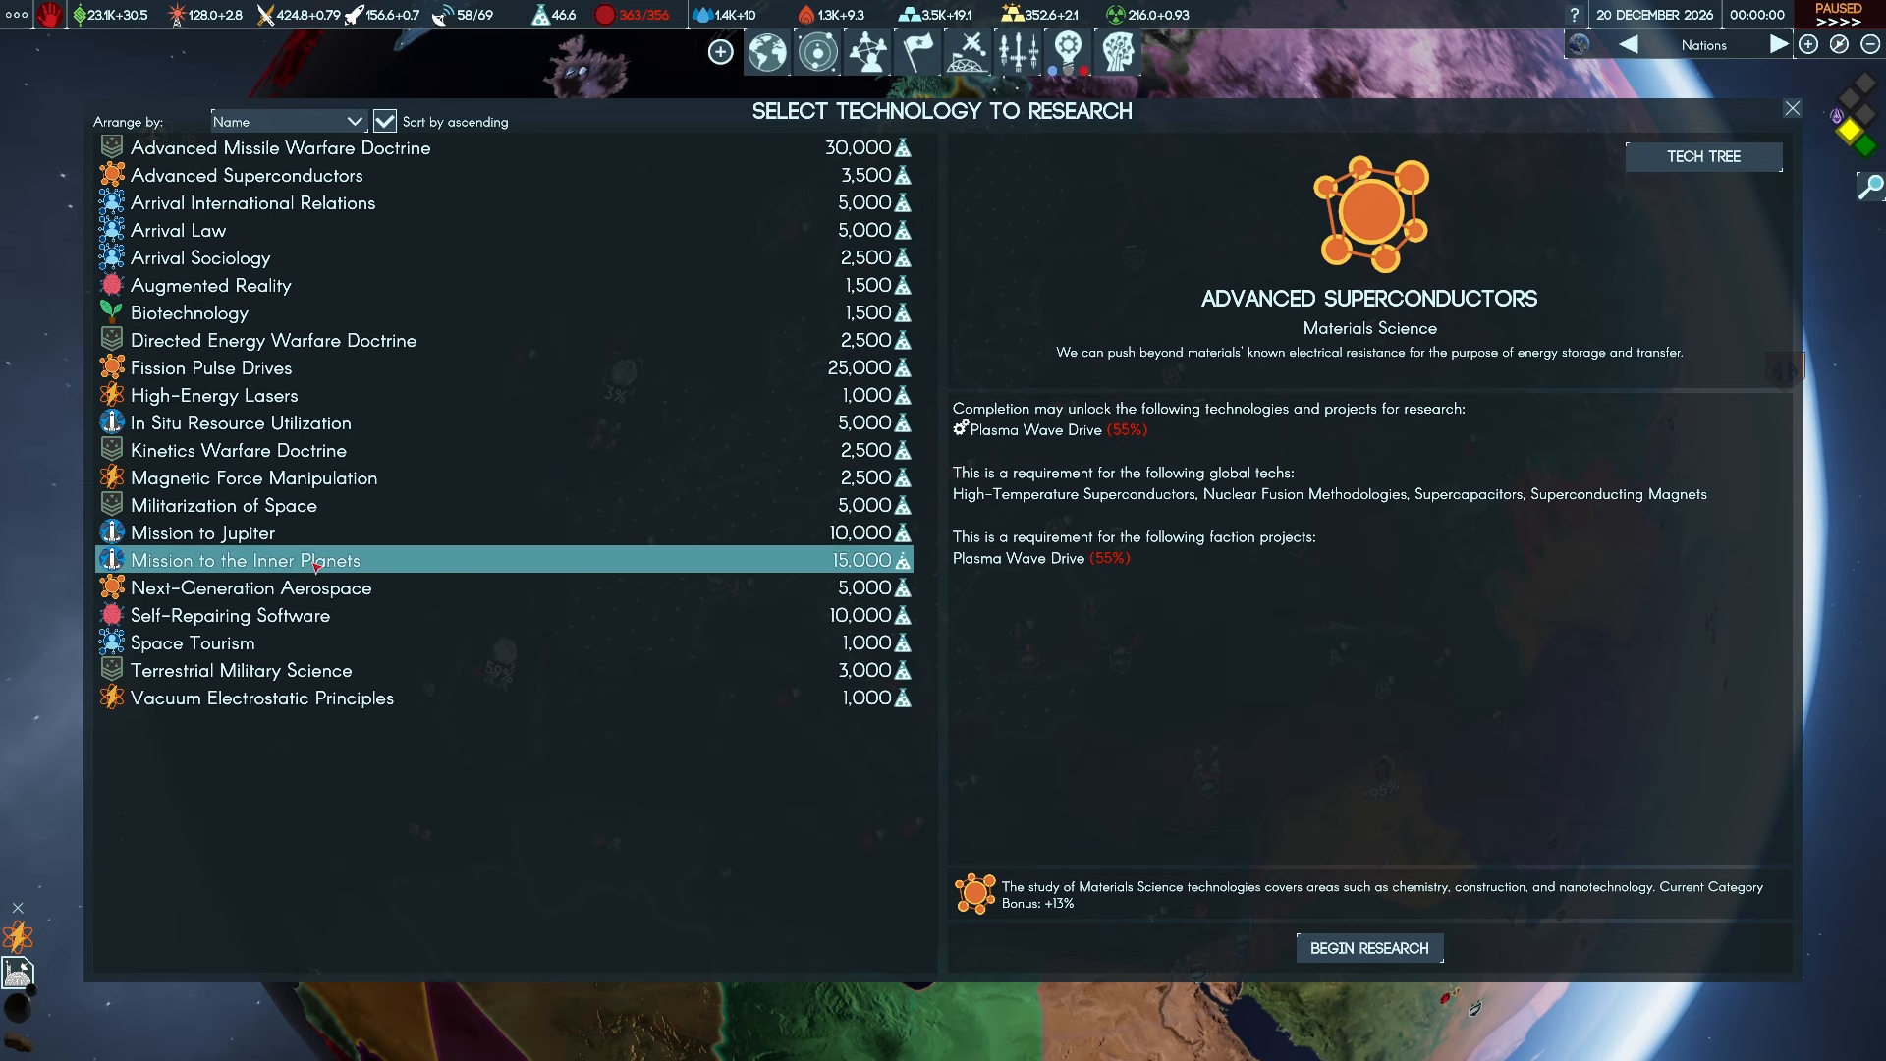
pyautogui.click(245, 560)
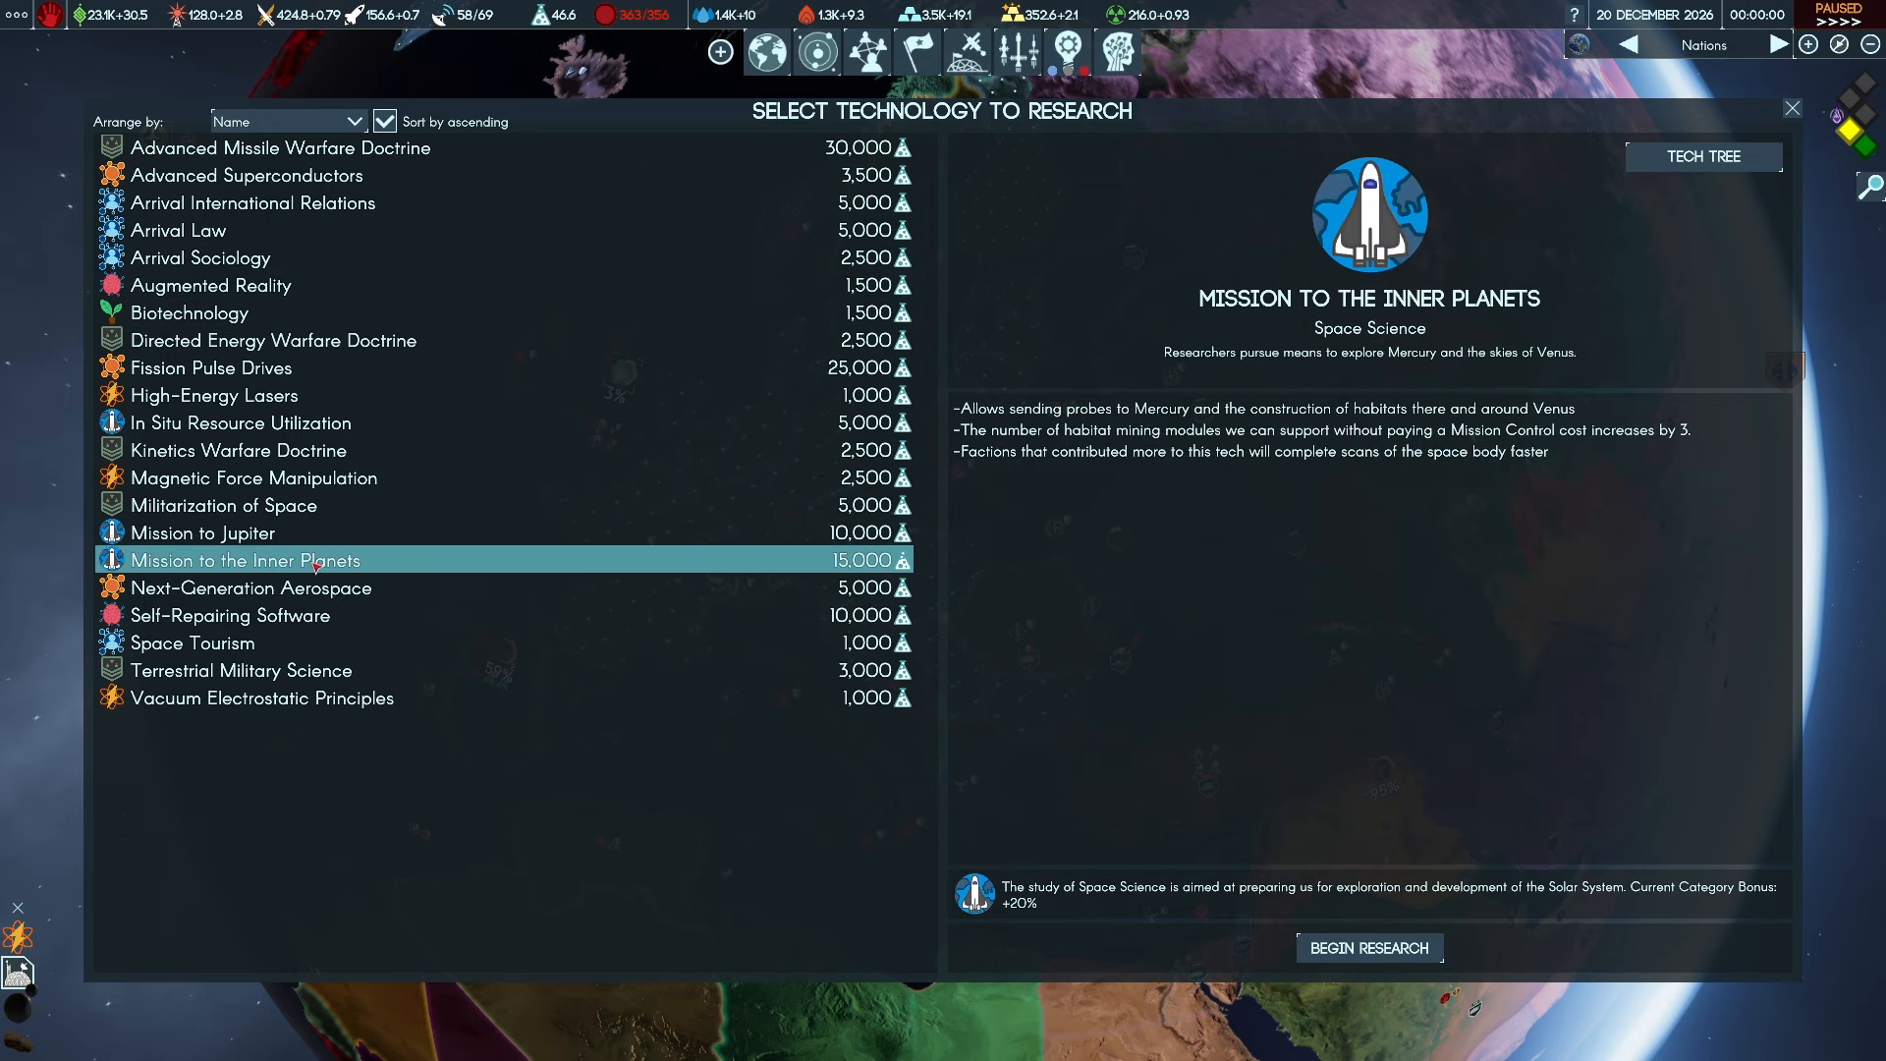
pyautogui.click(192, 642)
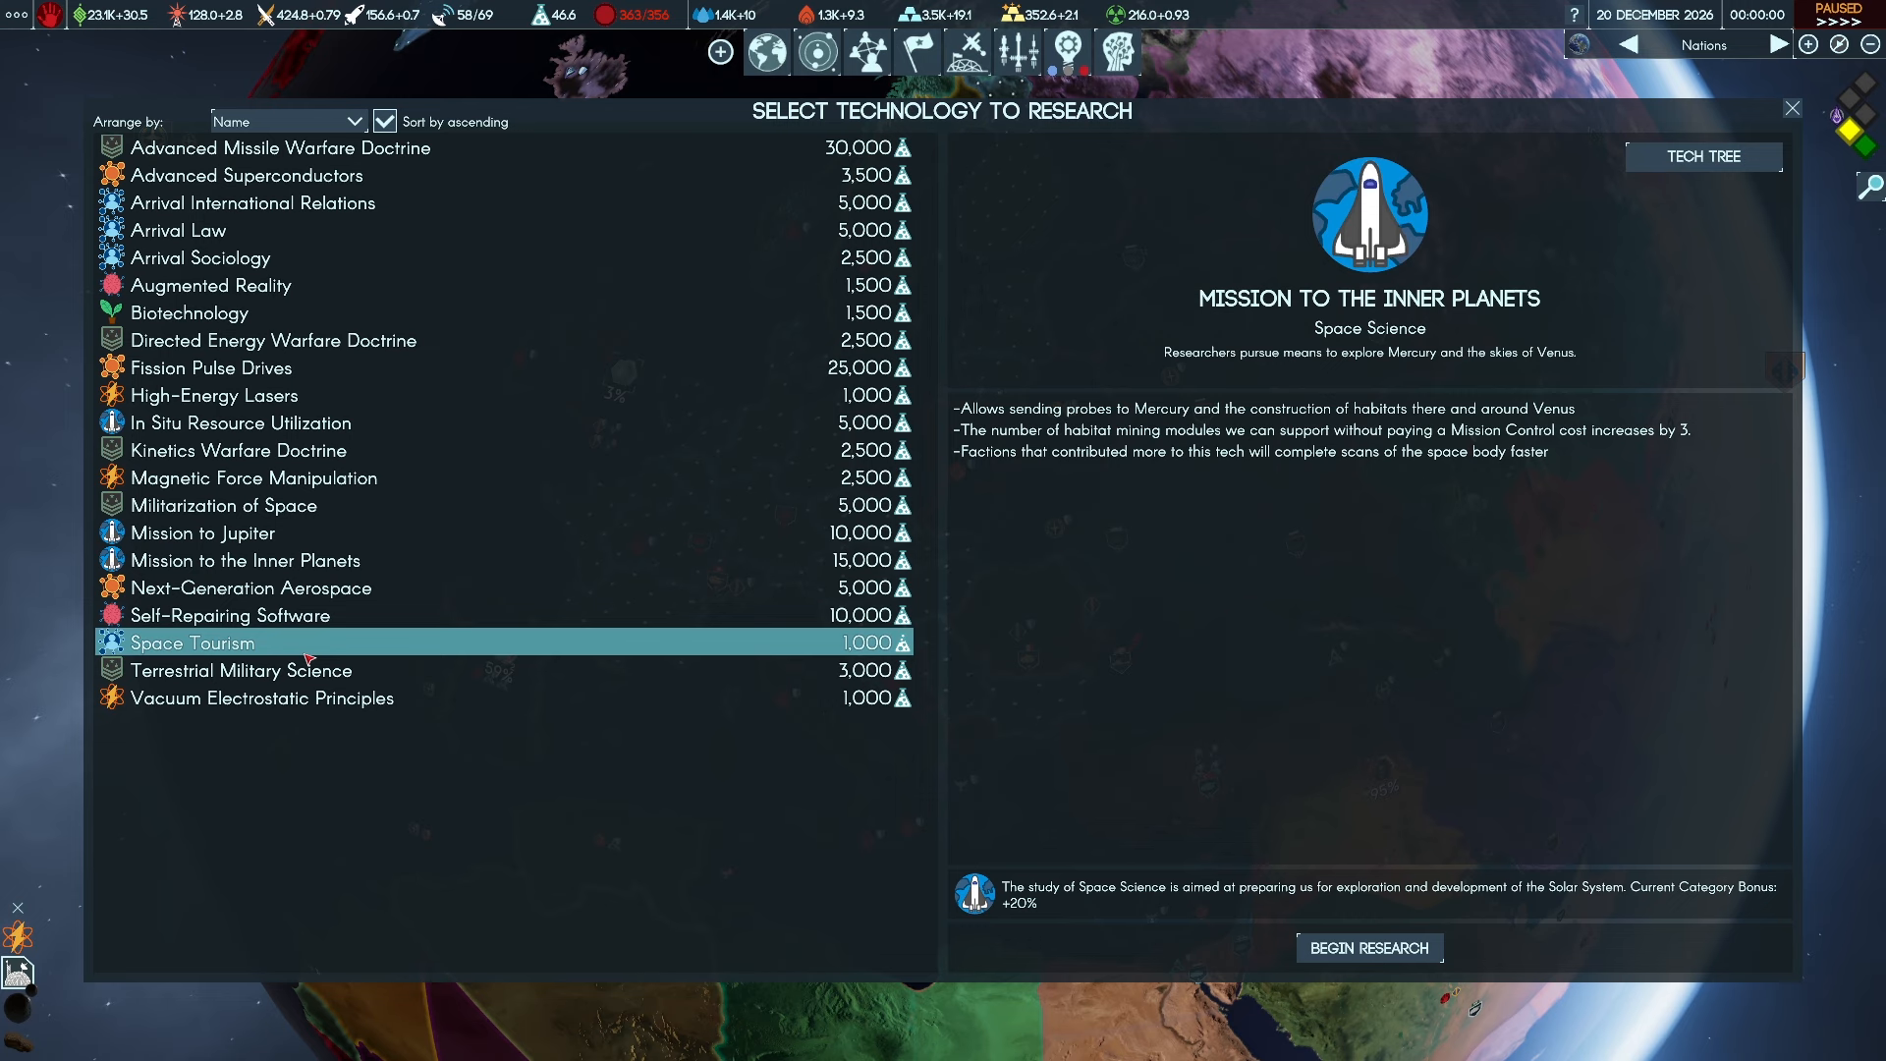
pyautogui.click(191, 642)
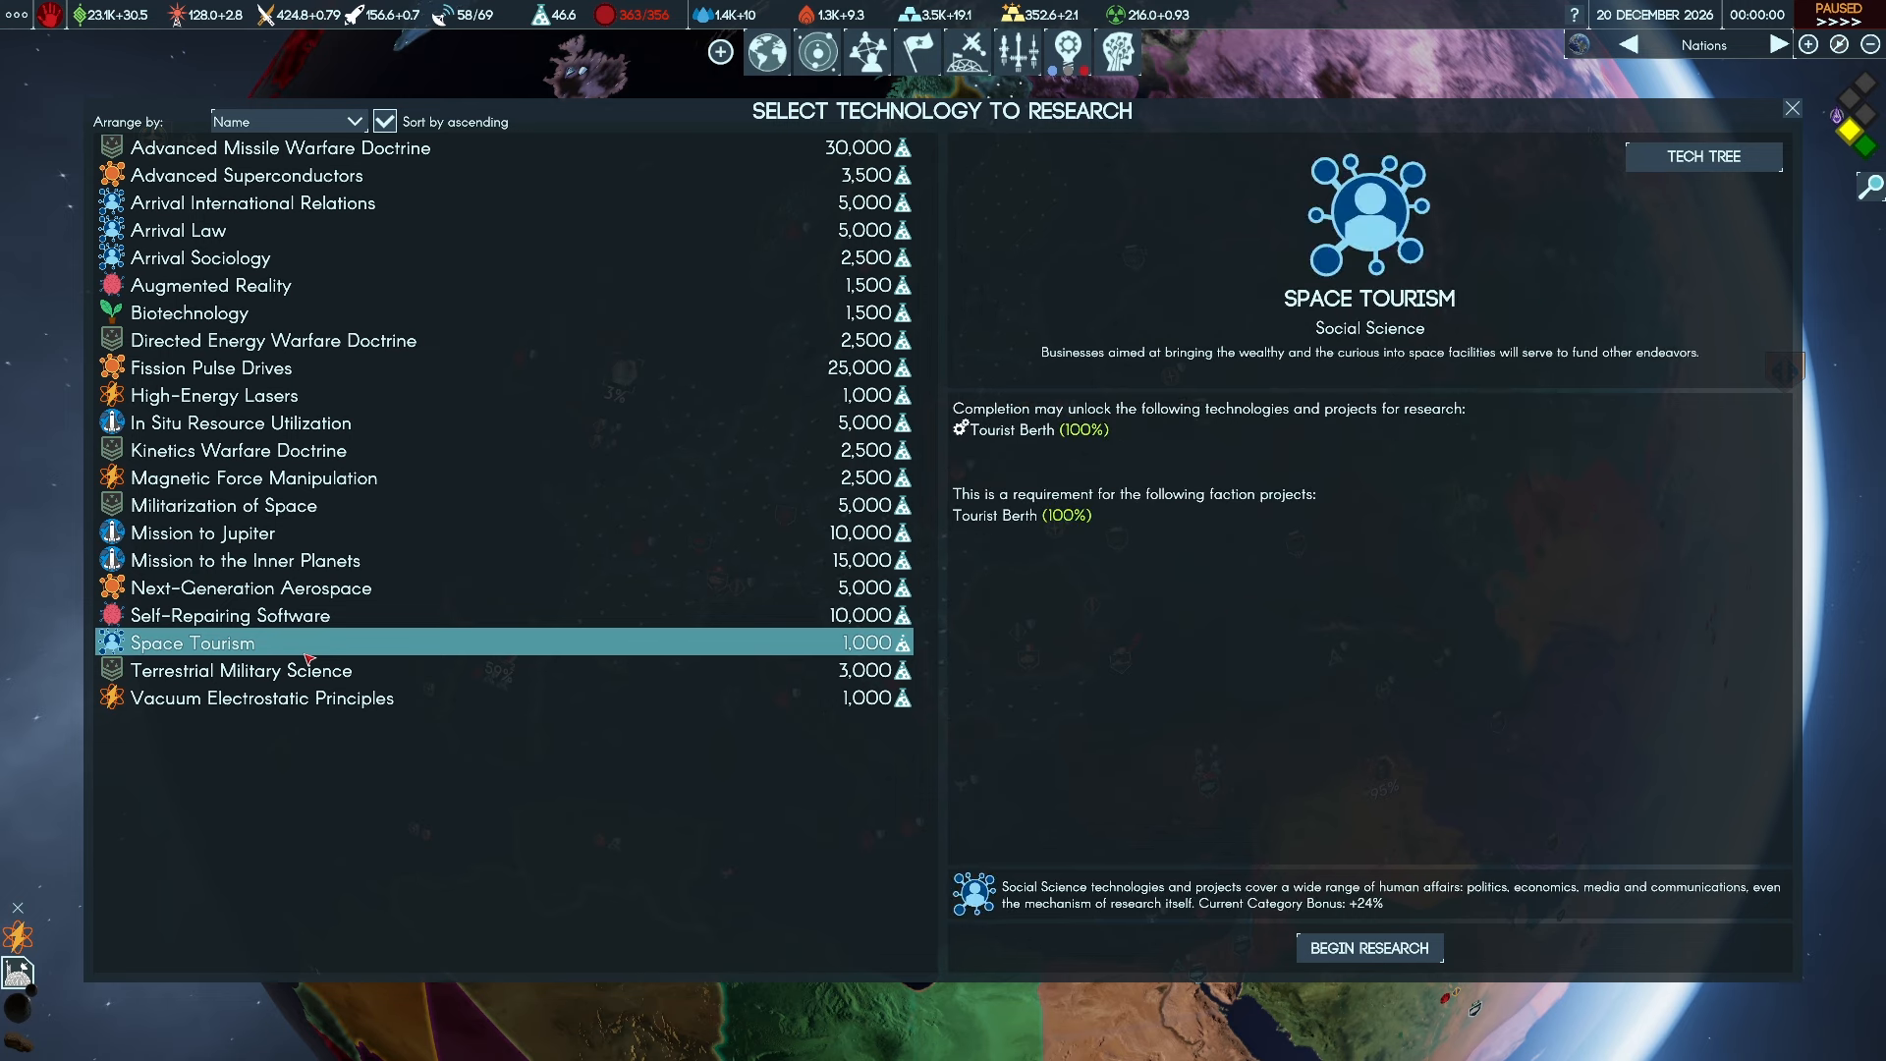
pyautogui.click(240, 670)
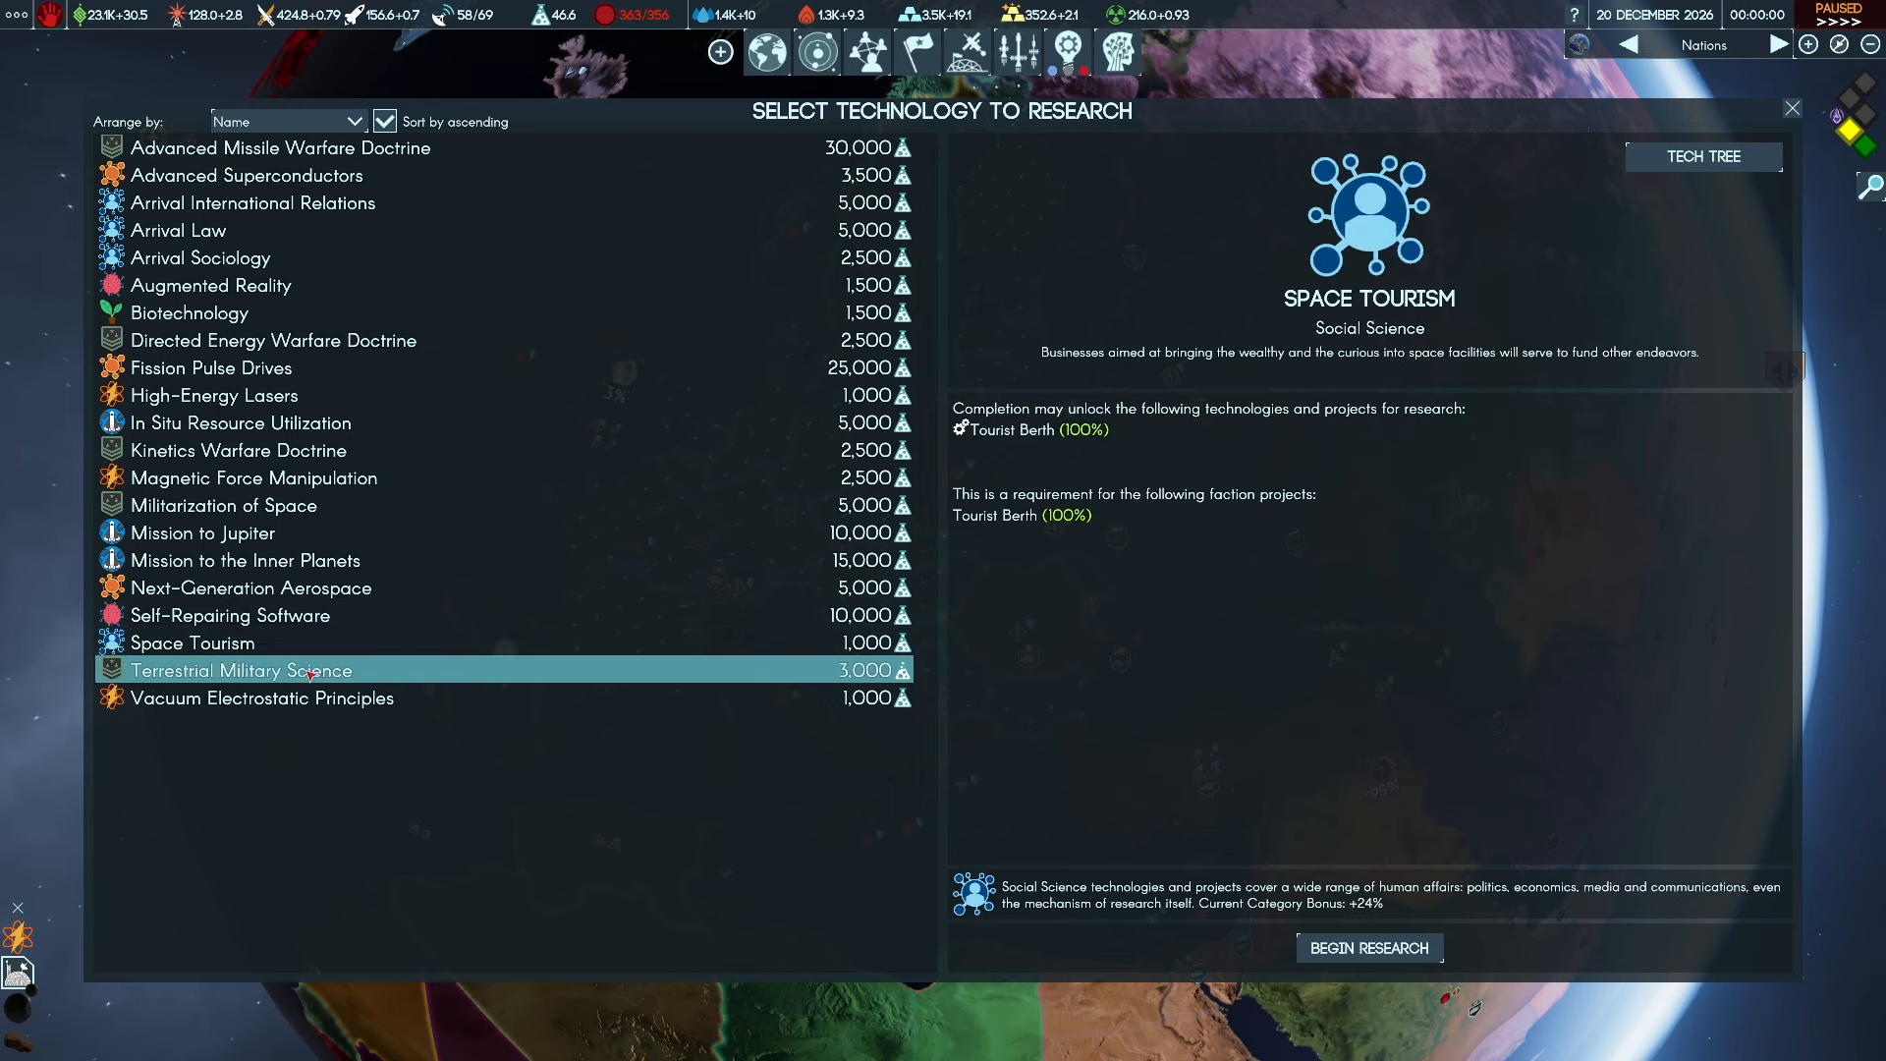
pyautogui.click(273, 670)
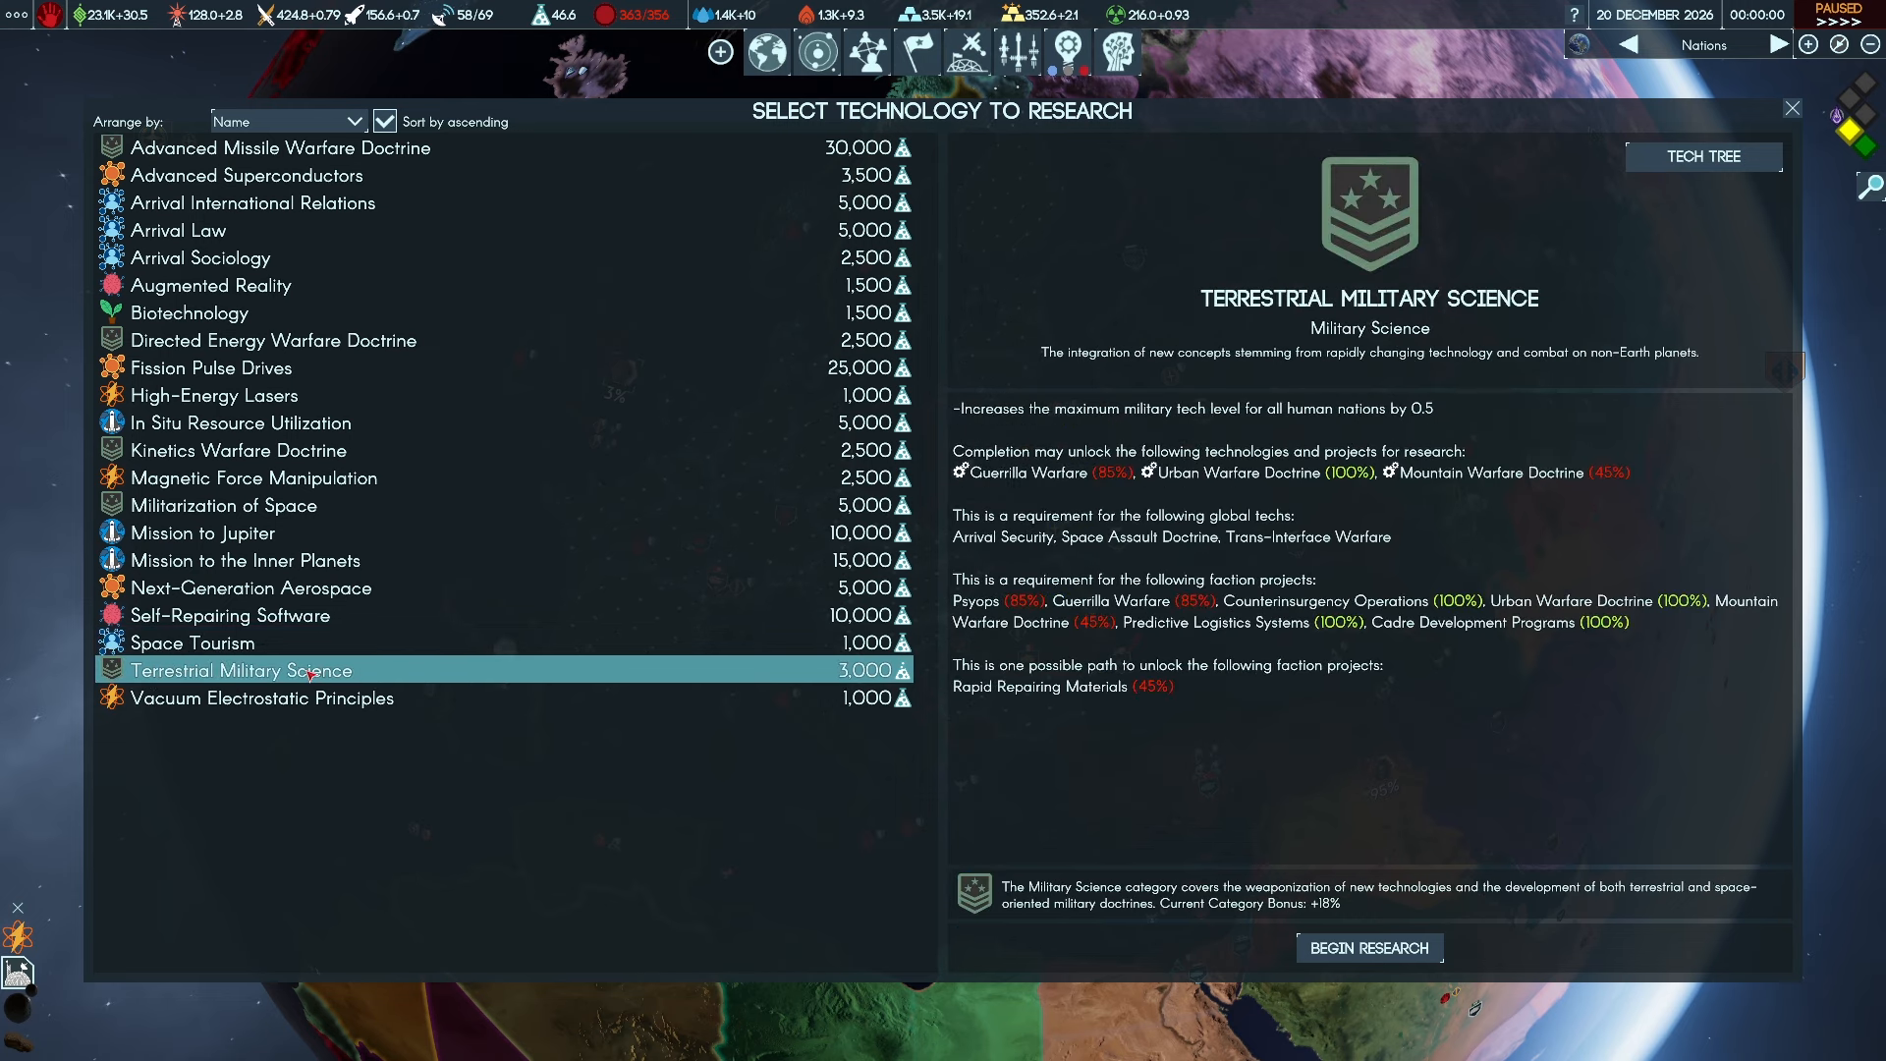
# Check Advanced Superconductors and In Situ Resource Utilization, settle on High-Energy Lasers and return to the map
pyautogui.click(239, 422)
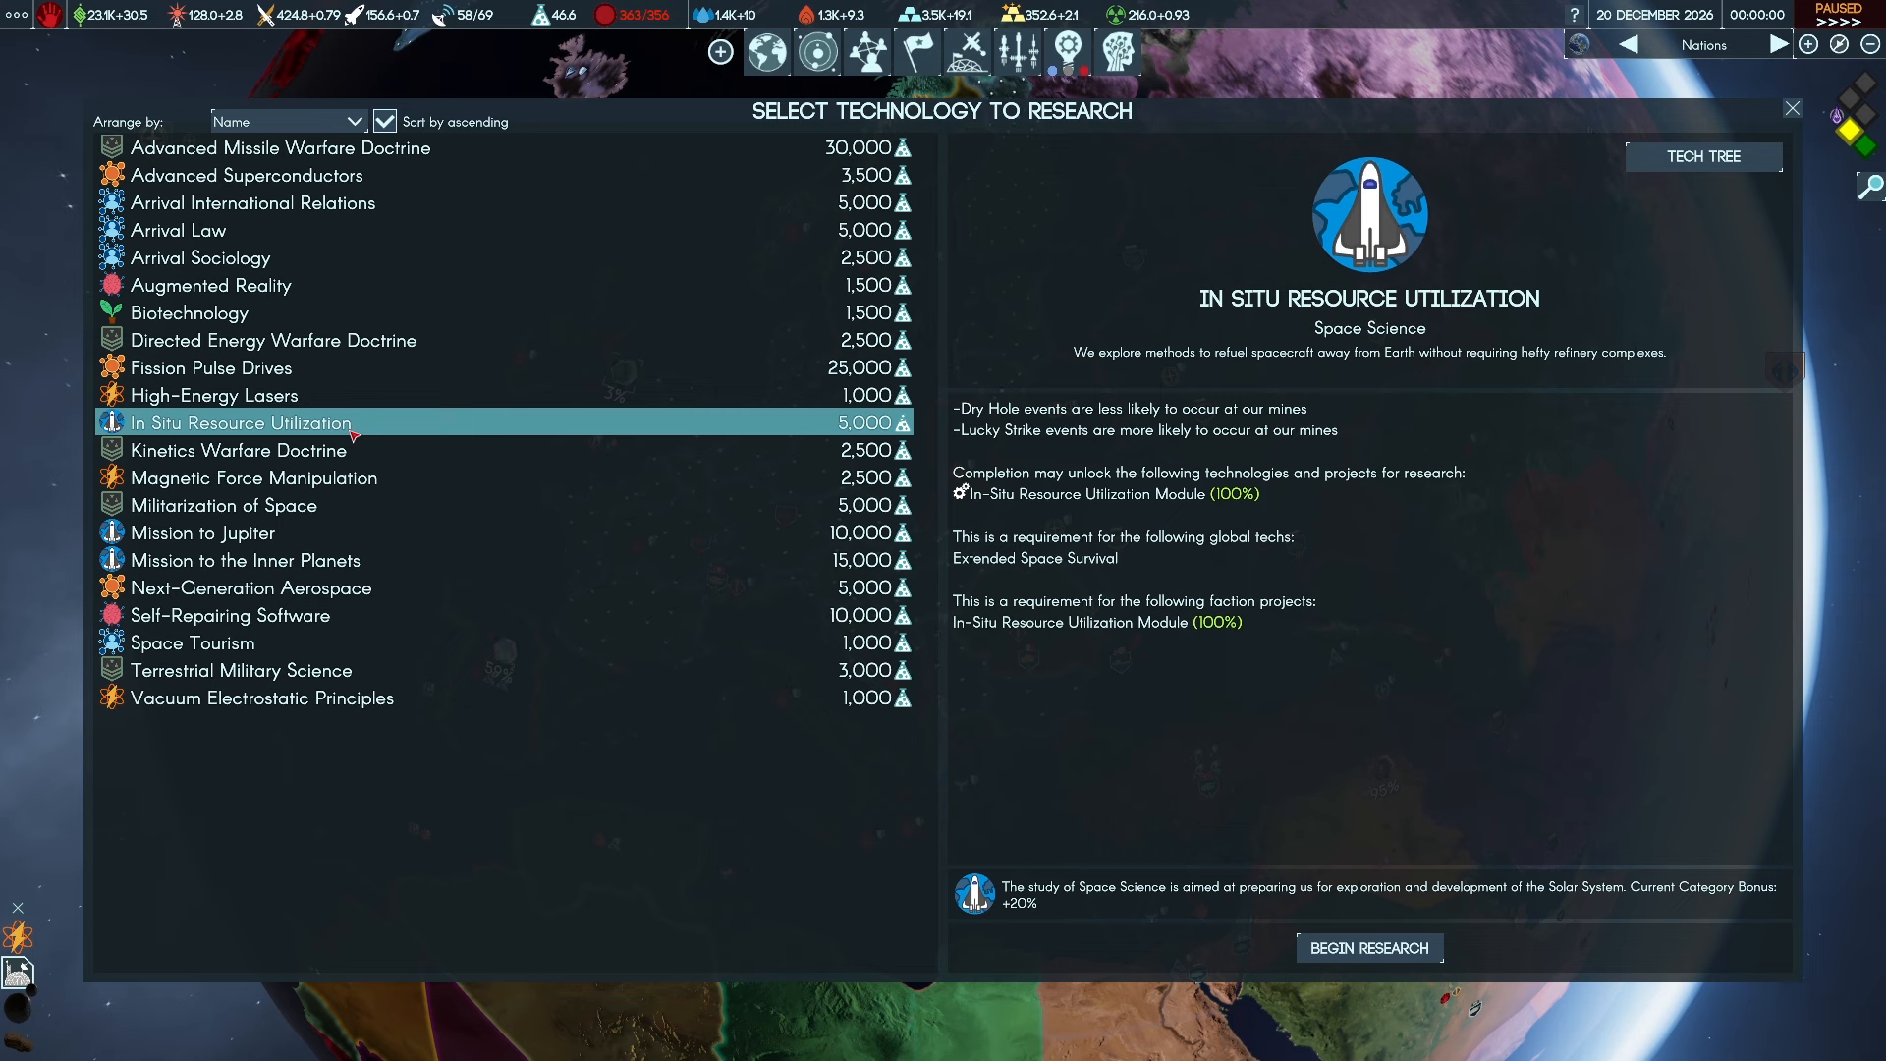
pyautogui.click(245, 560)
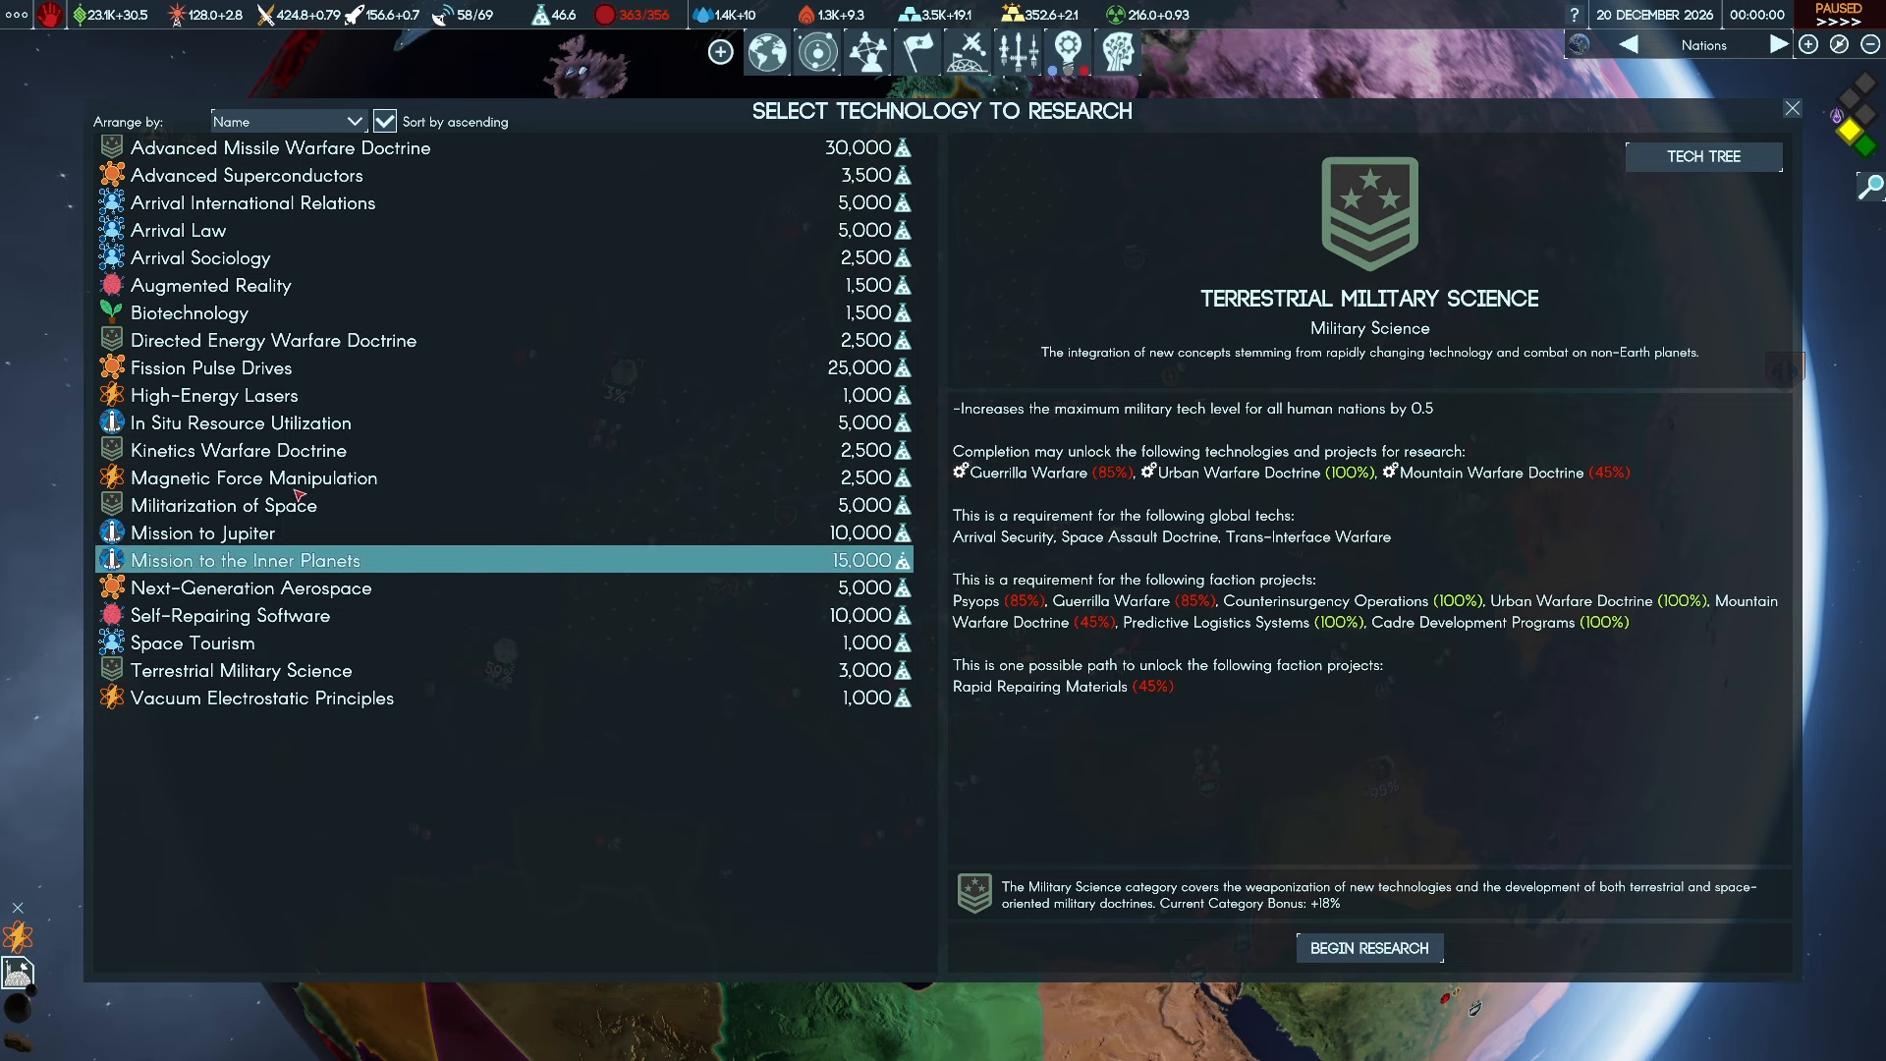
pyautogui.click(214, 394)
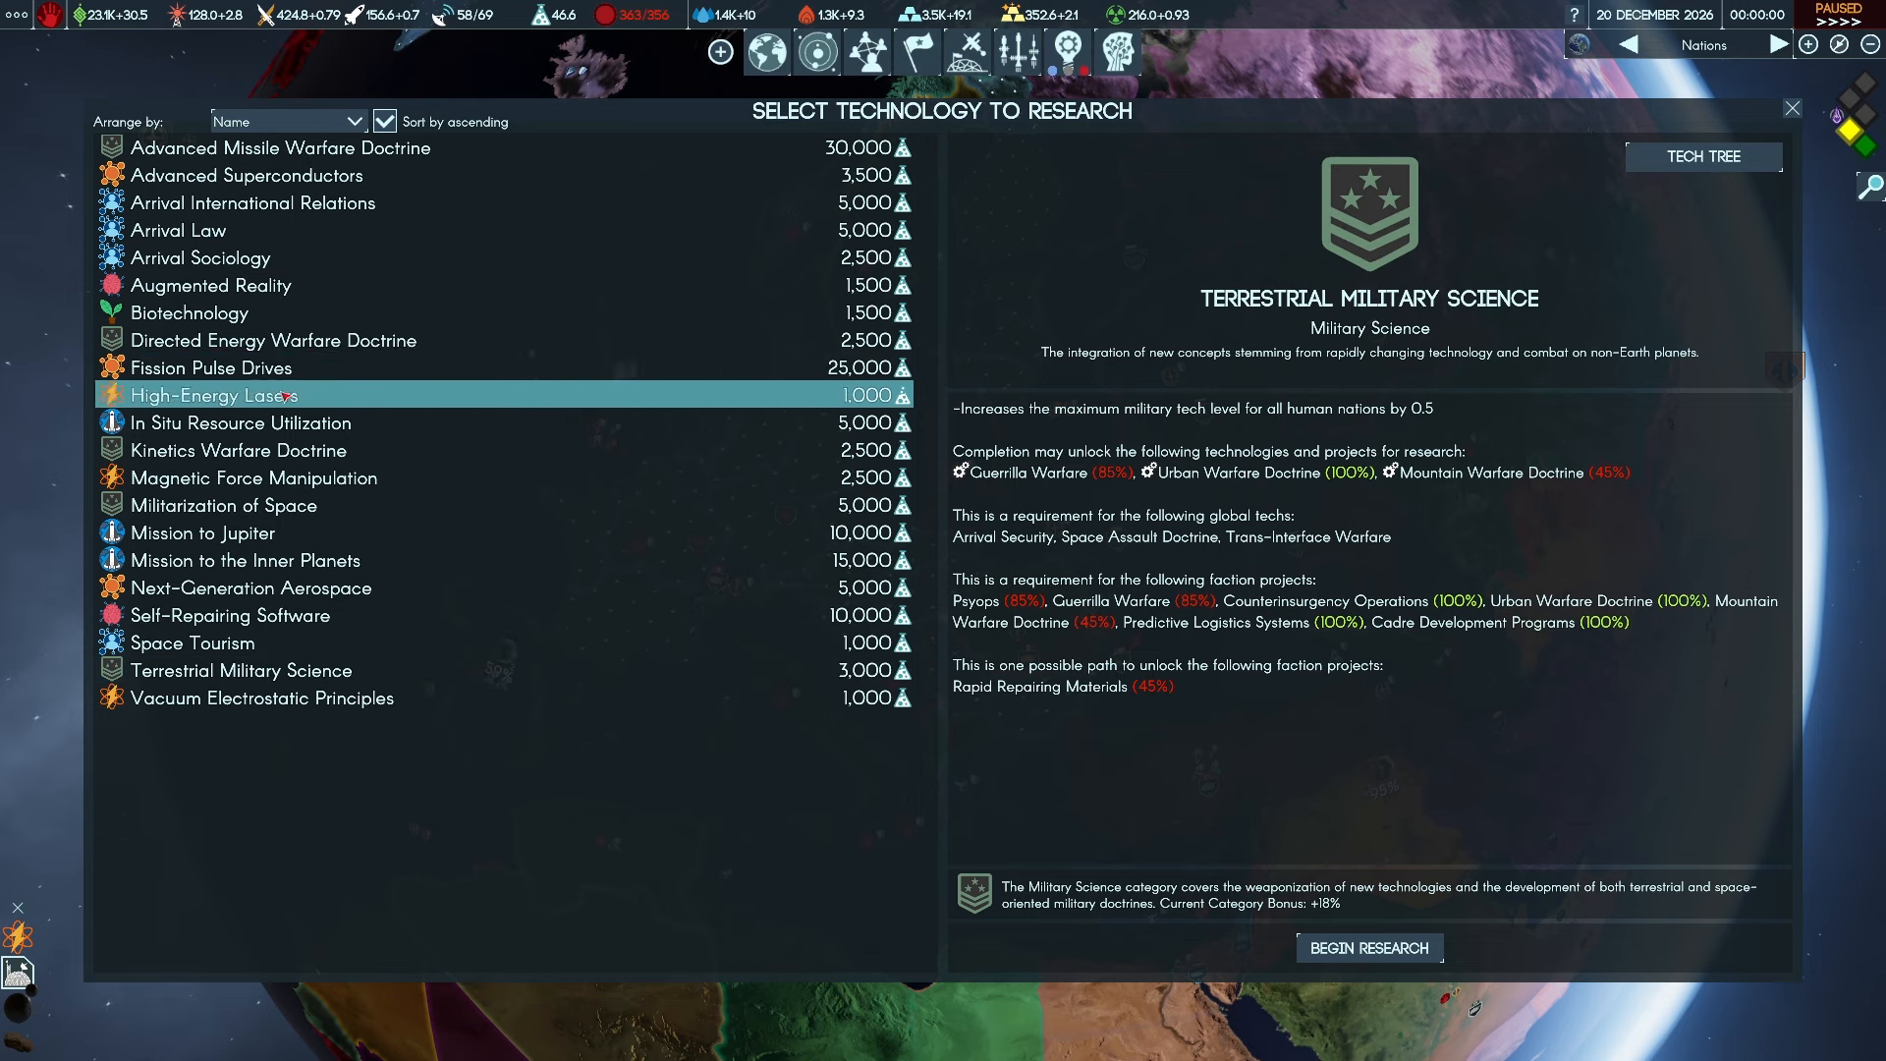
pyautogui.click(214, 395)
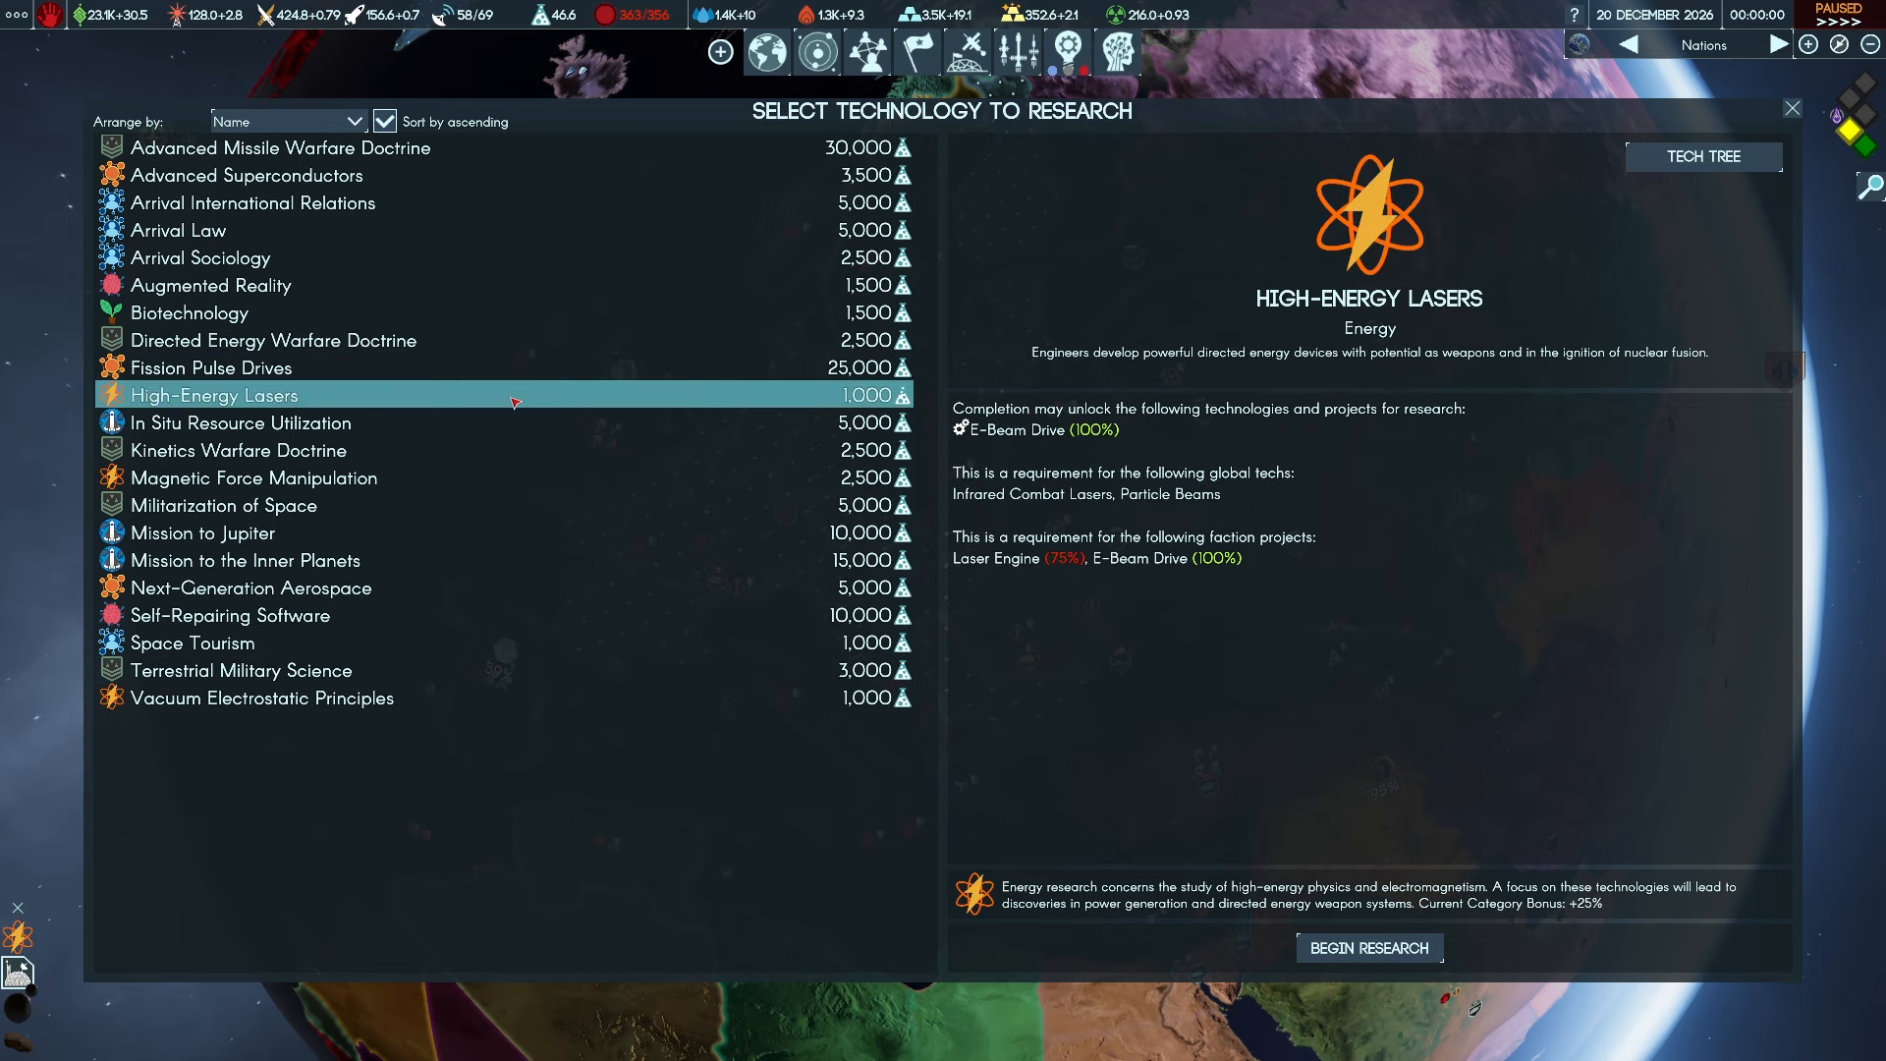
pyautogui.click(1367, 947)
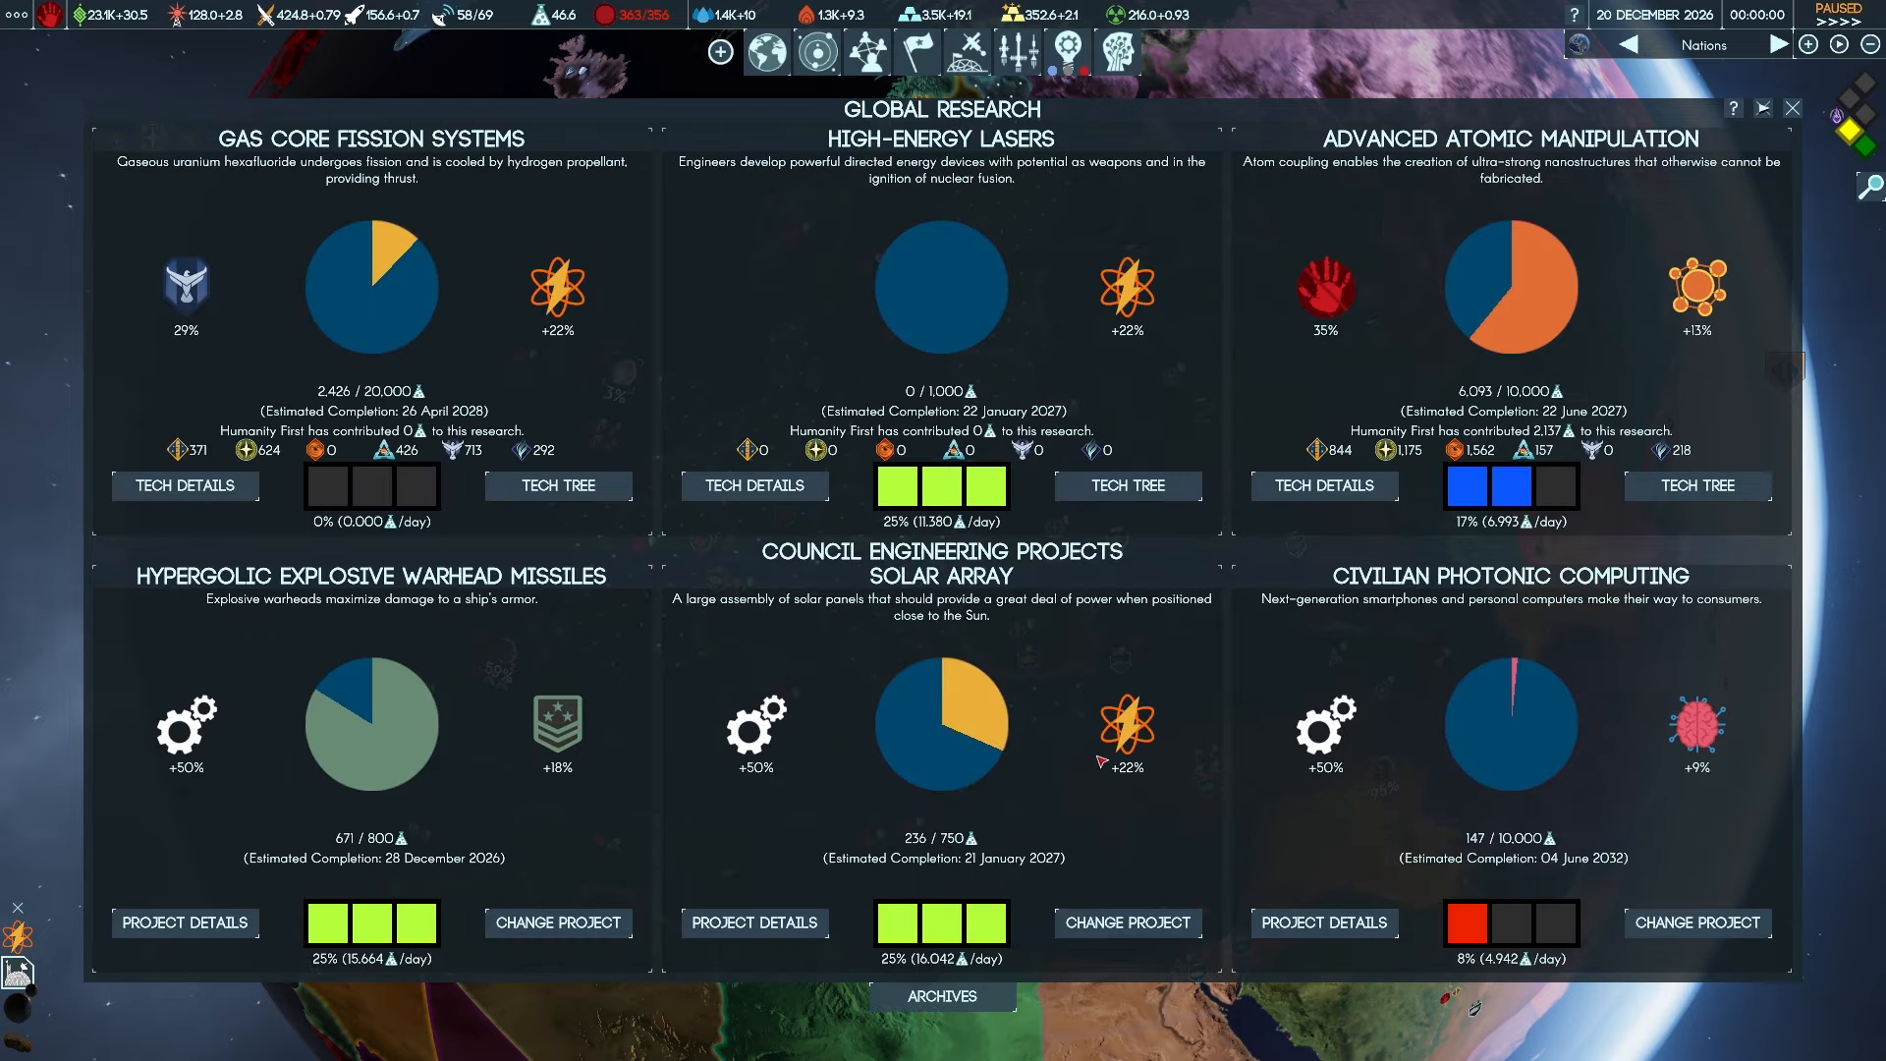
pyautogui.moveTo(1015, 336)
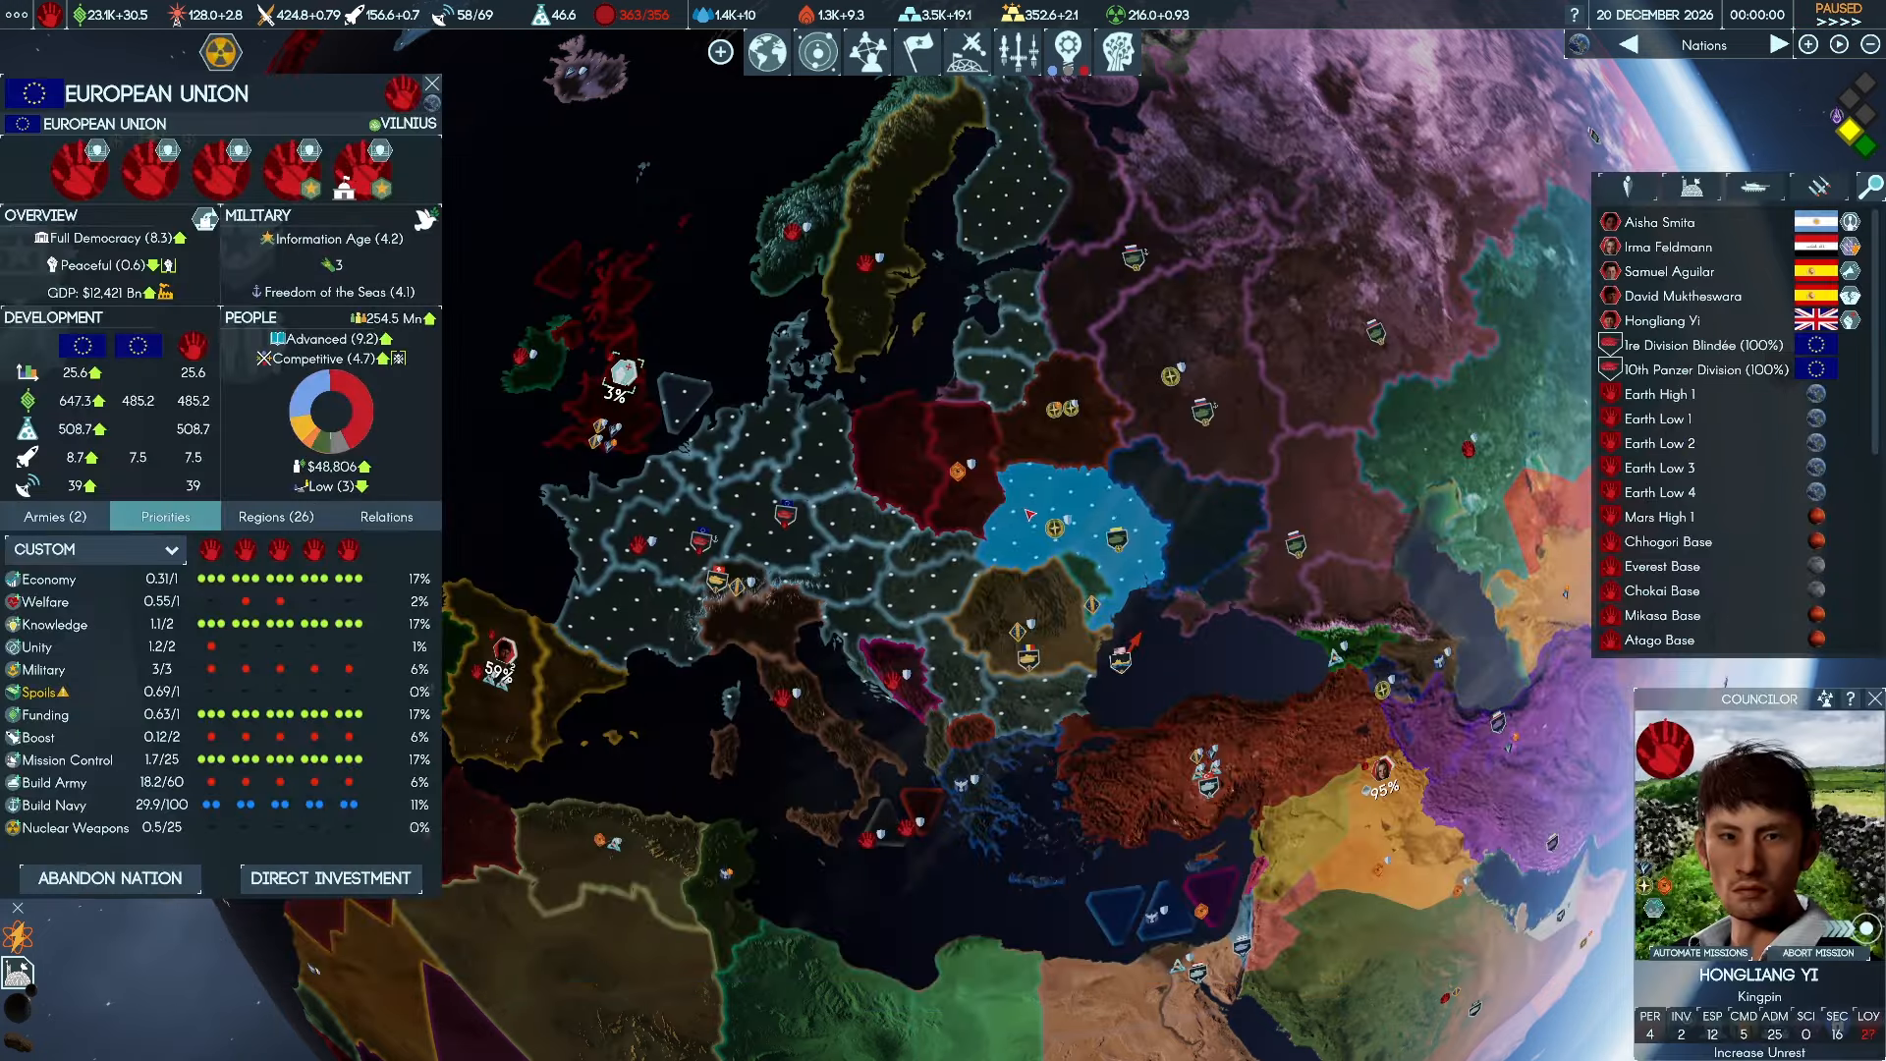
pyautogui.moveTo(969, 487)
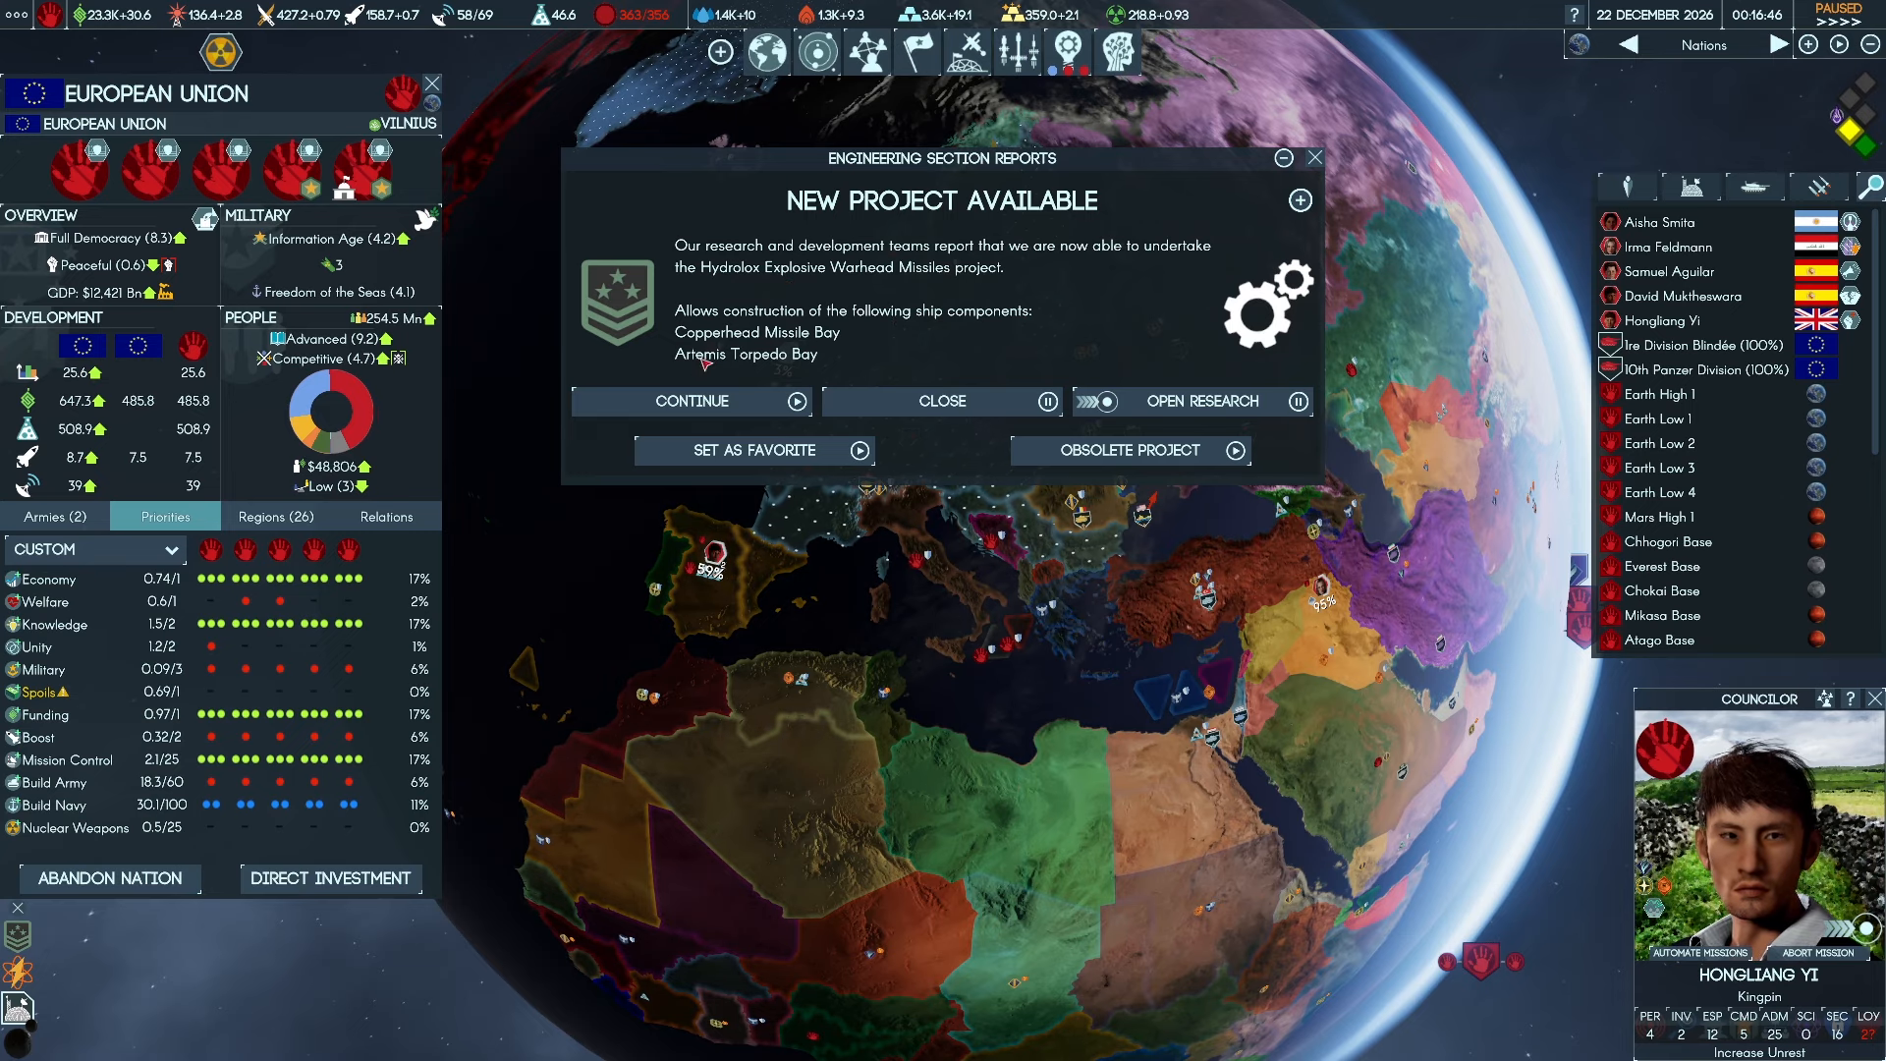
# Dismiss the new torpedo bay project report and continue to the 132 Aethra probe arrival
pyautogui.click(941, 400)
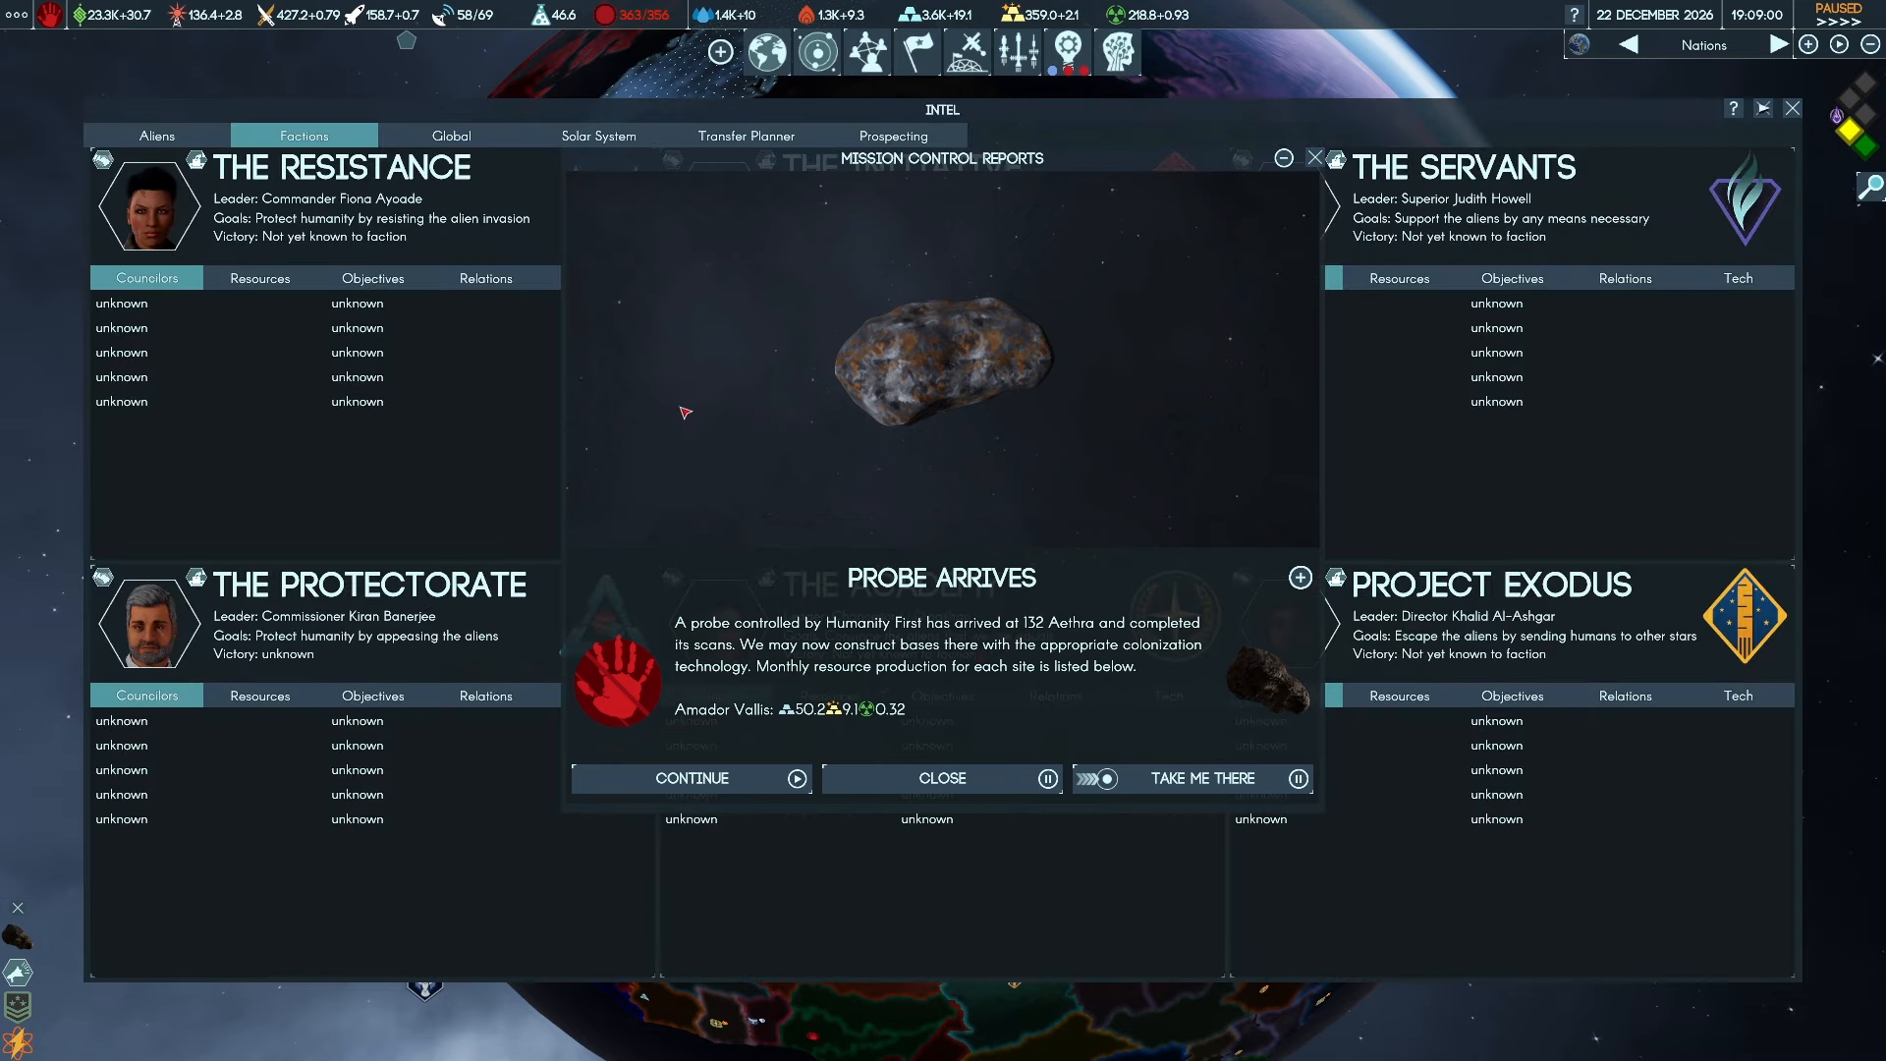
# Dismiss the probe report, review the Solar System bodies list and run on to the London unrest failure
pyautogui.click(597, 135)
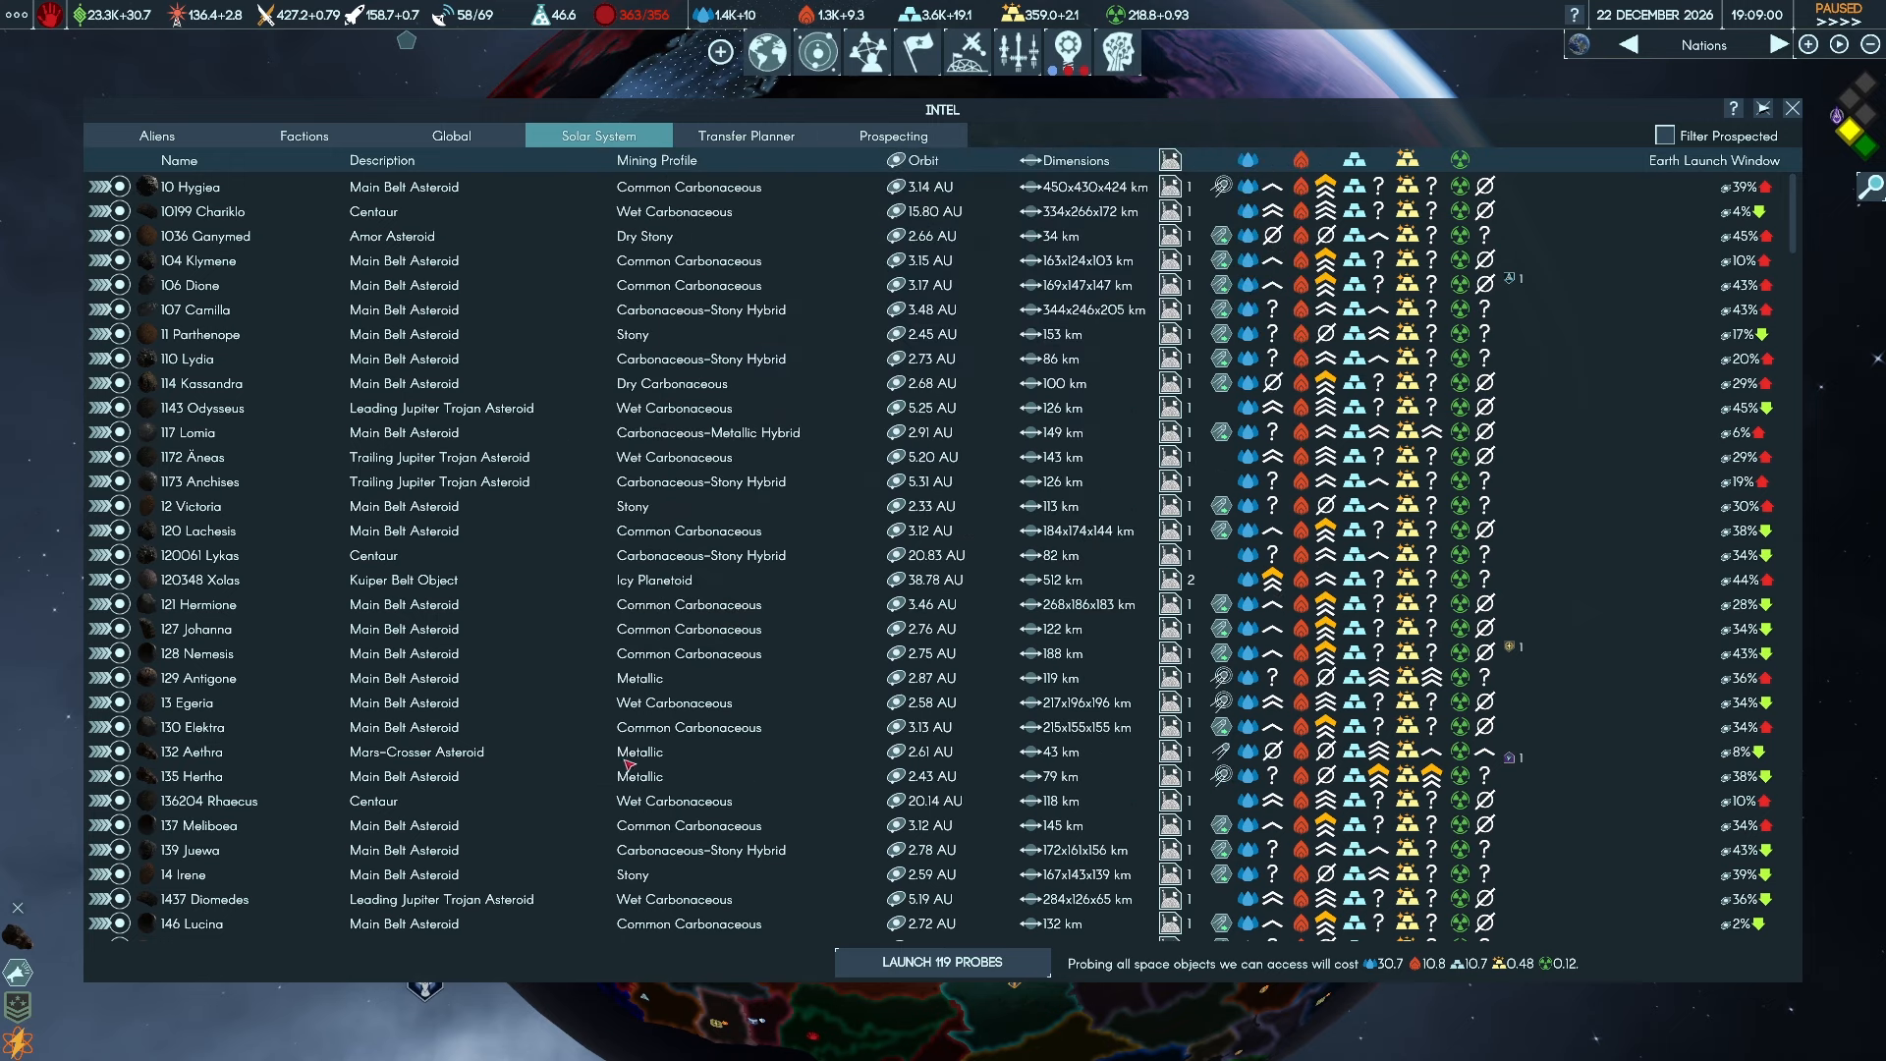
pyautogui.moveTo(690, 758)
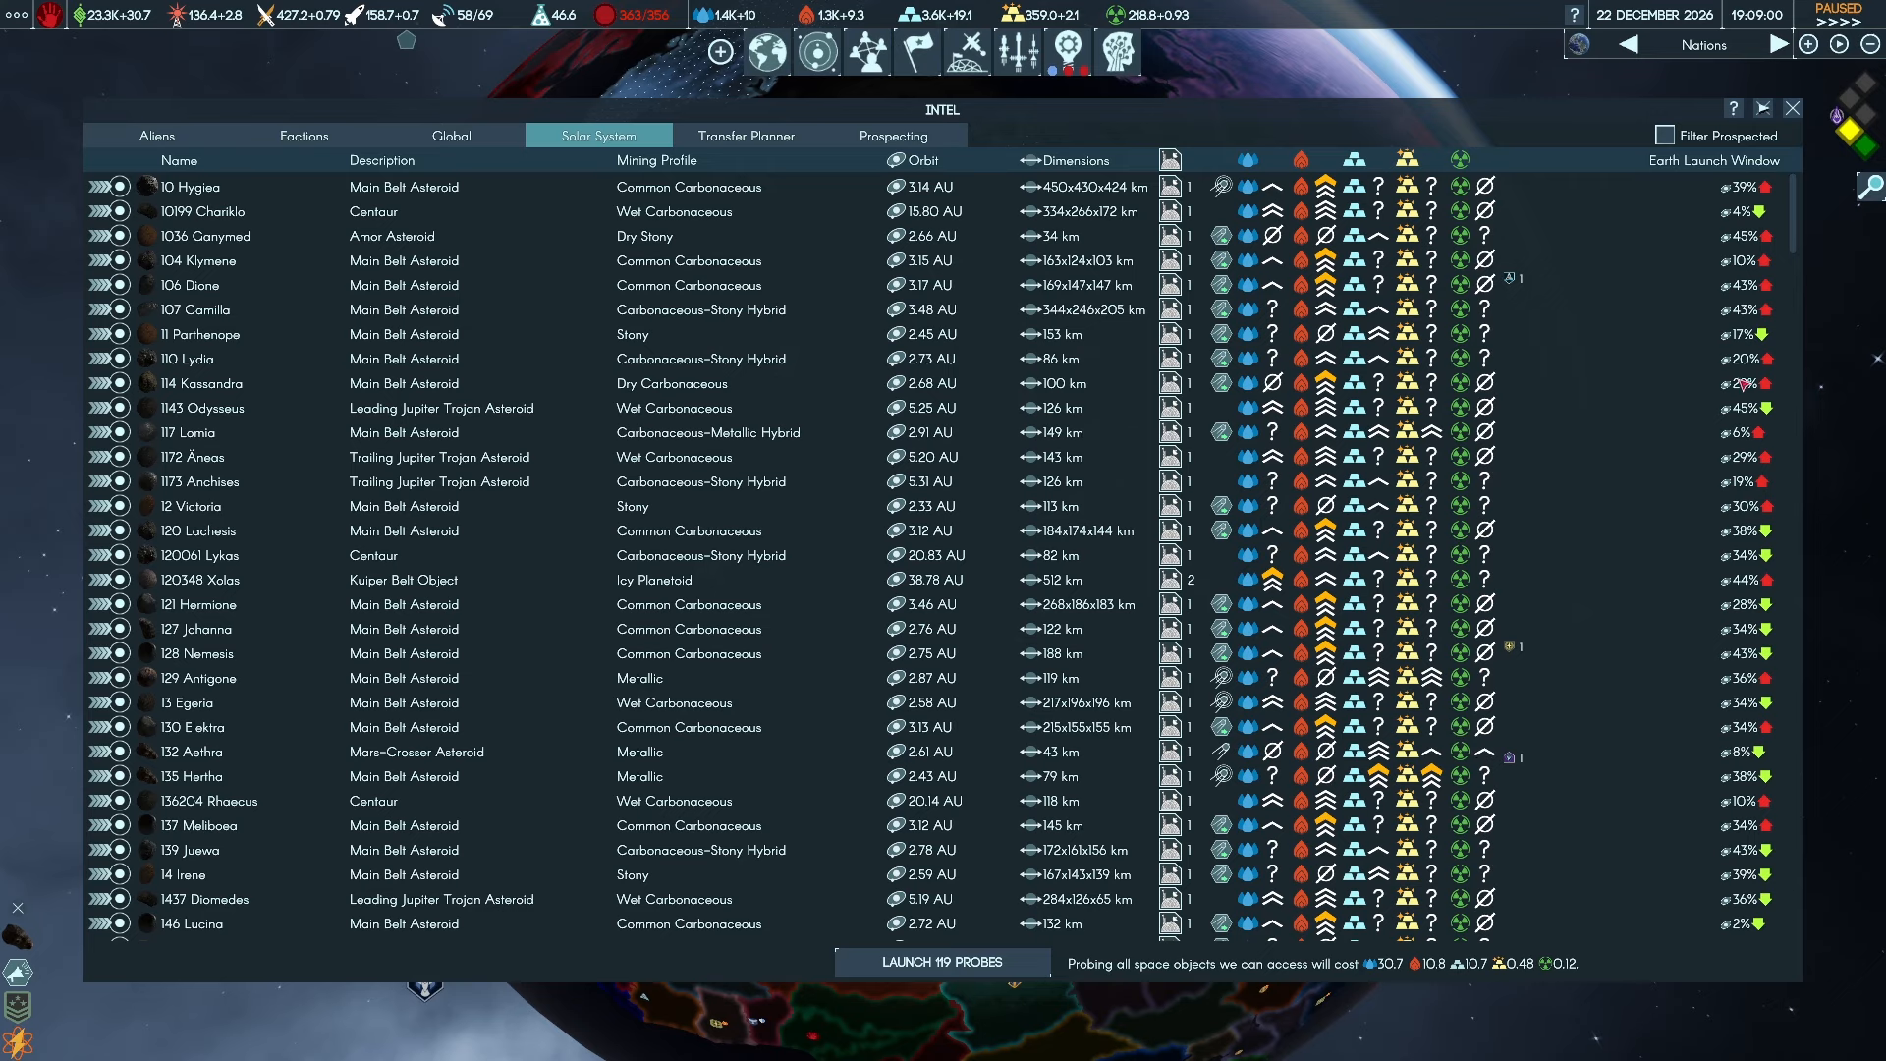
pyautogui.click(1792, 106)
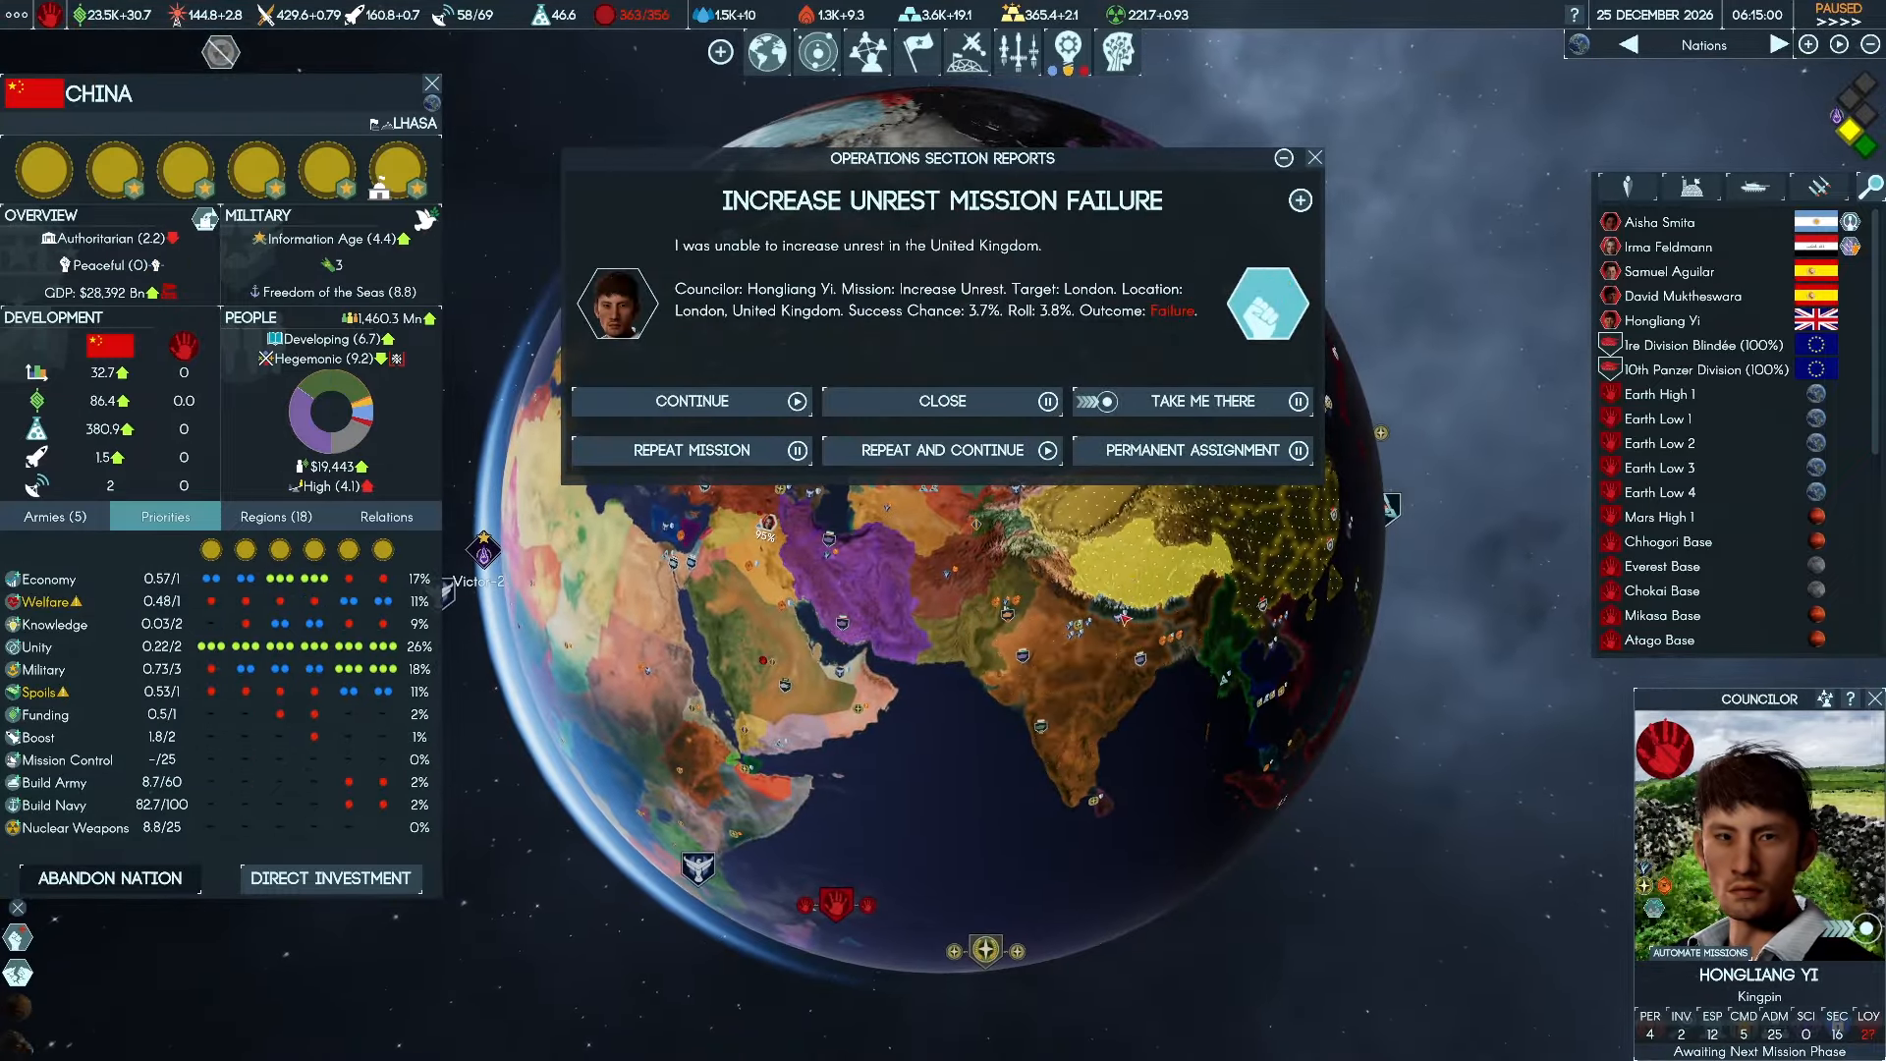
pyautogui.moveTo(1077, 572)
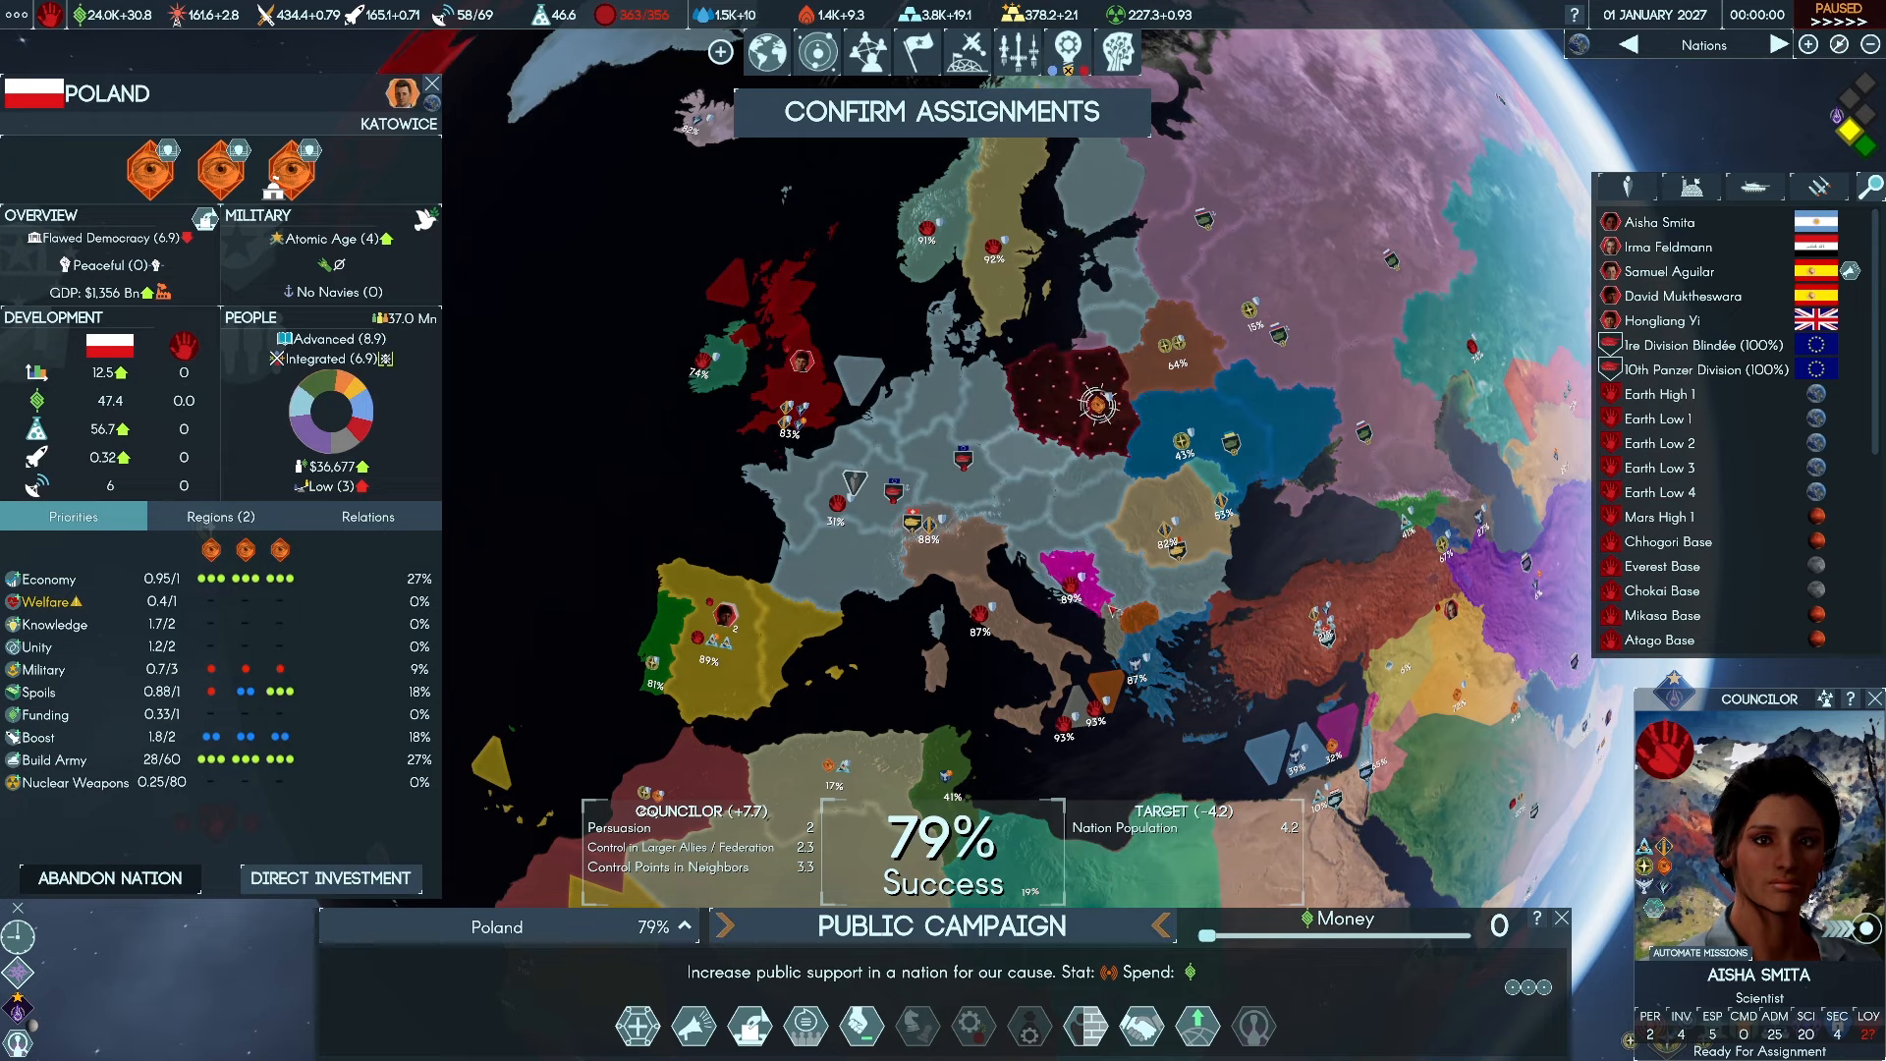
# Target the Public Campaign at Greece, confirm it and bring up Hongliang Yi's councilor profile
pyautogui.click(1137, 662)
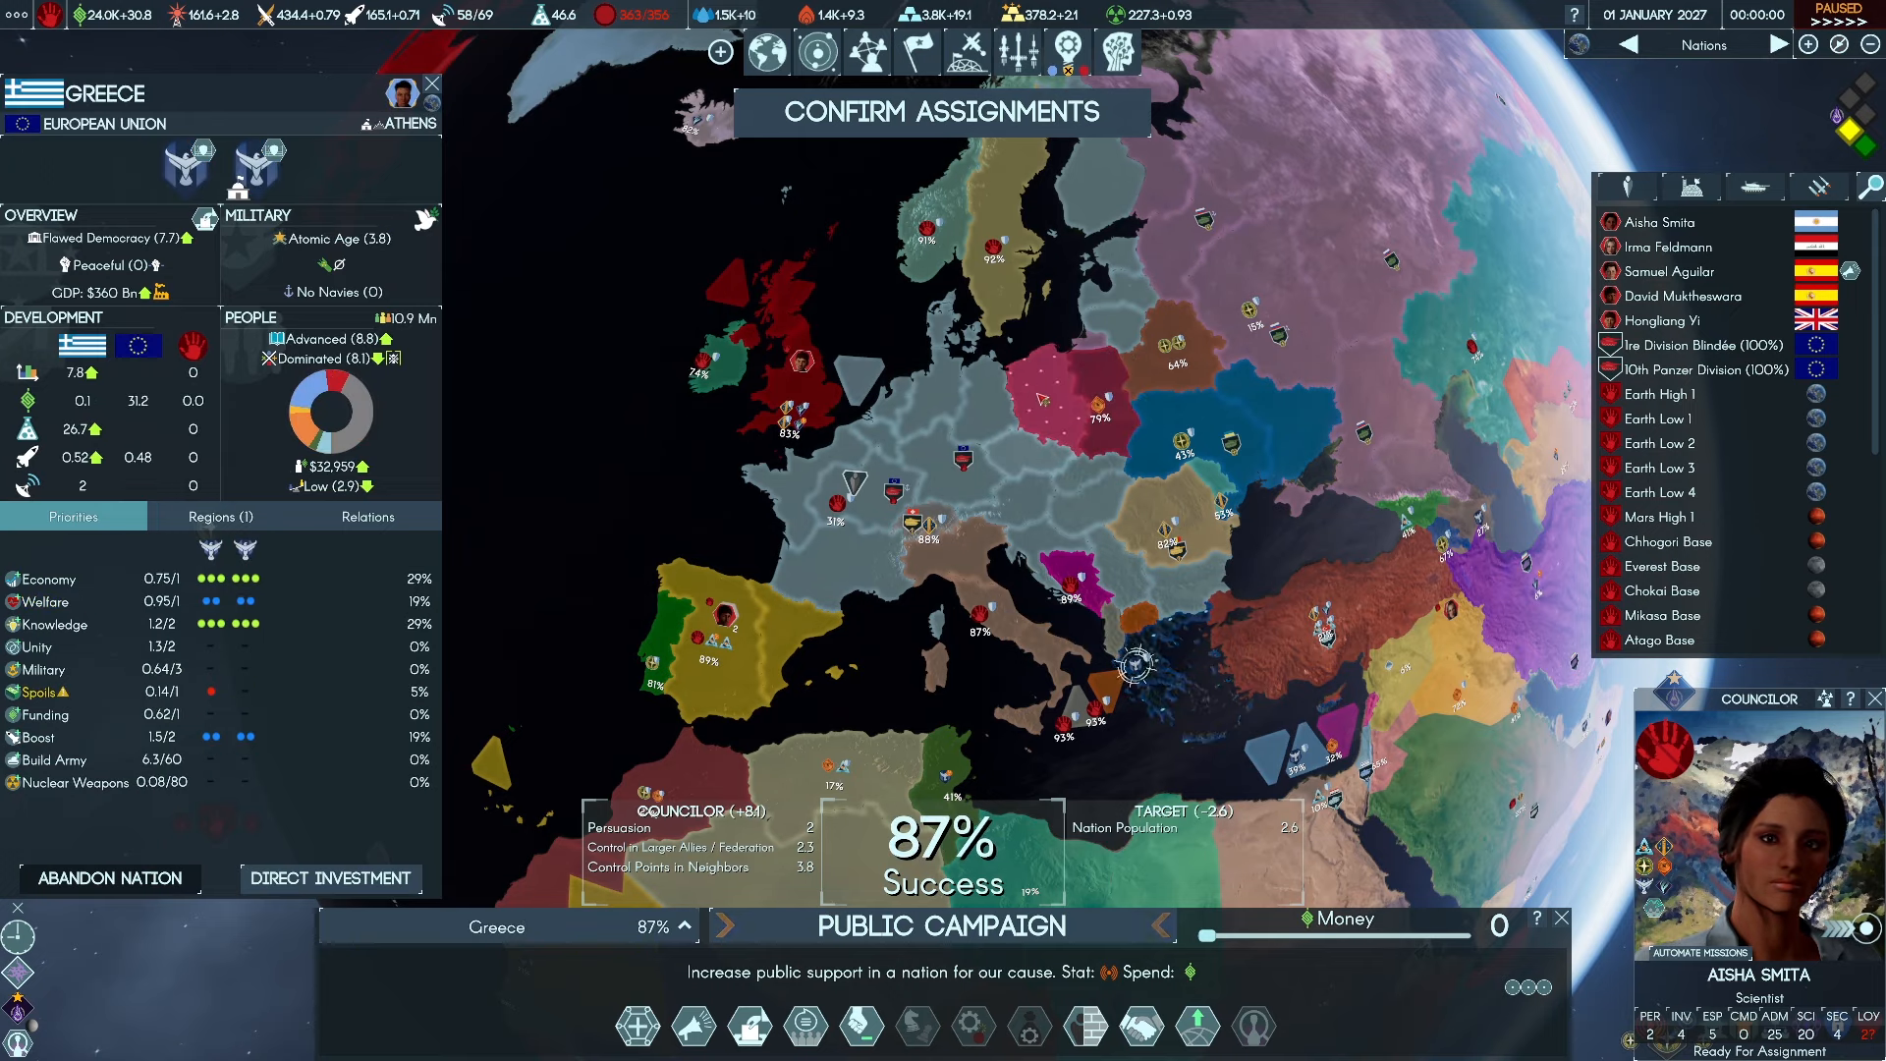
pyautogui.click(1088, 403)
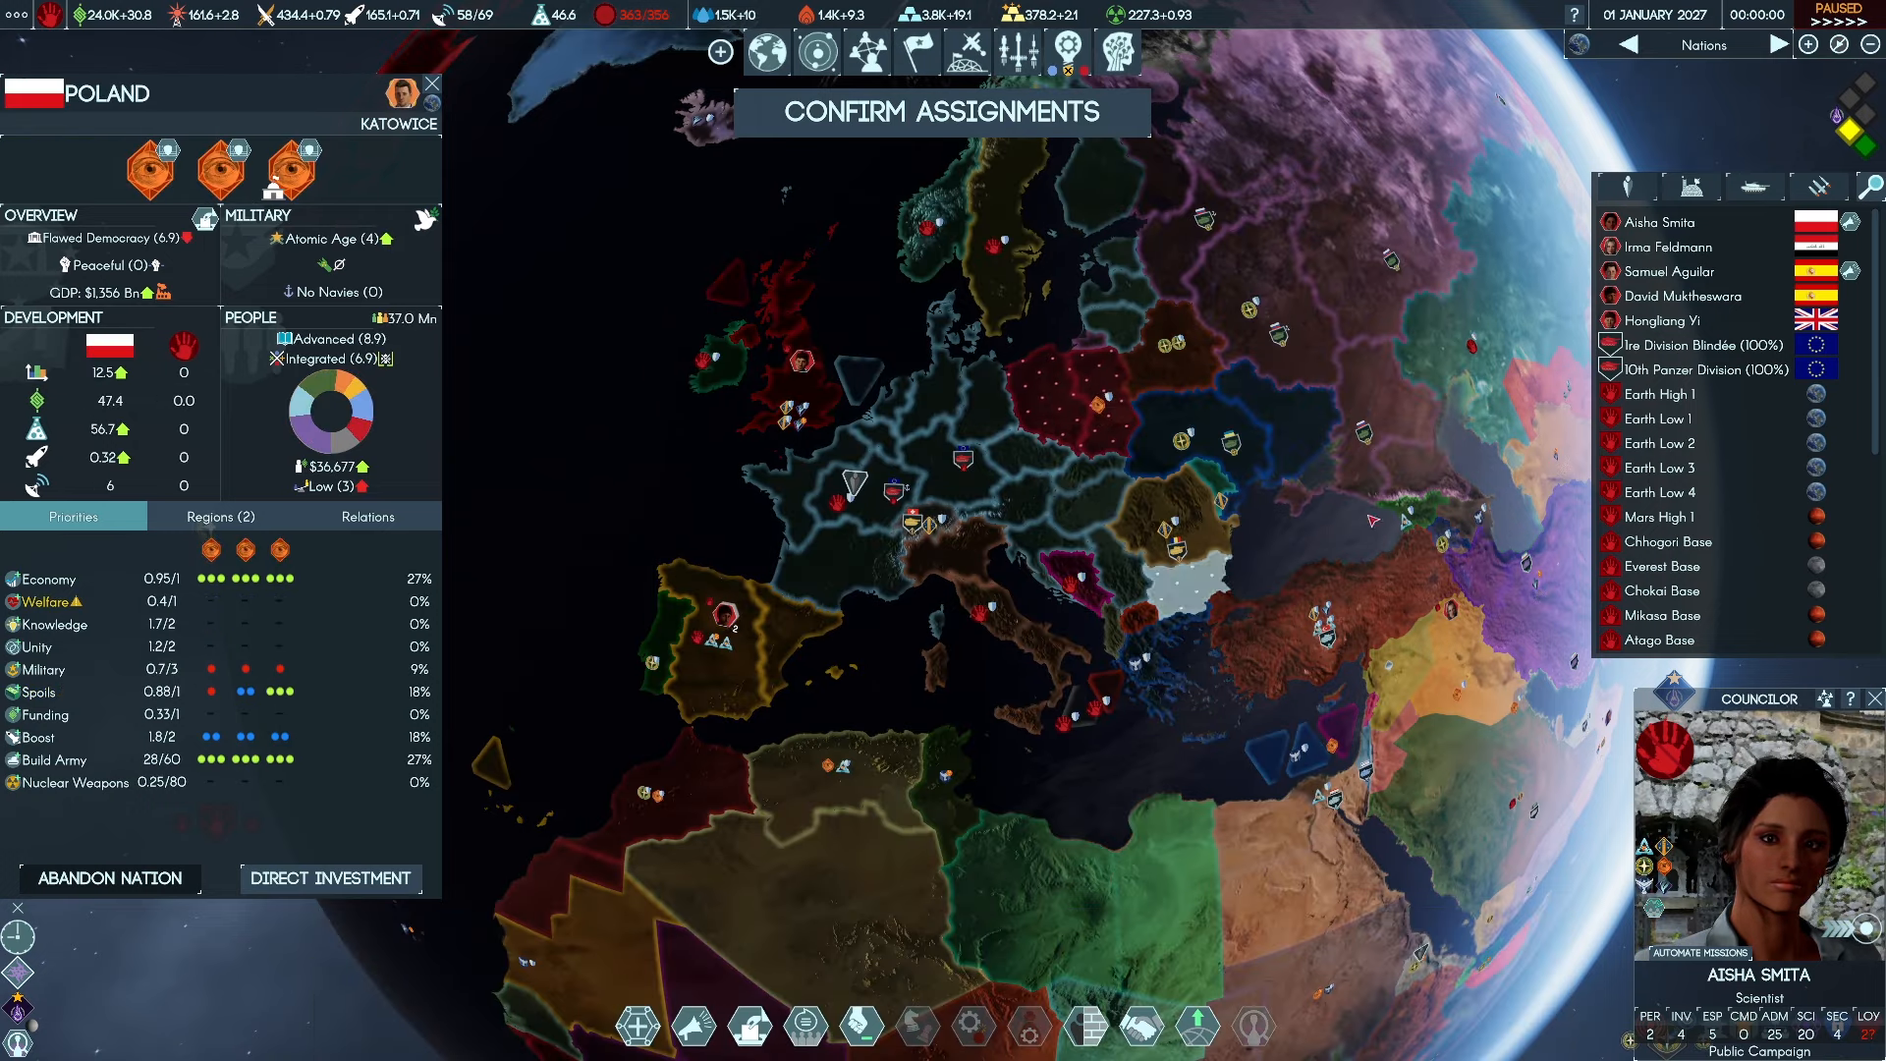
pyautogui.click(1669, 248)
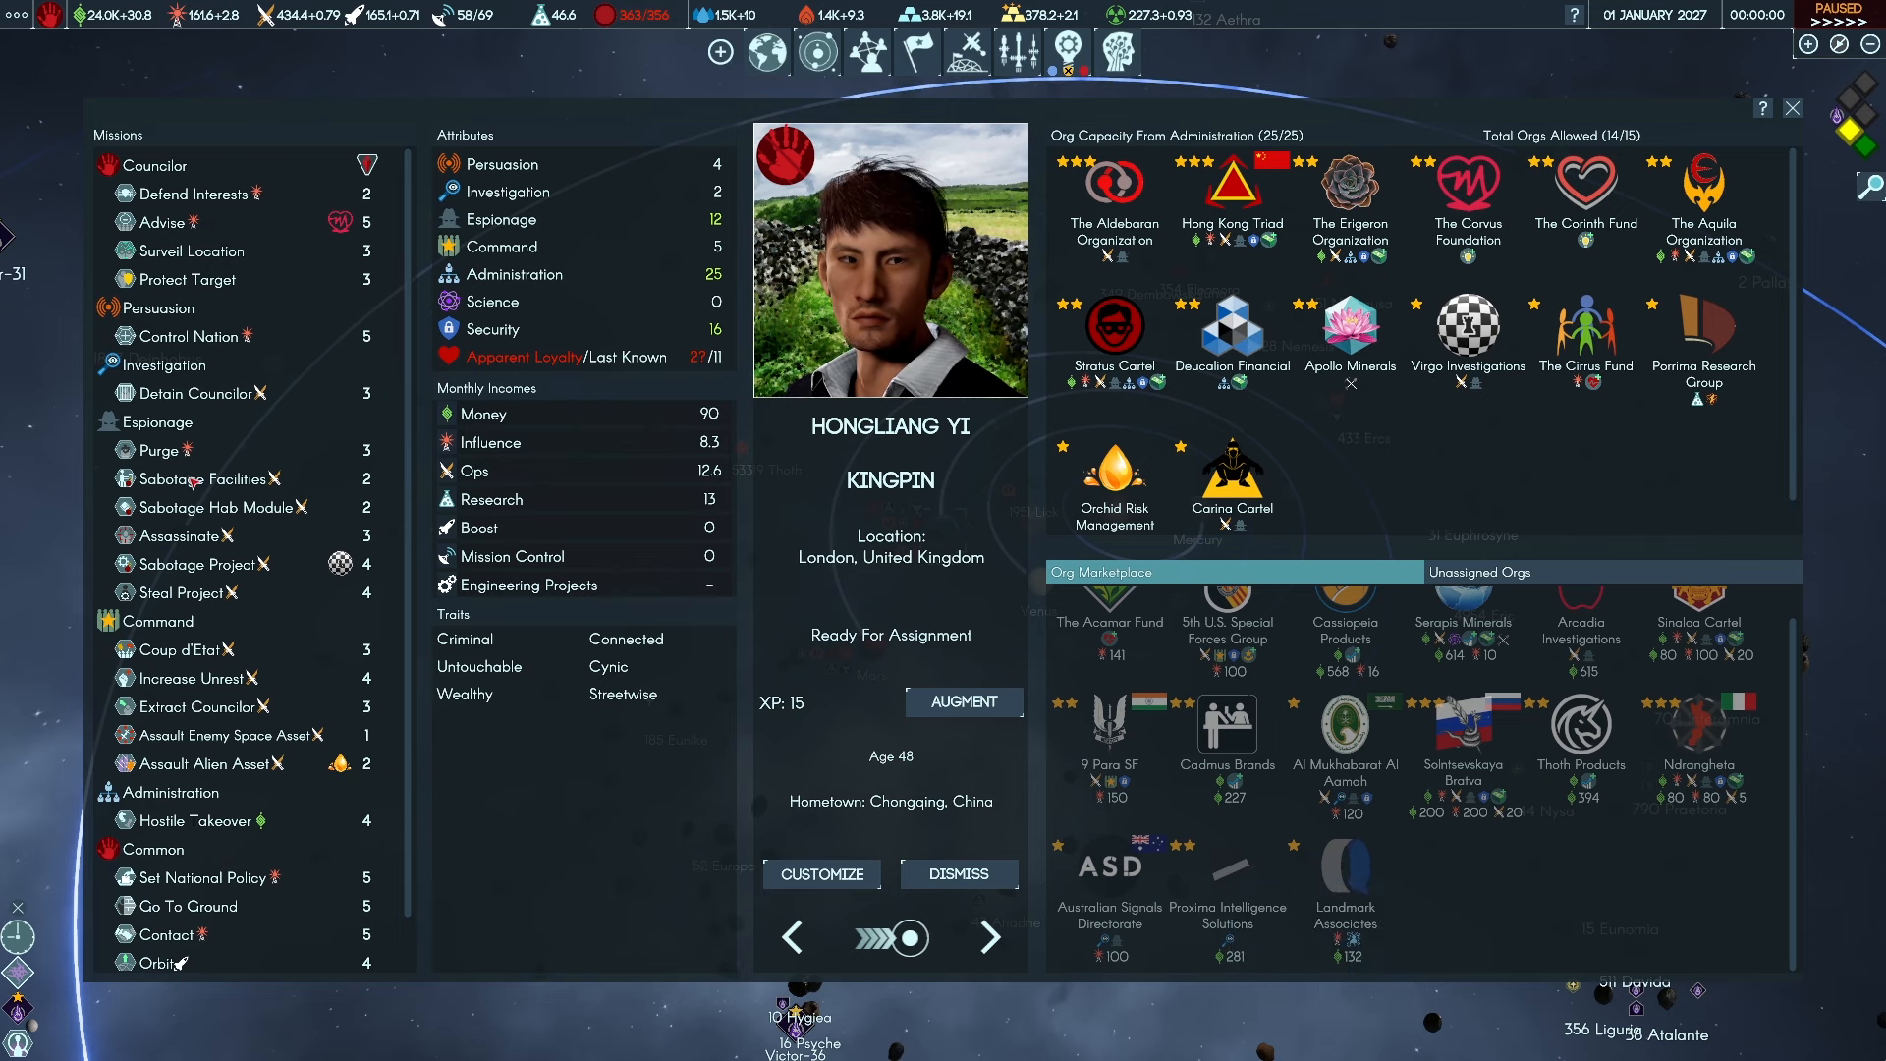
pyautogui.moveTo(1108, 874)
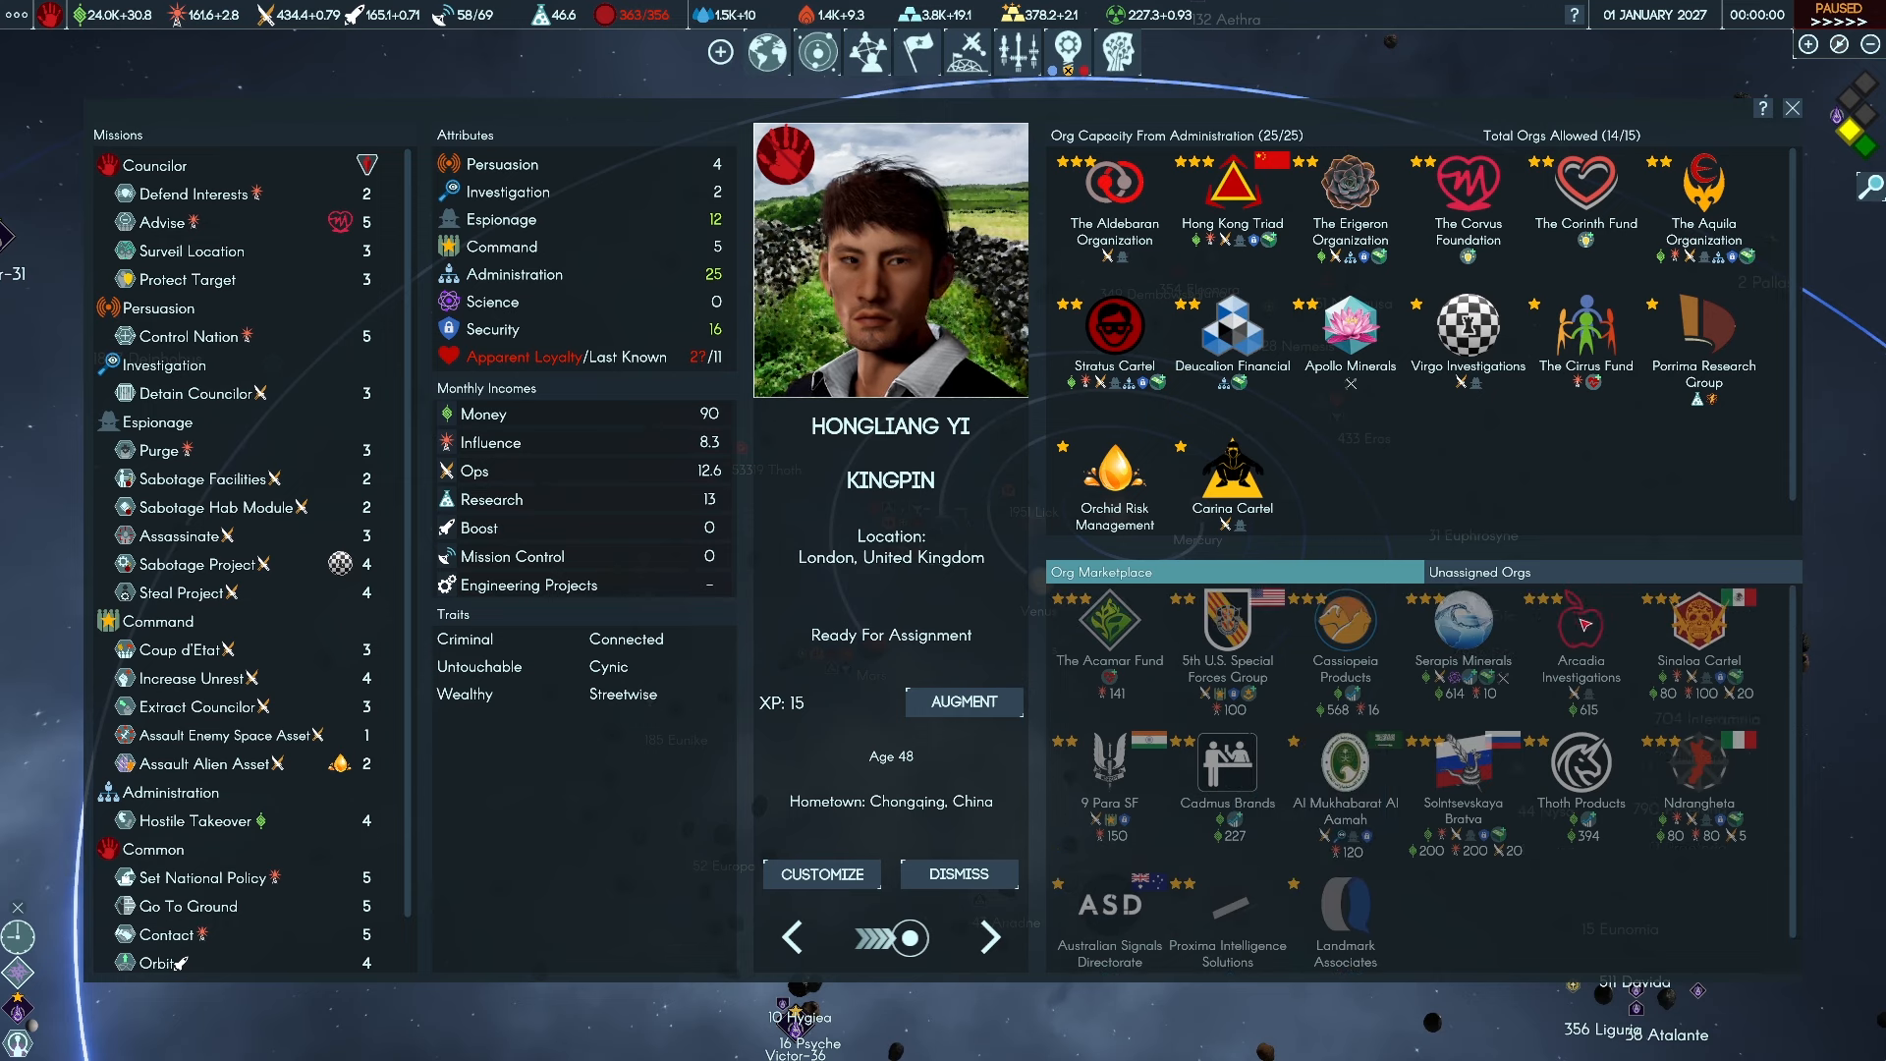
pyautogui.moveTo(1580, 624)
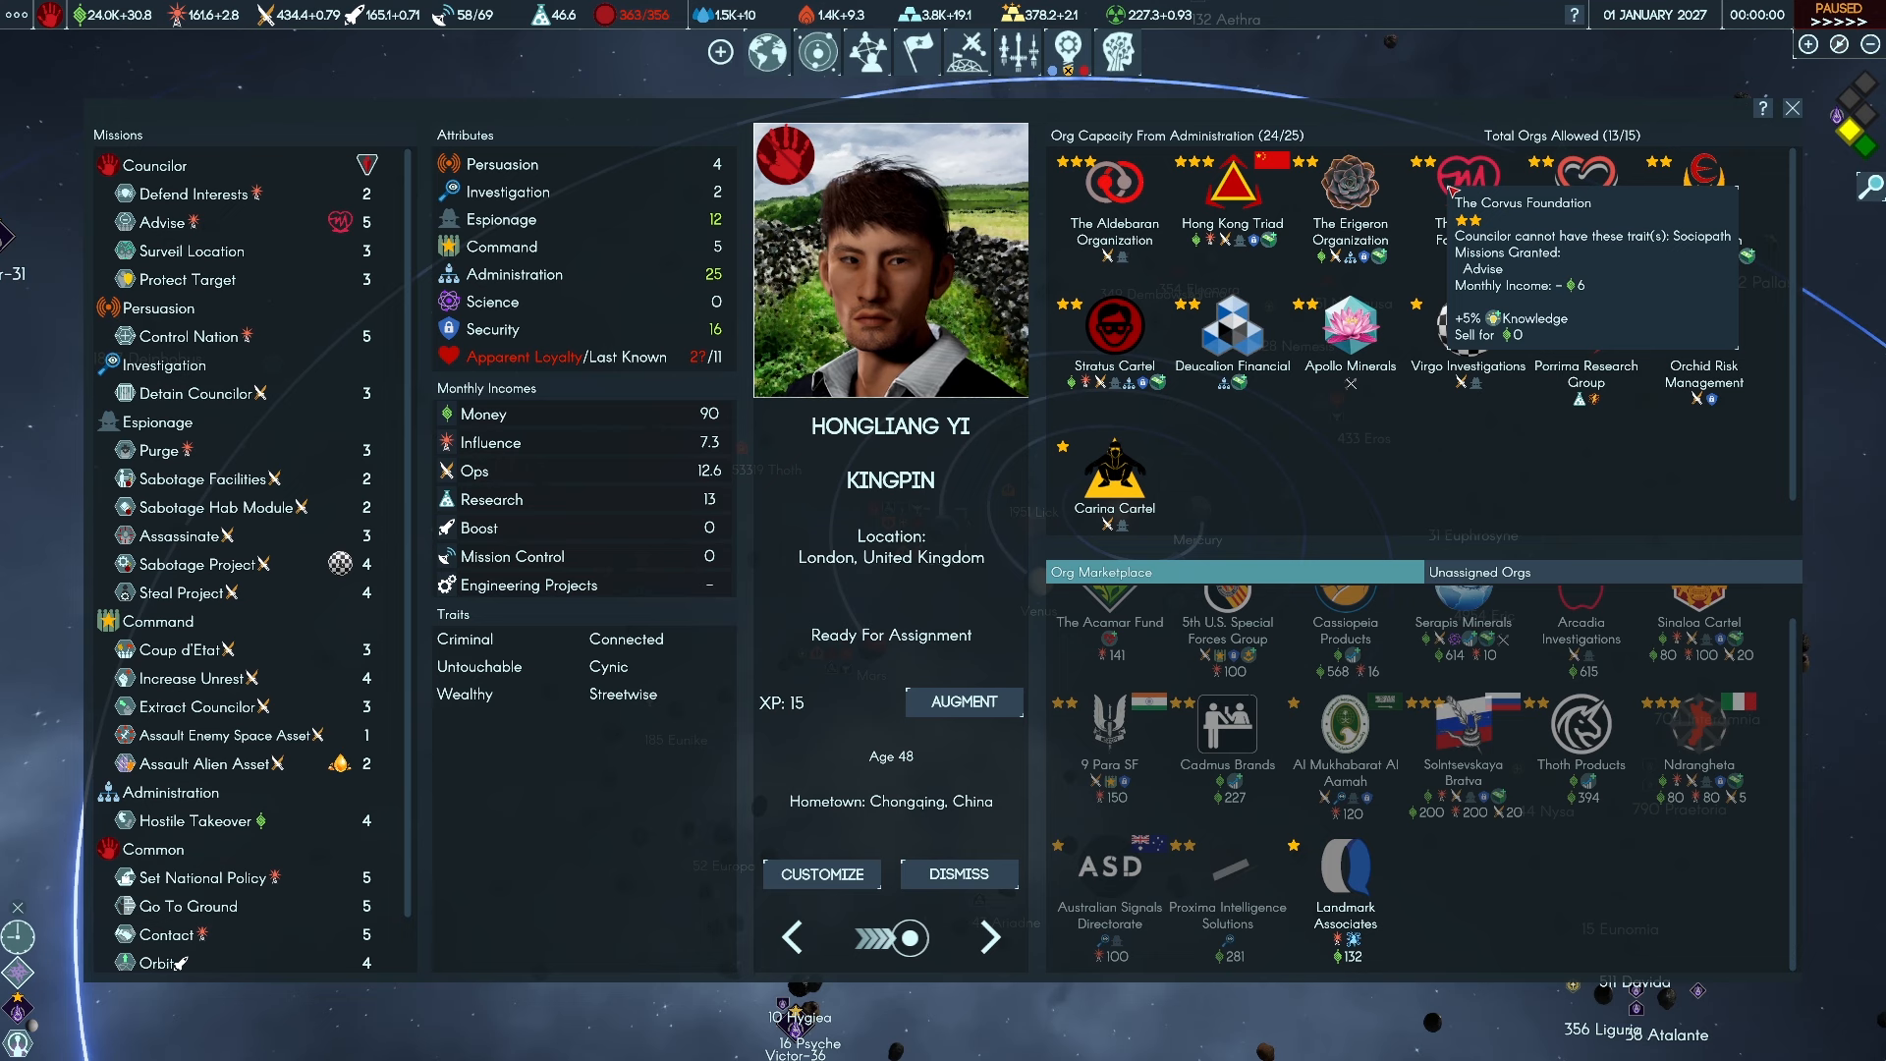
pyautogui.moveTo(1438, 471)
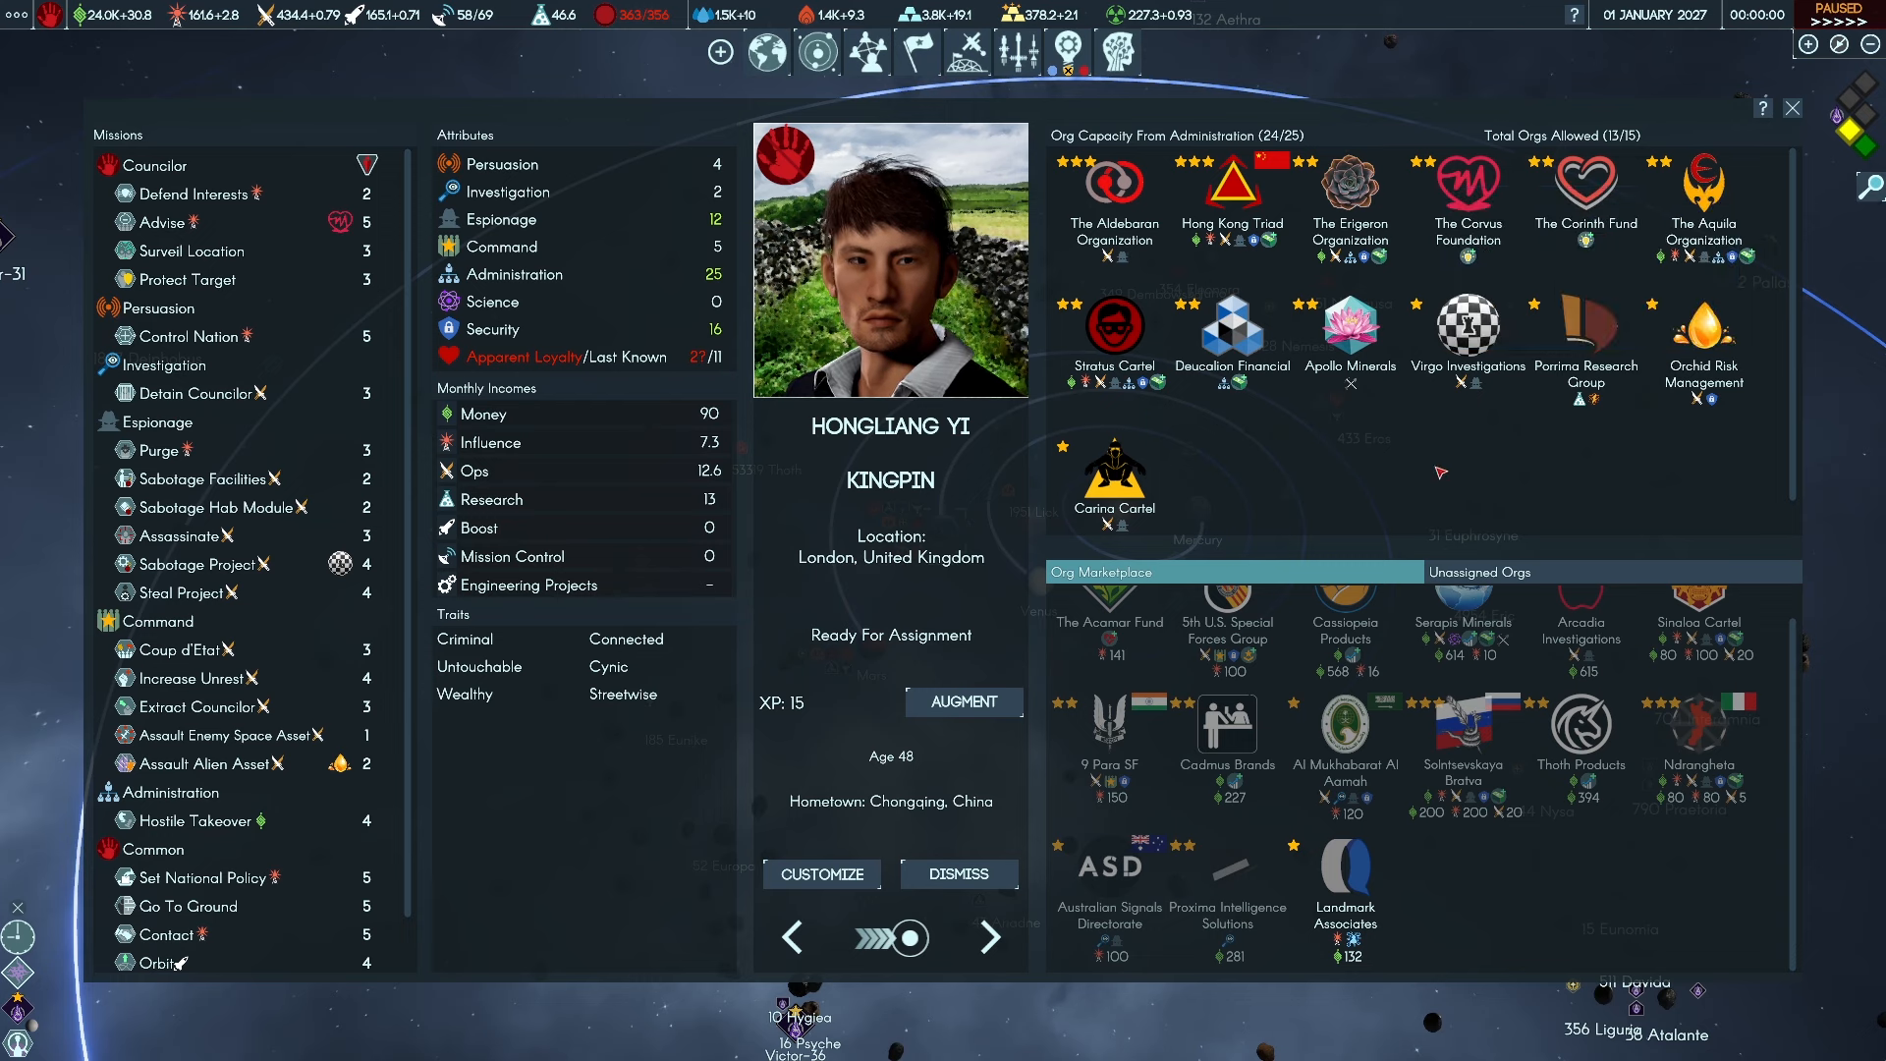
pyautogui.moveTo(1587, 324)
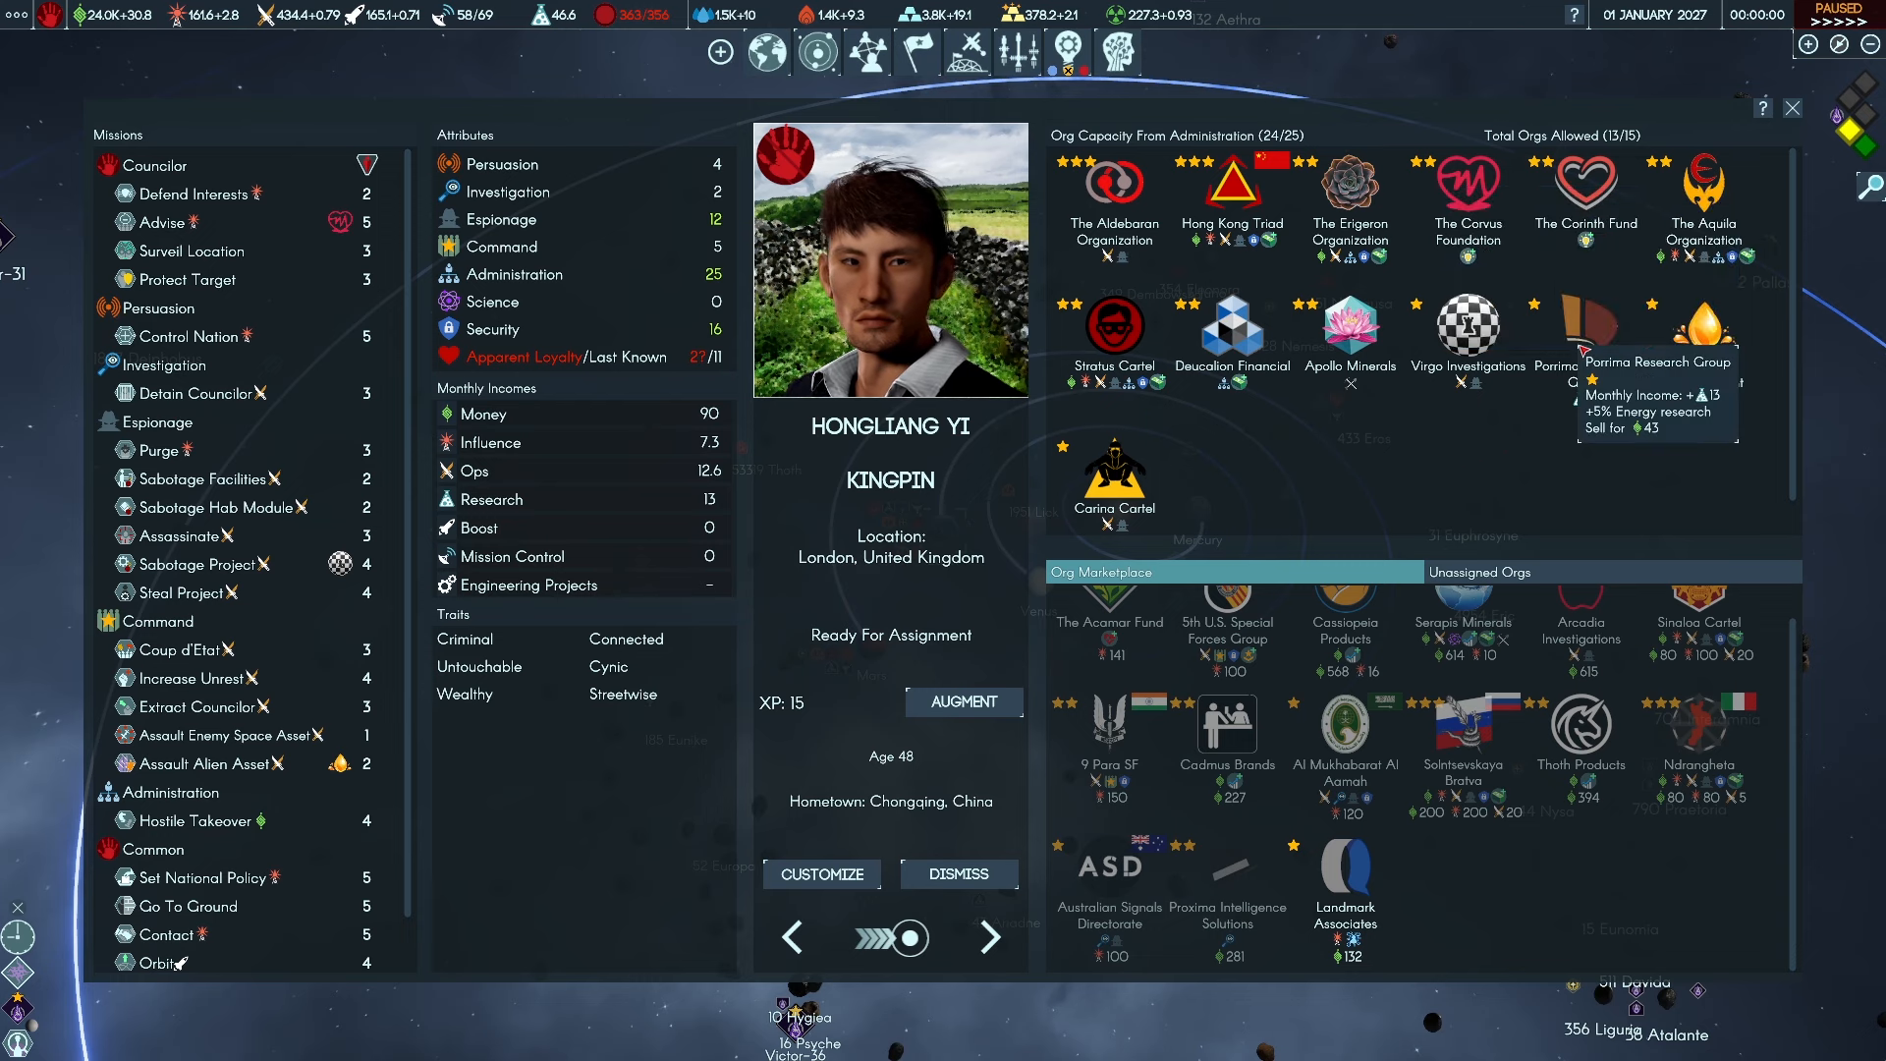
pyautogui.moveTo(1705, 334)
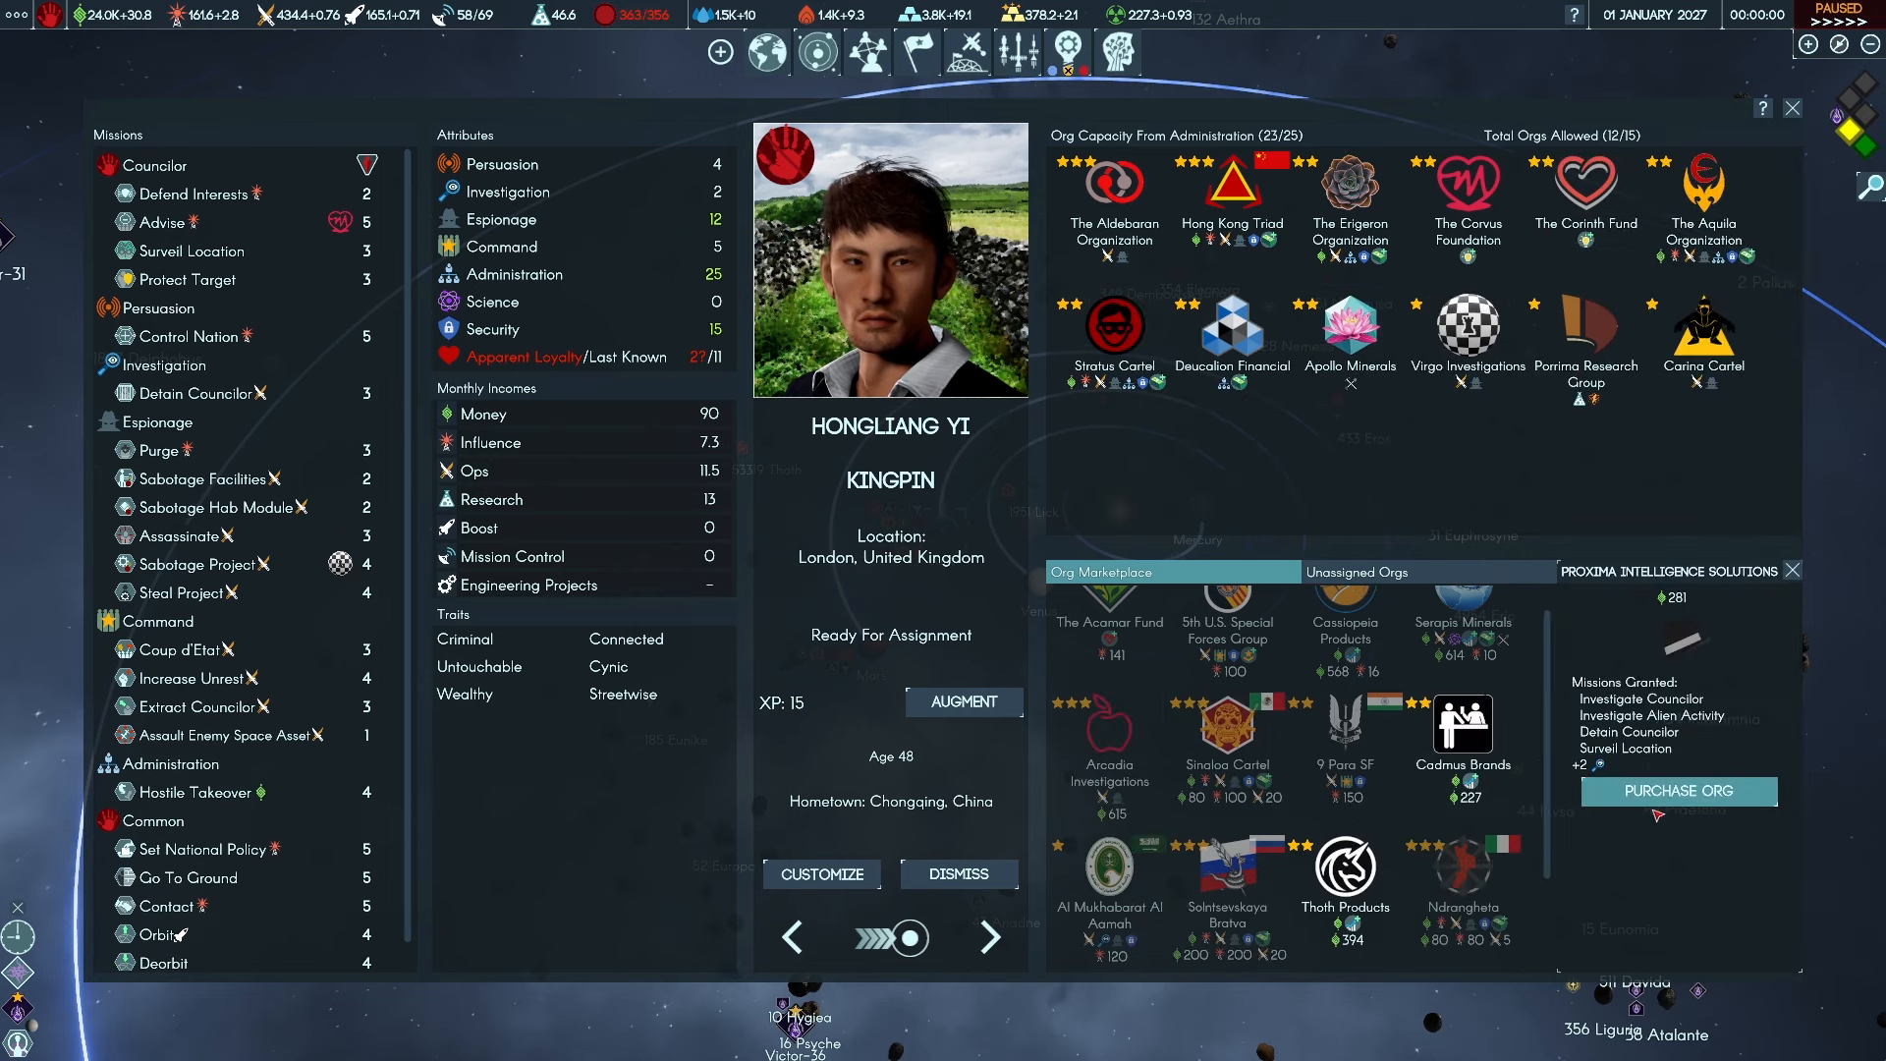
# Close the councilor detail screen and return to the Earth map of nations
pyautogui.click(1676, 792)
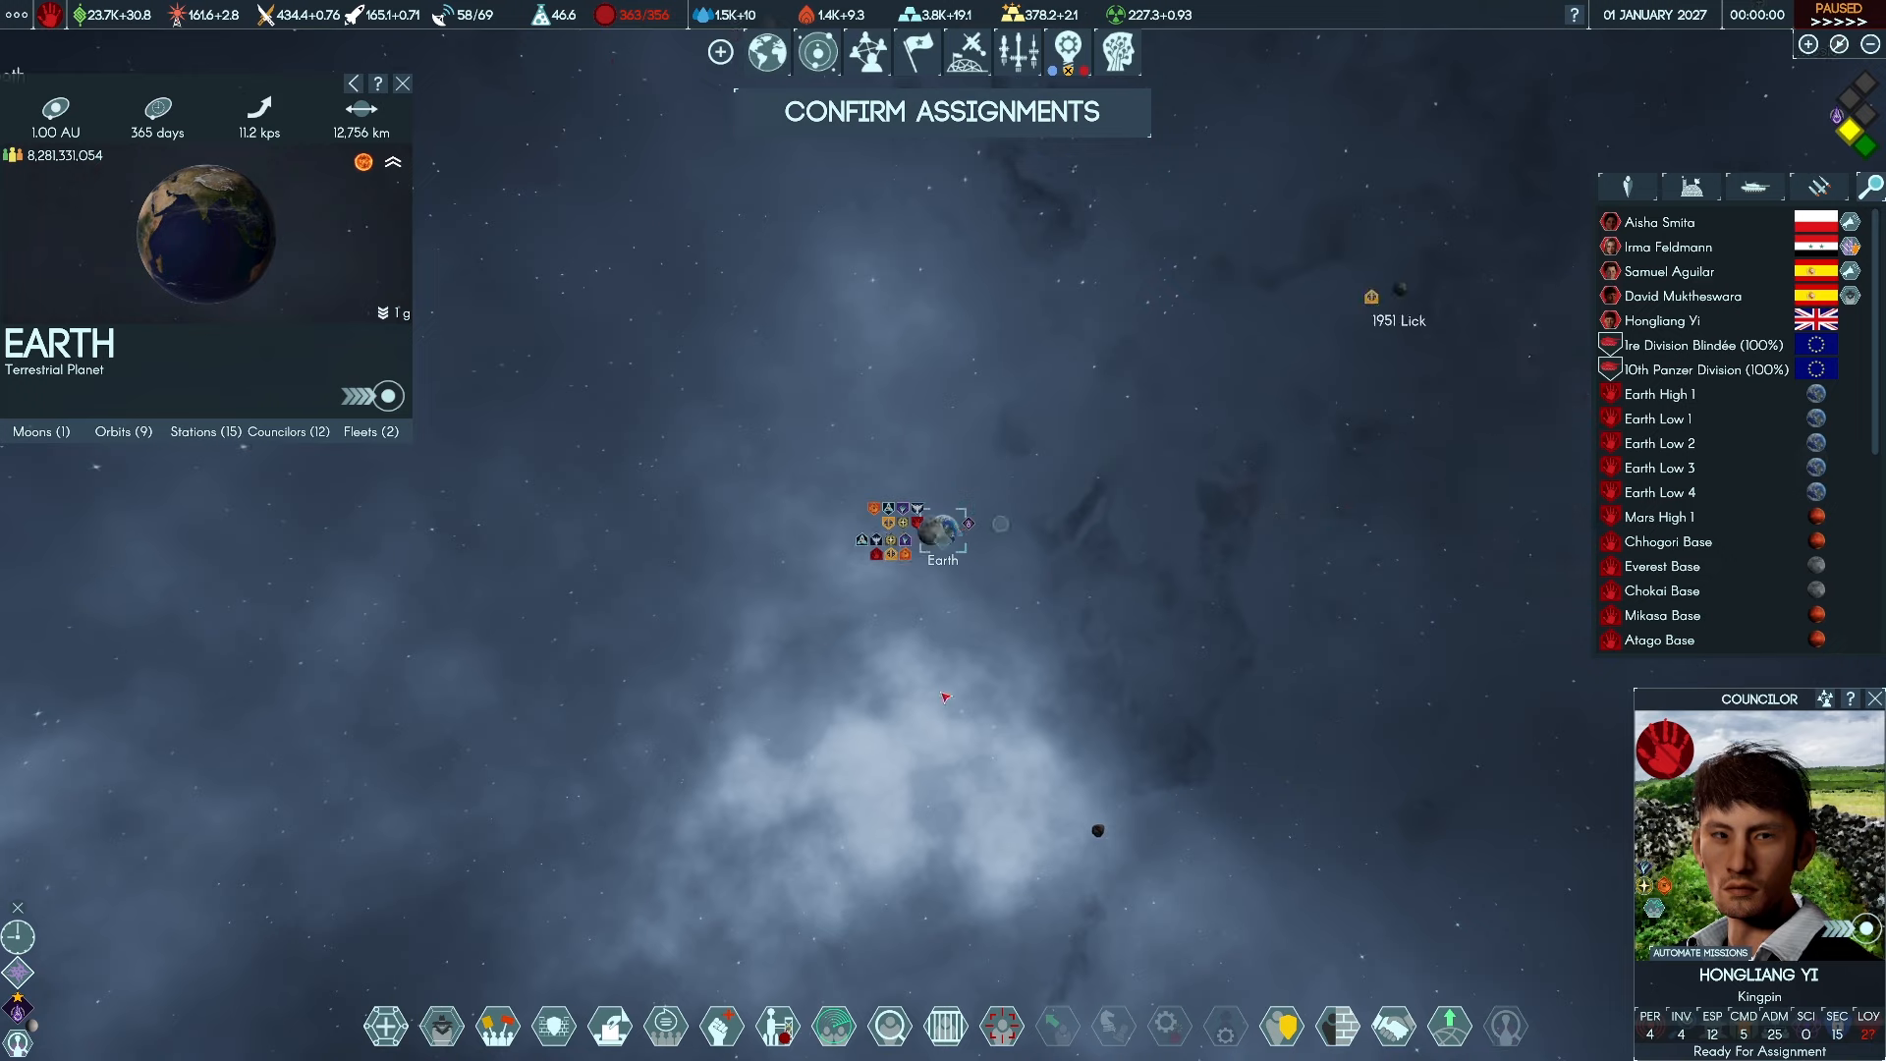
pyautogui.scroll(3)
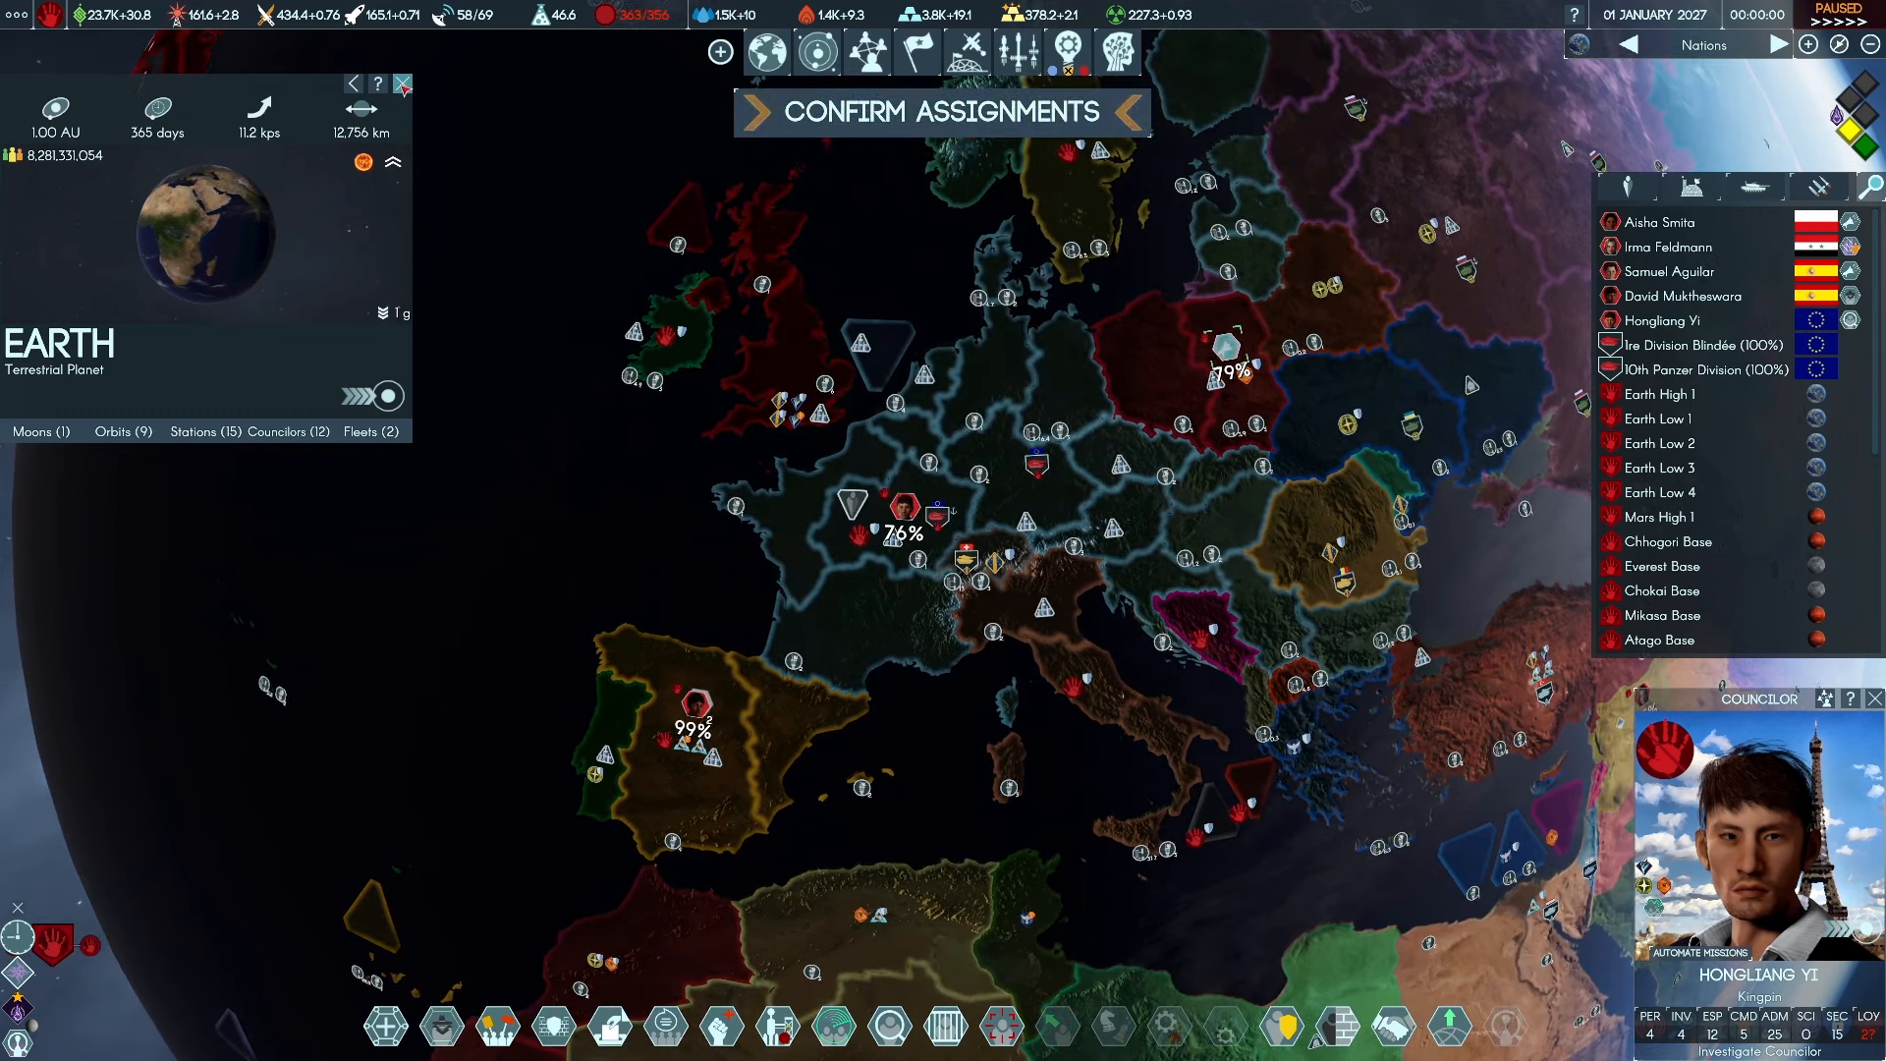
# Go from the fleets overview into the Ship Class Designer
pyautogui.click(1664, 222)
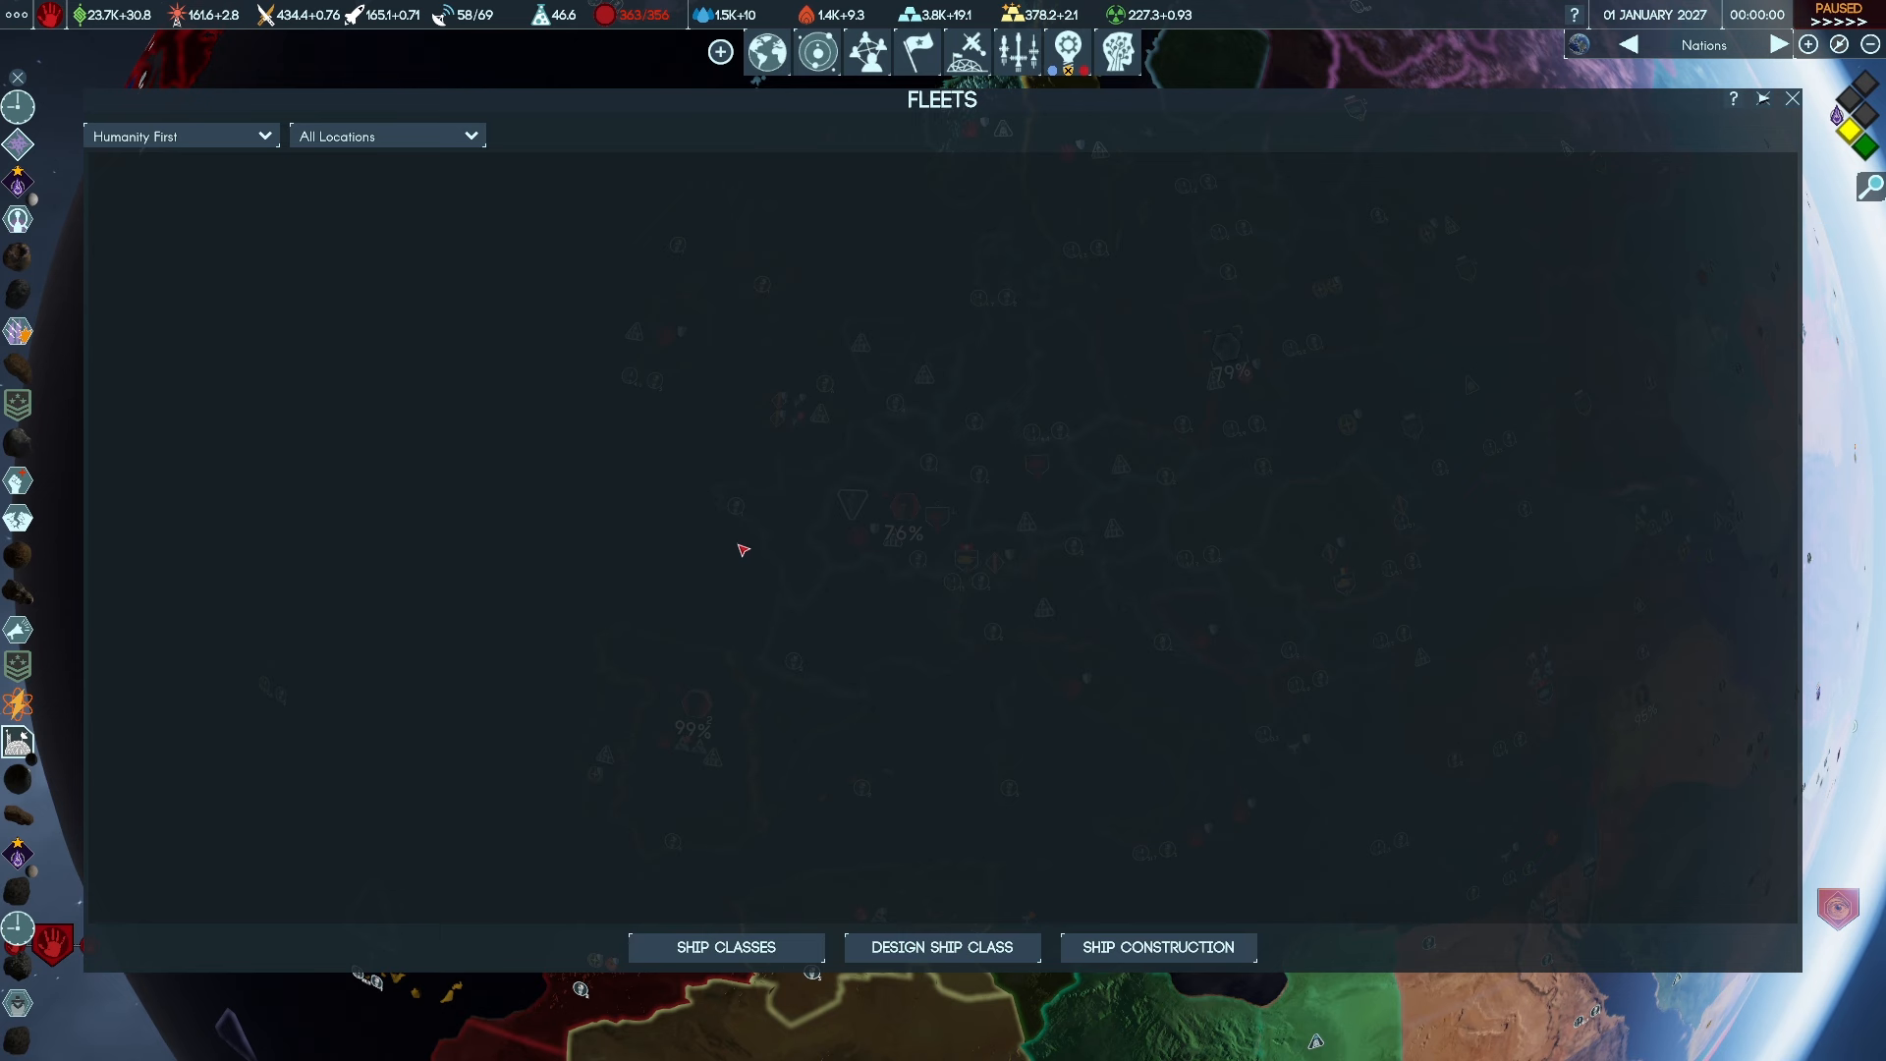
pyautogui.click(941, 947)
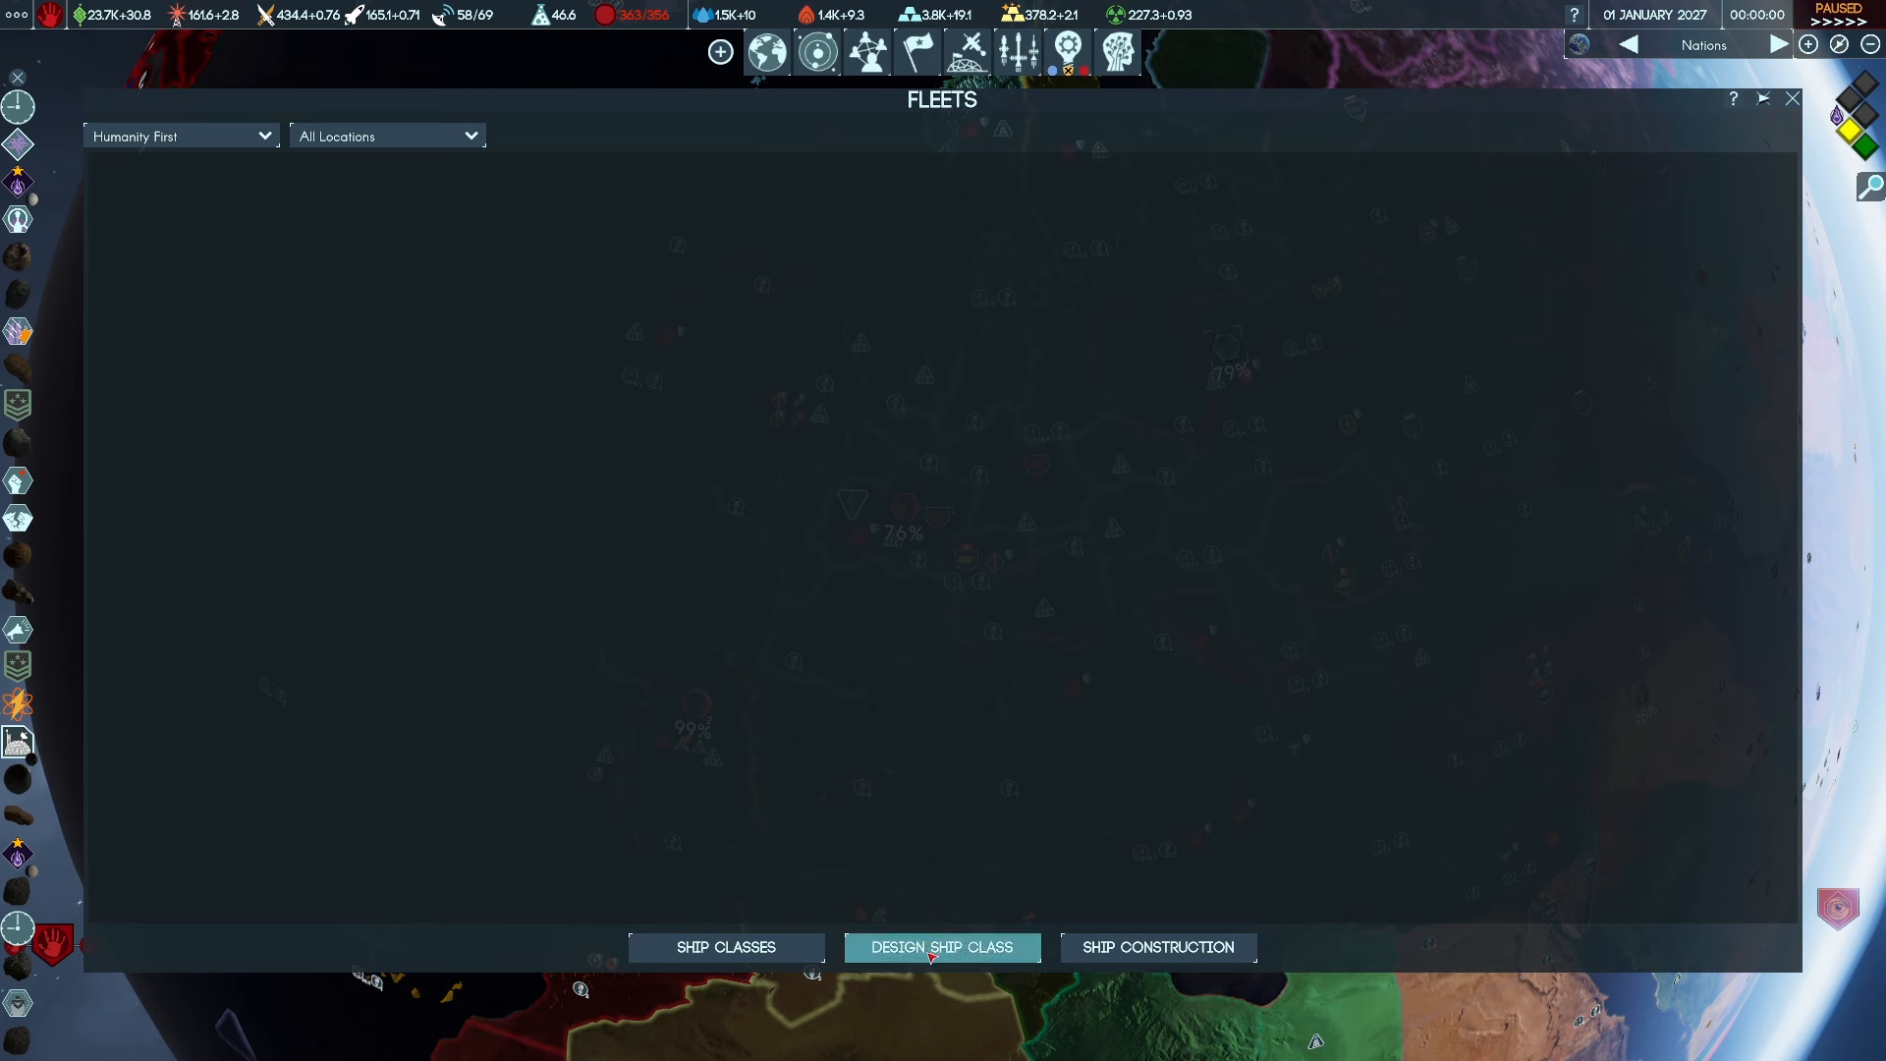
pyautogui.moveTo(829, 748)
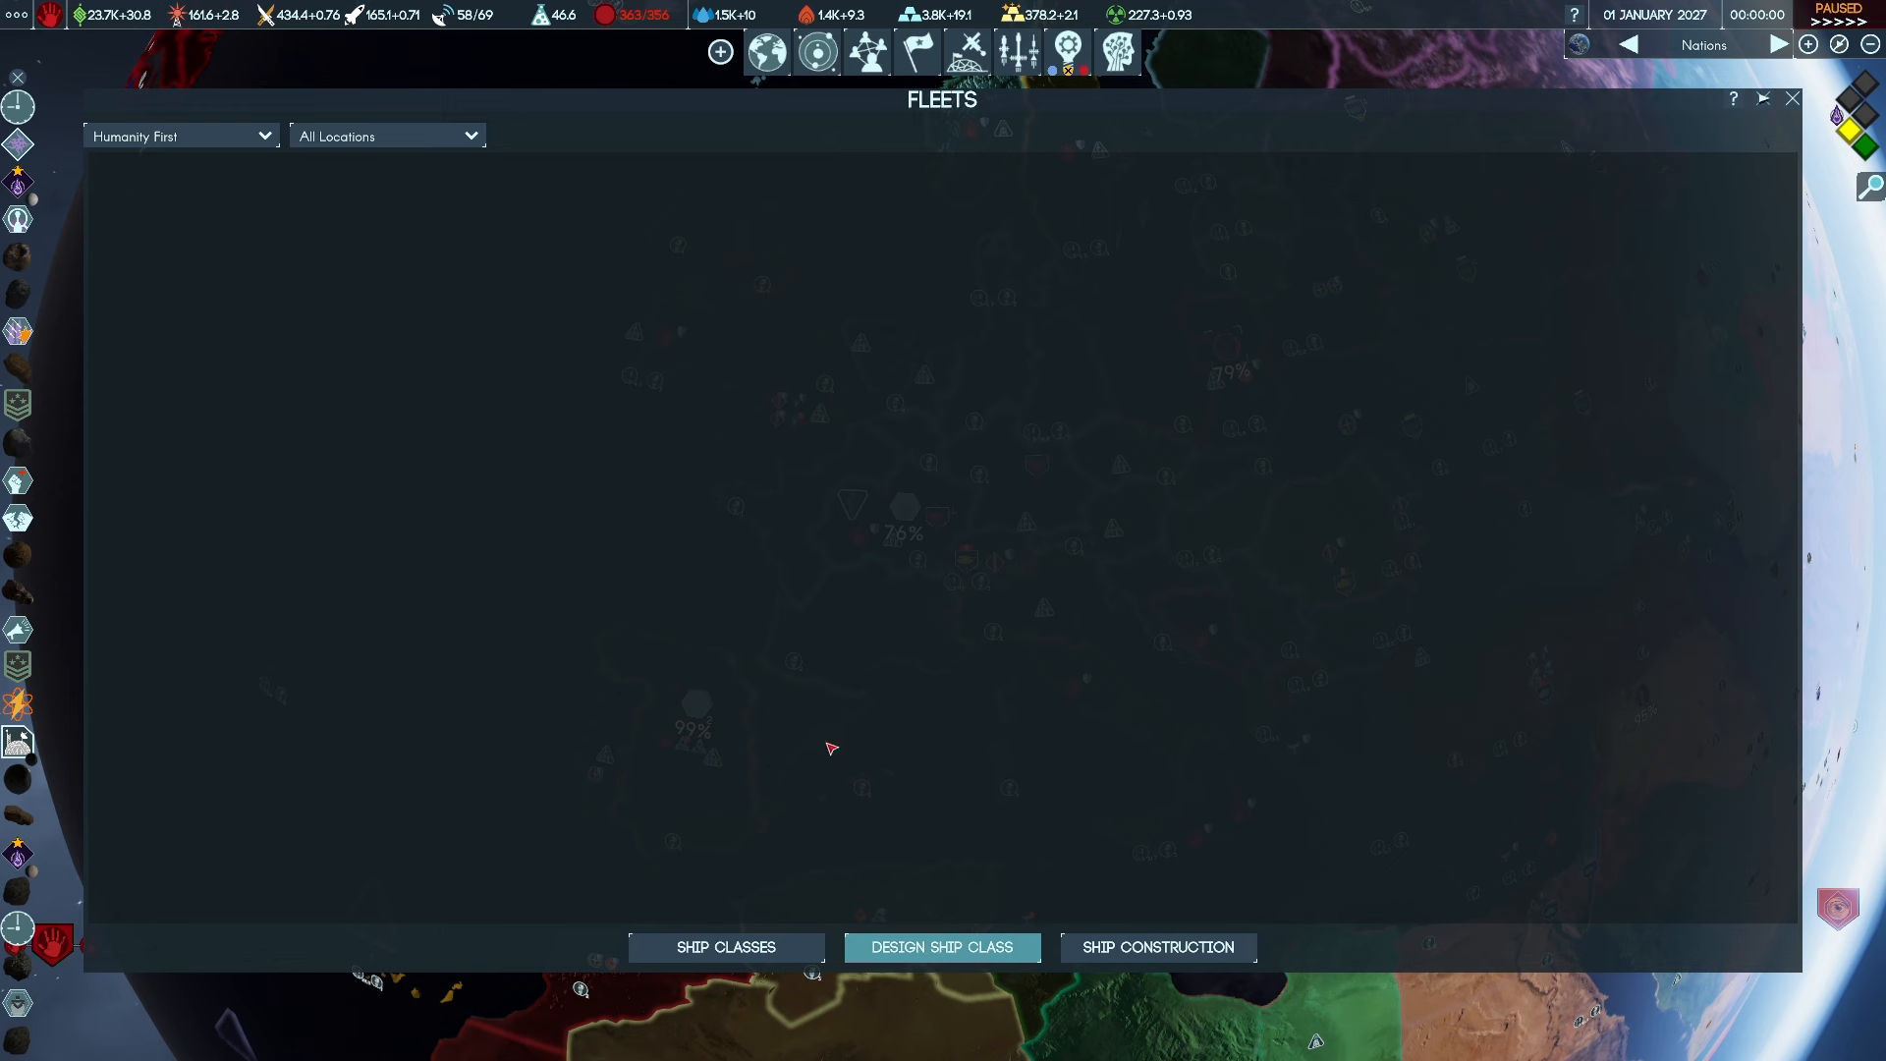
pyautogui.click(941, 947)
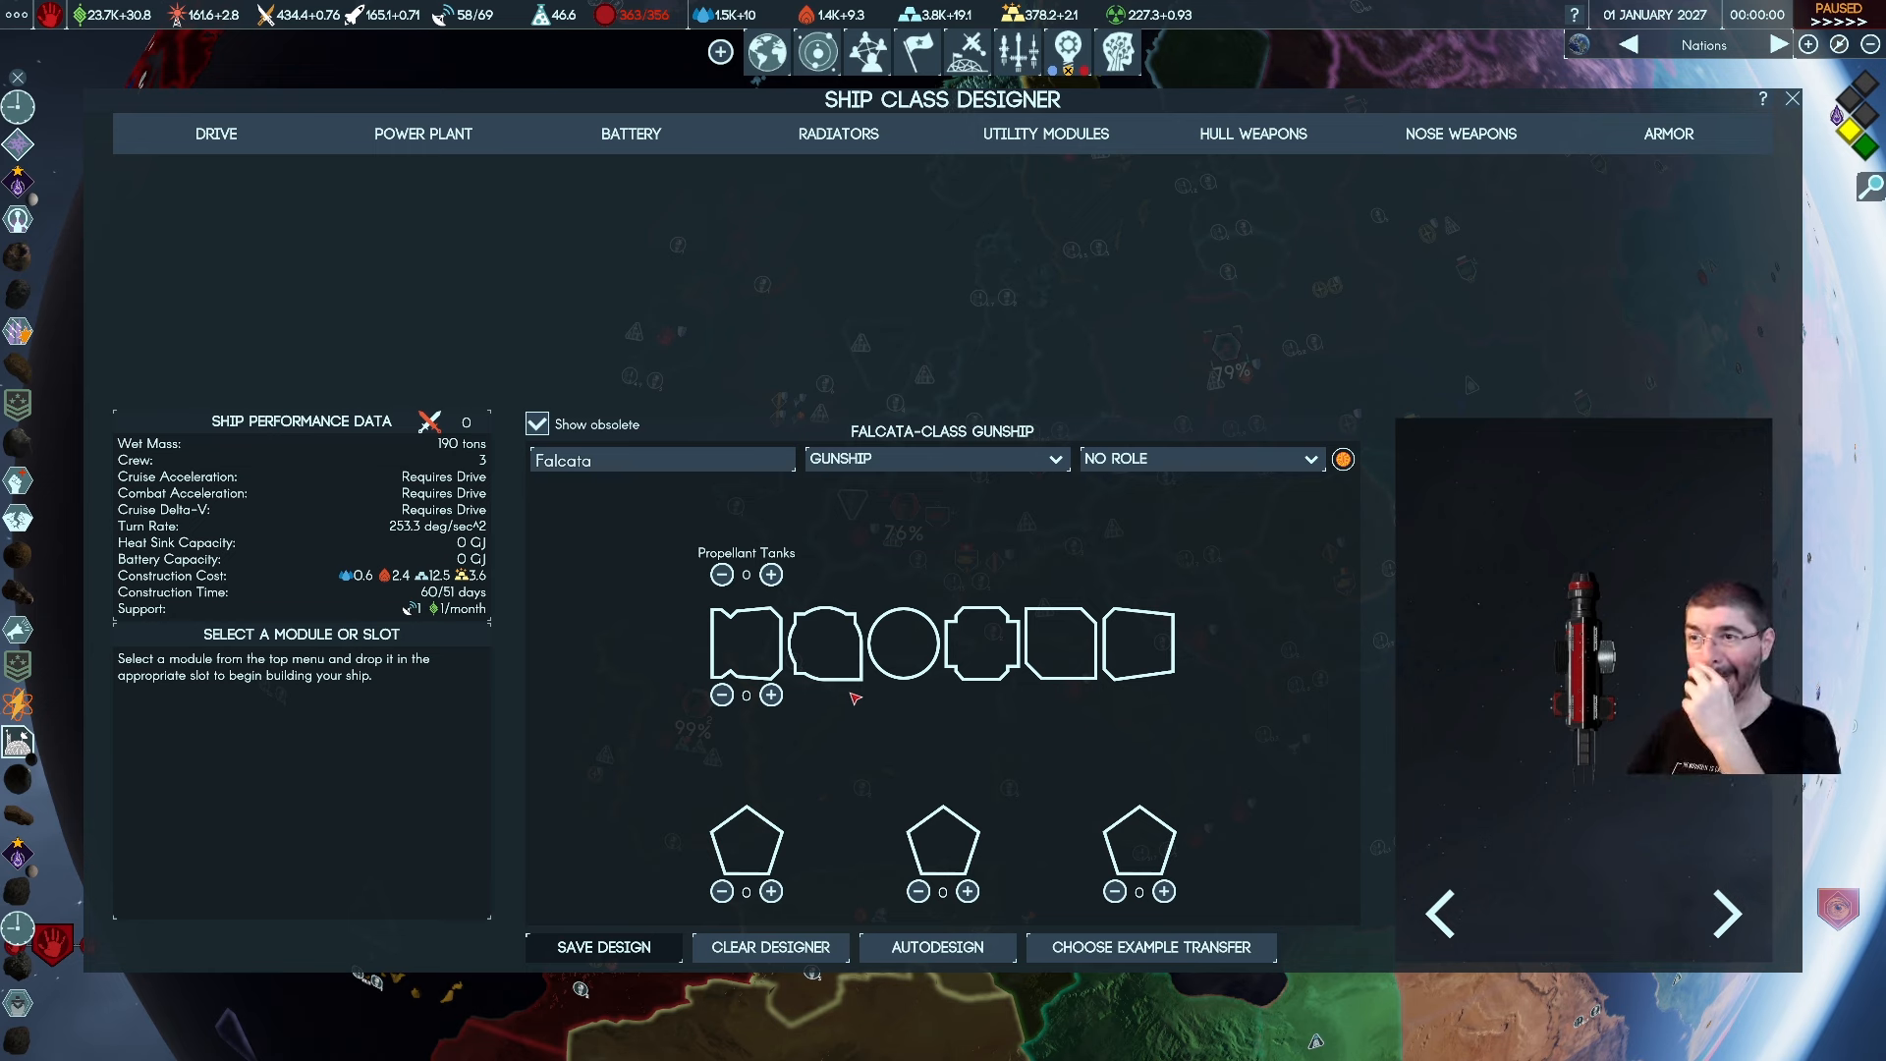
# Cycle through Corvette, Frigate and Destroyer hulls and settle on an Escort hull
pyautogui.click(935, 458)
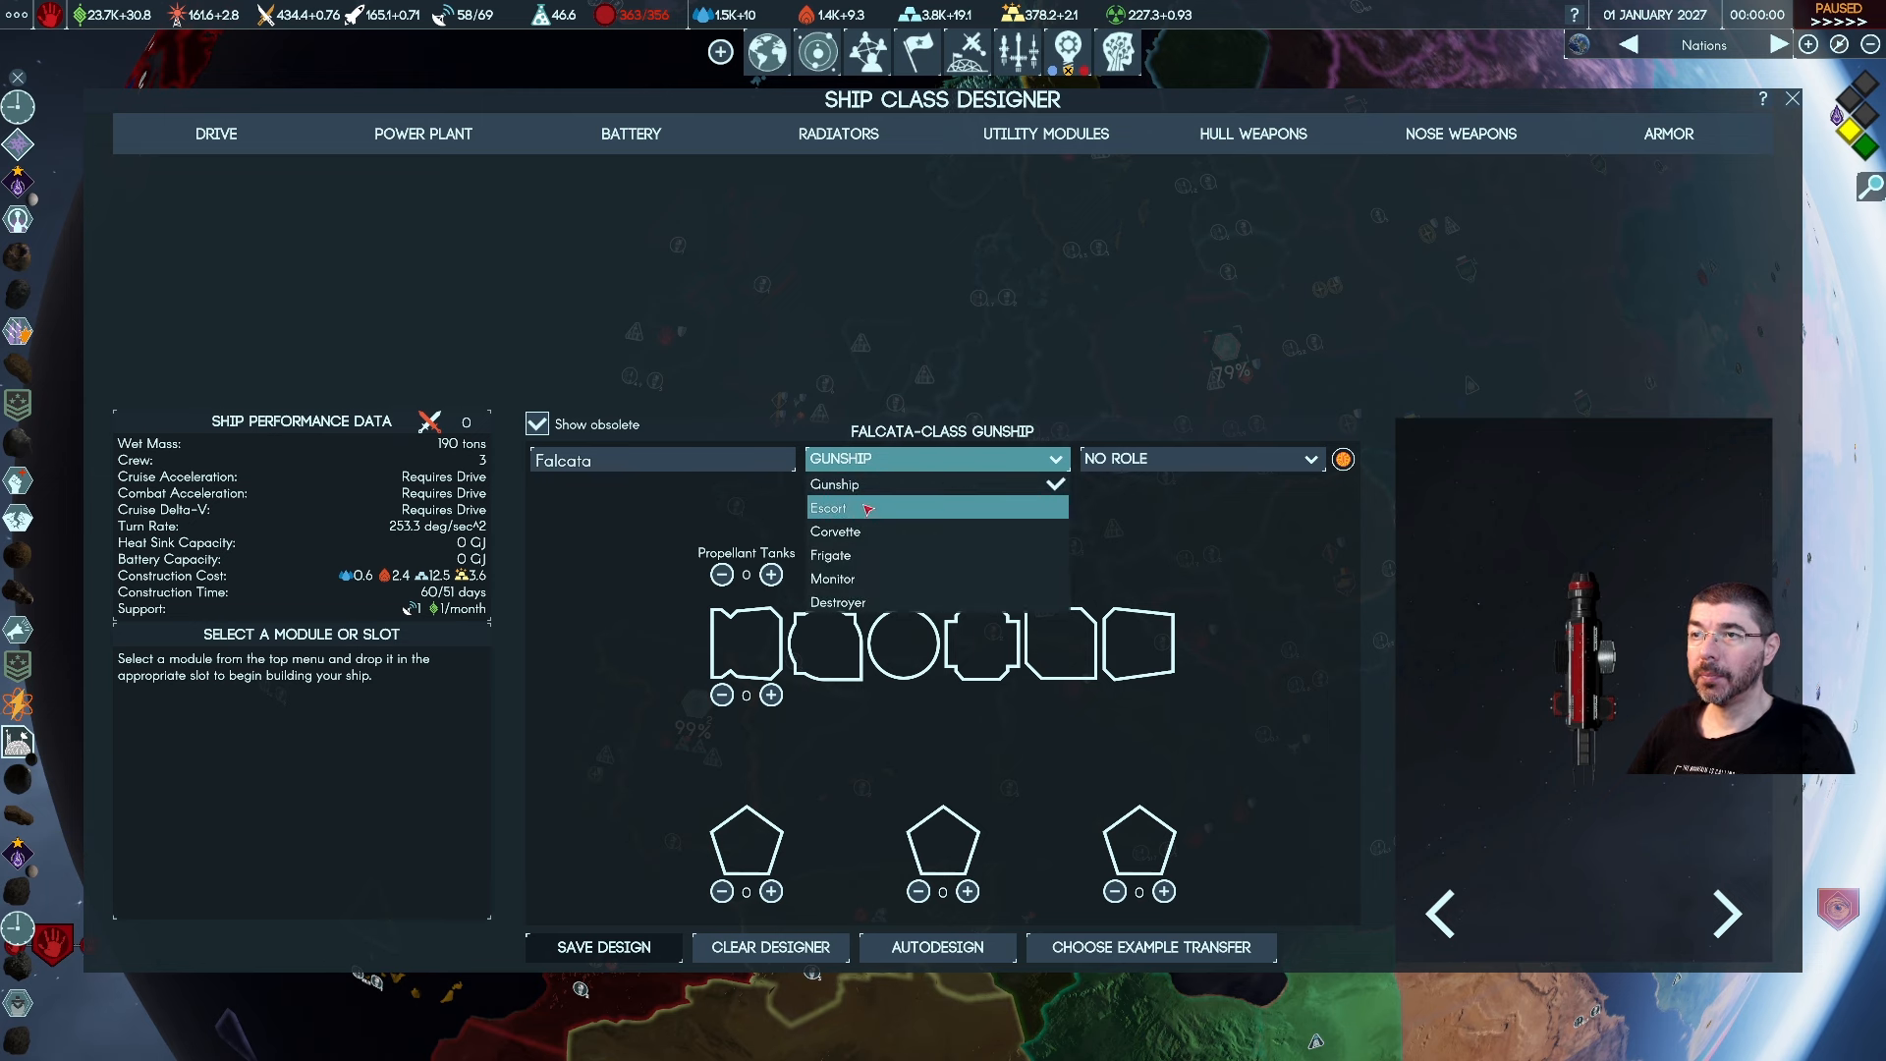
pyautogui.click(827, 507)
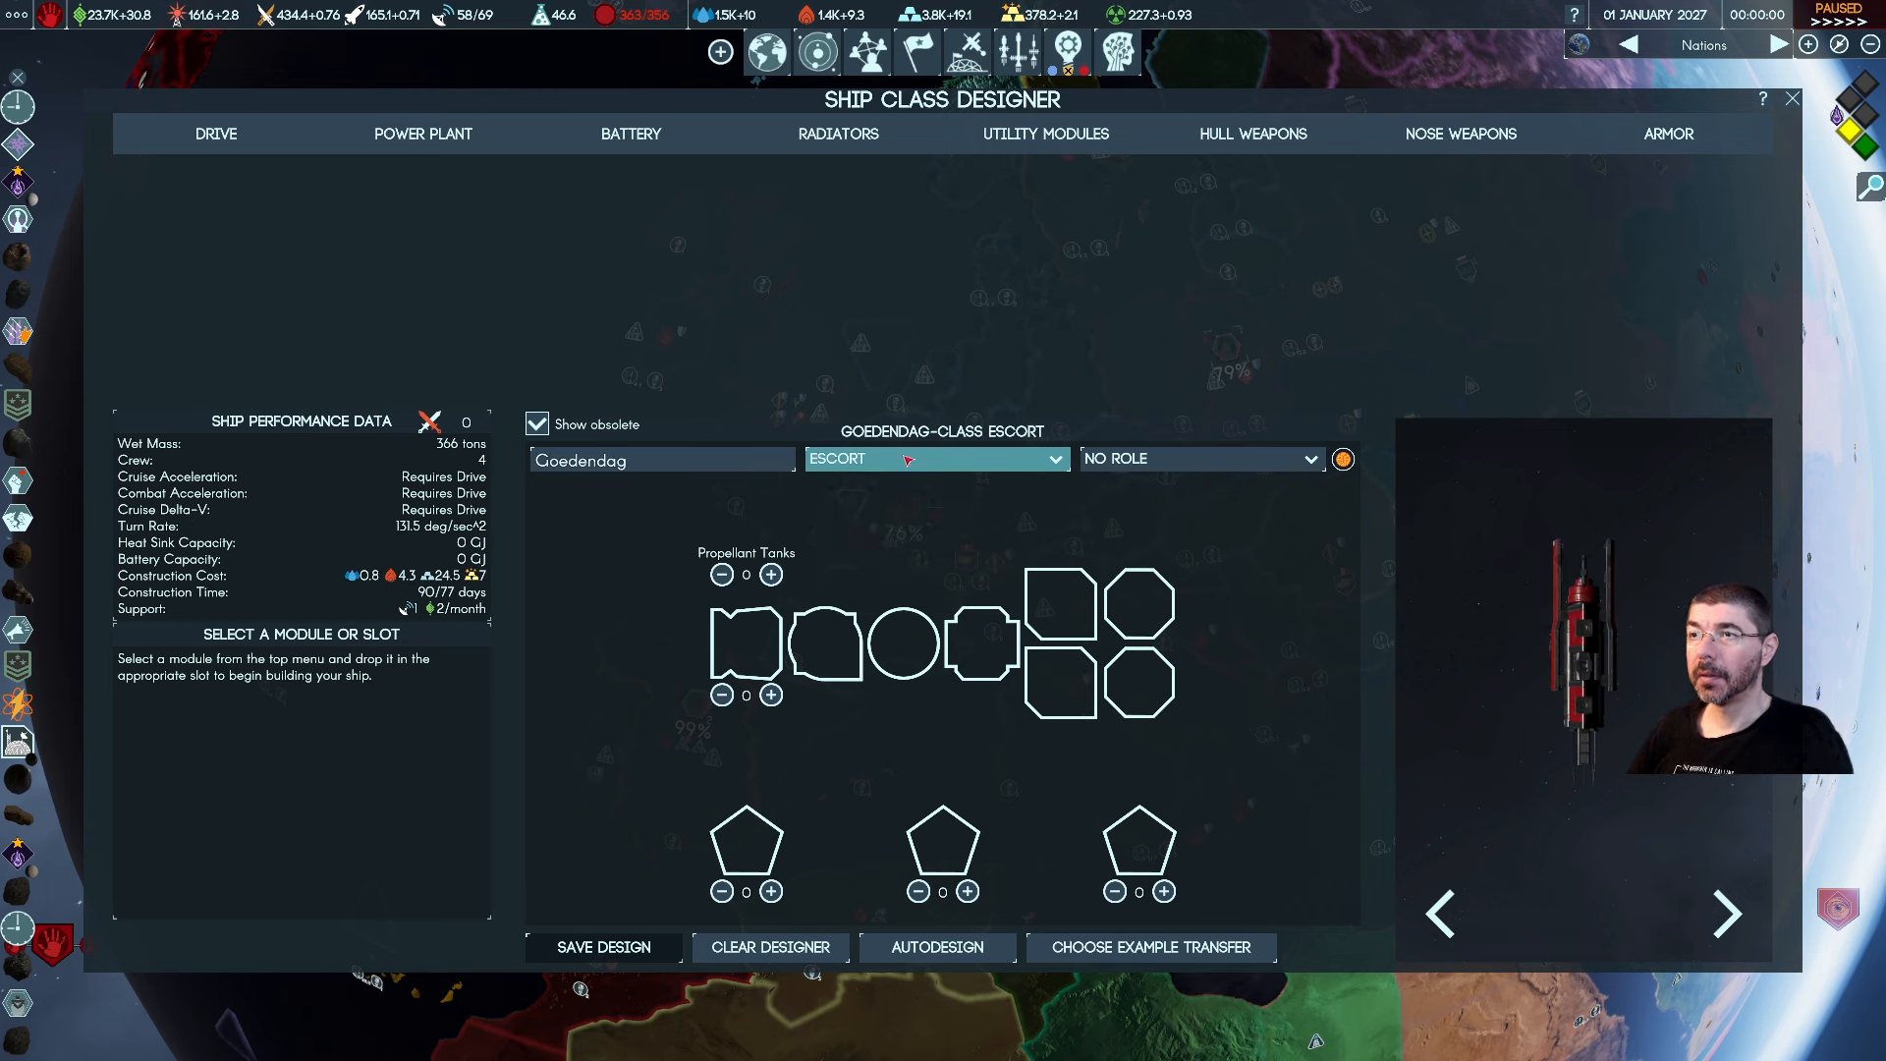
pyautogui.click(1725, 914)
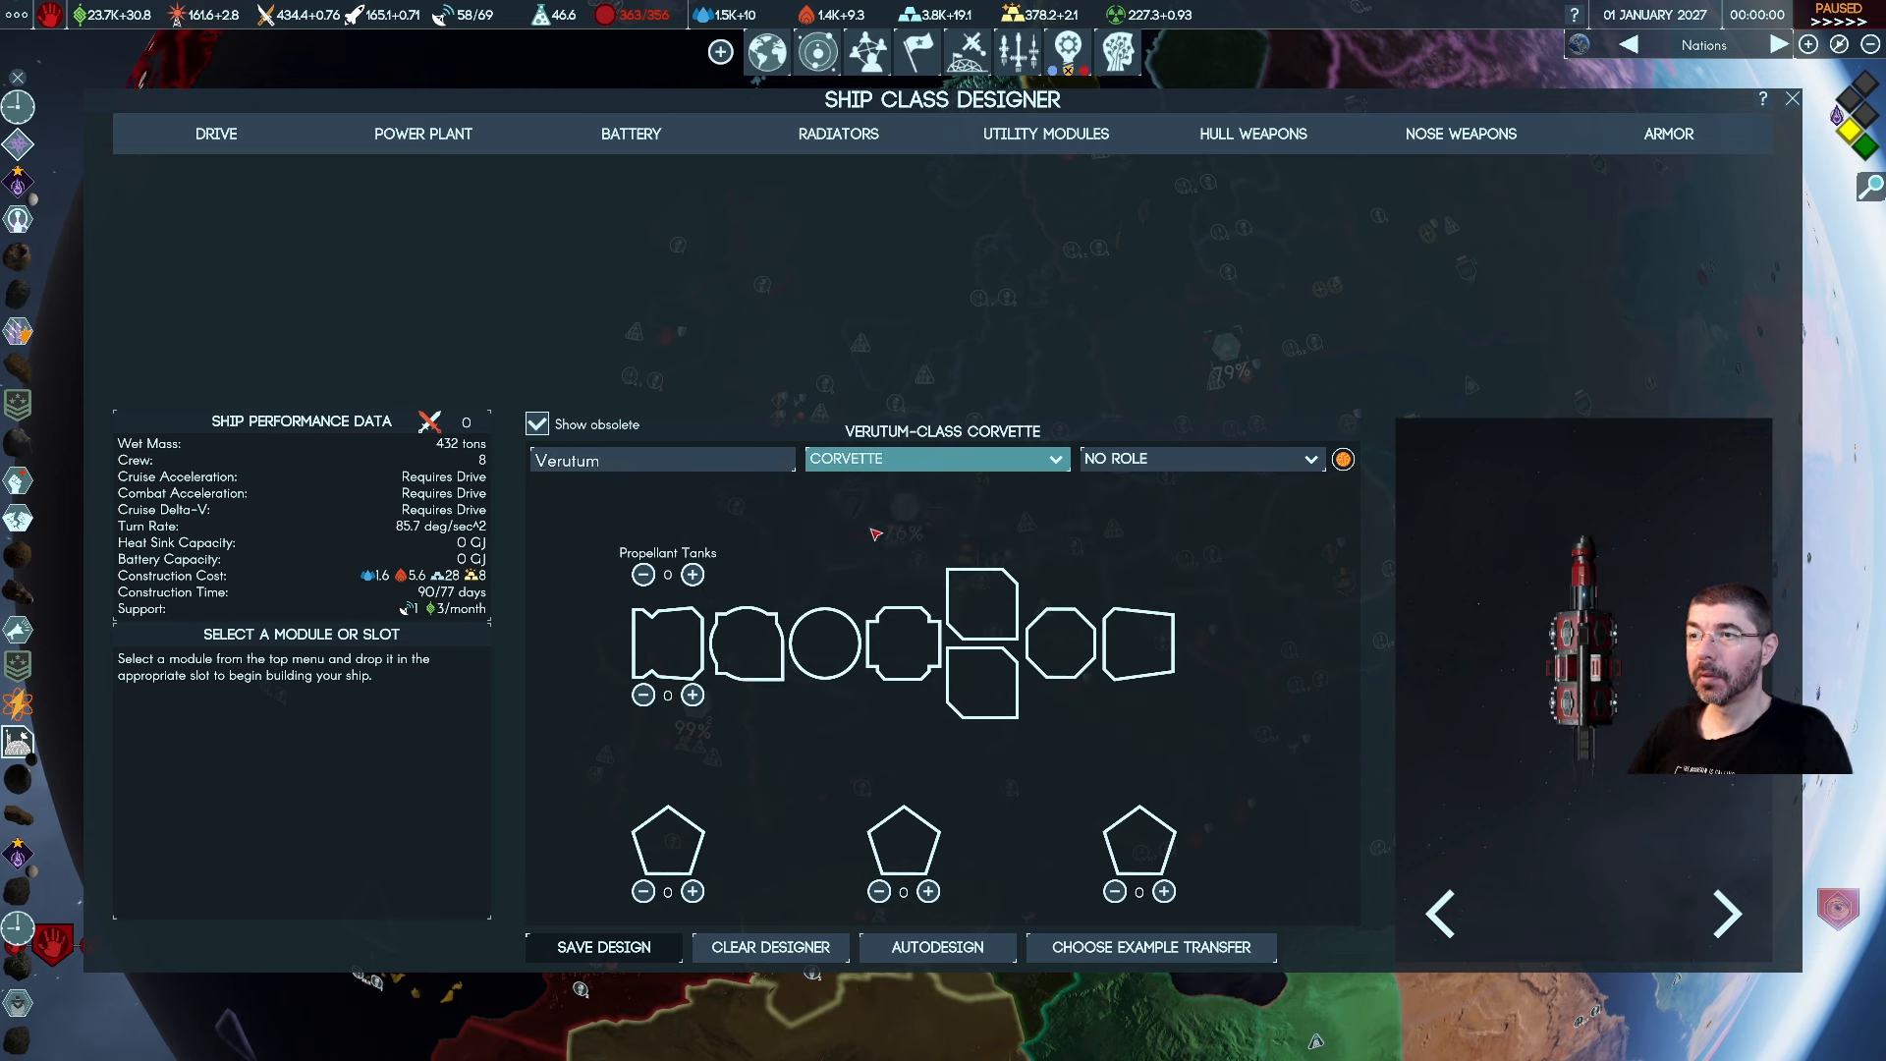
pyautogui.click(935, 458)
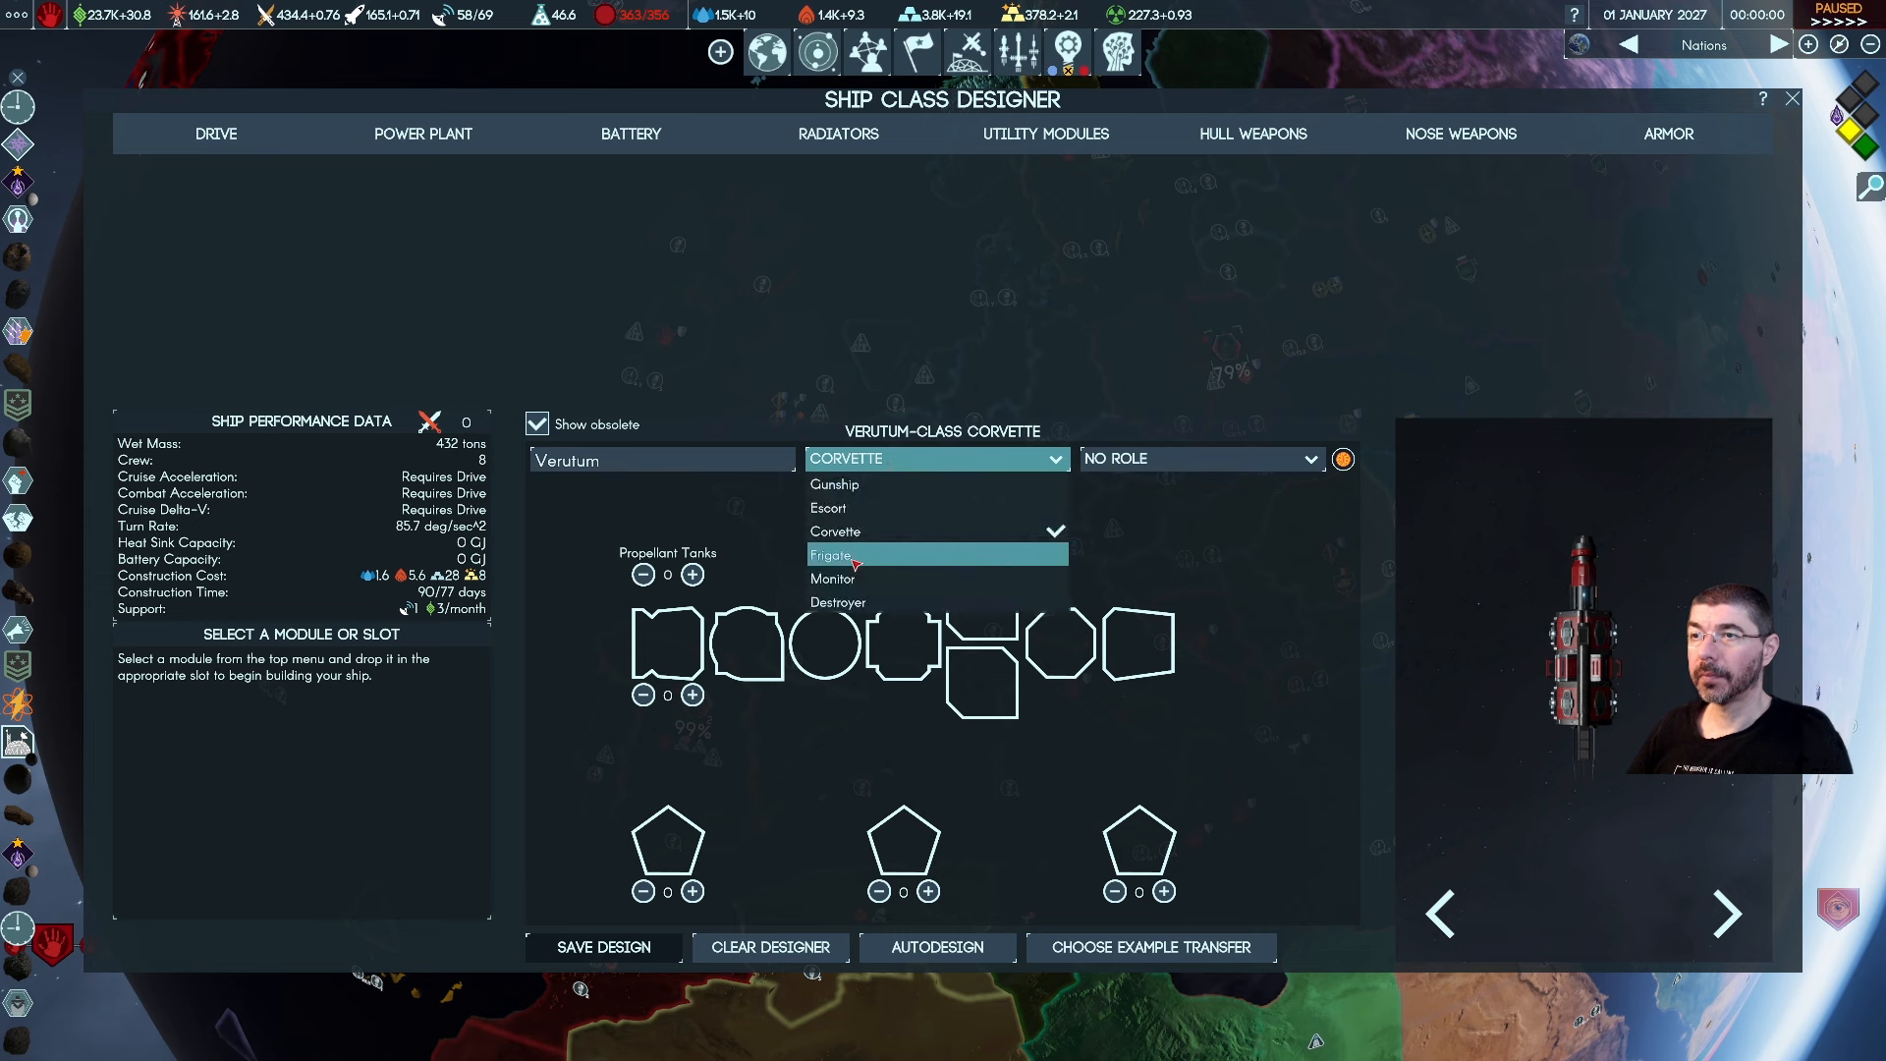
pyautogui.click(829, 554)
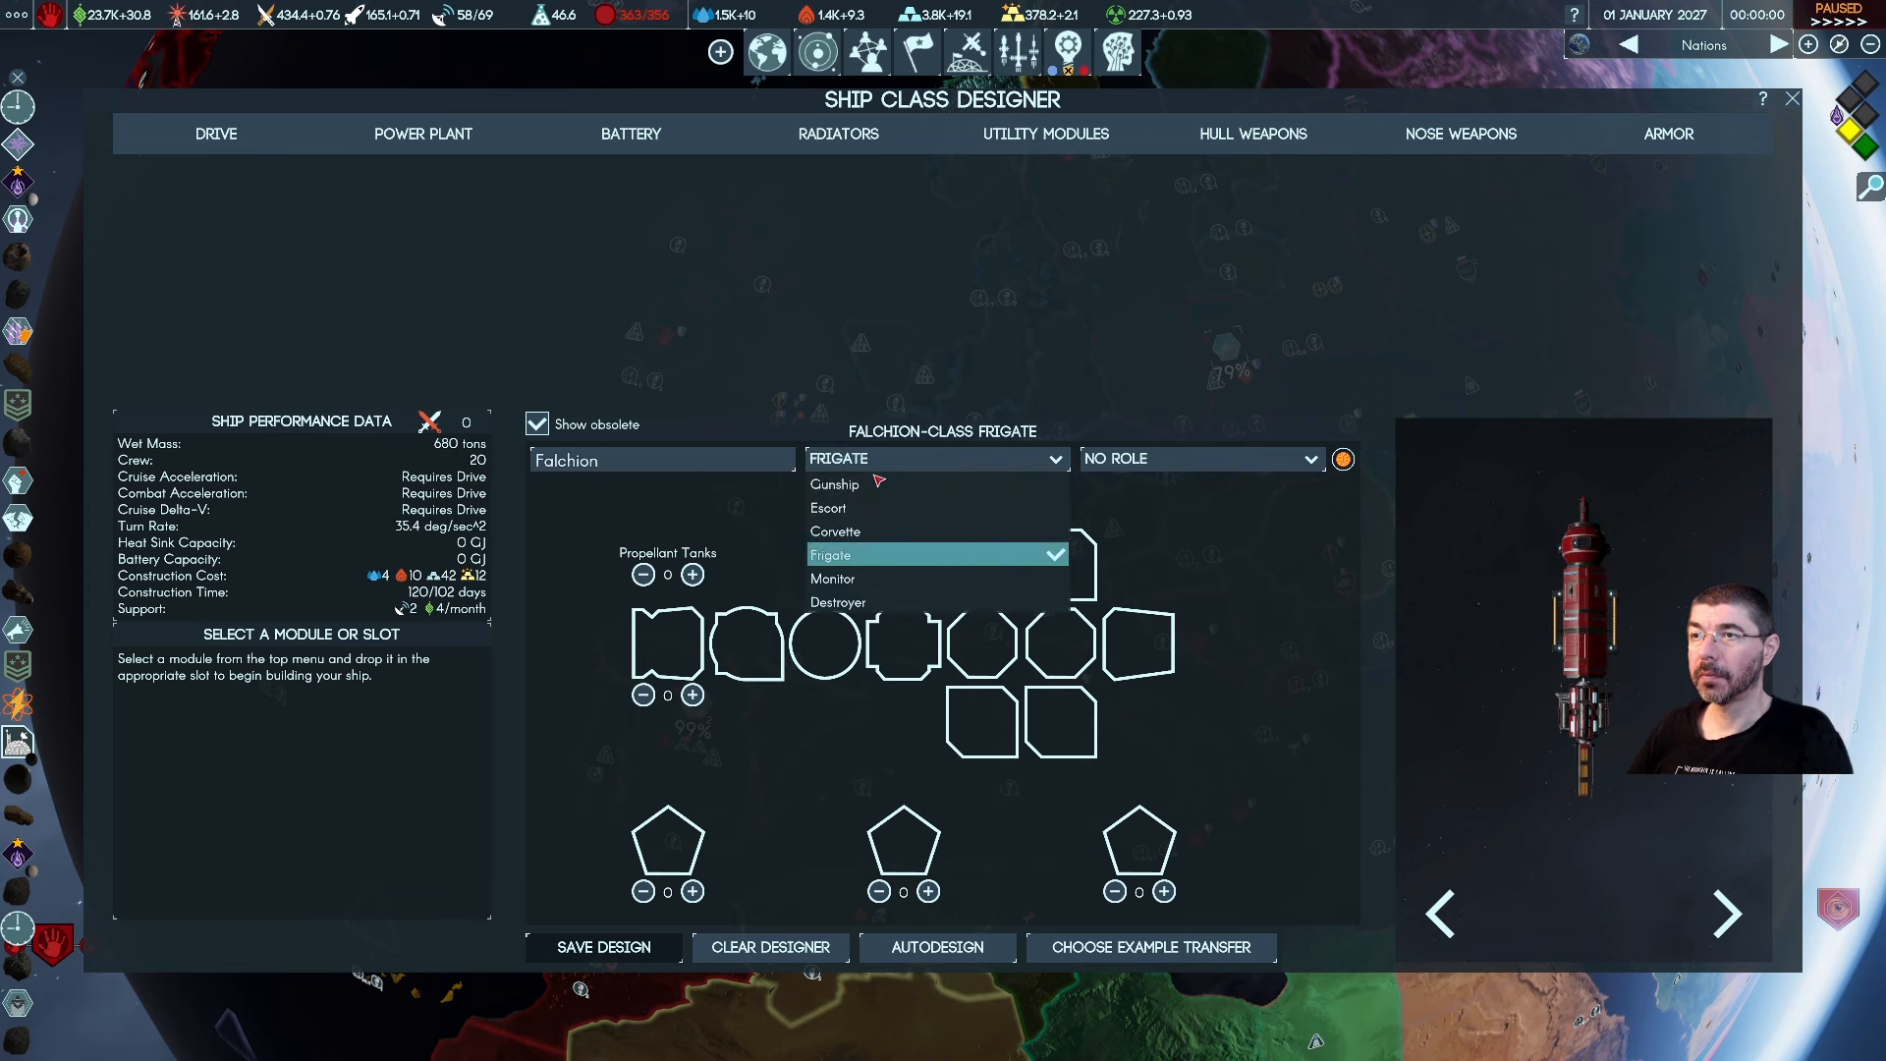
pyautogui.click(833, 577)
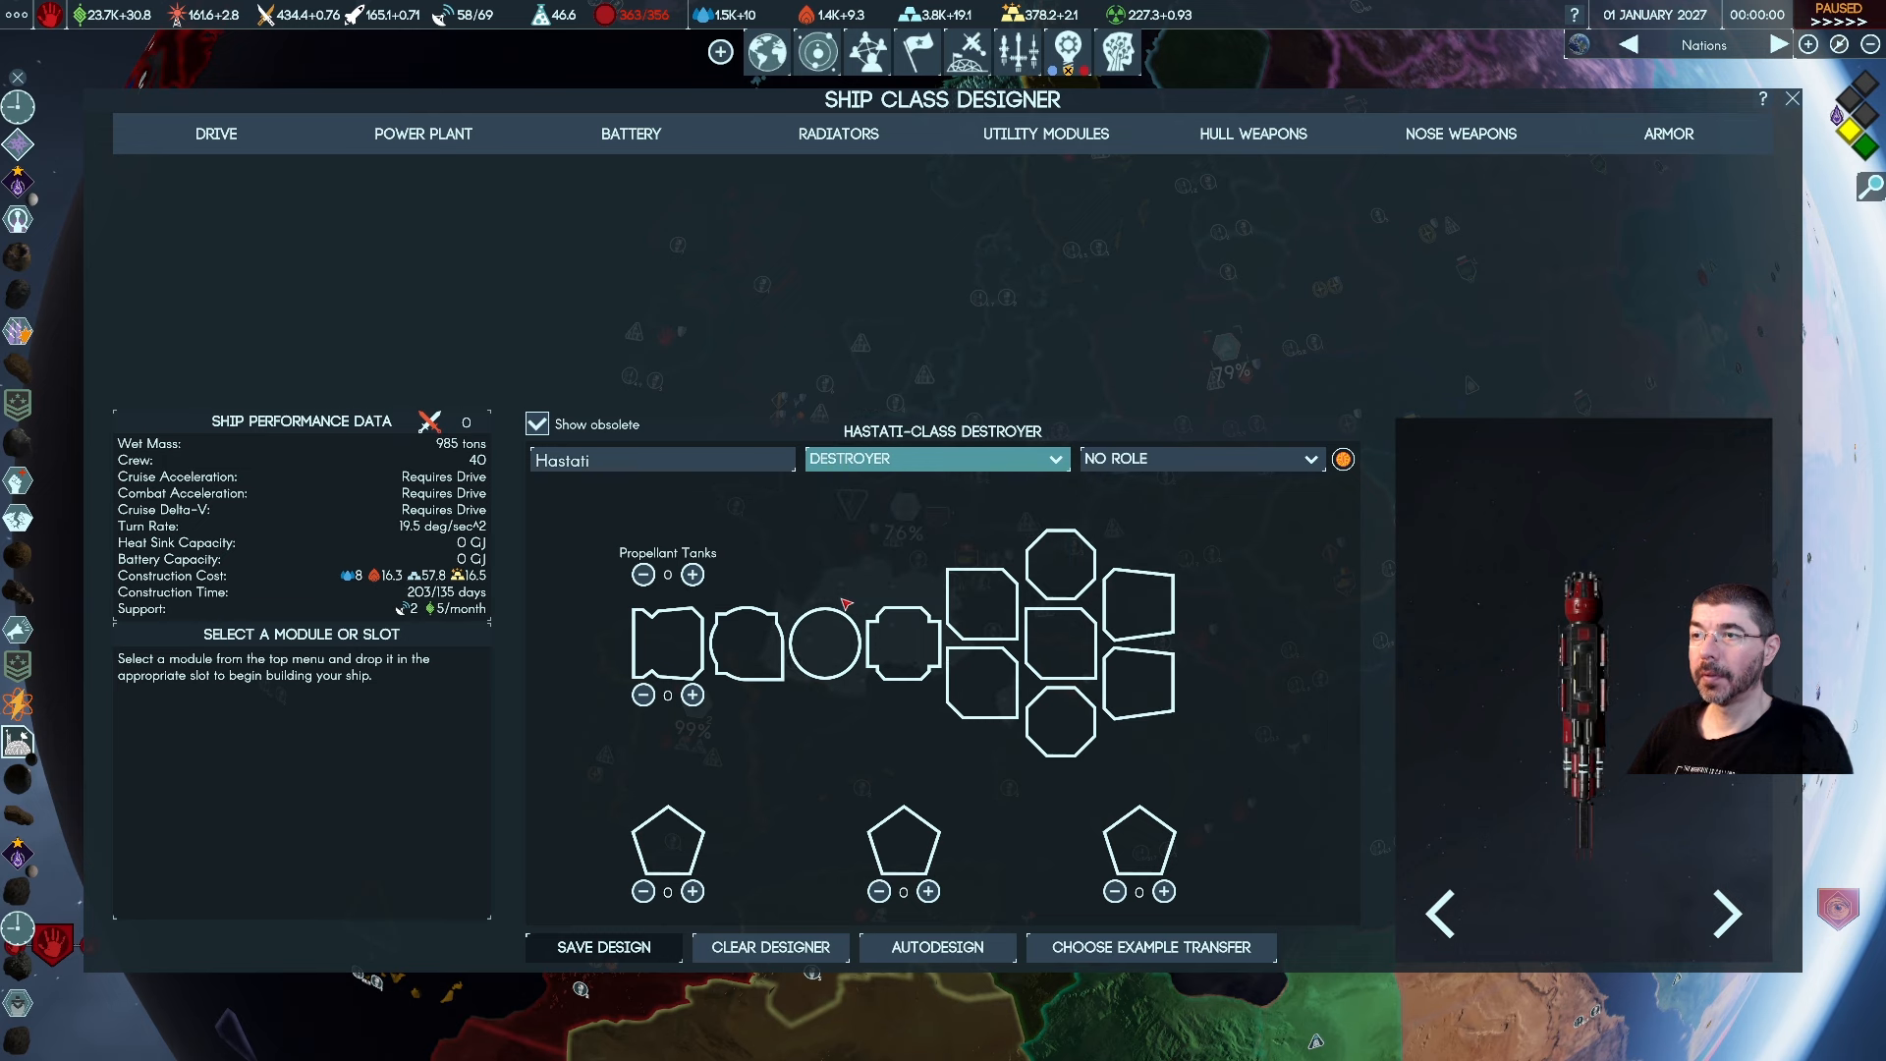
pyautogui.click(935, 457)
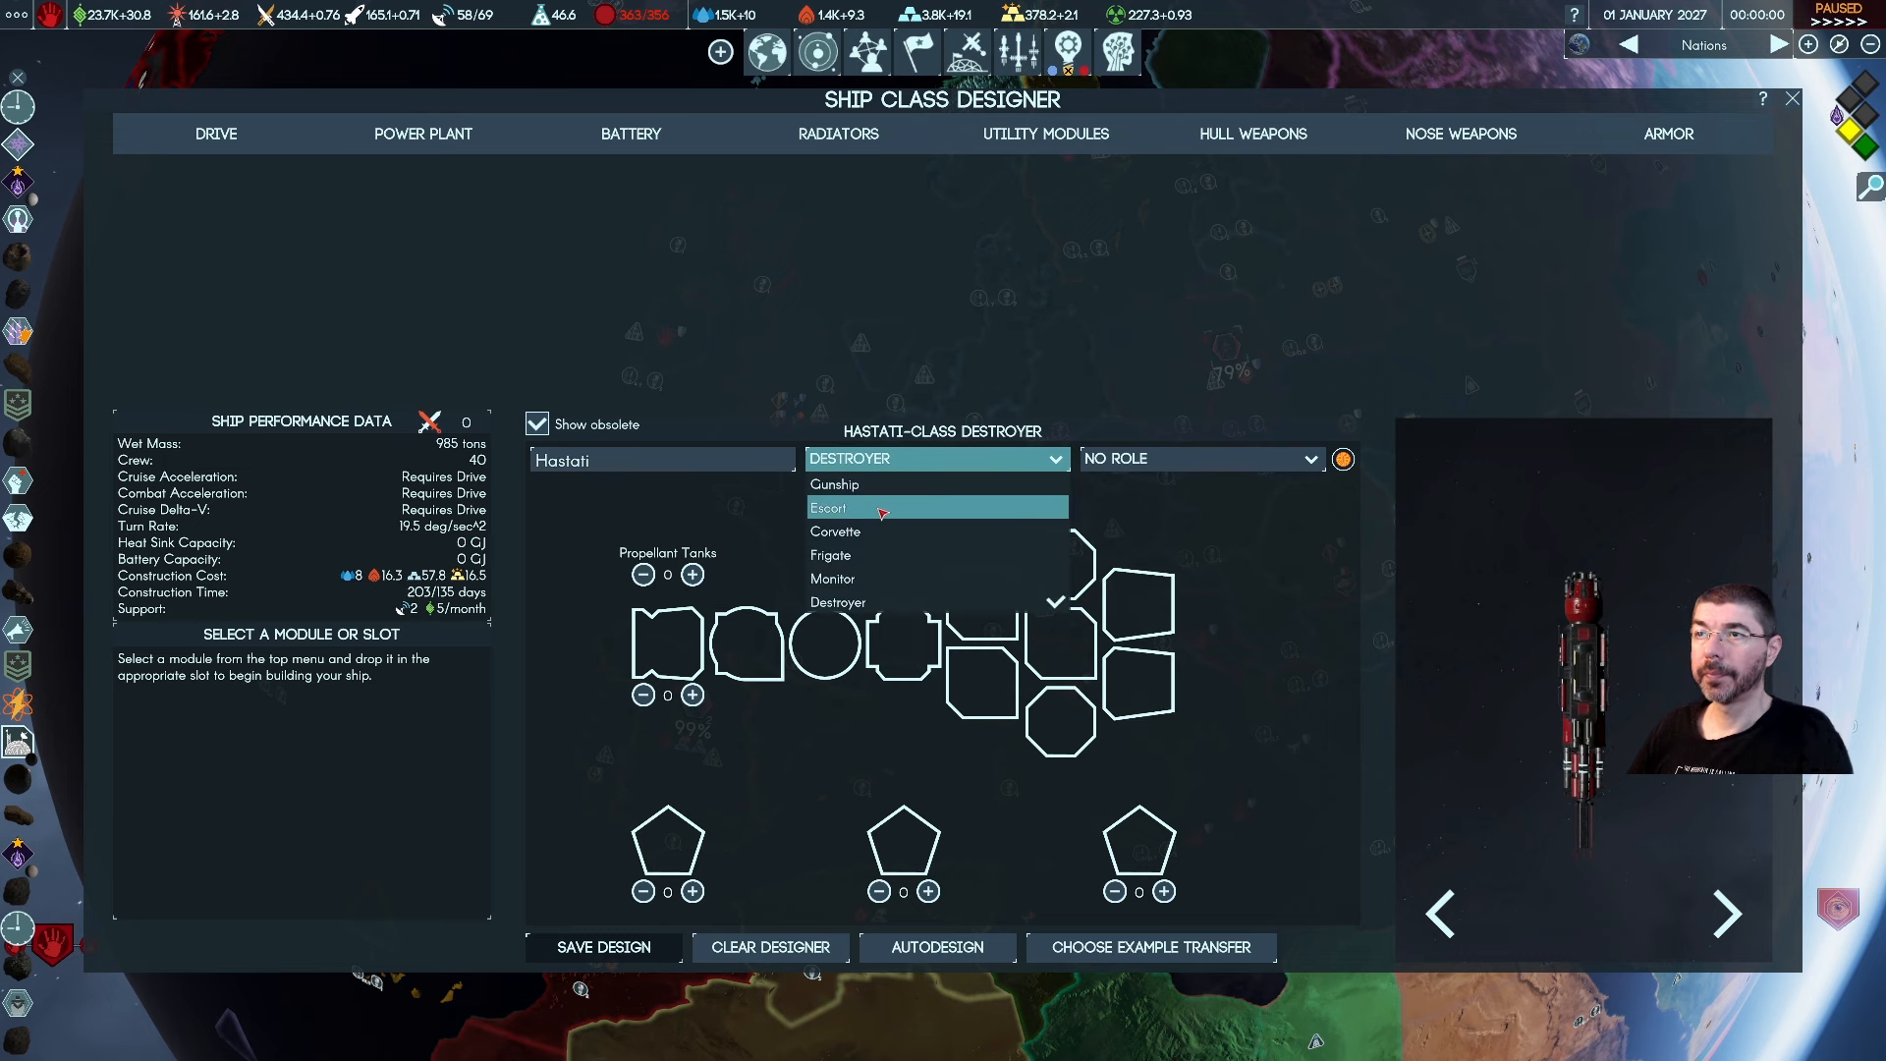
pyautogui.click(827, 507)
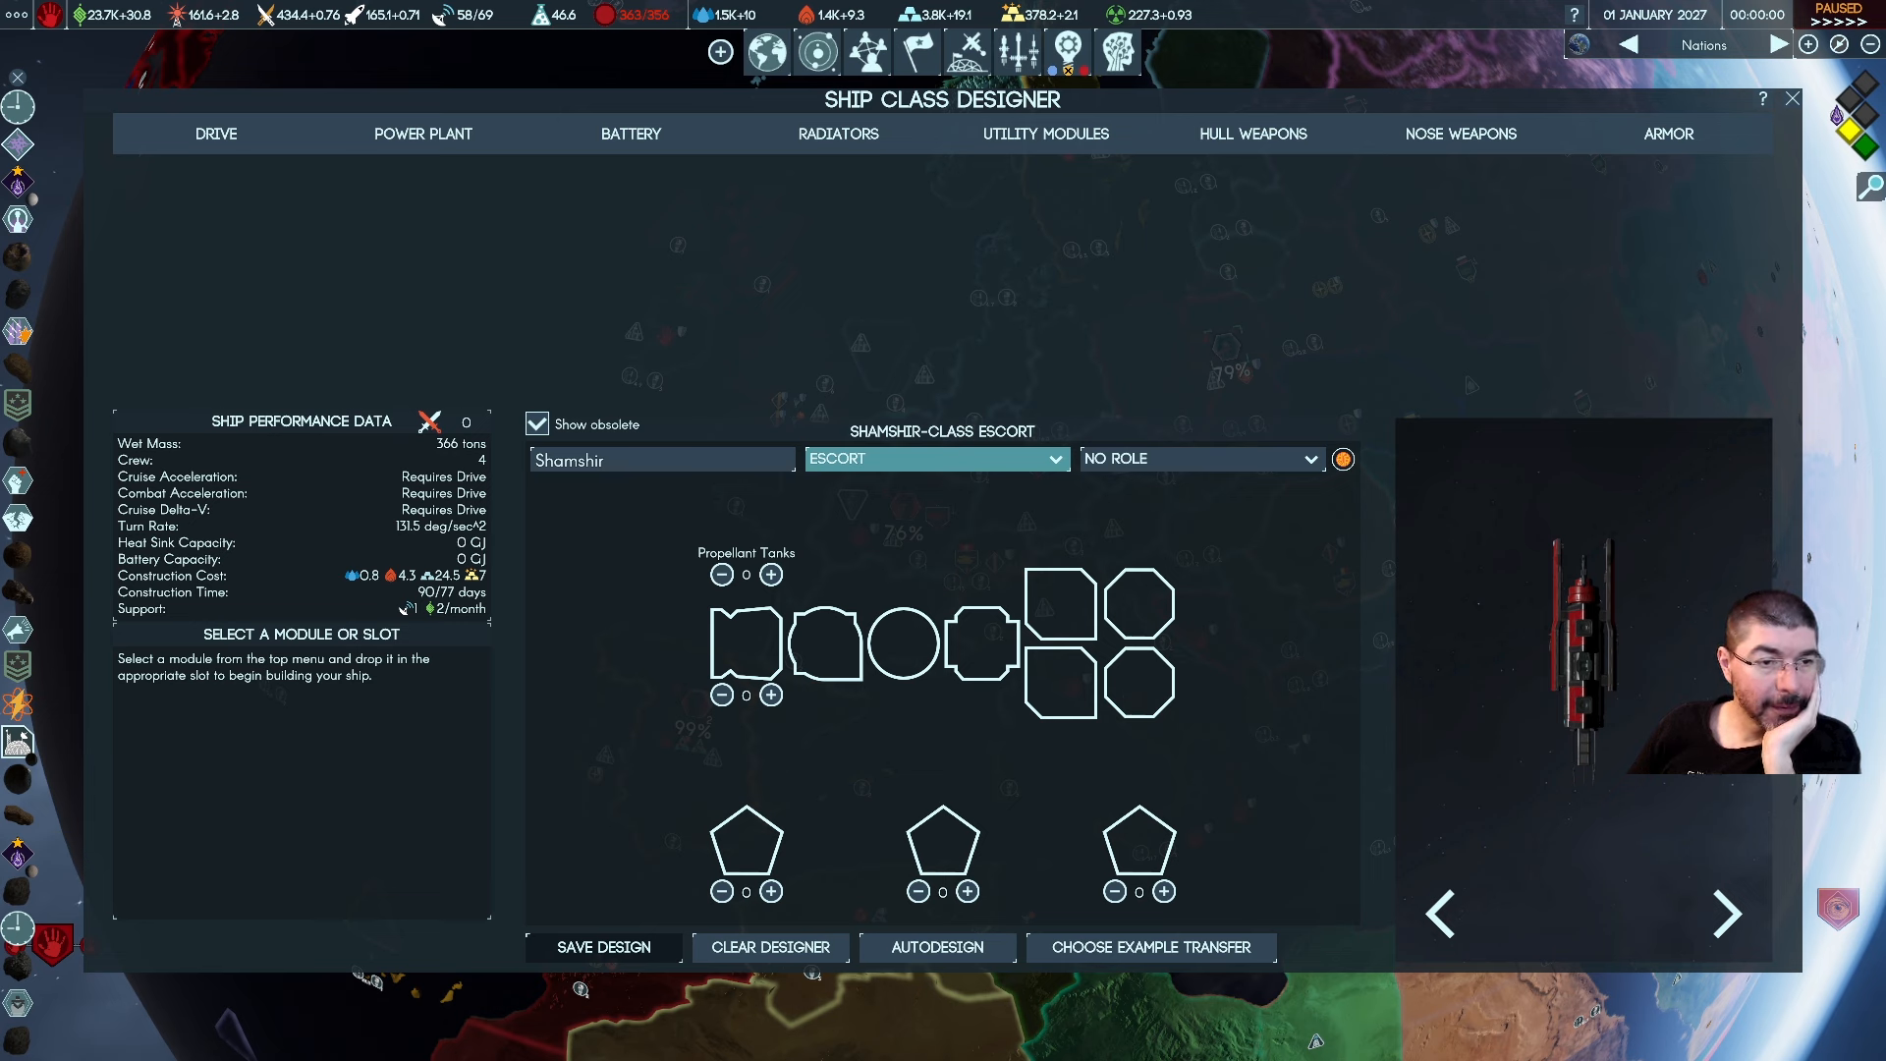
pyautogui.moveTo(709, 410)
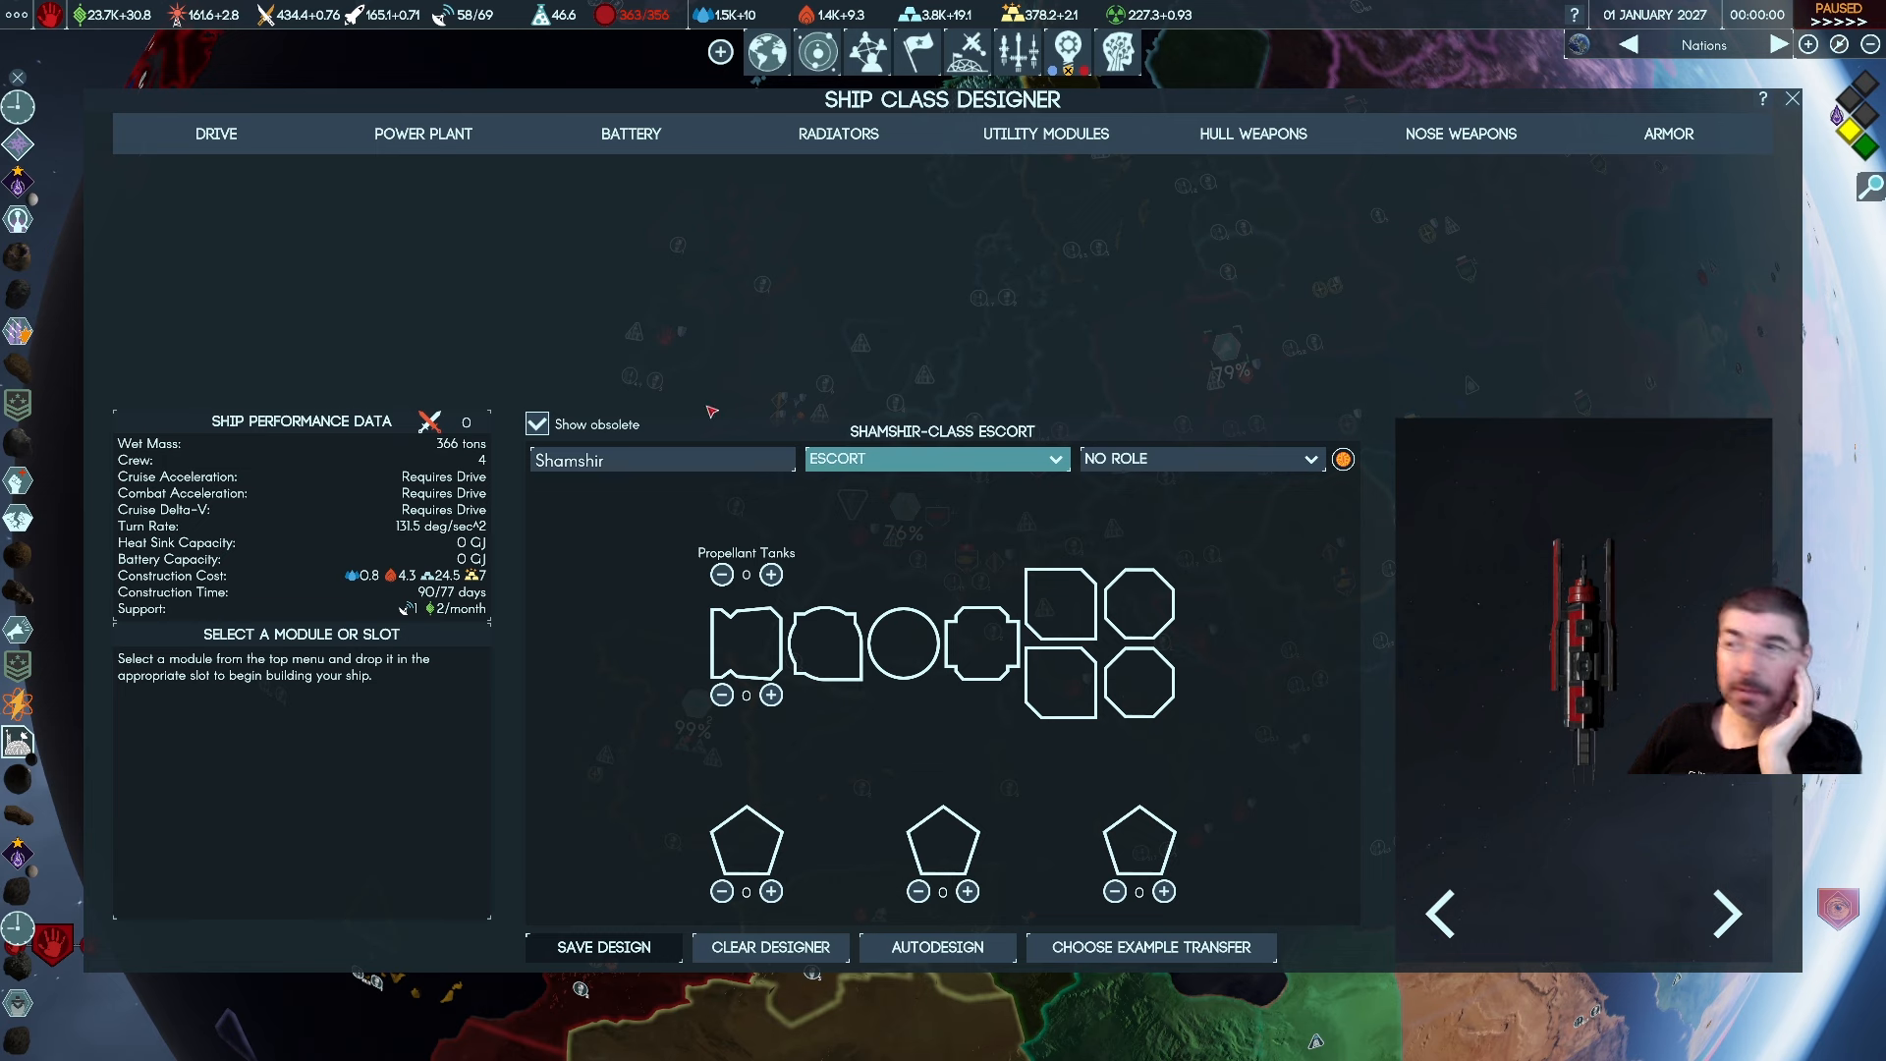
pyautogui.moveTo(1118, 607)
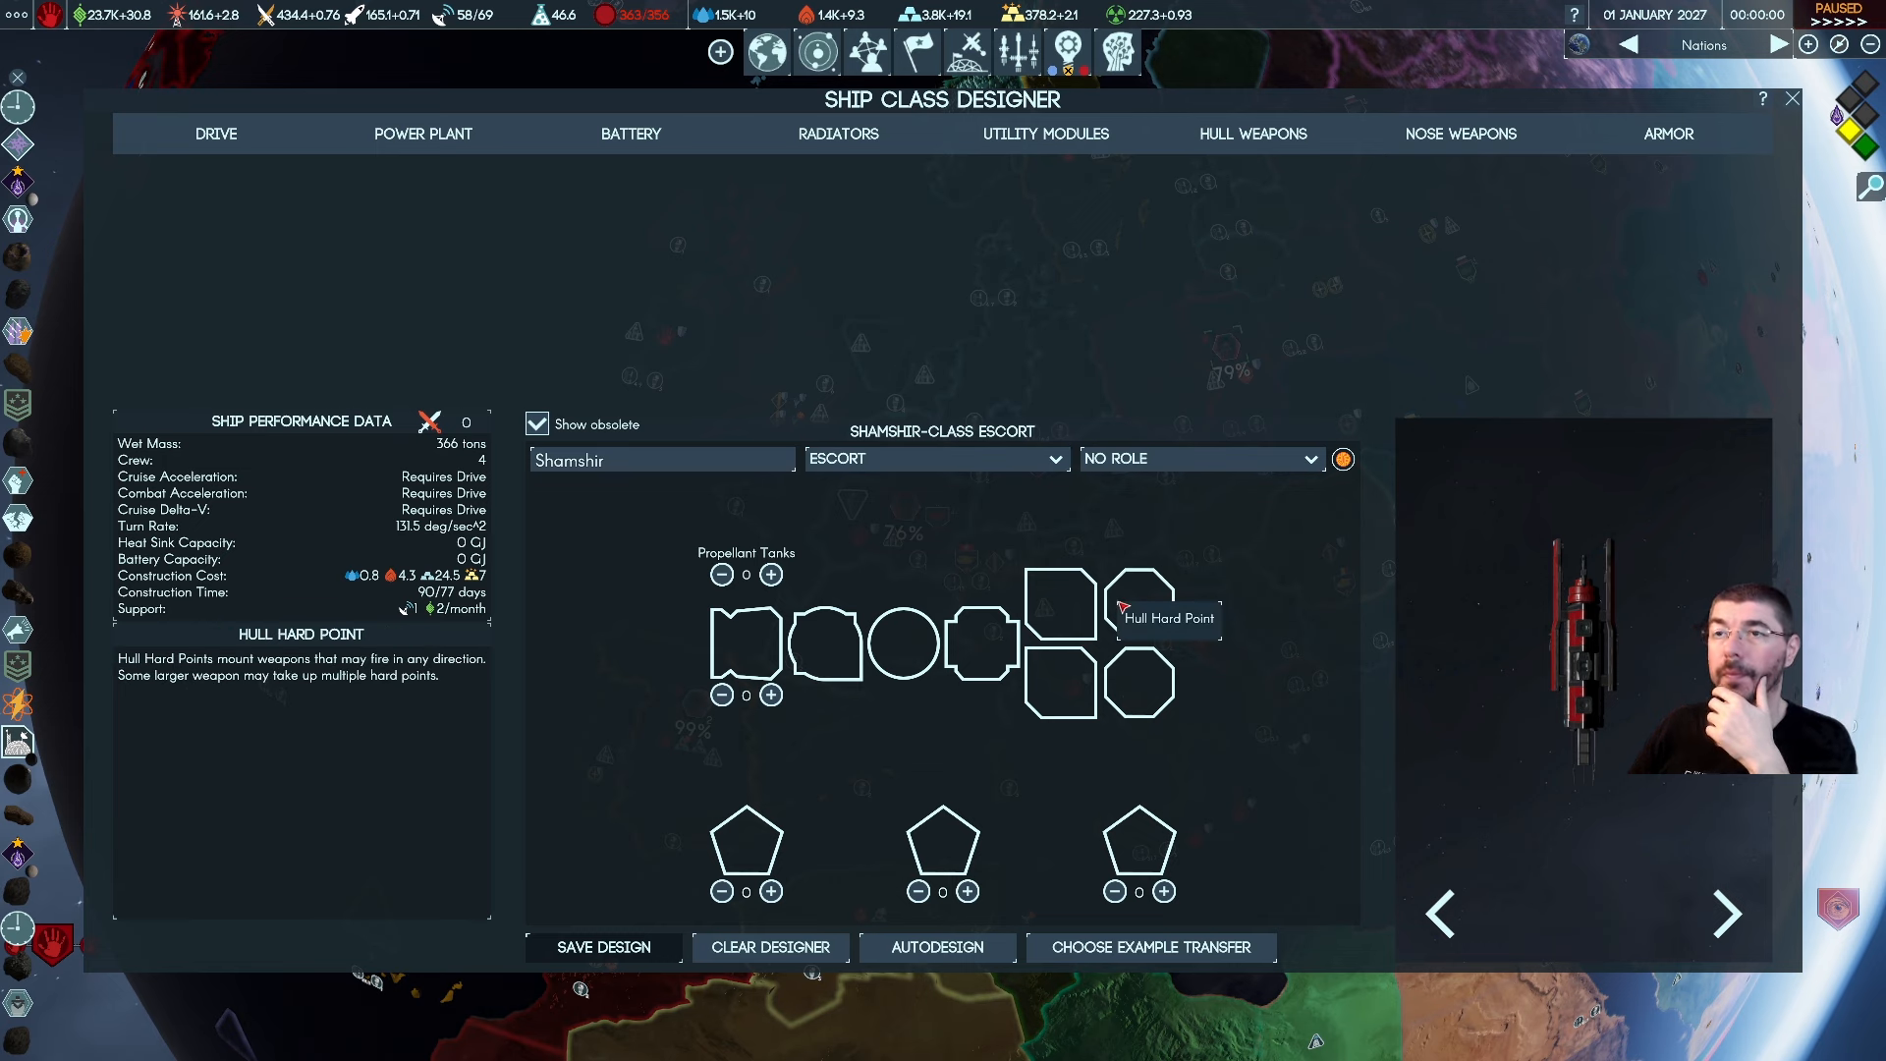
pyautogui.moveTo(1167, 236)
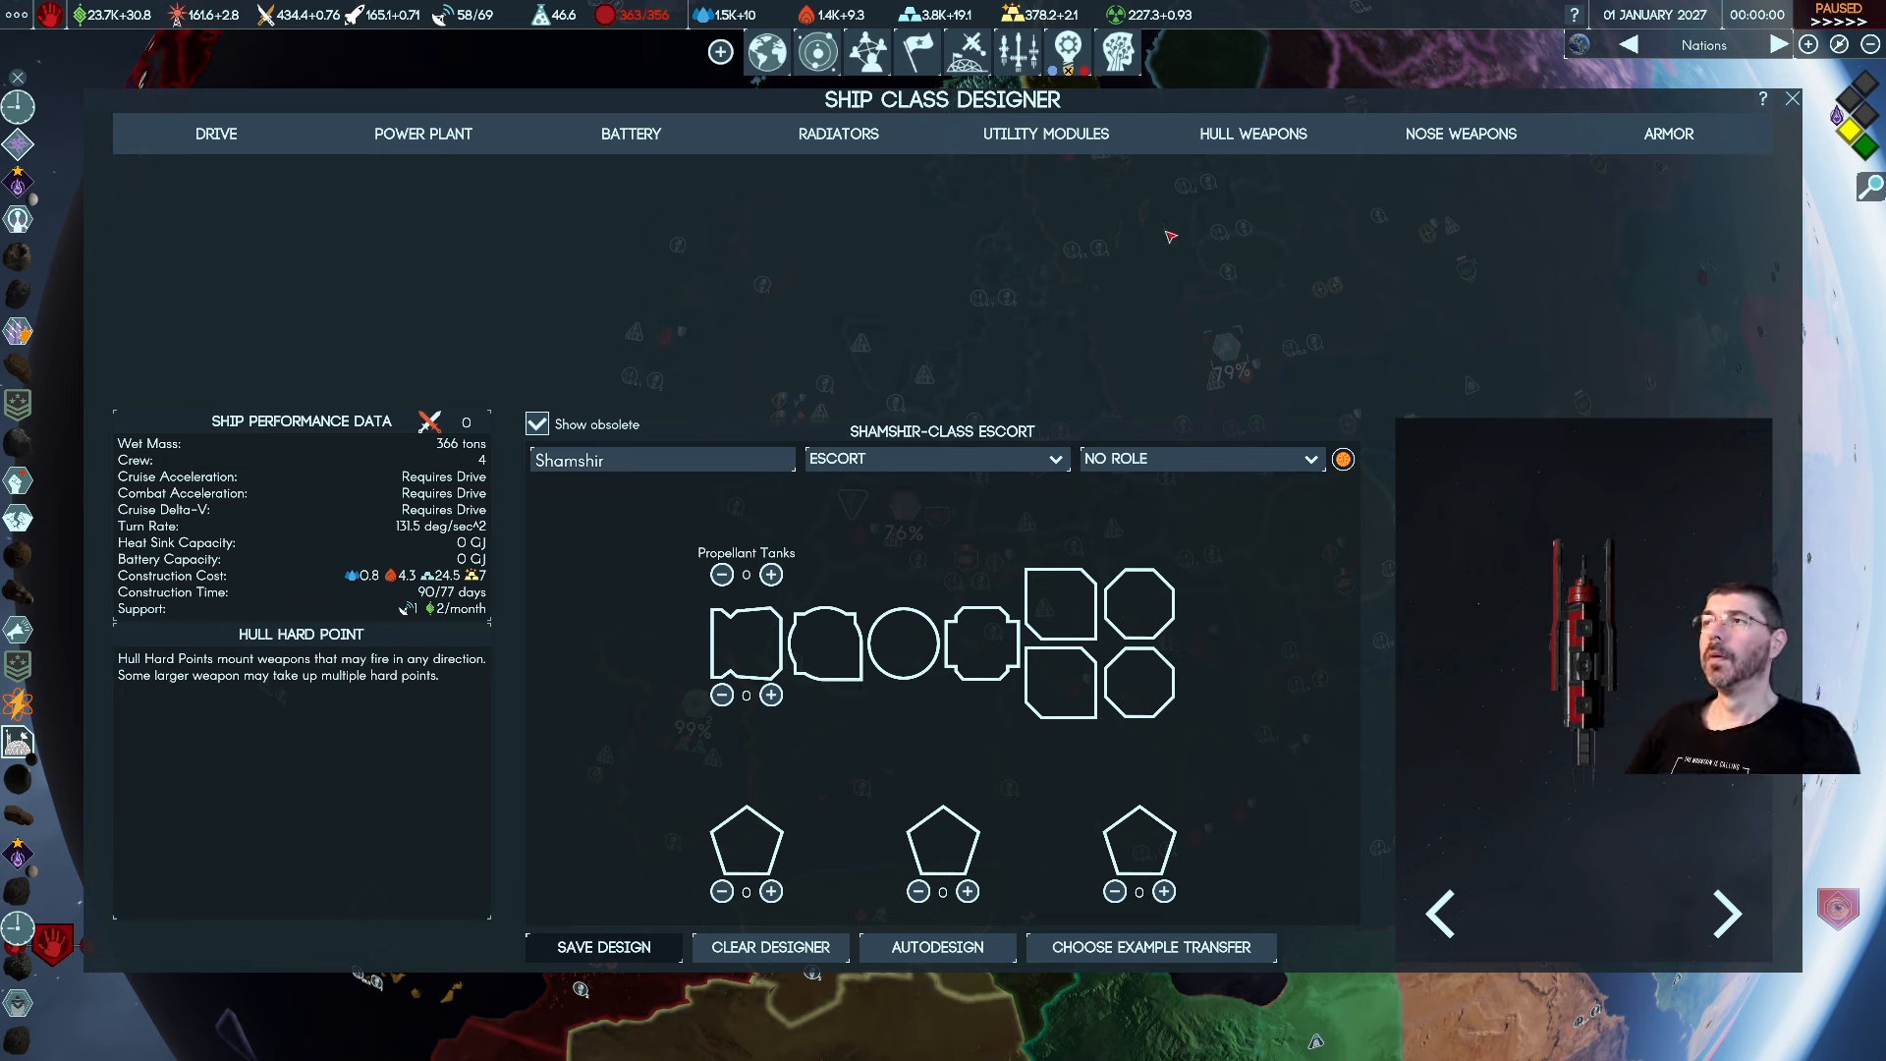
# Show the drive modules, then the hull weapon options for the Shamshir-class escort
pyautogui.click(1459, 134)
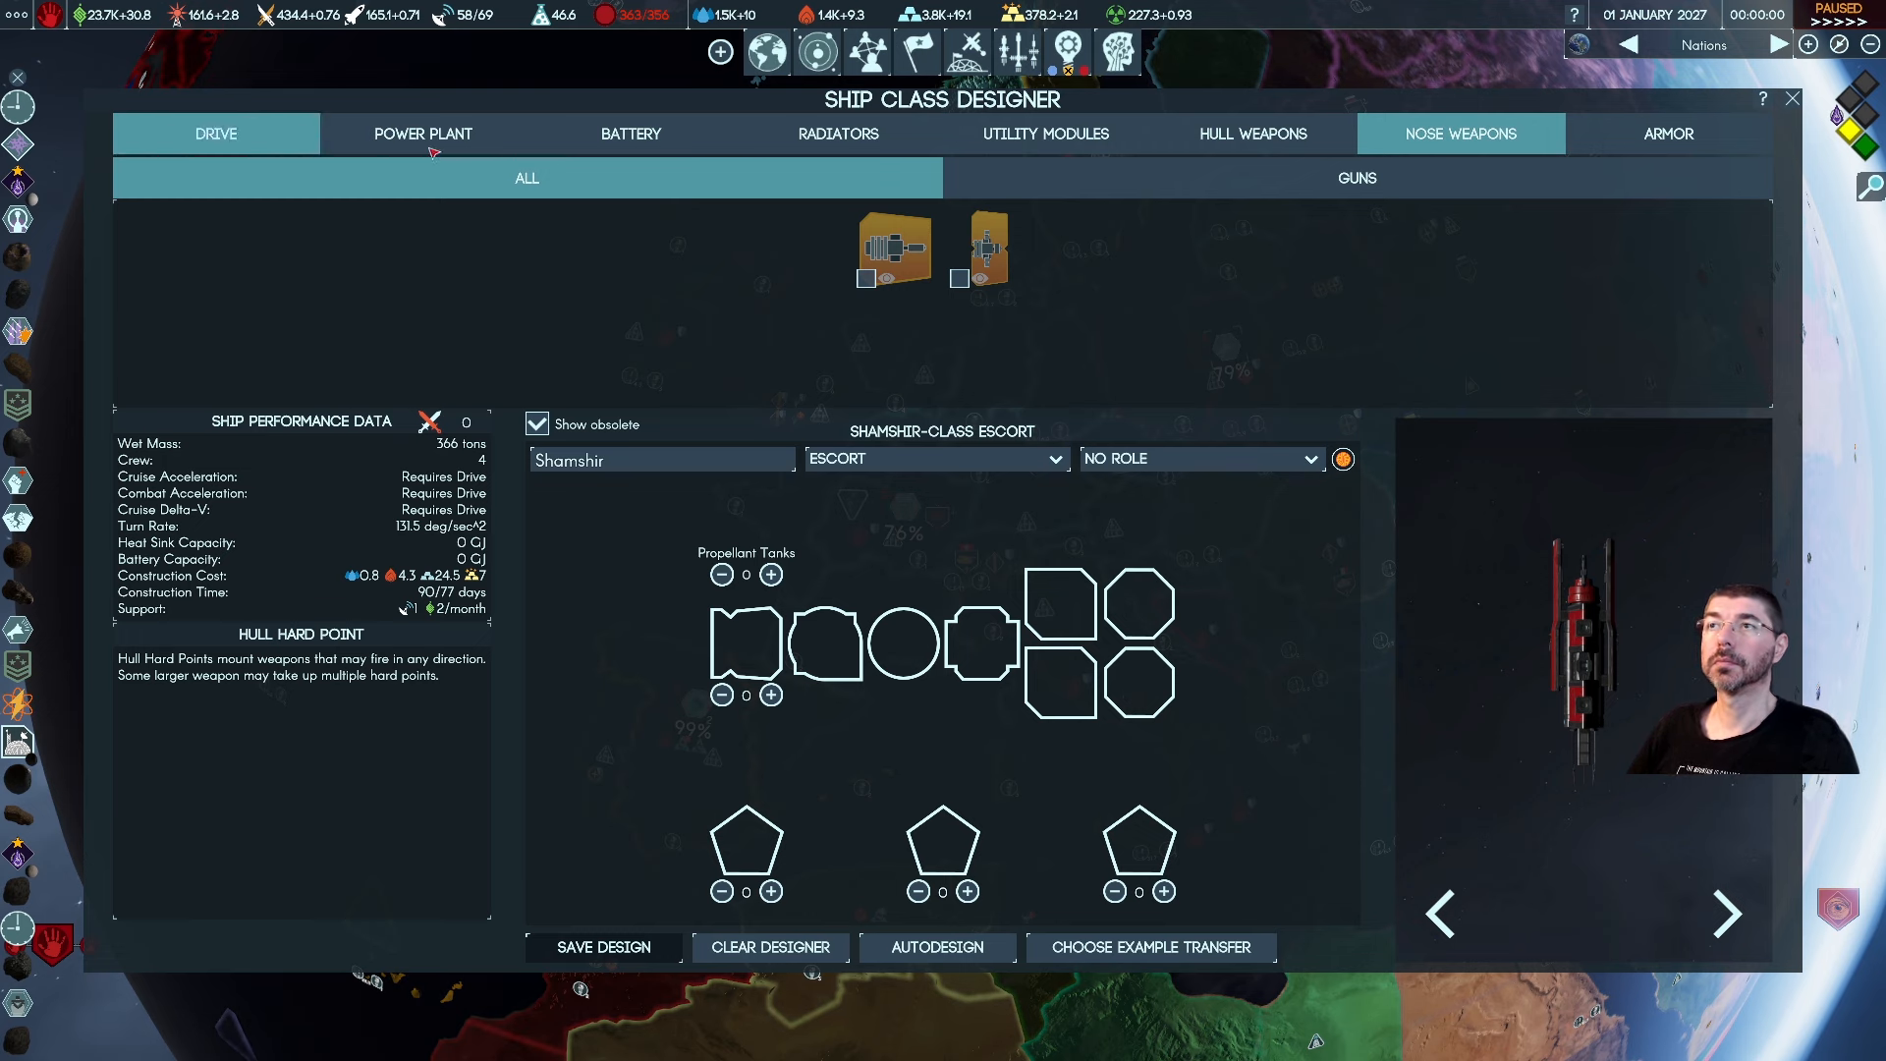
pyautogui.click(1252, 134)
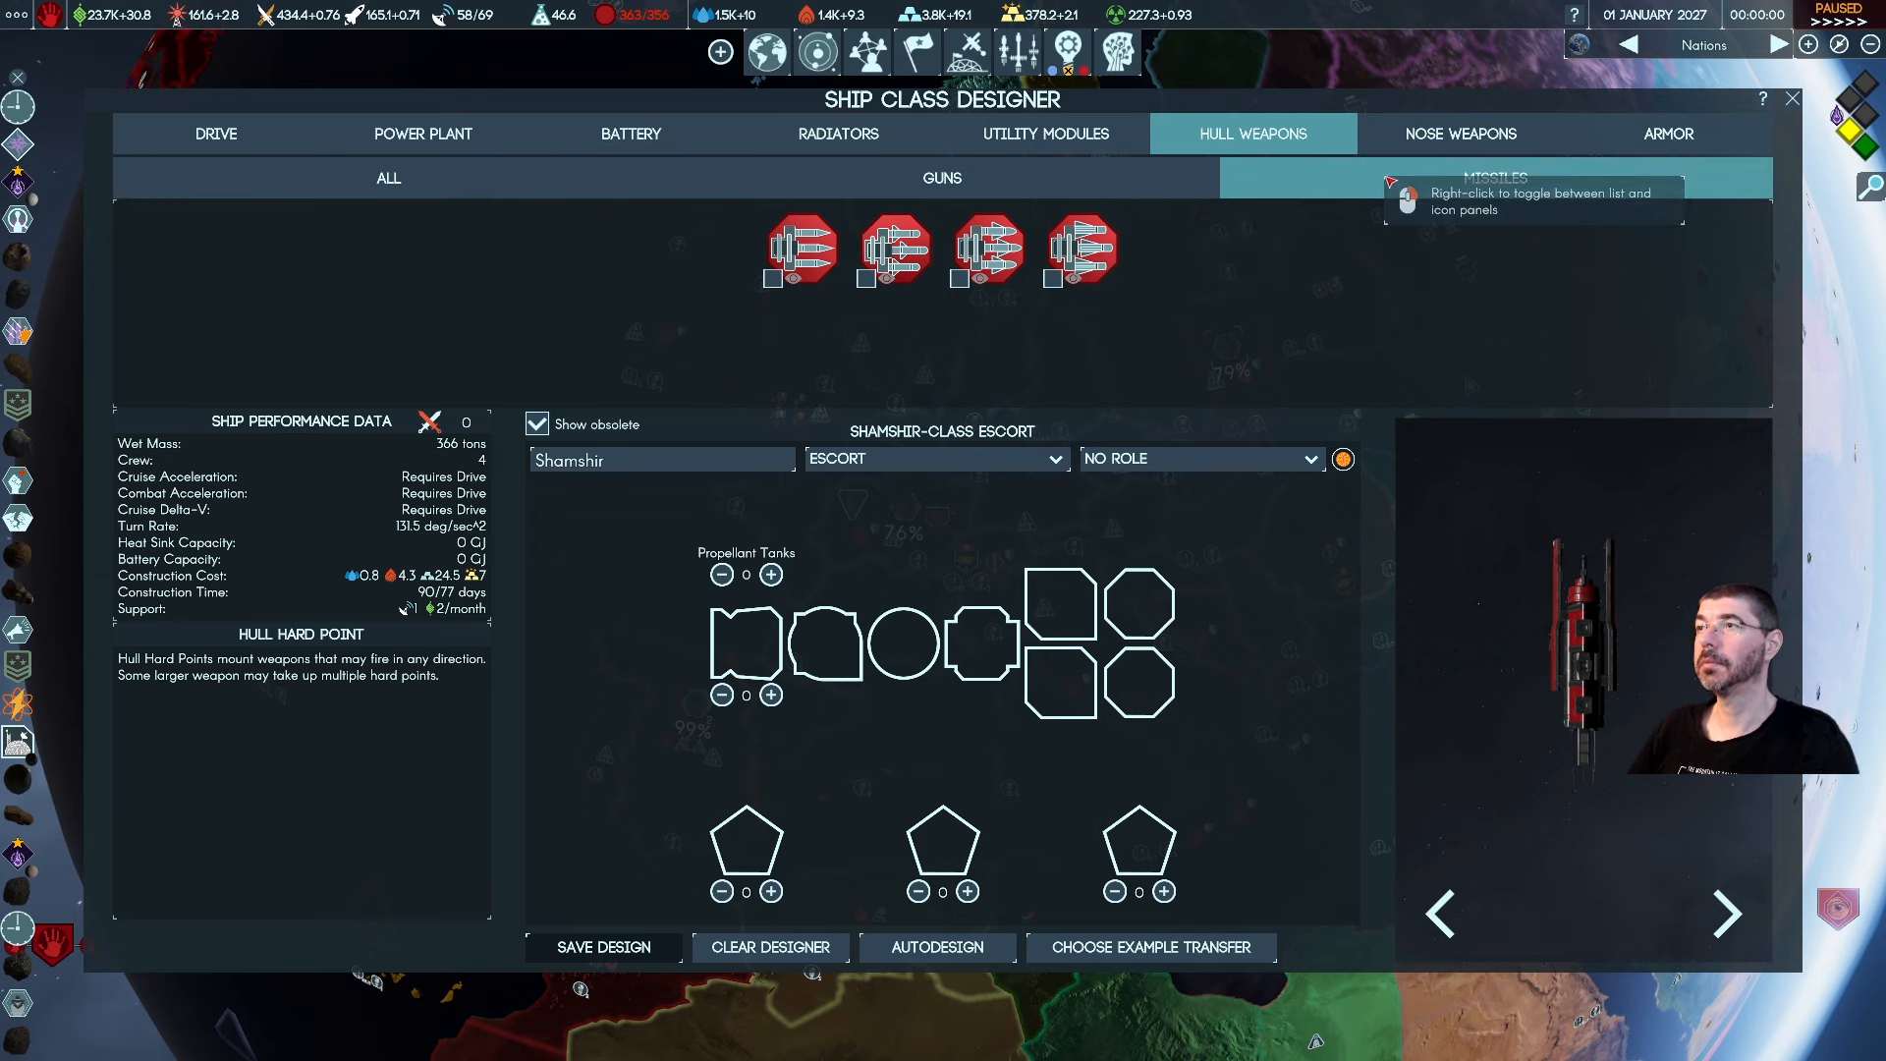
pyautogui.moveTo(1079, 250)
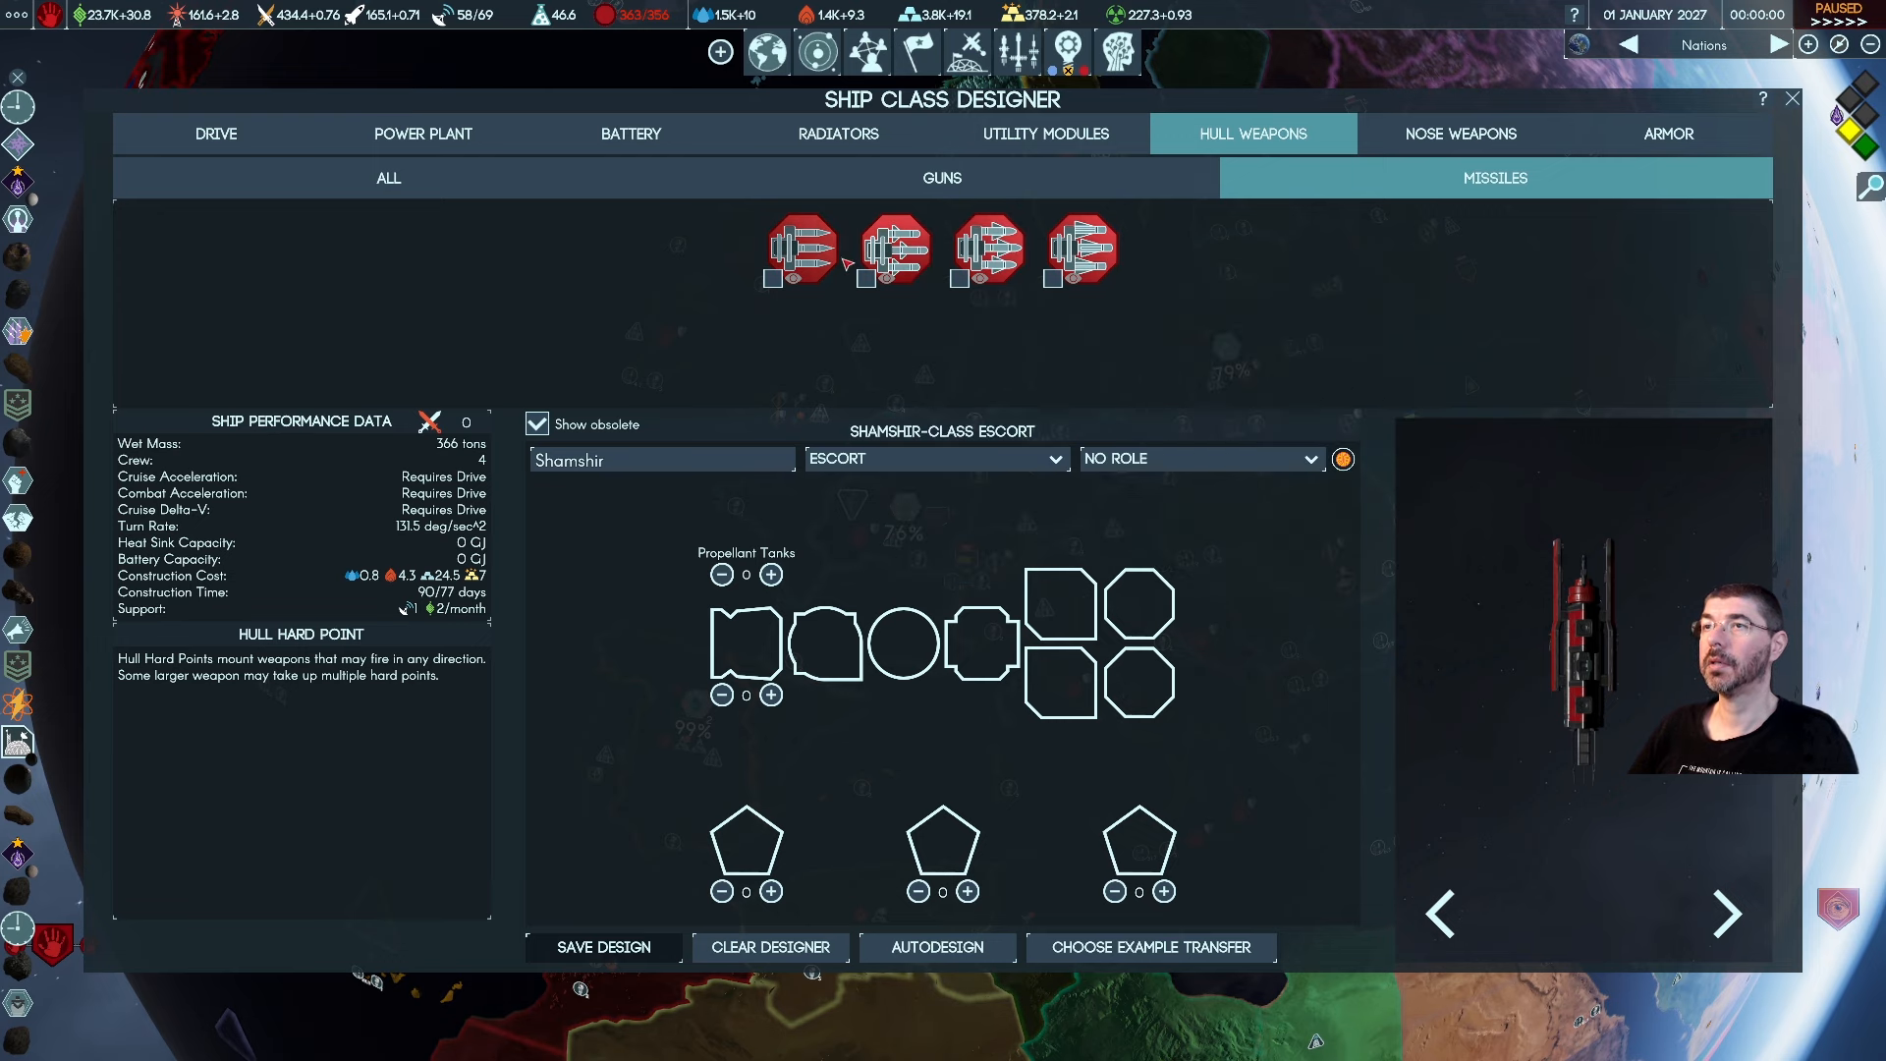
pyautogui.moveTo(794, 250)
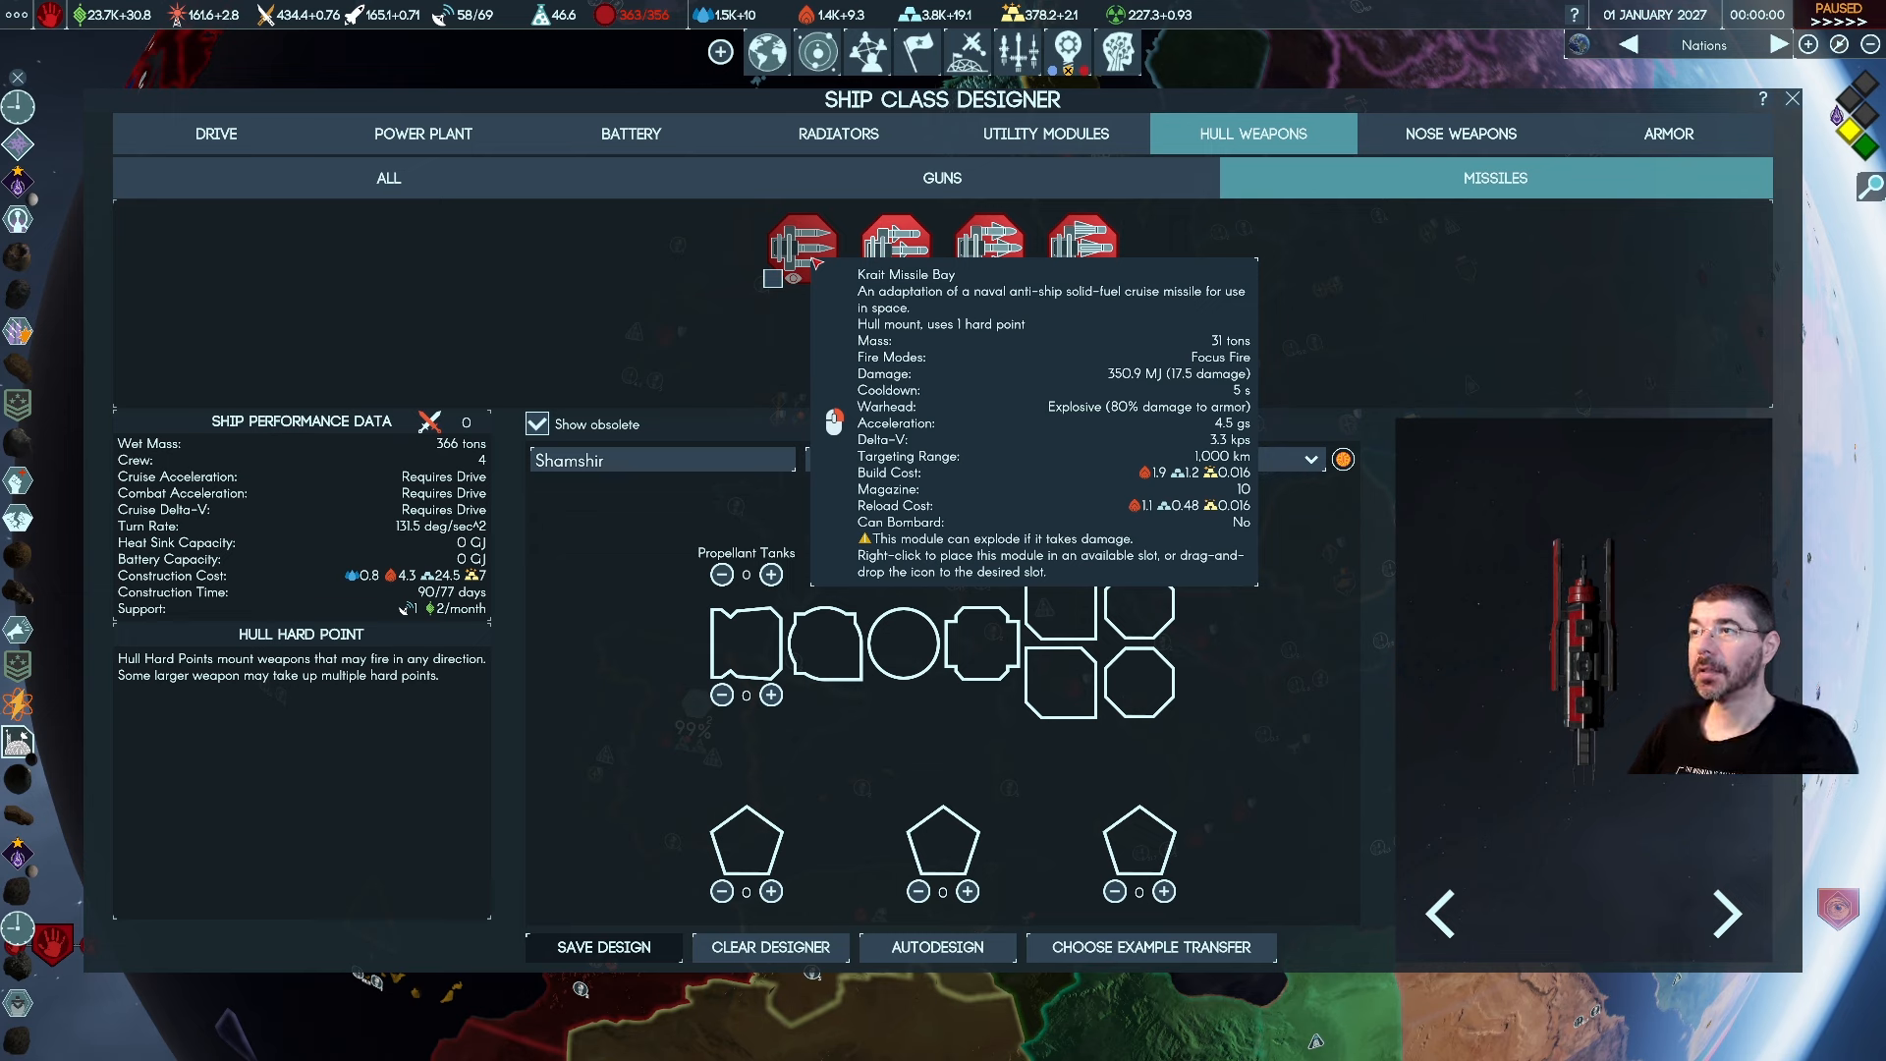
pyautogui.moveTo(894, 238)
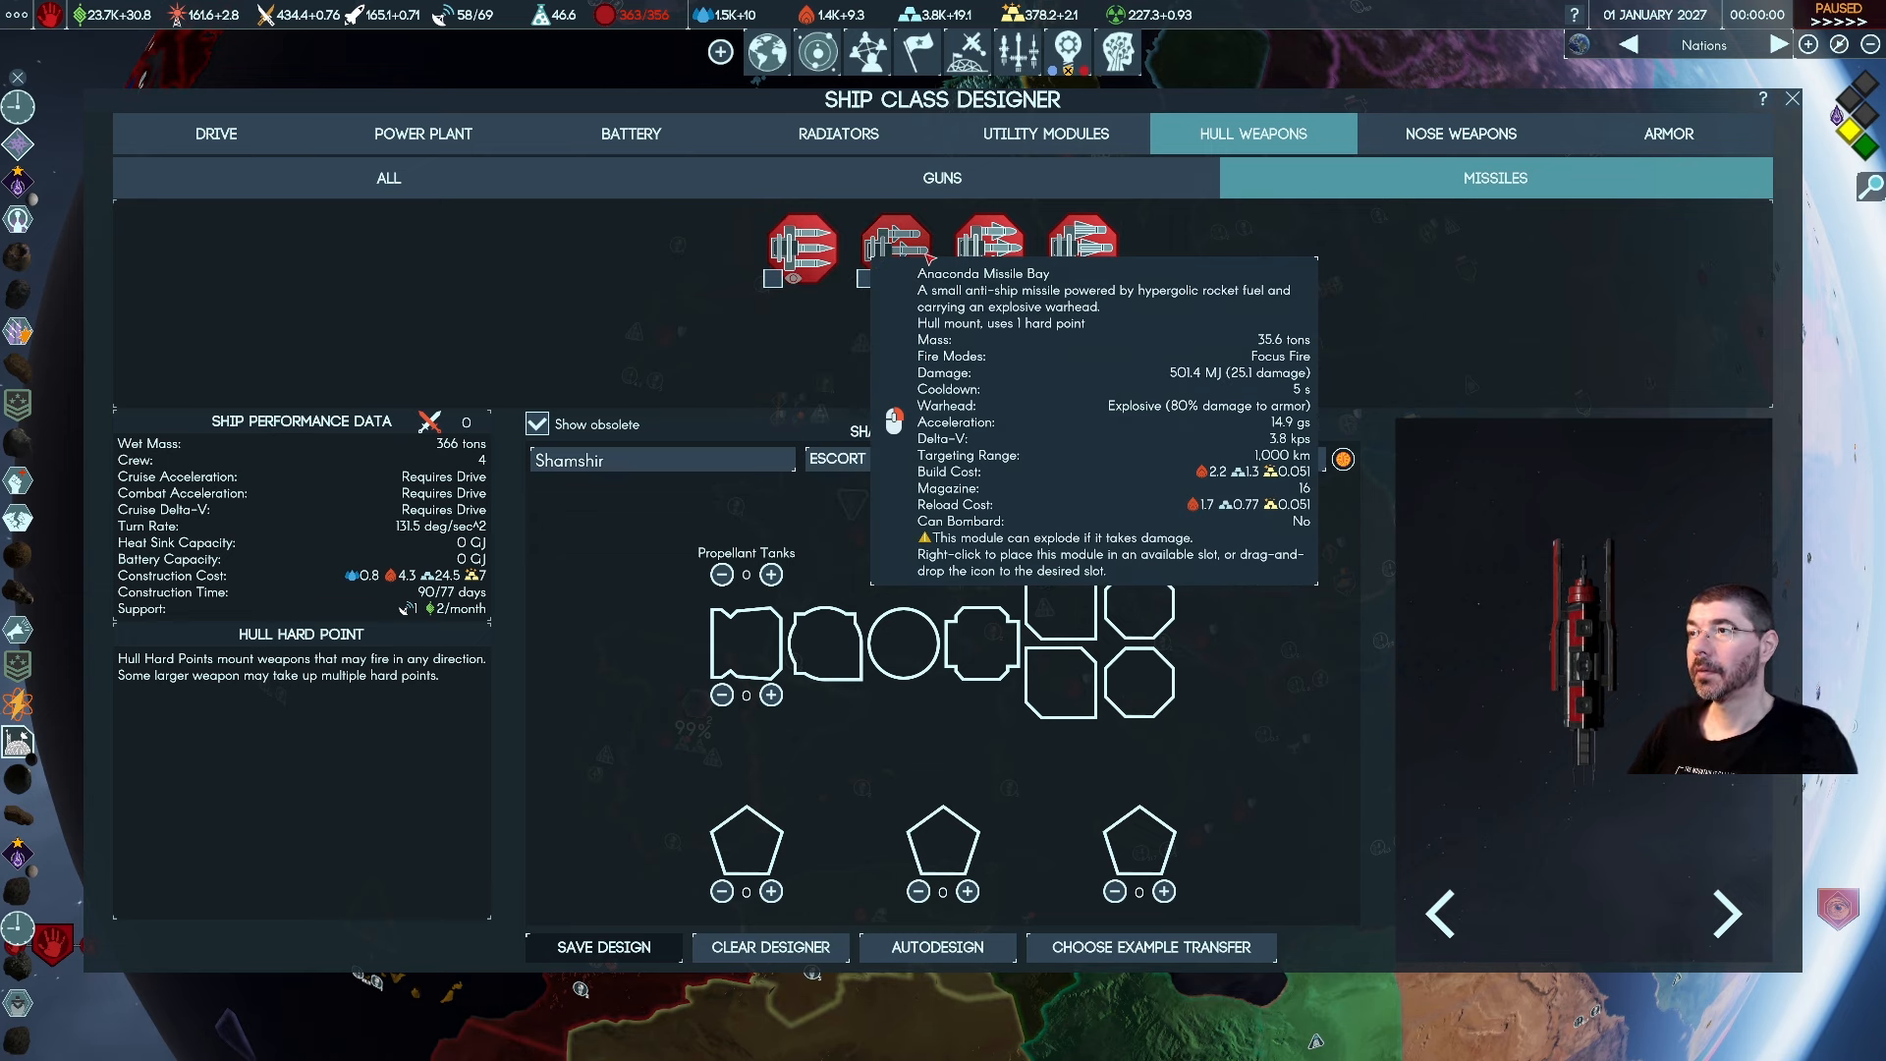
pyautogui.moveTo(1078, 249)
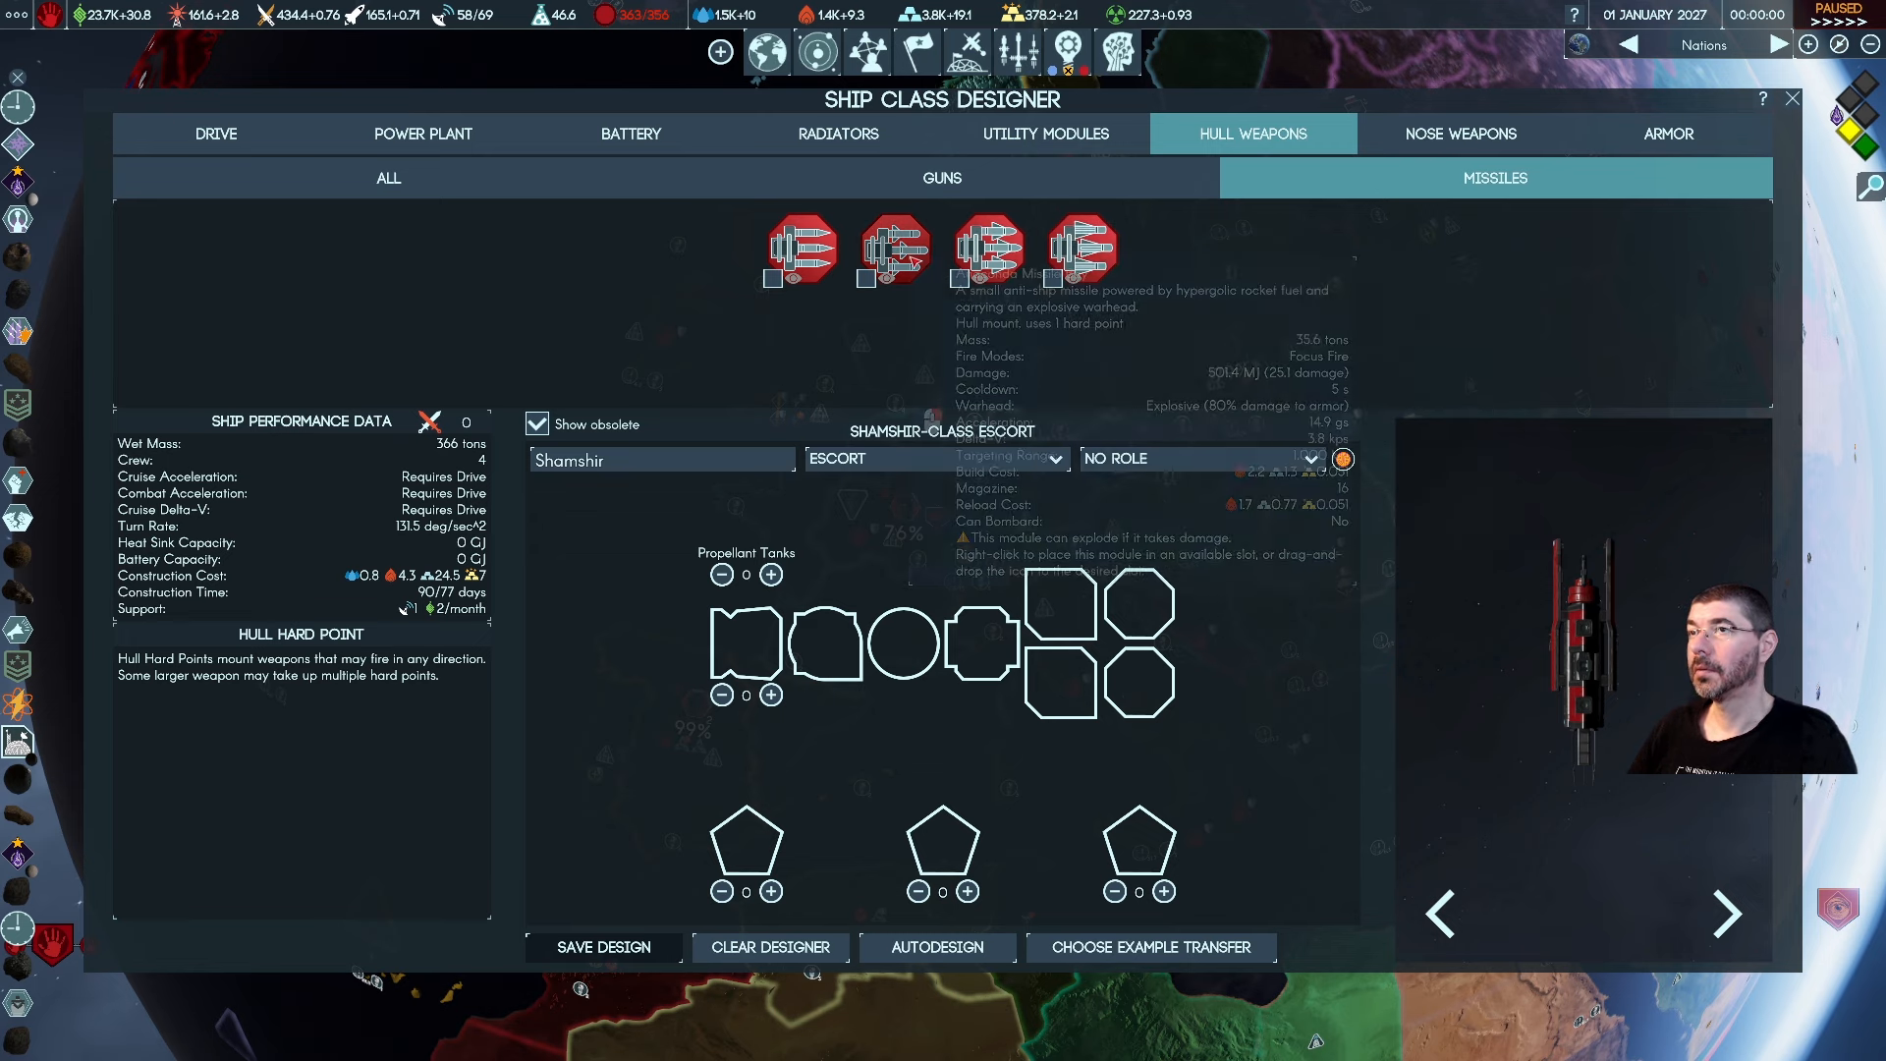
pyautogui.moveTo(794, 247)
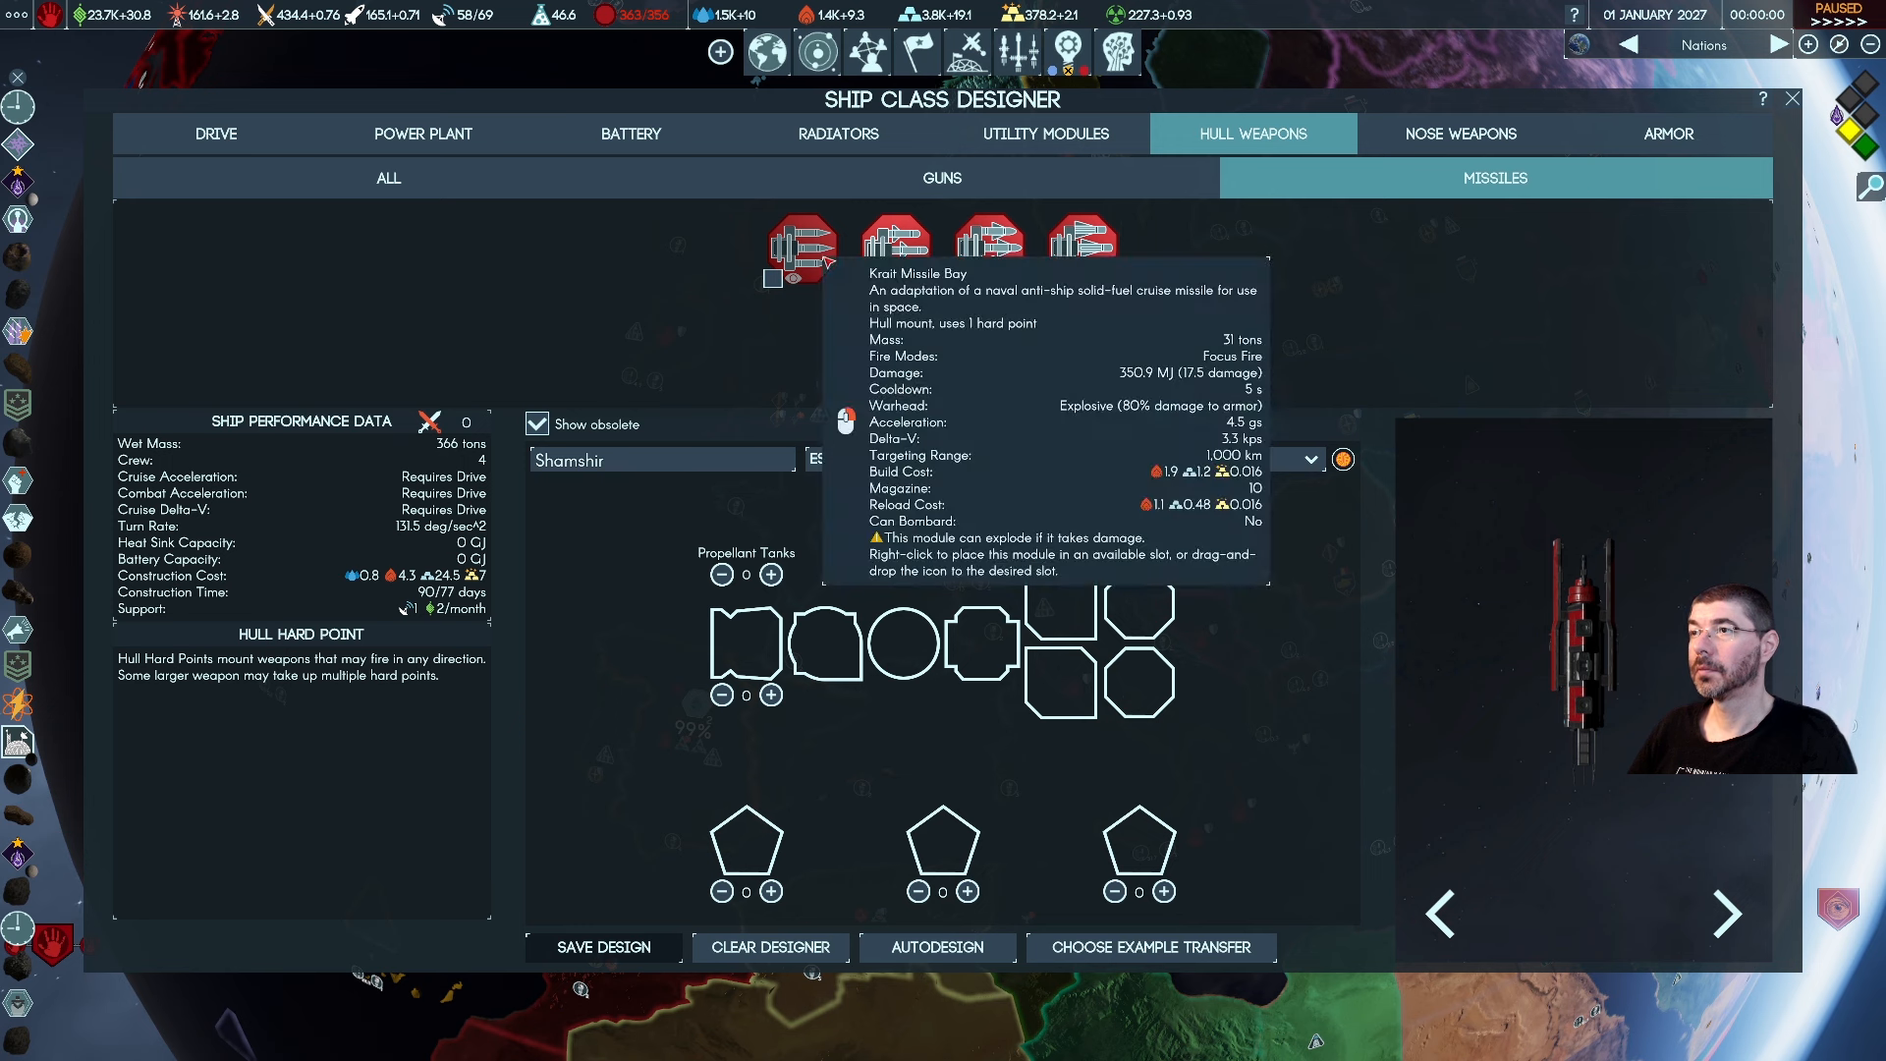
pyautogui.moveTo(988, 237)
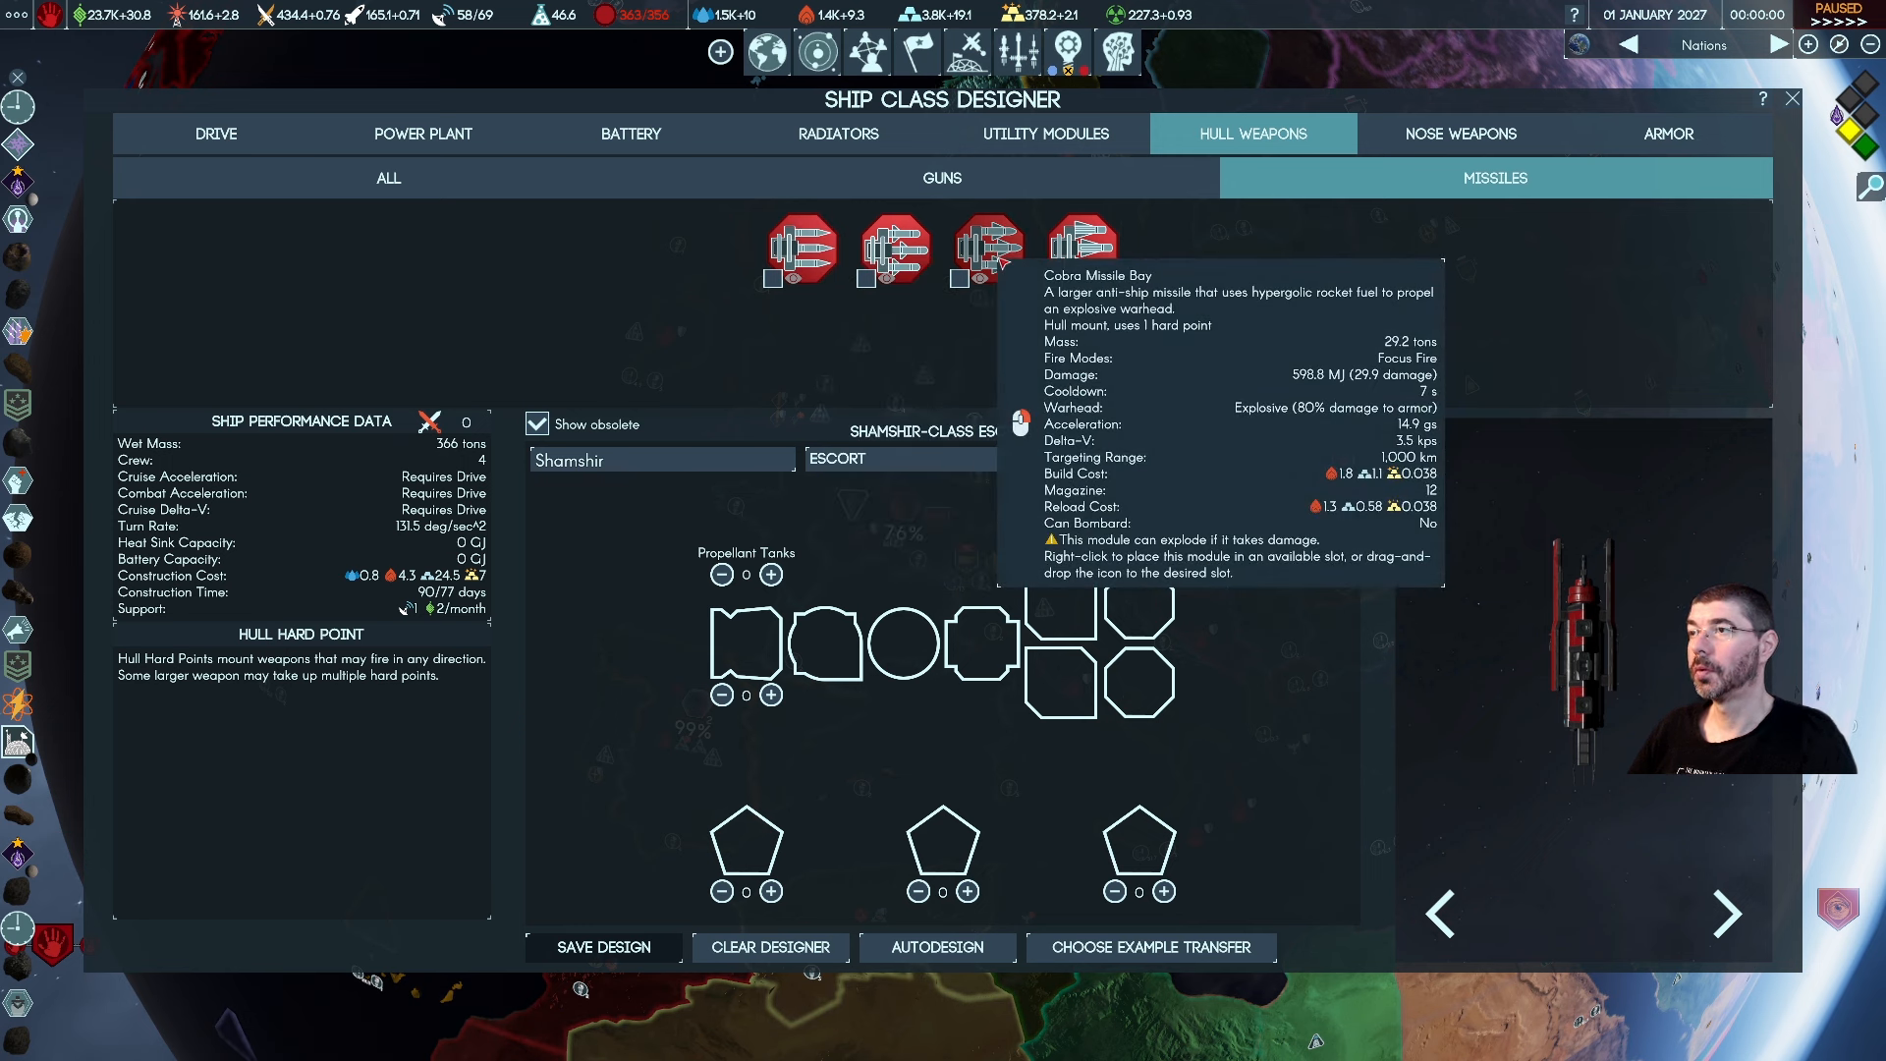
pyautogui.moveTo(1082, 248)
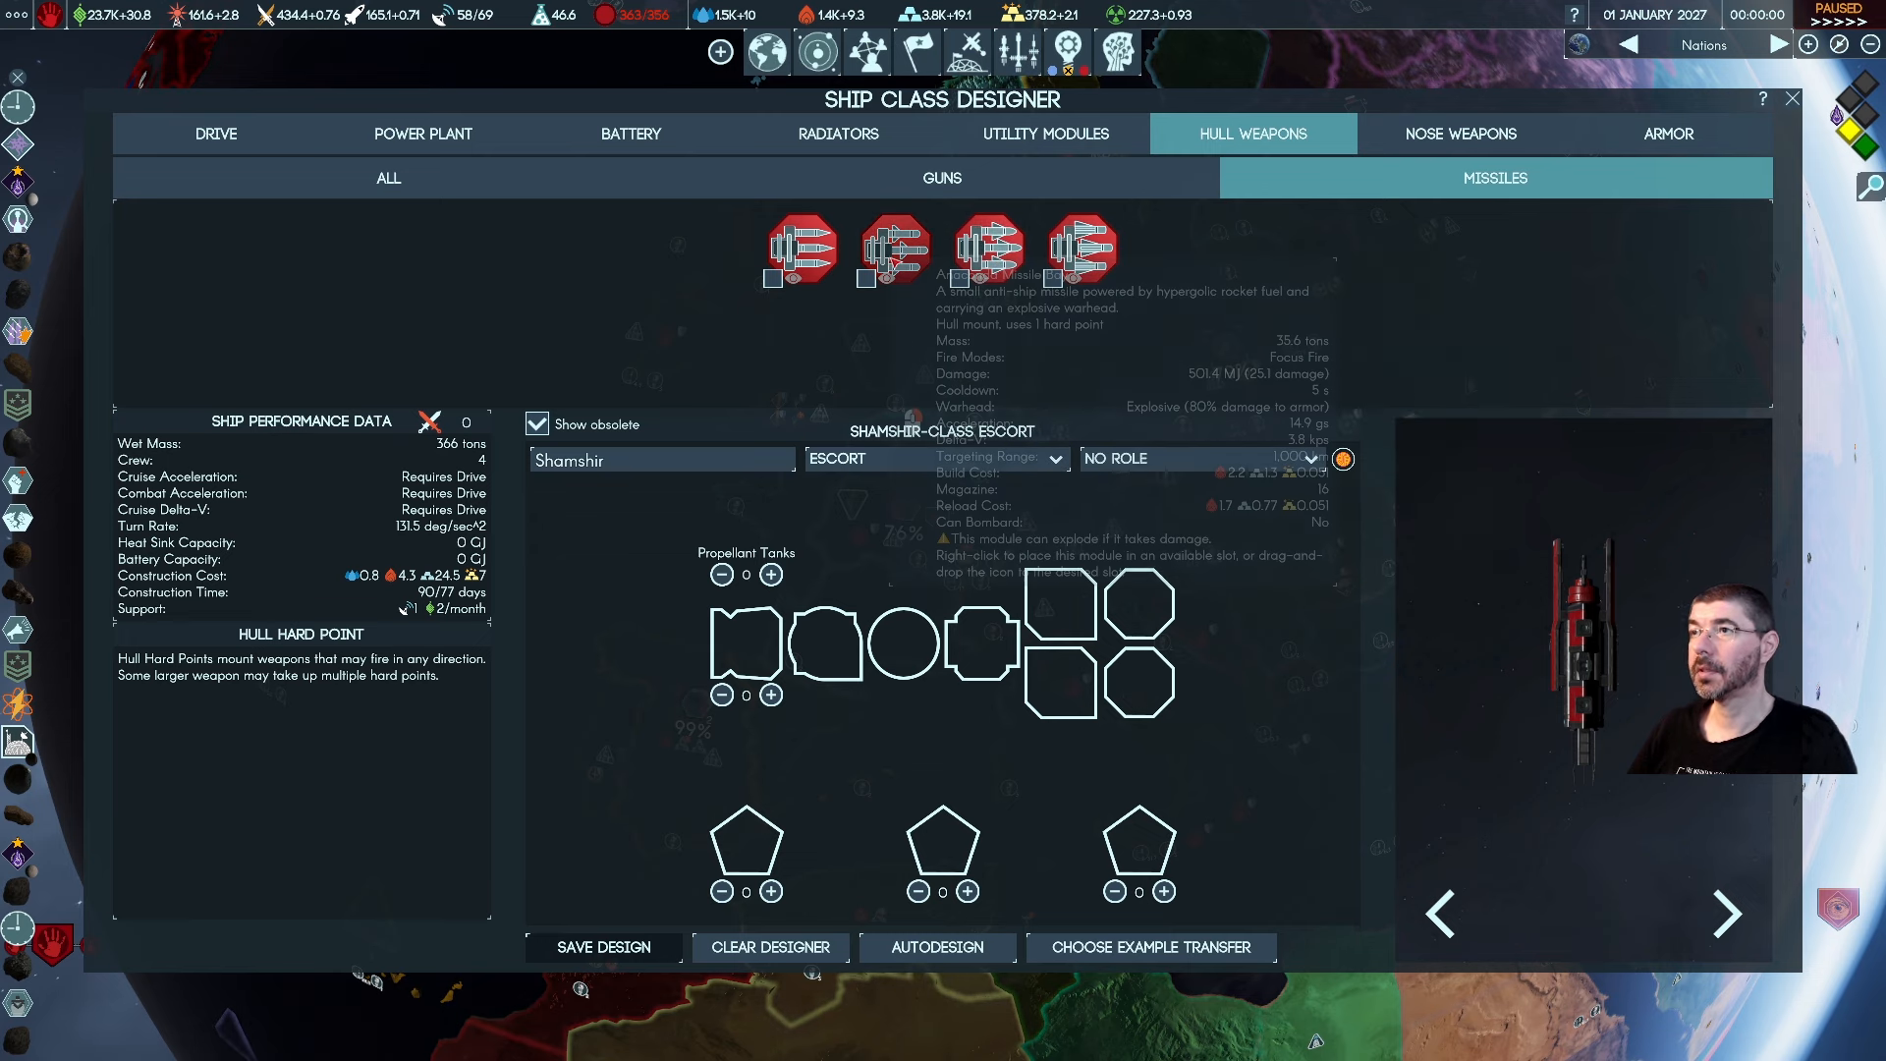
pyautogui.moveTo(797, 249)
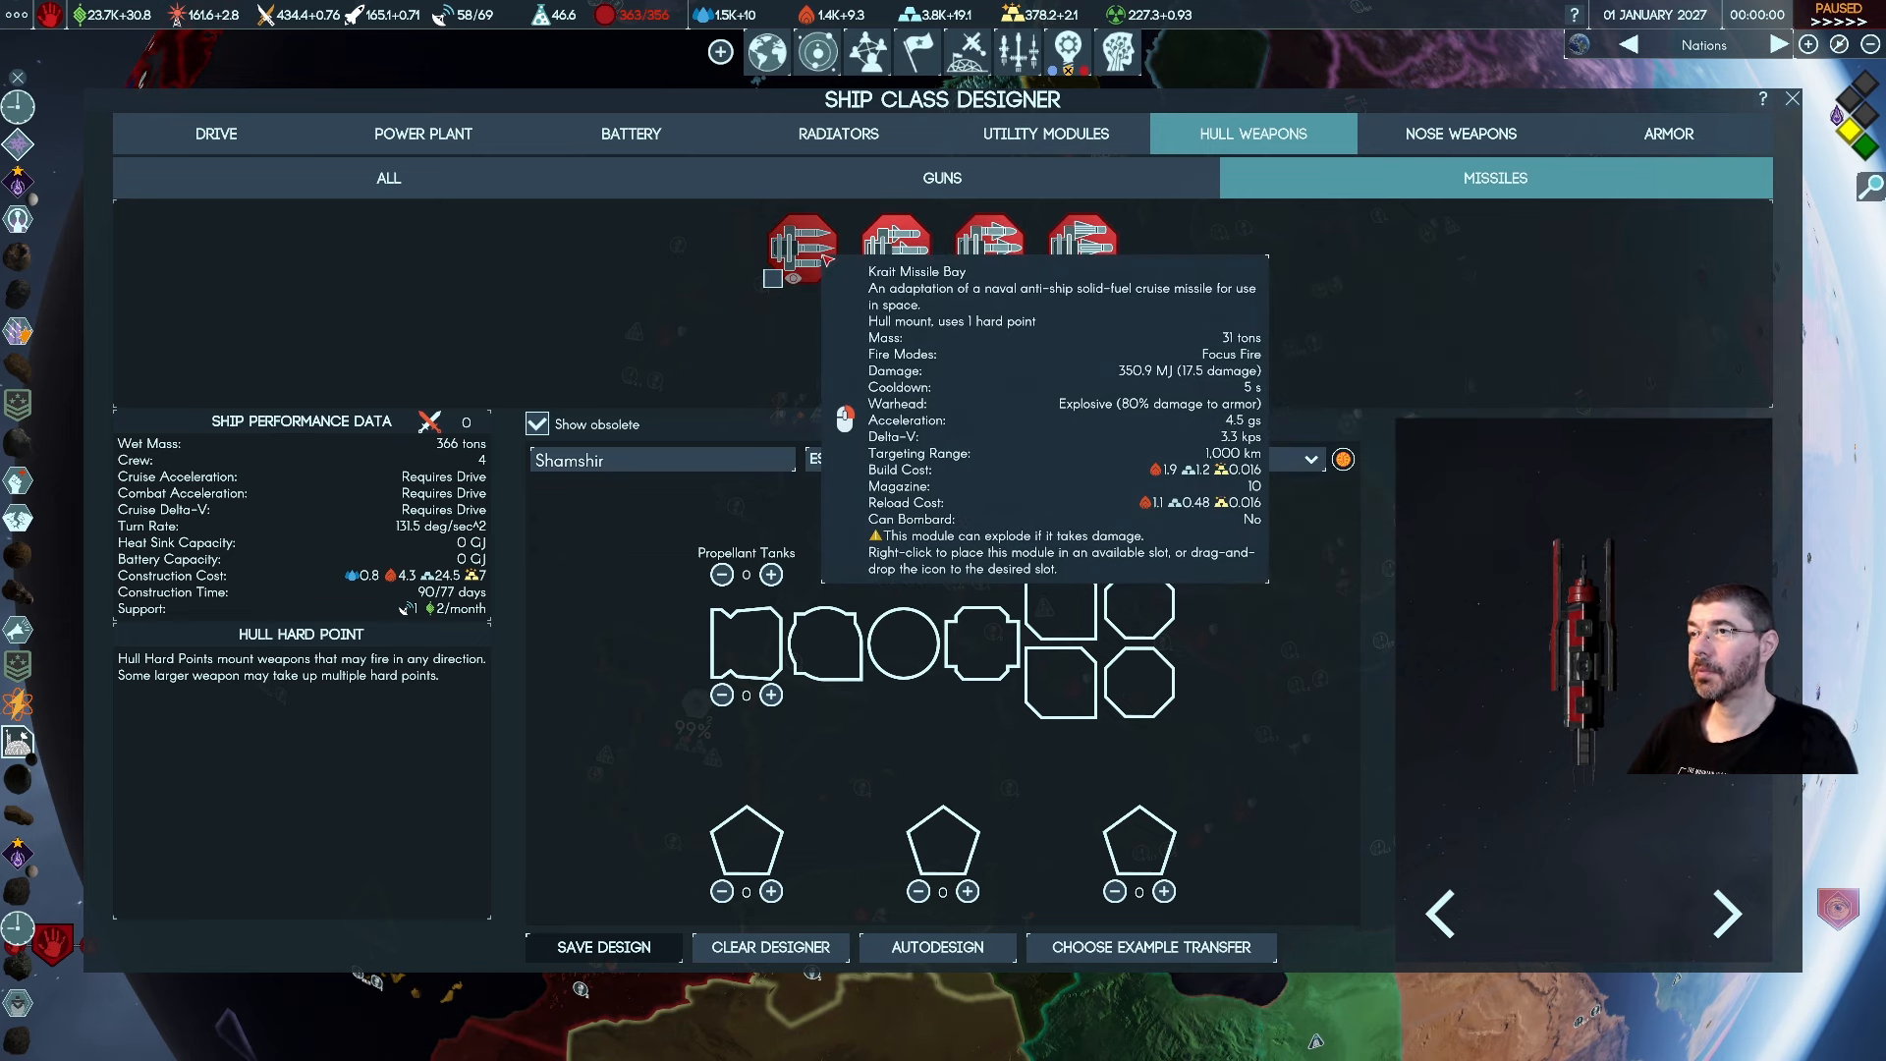
pyautogui.moveTo(892, 249)
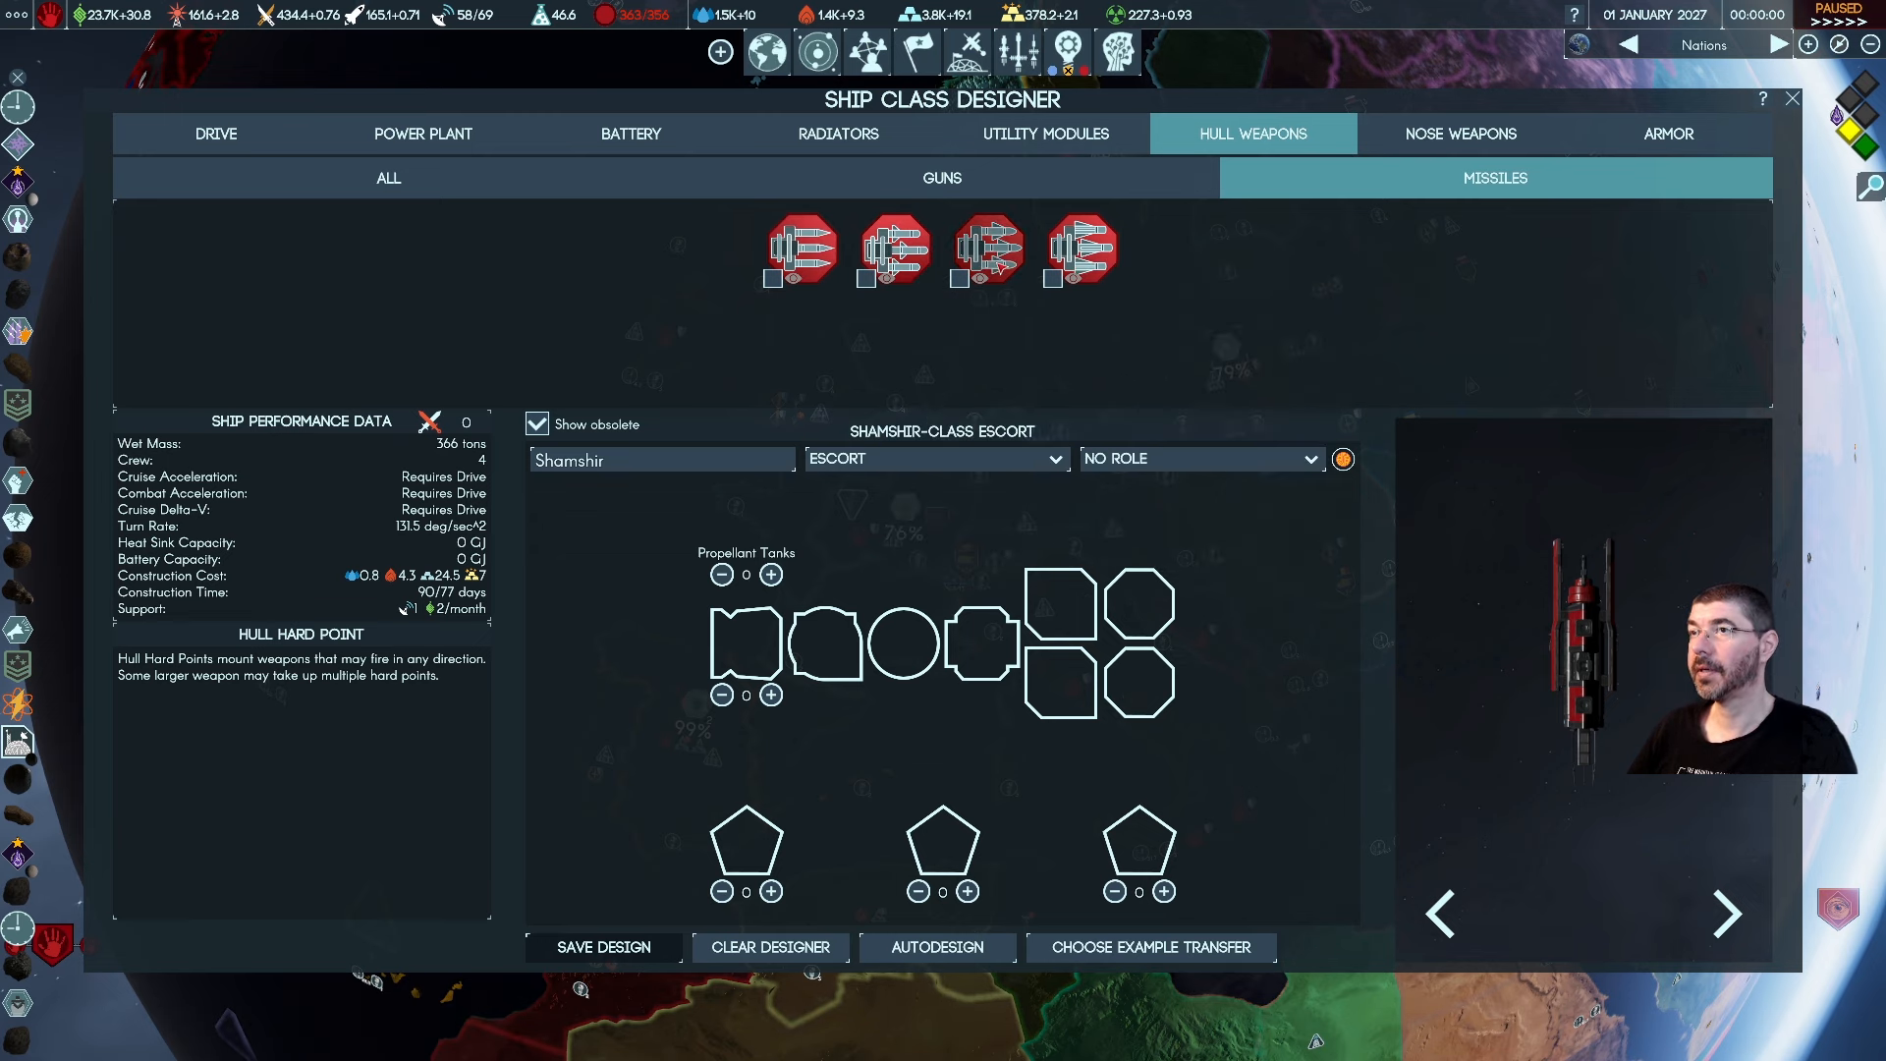
pyautogui.moveTo(1078, 249)
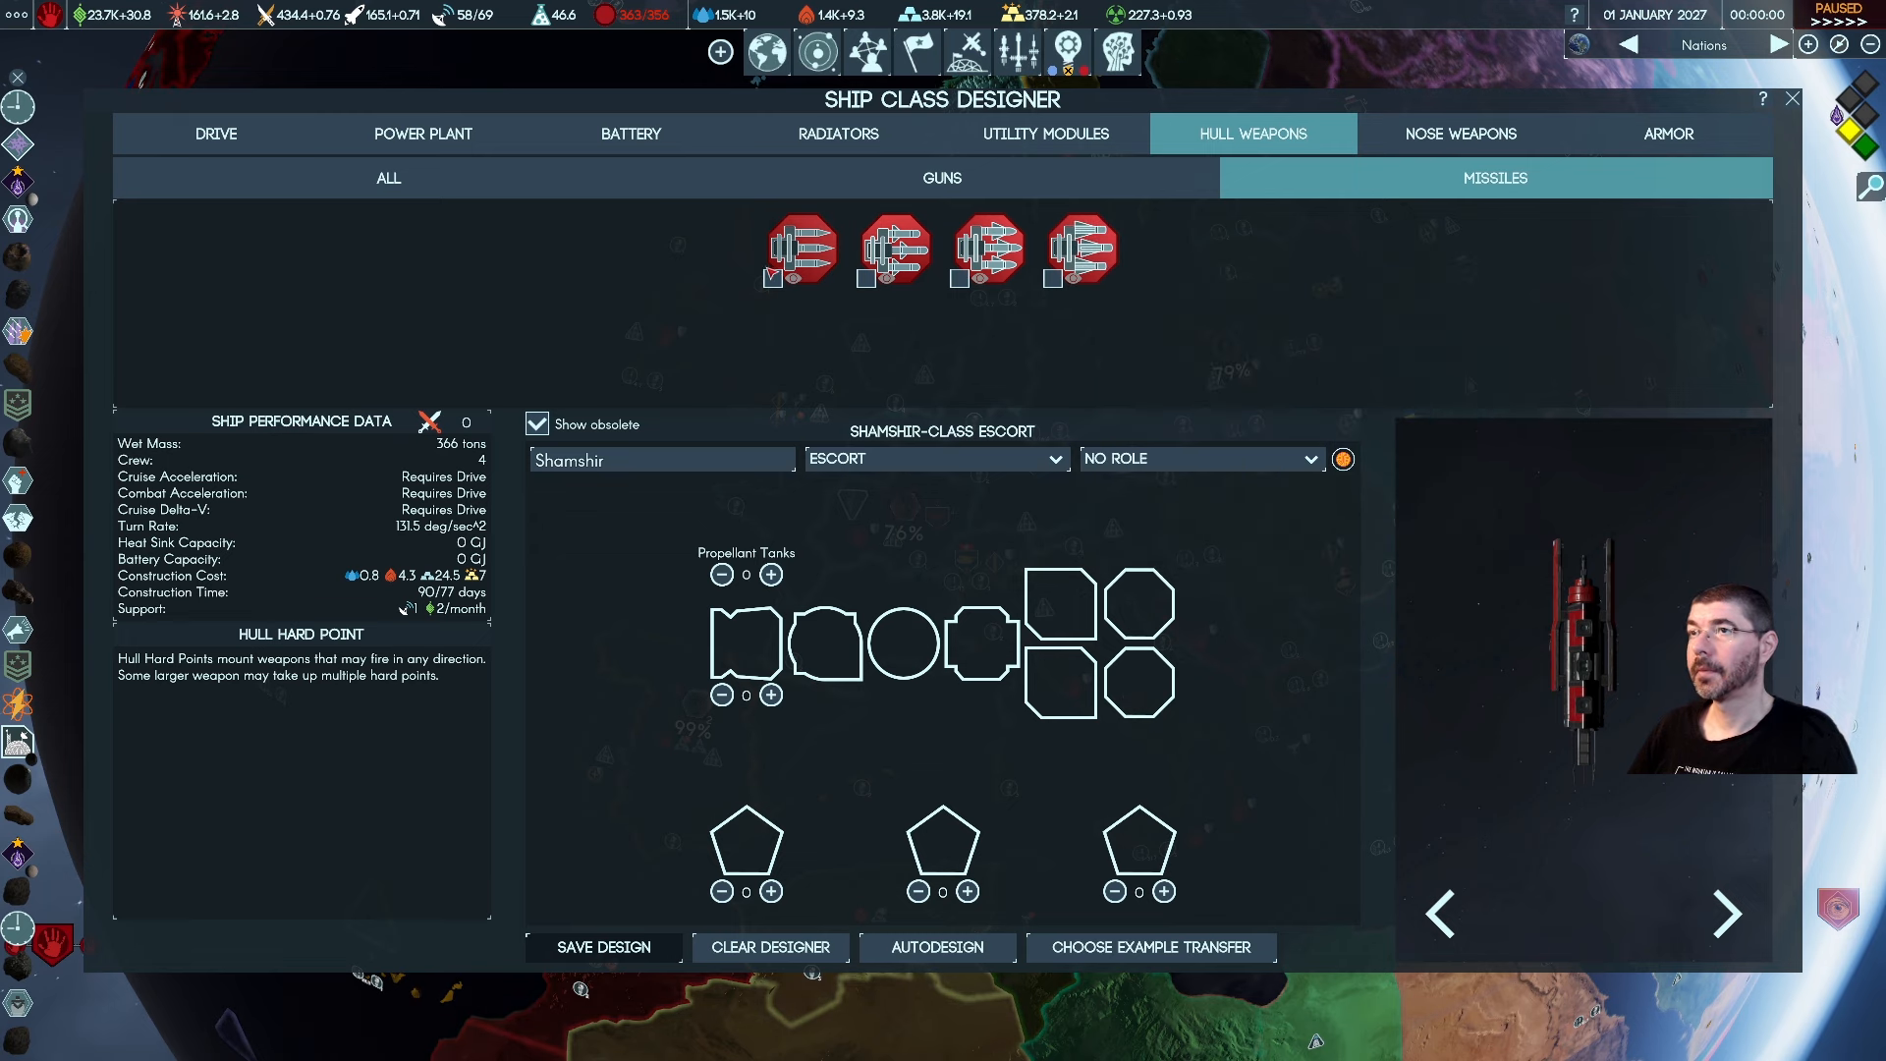
pyautogui.moveTo(793, 248)
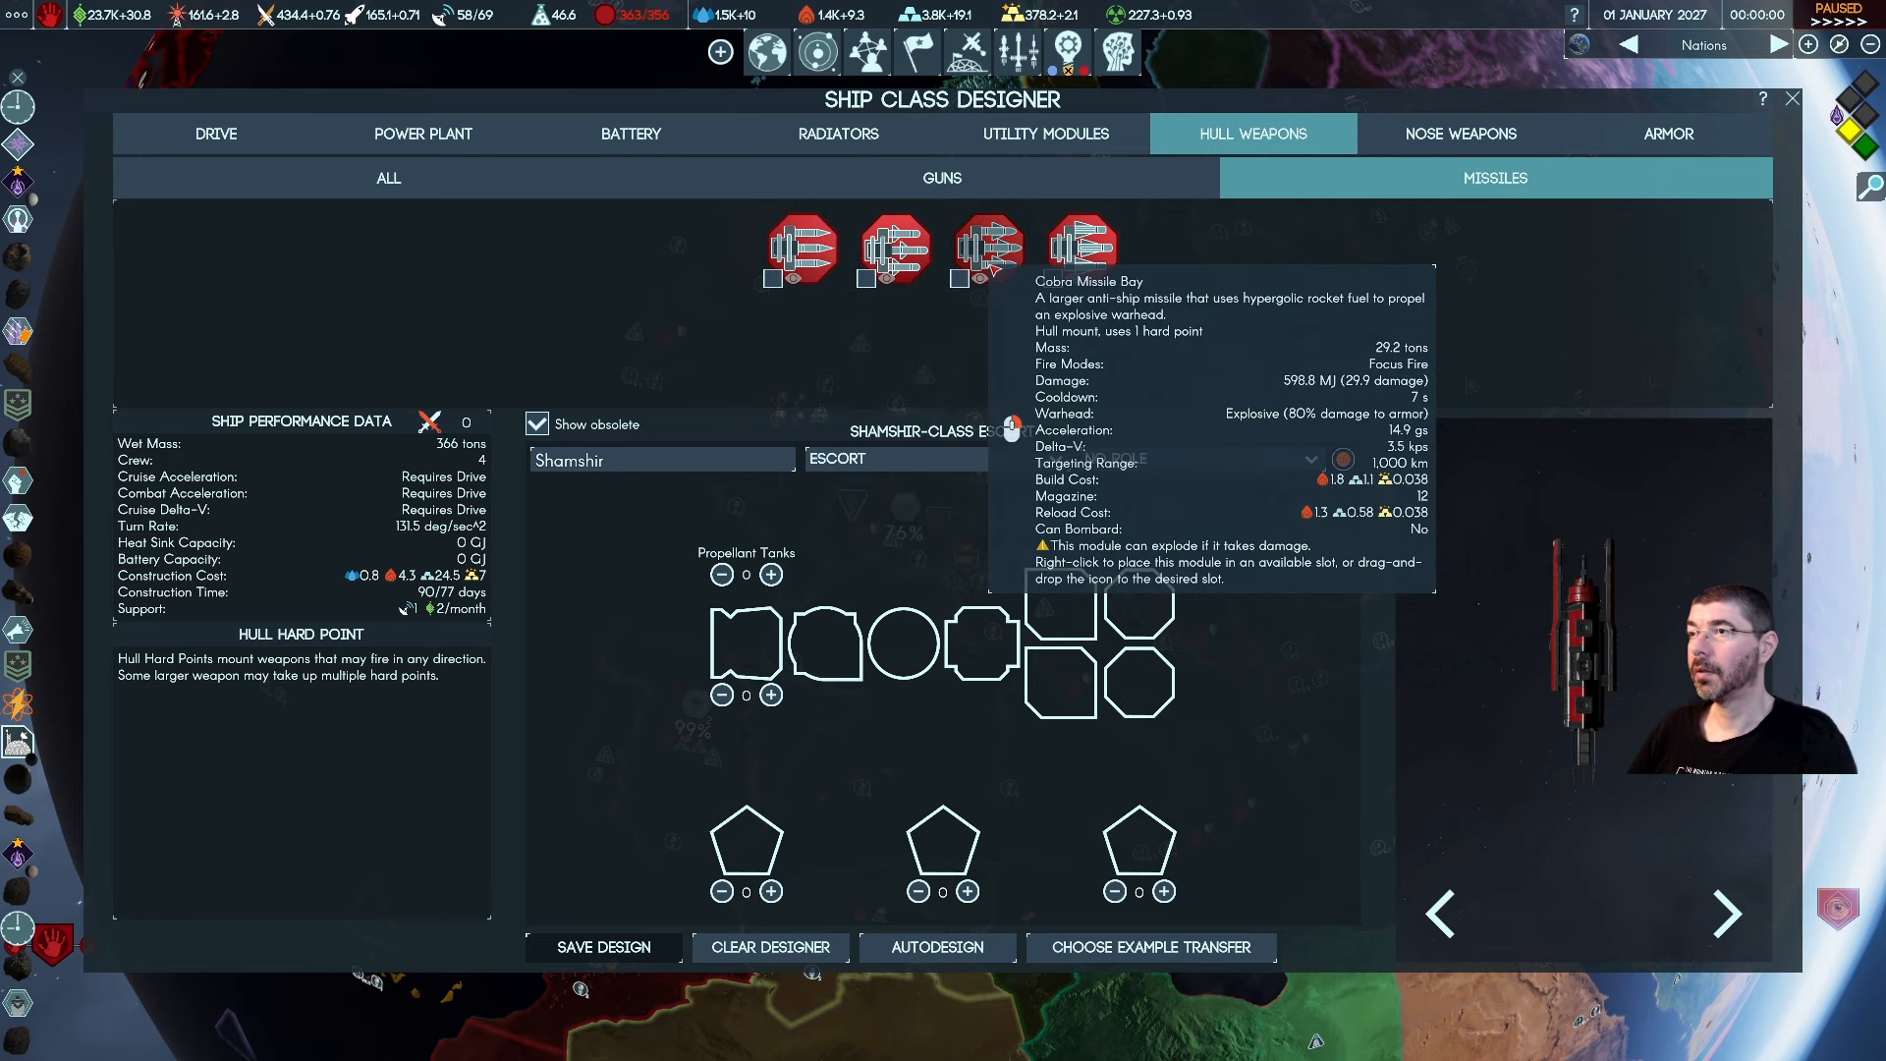
pyautogui.moveTo(1080, 249)
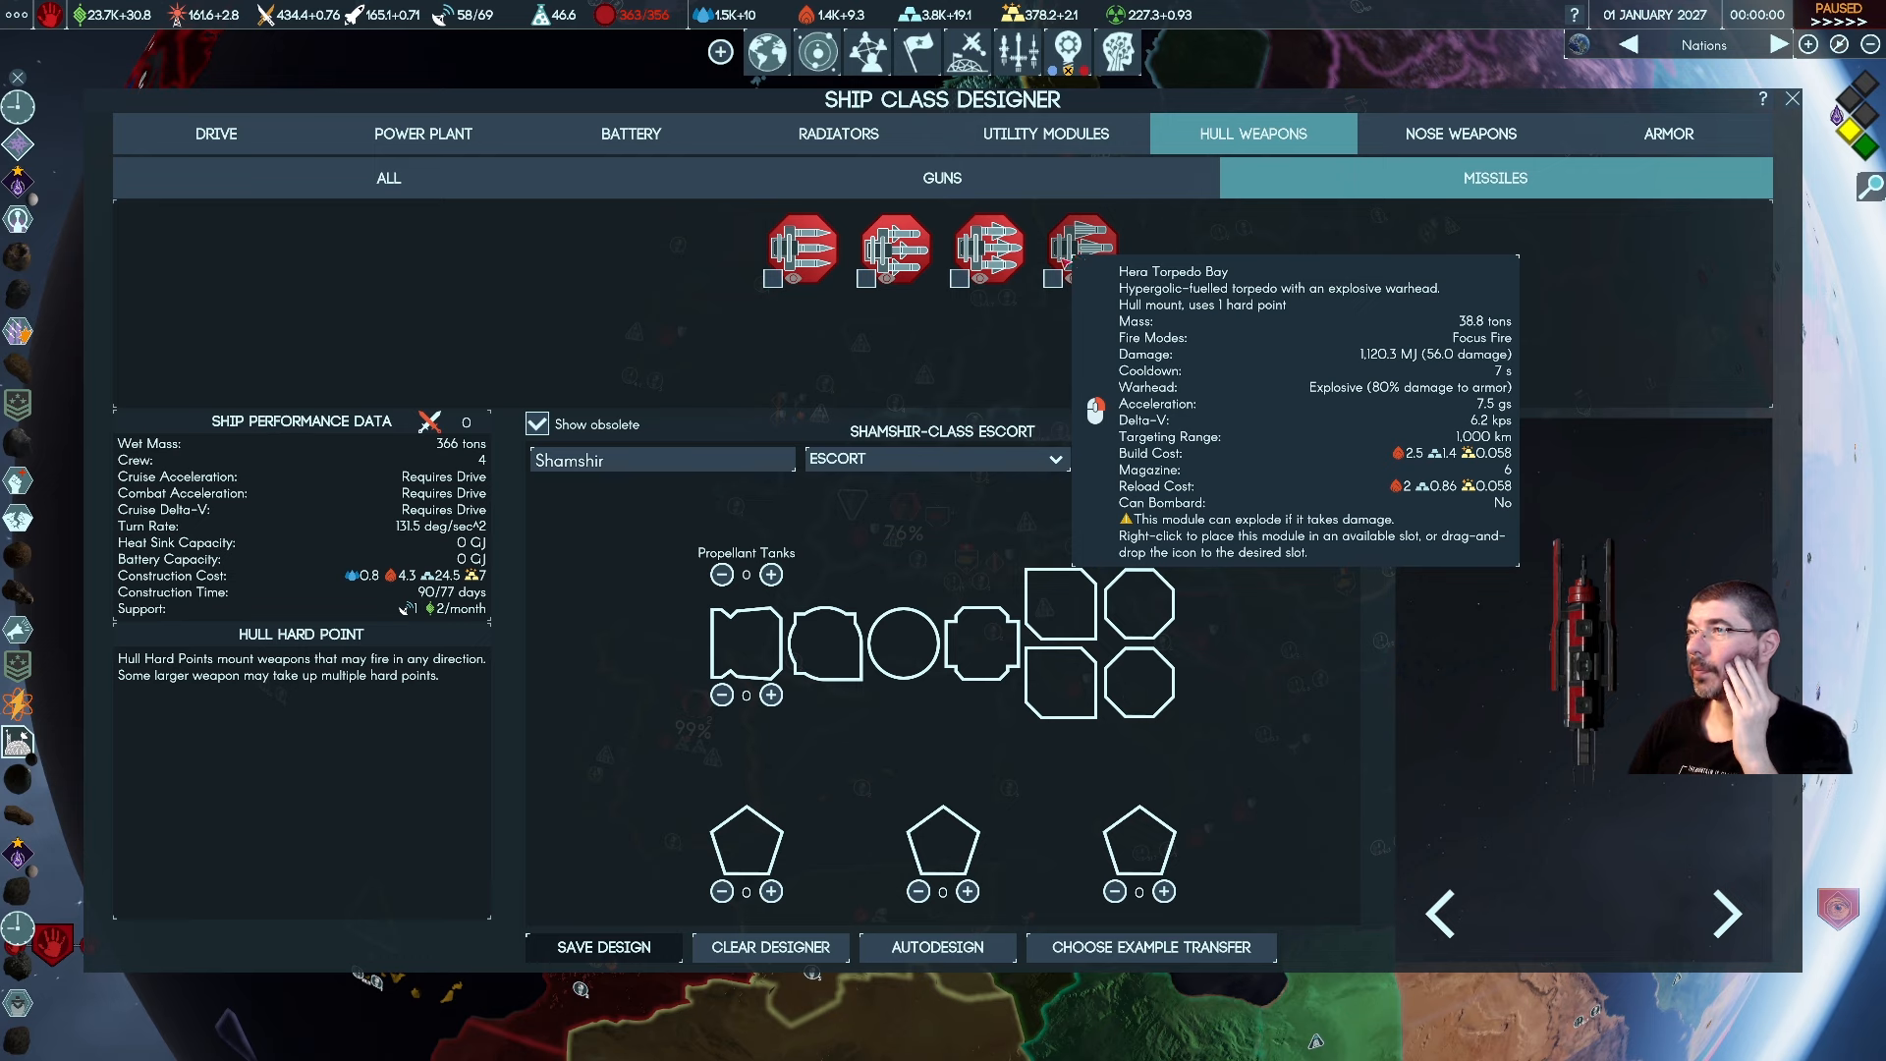
pyautogui.moveTo(990, 249)
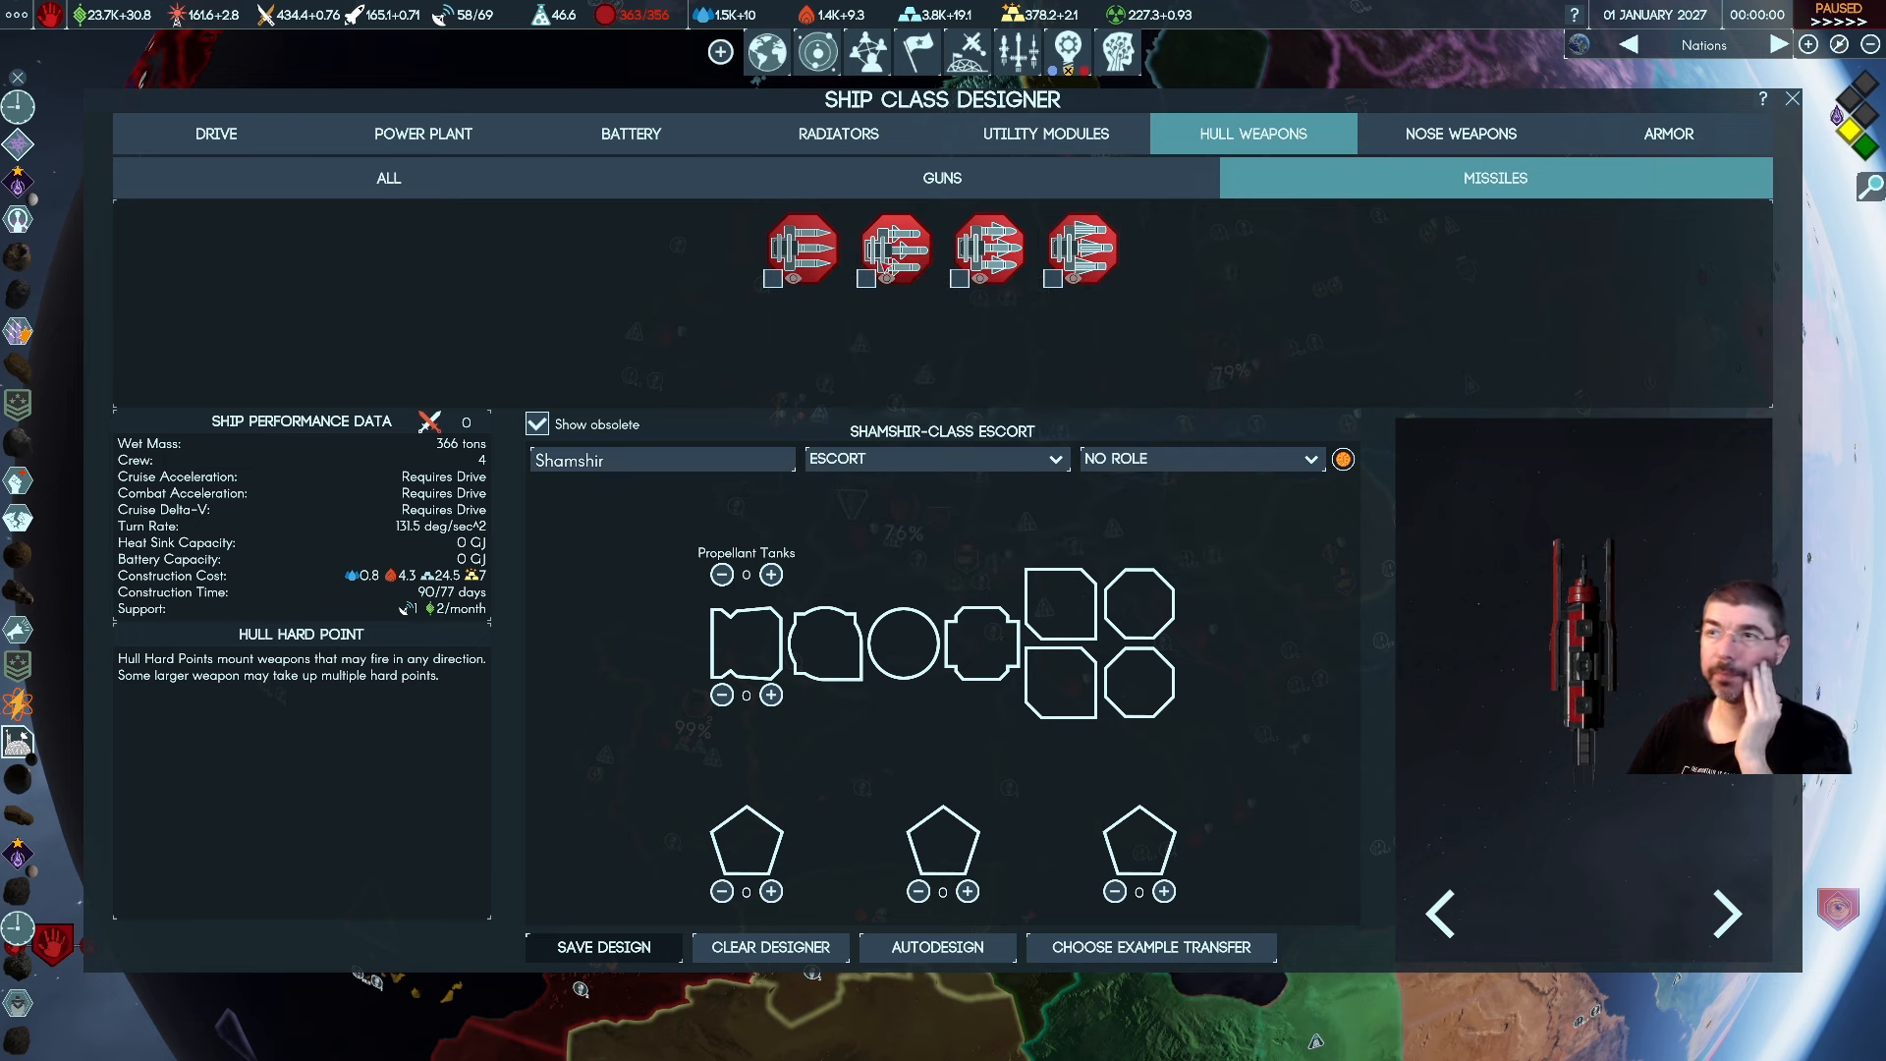
pyautogui.moveTo(891, 250)
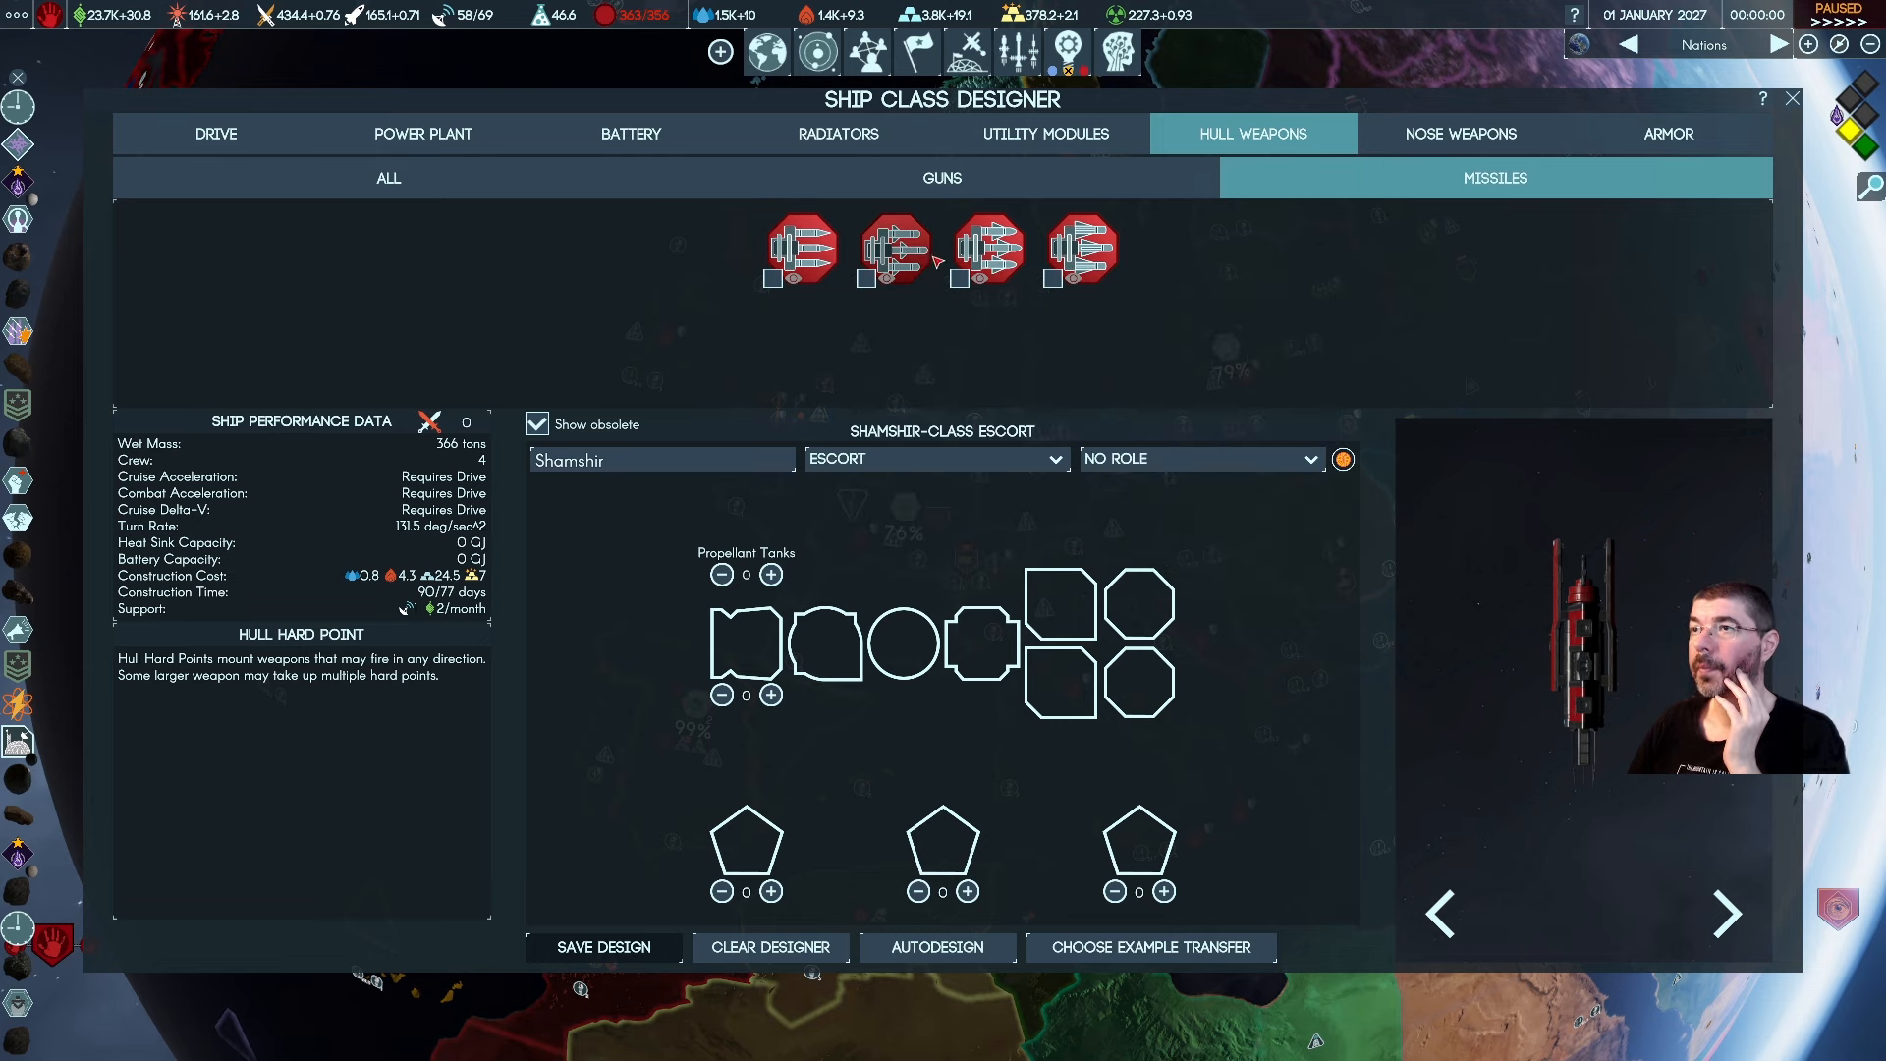
pyautogui.moveTo(986, 250)
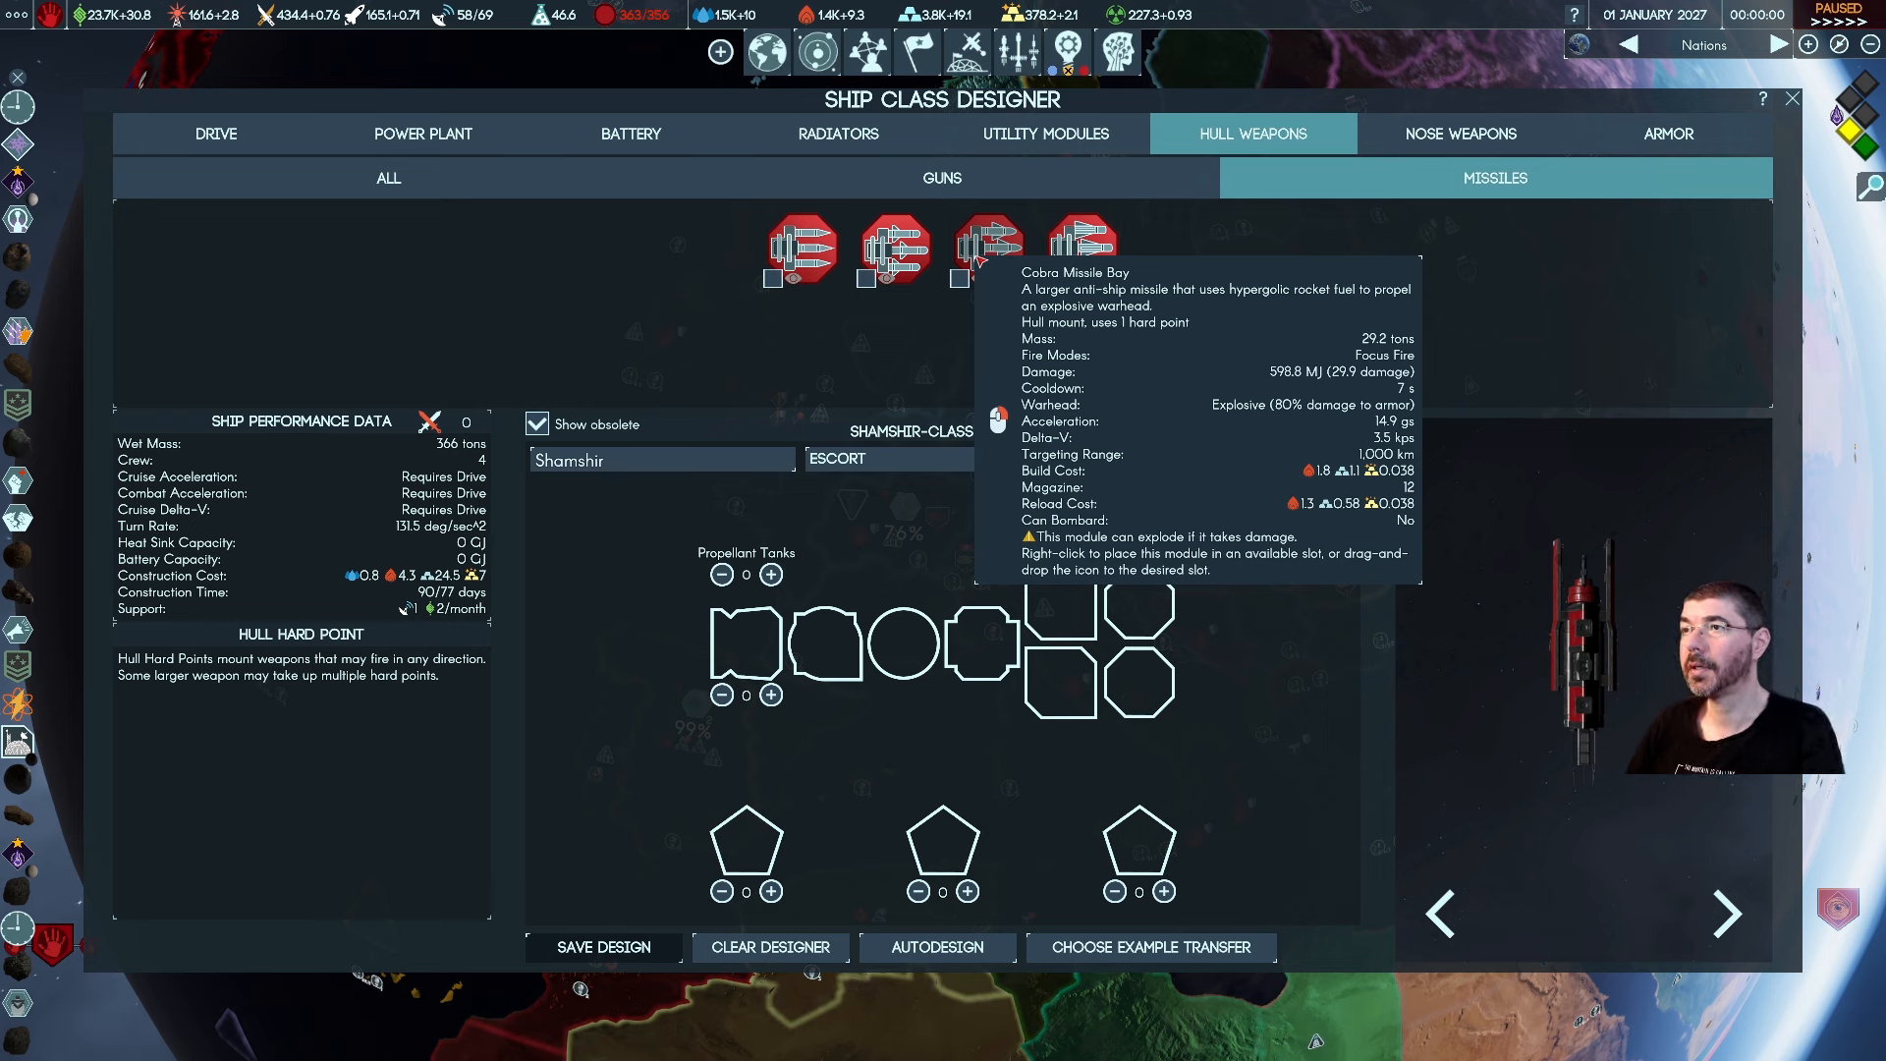
pyautogui.moveTo(1080, 249)
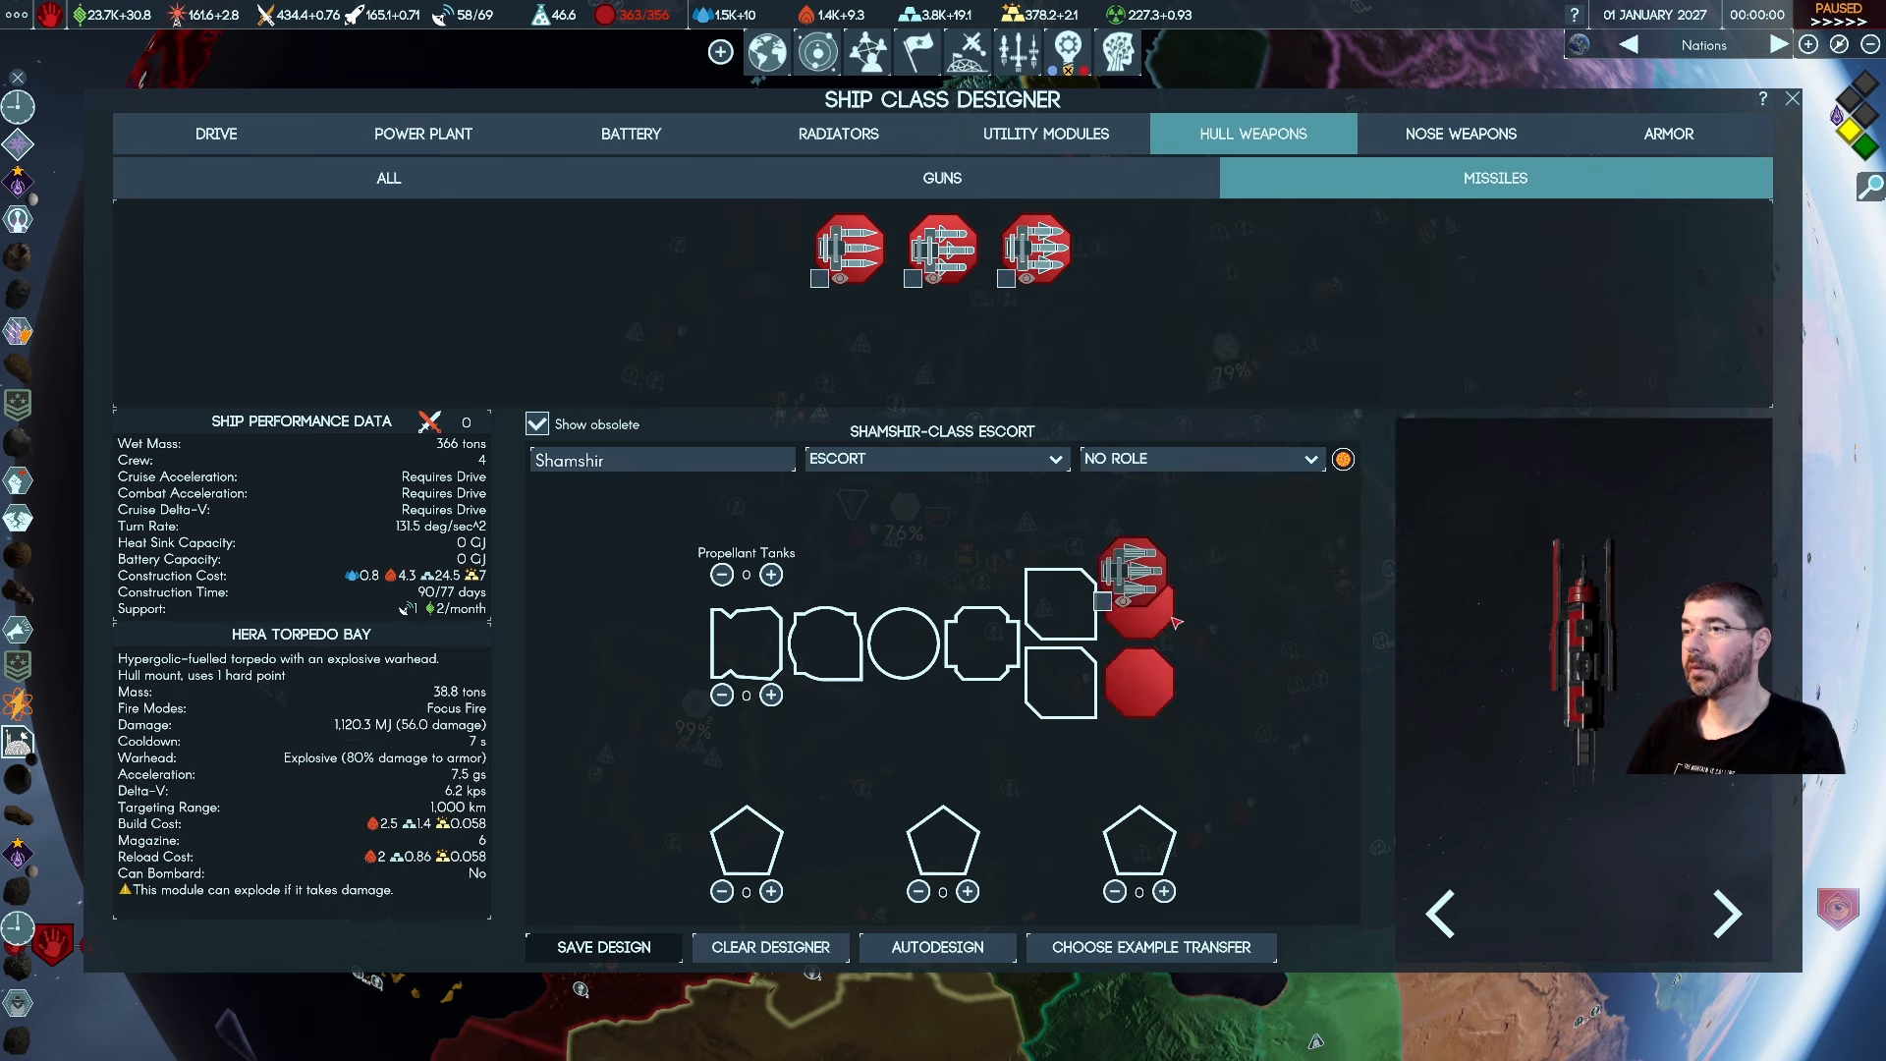
# Mount Hera Torpedo Bays in both hull hard point slots, bringing wet mass to 907 tons
pyautogui.click(1124, 589)
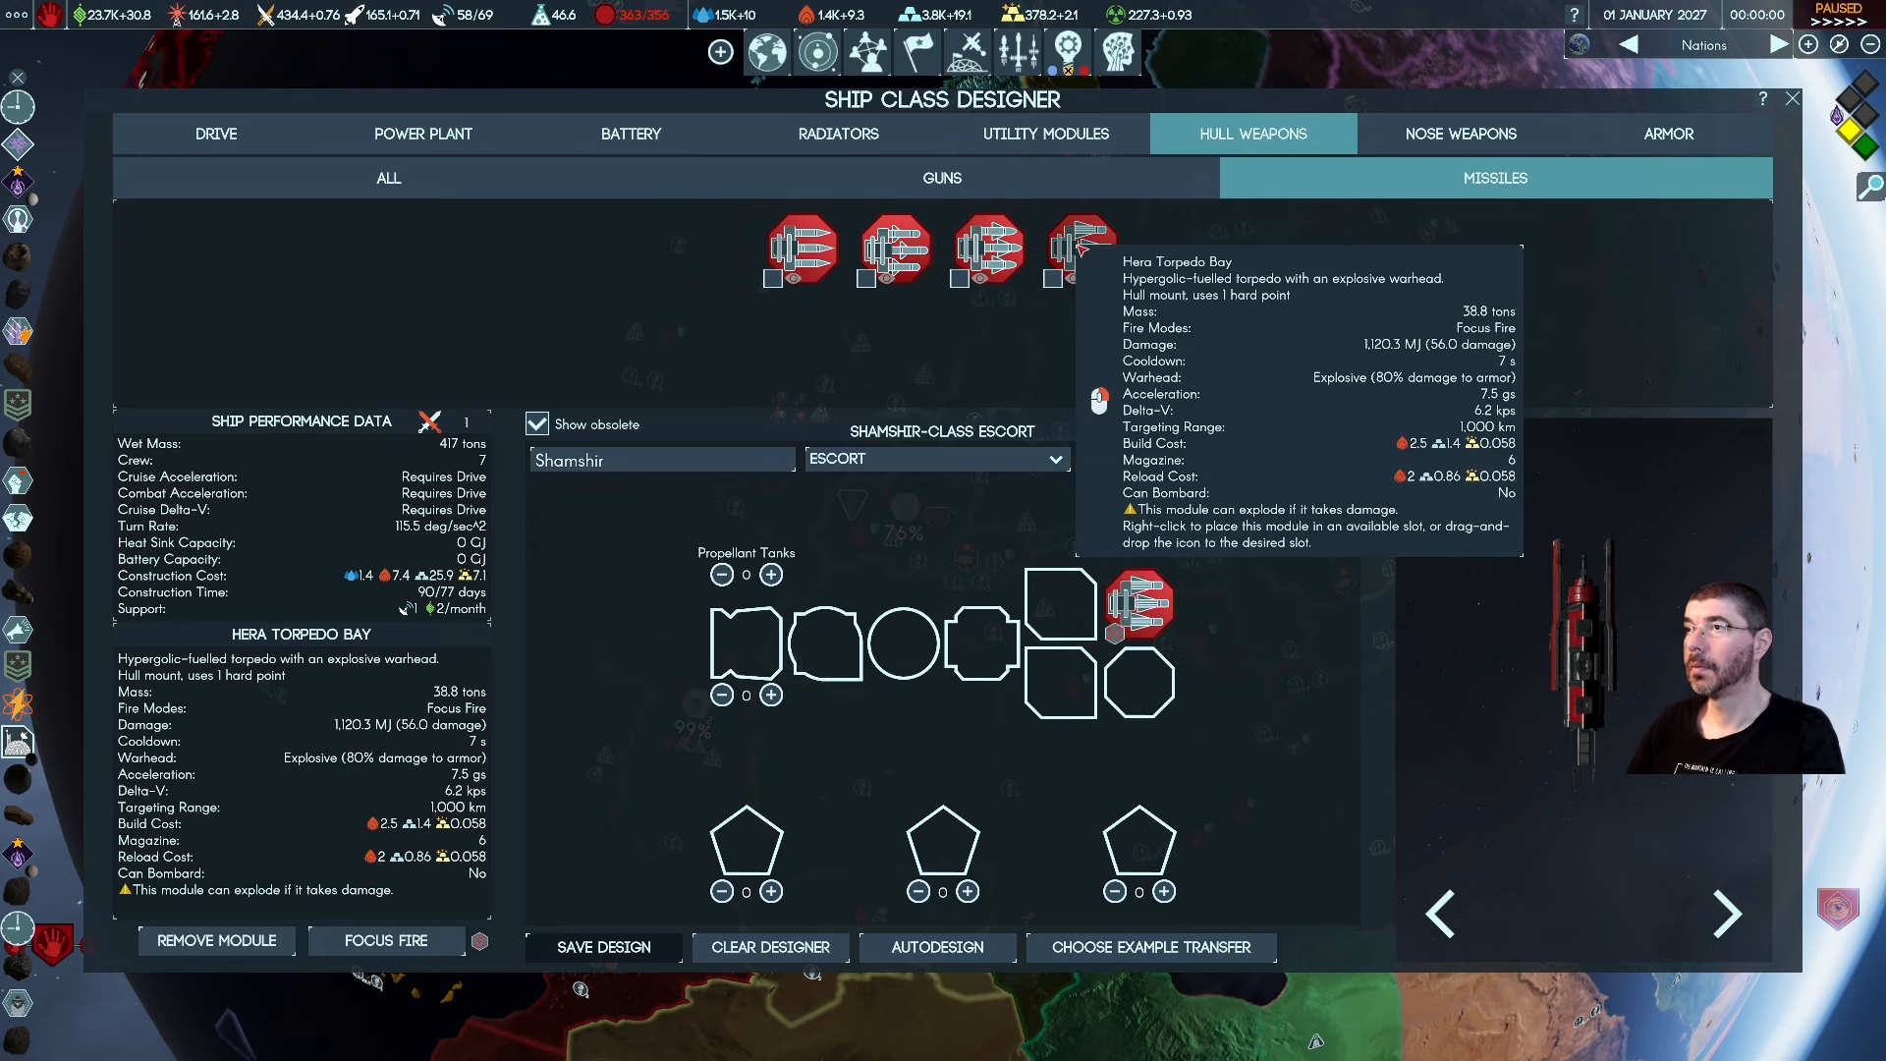
pyautogui.moveTo(1078, 250)
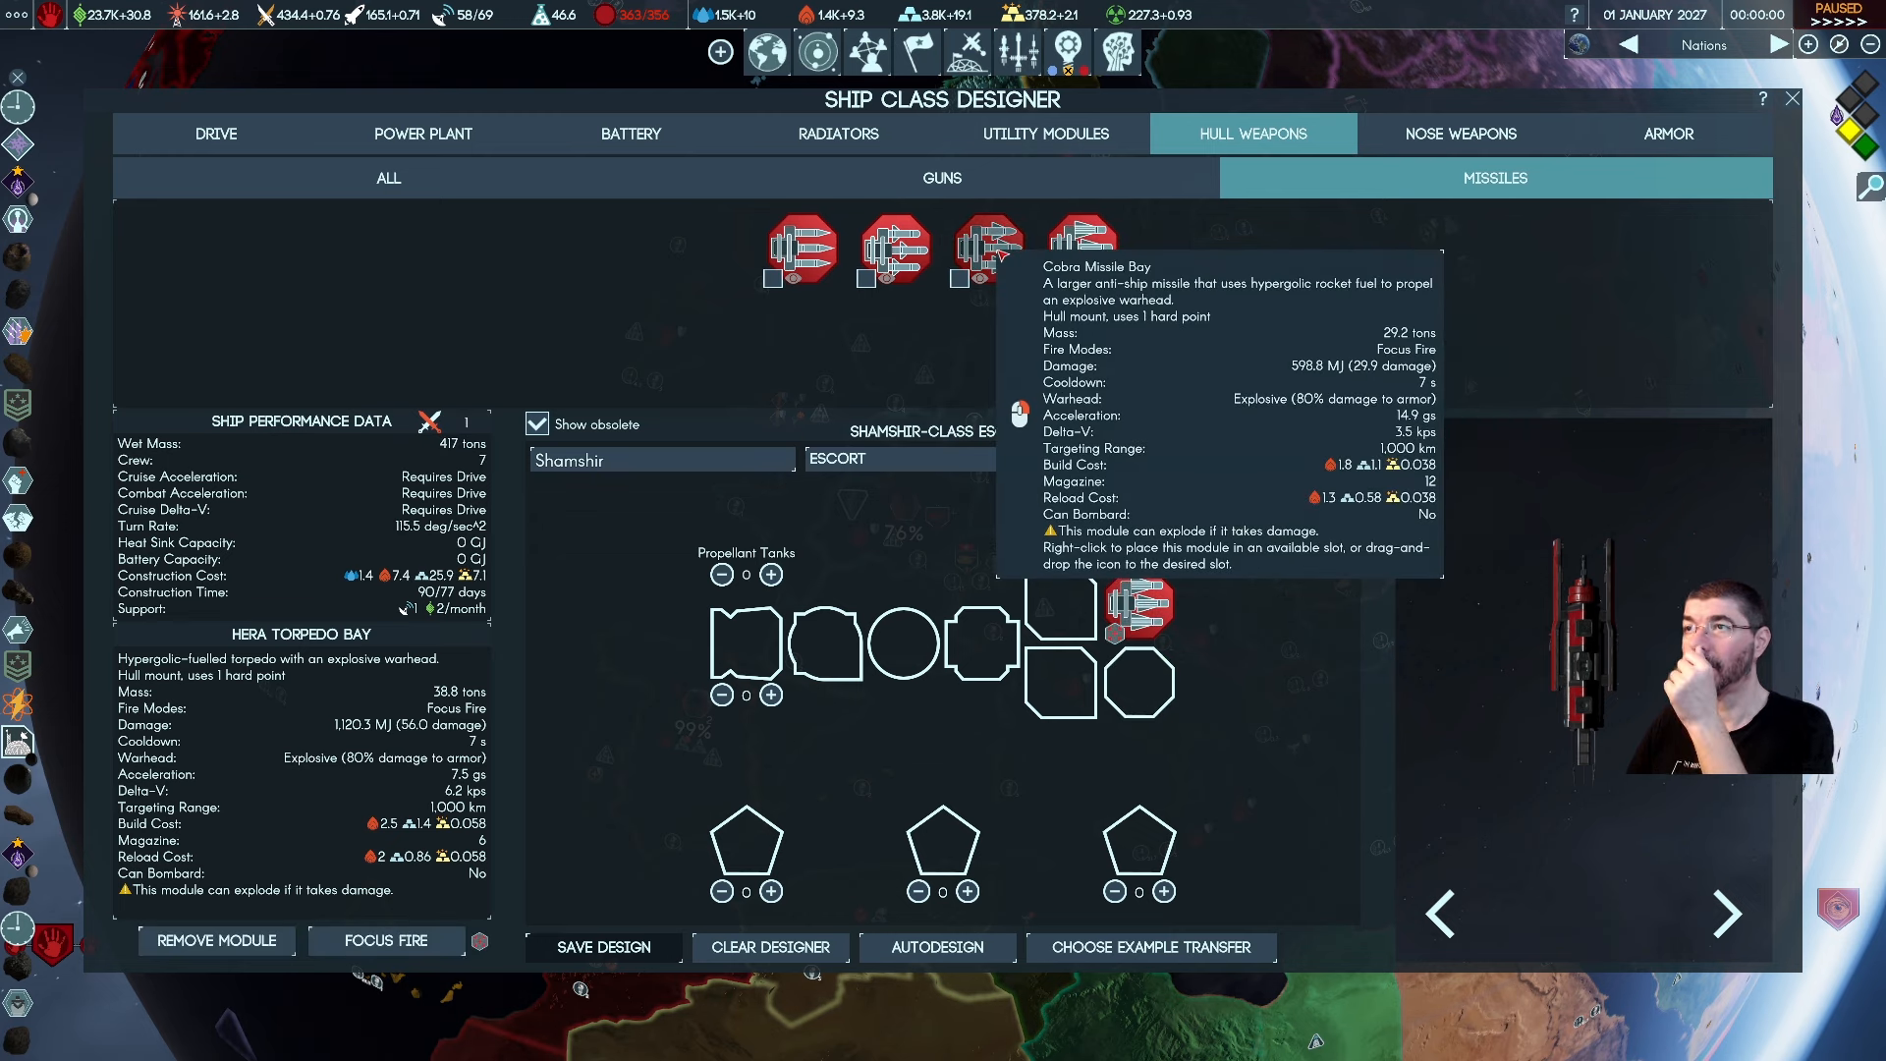
pyautogui.moveTo(1081, 249)
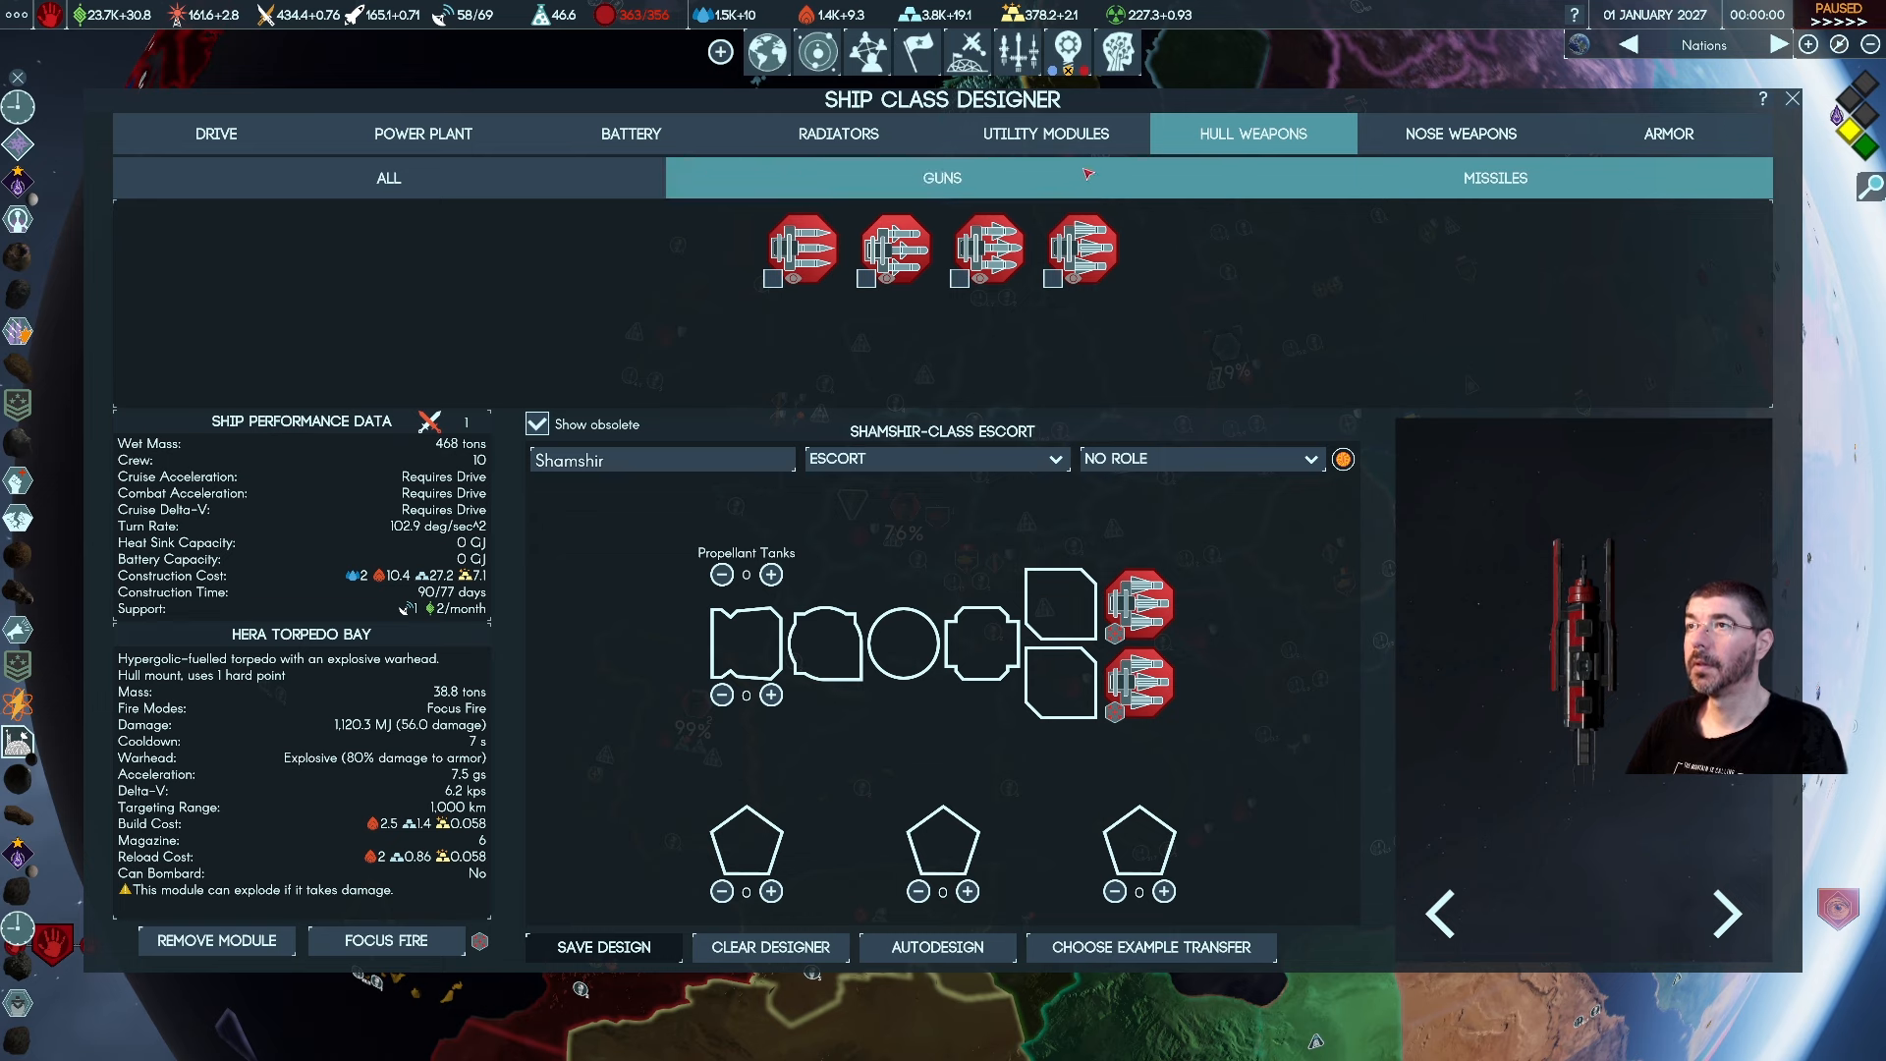
pyautogui.click(1043, 133)
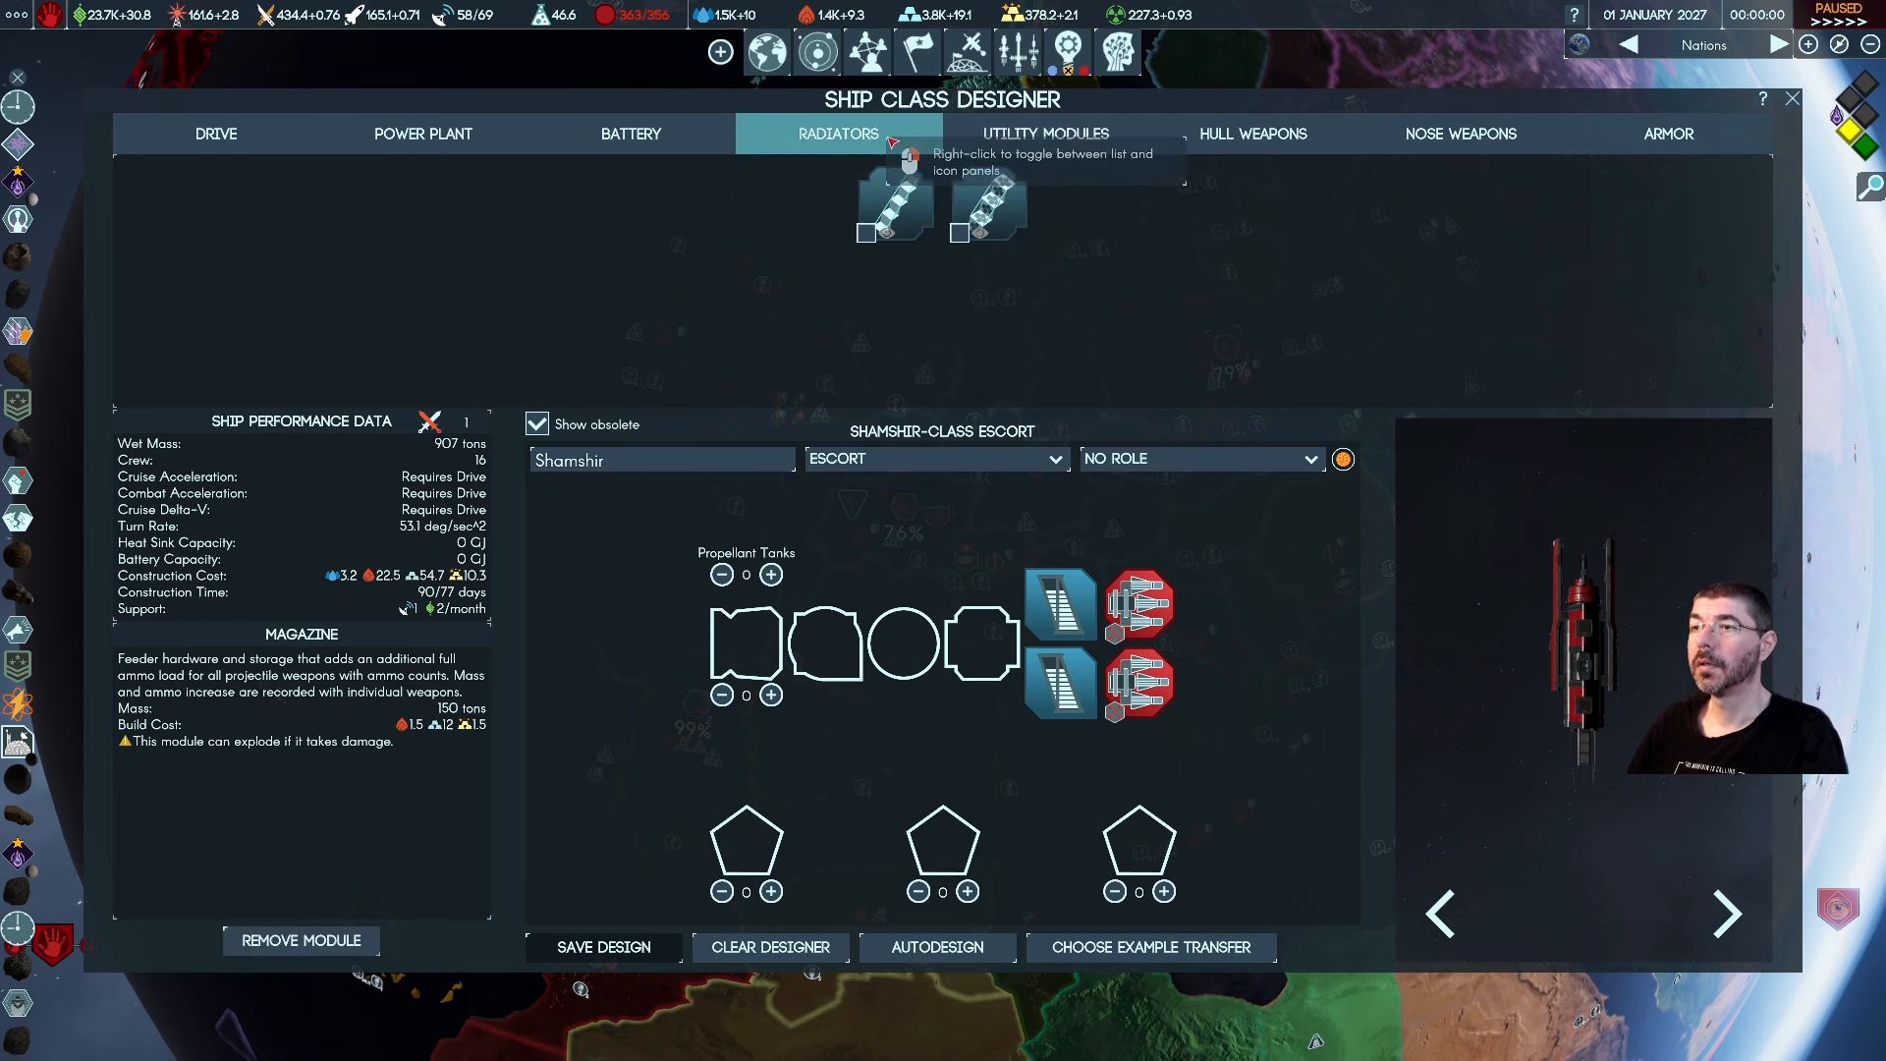
pyautogui.moveTo(986, 205)
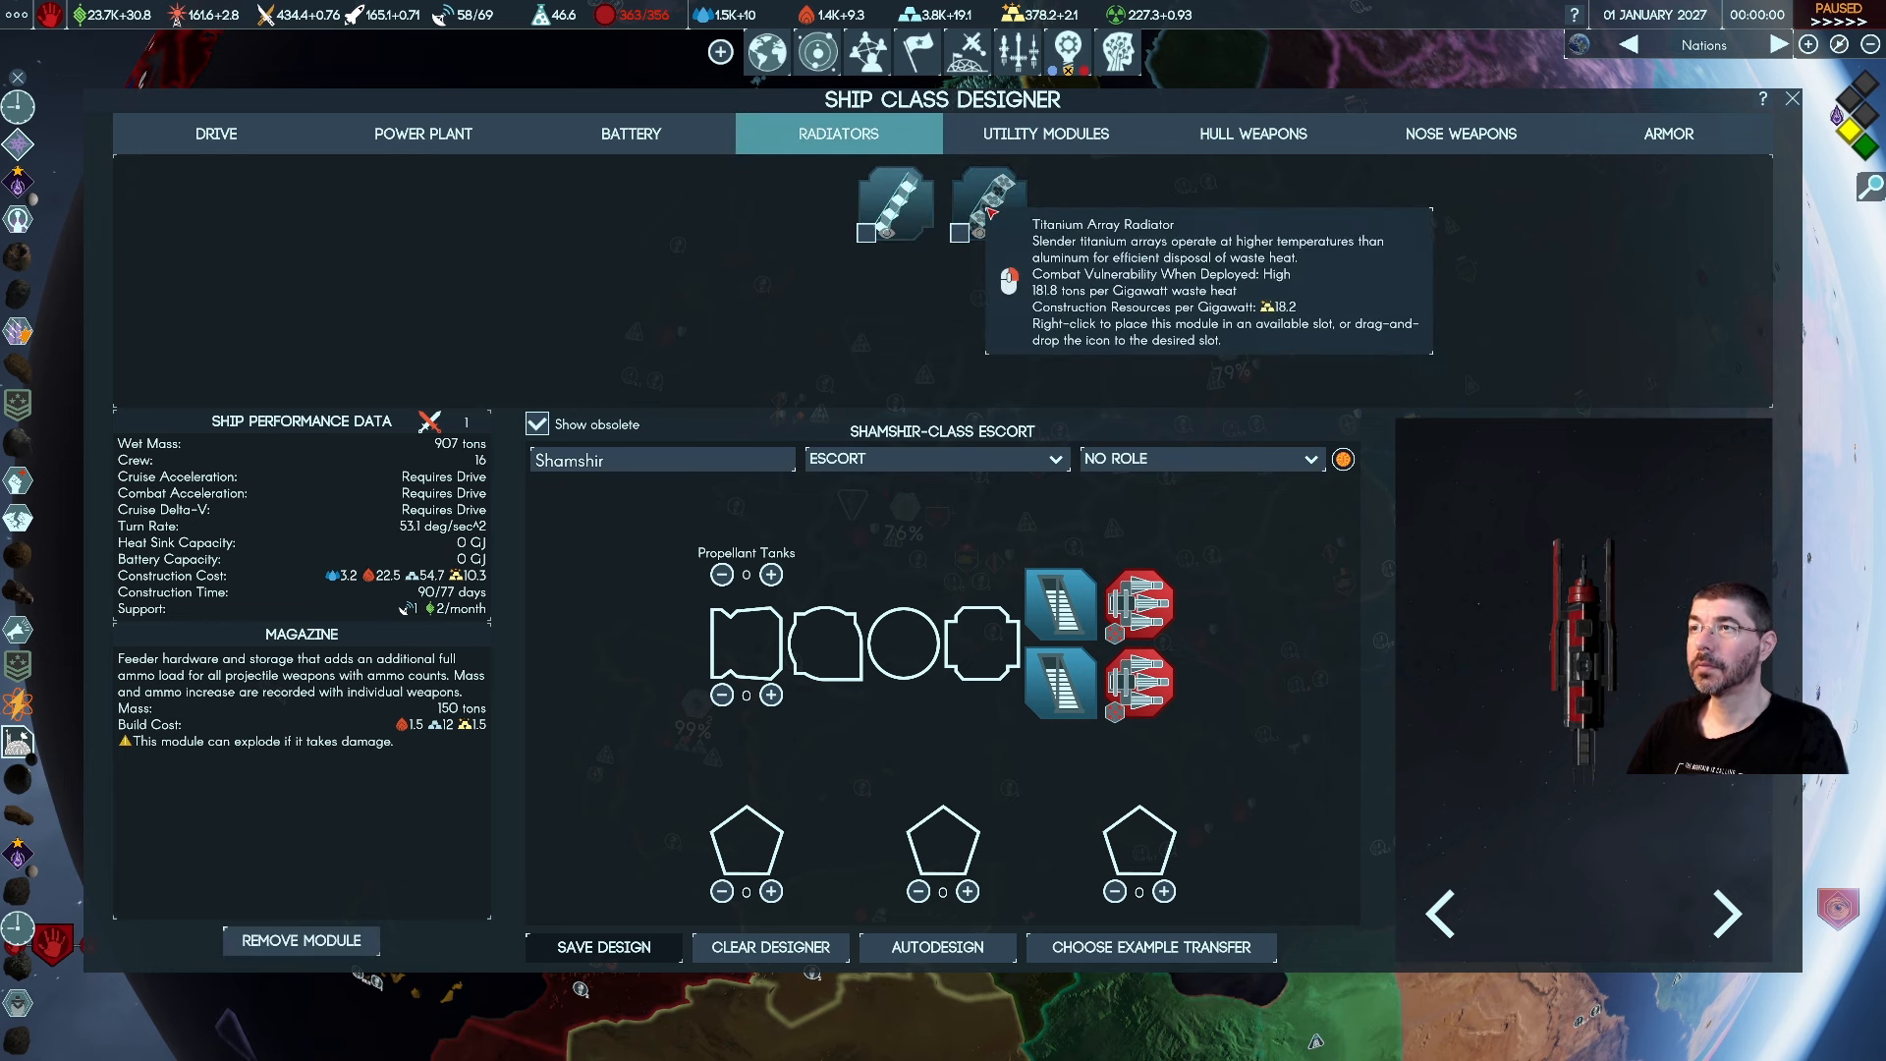
pyautogui.moveTo(894, 201)
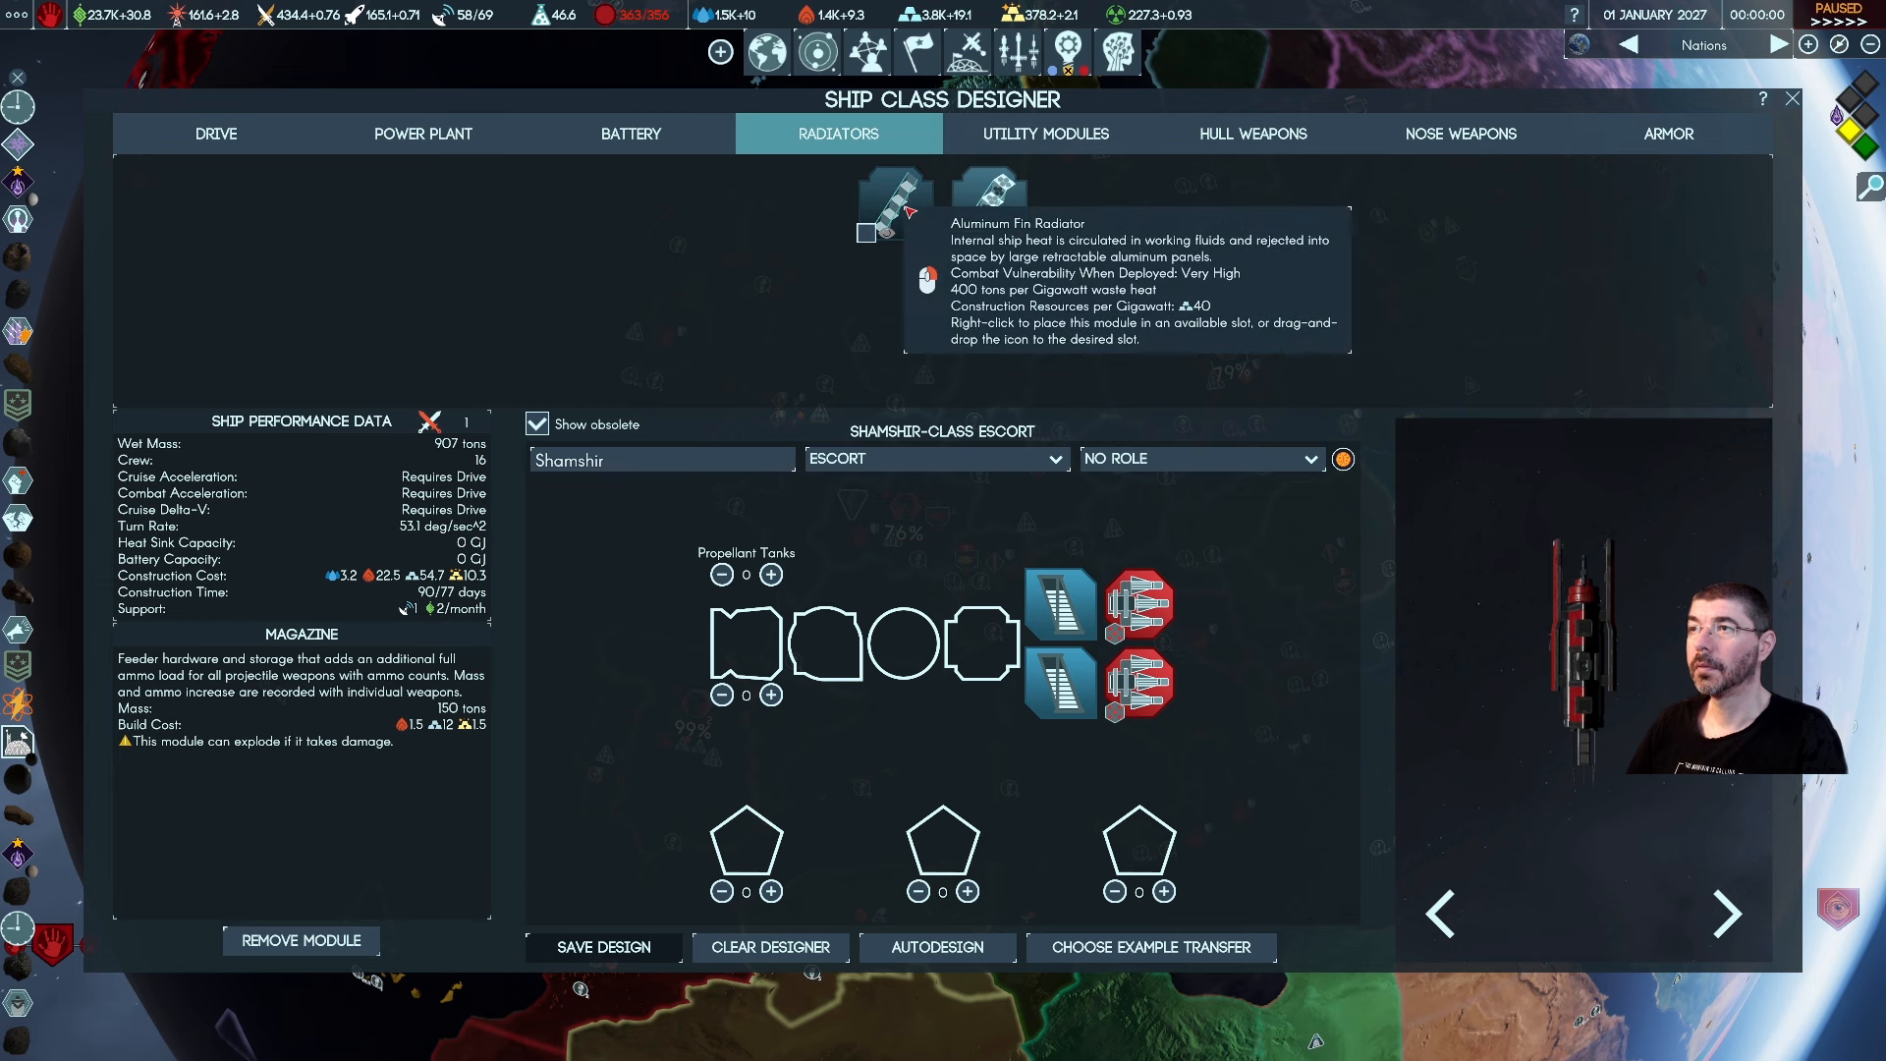
pyautogui.moveTo(986, 197)
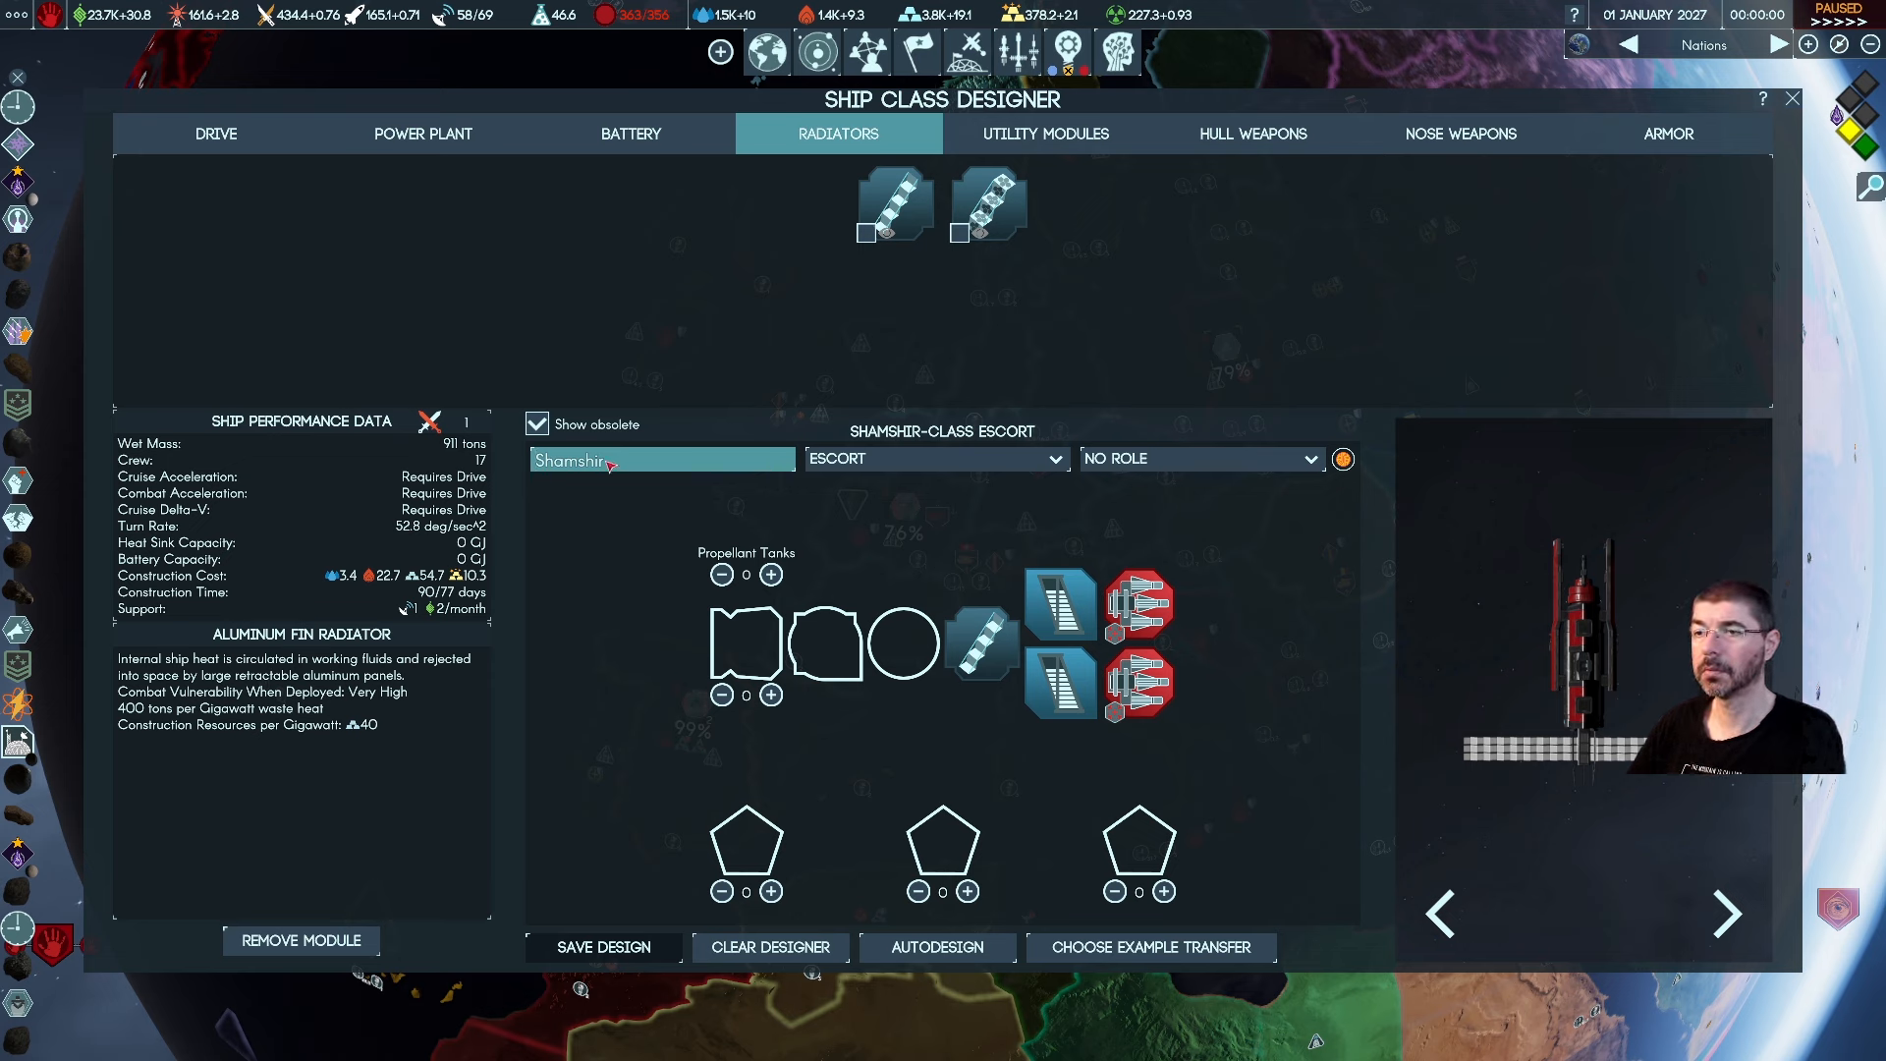
# Bring up the available battery modules, including the Salt Water Battery, for the escort
pyautogui.click(629, 134)
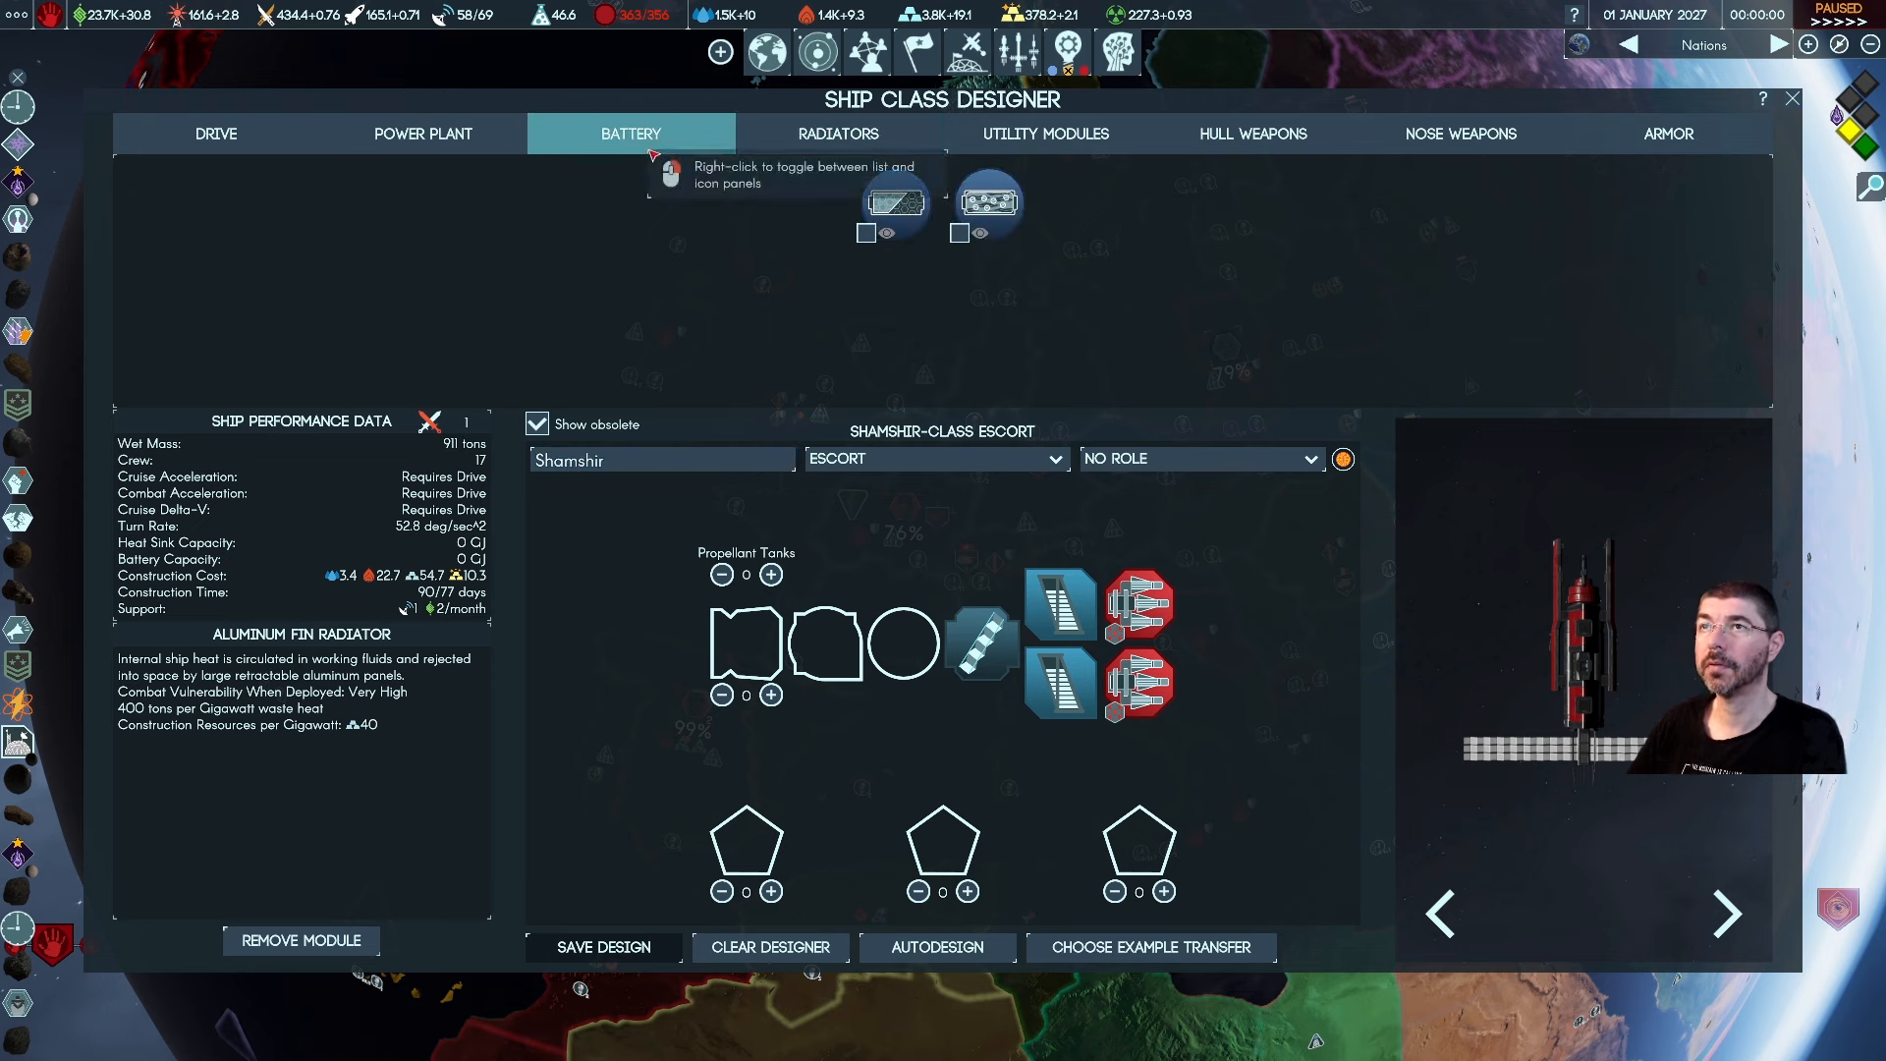
pyautogui.moveTo(896, 202)
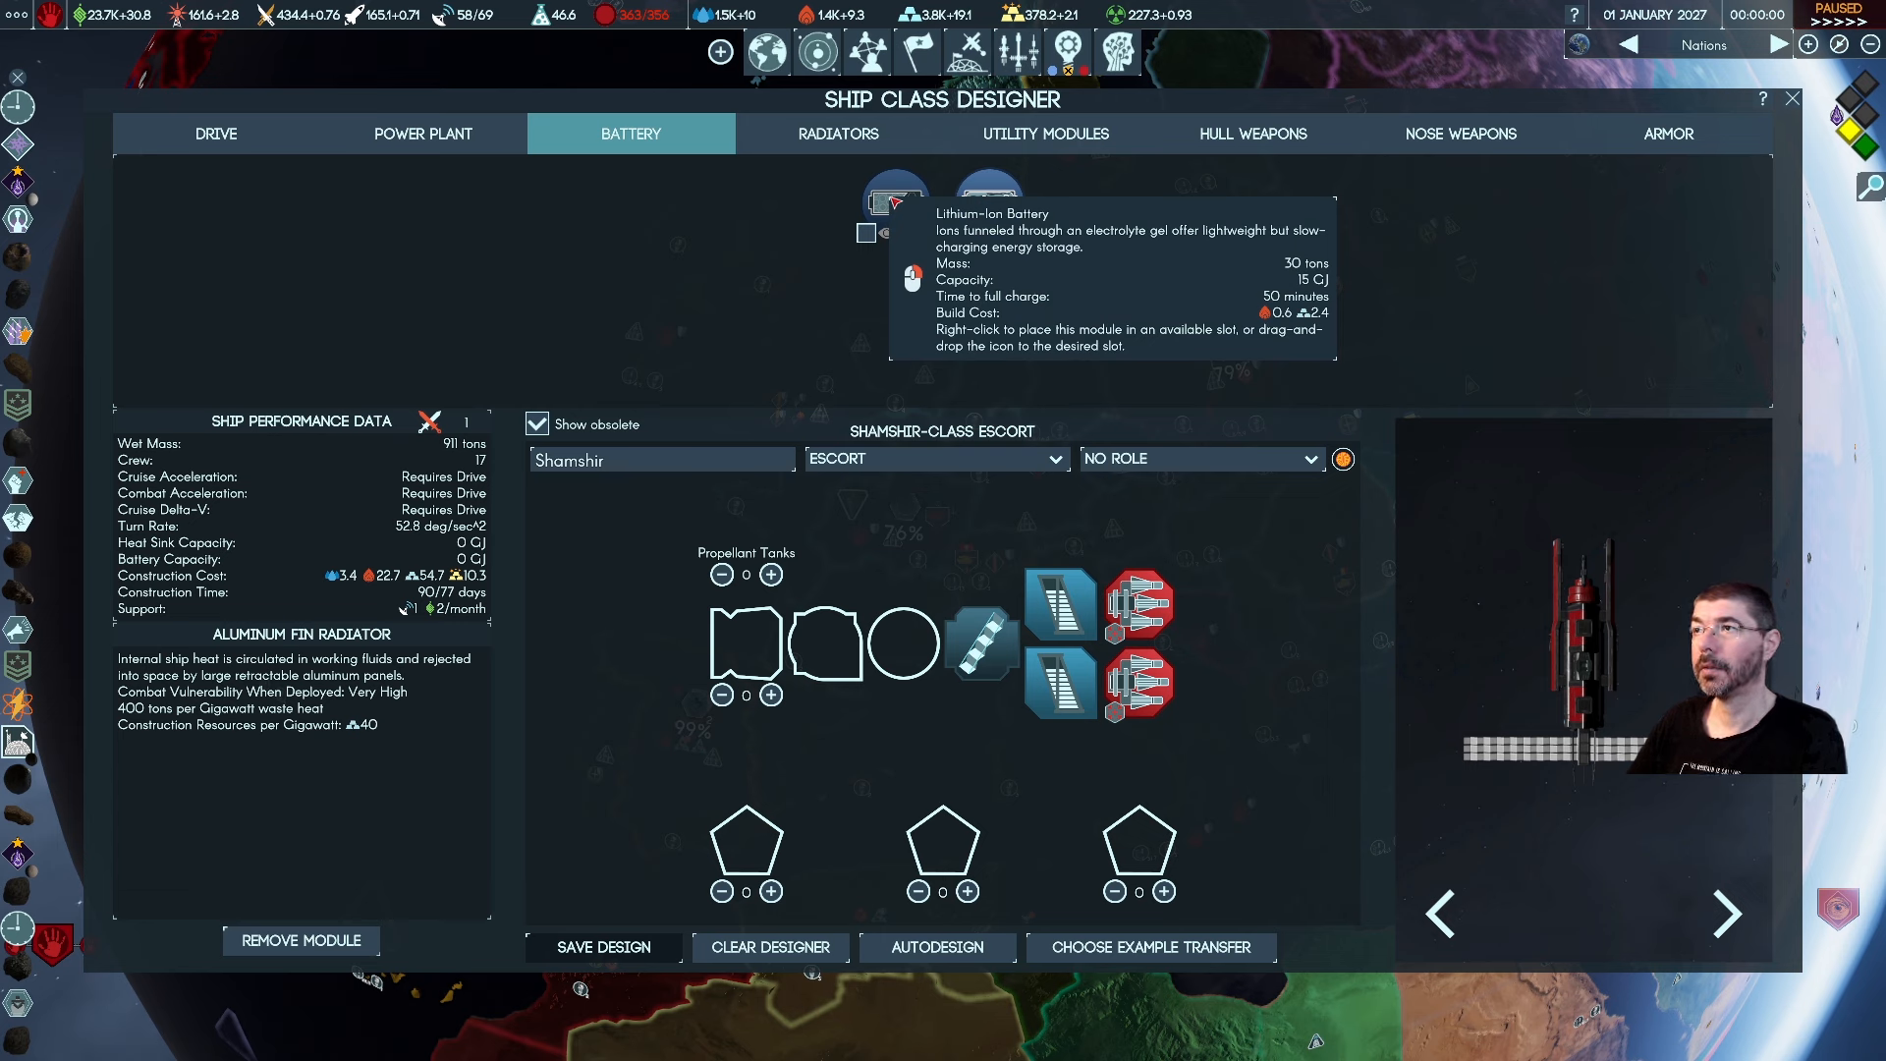
pyautogui.moveTo(988, 202)
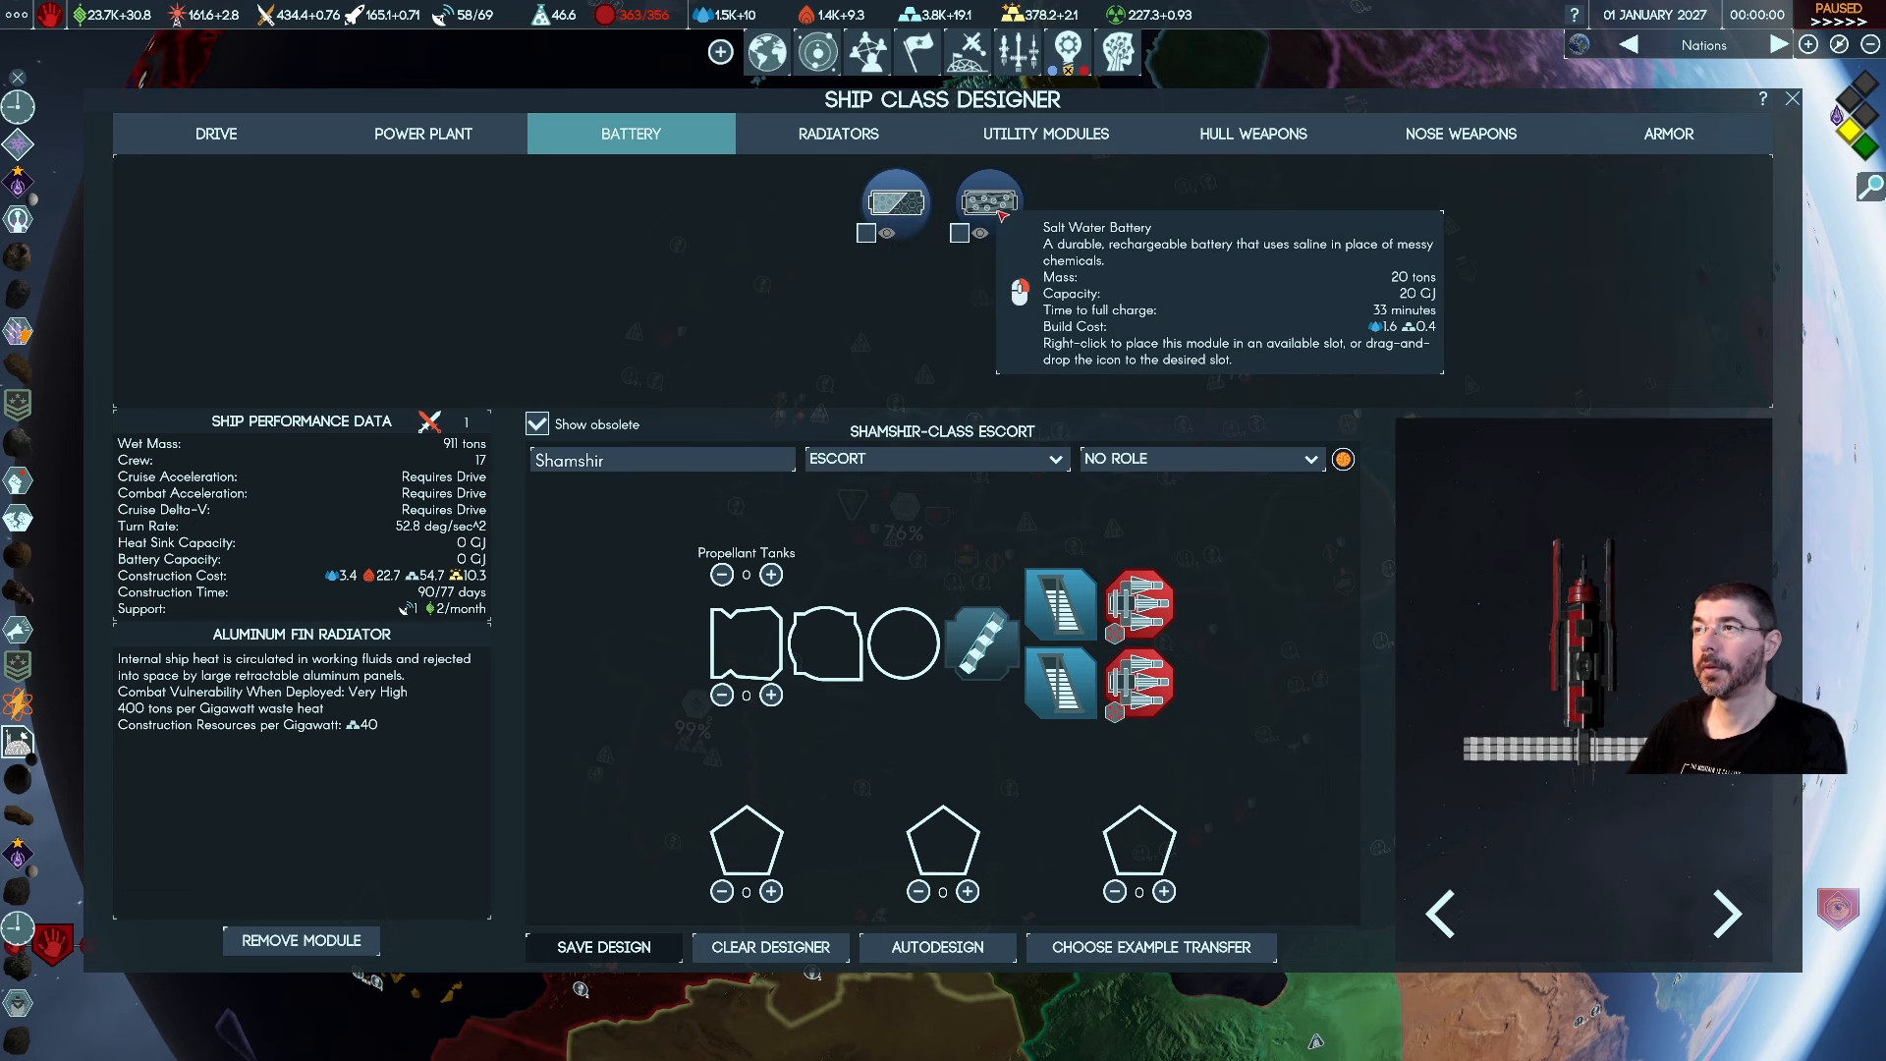
pyautogui.moveTo(896, 204)
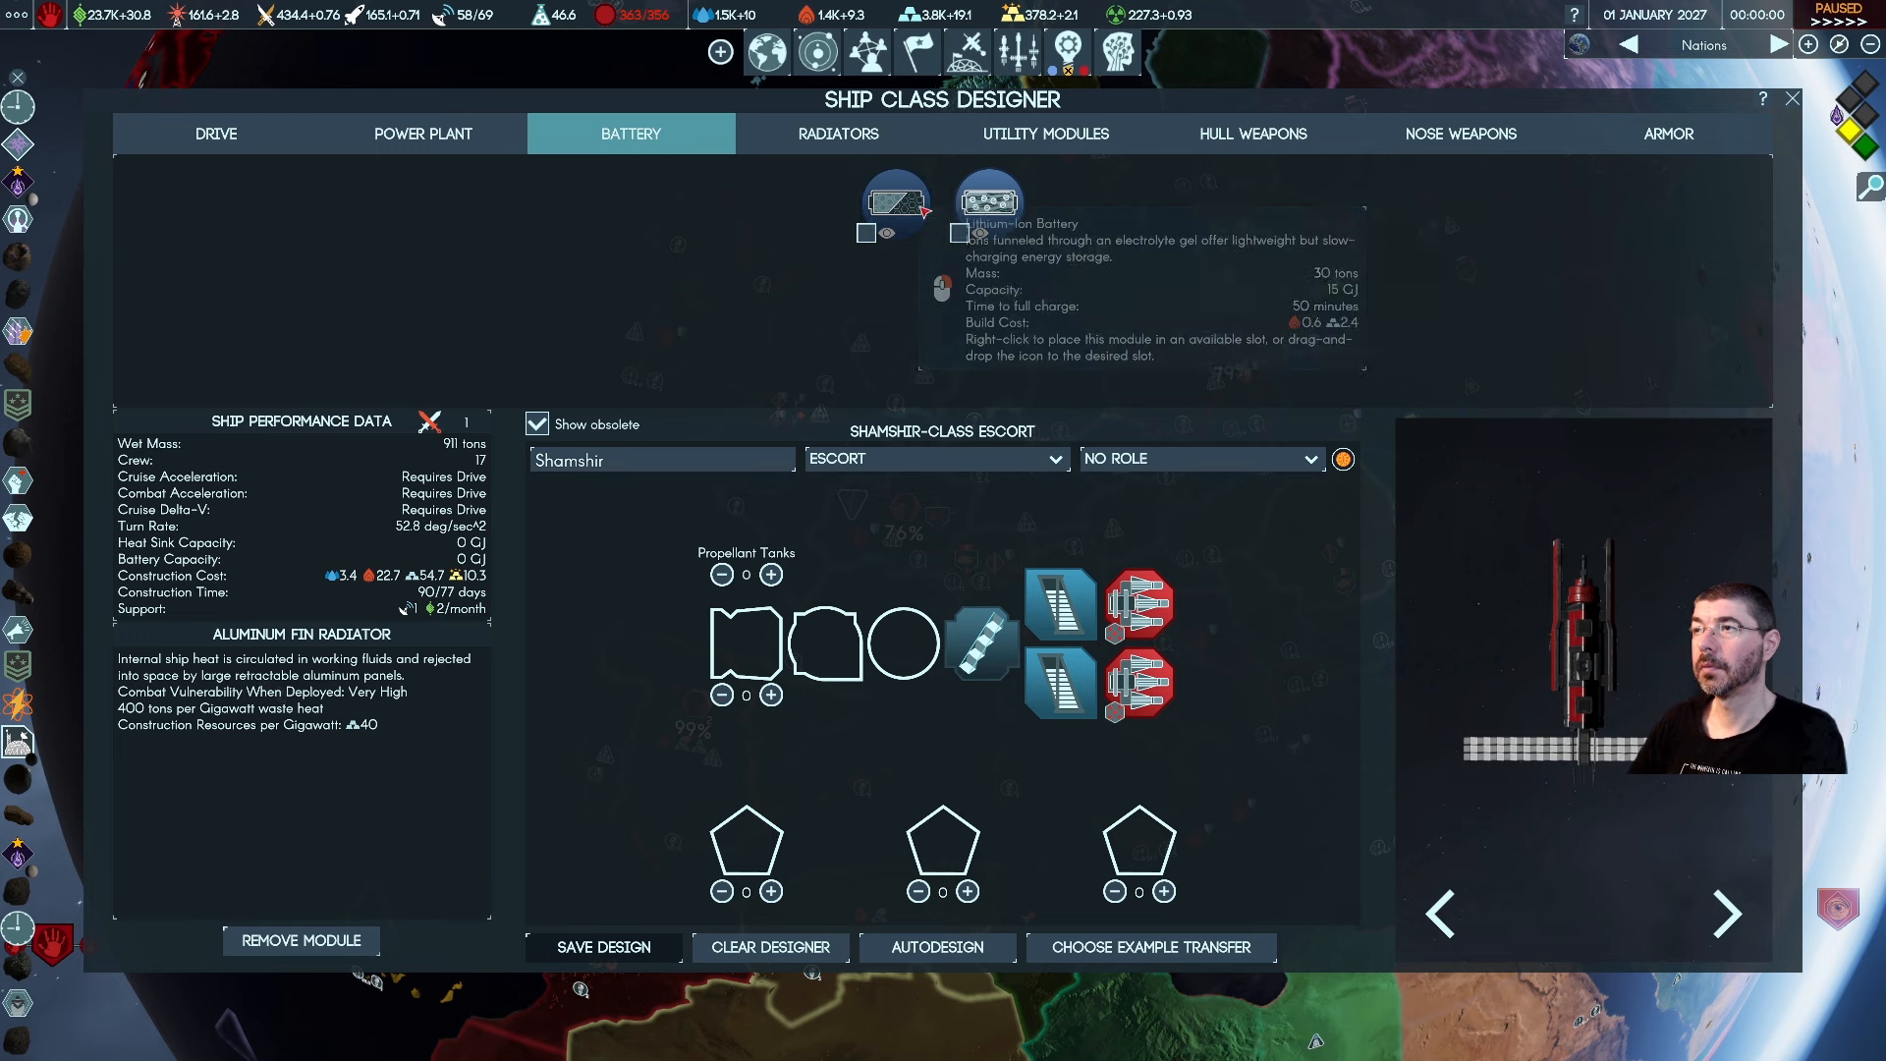
pyautogui.moveTo(988, 196)
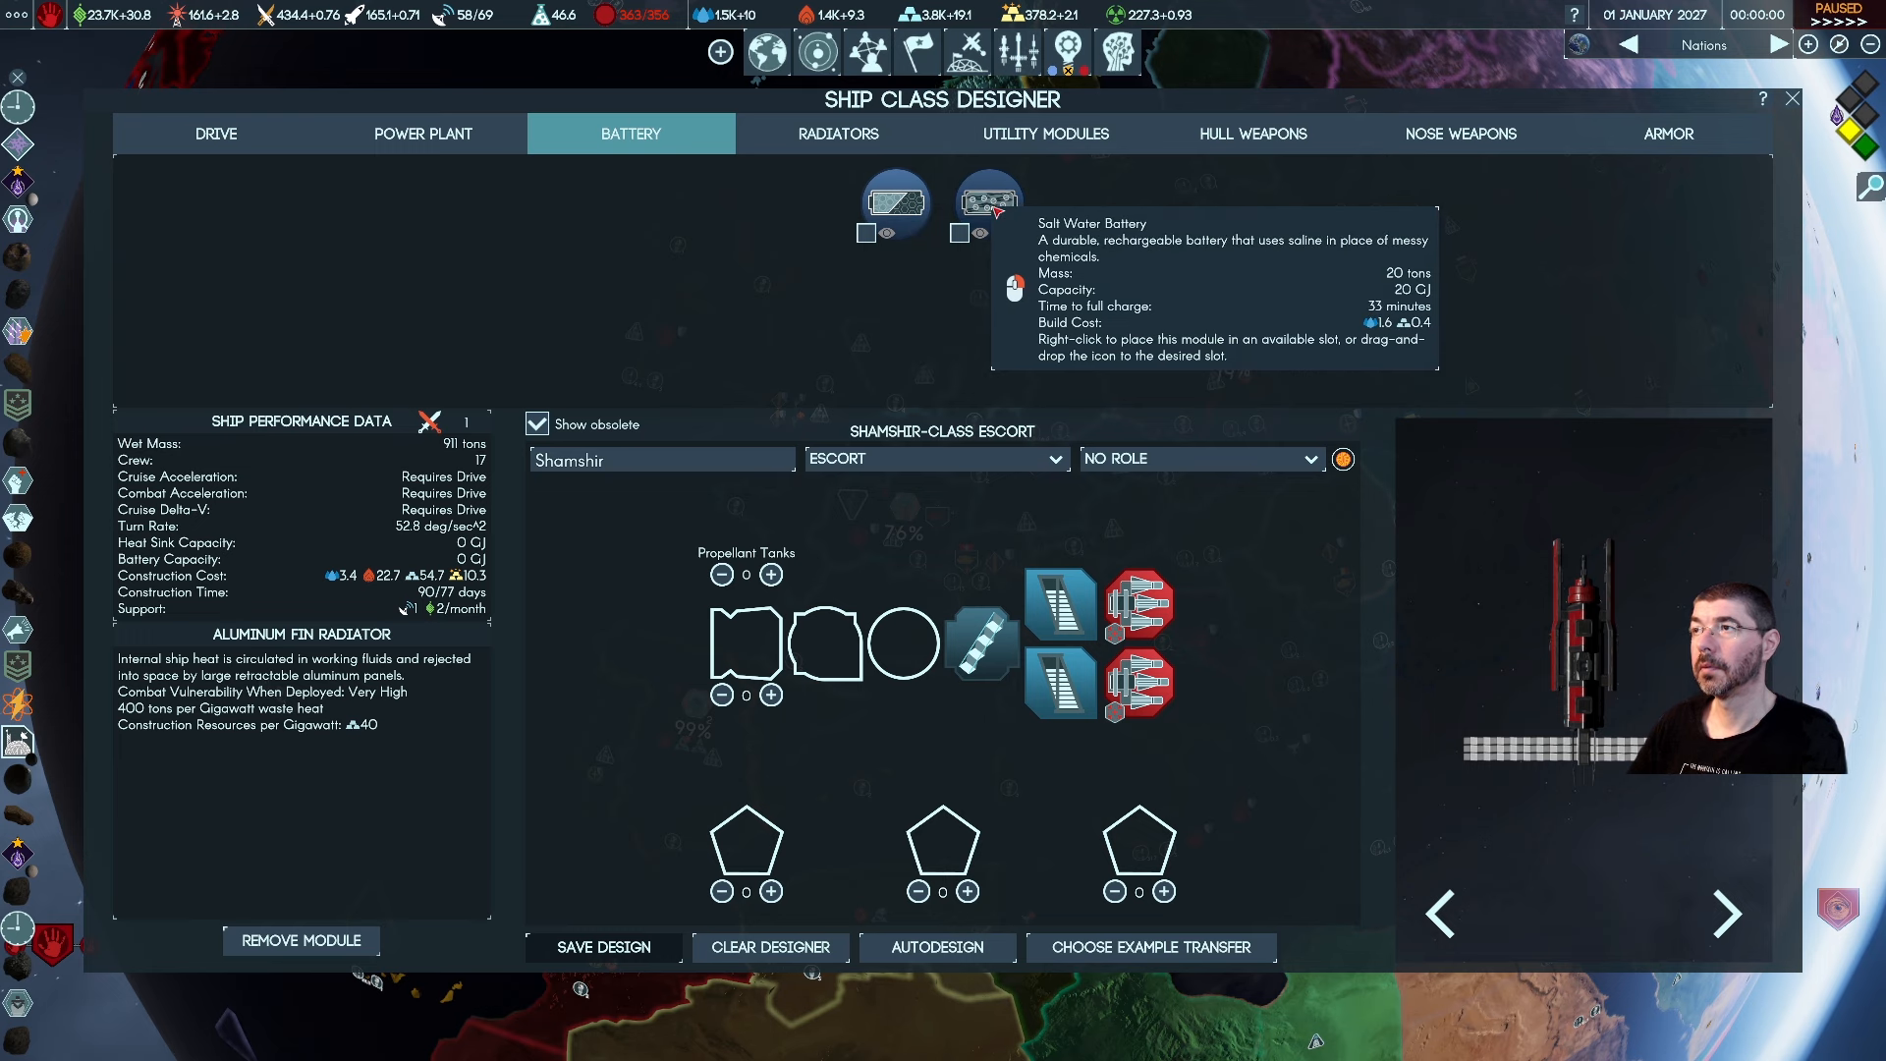
pyautogui.moveTo(896, 205)
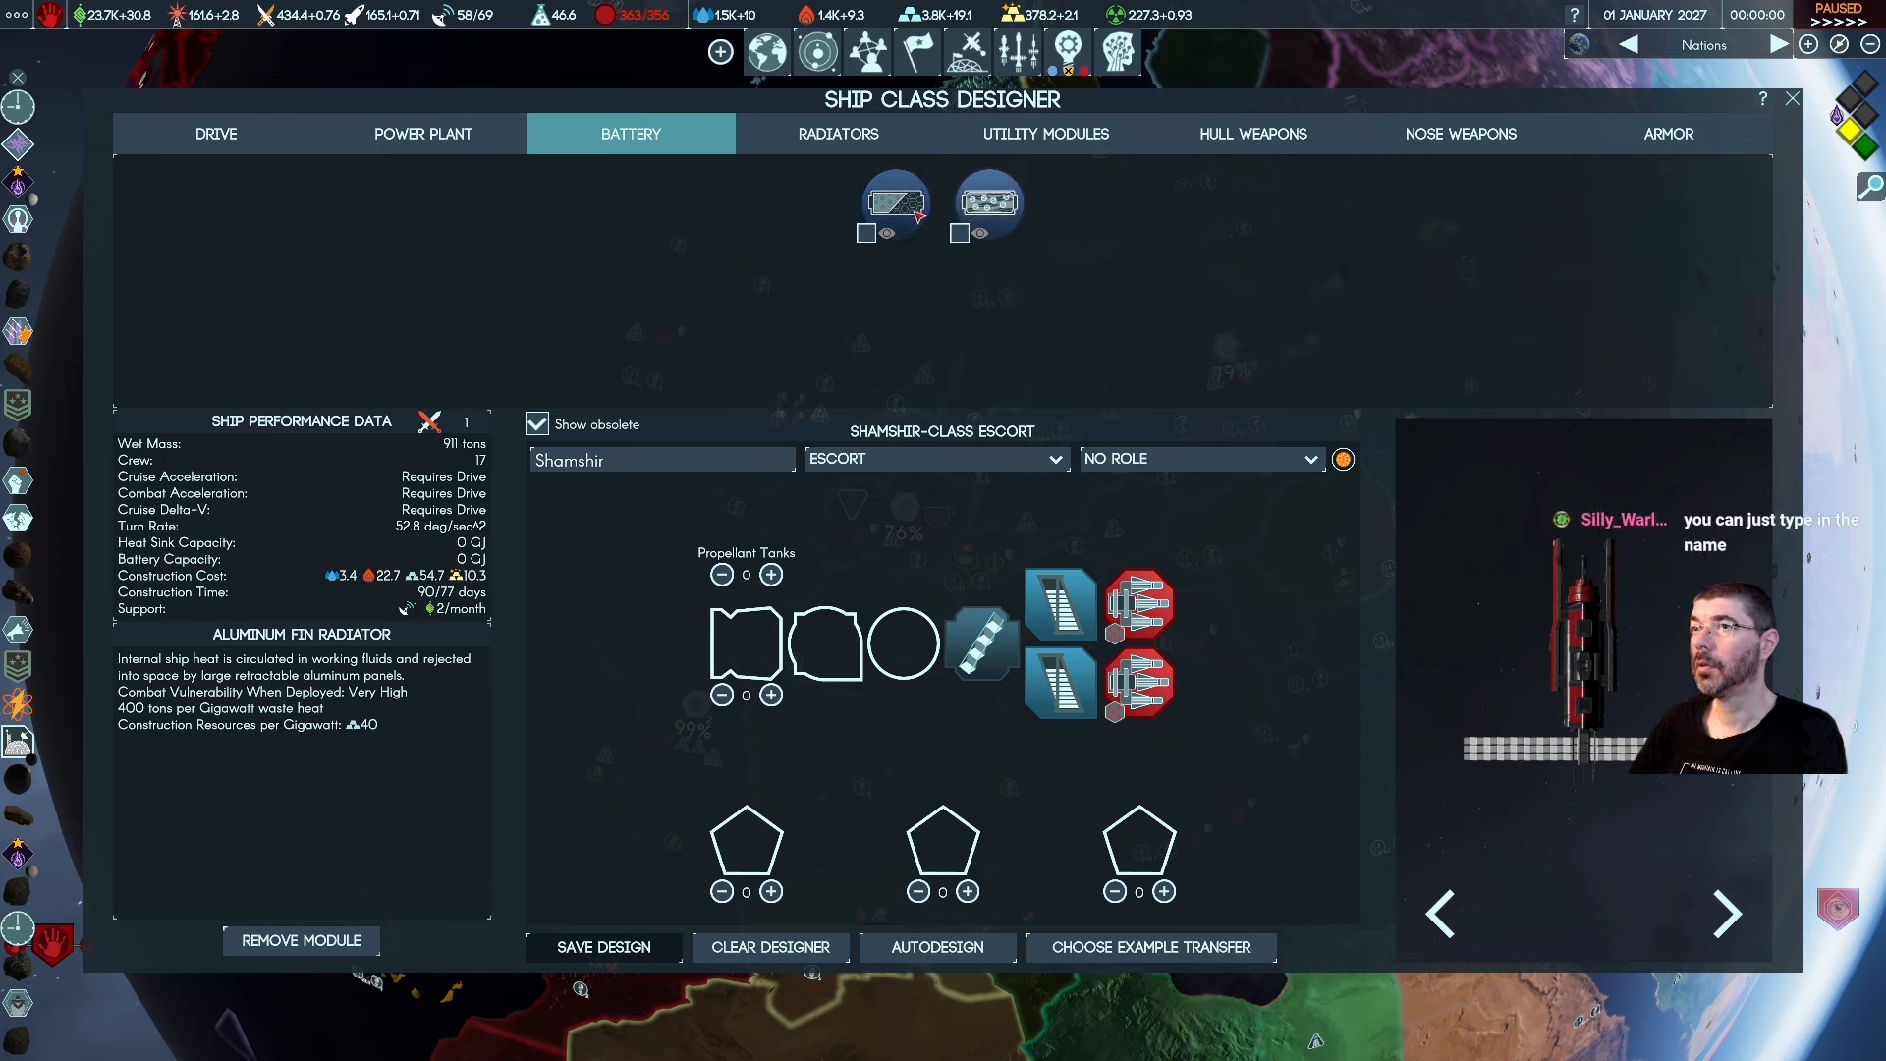
pyautogui.moveTo(986, 199)
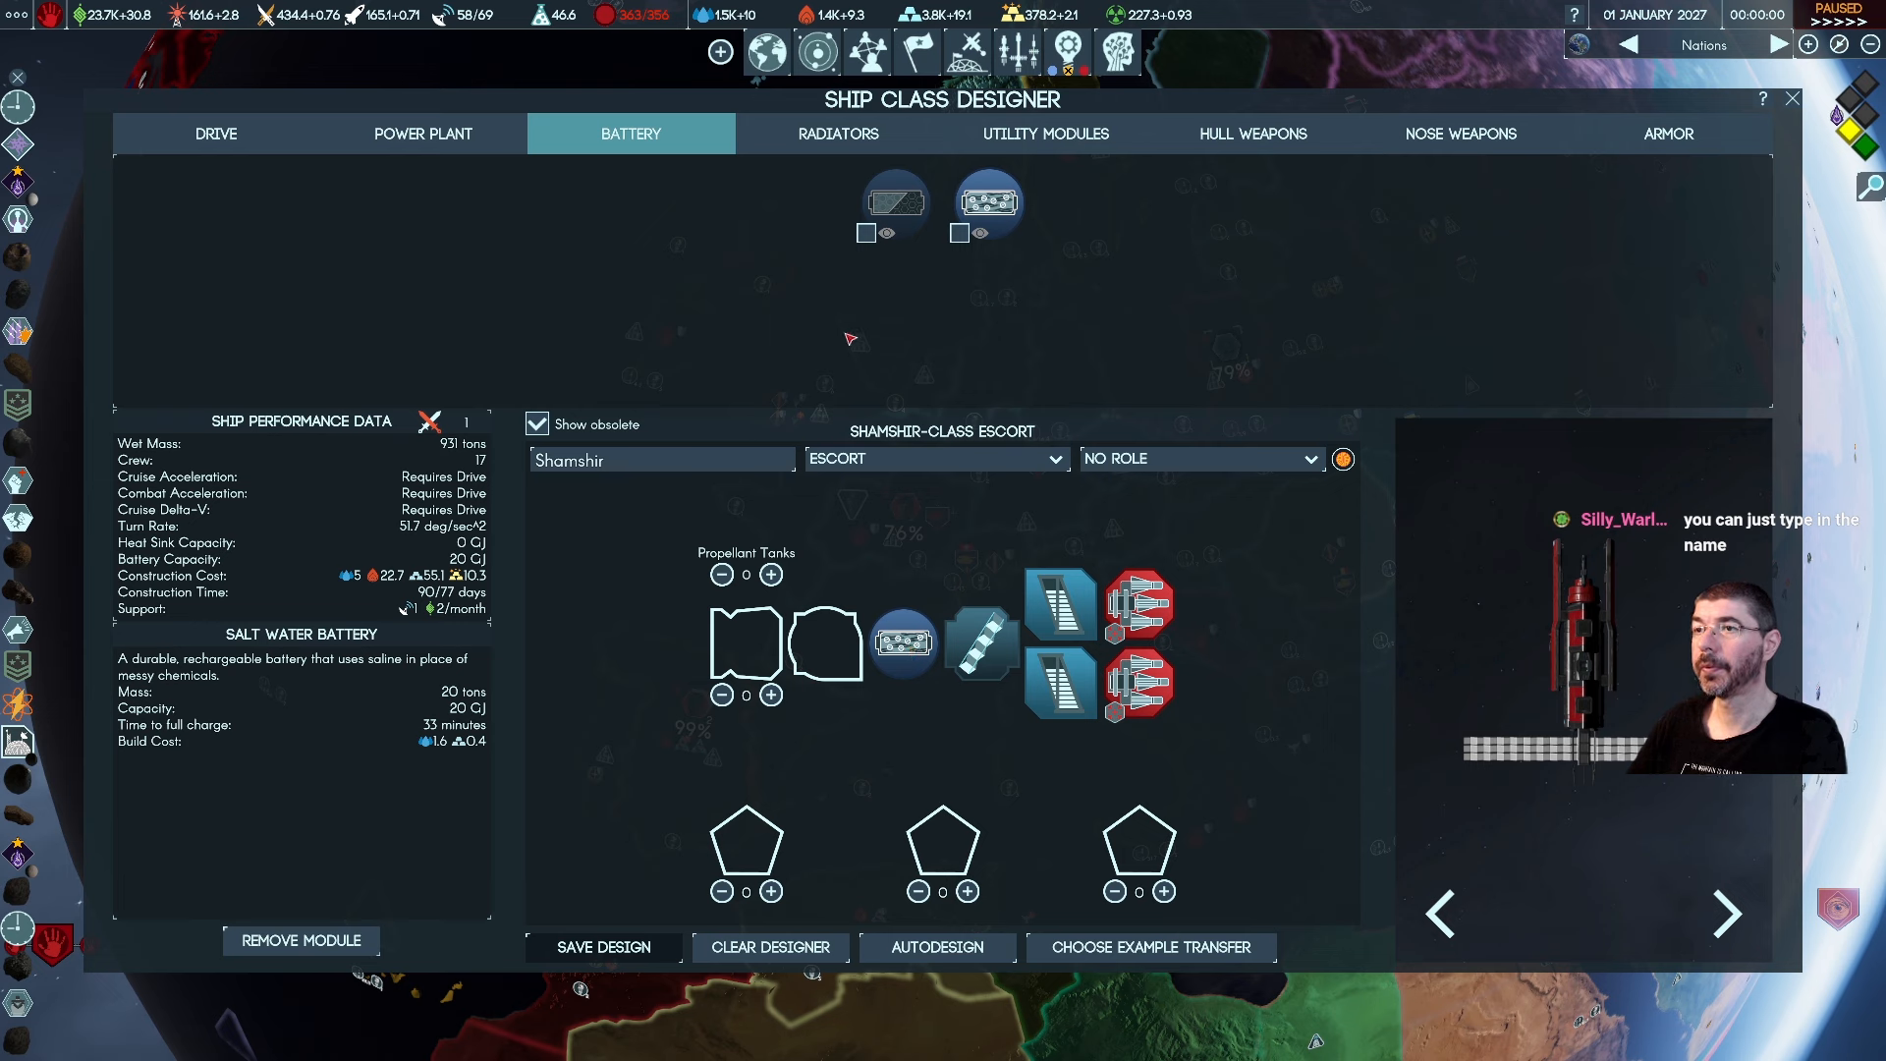
# Rename the escort class from Shamshir to 'Torpedo Man v 1.0' with the power plant list shown
pyautogui.click(422, 134)
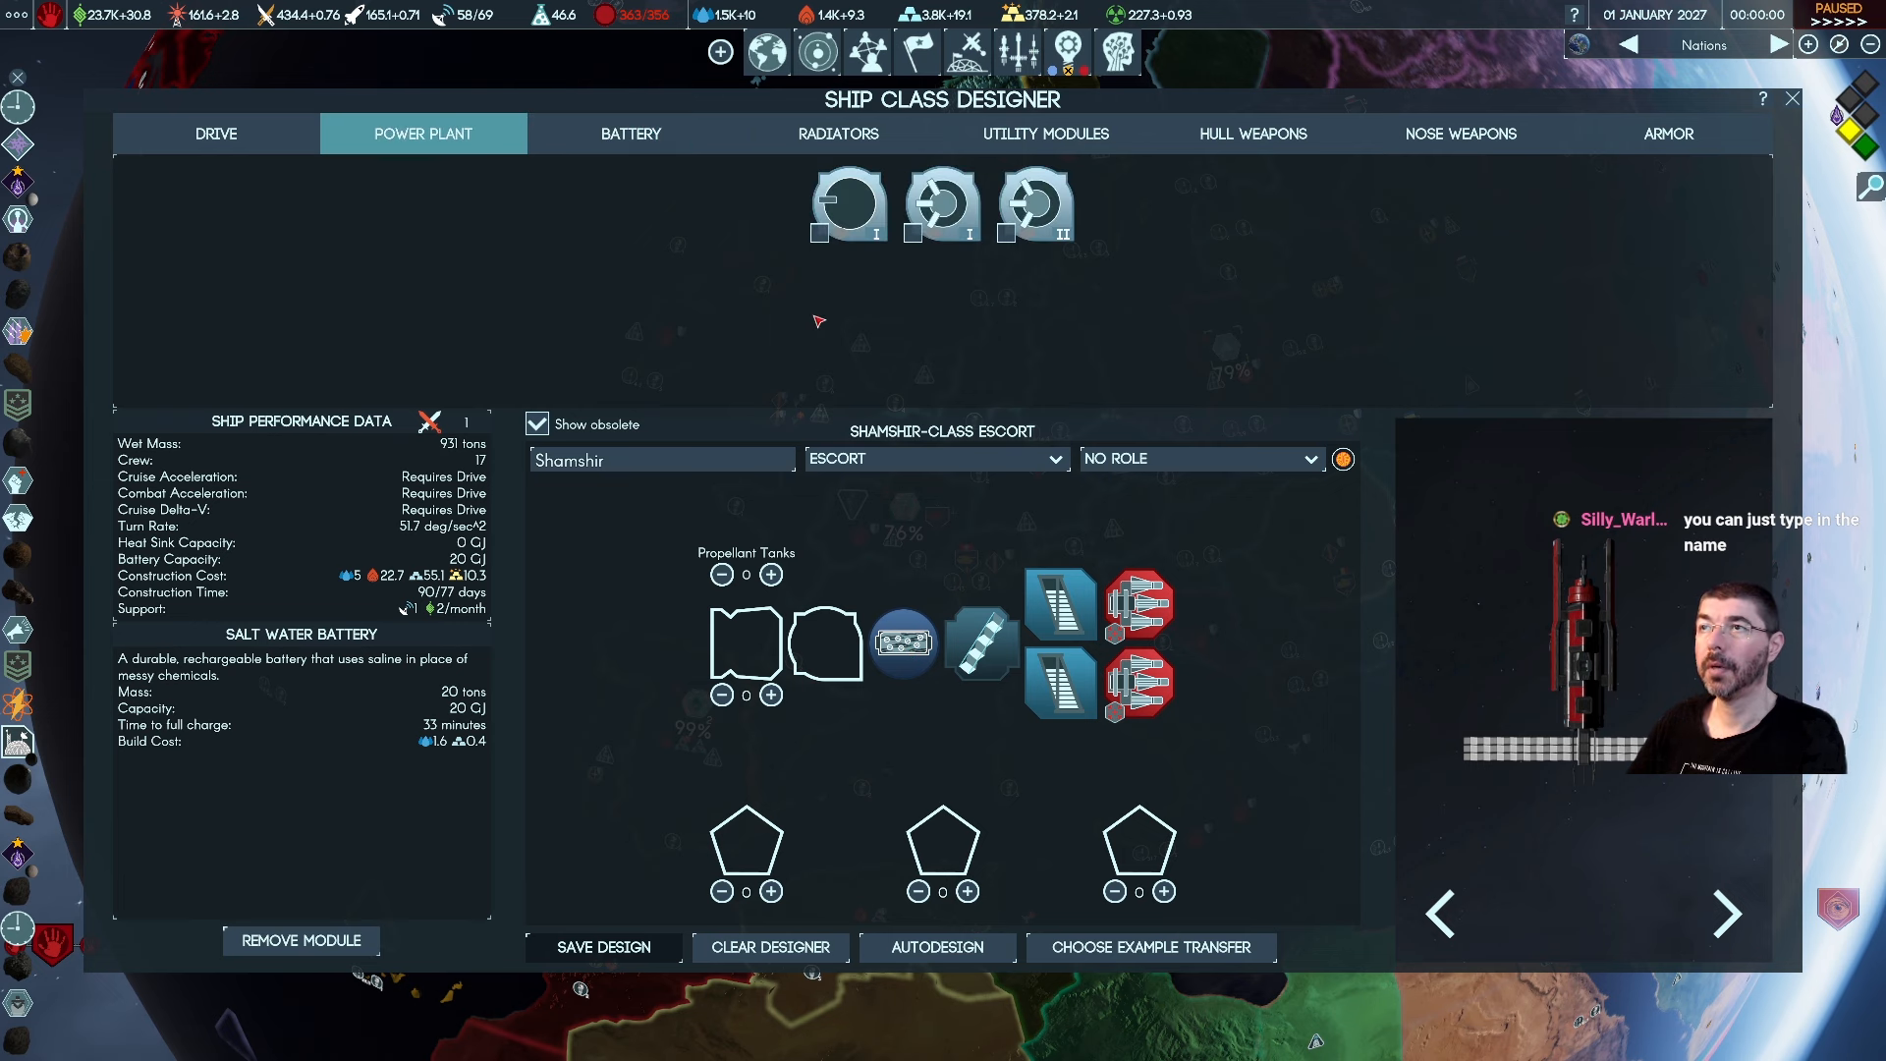
pyautogui.moveTo(954, 342)
pyautogui.write('fsd')
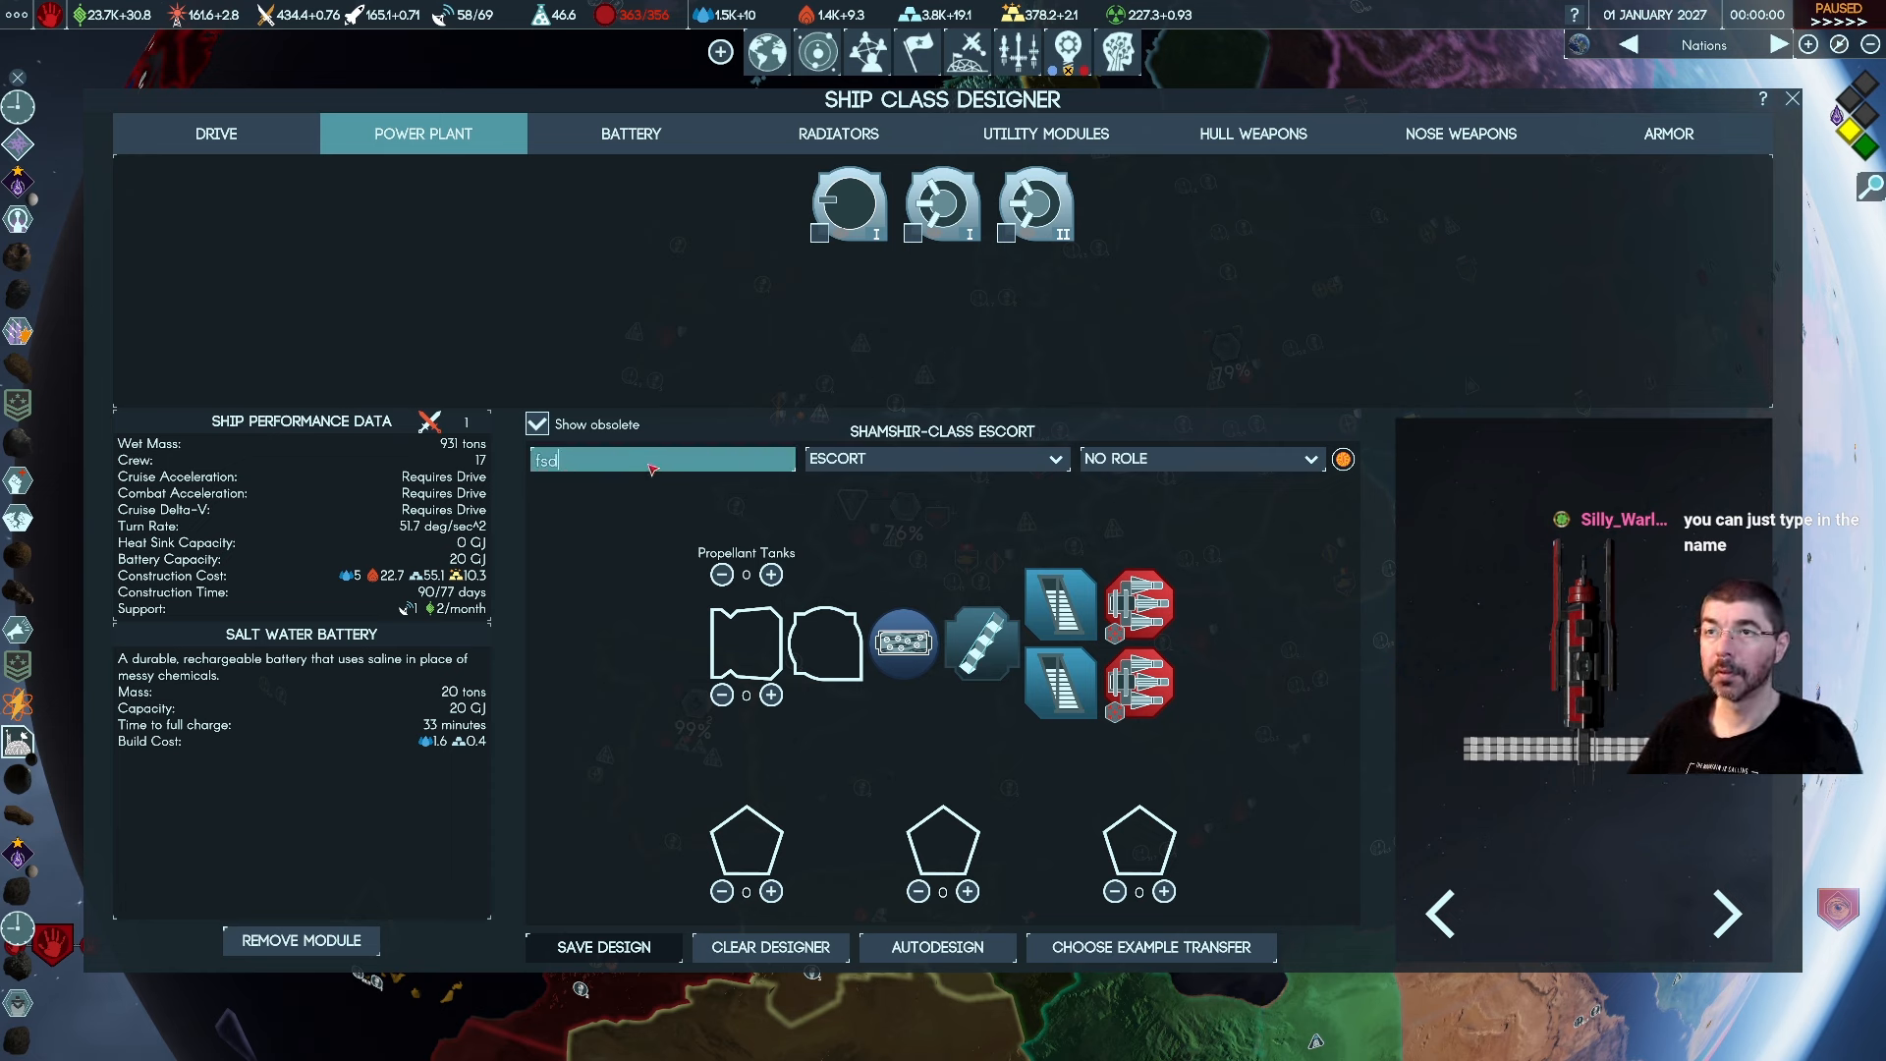
pyautogui.write('Shamshir')
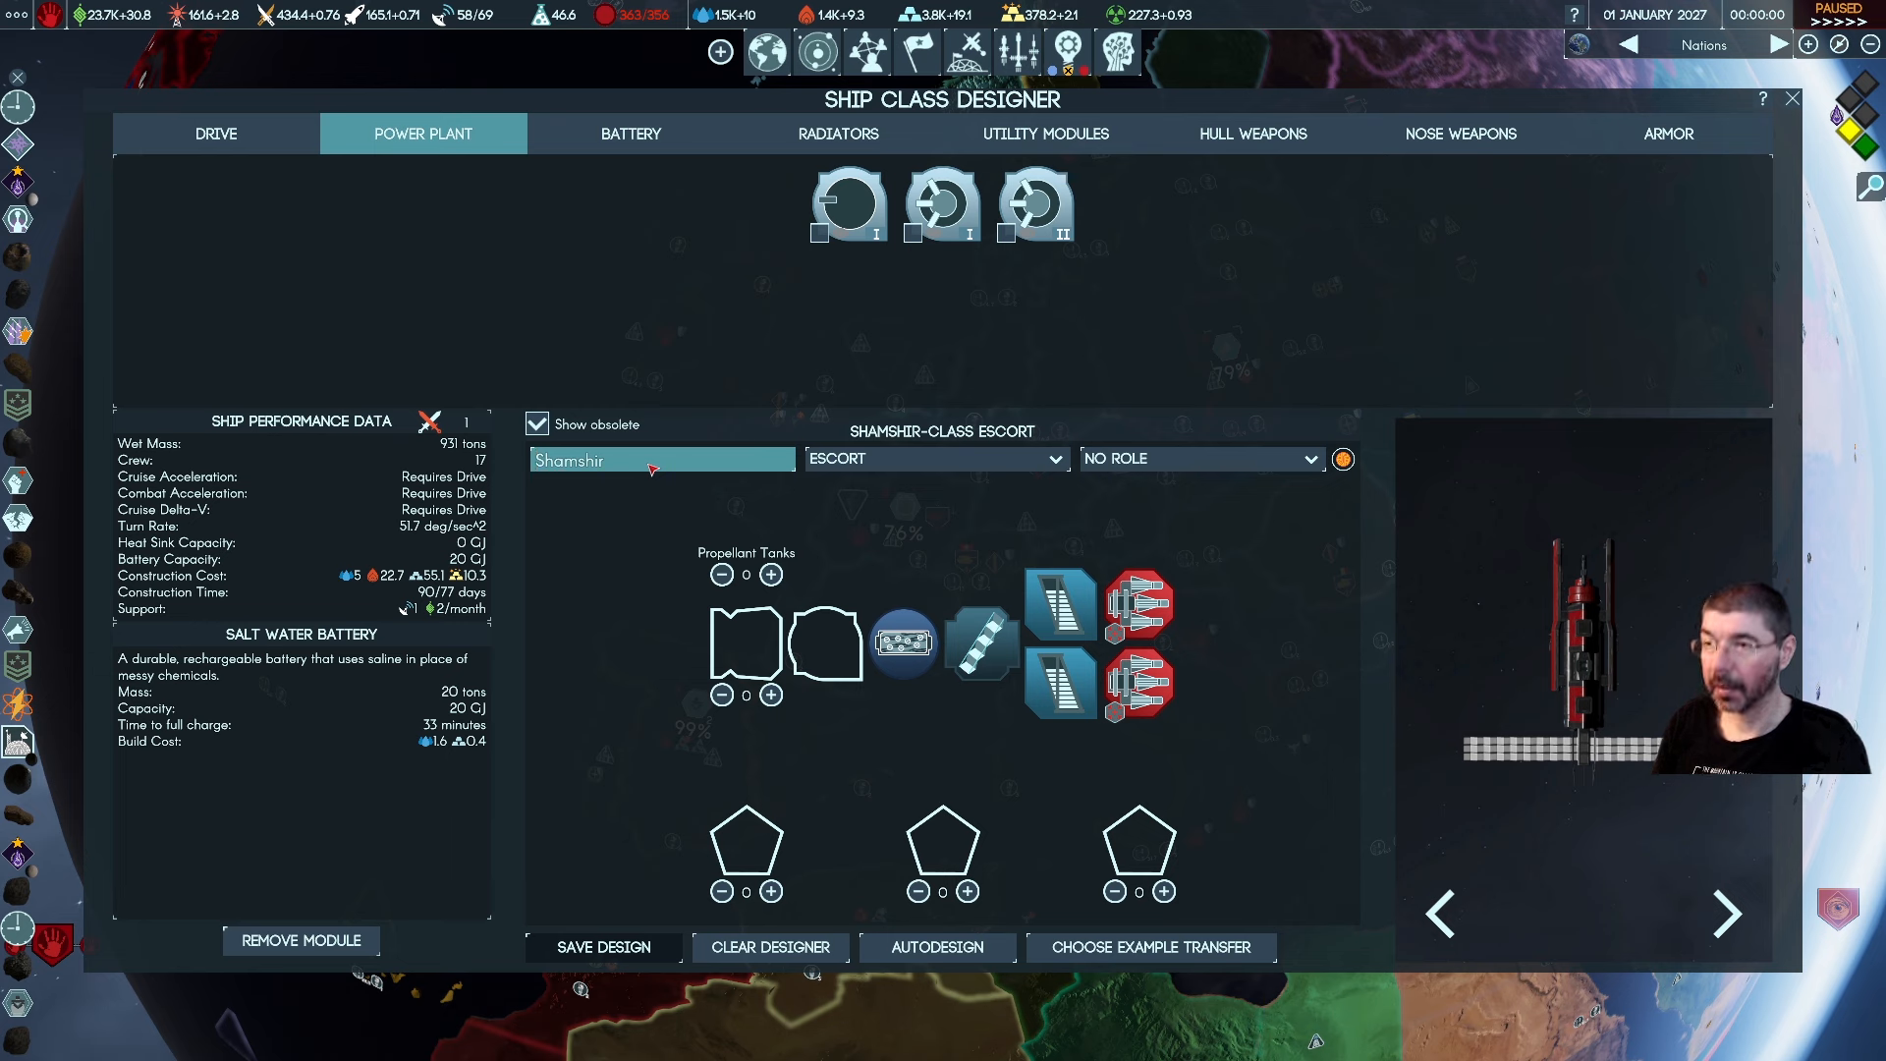
pyautogui.write('Ro')
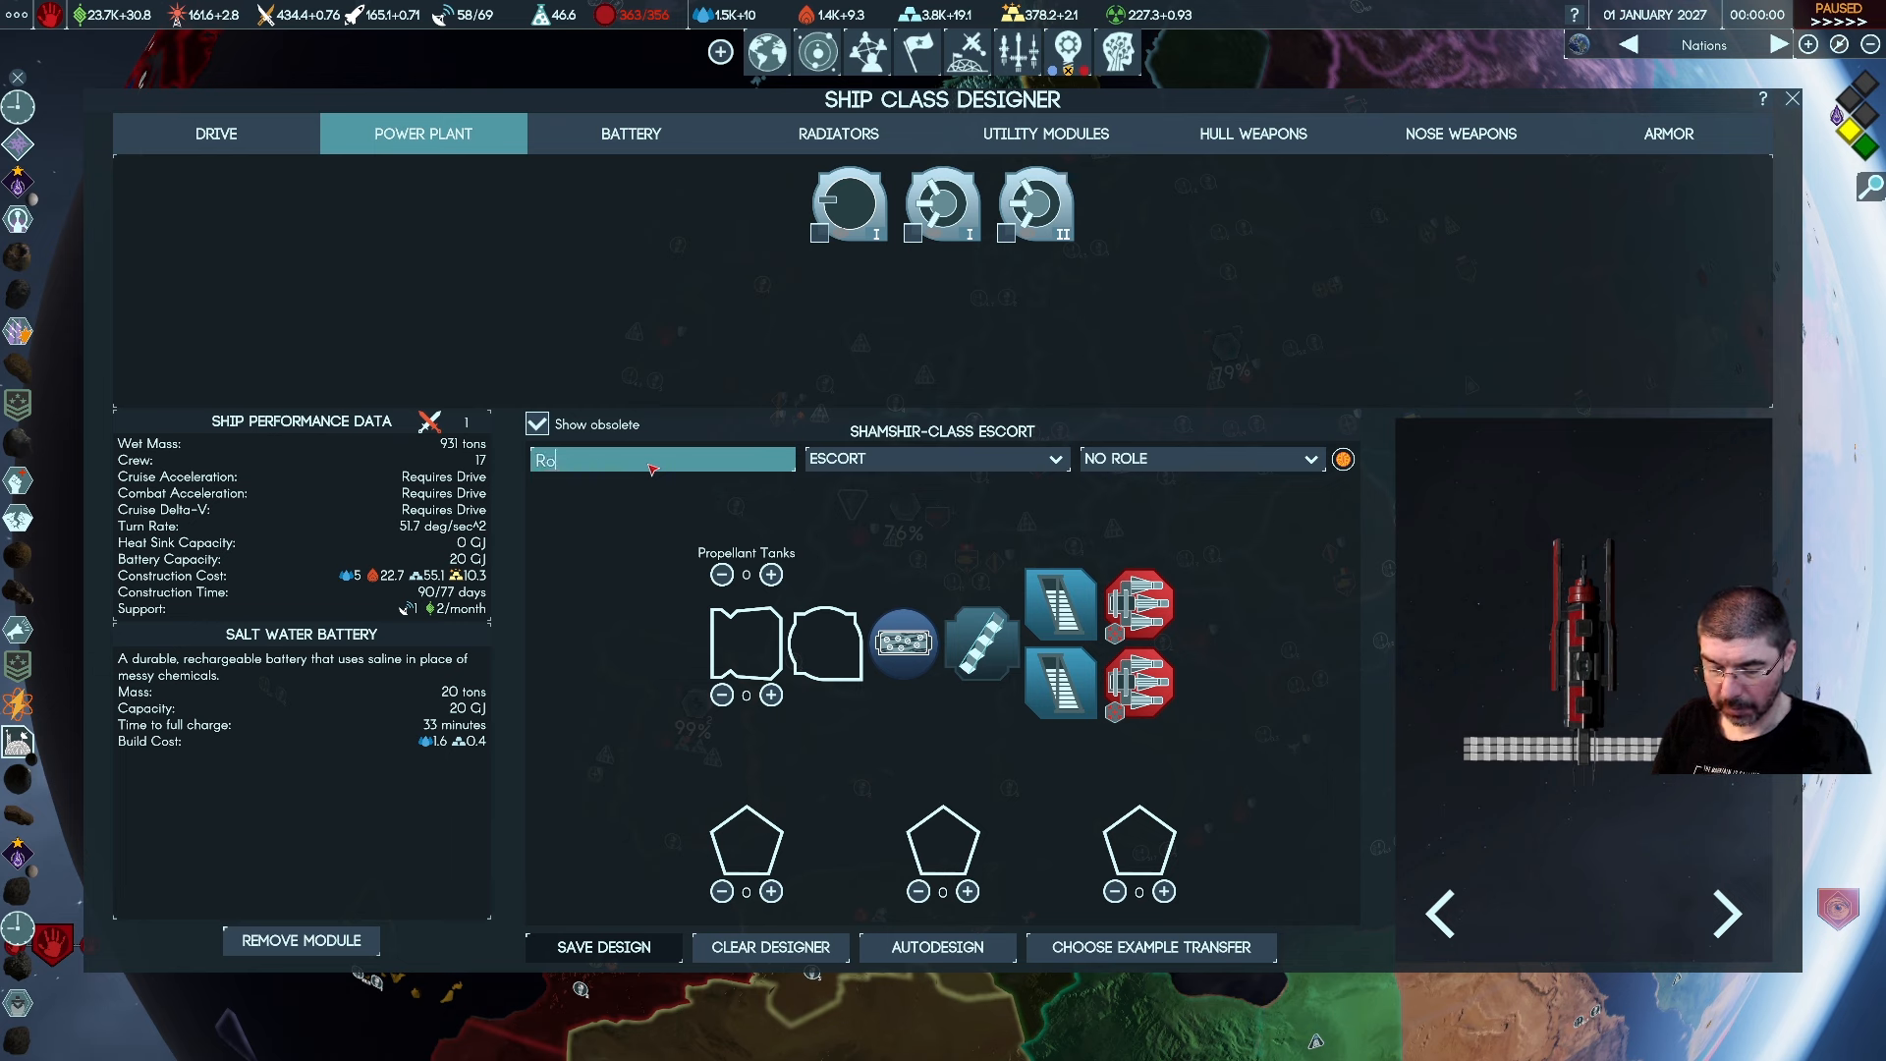
pyautogui.write('cket Ma')
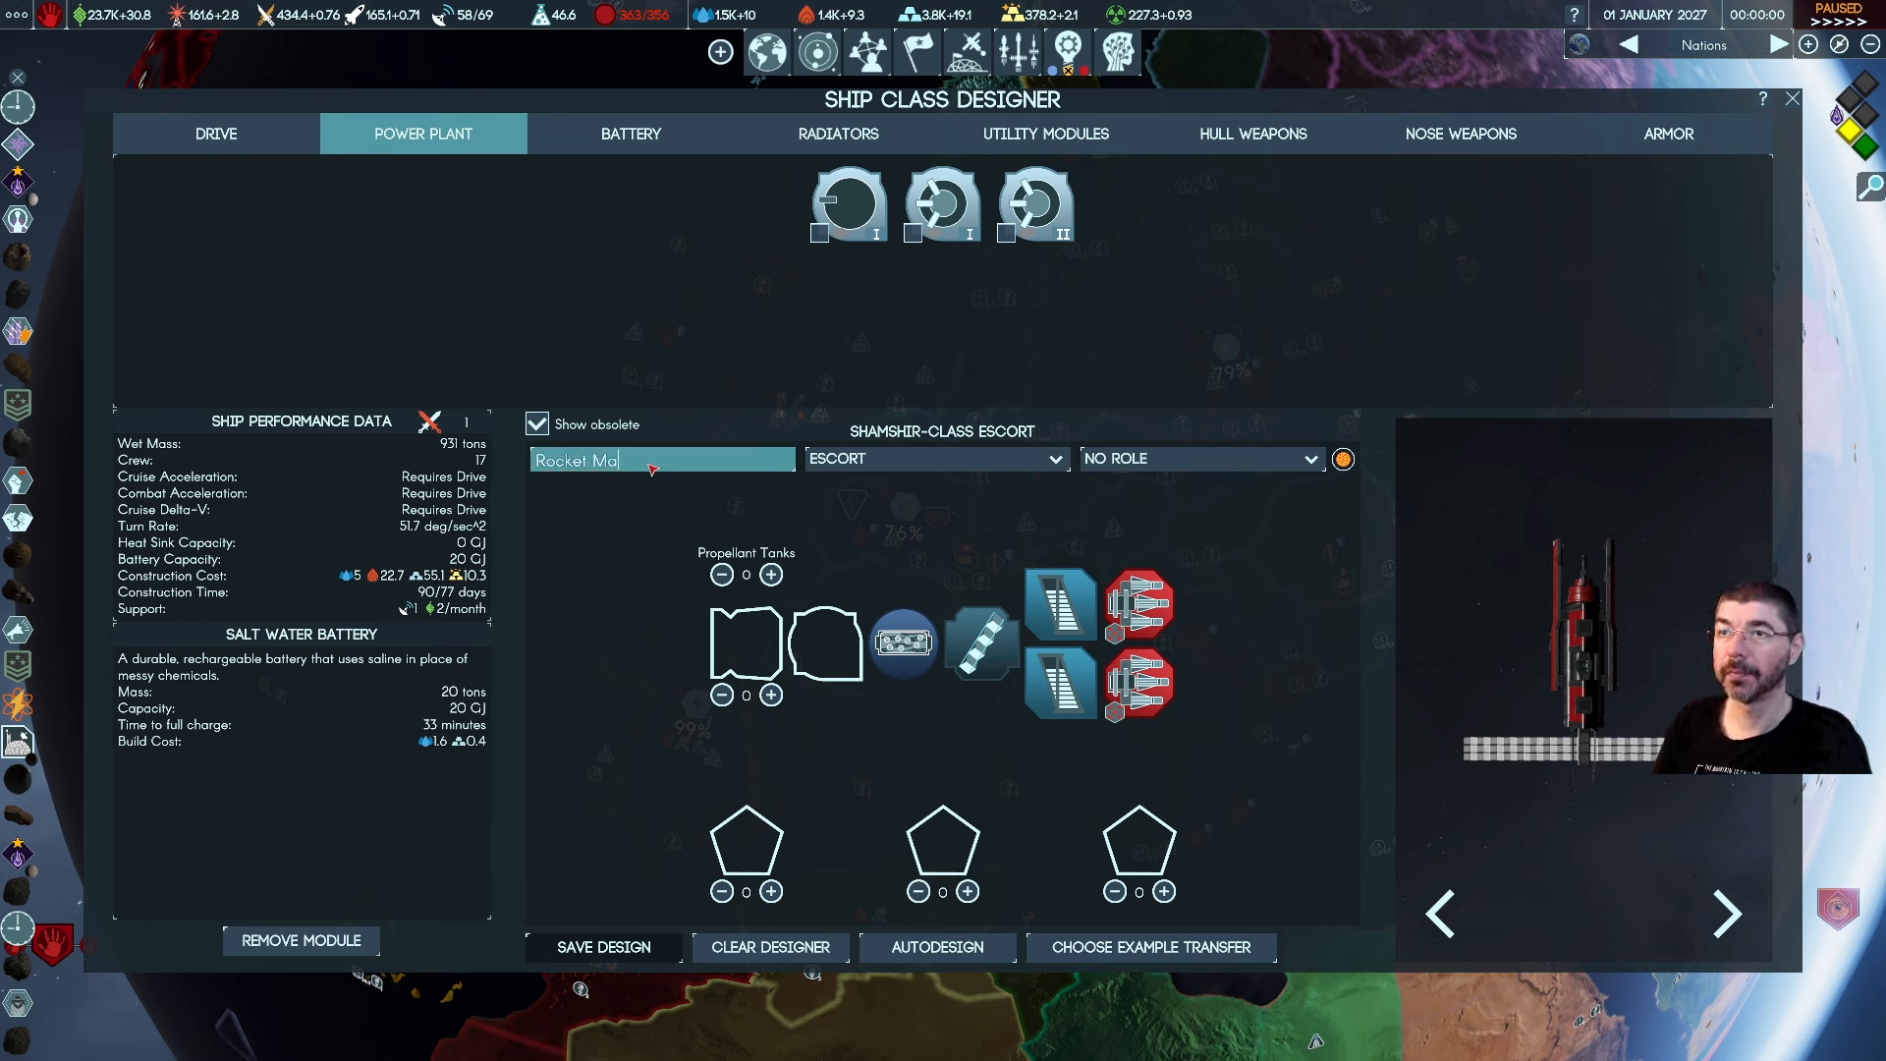
pyautogui.write('n')
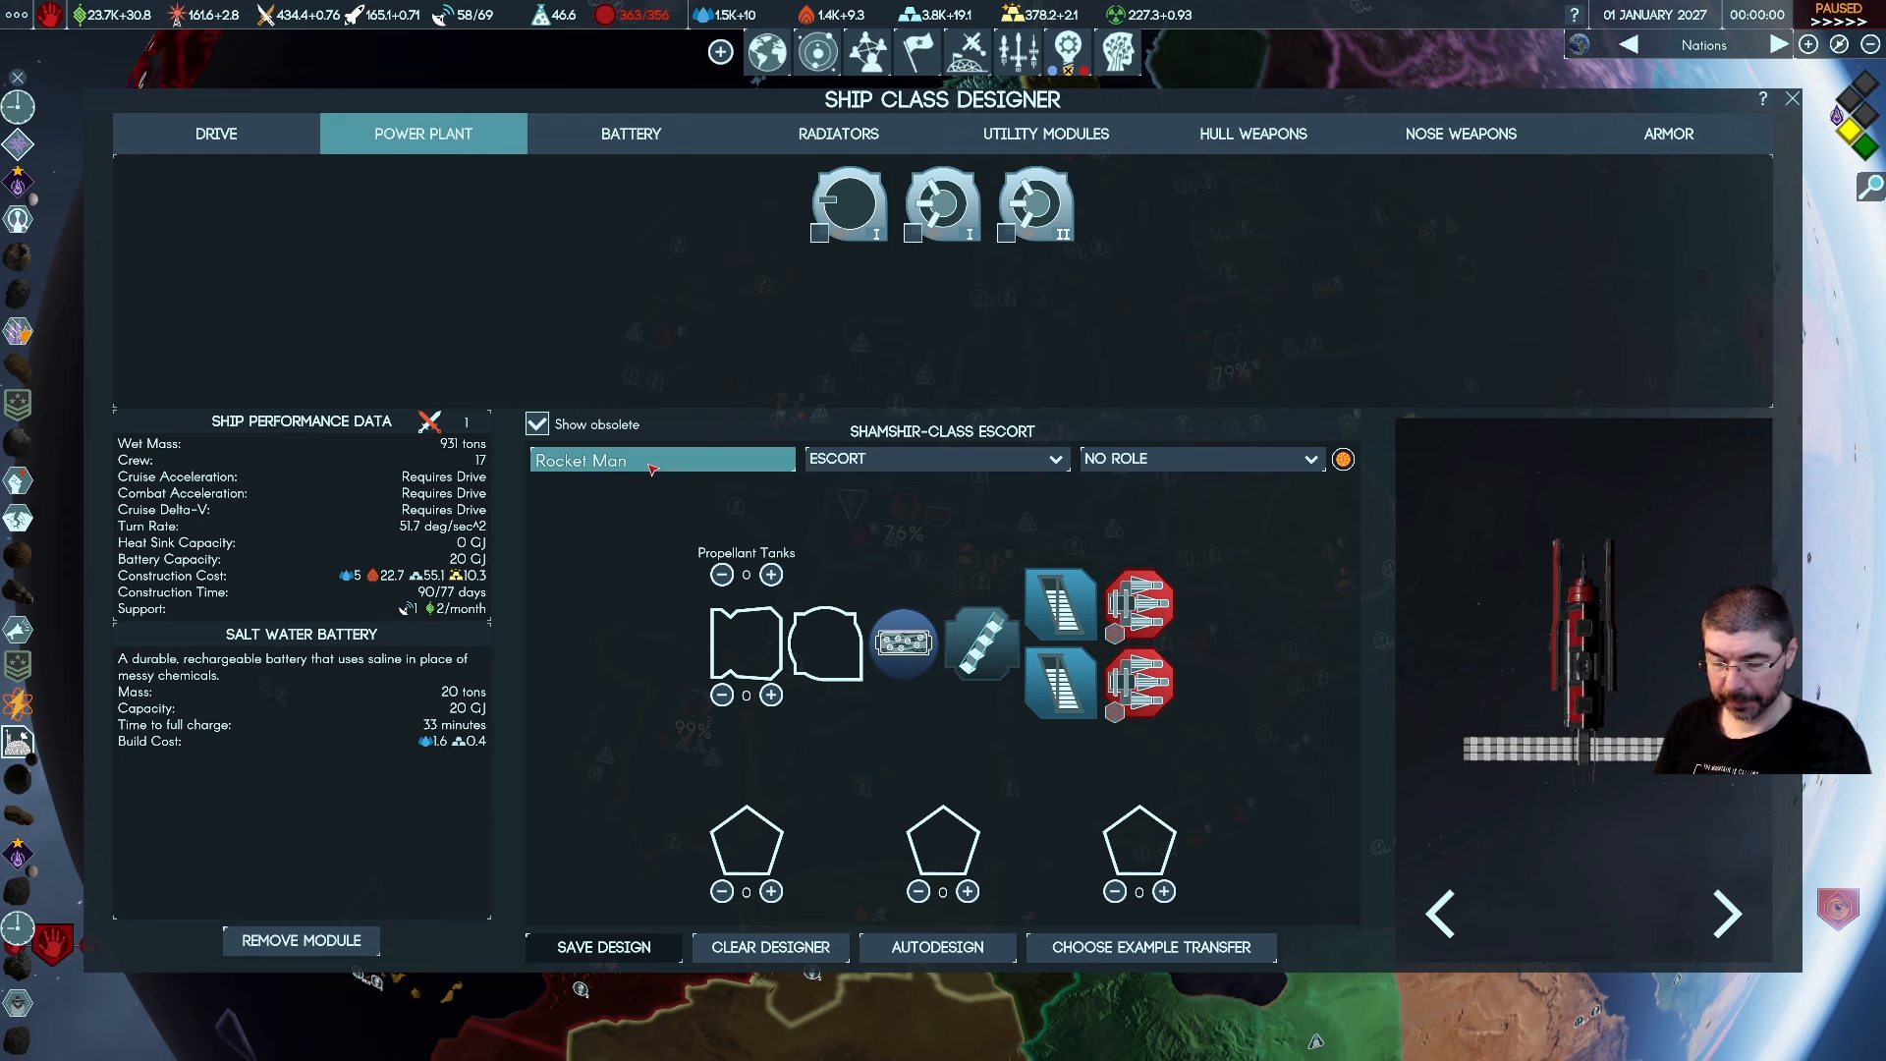
pyautogui.write('v')
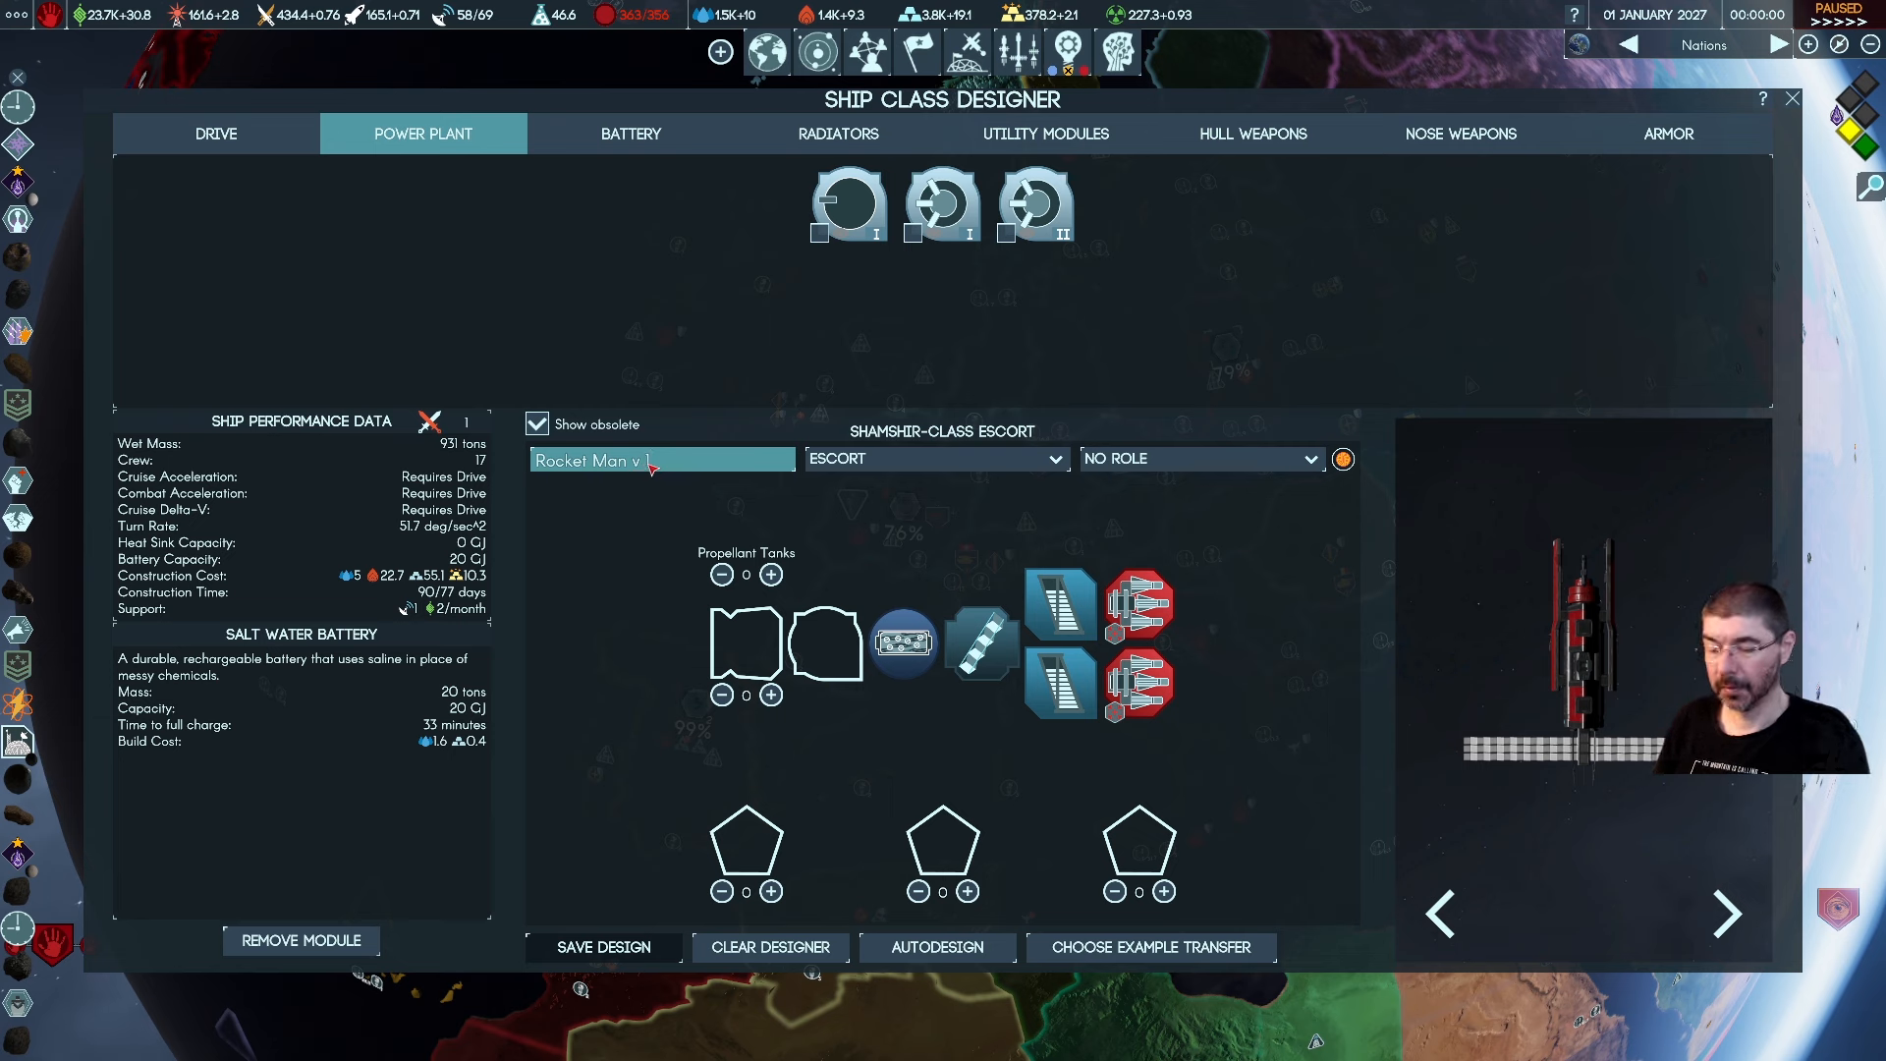
pyautogui.write('.0')
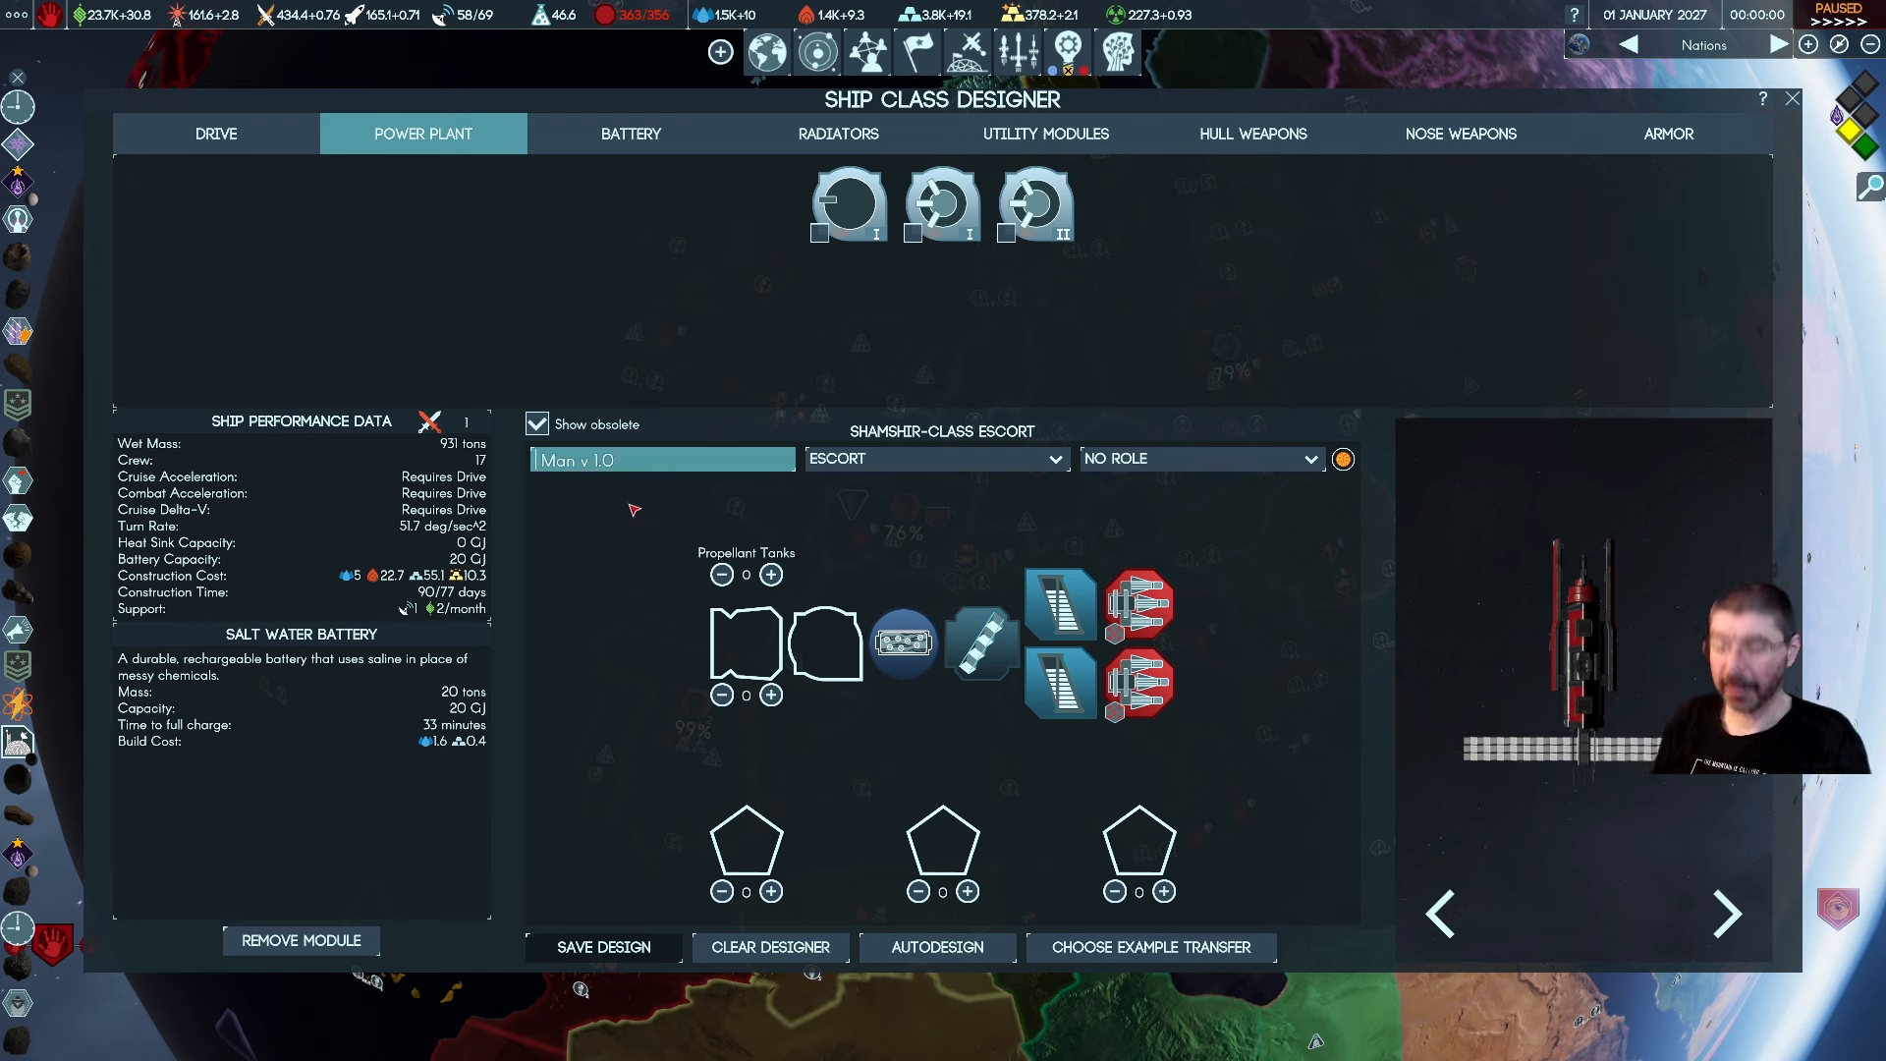
pyautogui.write('Torpedo')
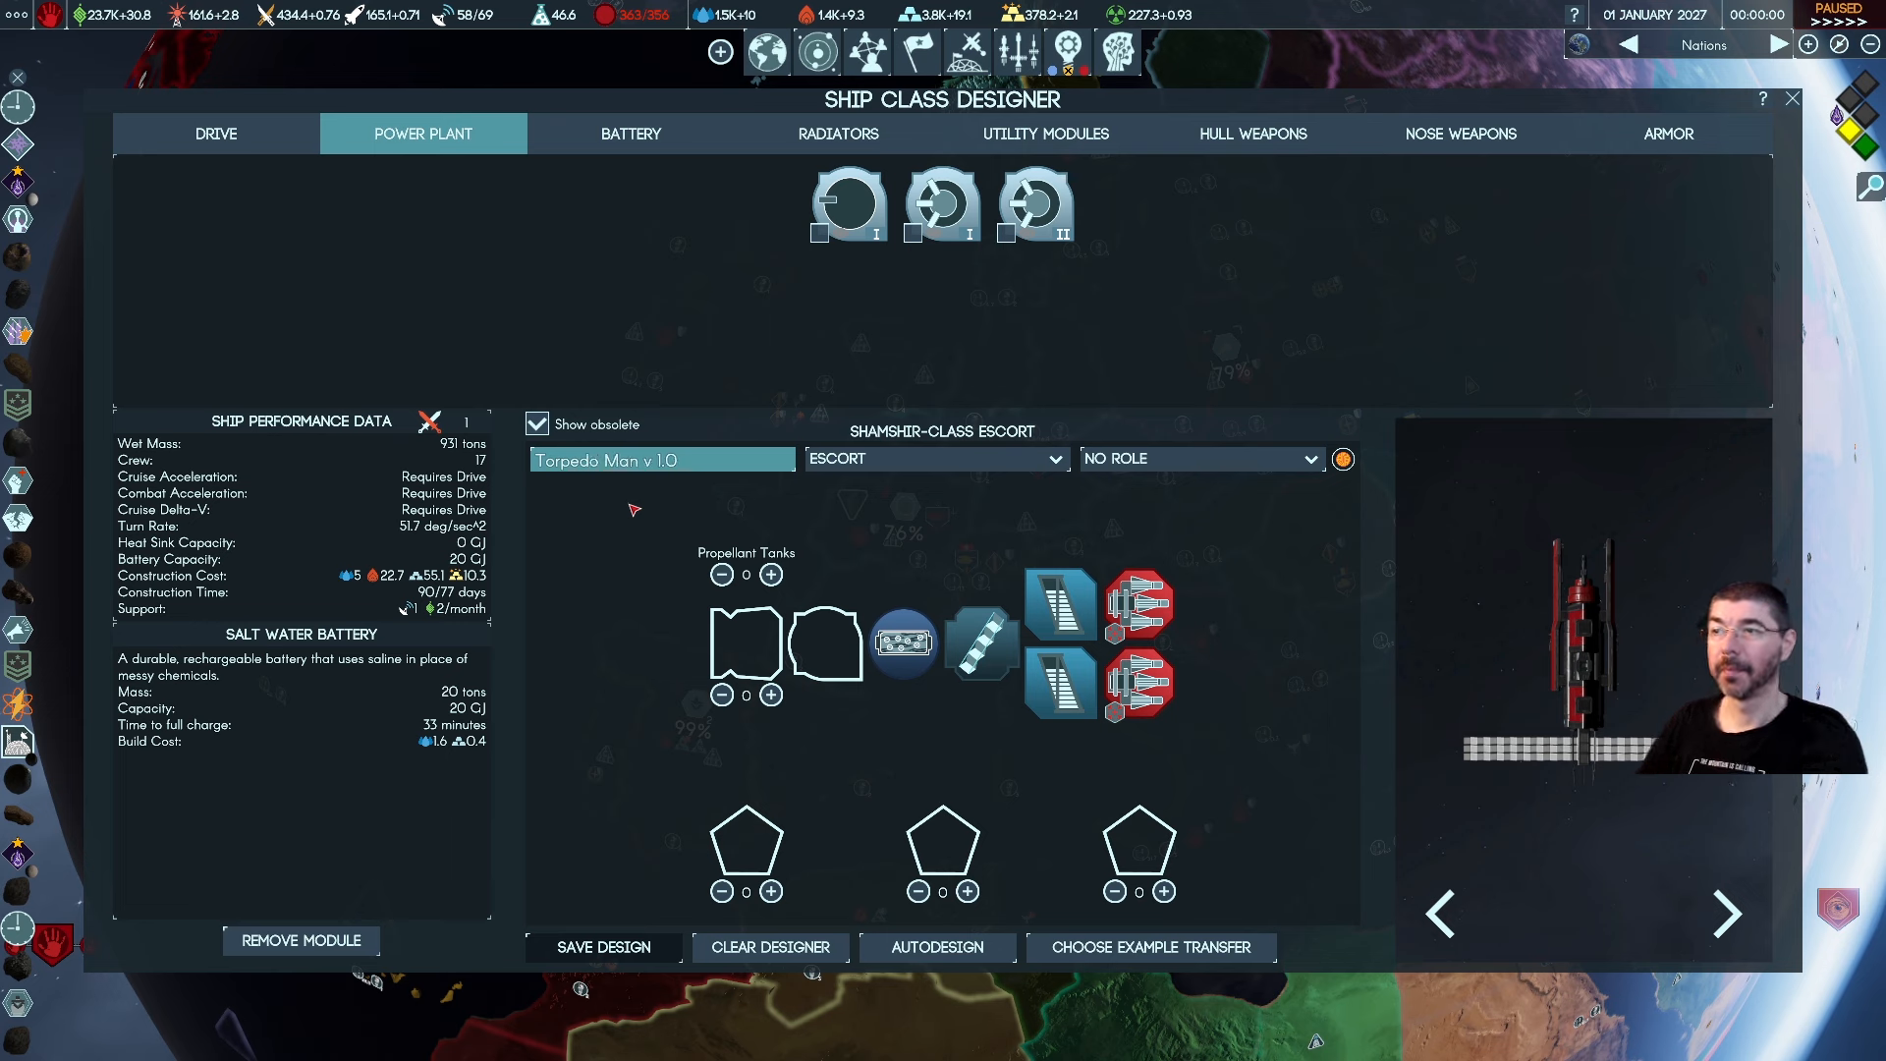
pyautogui.moveTo(674, 694)
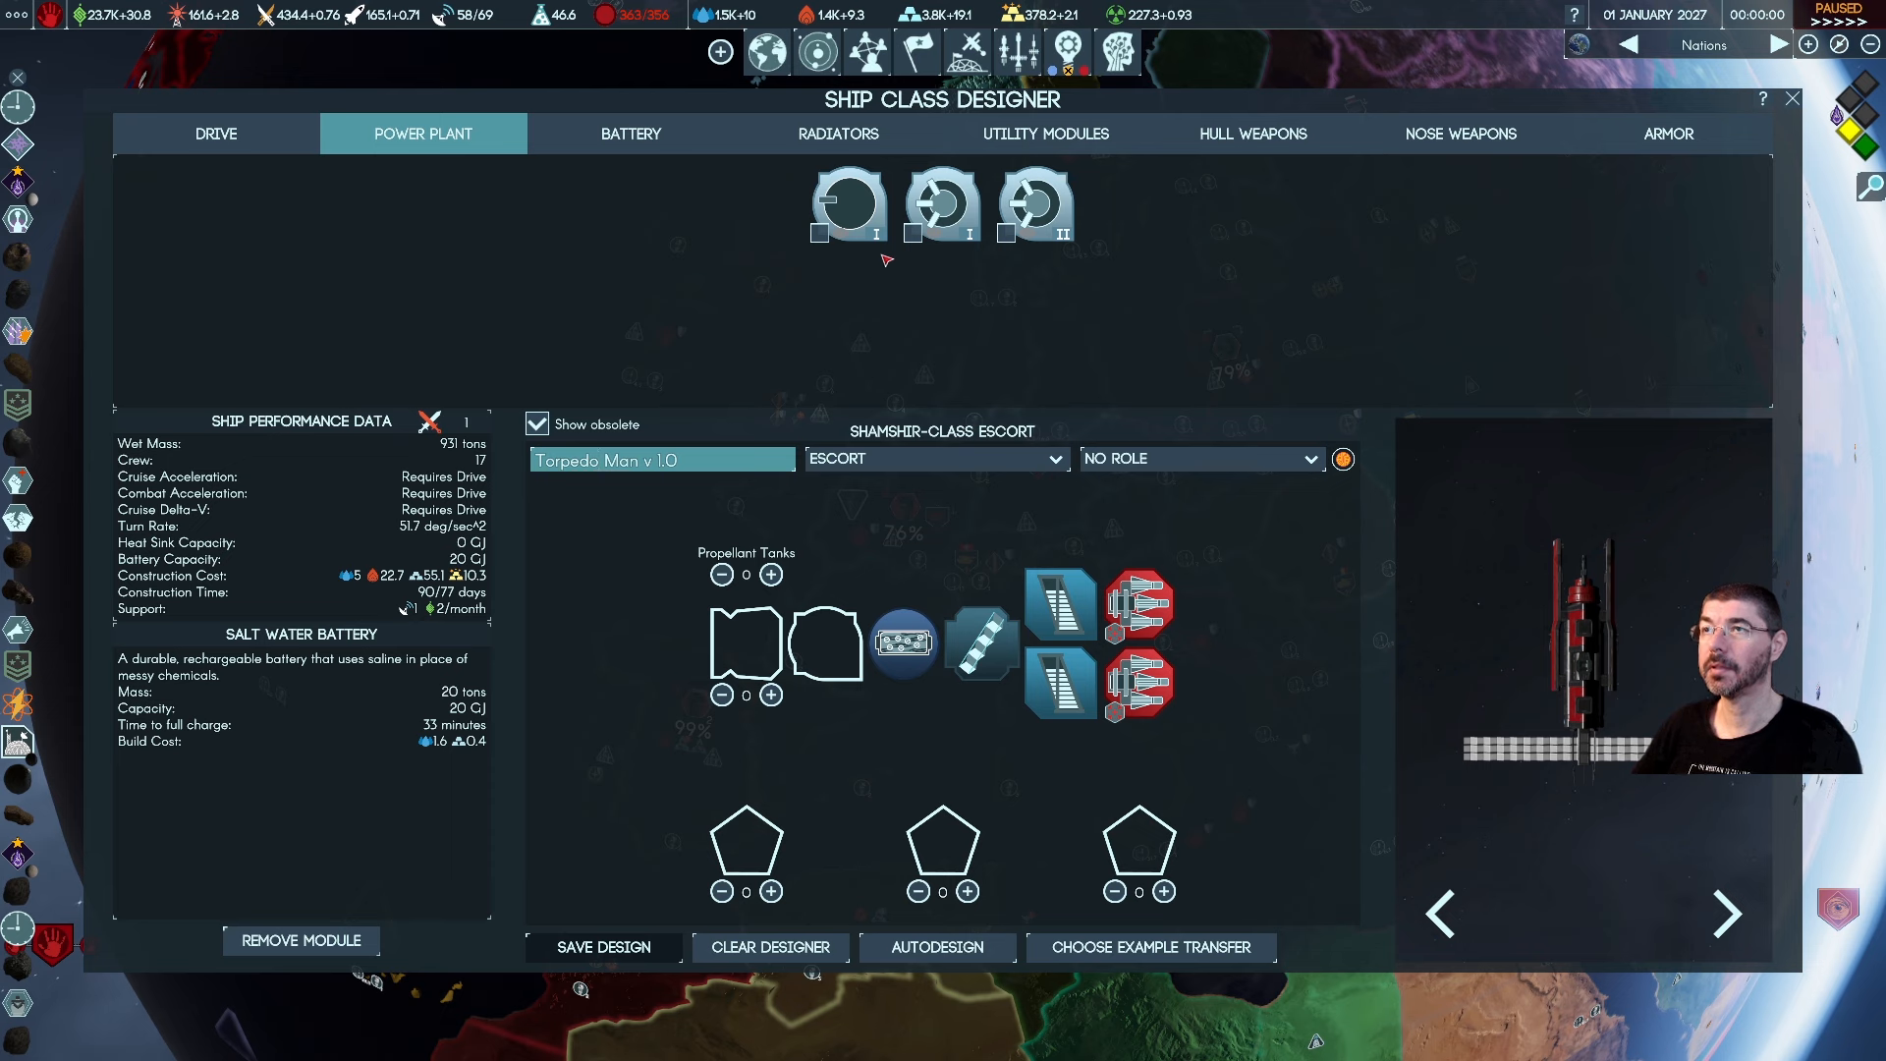
pyautogui.moveTo(850, 200)
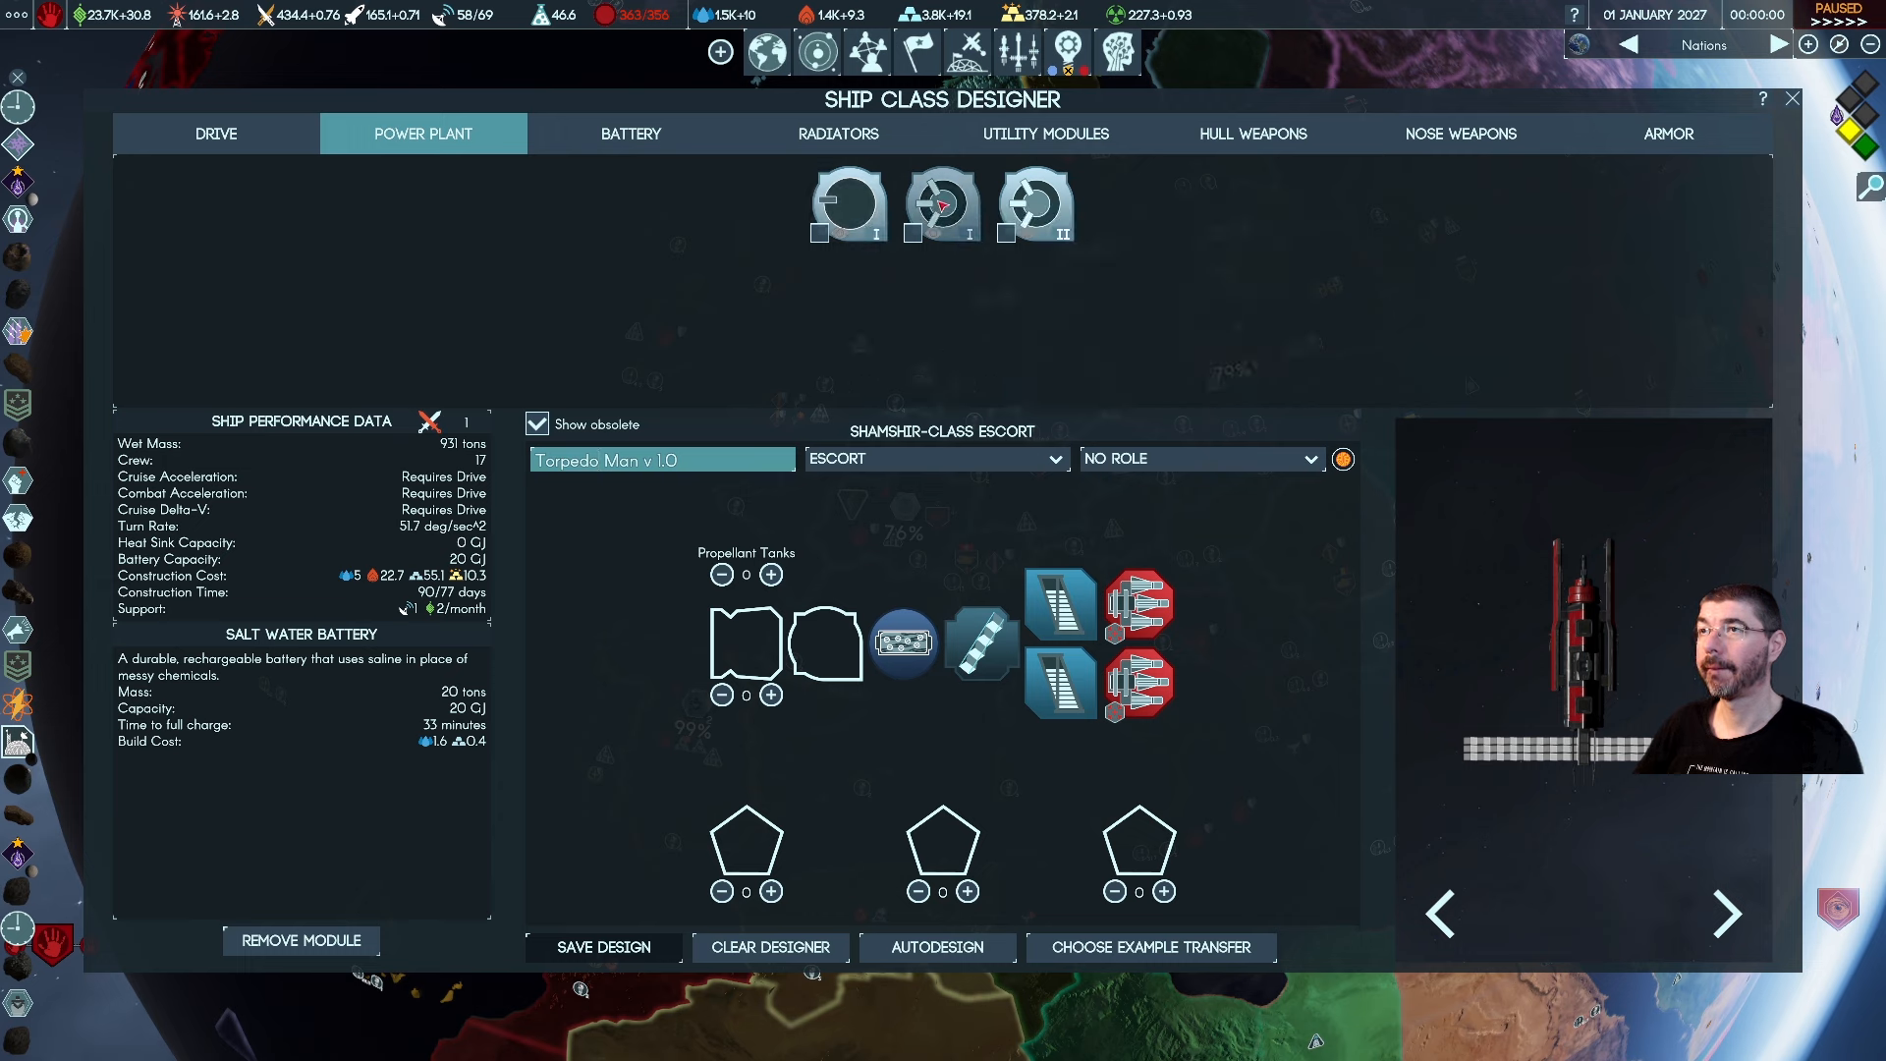
pyautogui.moveTo(941, 204)
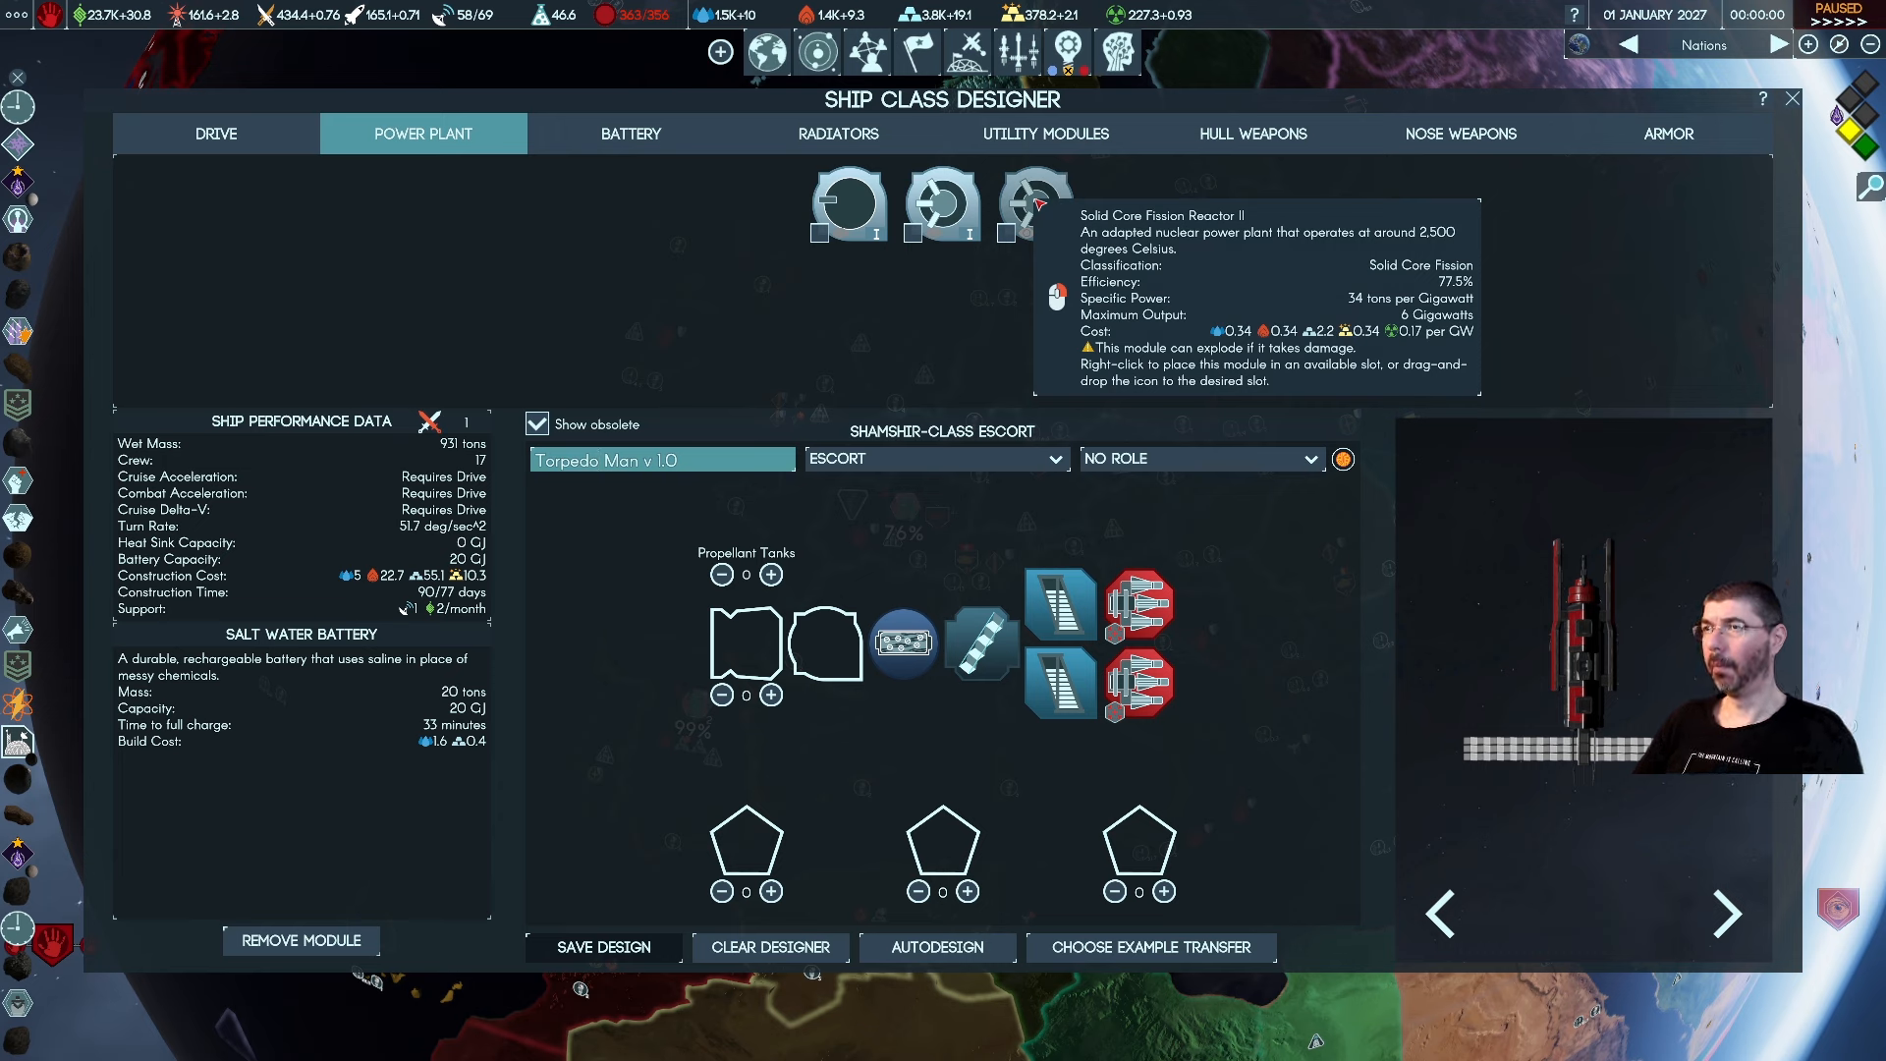
pyautogui.moveTo(941, 203)
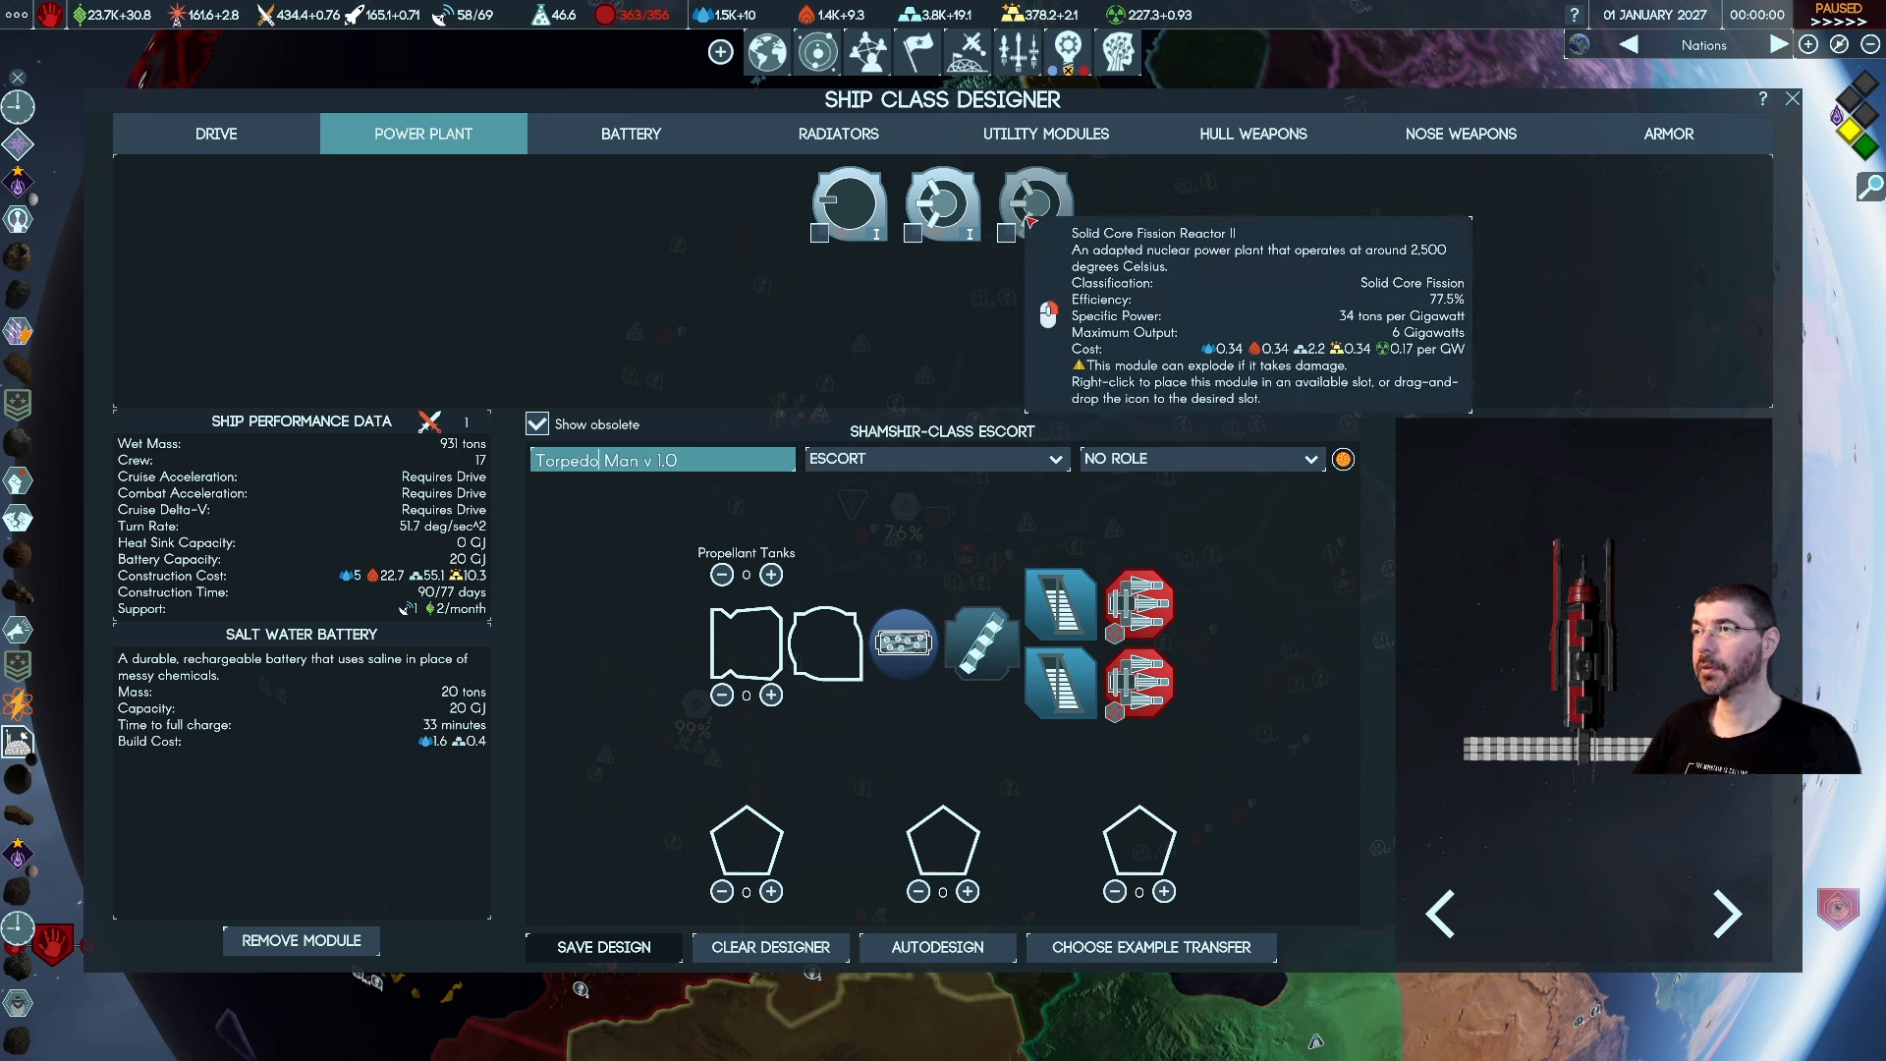
pyautogui.moveTo(941, 203)
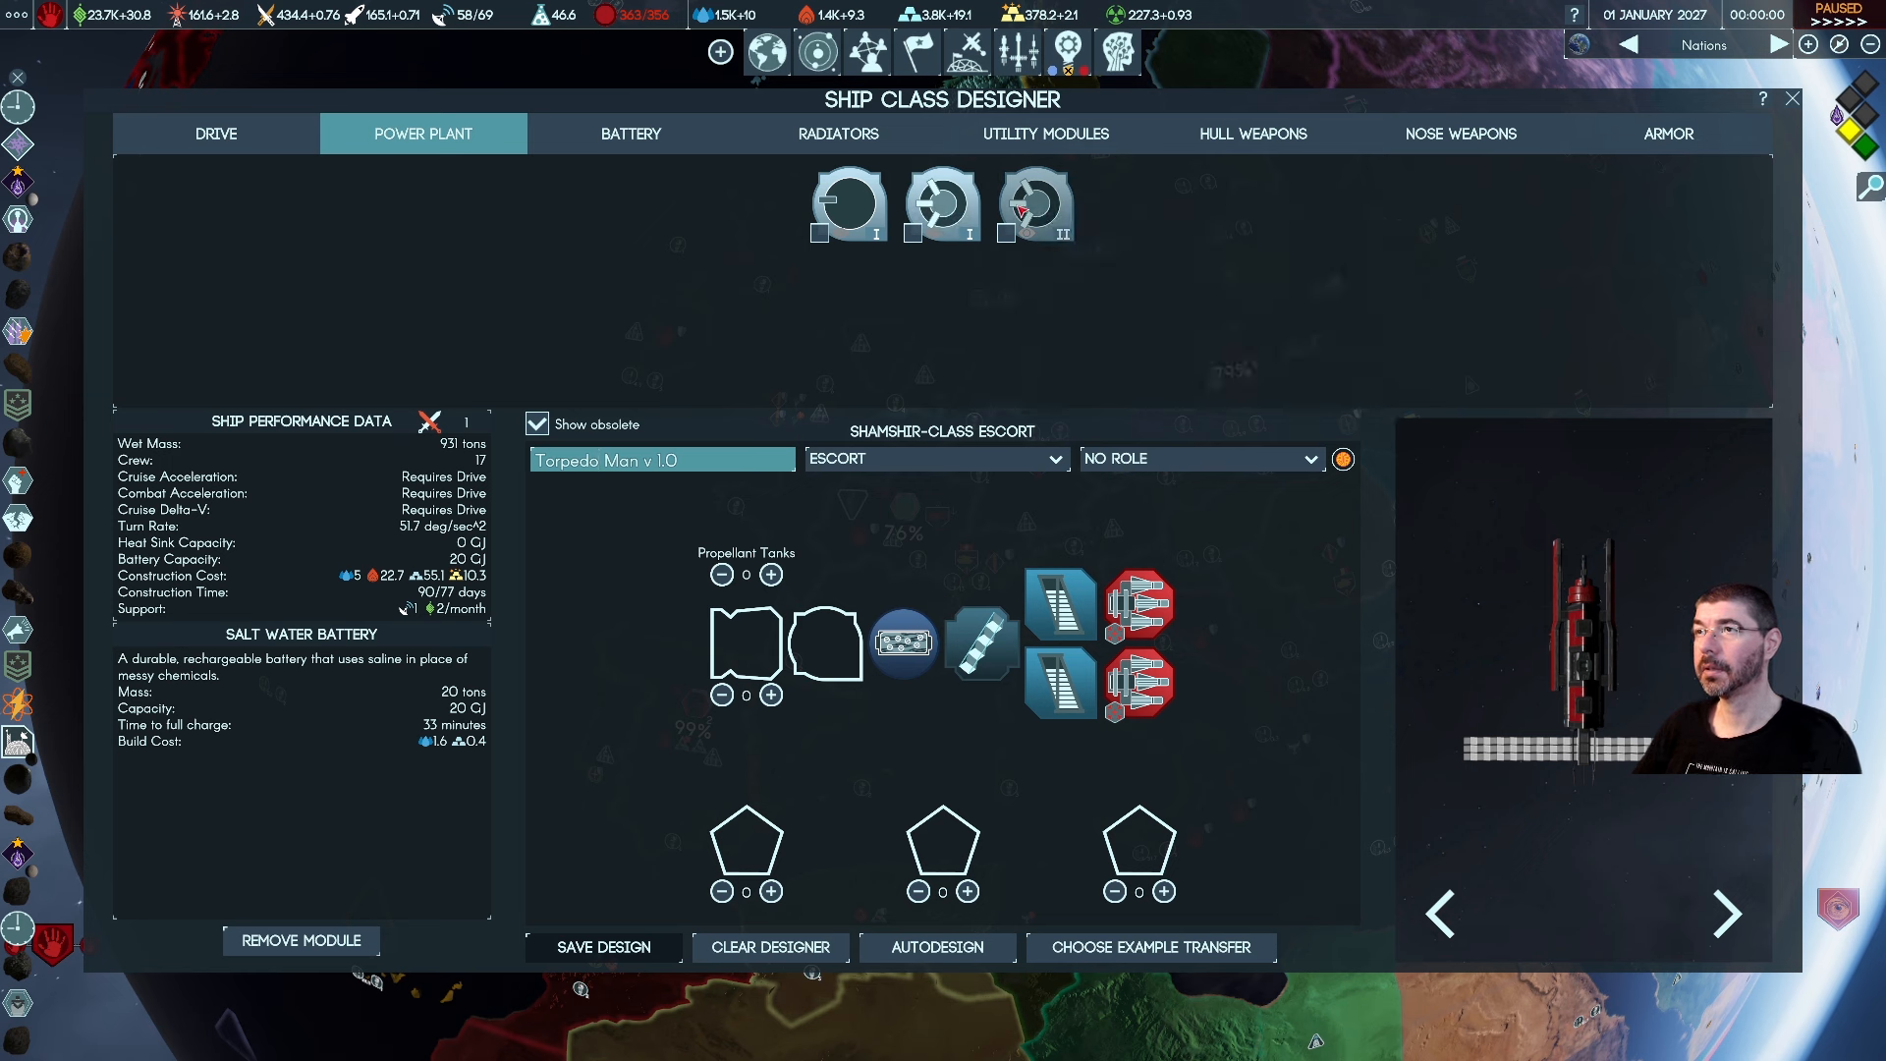
pyautogui.moveTo(1035, 203)
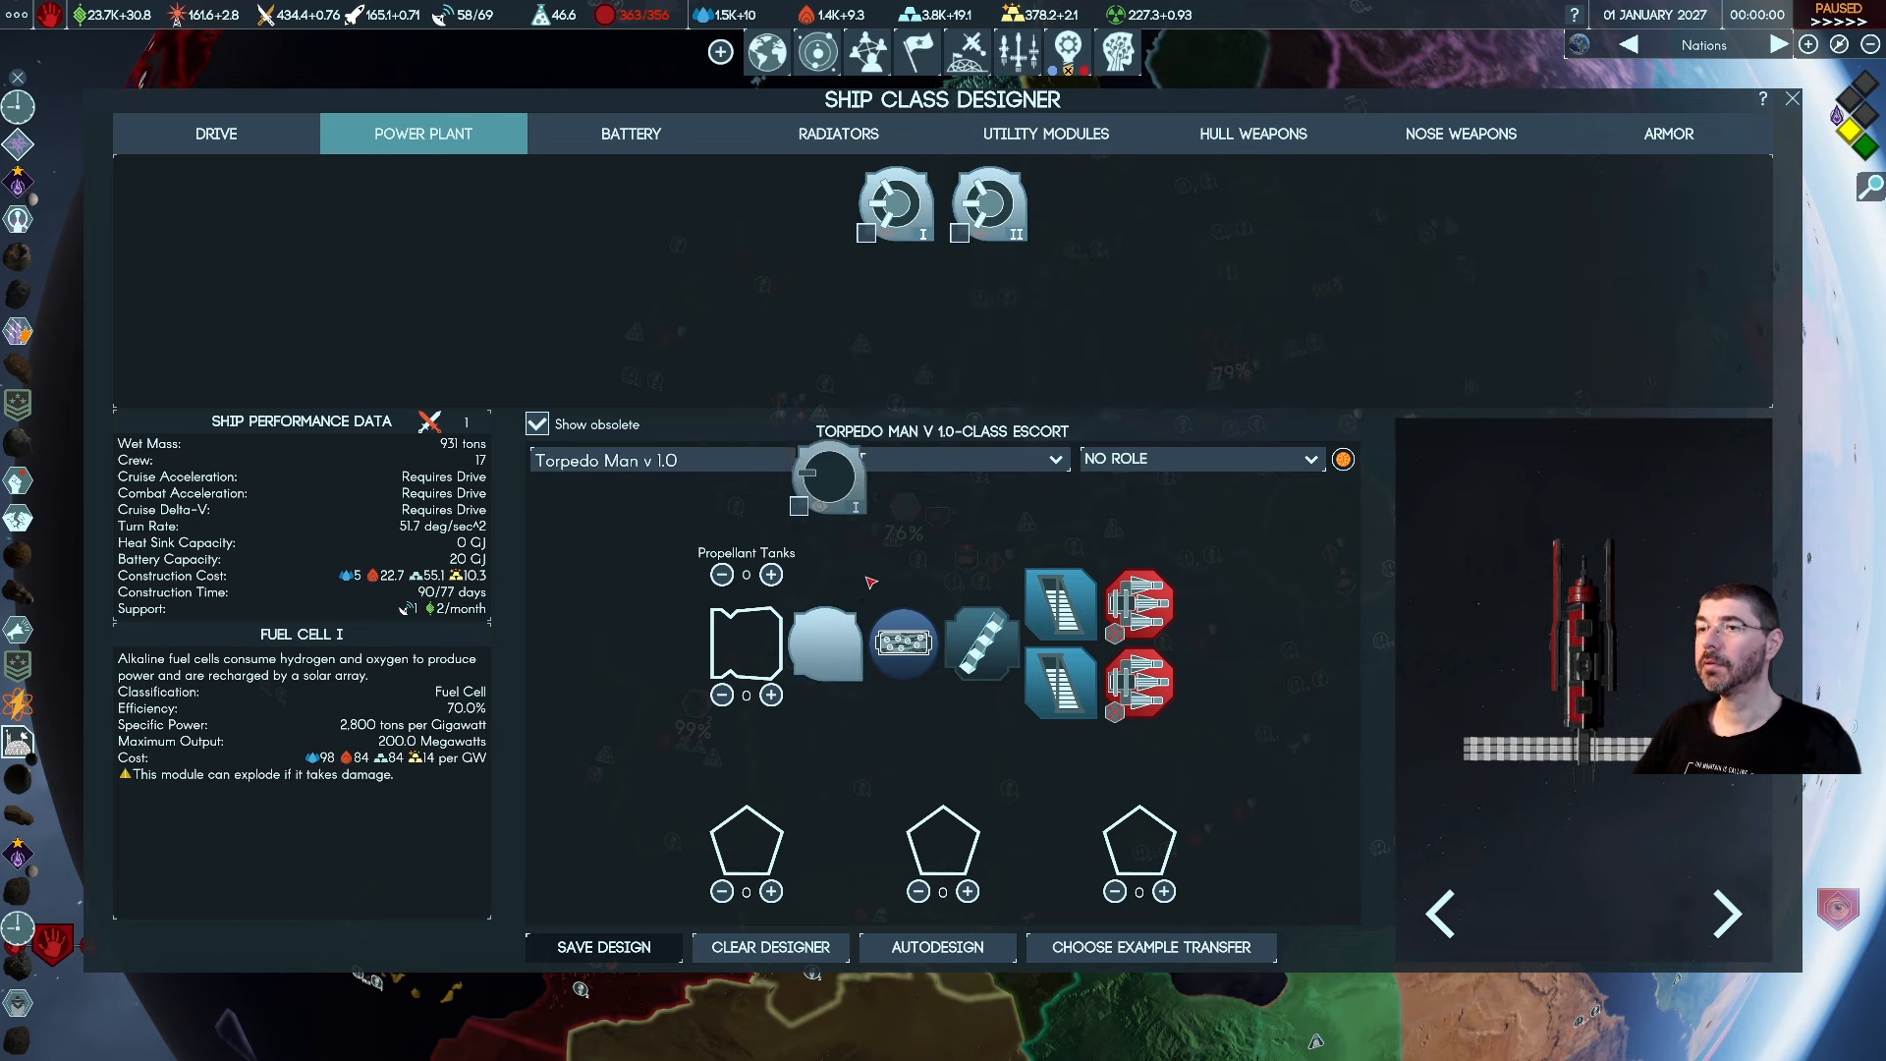
pyautogui.click(827, 645)
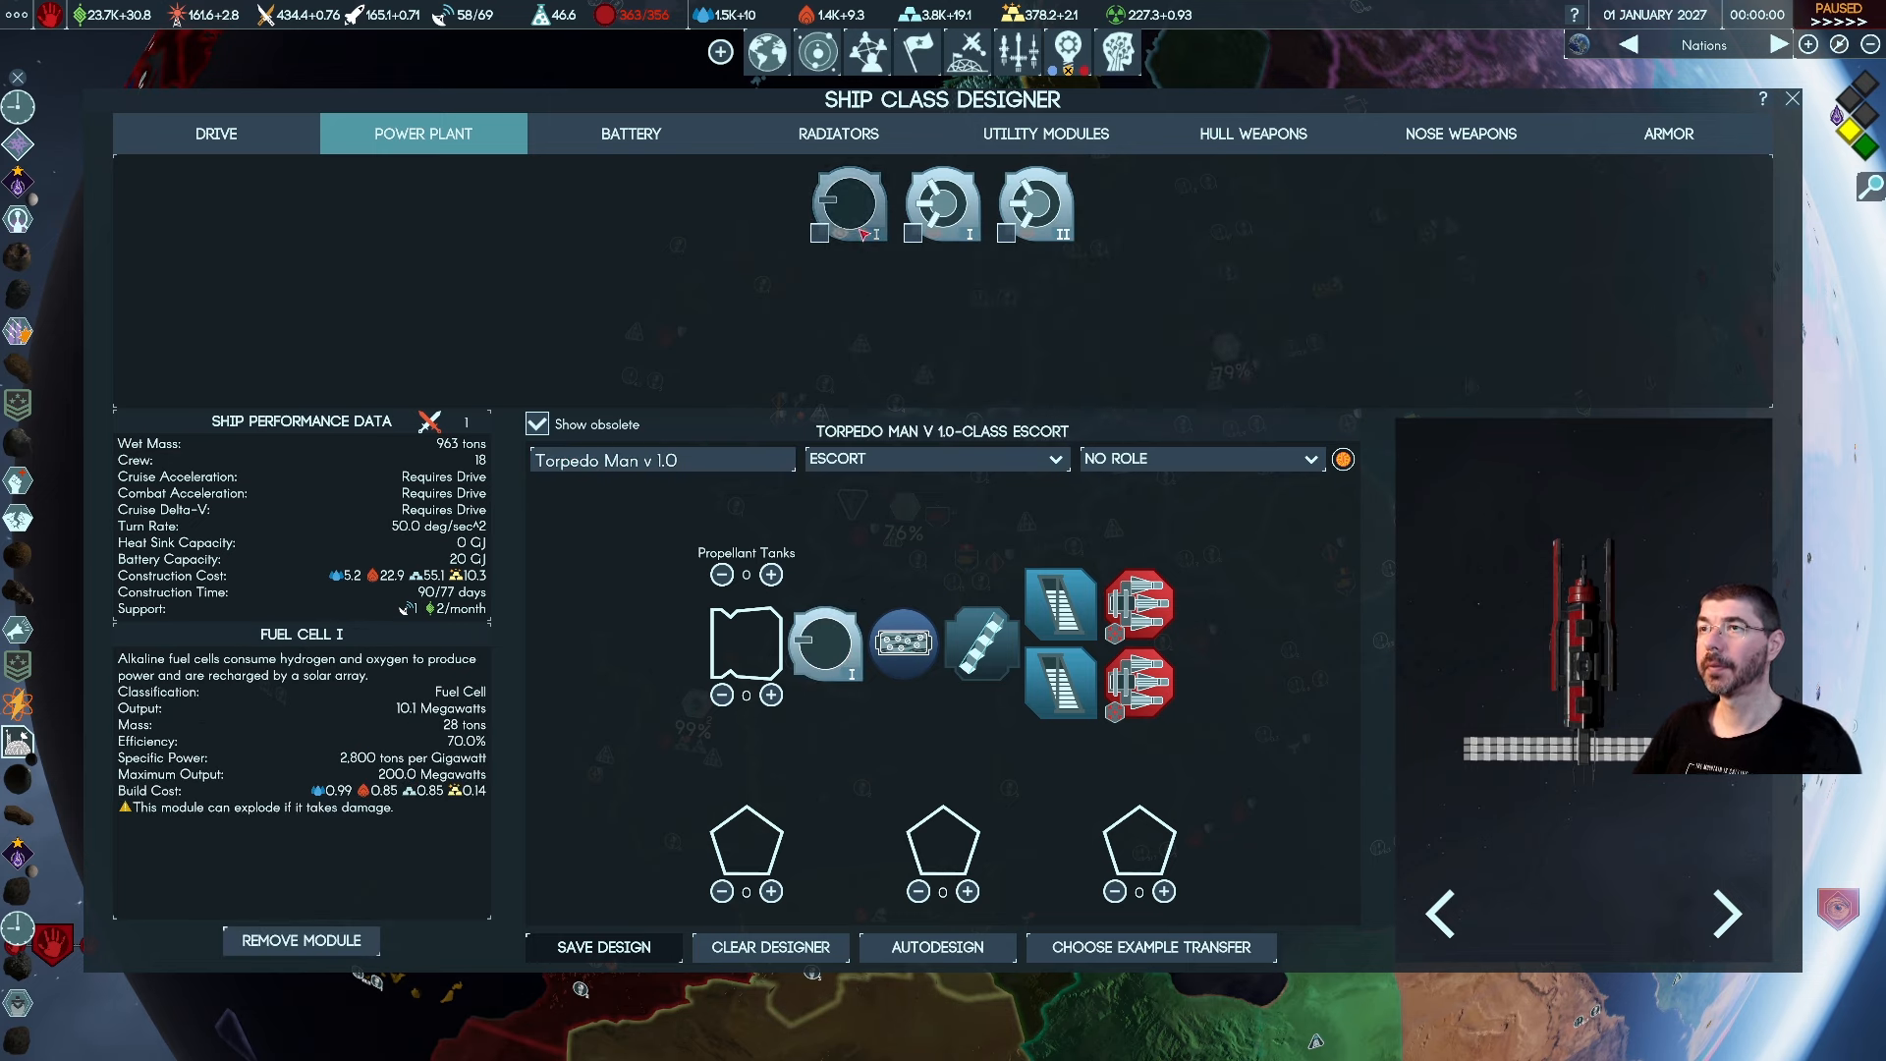
pyautogui.click(827, 645)
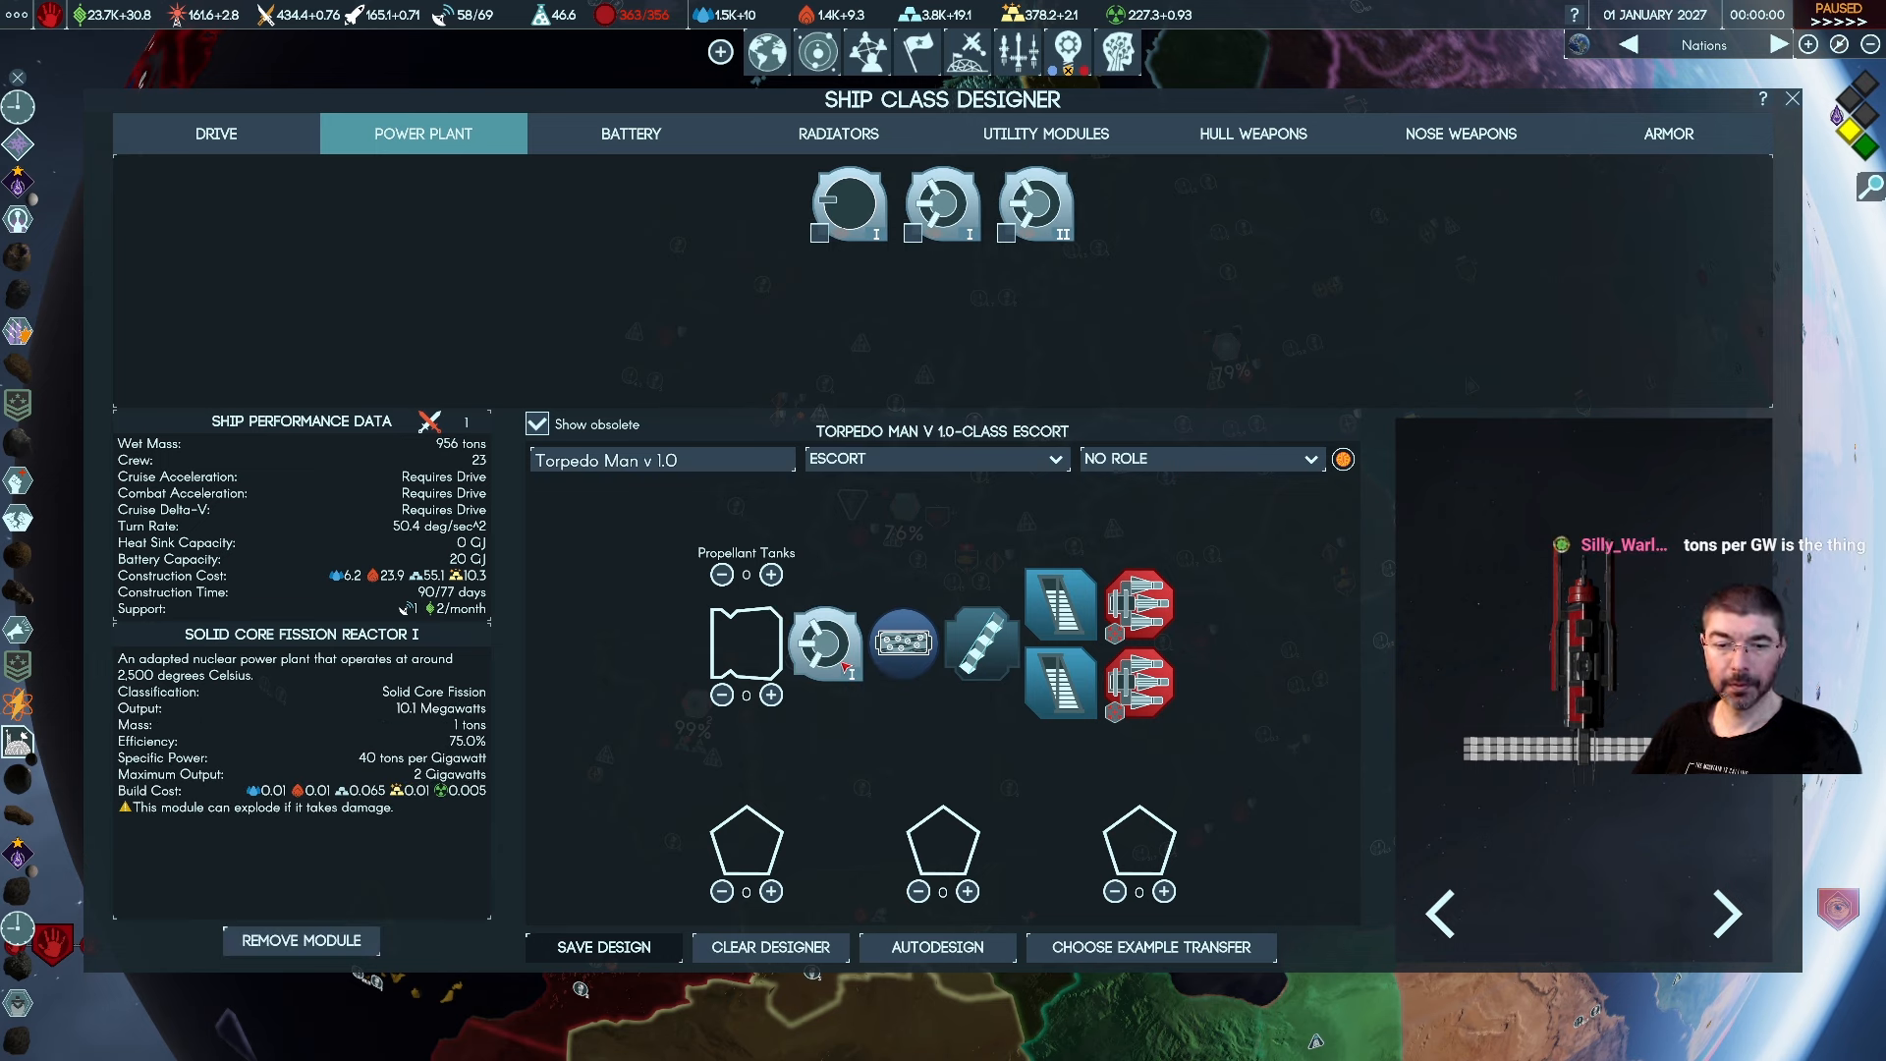
pyautogui.moveTo(941, 202)
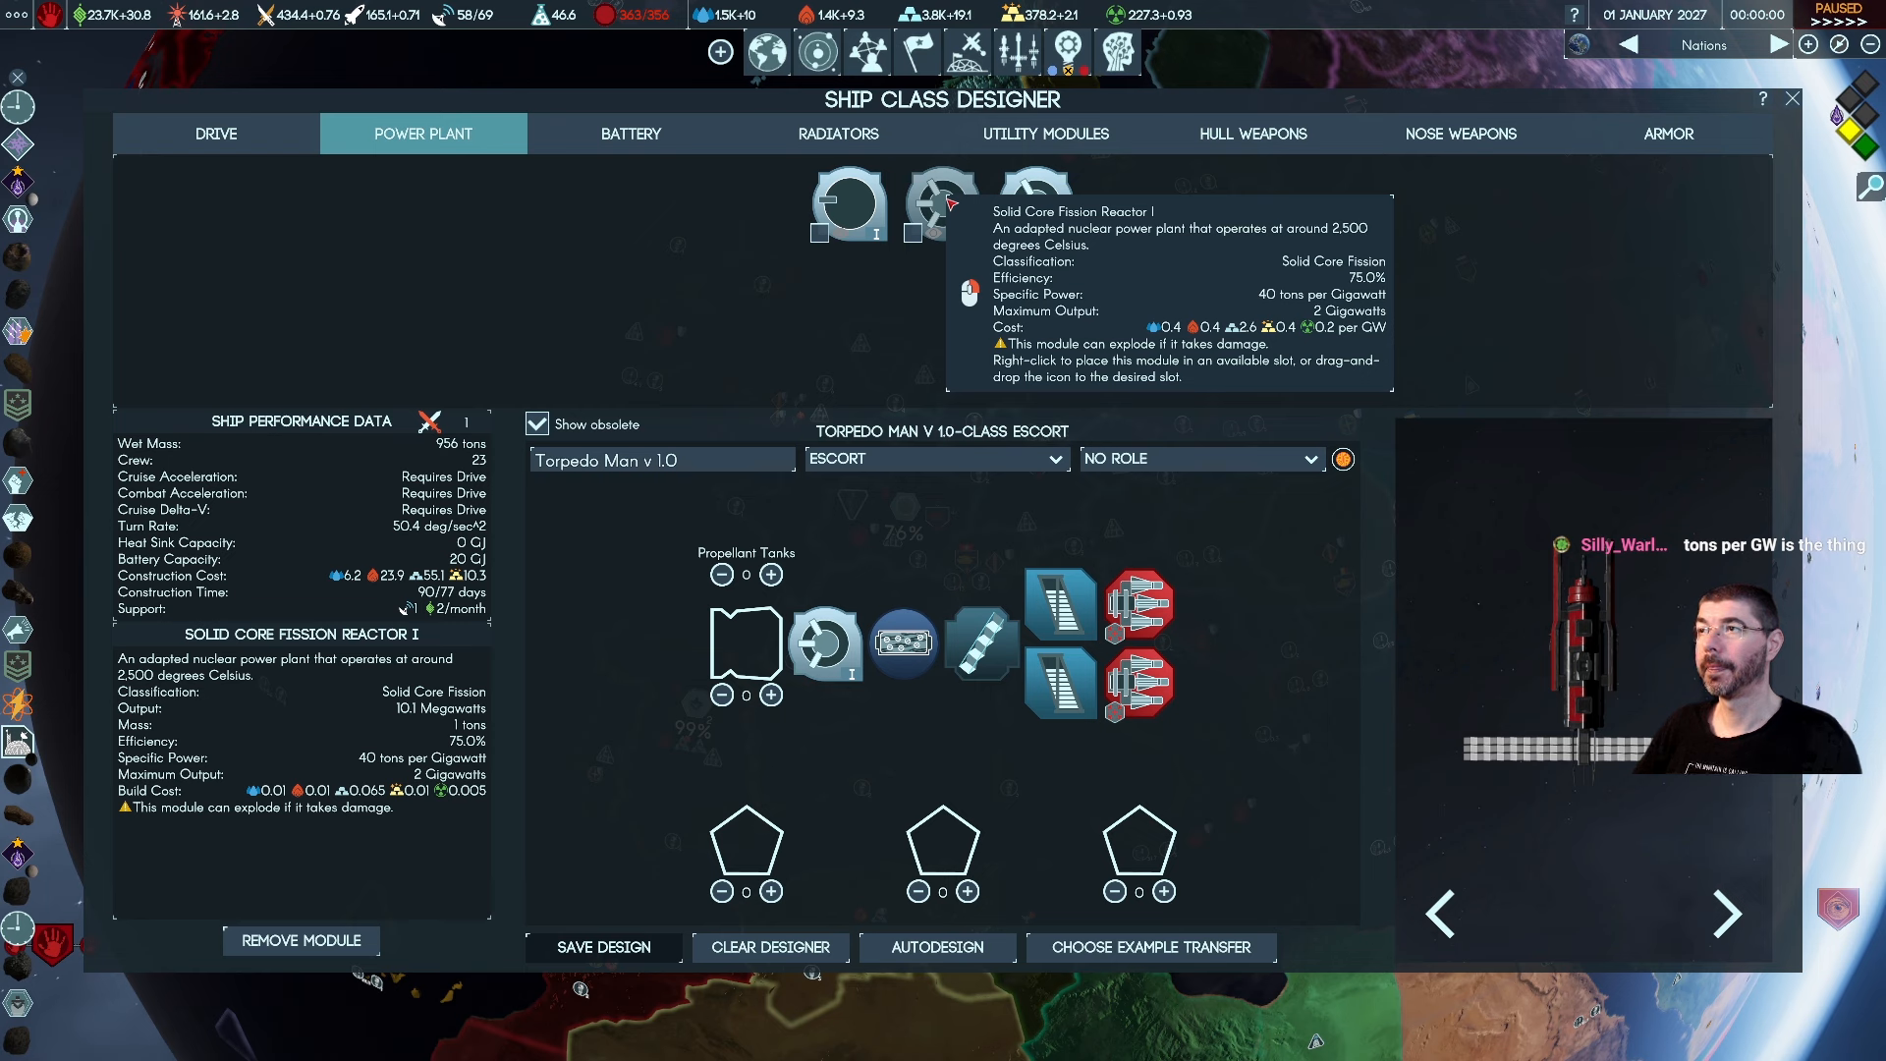
pyautogui.moveTo(1020, 203)
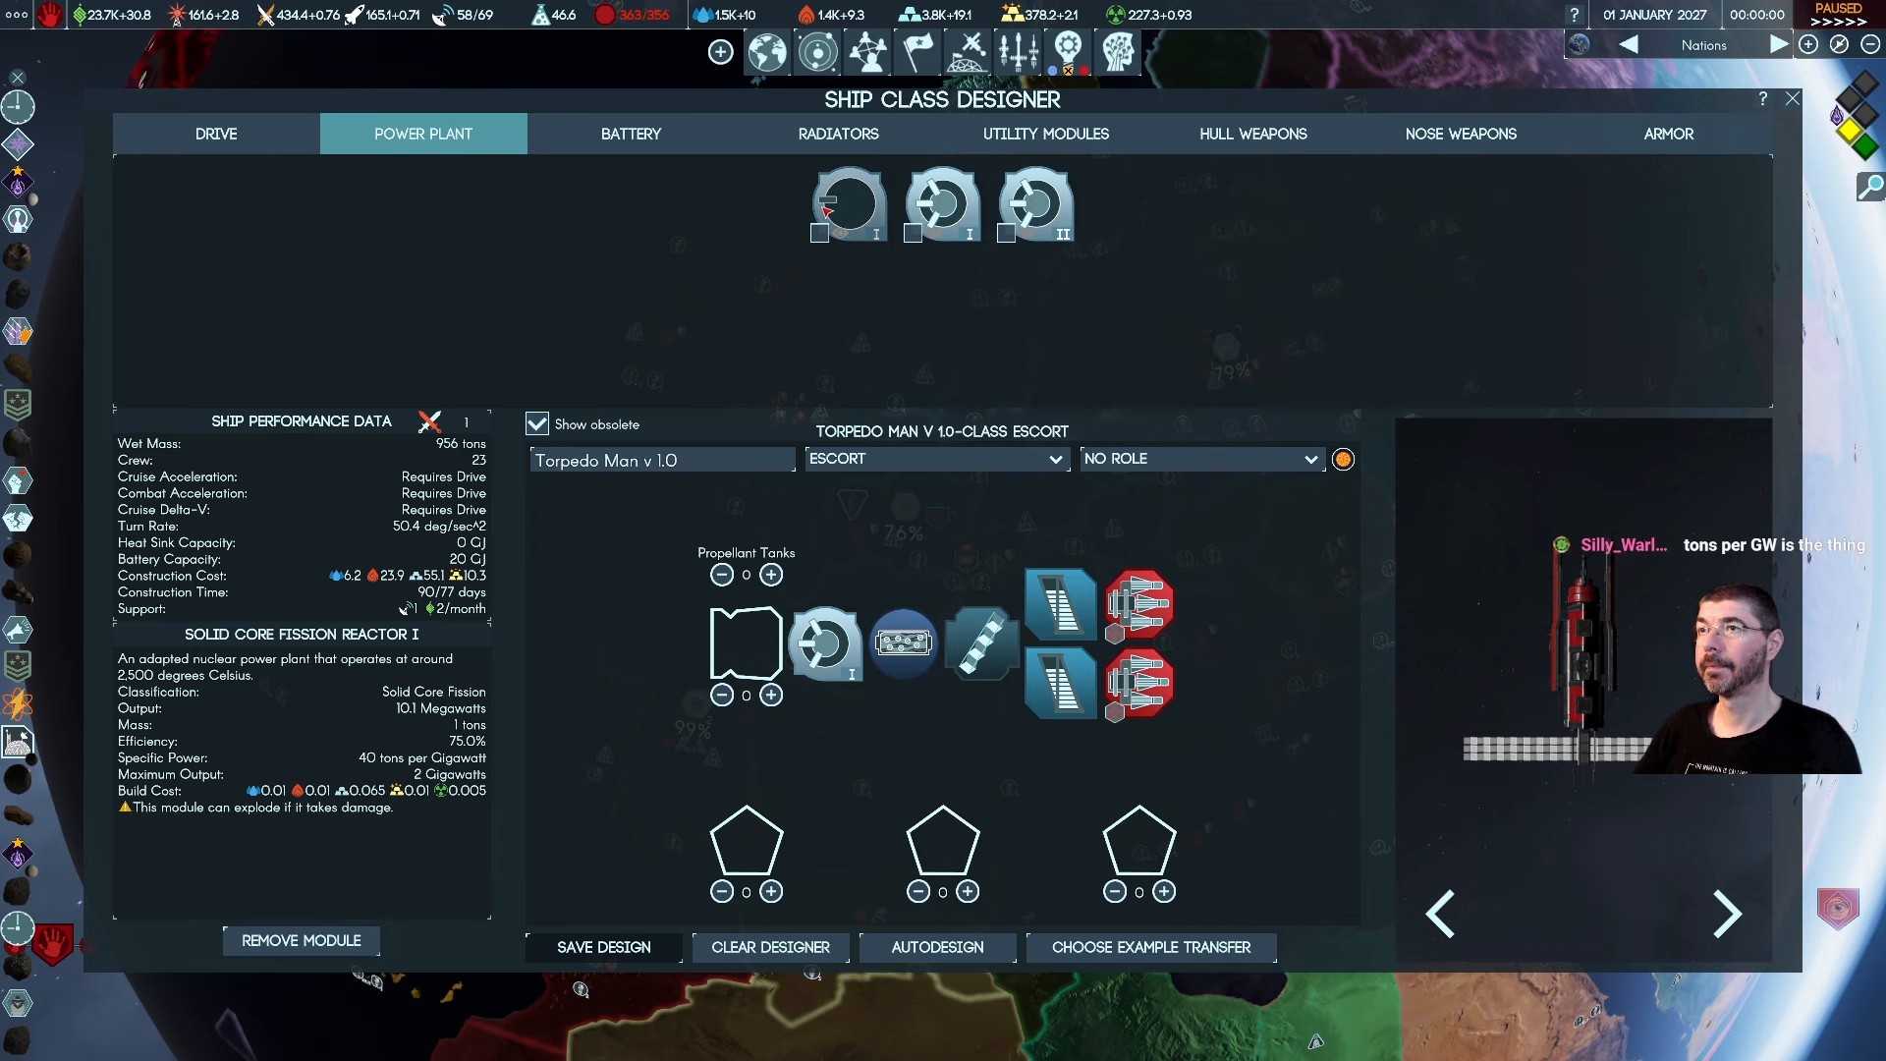
pyautogui.moveTo(849, 202)
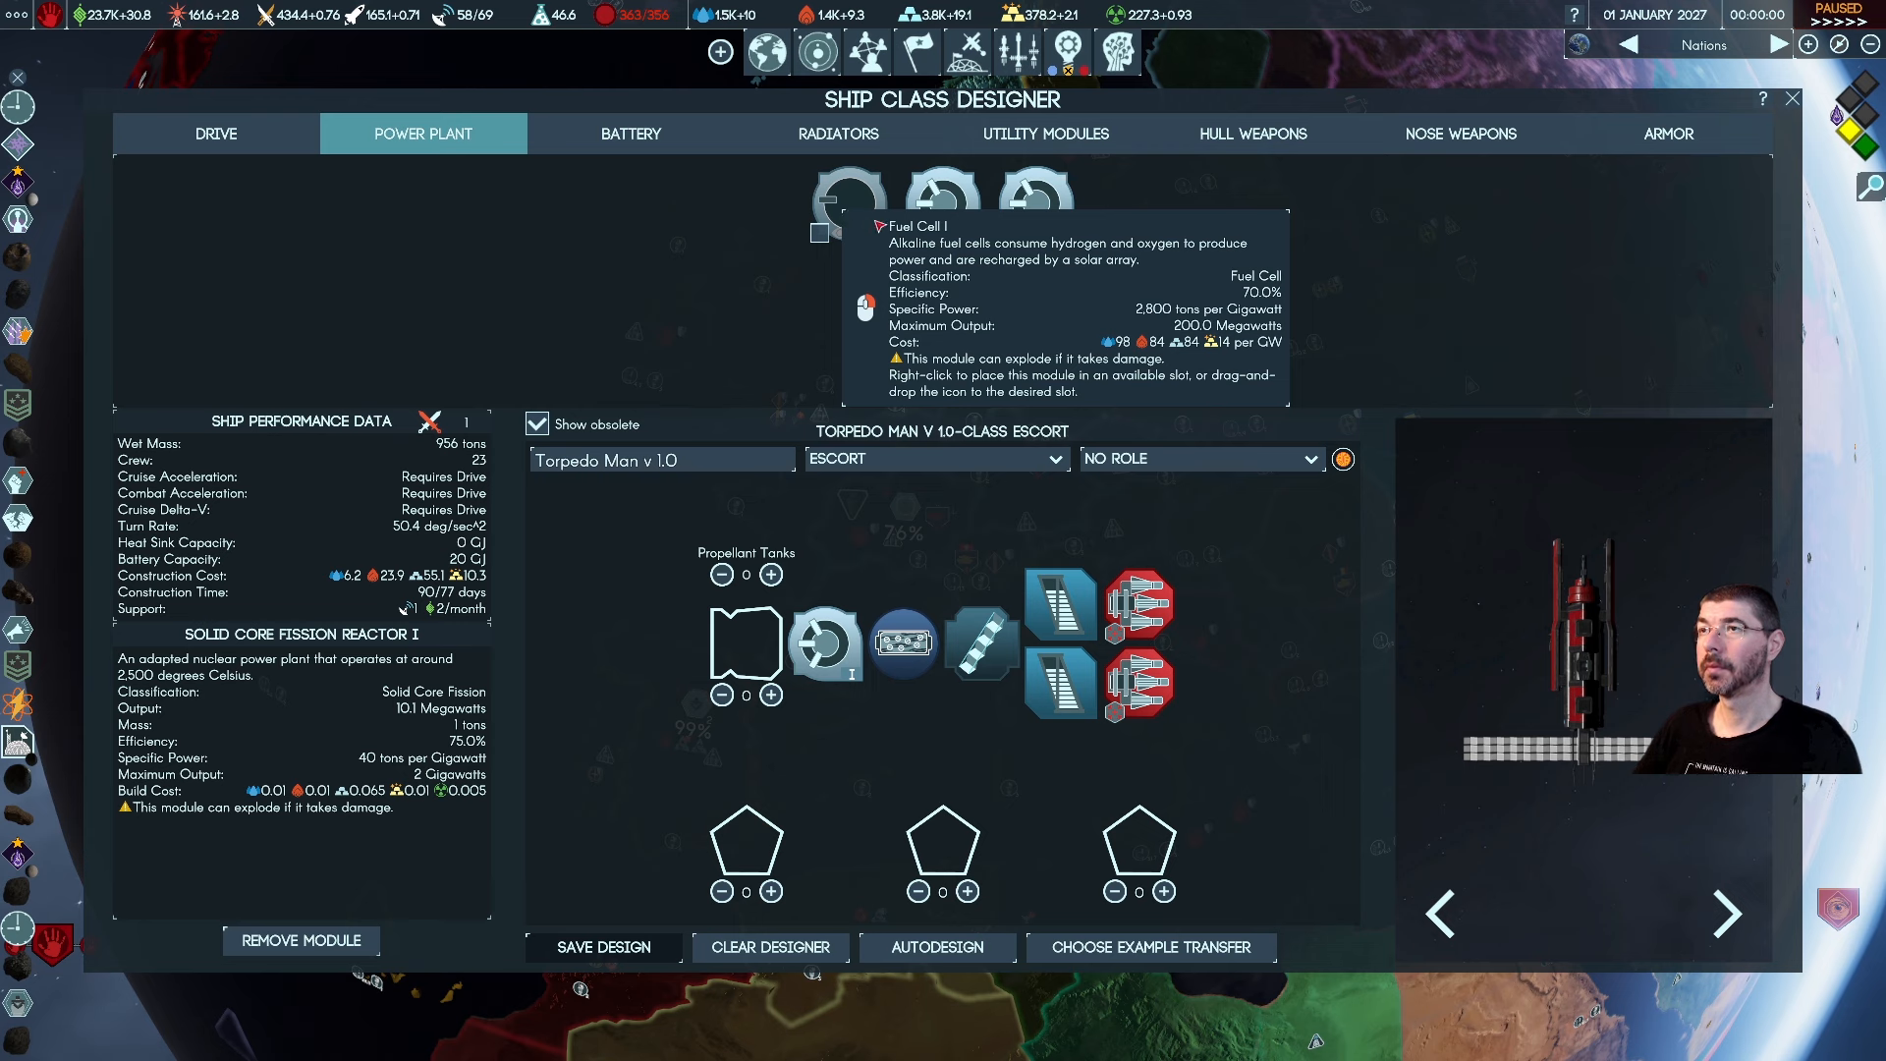
pyautogui.moveTo(941, 198)
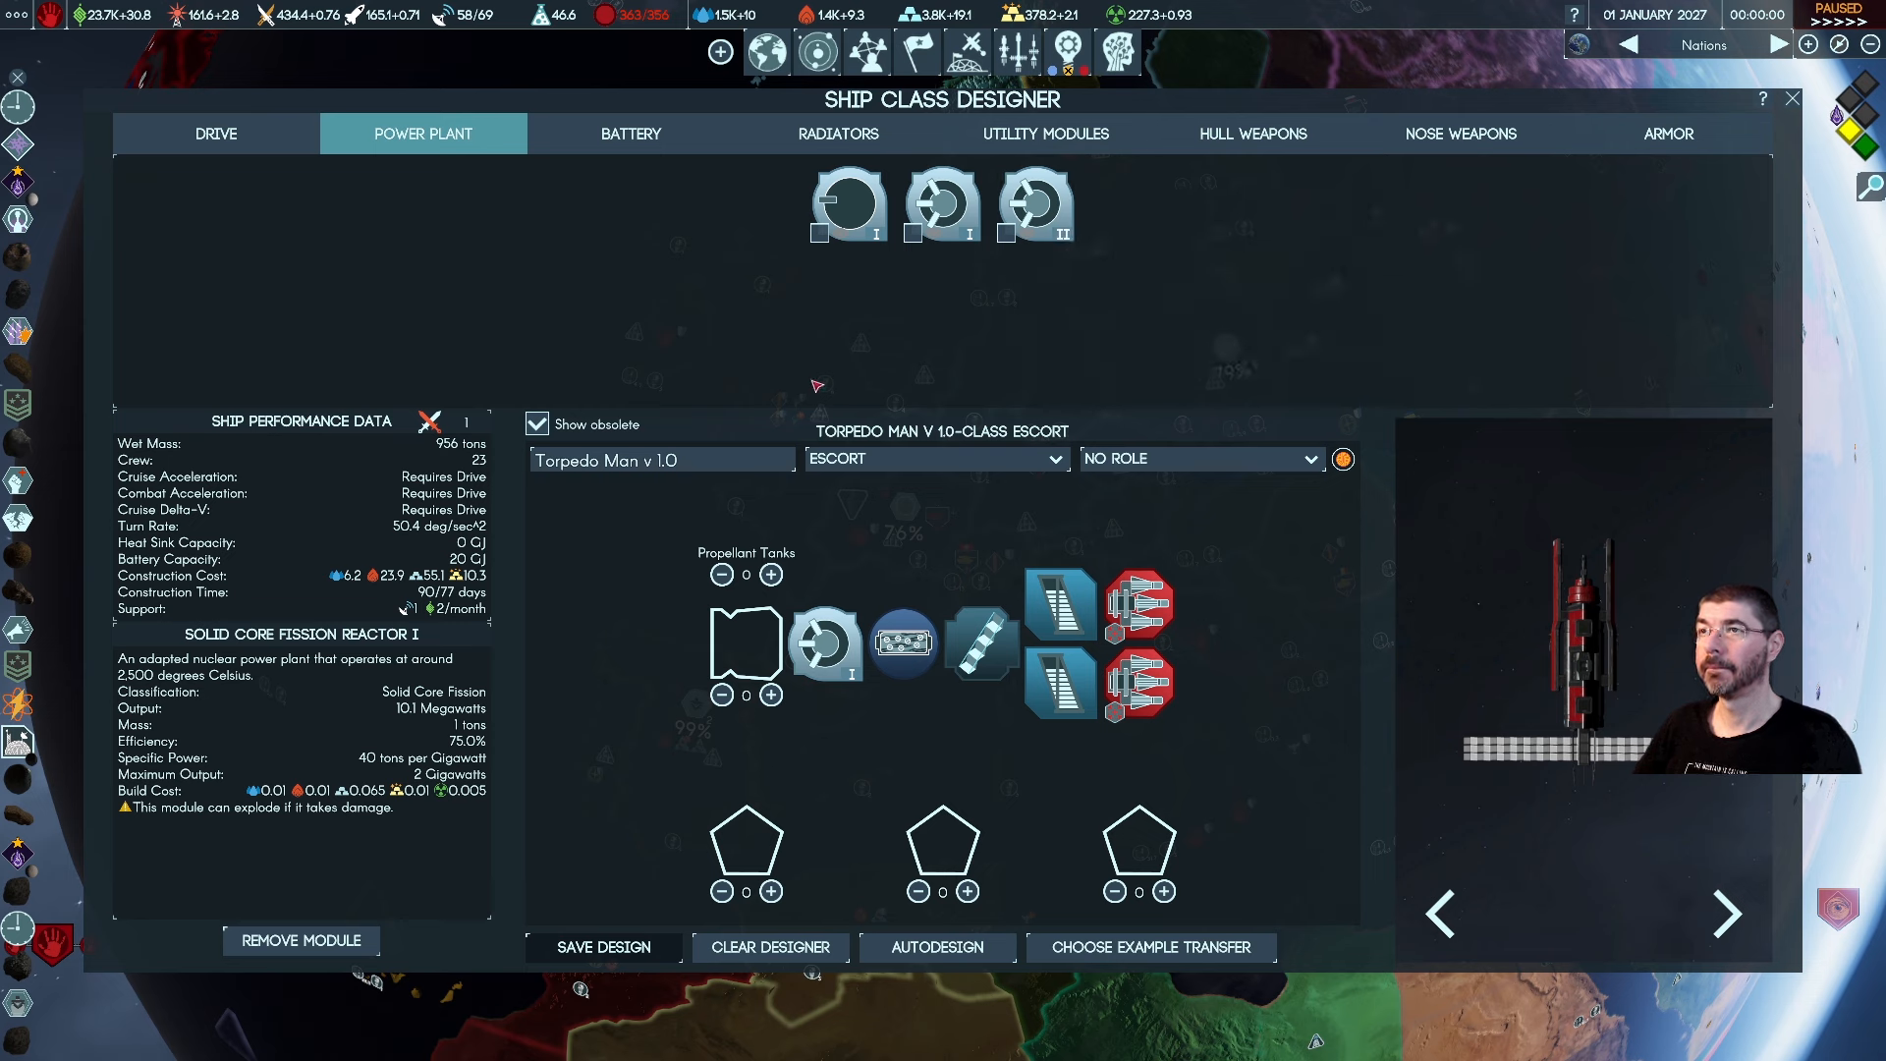
# Fit the Solid Core Fission Reactor II and list the available drives for comparison
pyautogui.click(214, 134)
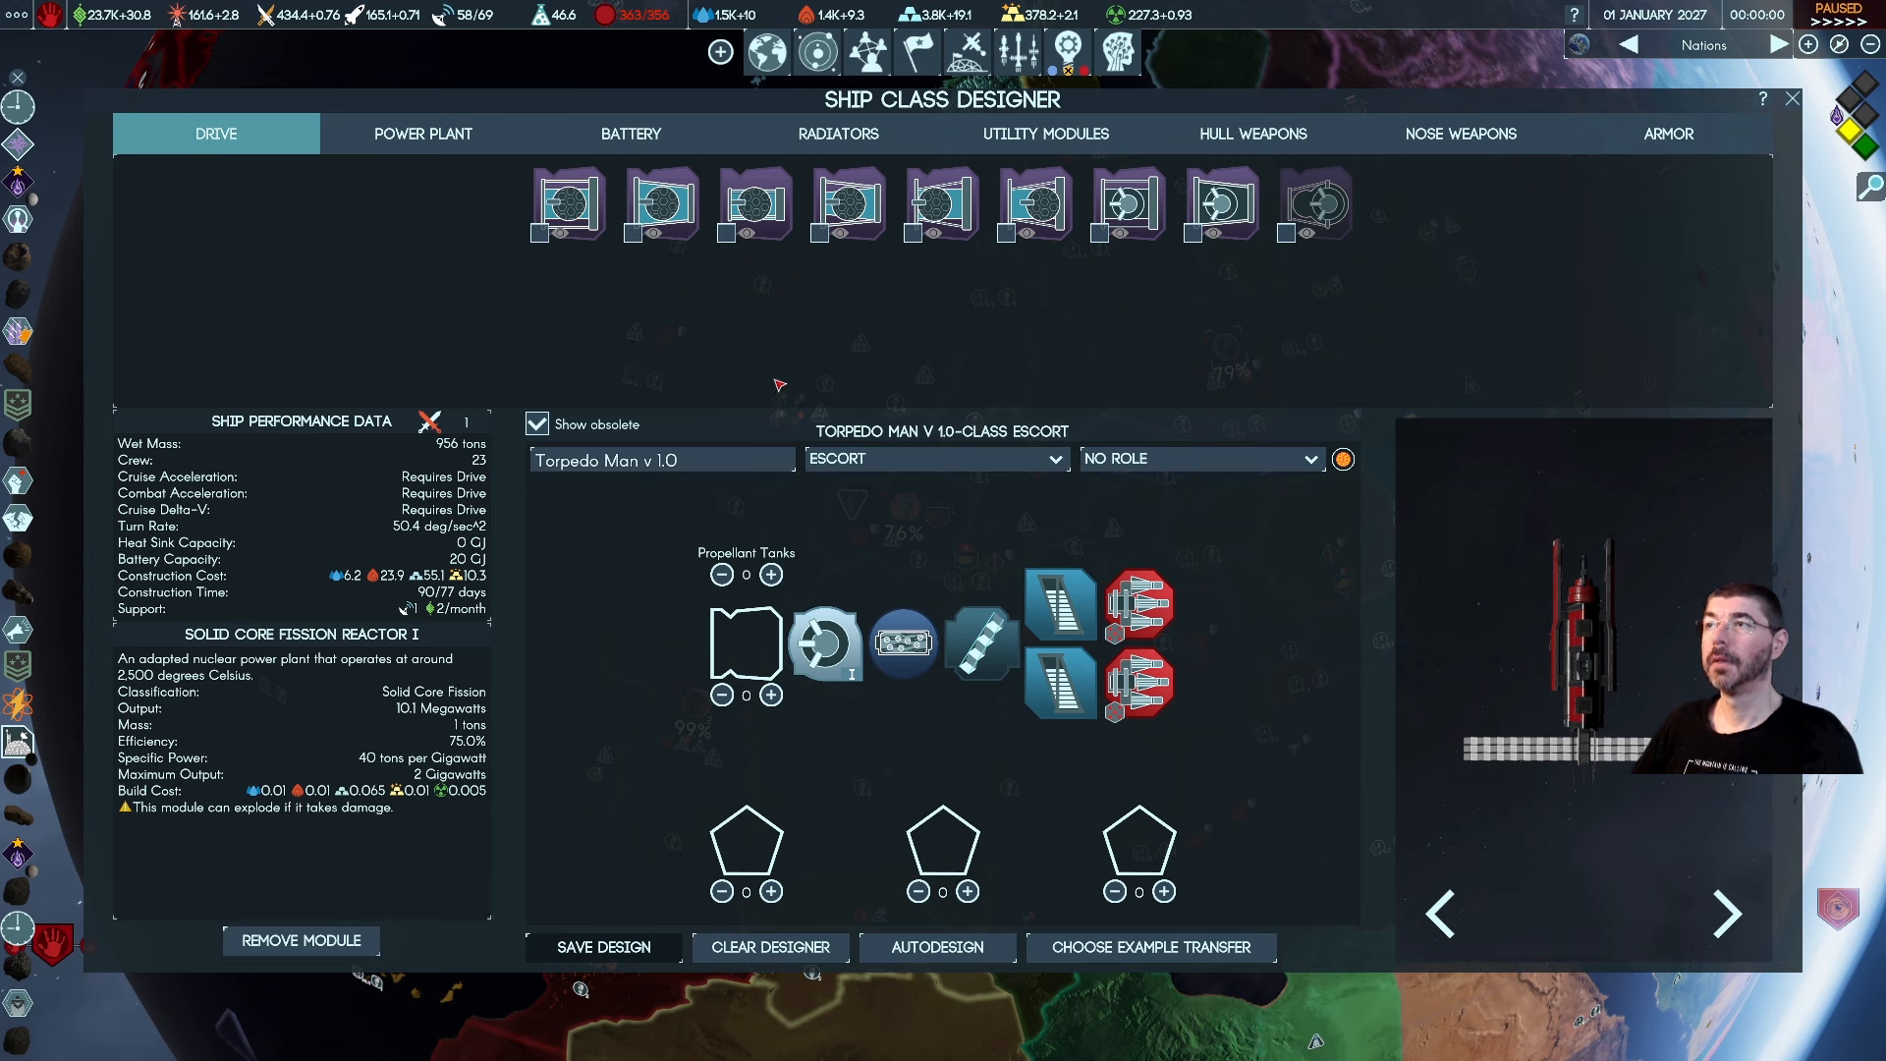
pyautogui.moveTo(780, 365)
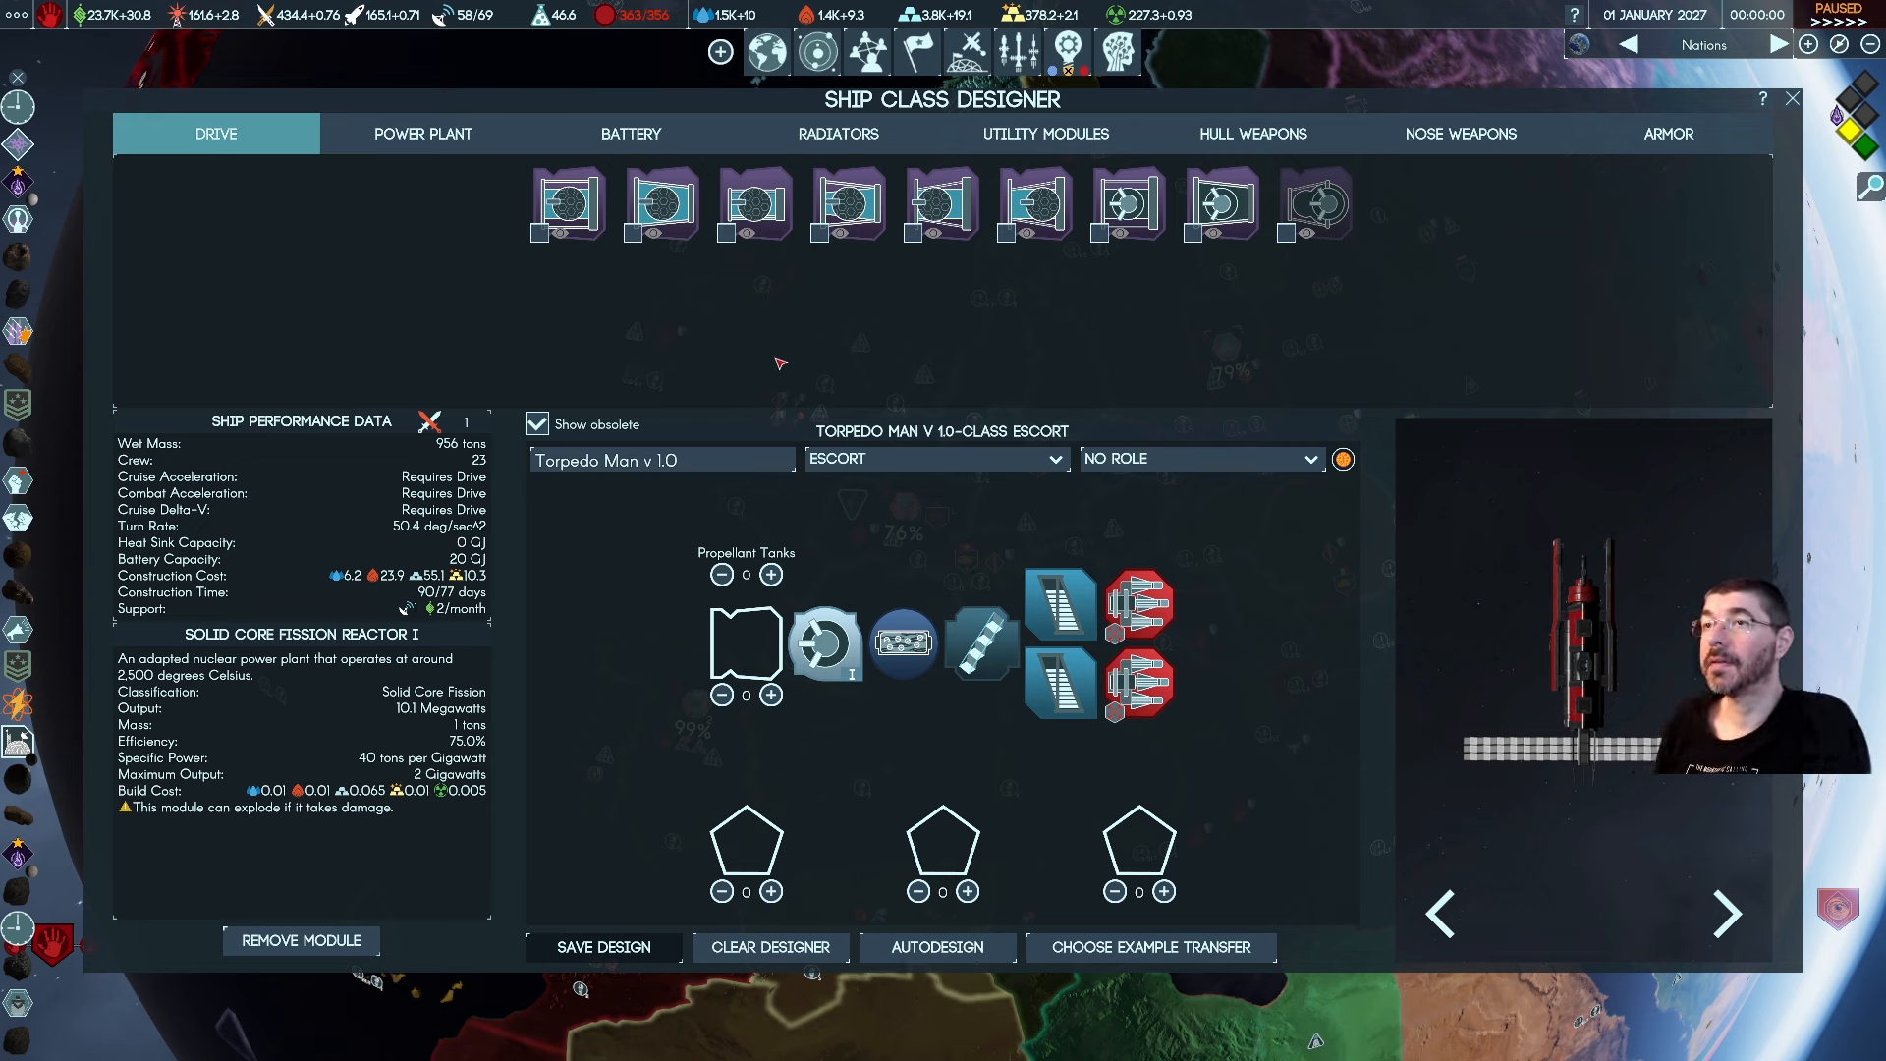
pyautogui.moveTo(748, 366)
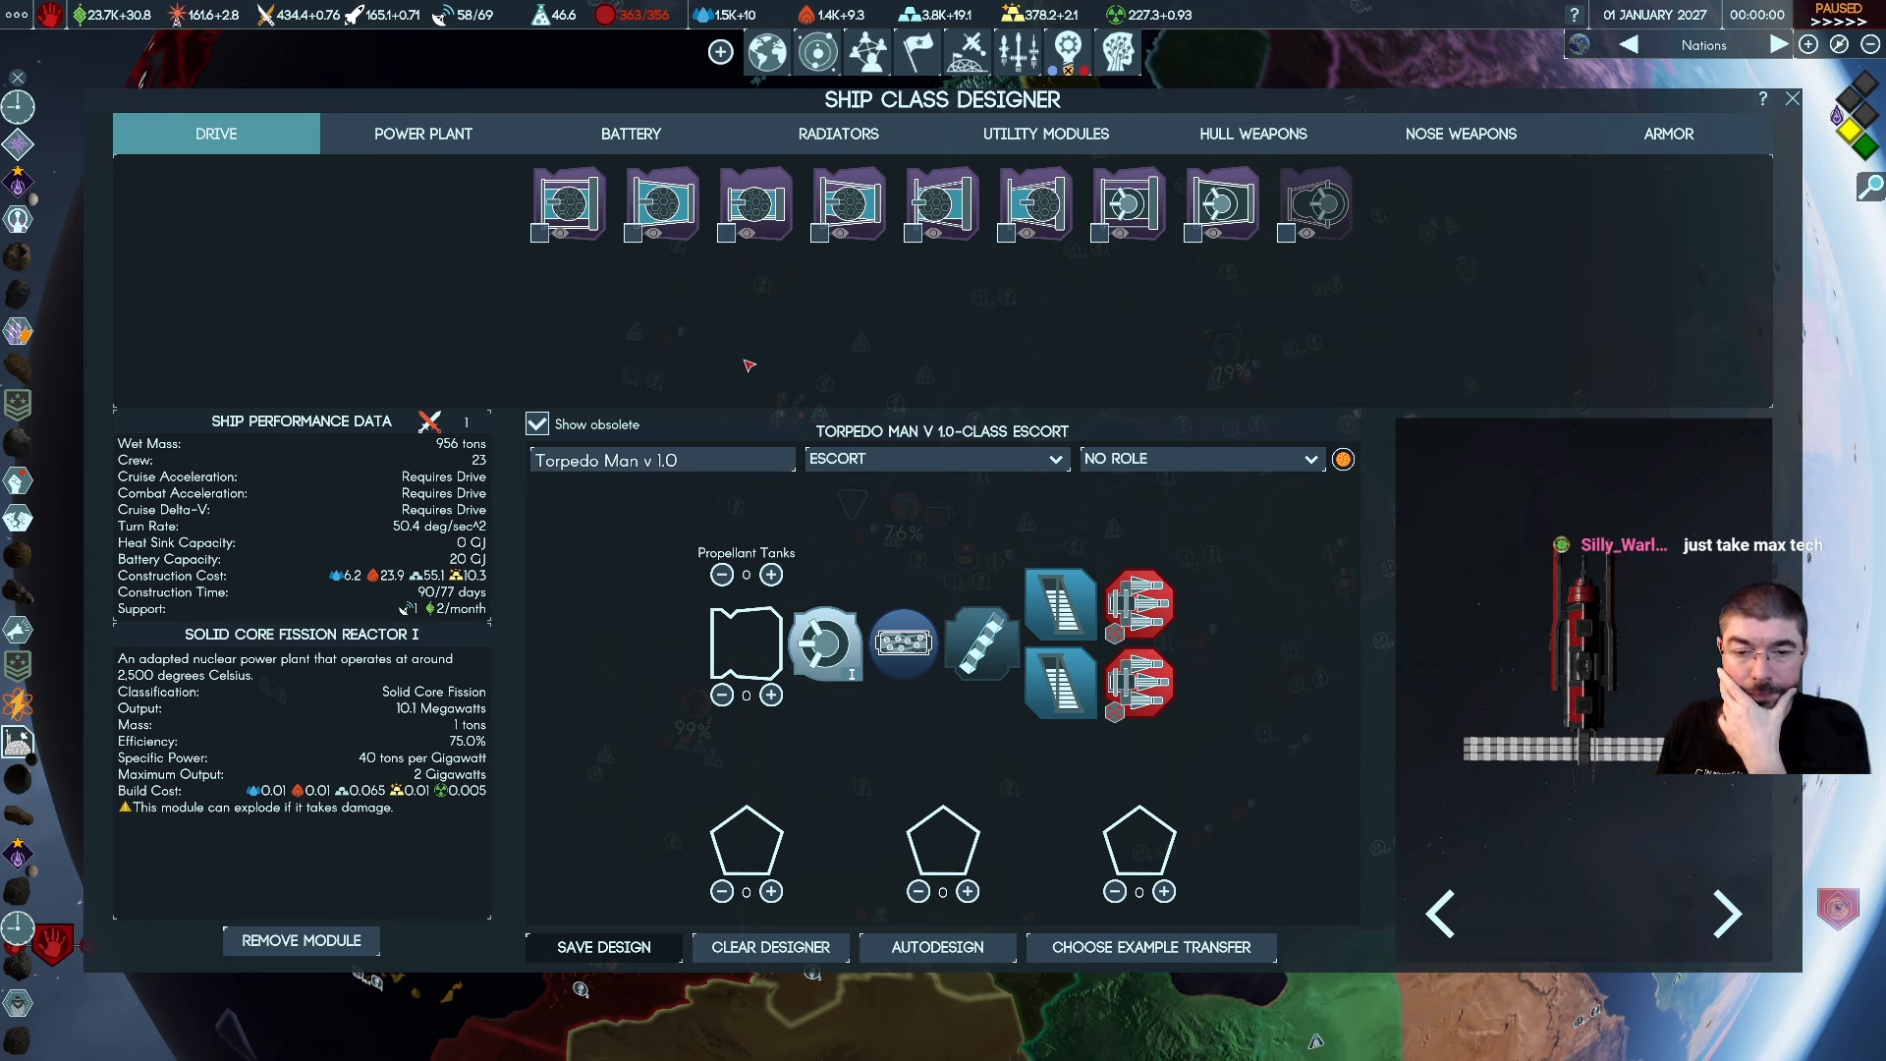
pyautogui.click(420, 134)
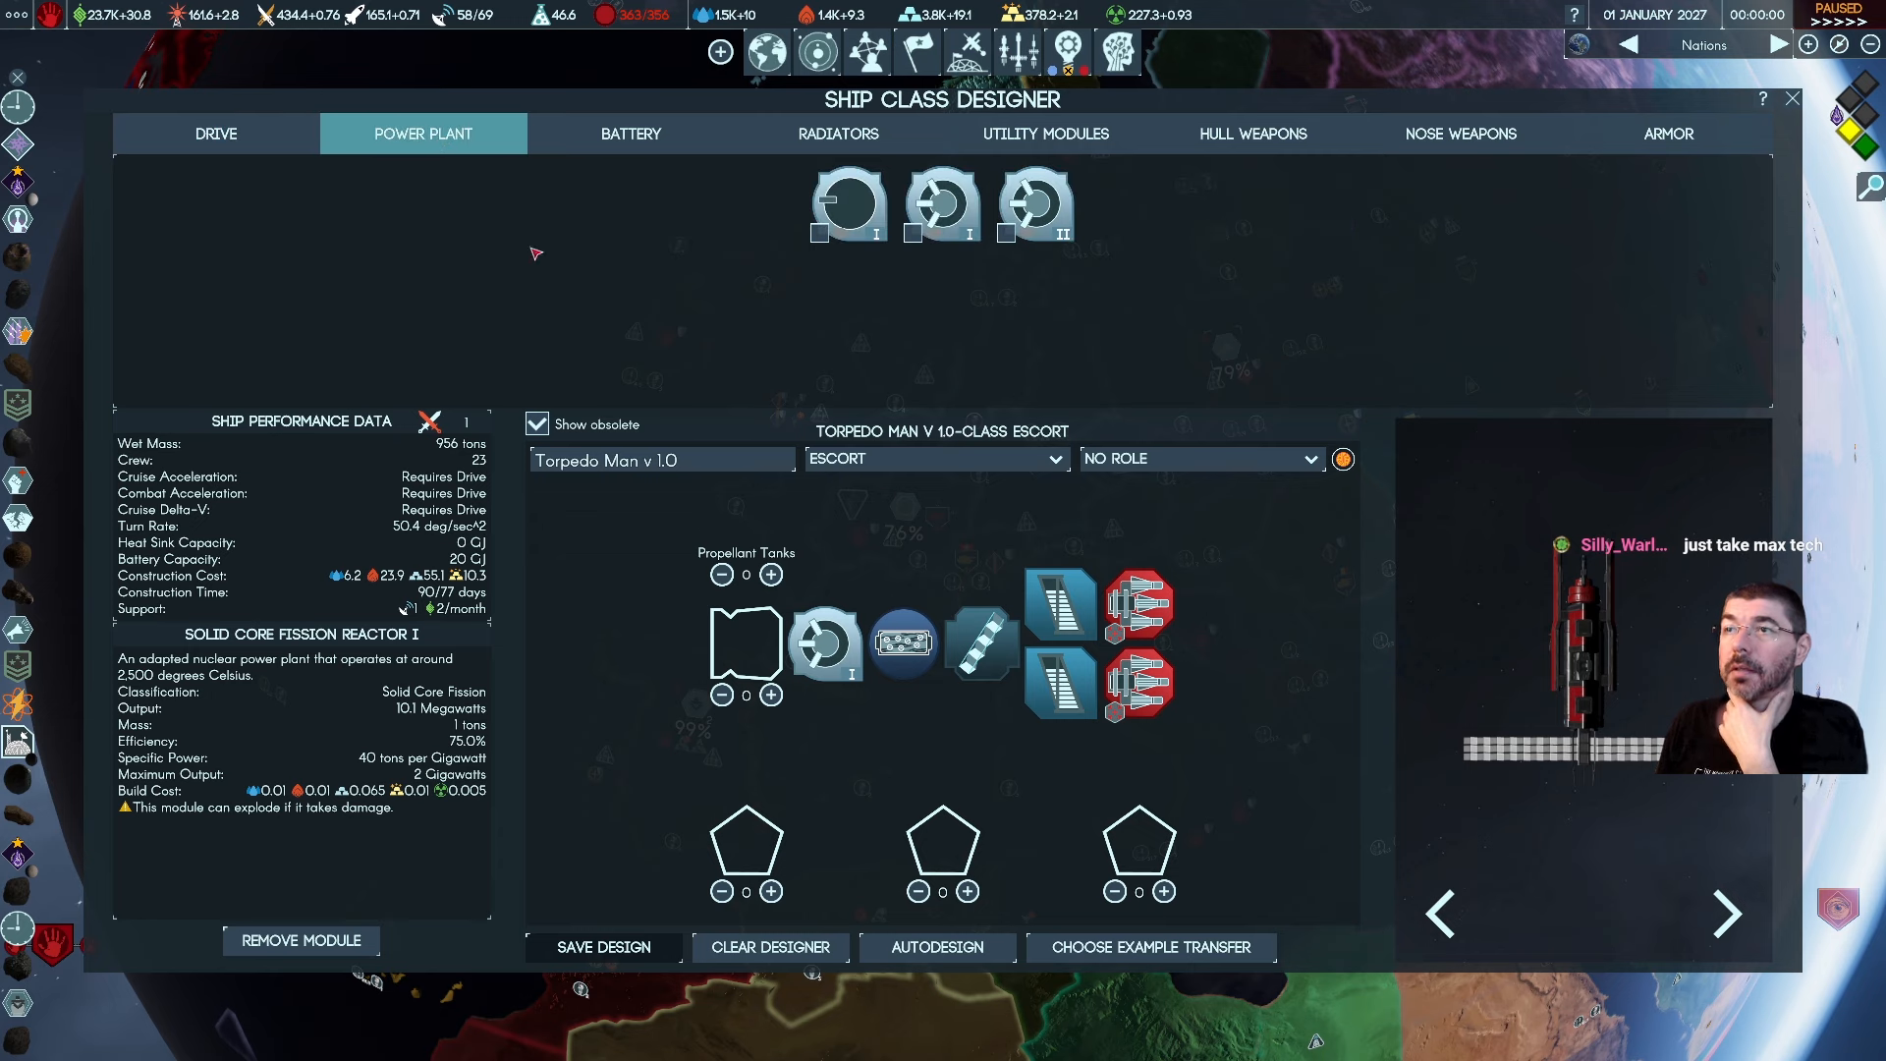
pyautogui.moveTo(1035, 201)
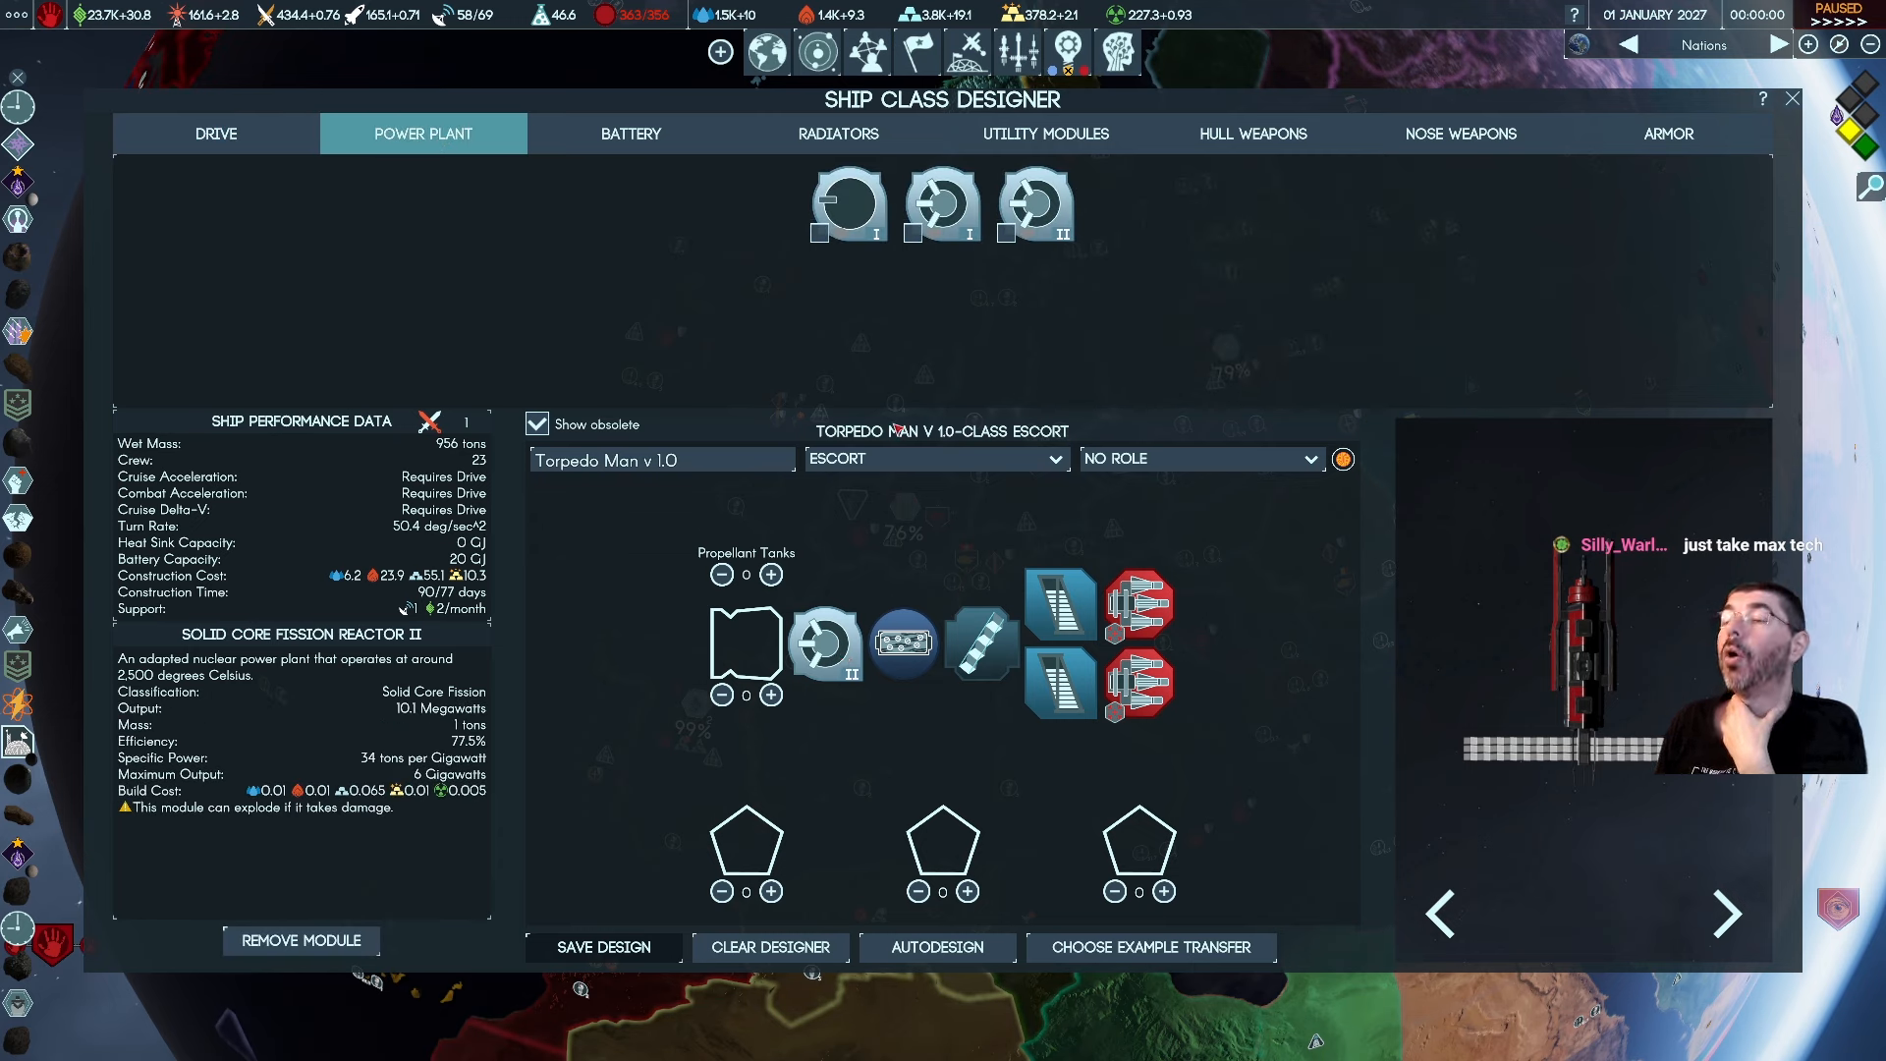
pyautogui.moveTo(823, 636)
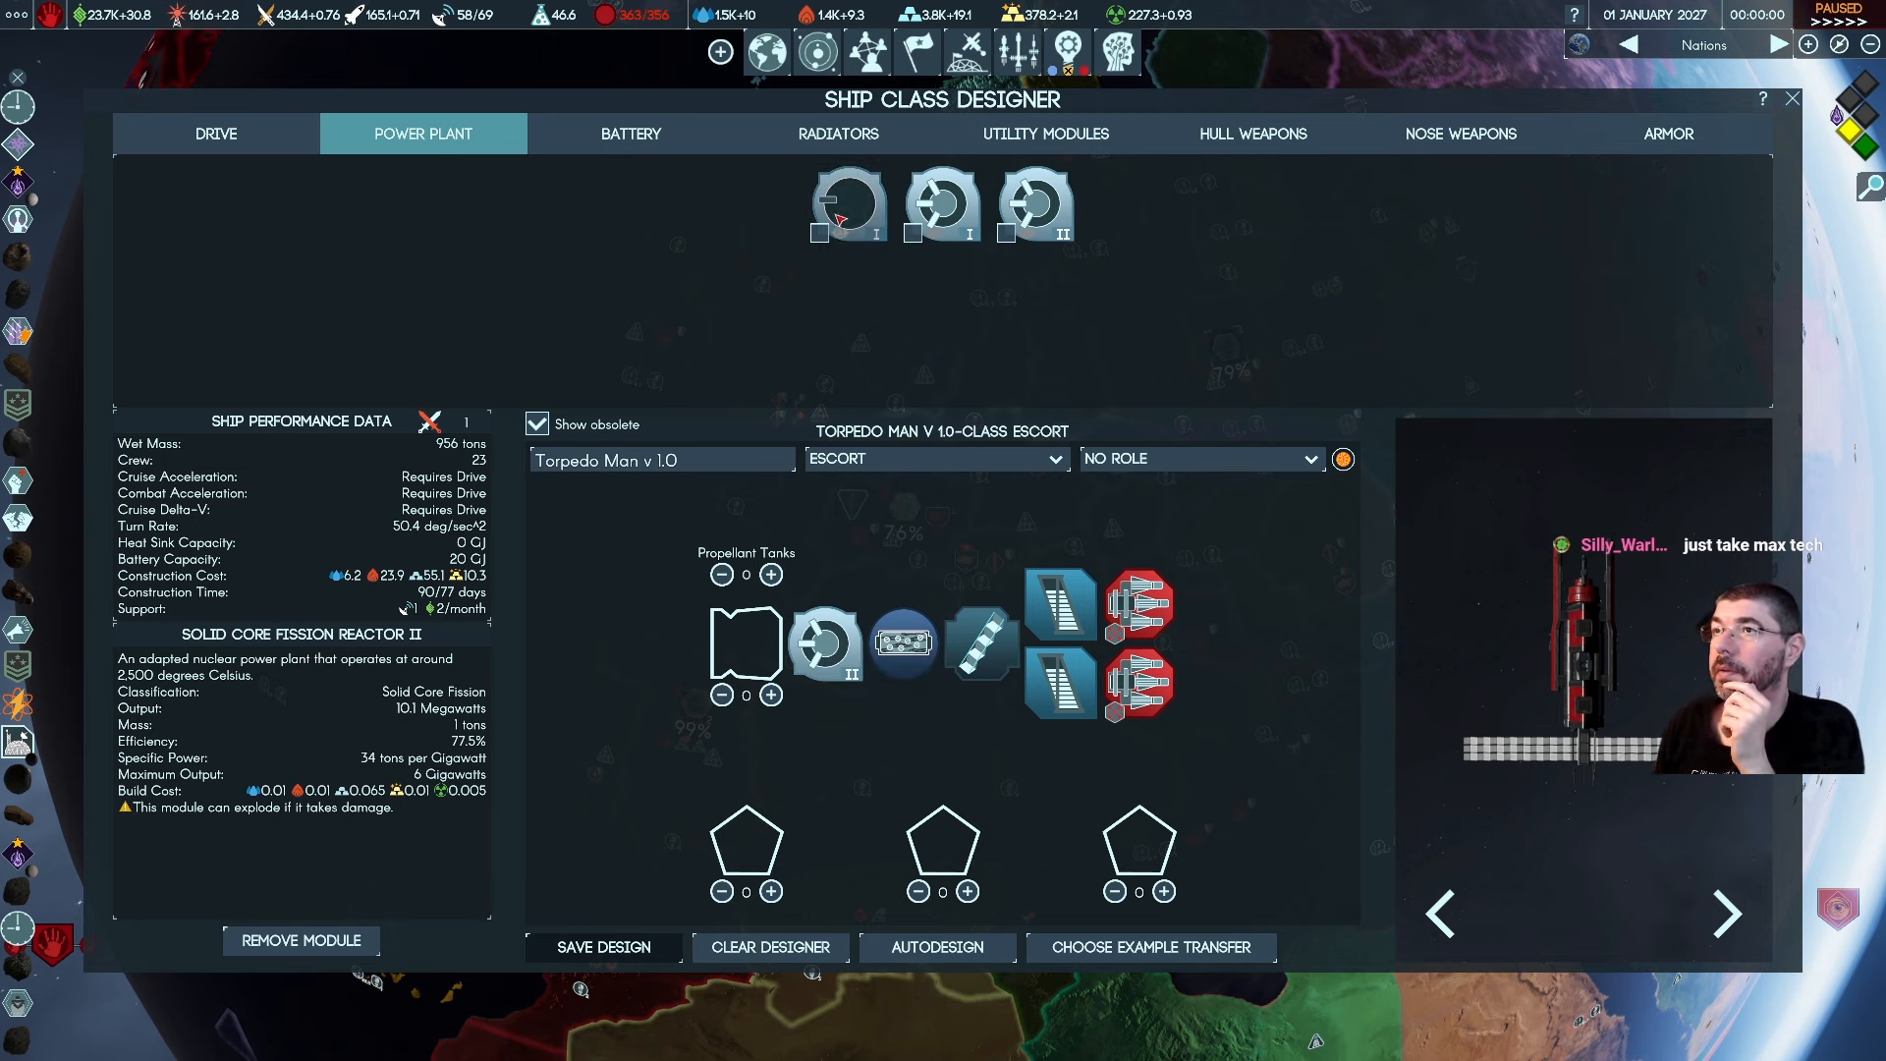
pyautogui.moveTo(941, 202)
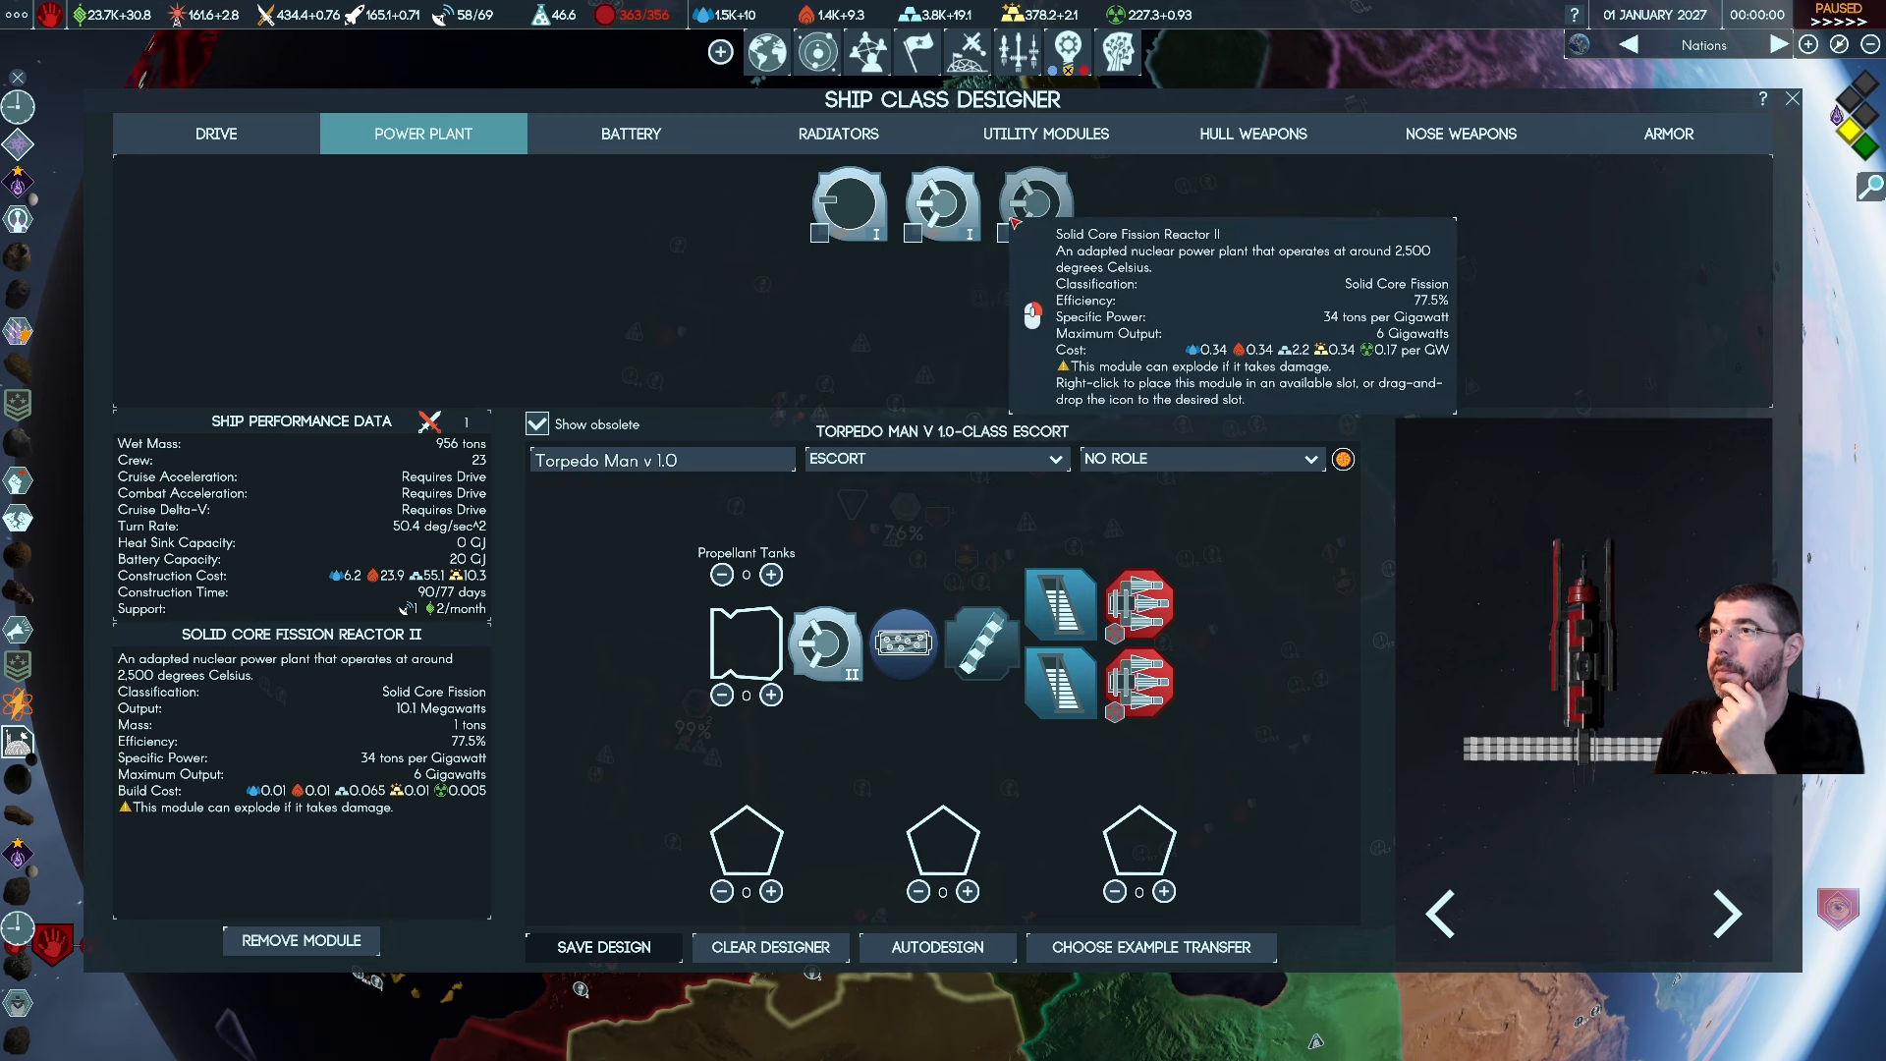
pyautogui.click(216, 134)
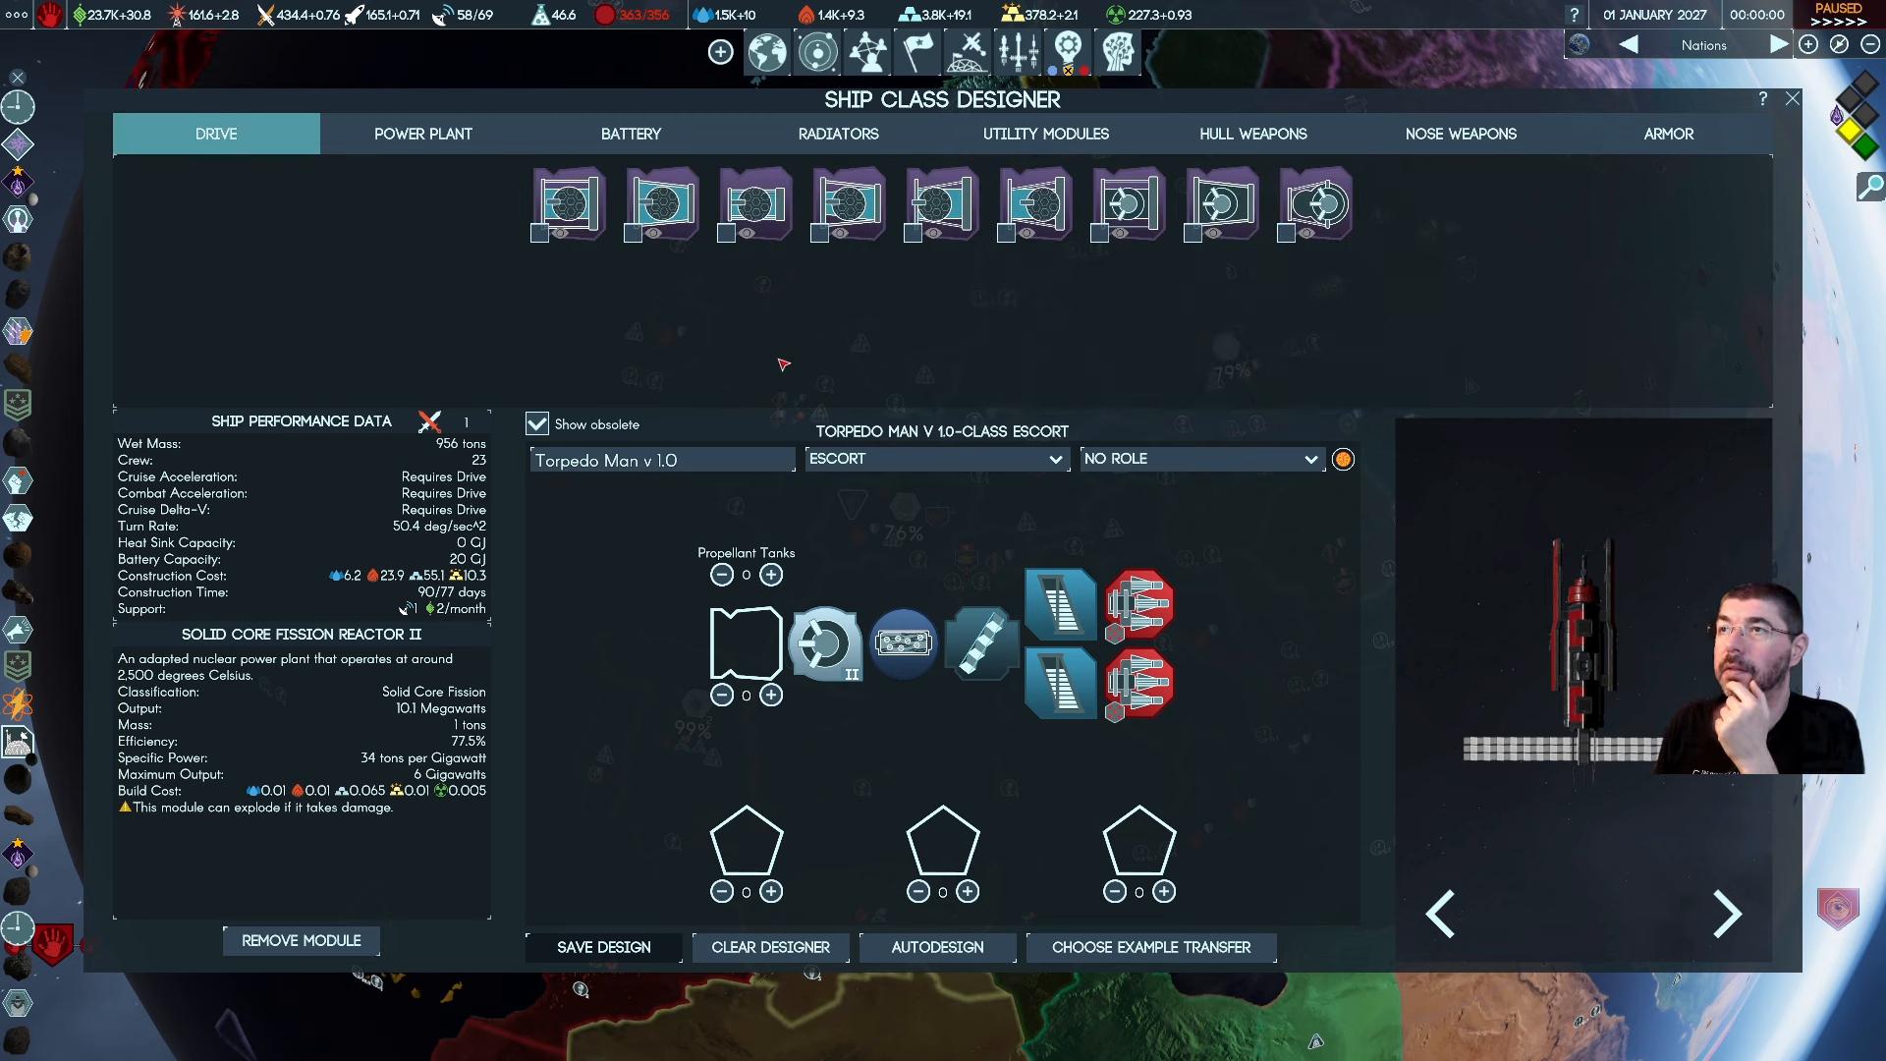
pyautogui.moveTo(770, 334)
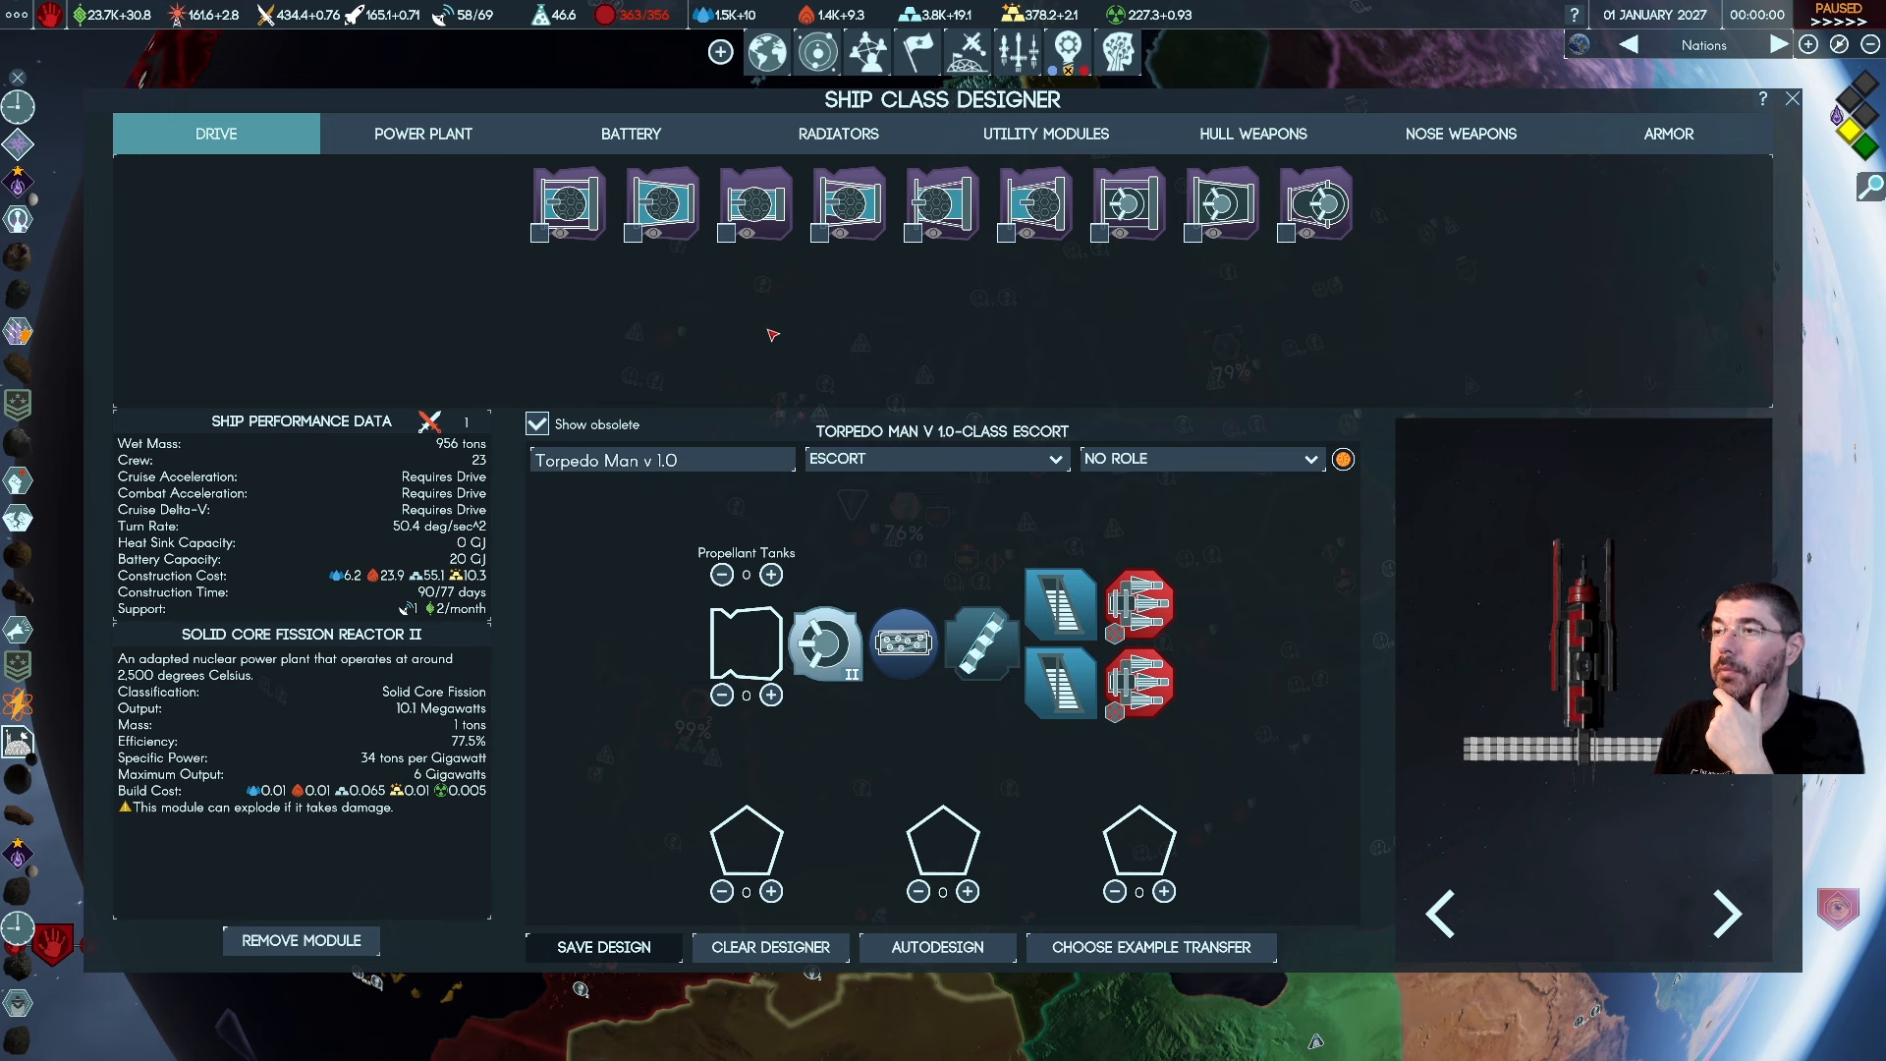
pyautogui.moveTo(780, 322)
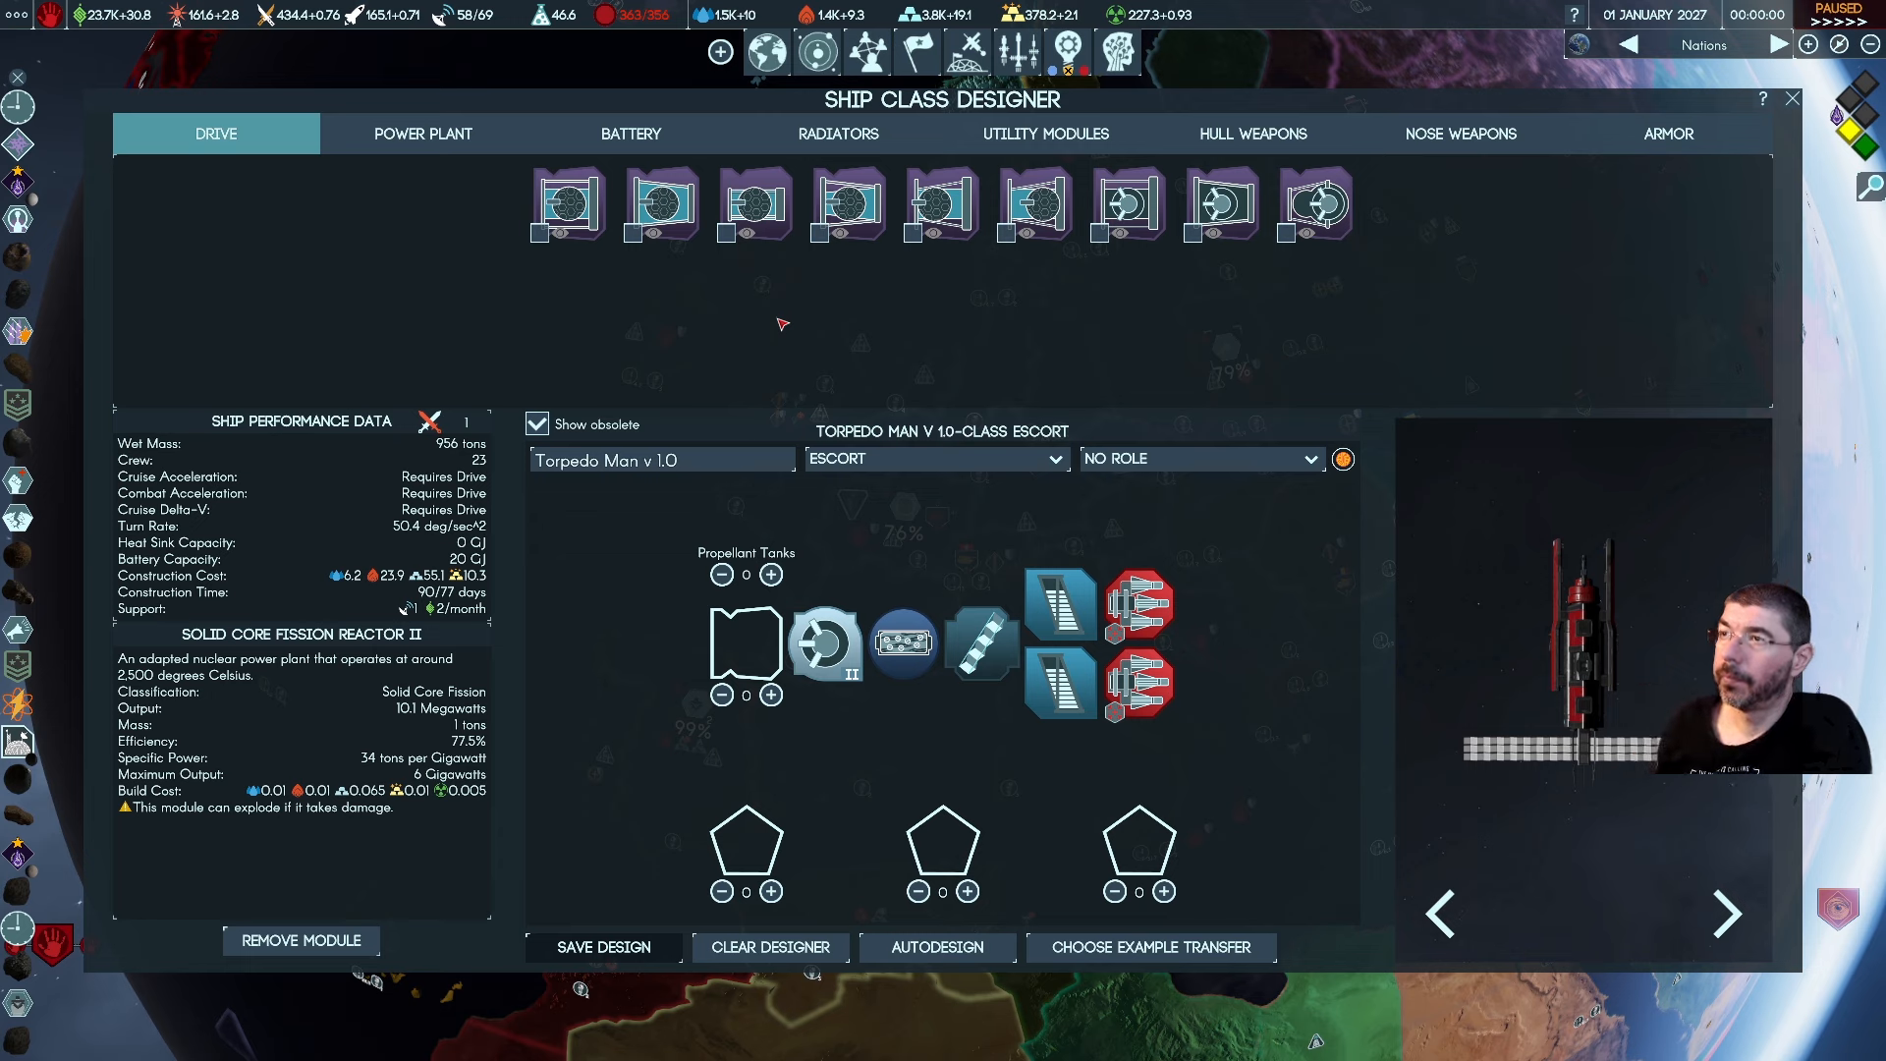
pyautogui.moveTo(564, 206)
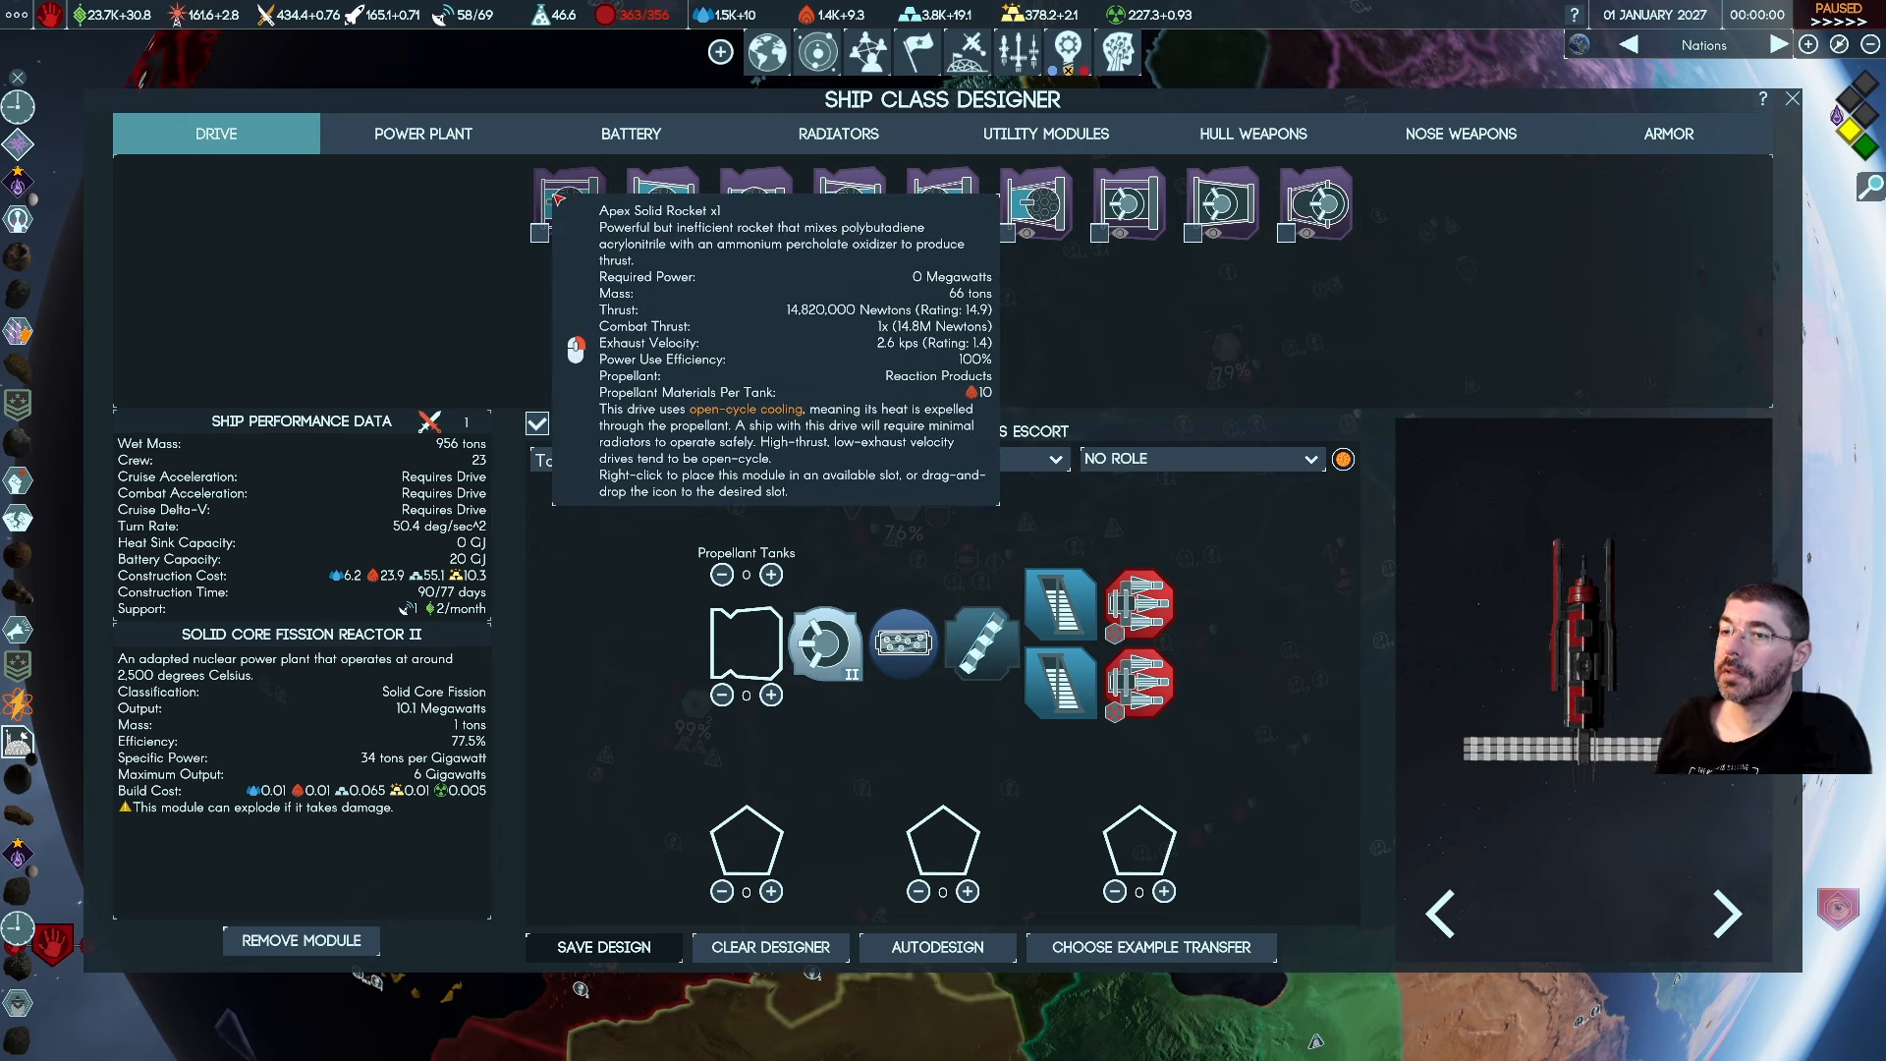
pyautogui.moveTo(656, 204)
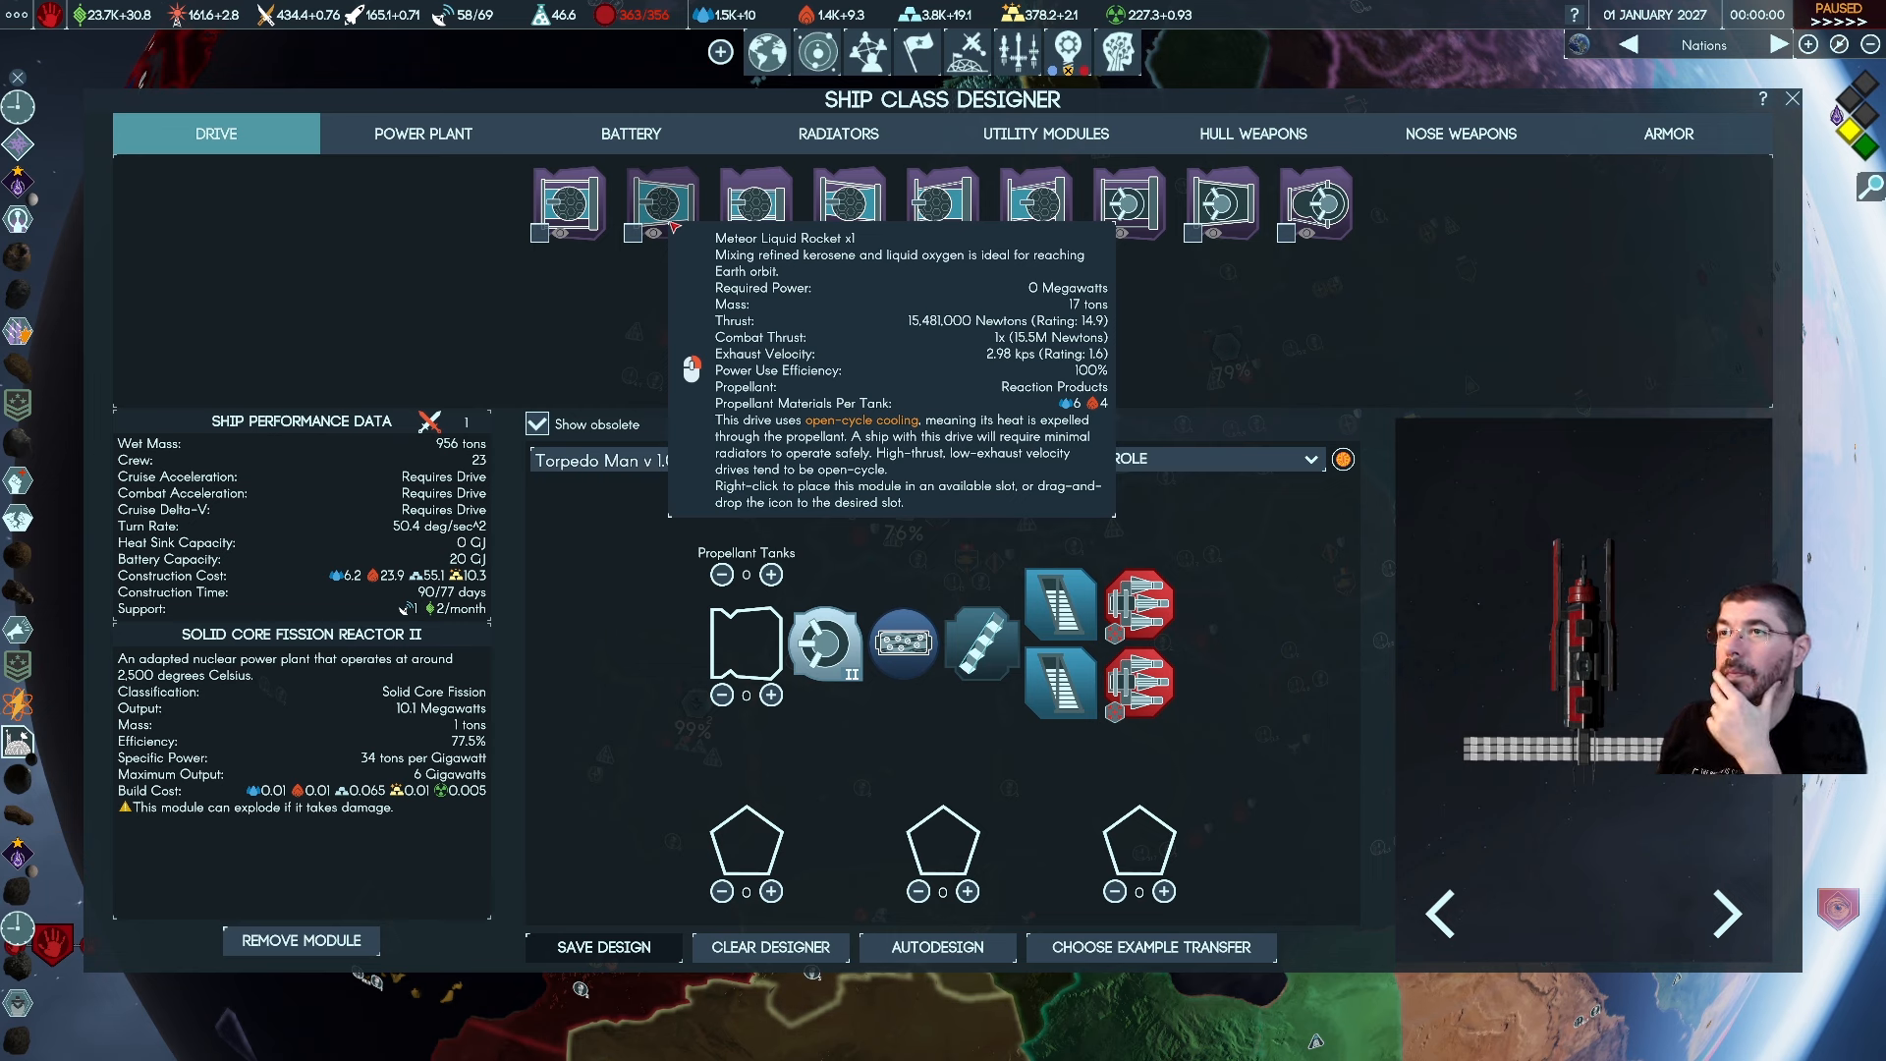
pyautogui.click(742, 647)
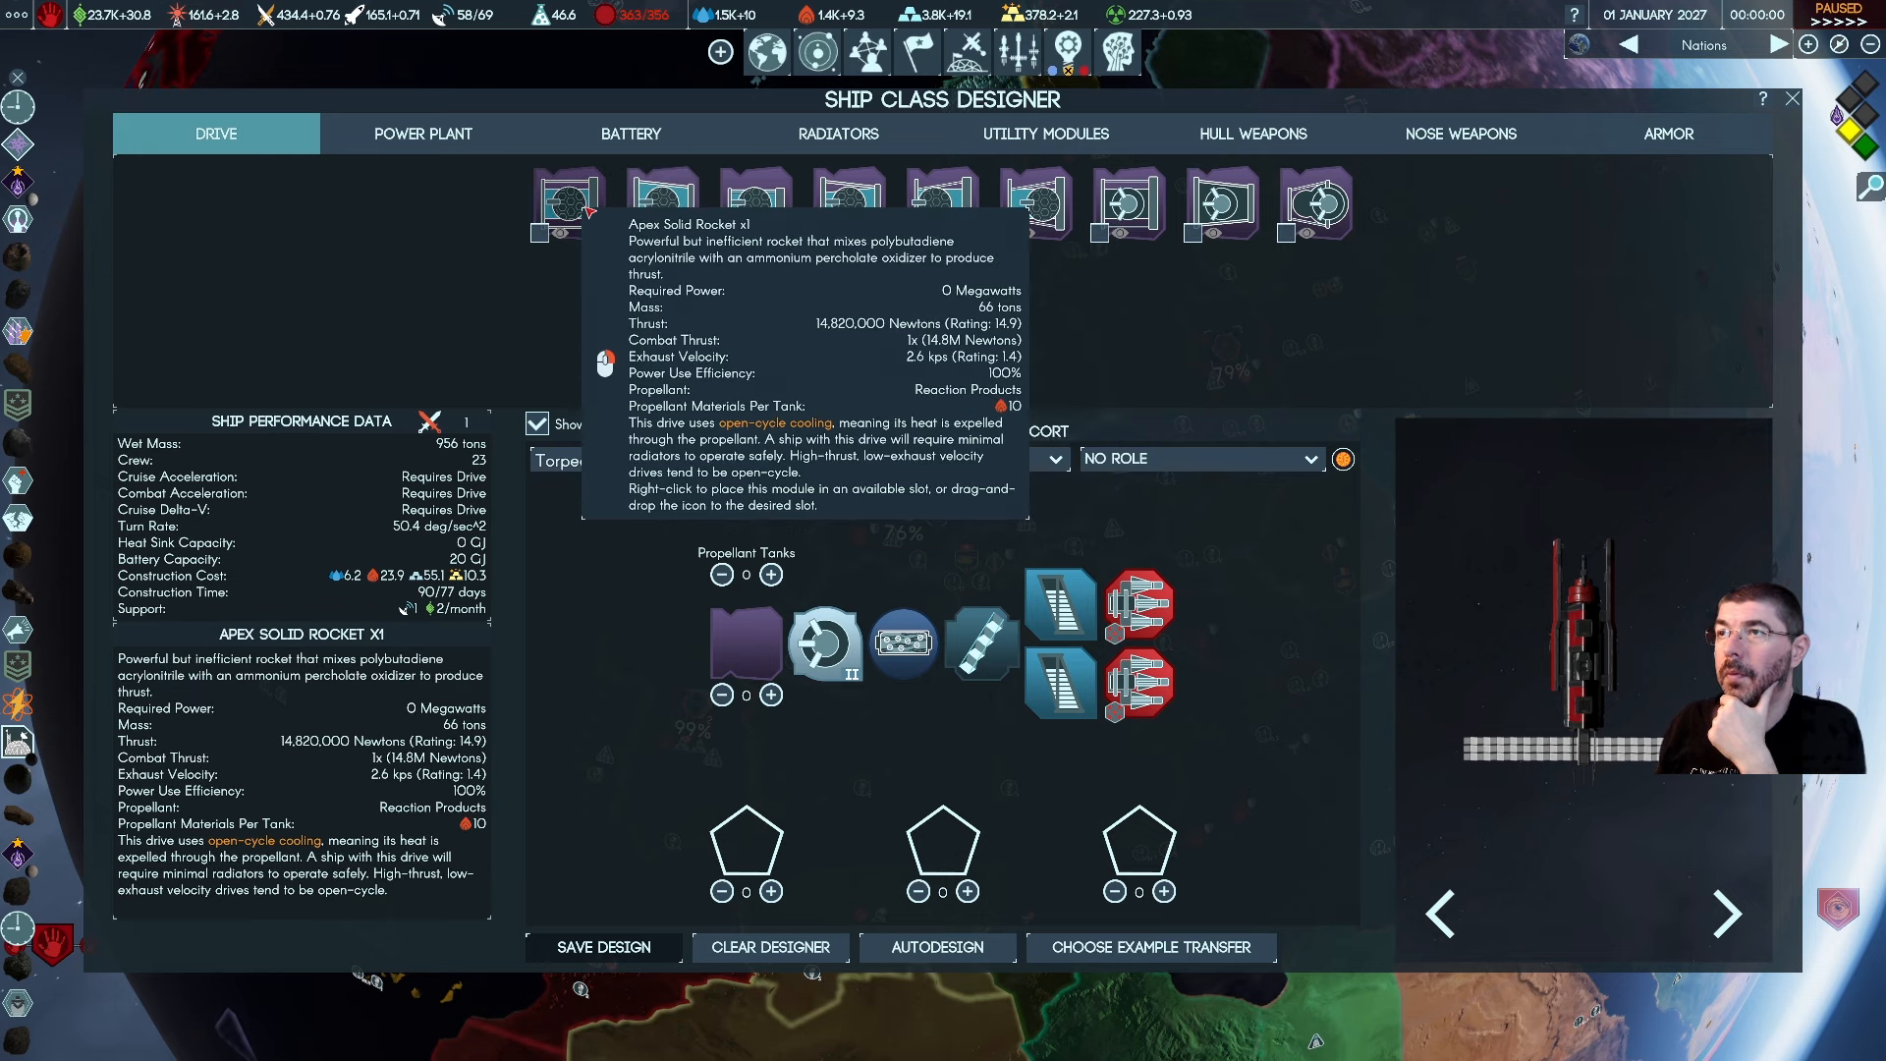
pyautogui.moveTo(753, 205)
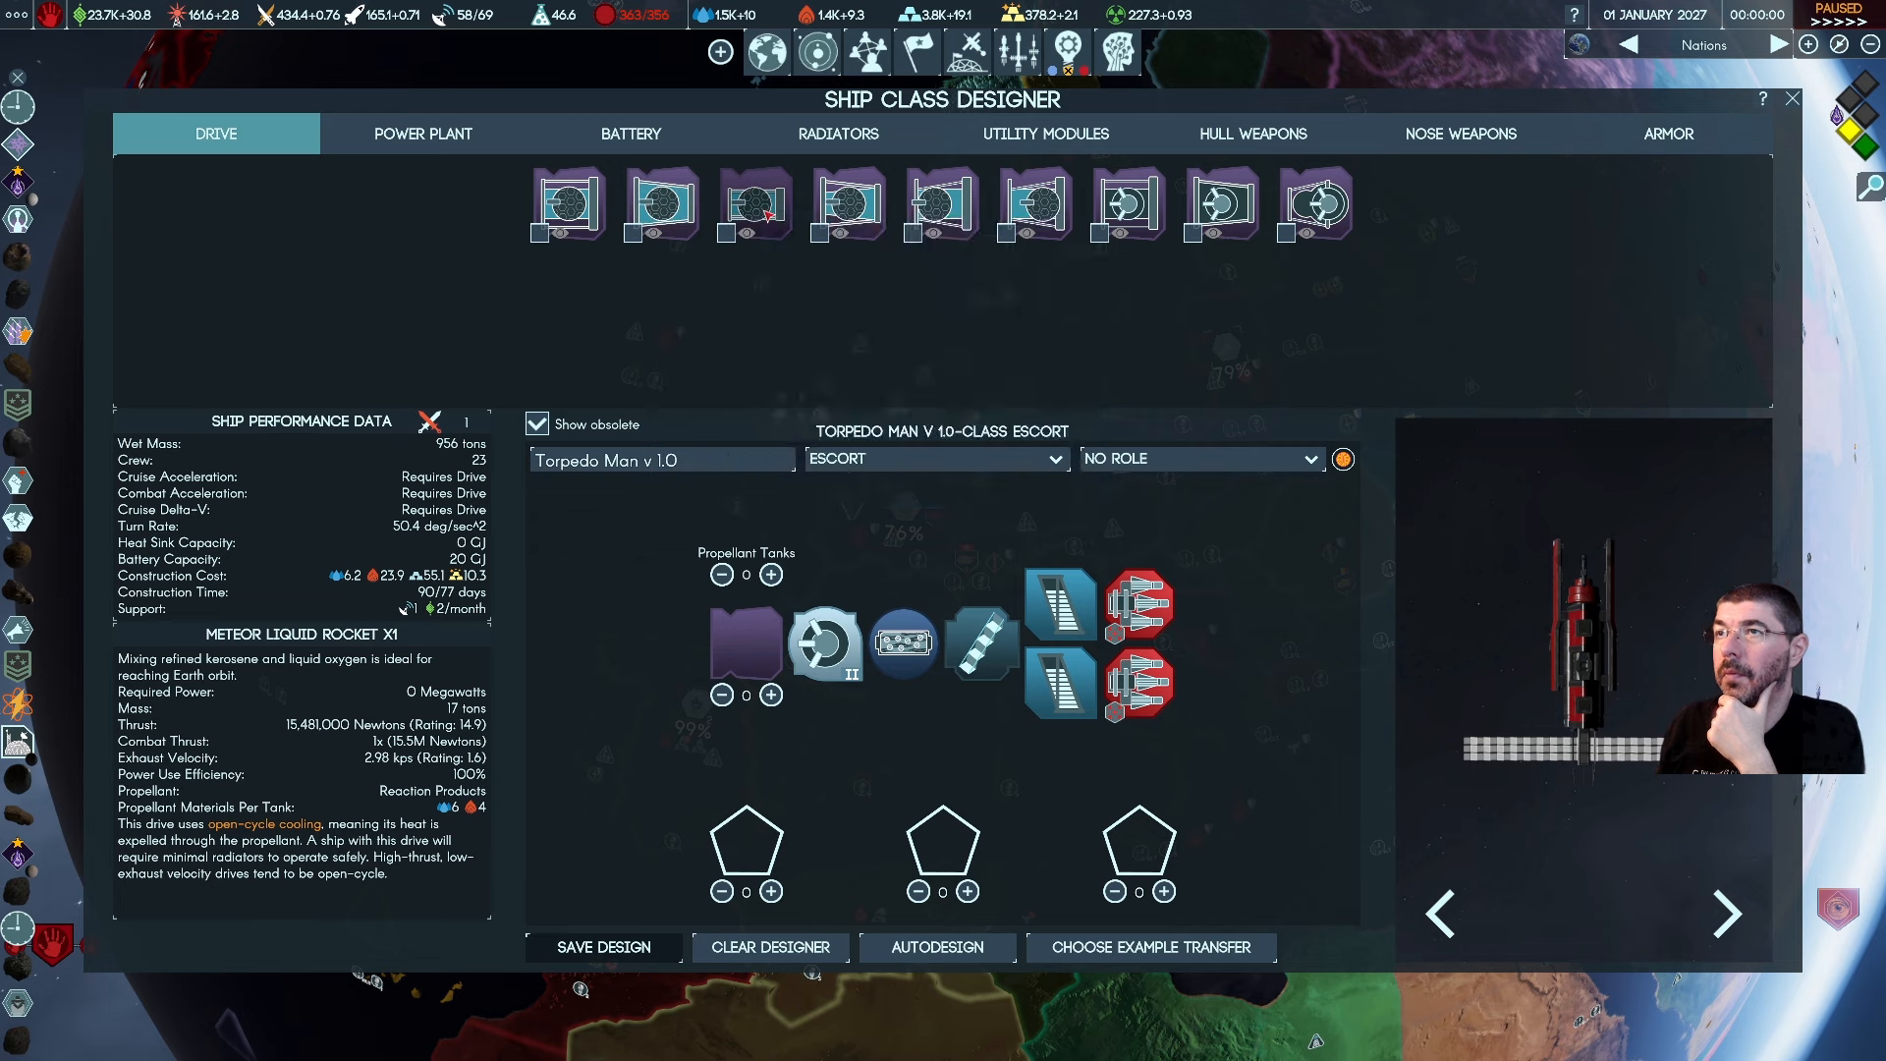
pyautogui.moveTo(753, 207)
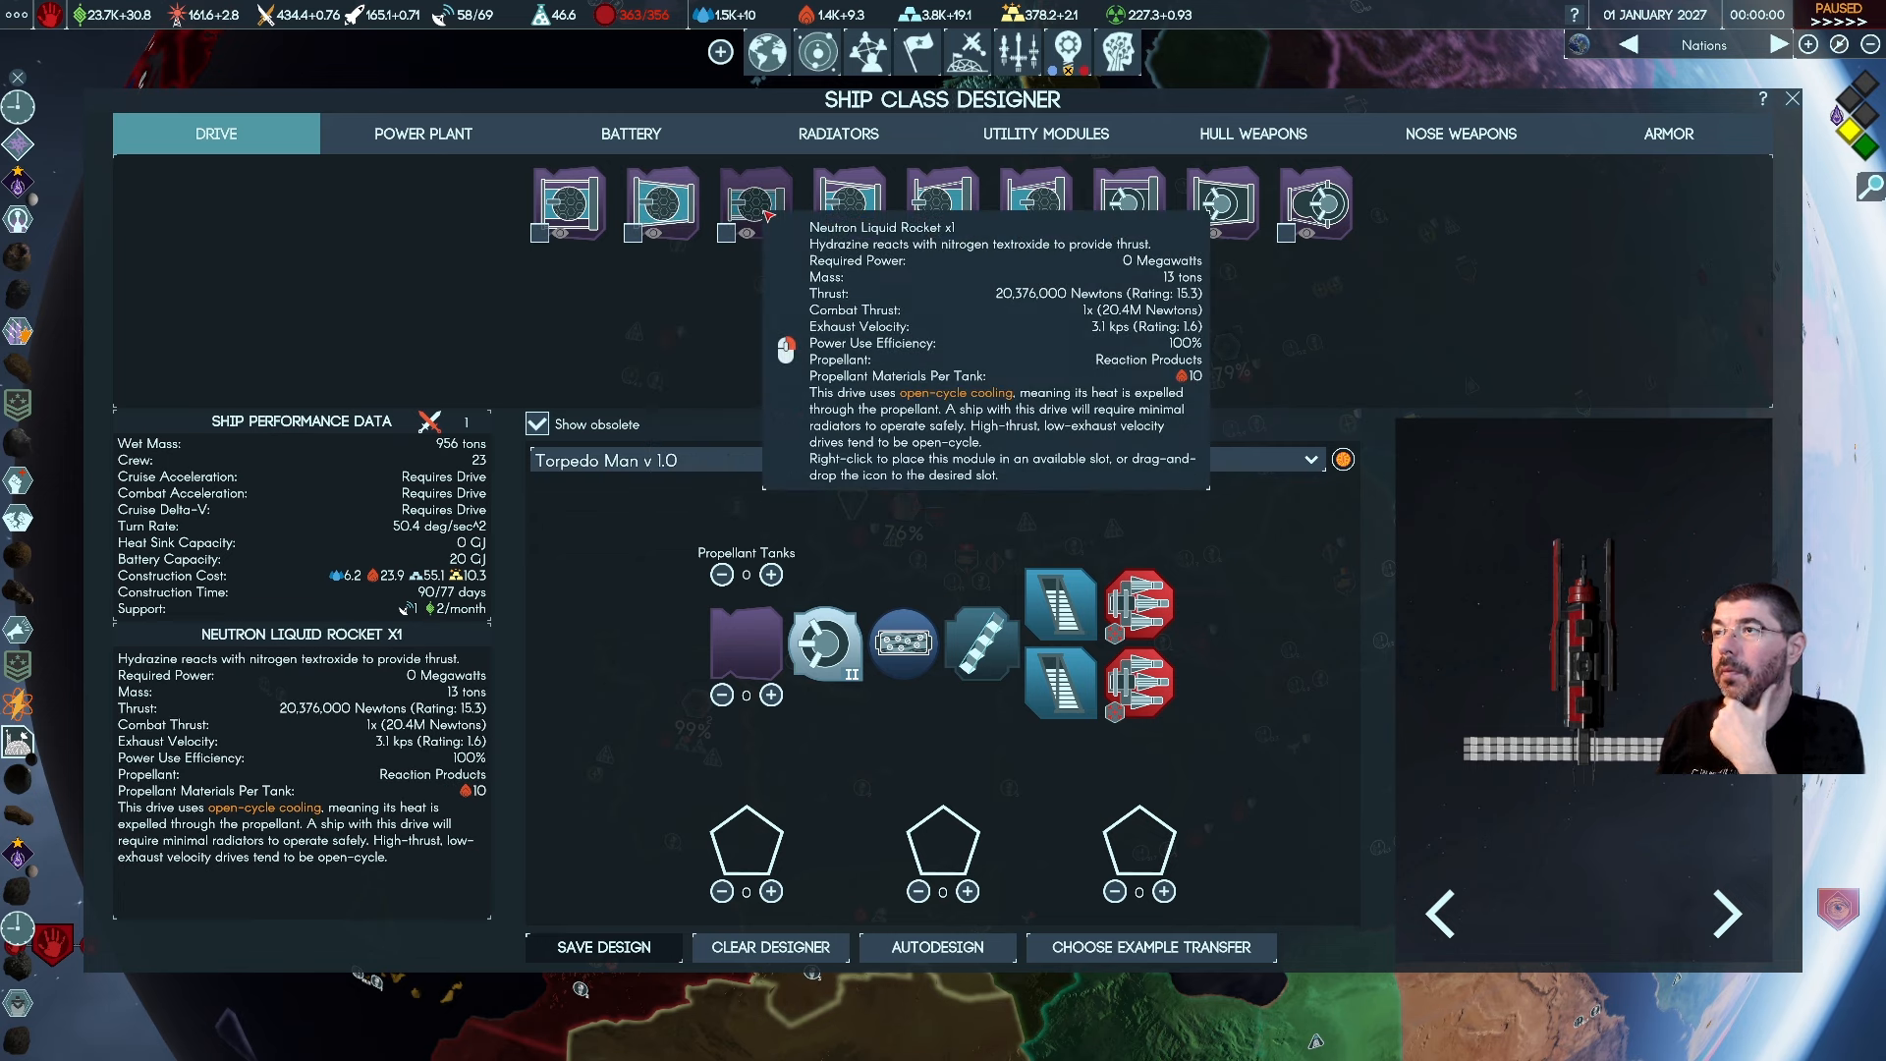
pyautogui.moveTo(848, 204)
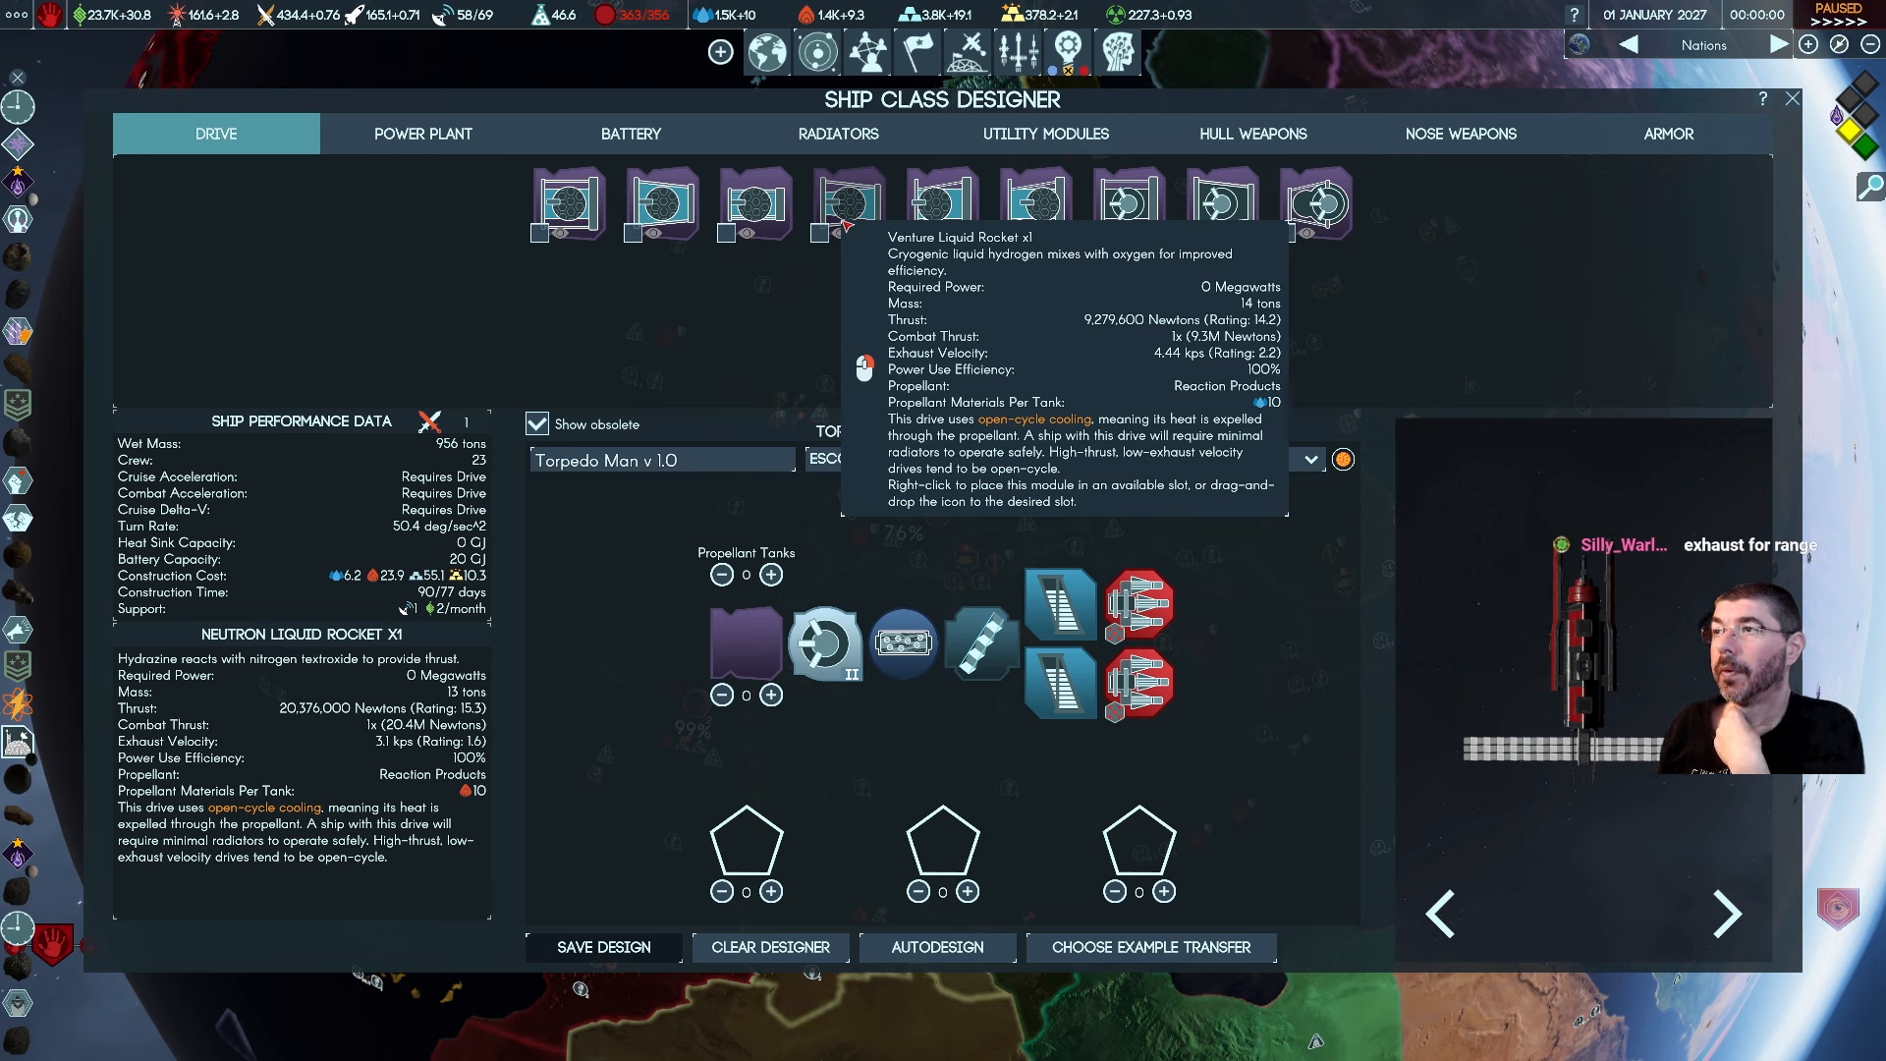
pyautogui.moveTo(753, 204)
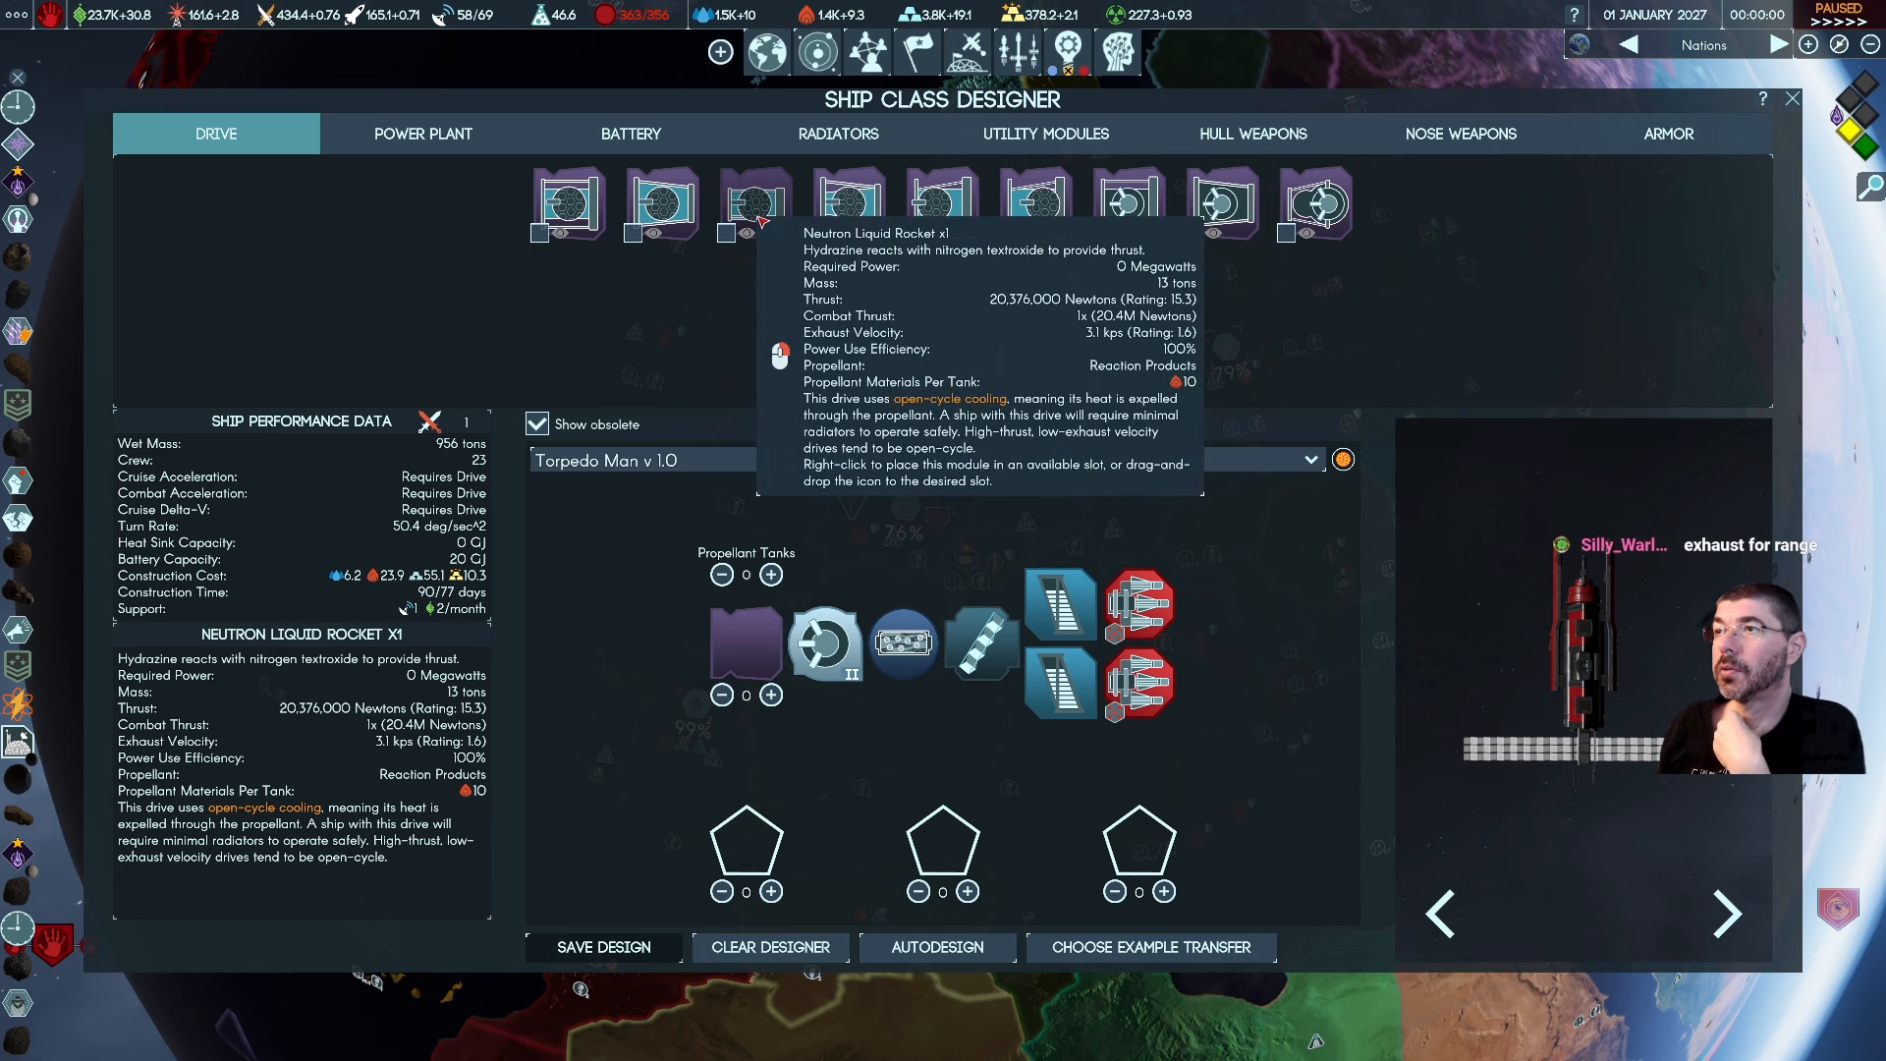
pyautogui.moveTo(922, 205)
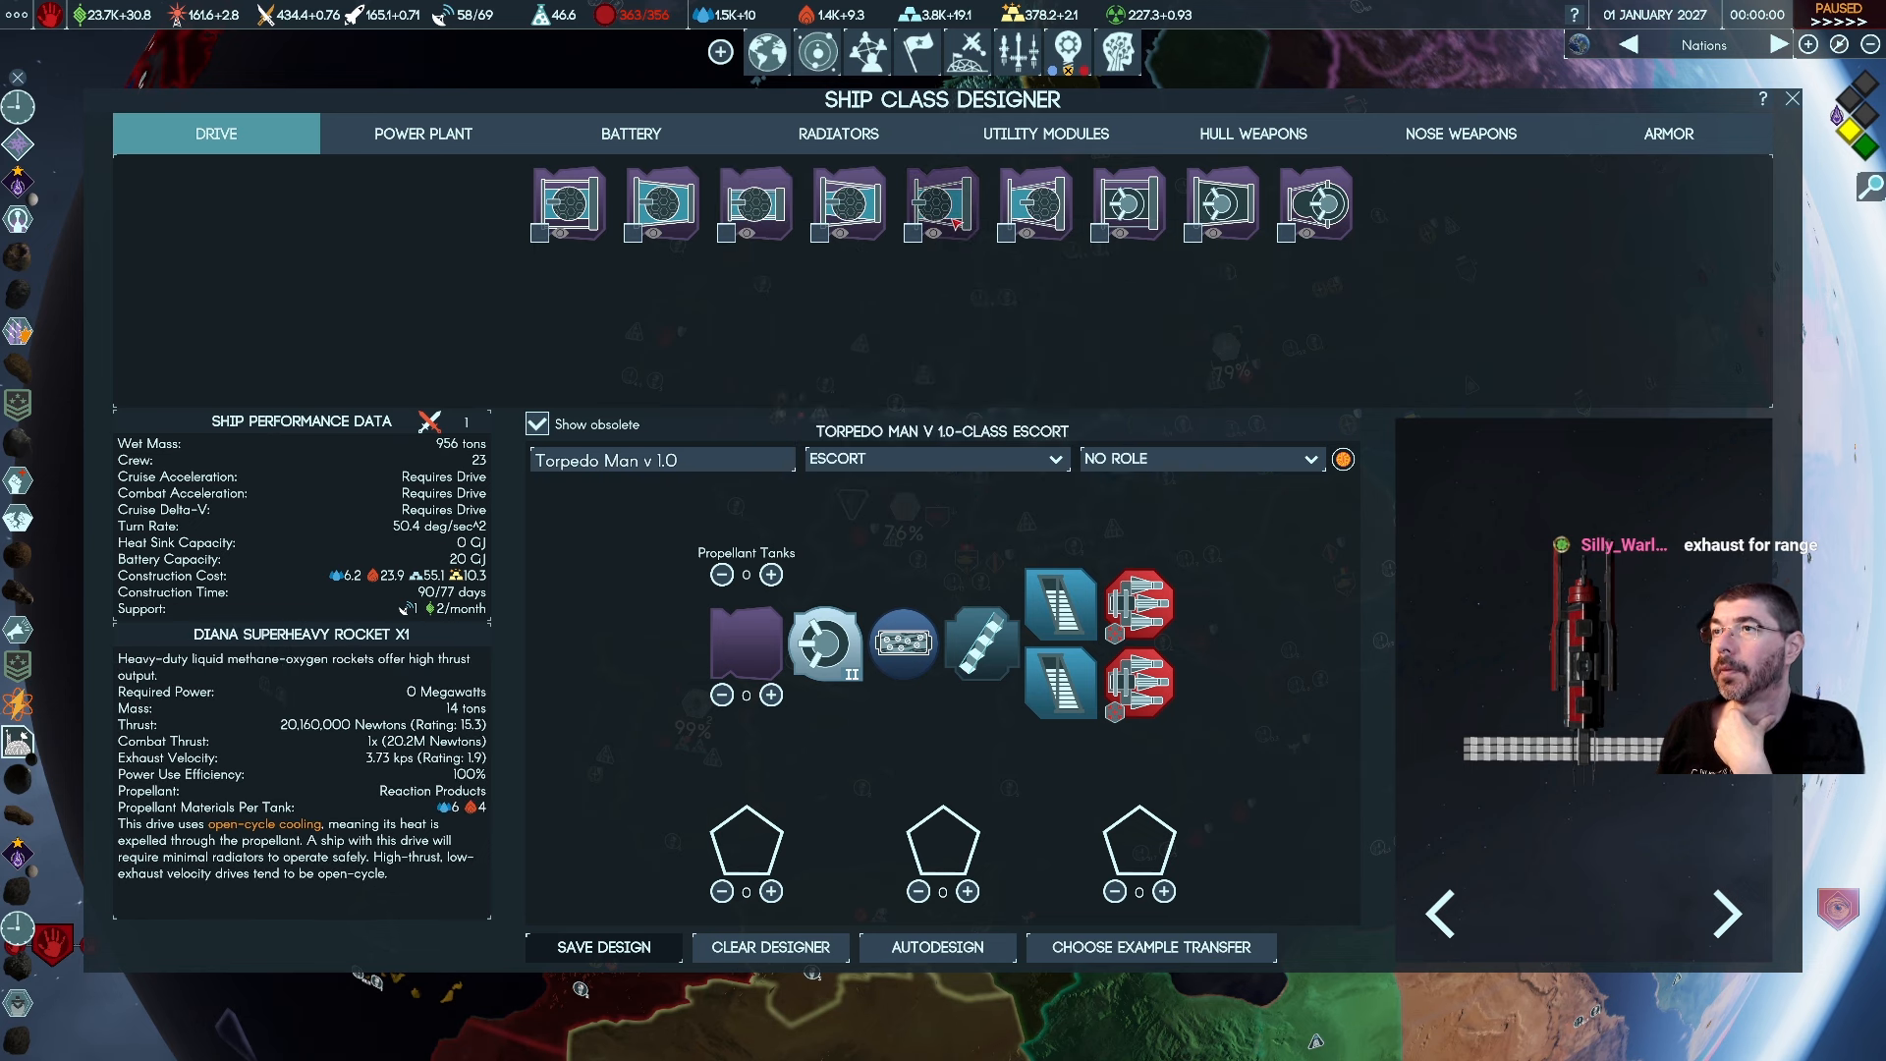
pyautogui.moveTo(939, 204)
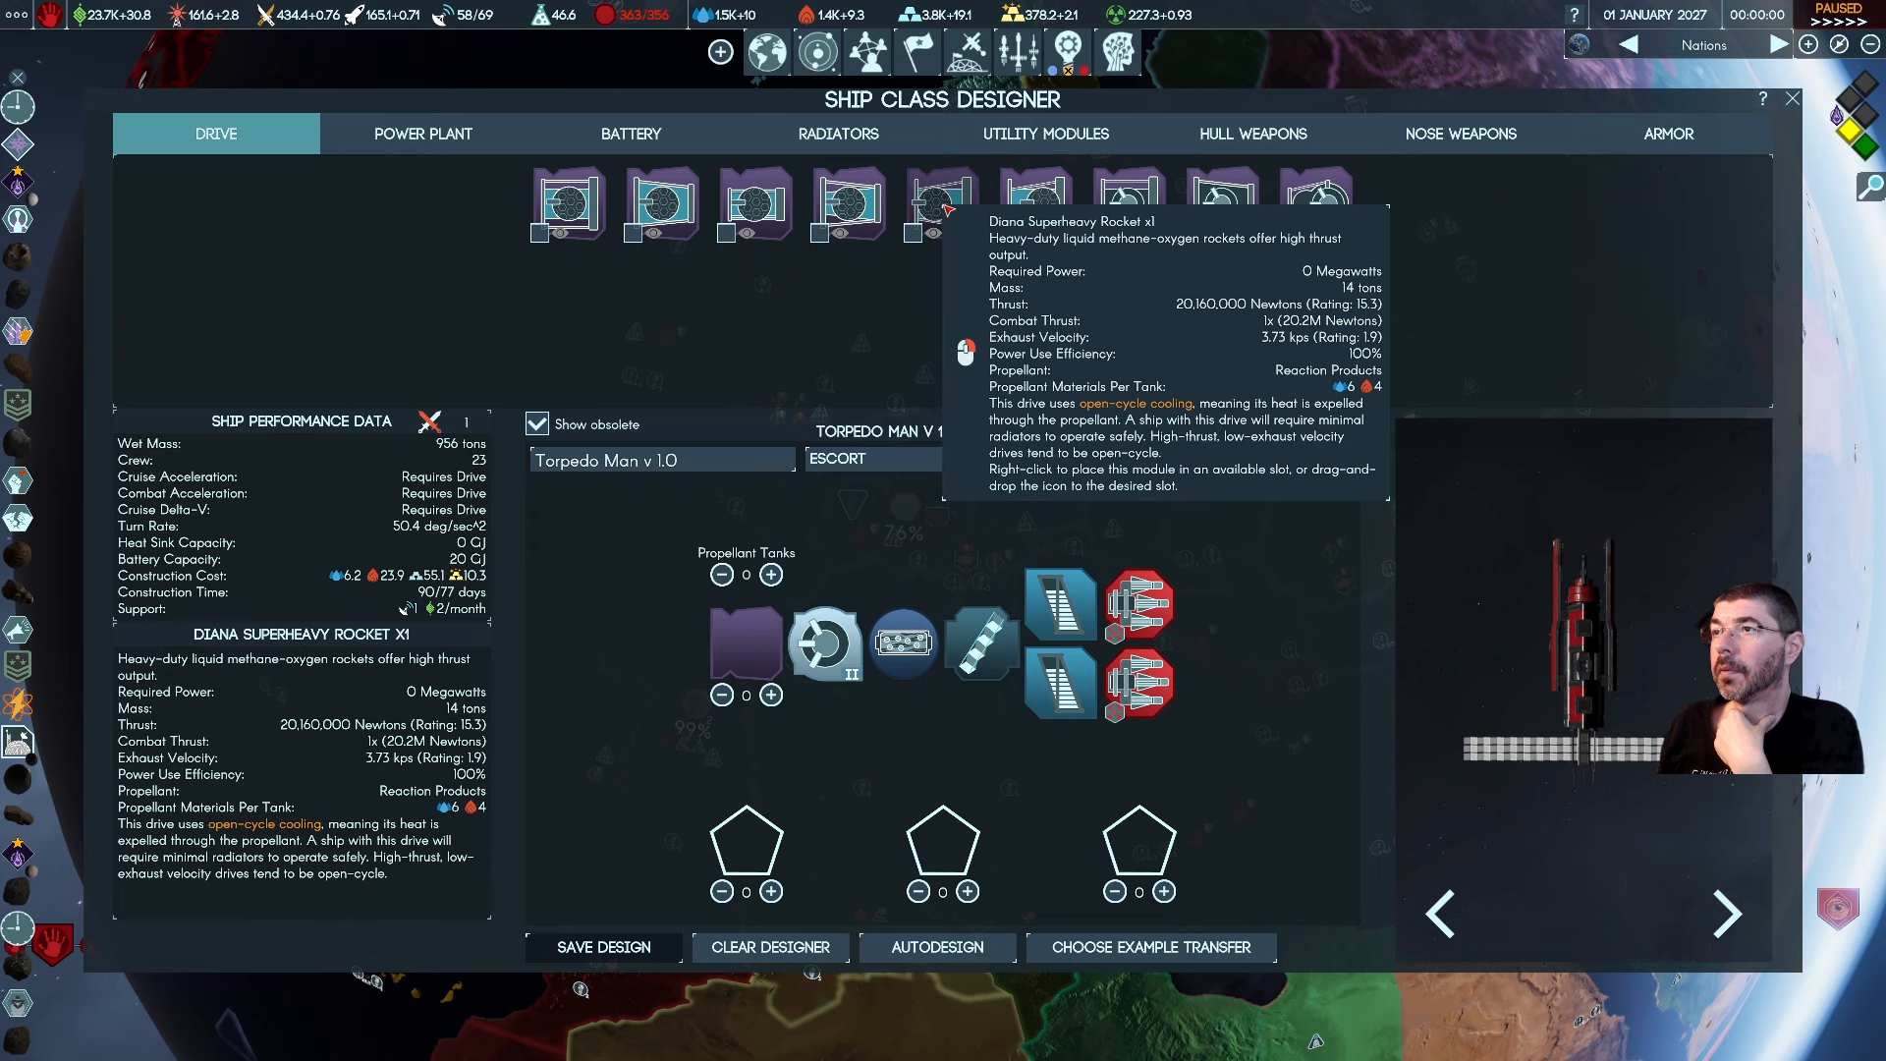
pyautogui.moveTo(1041, 204)
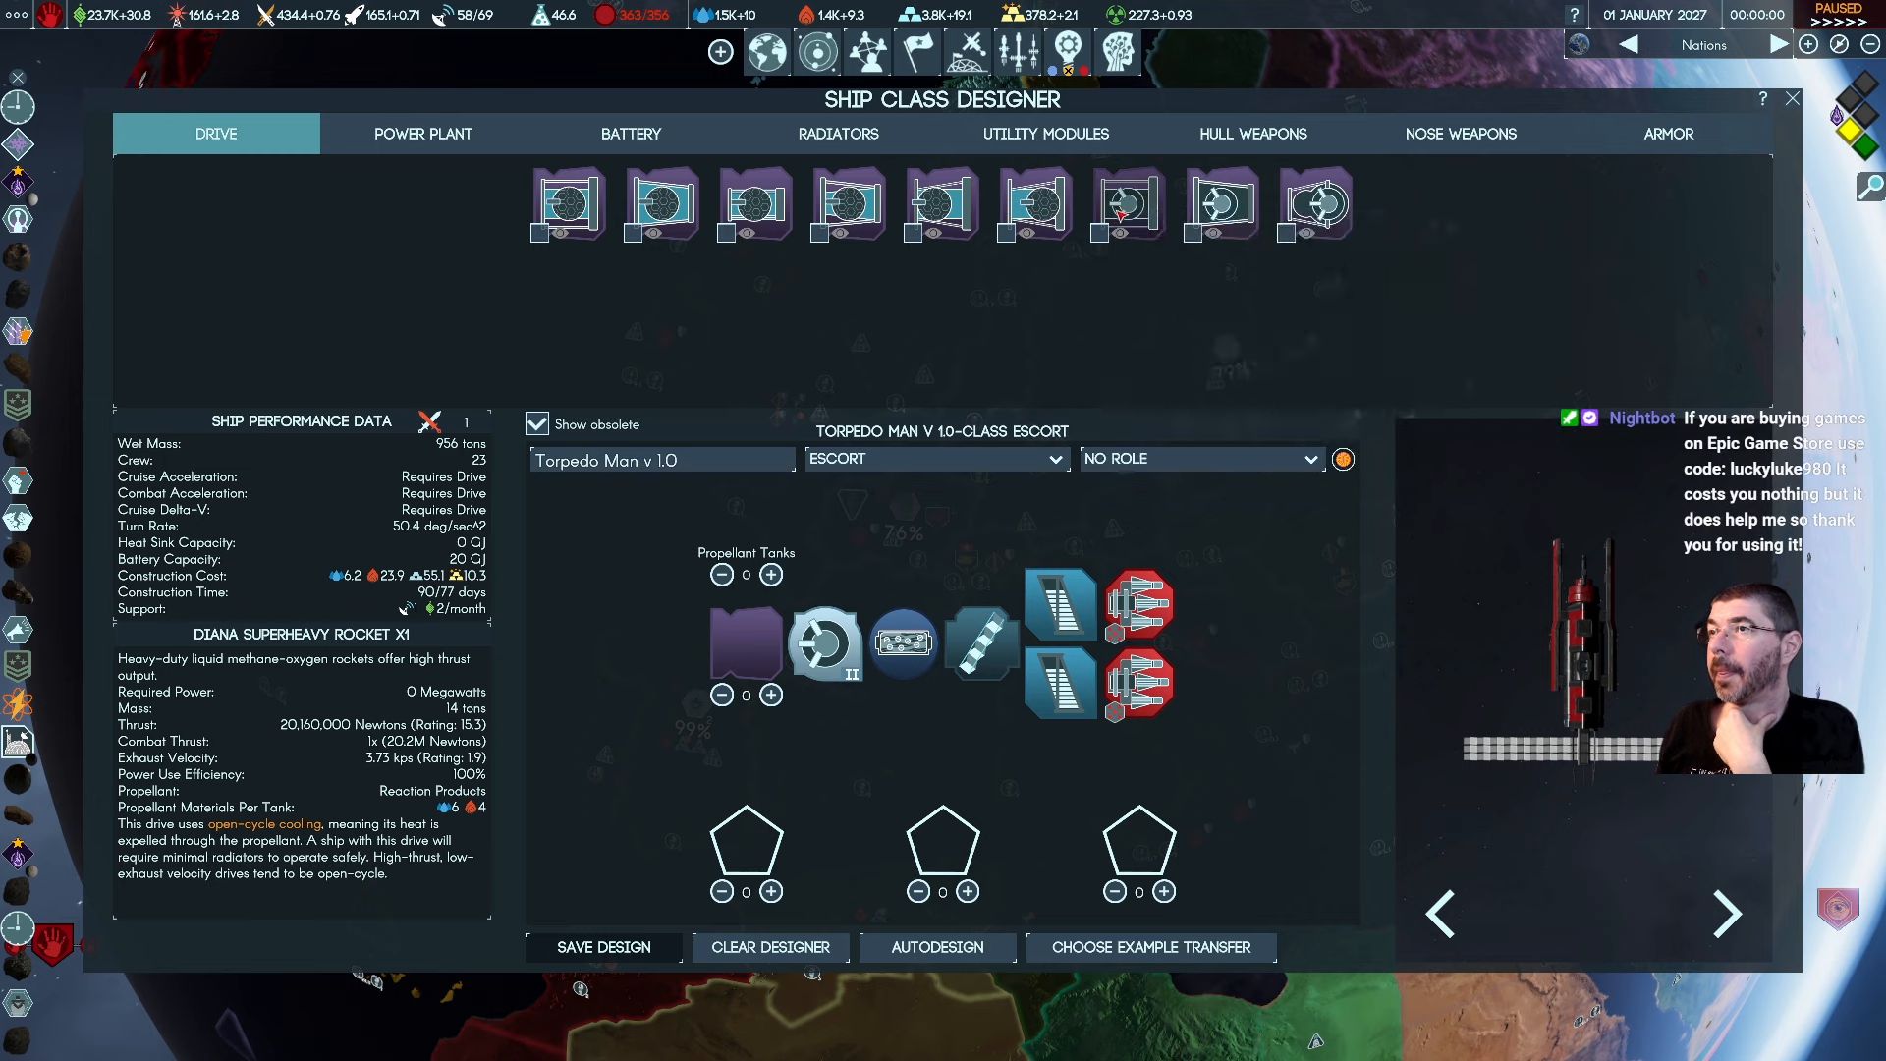
pyautogui.moveTo(1123, 204)
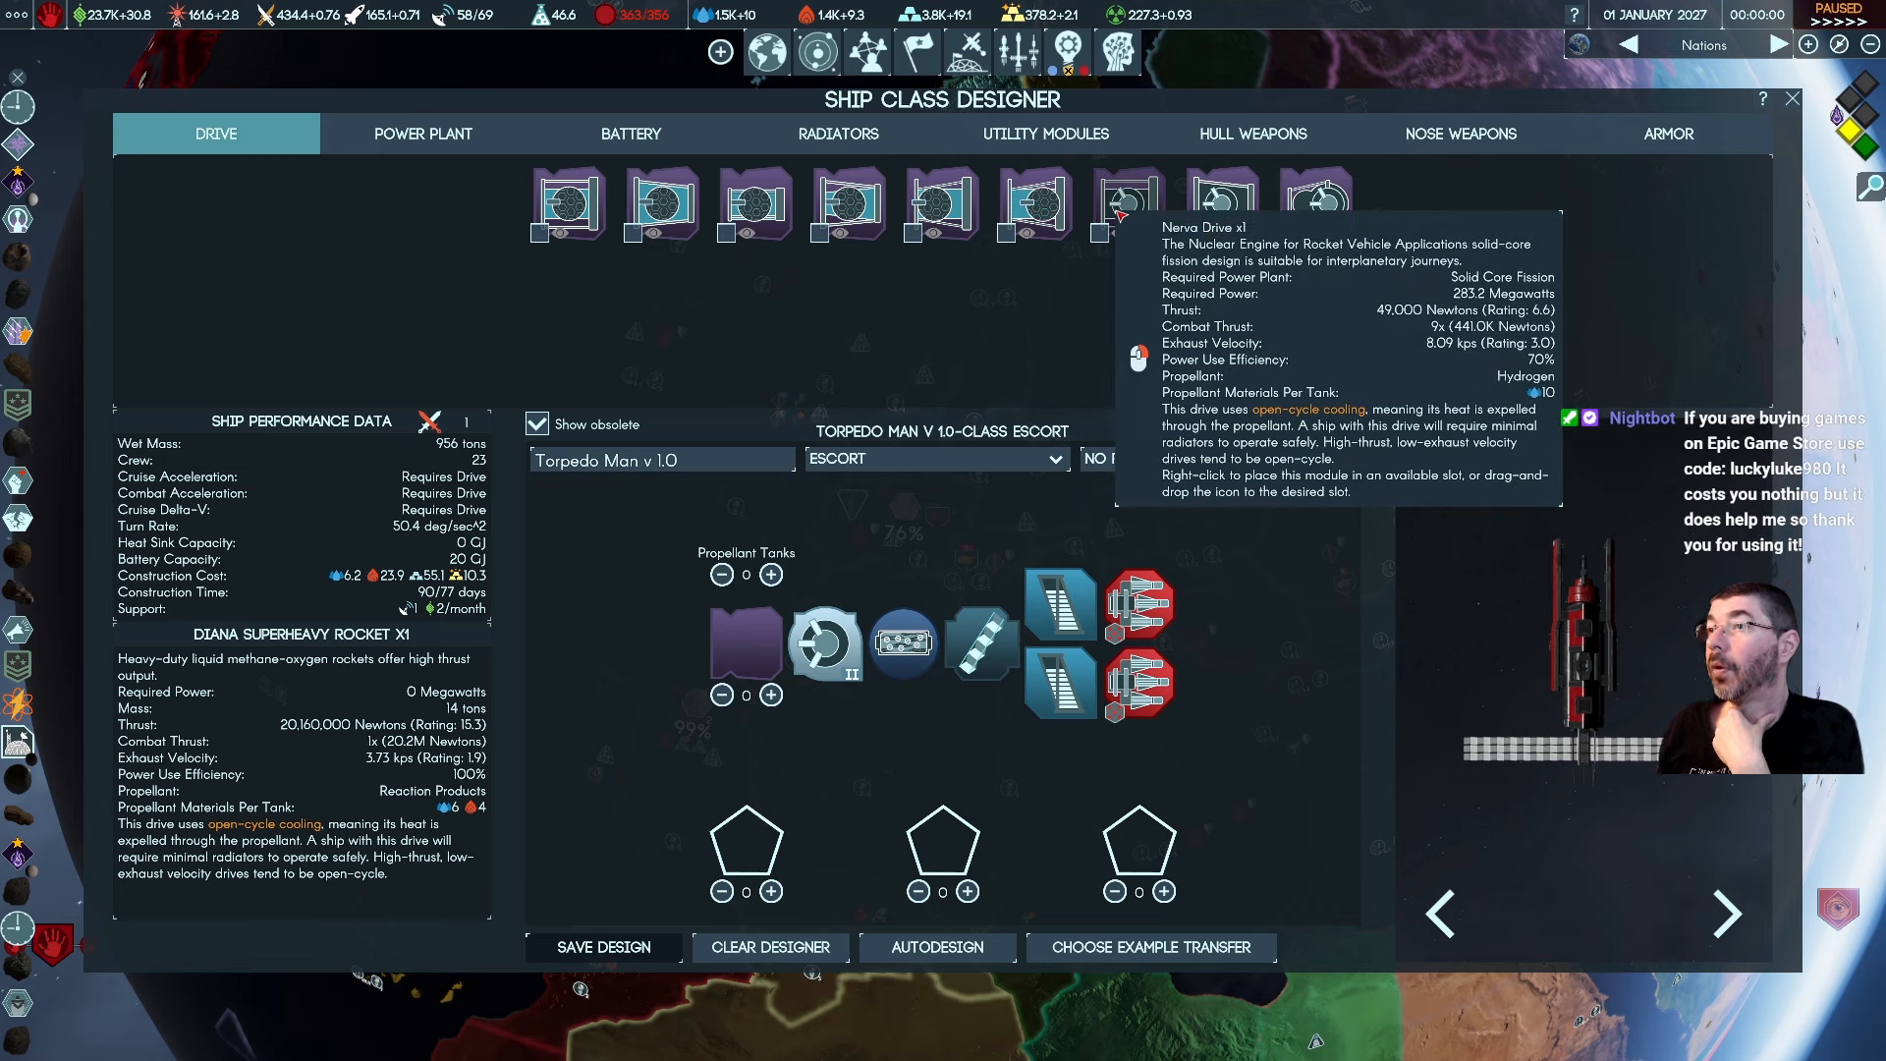
pyautogui.moveTo(1316, 202)
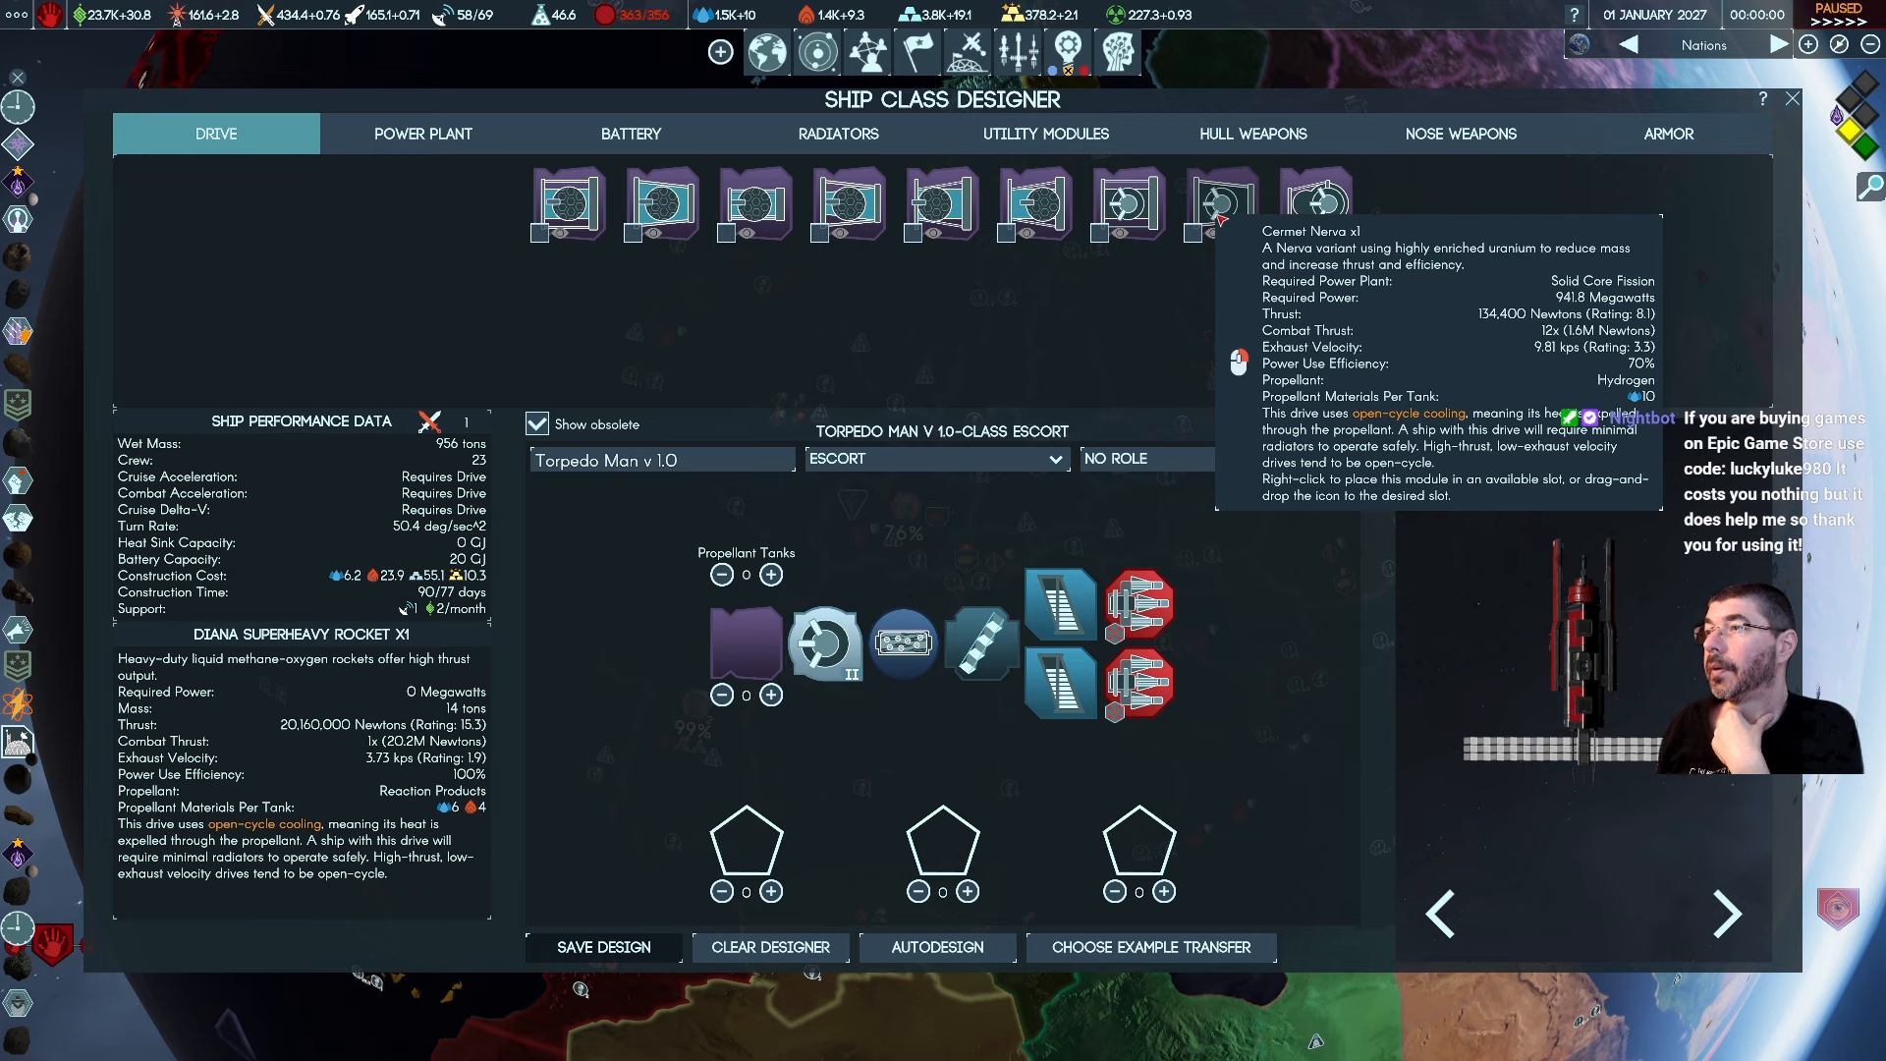
pyautogui.moveTo(1320, 204)
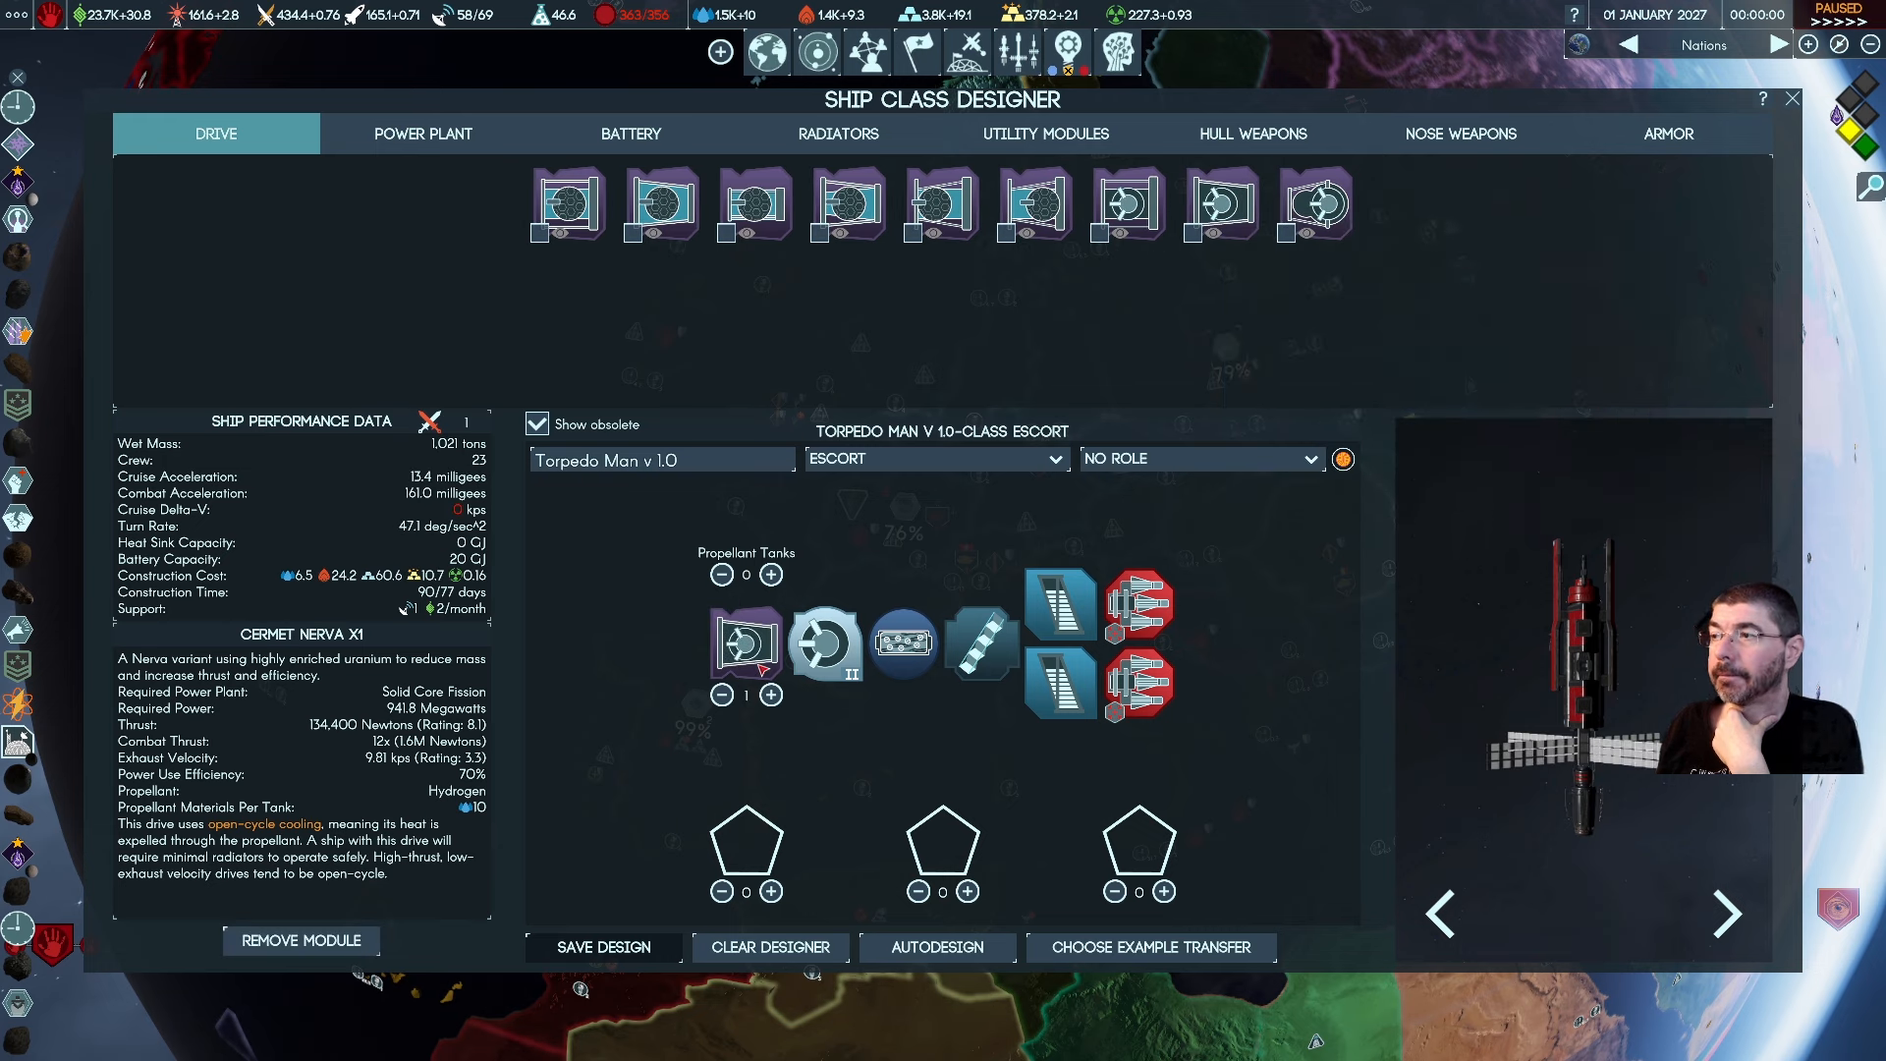
pyautogui.moveTo(743, 640)
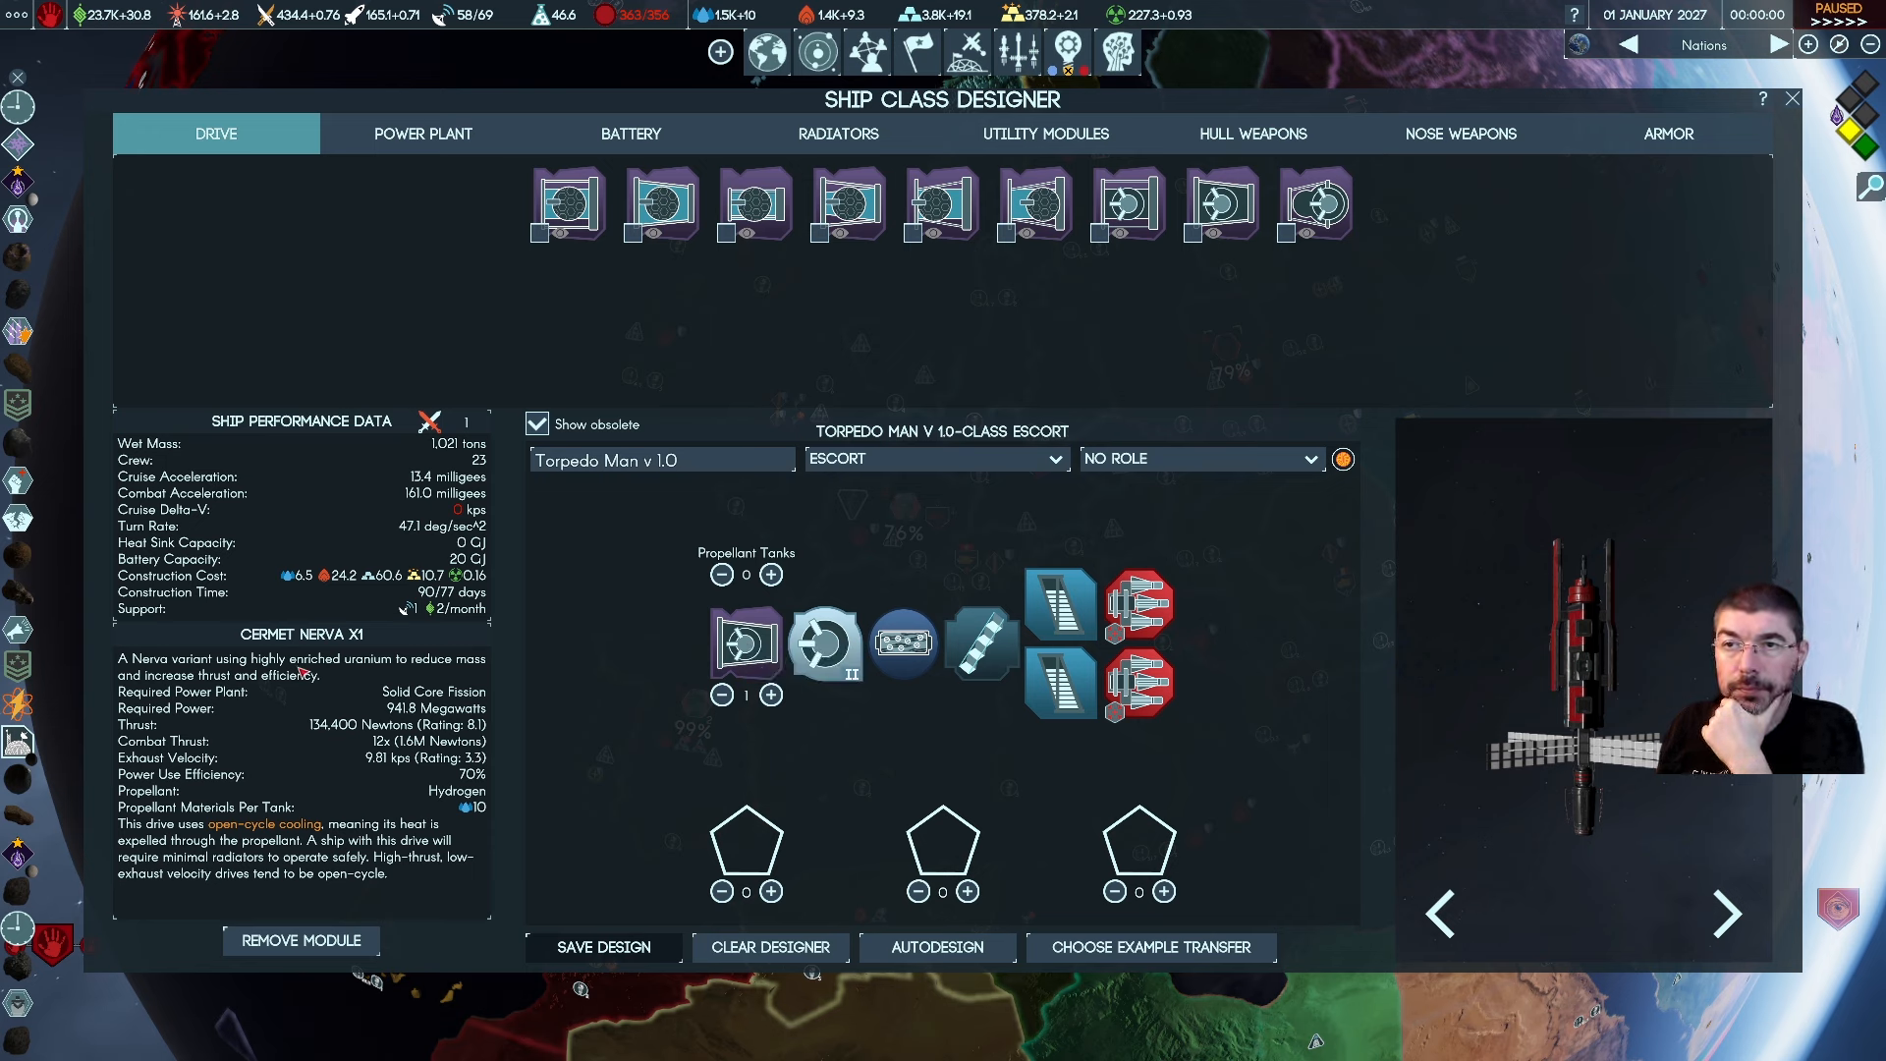
pyautogui.moveTo(421, 668)
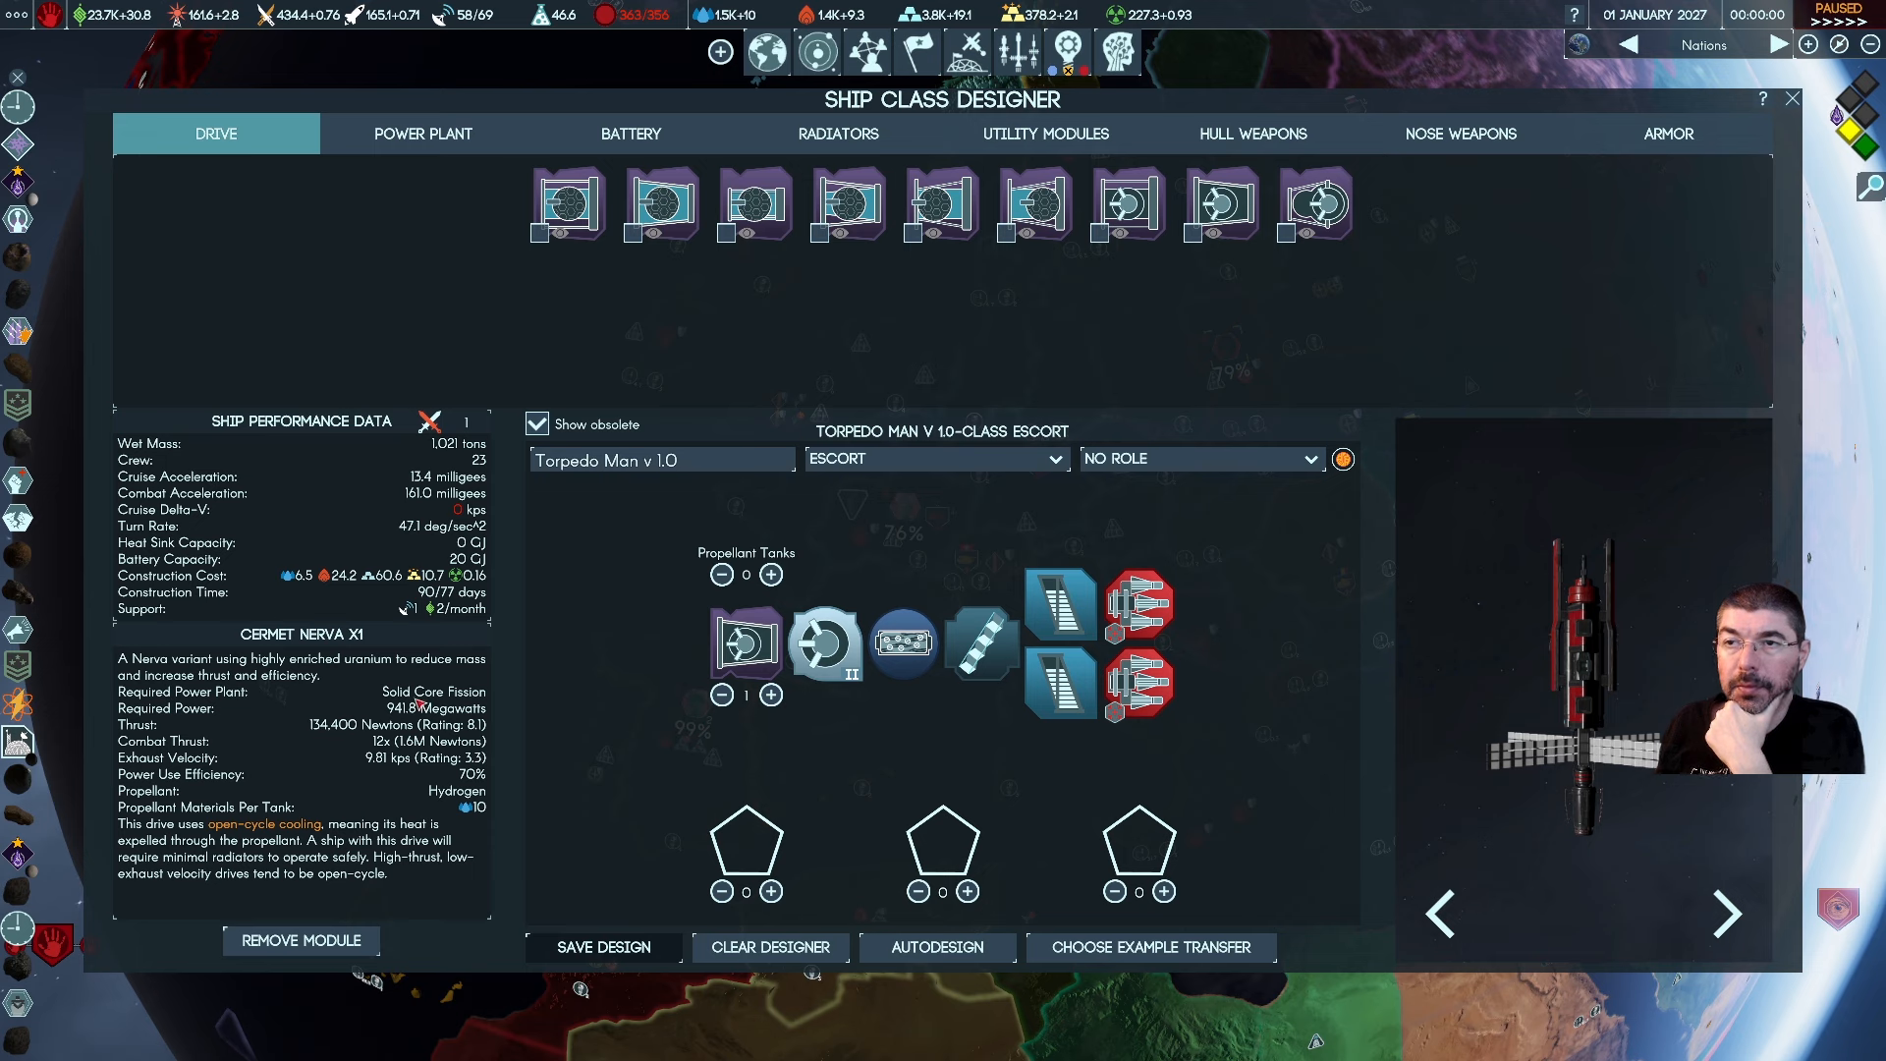
pyautogui.moveTo(825, 642)
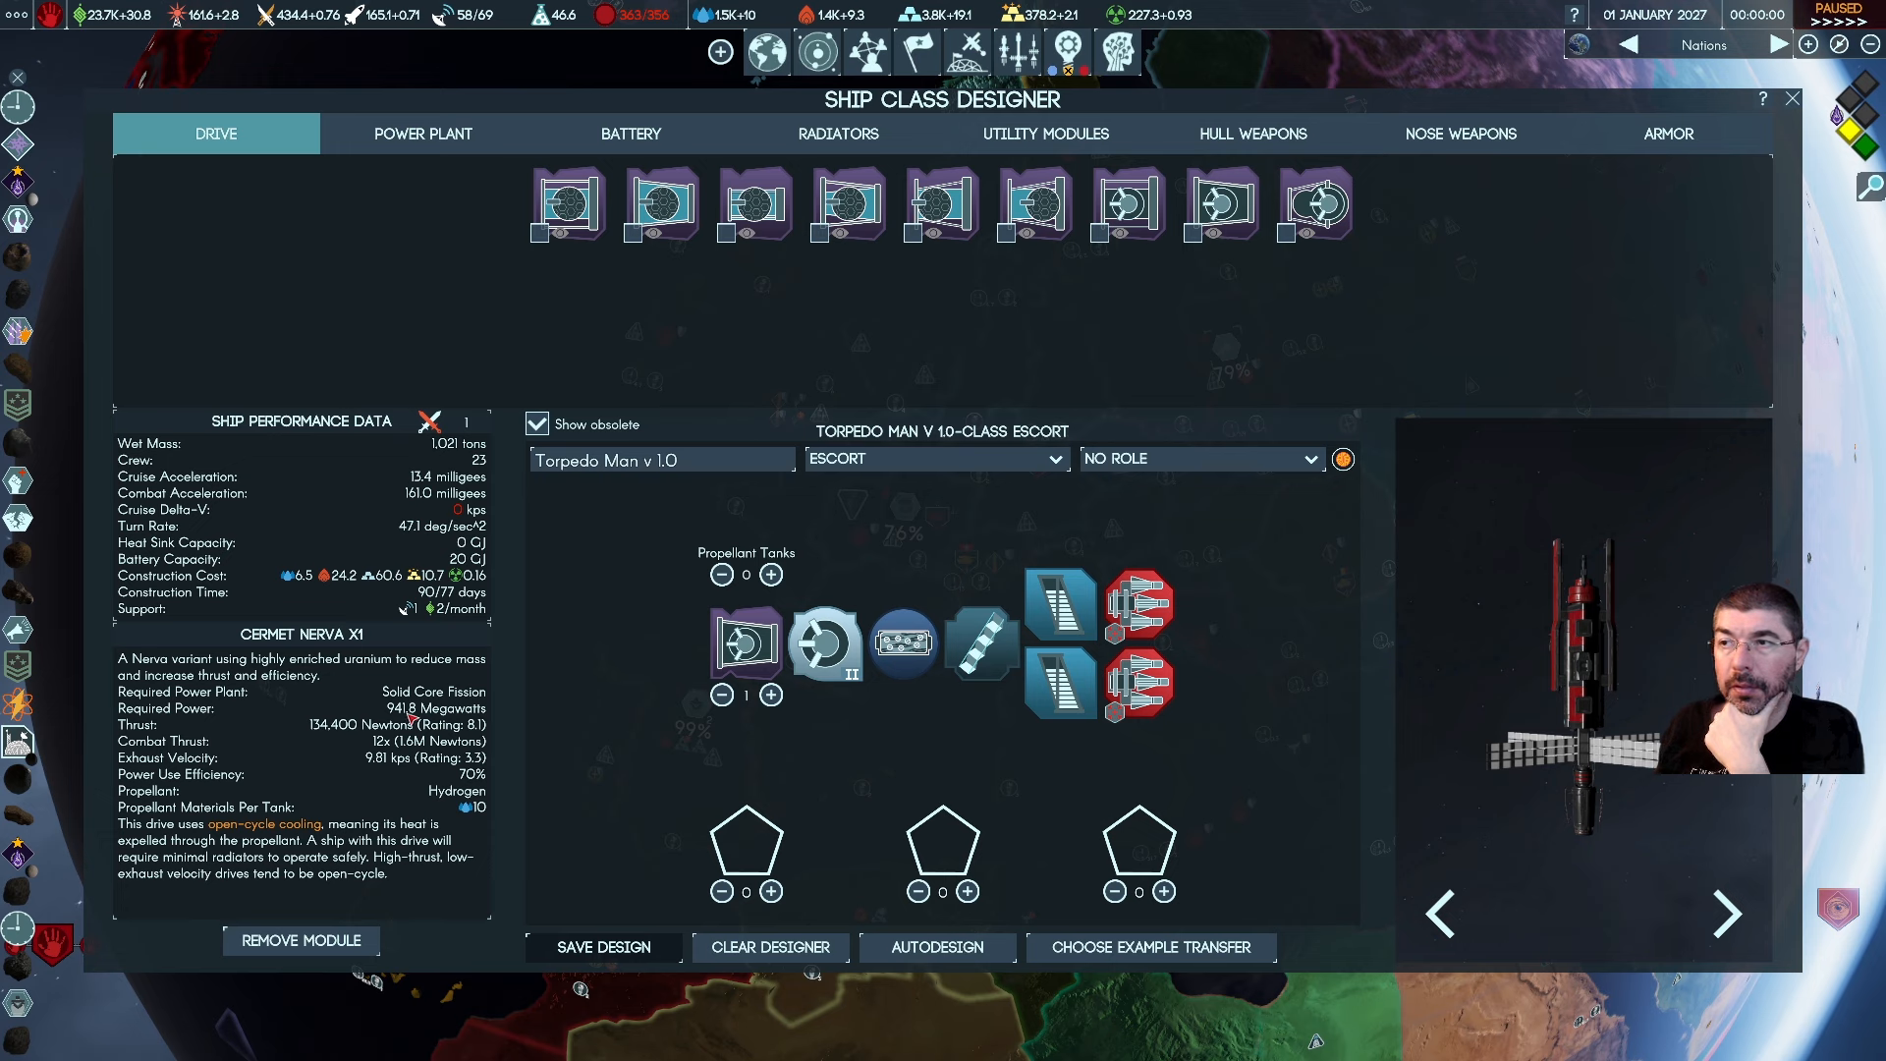
pyautogui.moveTo(825, 640)
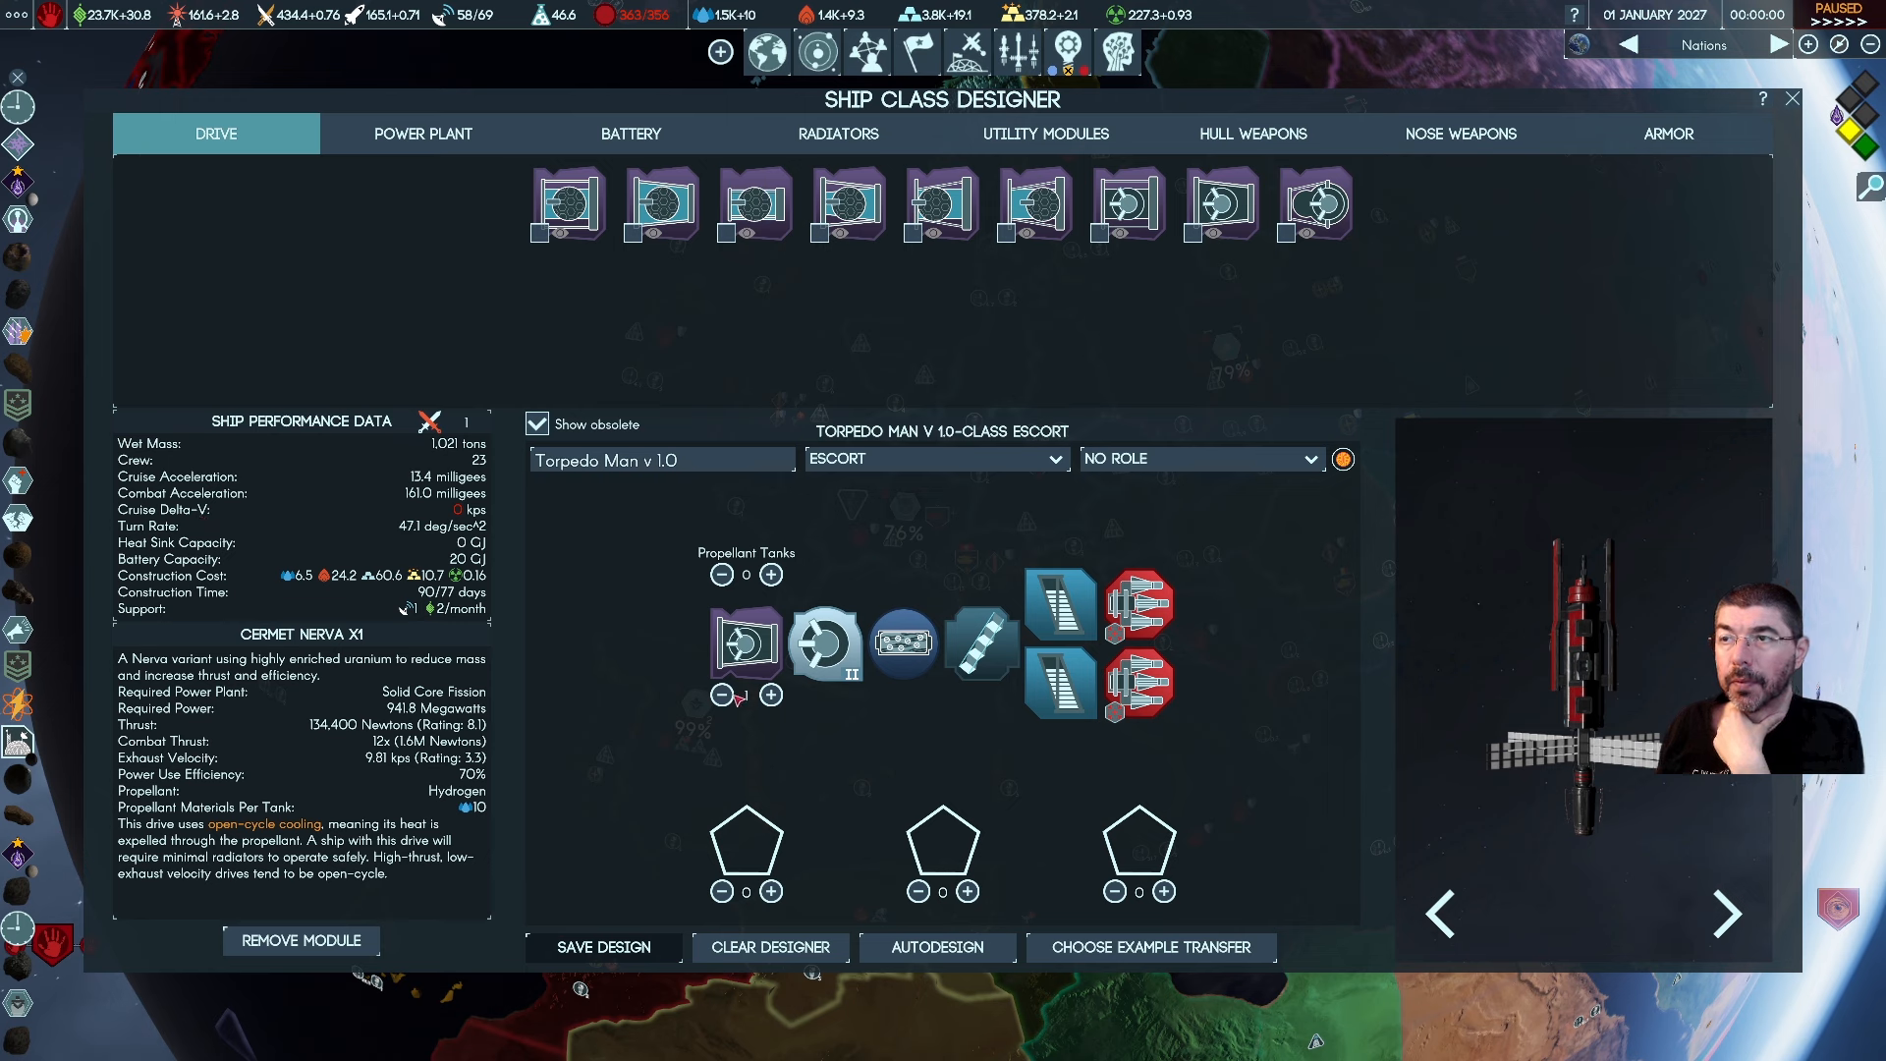
# Add batches of propellant tanks and fit a third and fourth Nerva drive
pyautogui.click(773, 574)
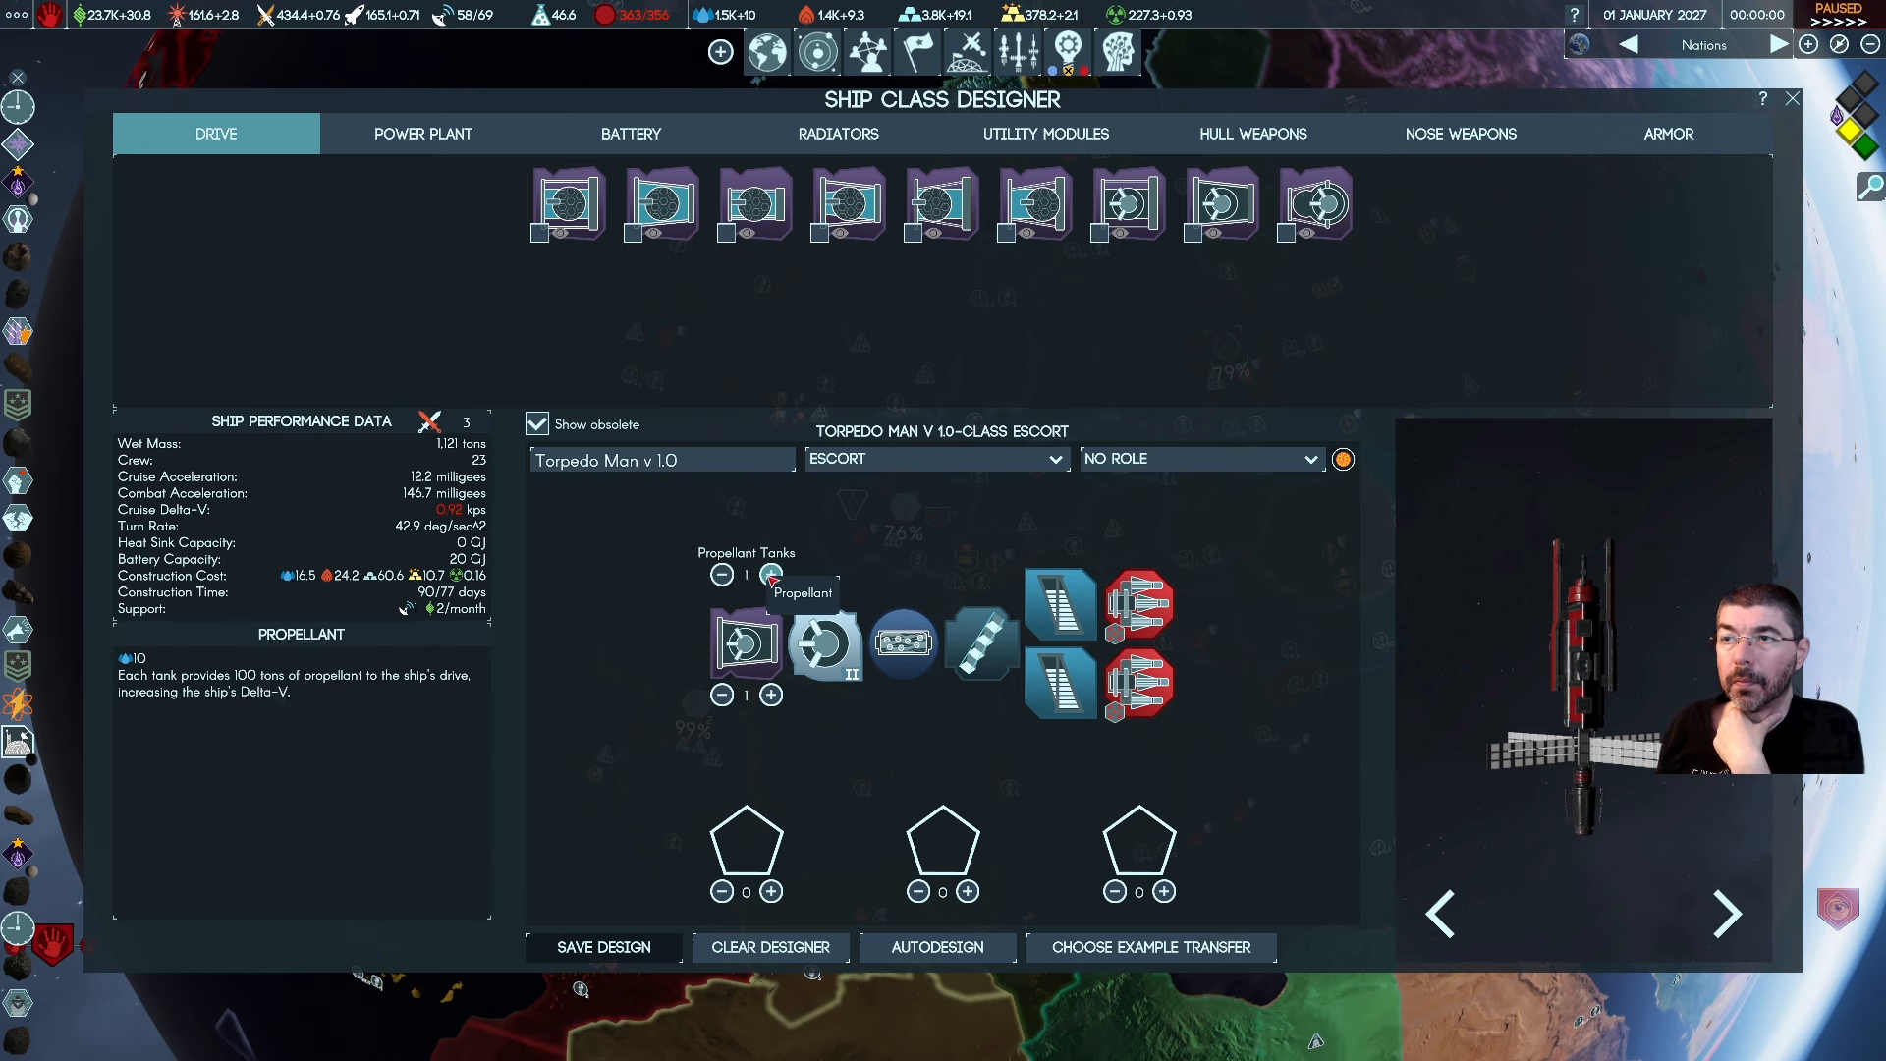
pyautogui.click(721, 573)
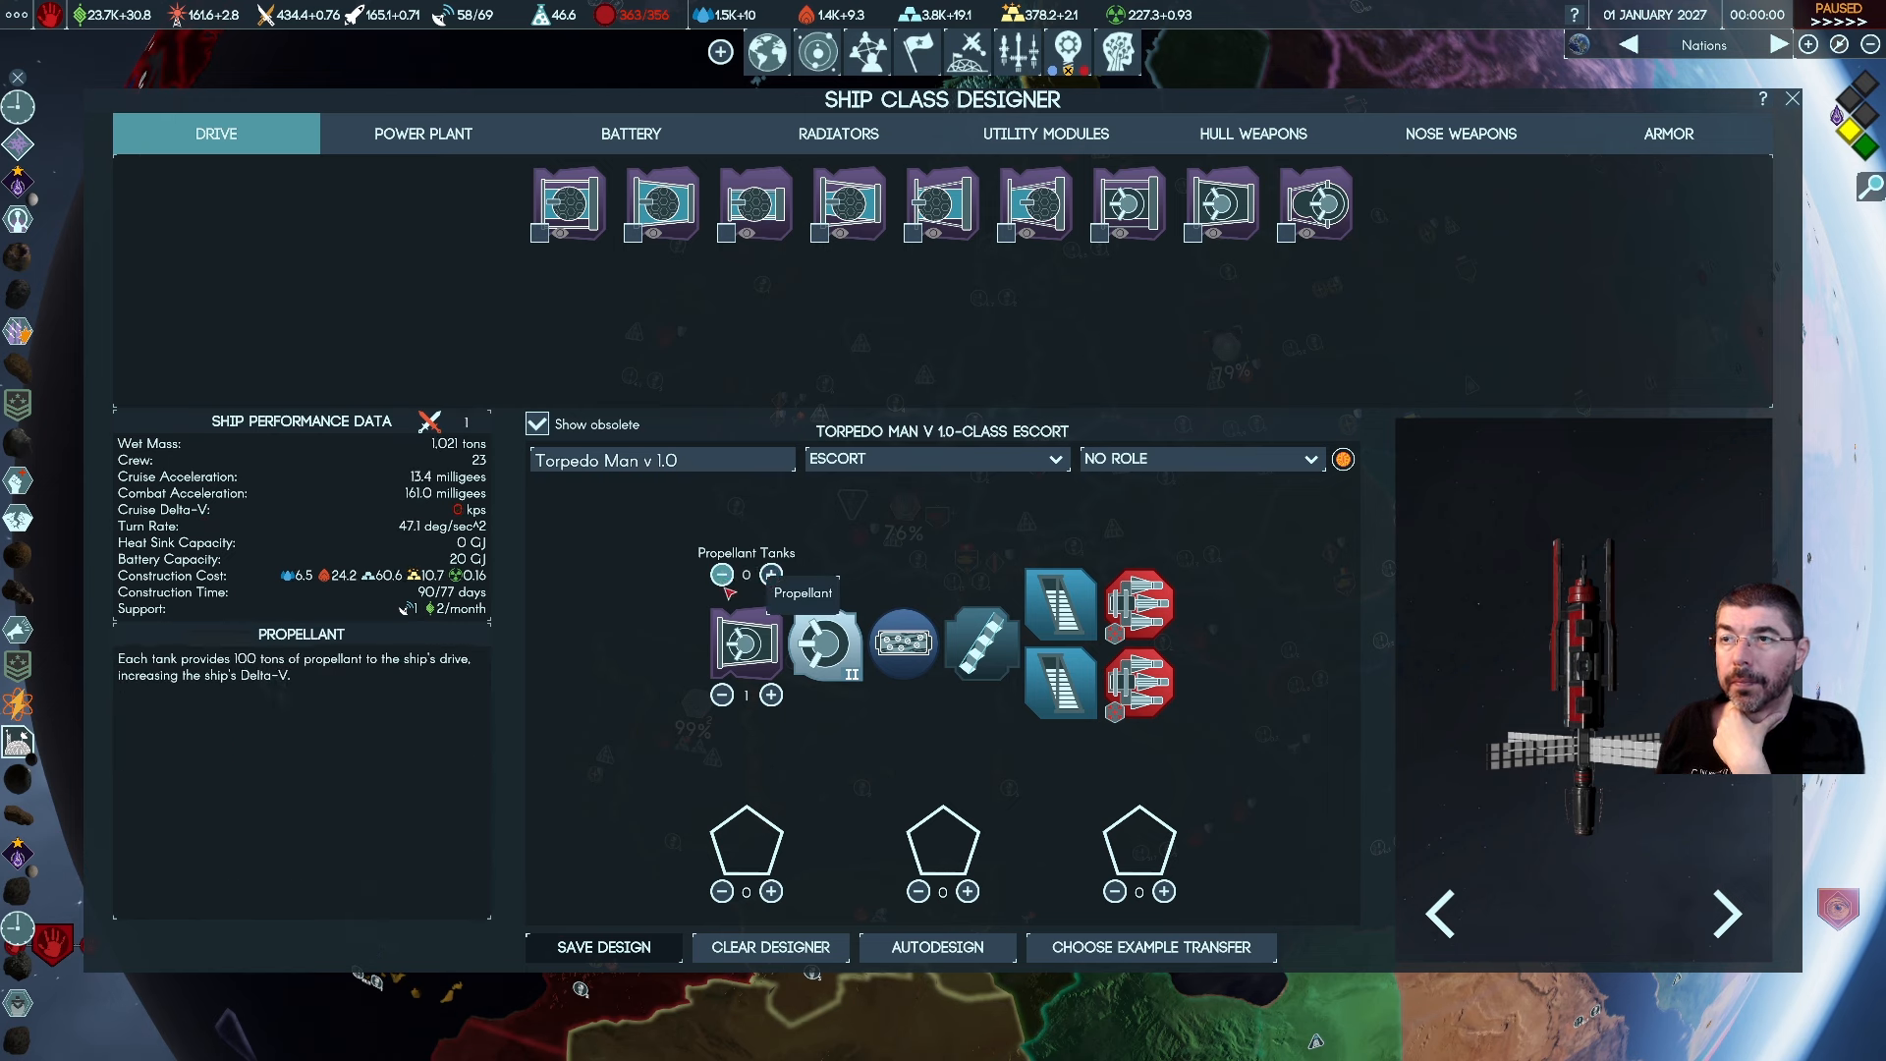
pyautogui.click(770, 573)
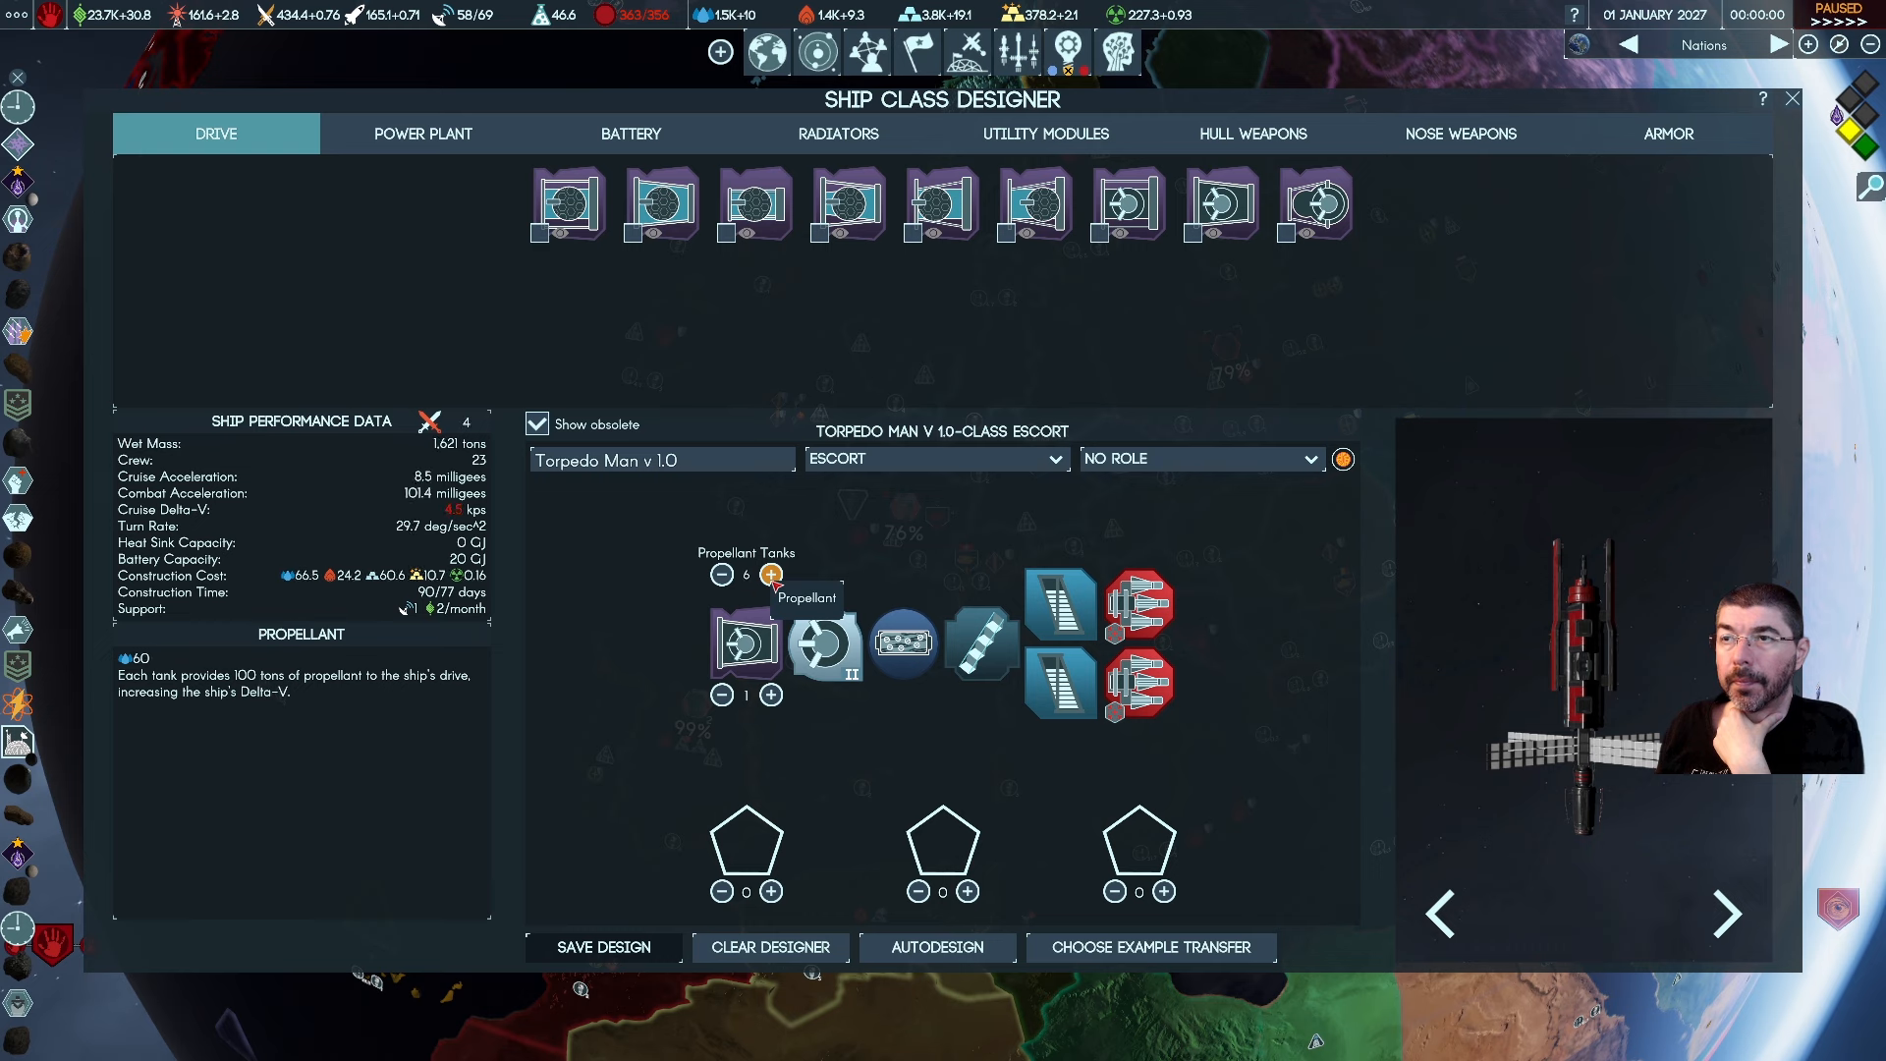
pyautogui.click(770, 574)
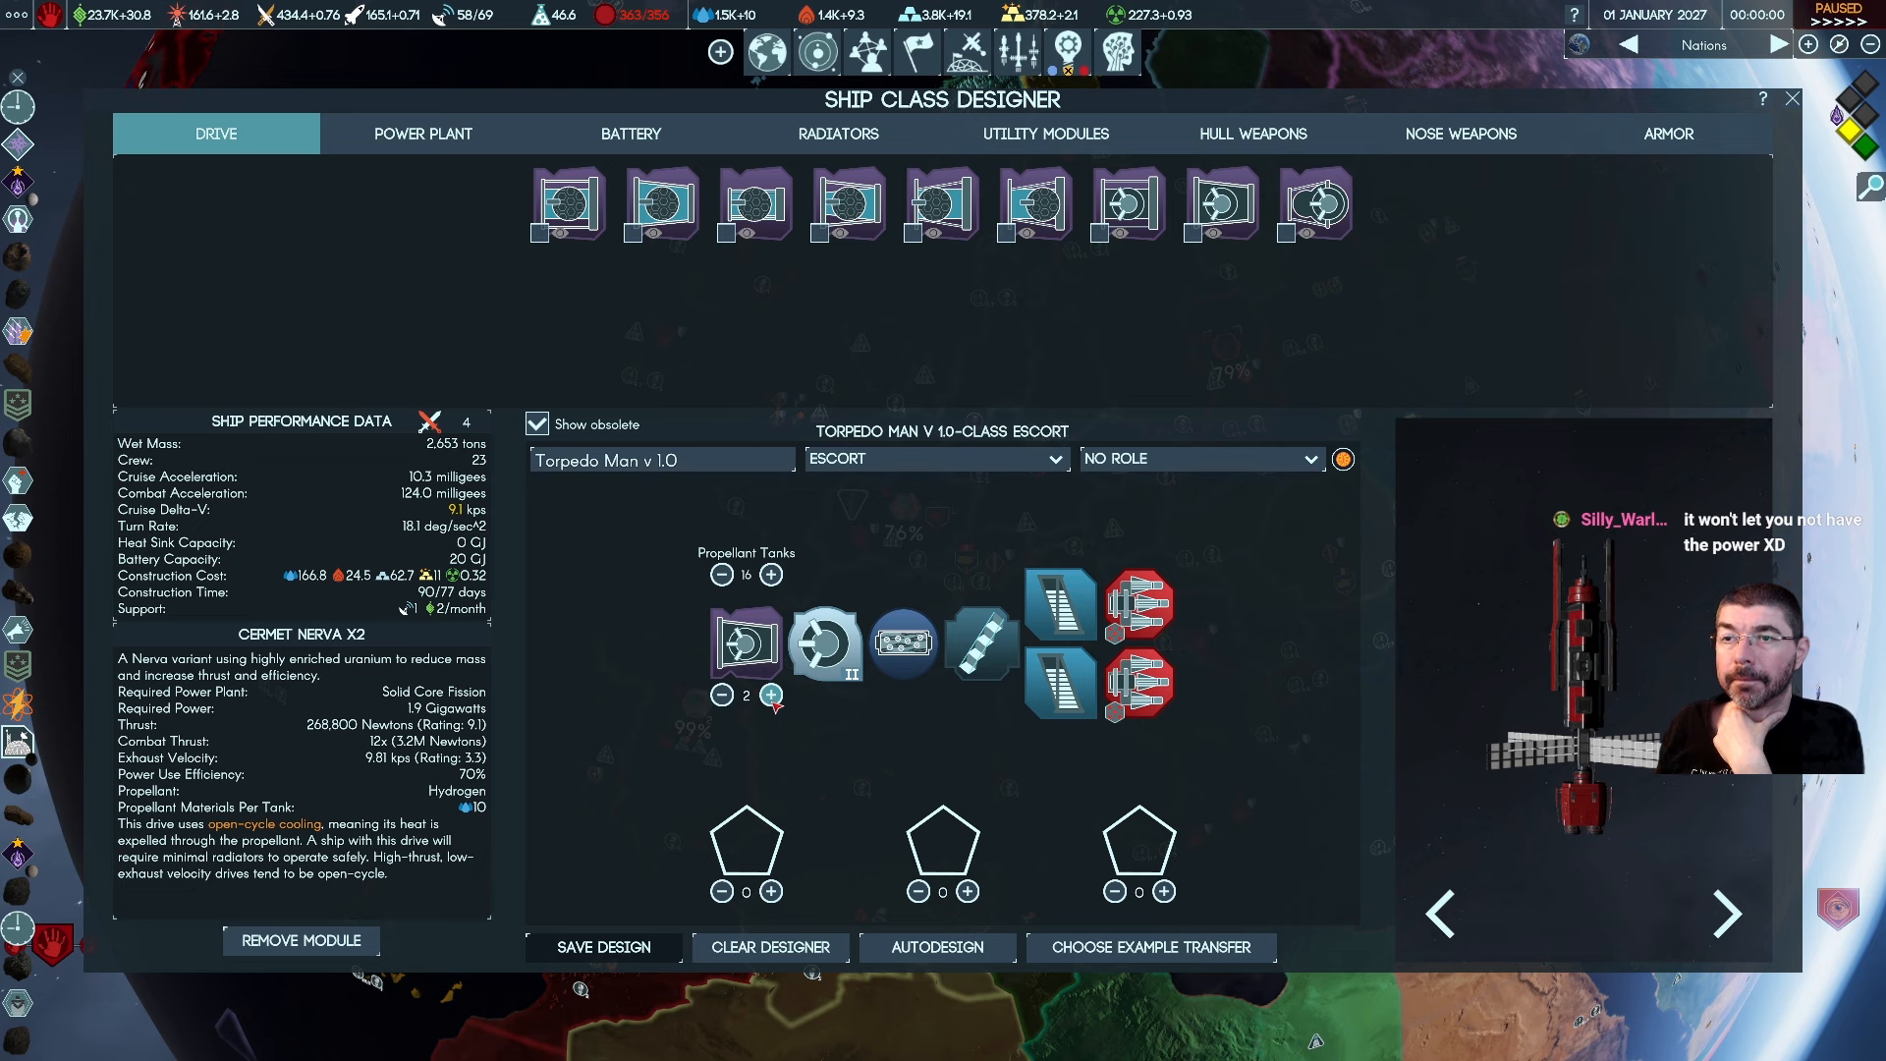
pyautogui.click(770, 694)
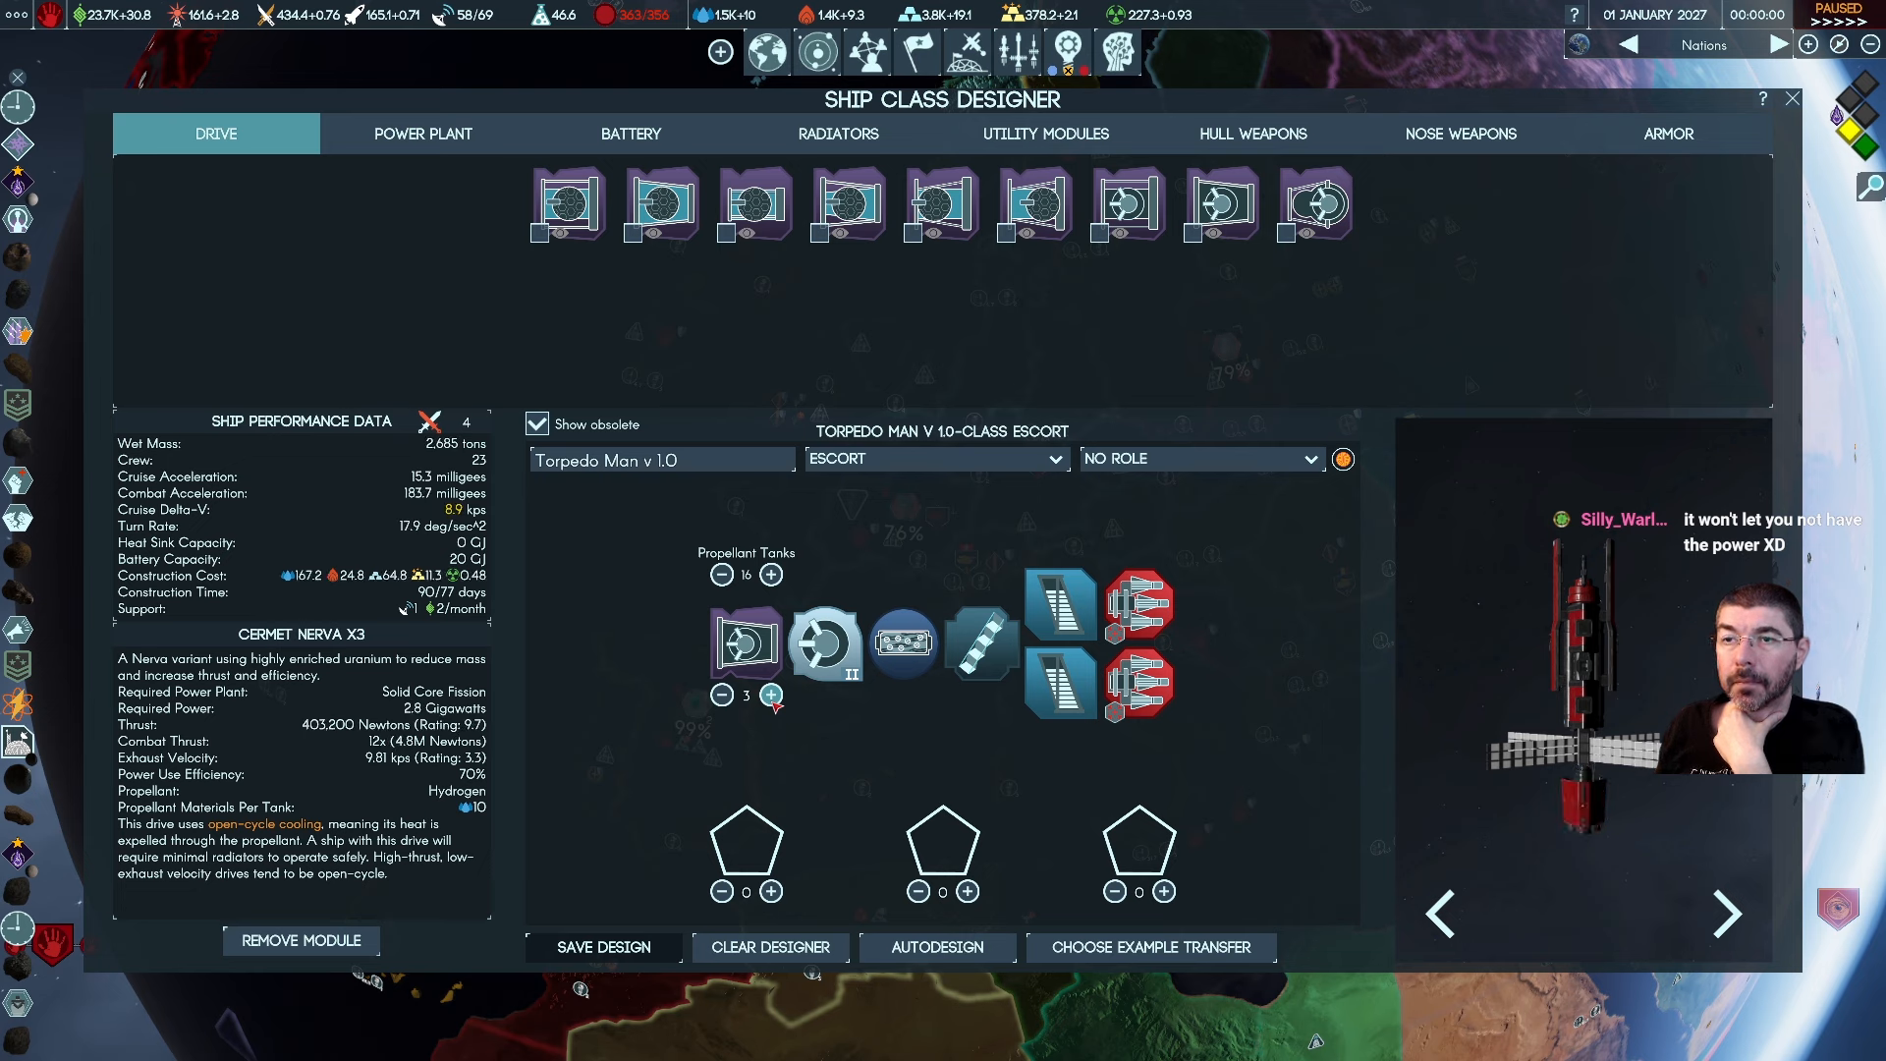
pyautogui.click(772, 693)
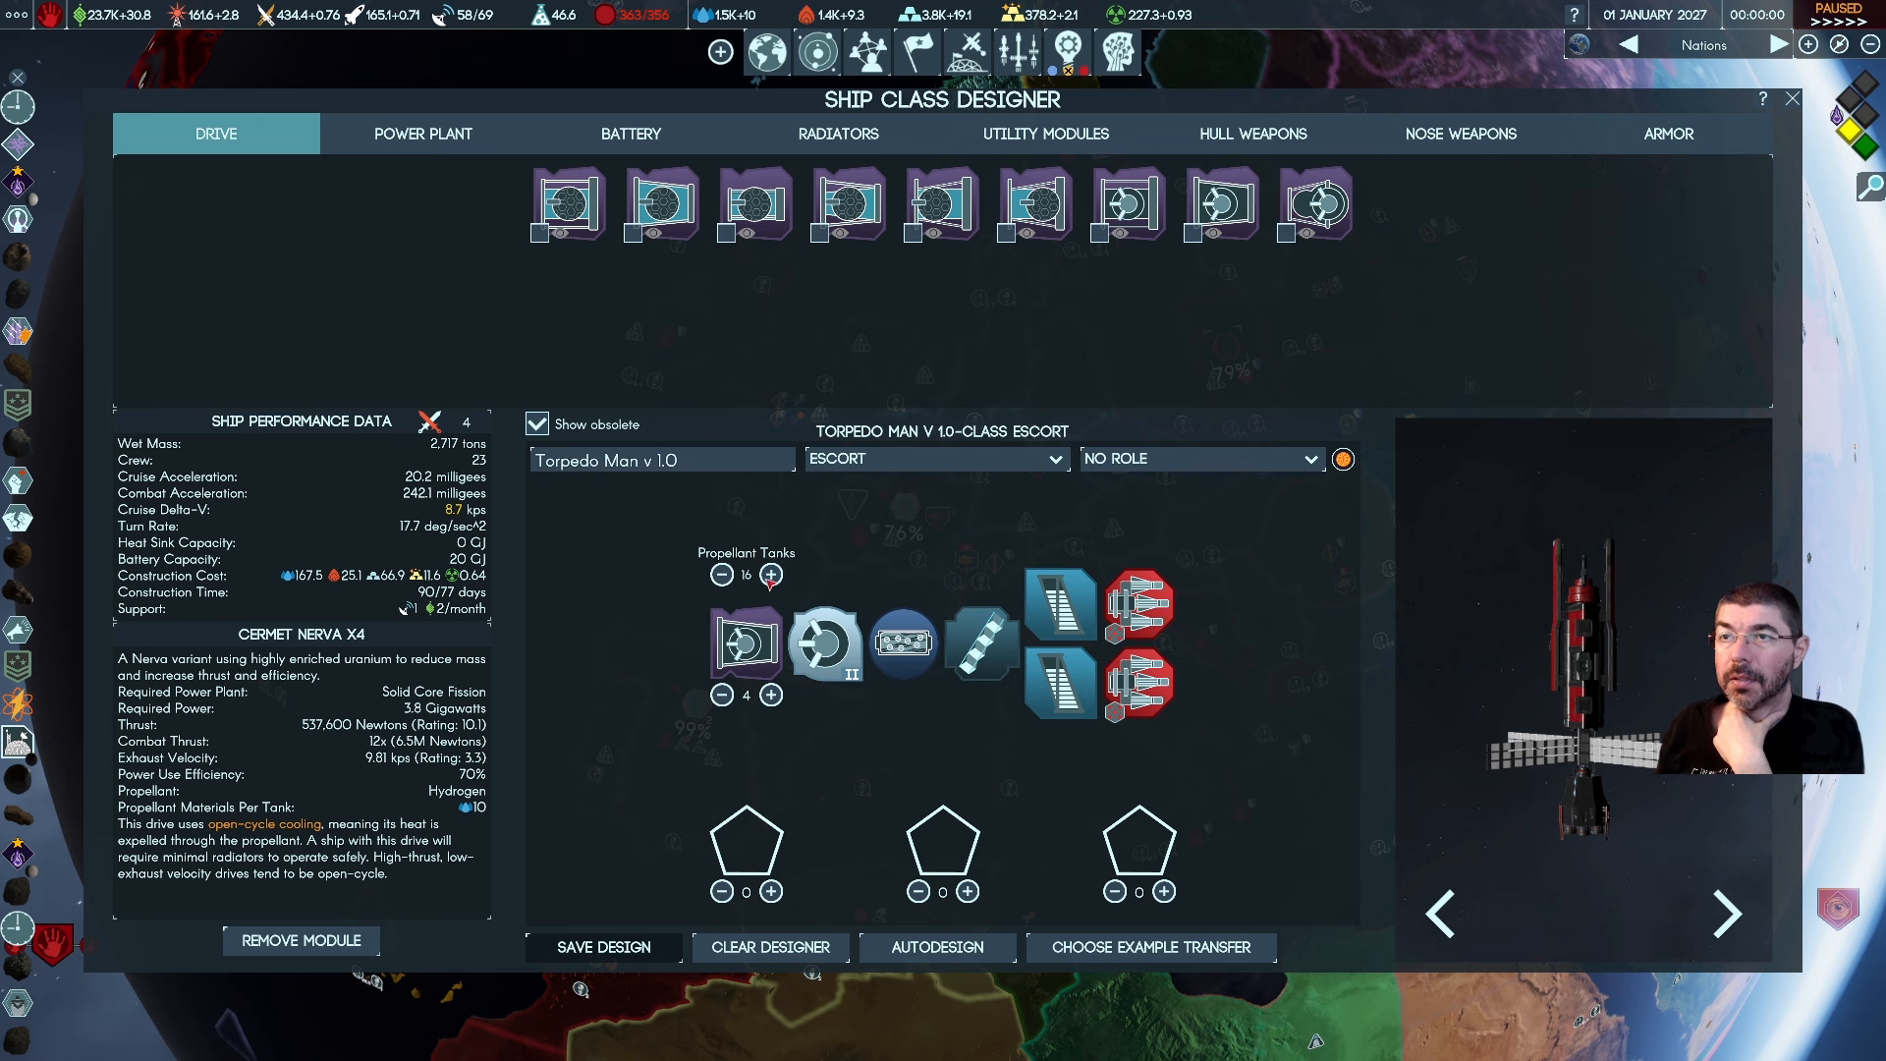
# Push propellant tanks up to 82, then trim back to 32 tanks for 13.3 kps delta-V
pyautogui.click(772, 575)
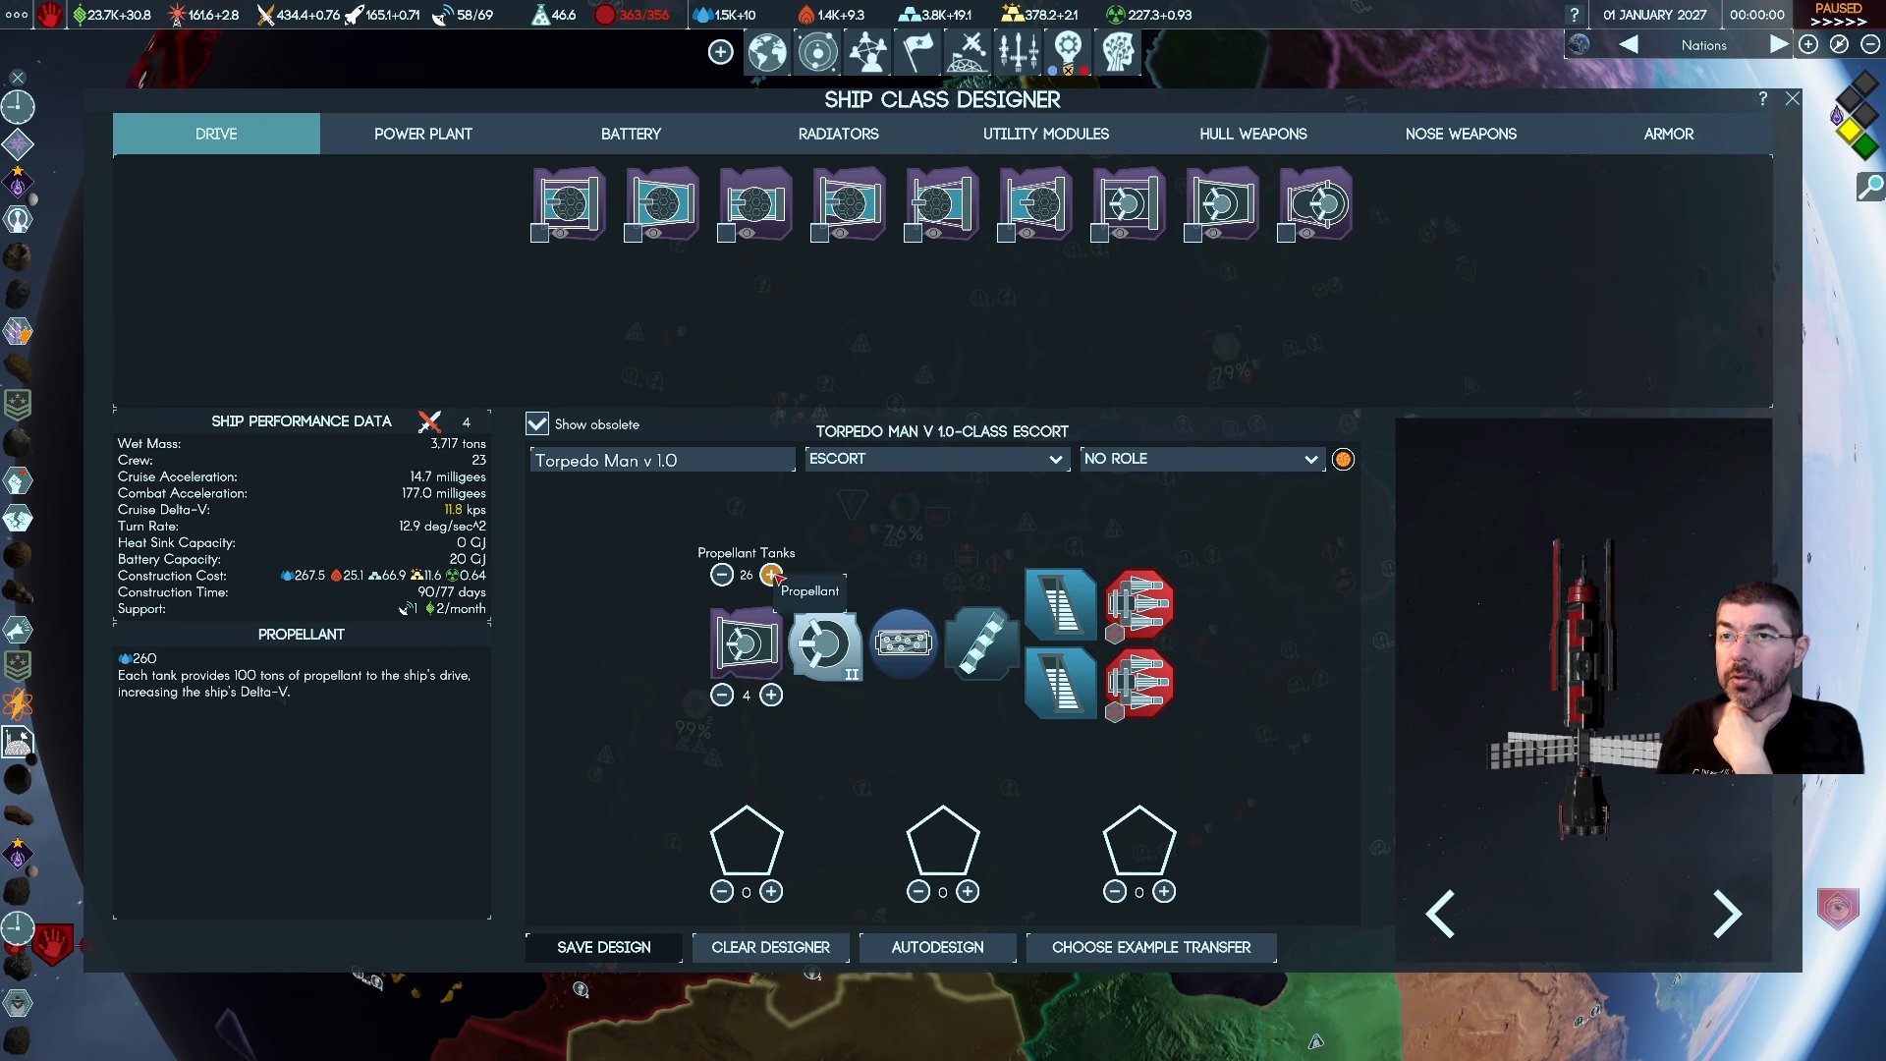
pyautogui.click(772, 573)
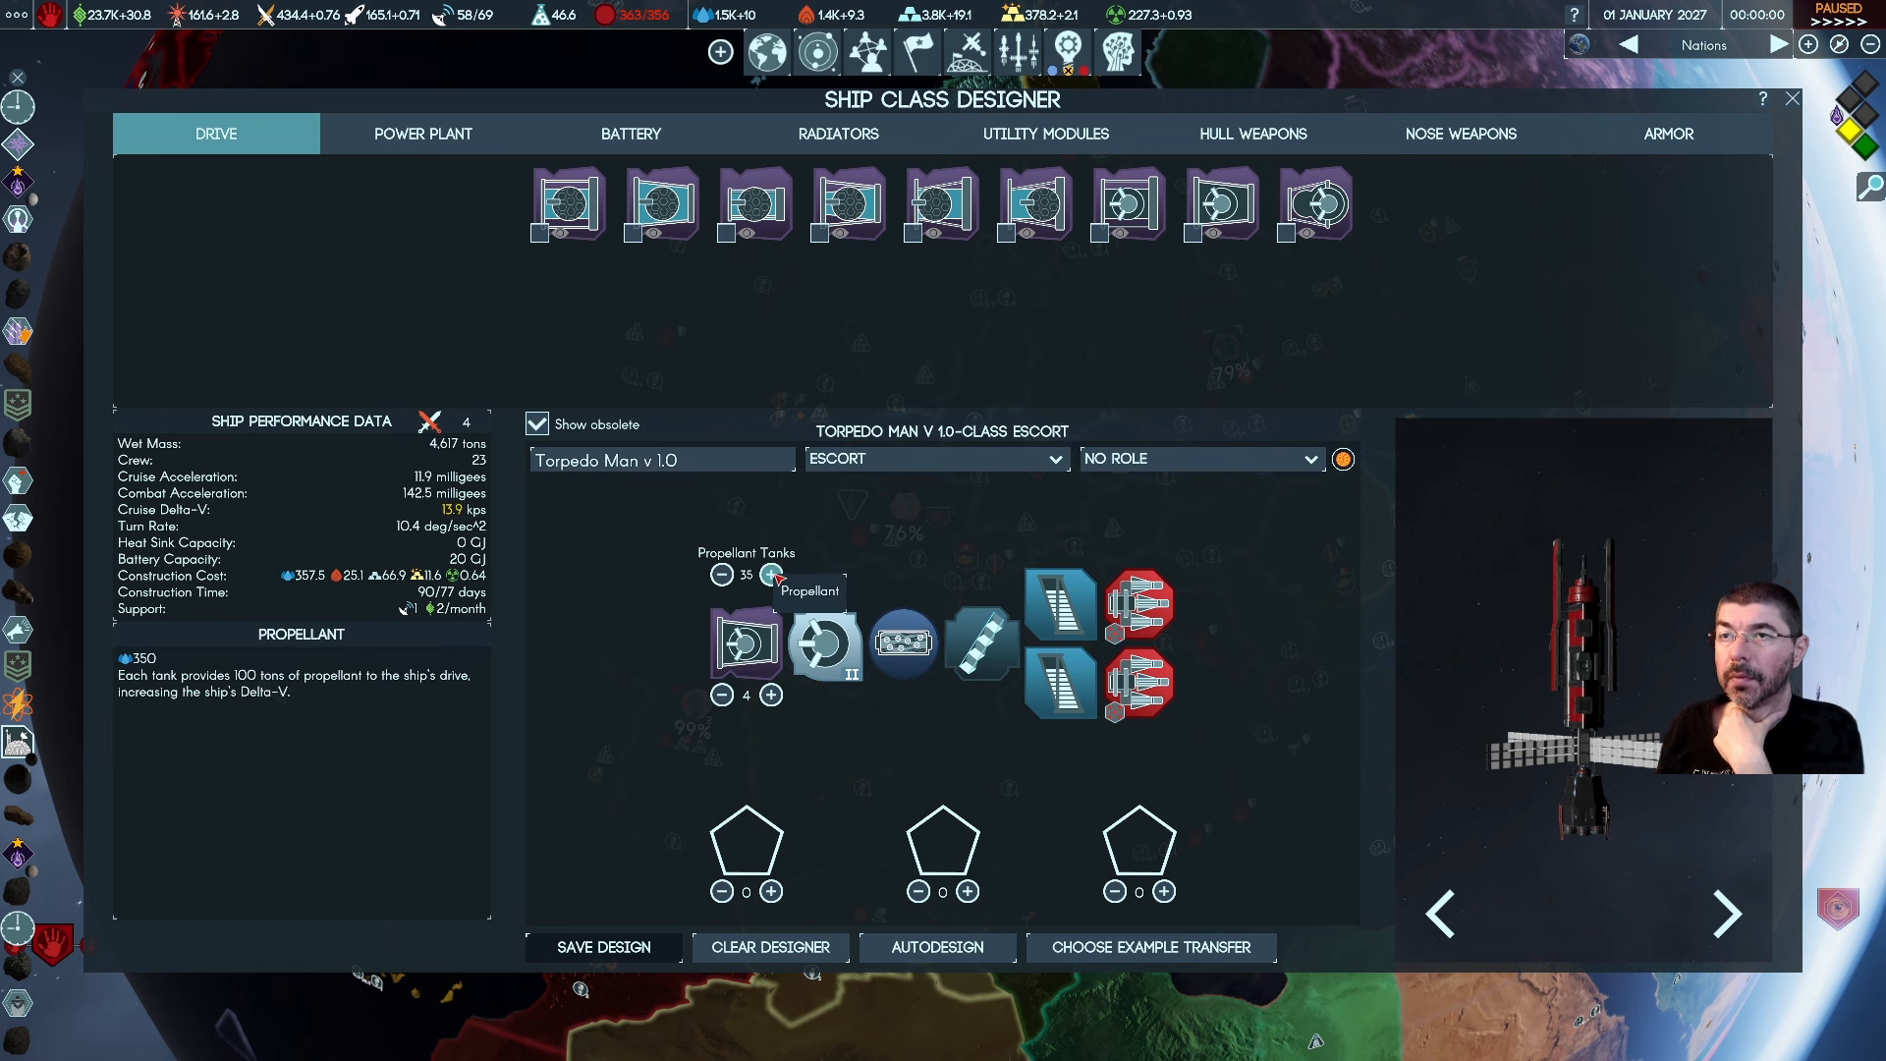
pyautogui.click(770, 574)
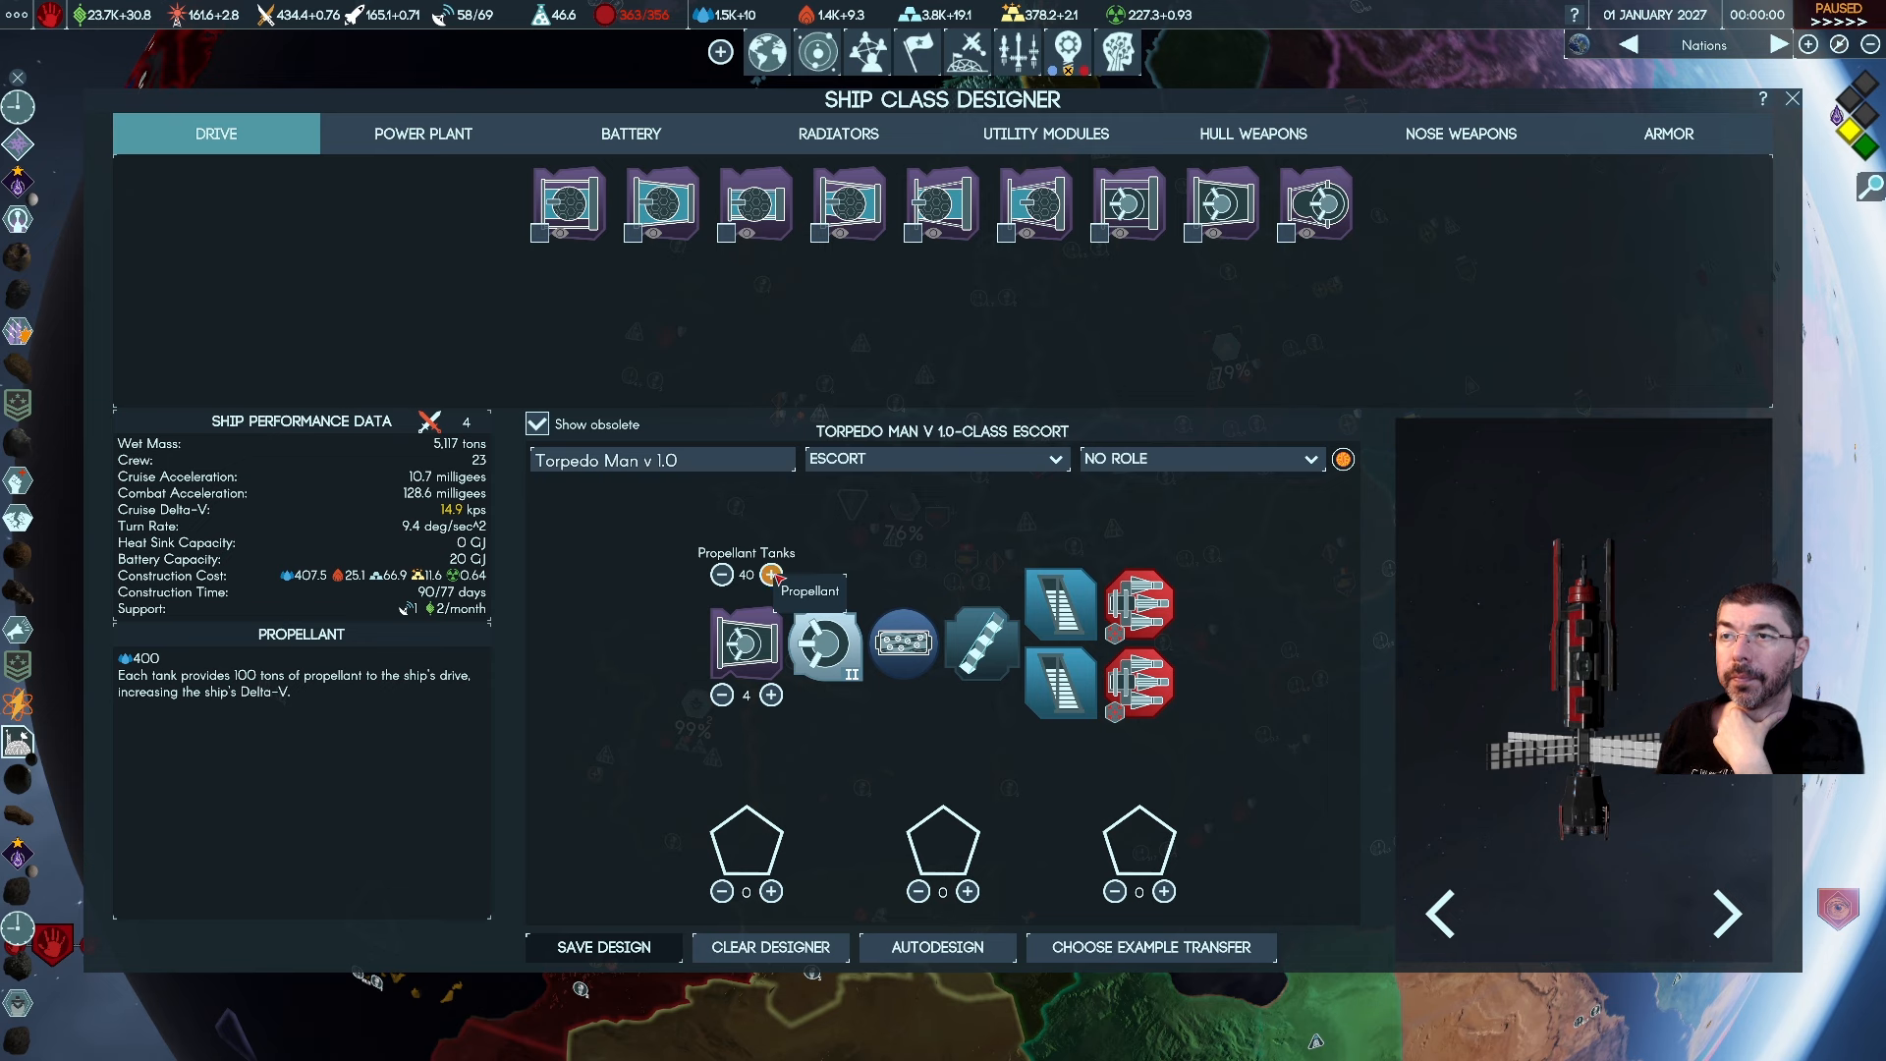
pyautogui.click(772, 574)
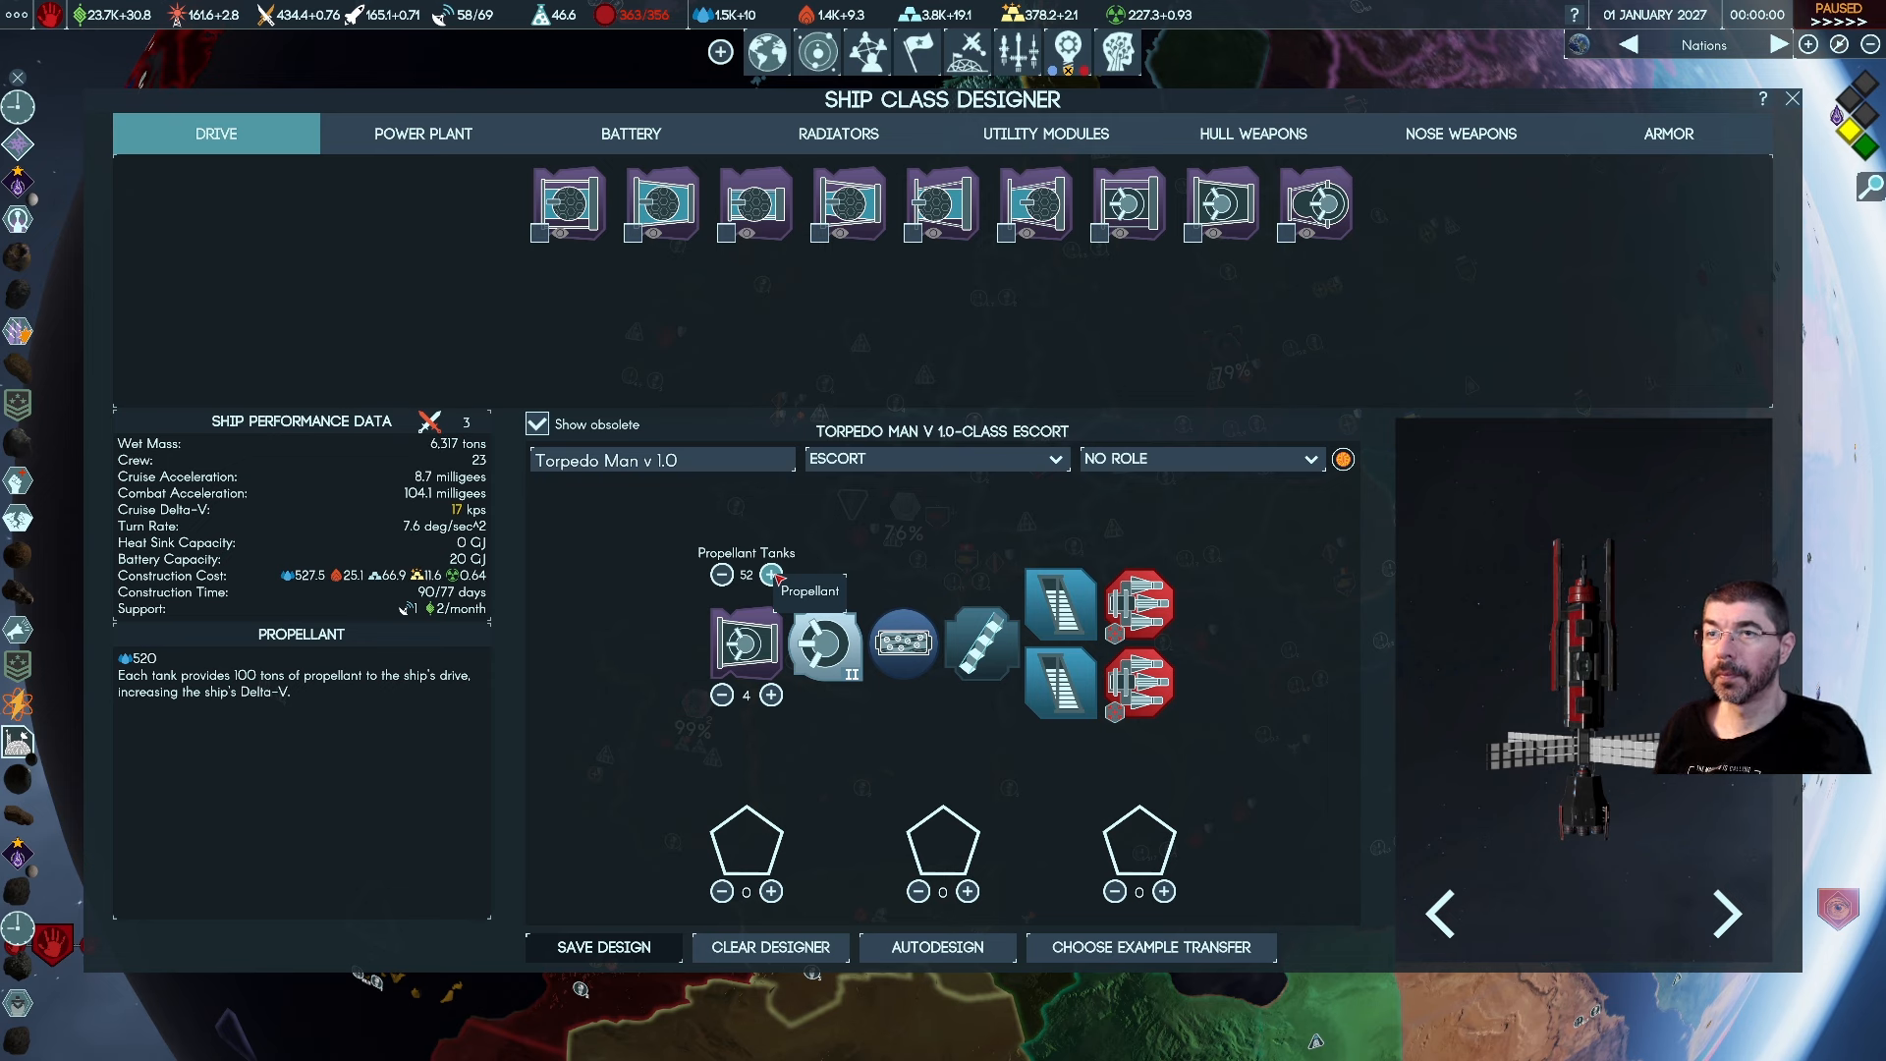
pyautogui.click(772, 573)
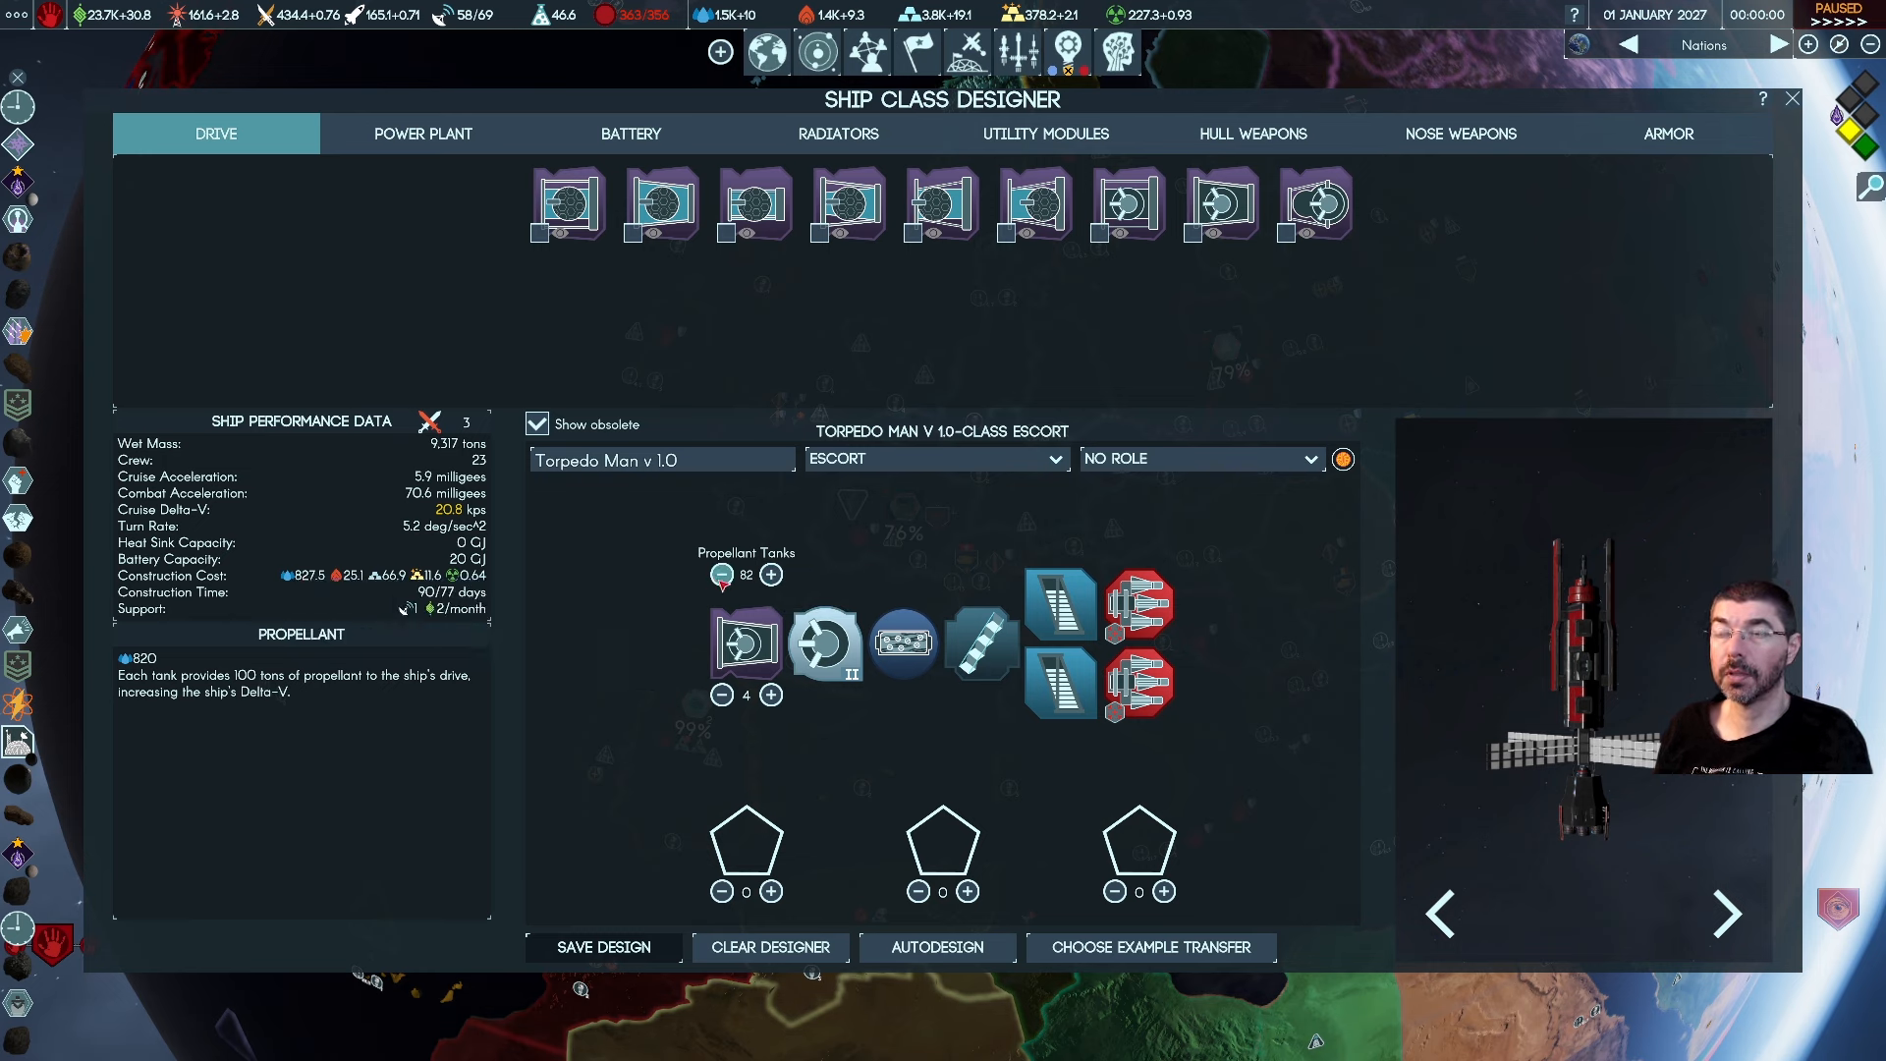
pyautogui.click(721, 693)
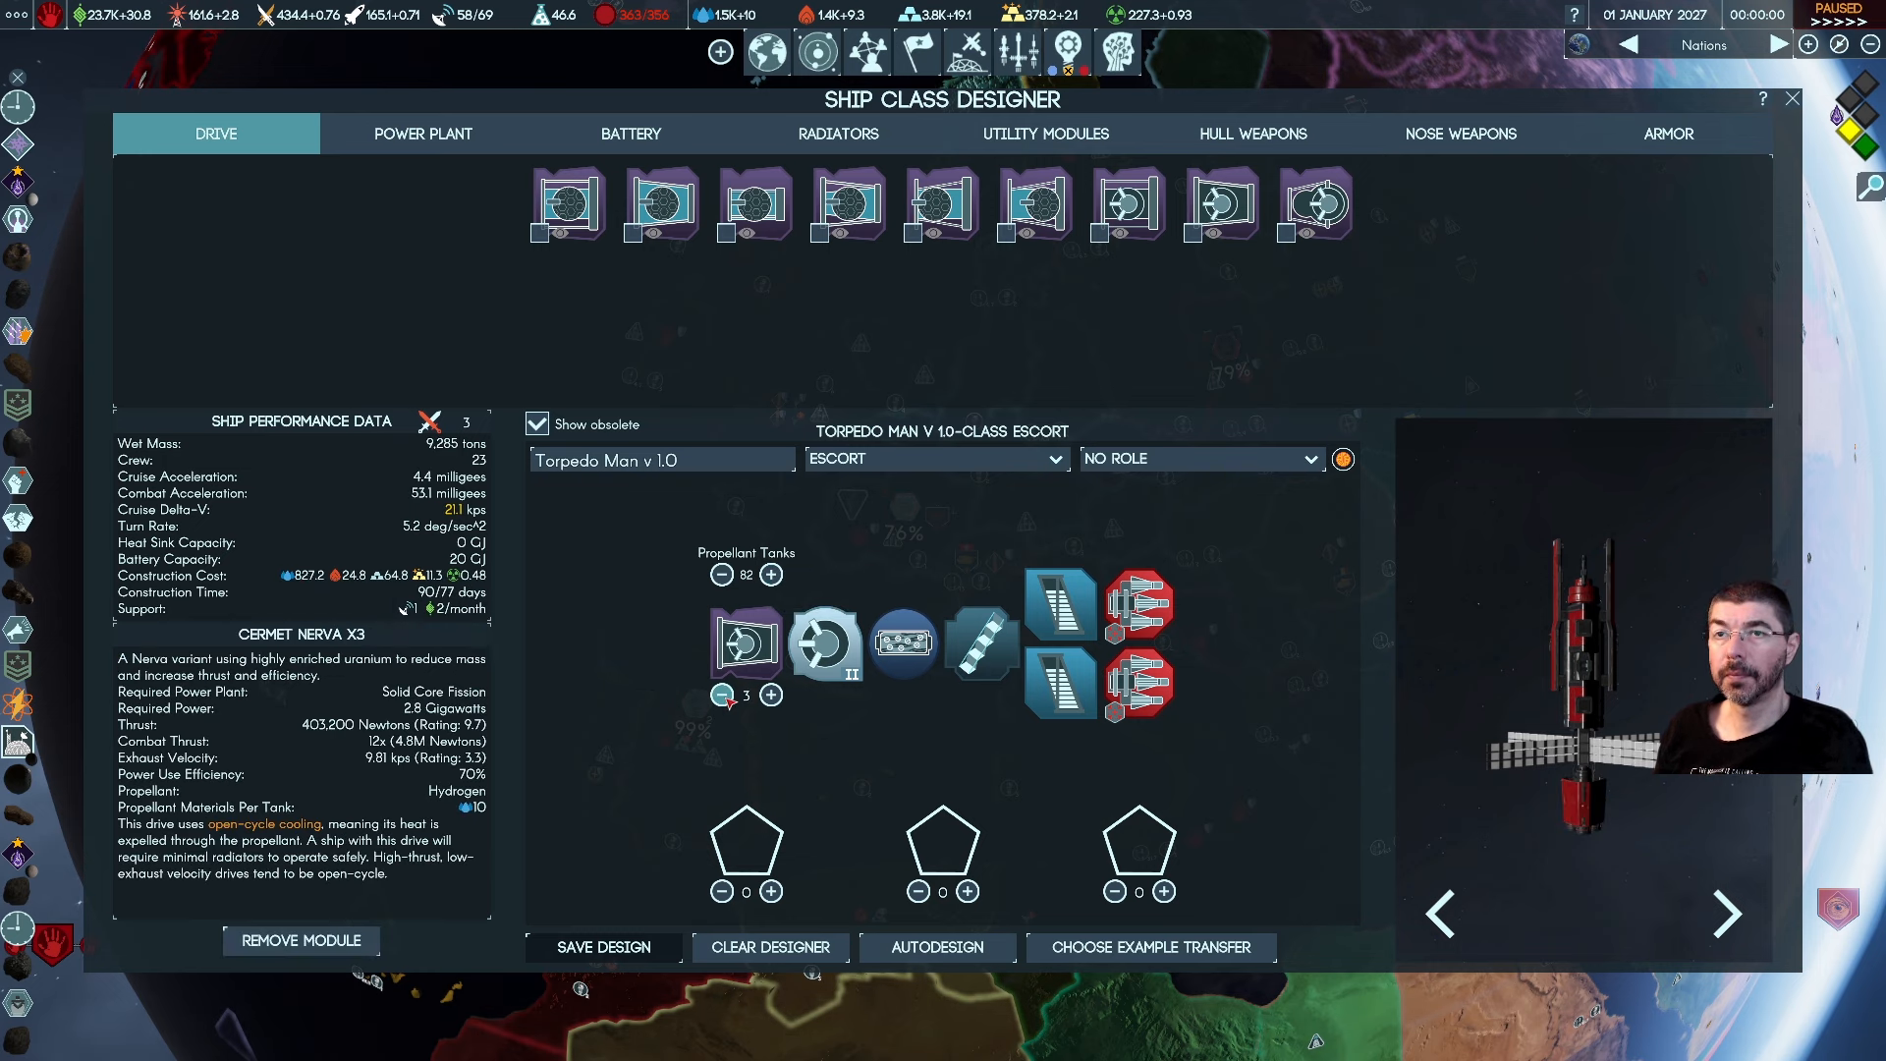
pyautogui.click(721, 574)
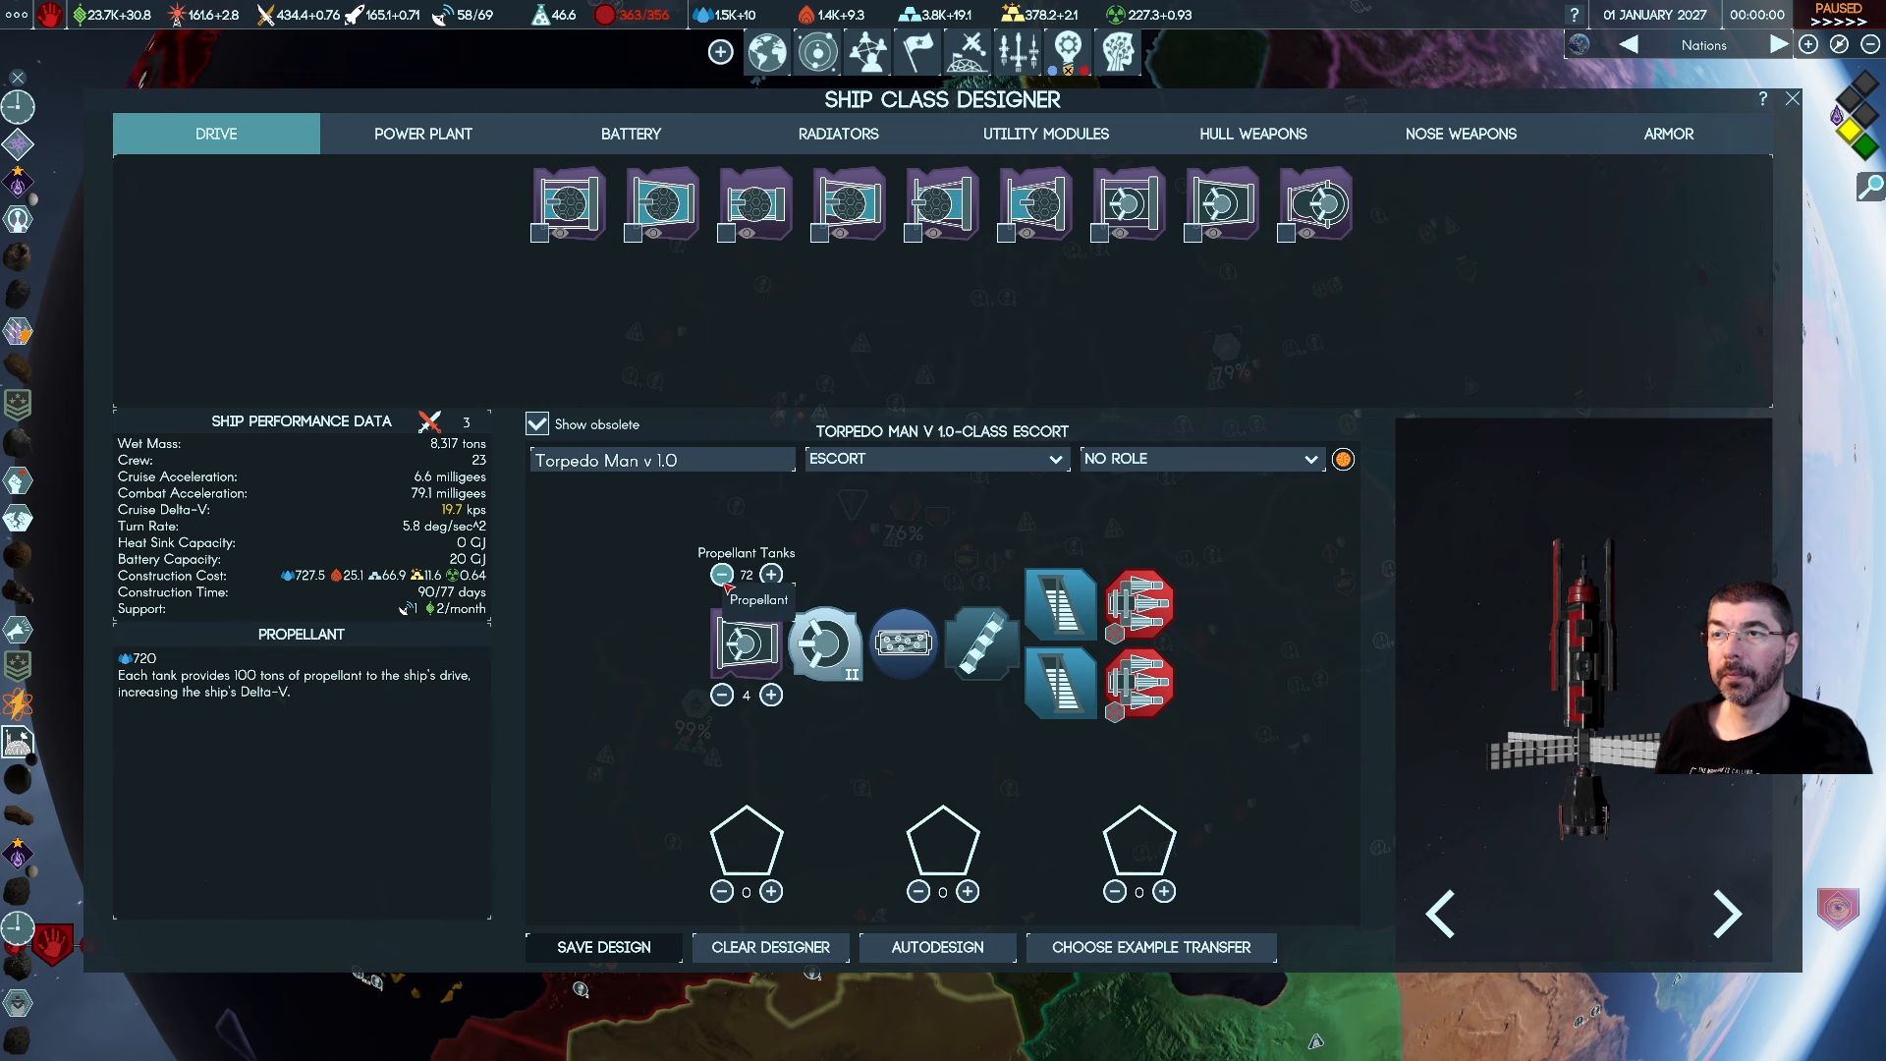
pyautogui.click(721, 573)
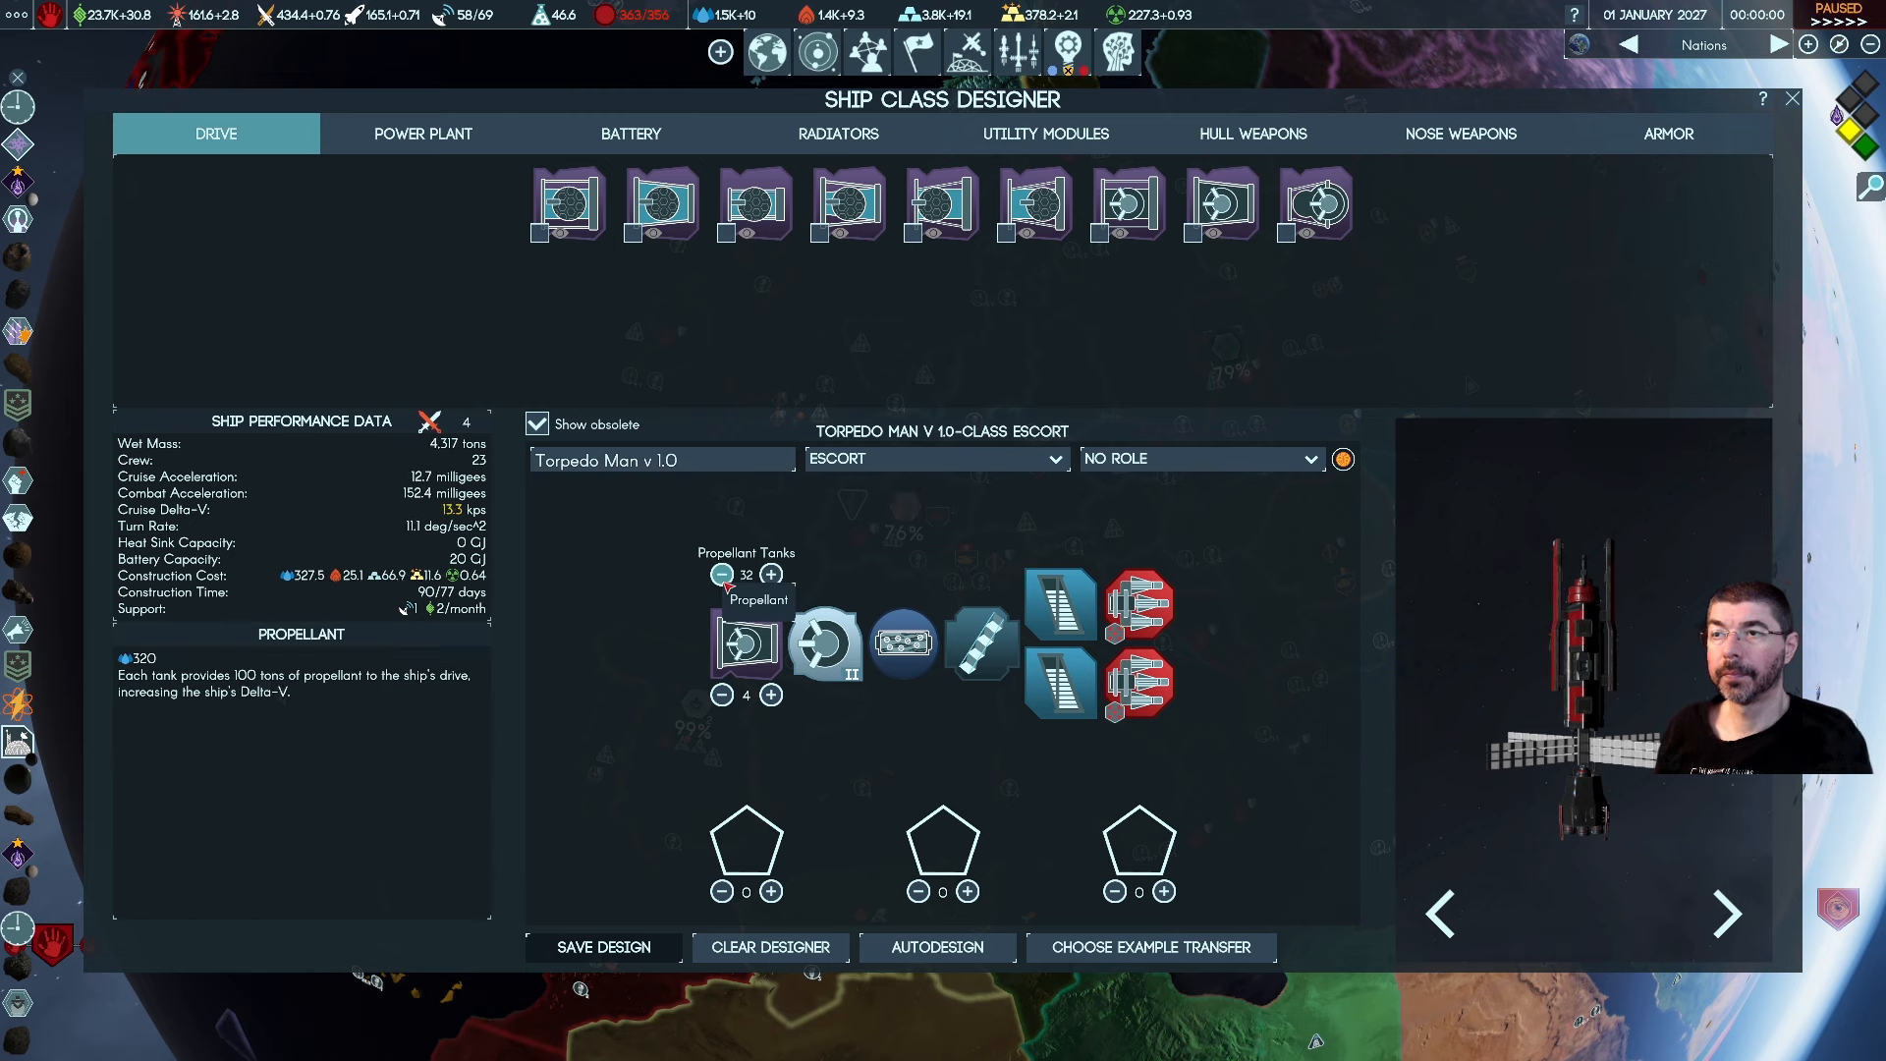
pyautogui.moveTo(640, 625)
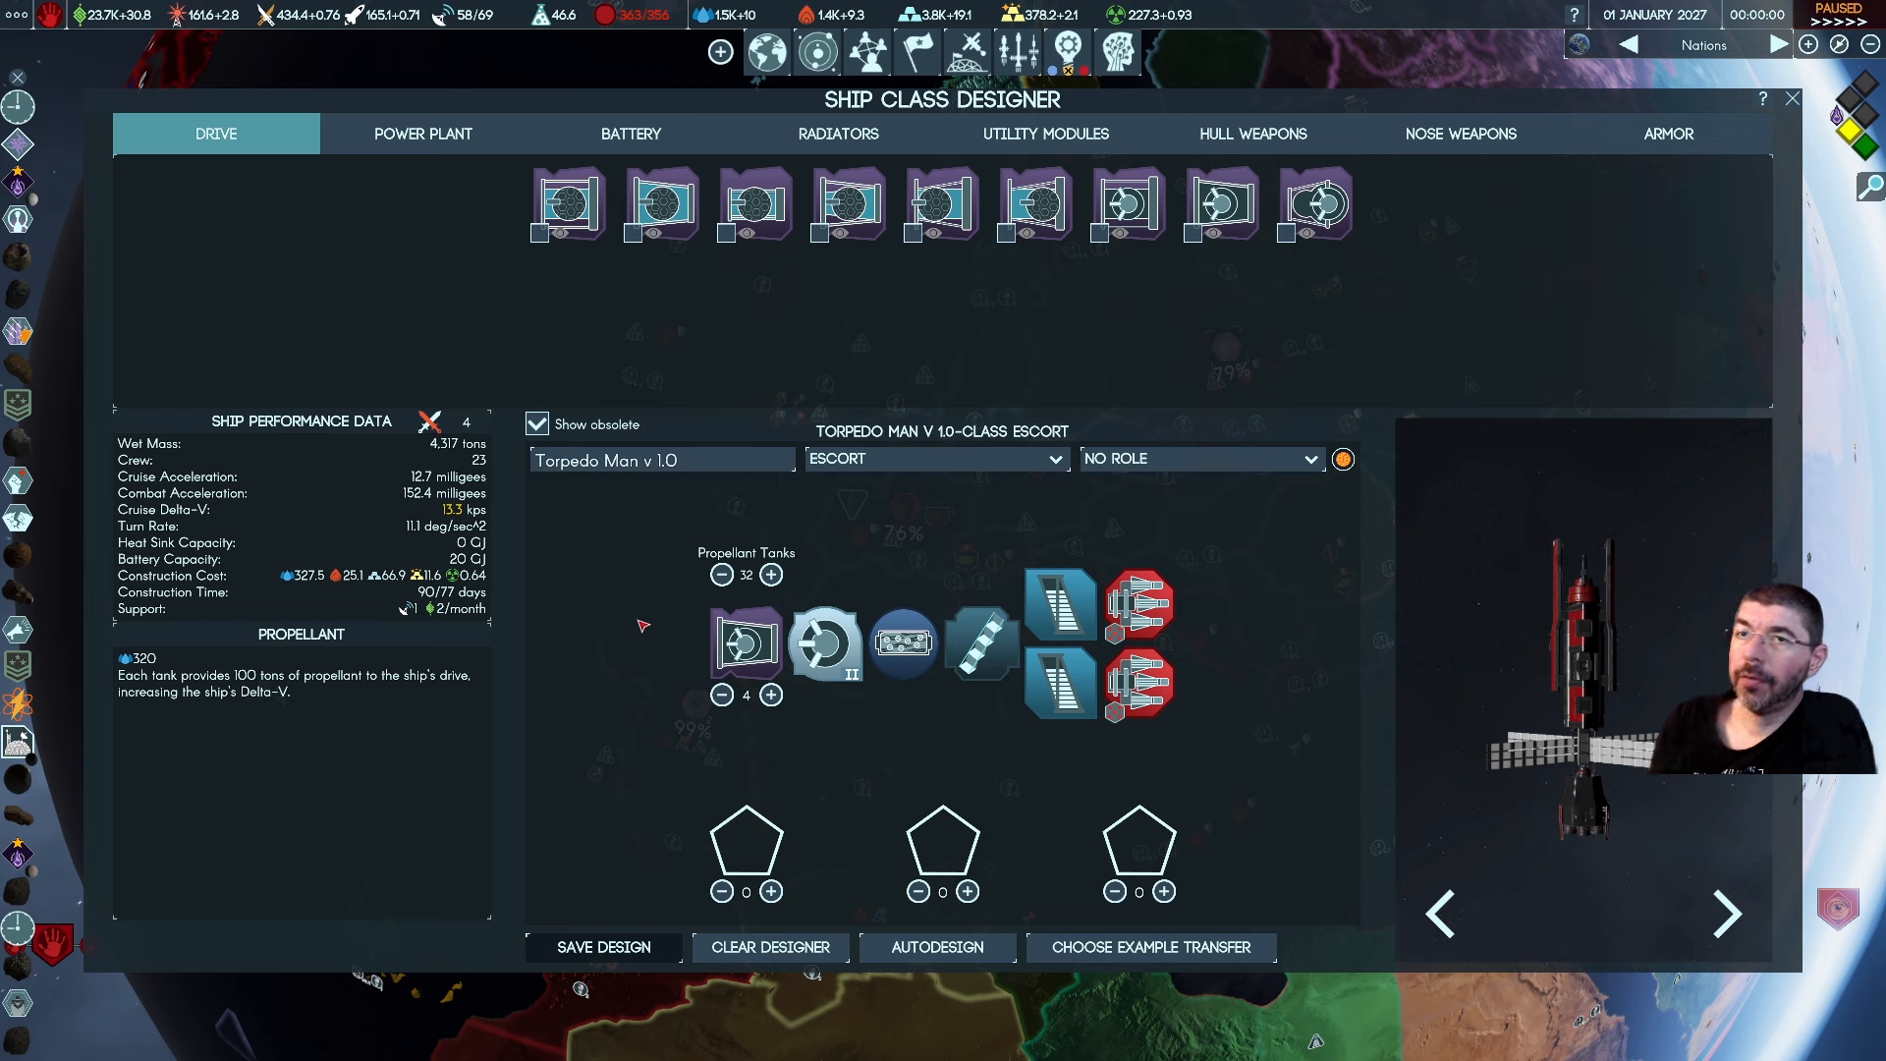
pyautogui.moveTo(323, 682)
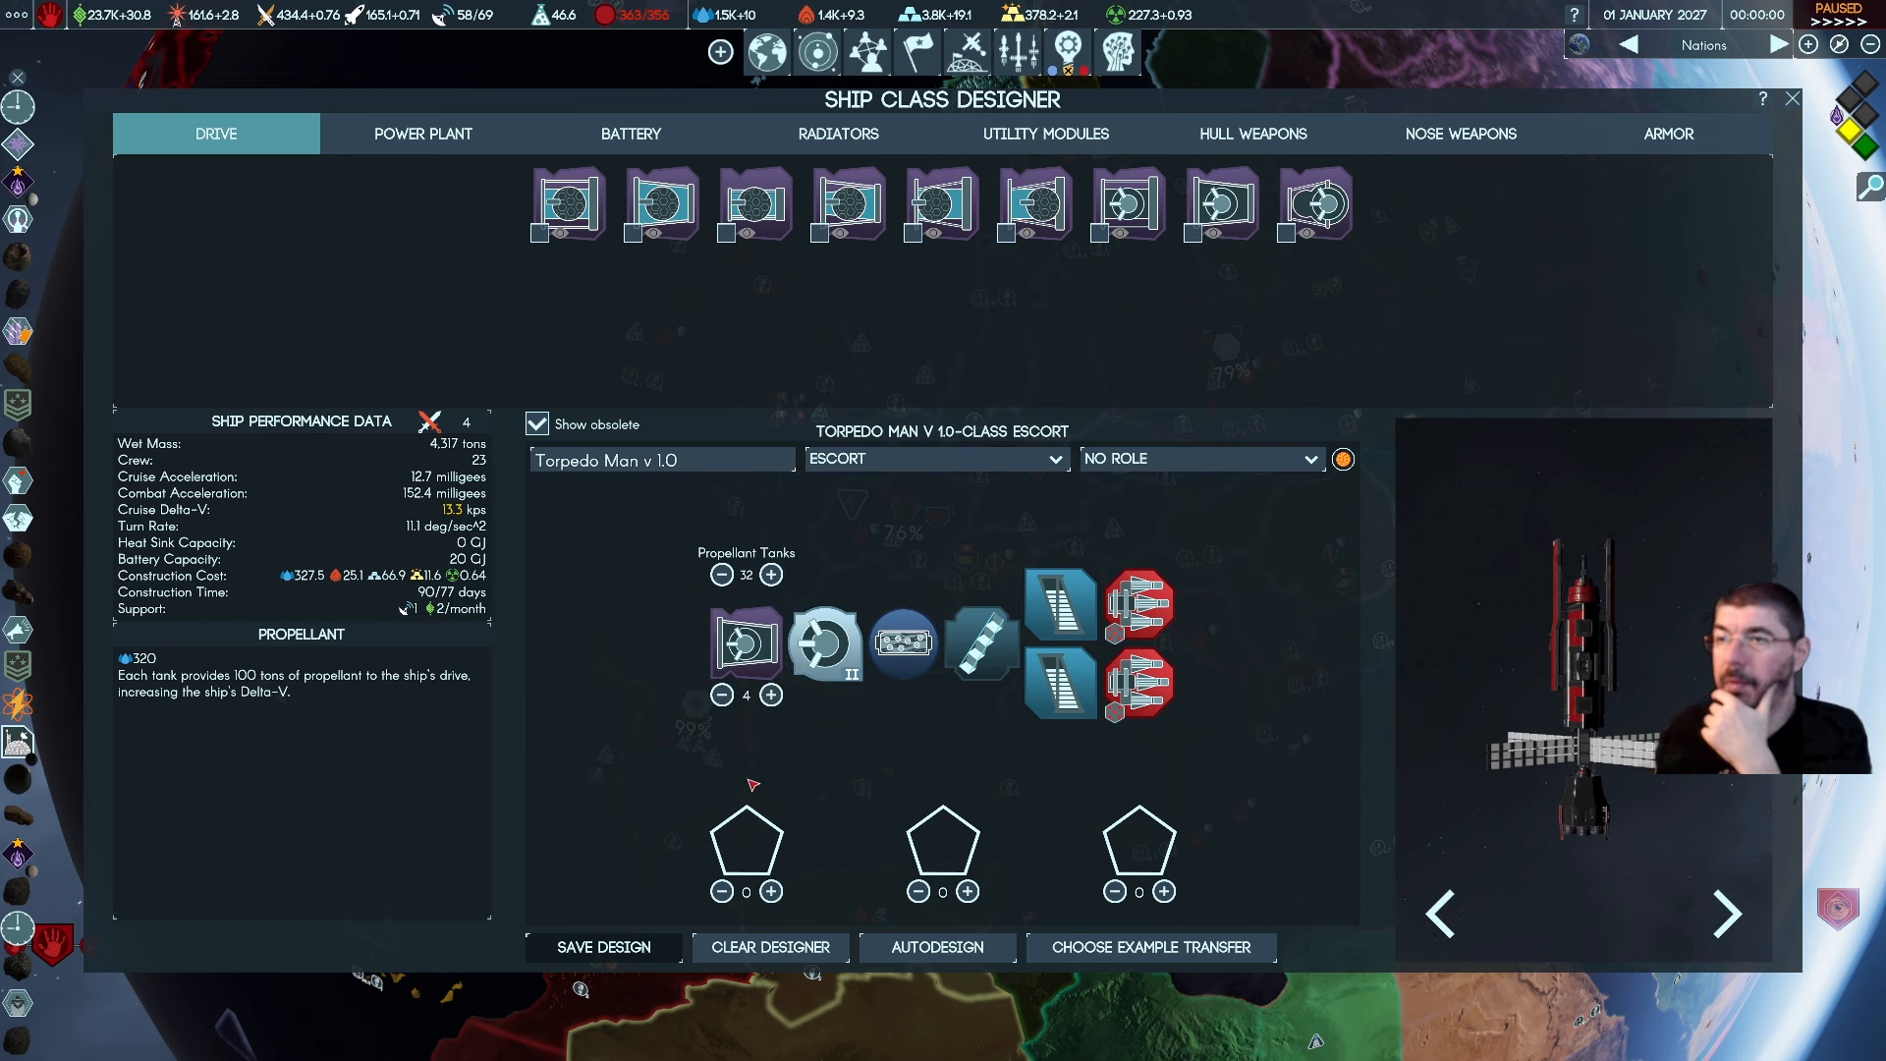
pyautogui.moveTo(772, 574)
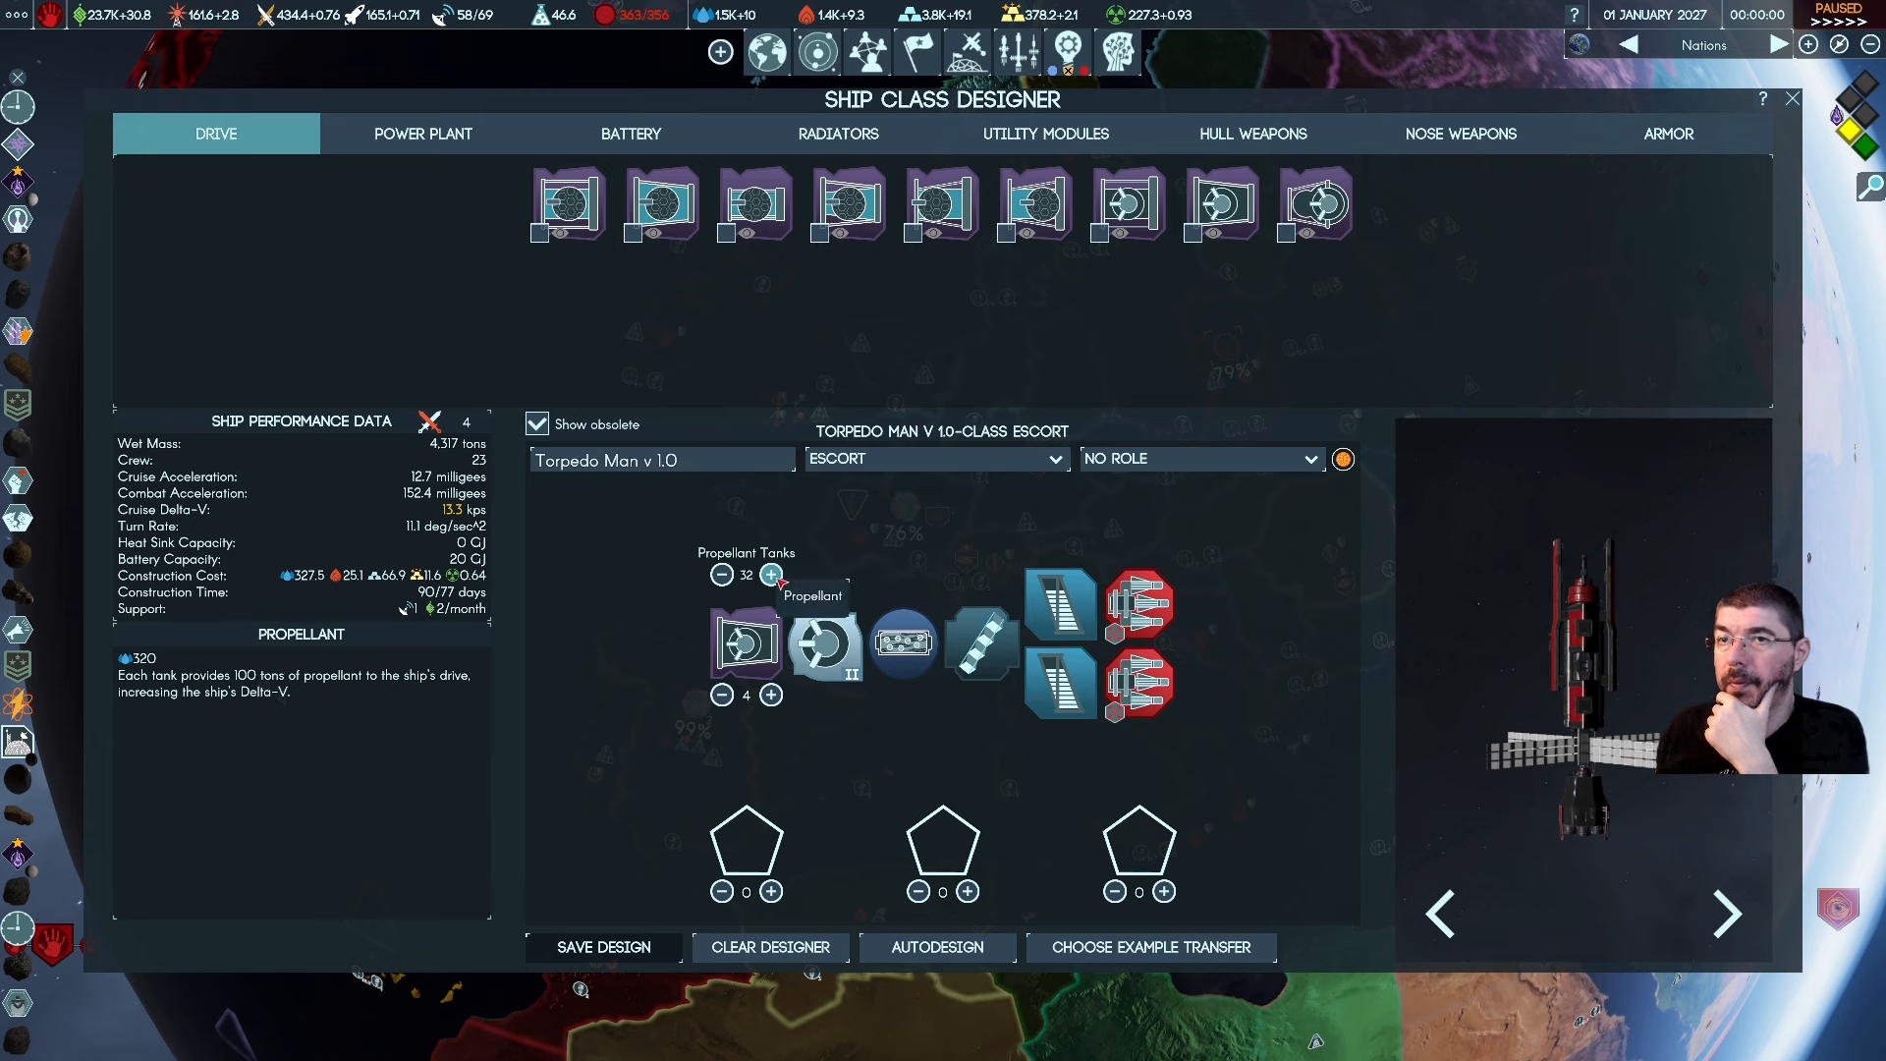
# Raise propellant tanks to 40, giving 5,117 tons wet mass and 14.9 kps delta-V
pyautogui.click(772, 574)
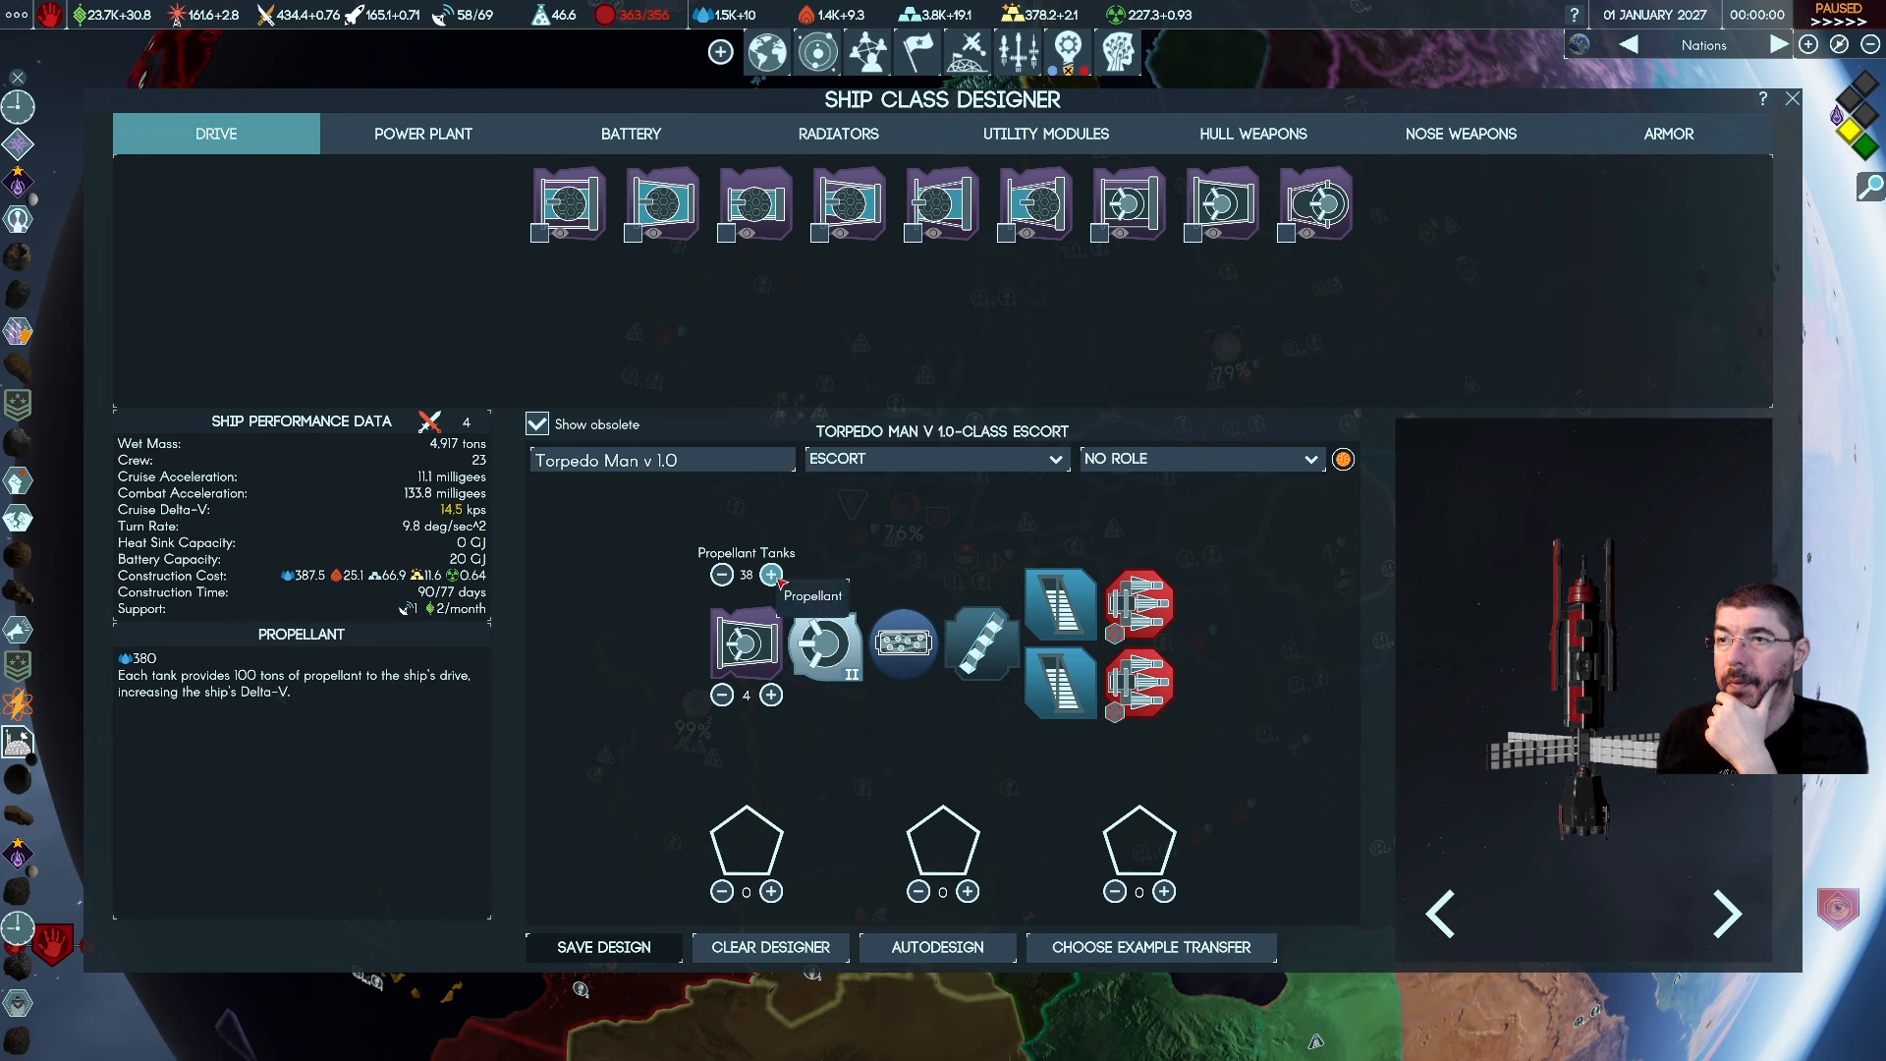
pyautogui.click(774, 573)
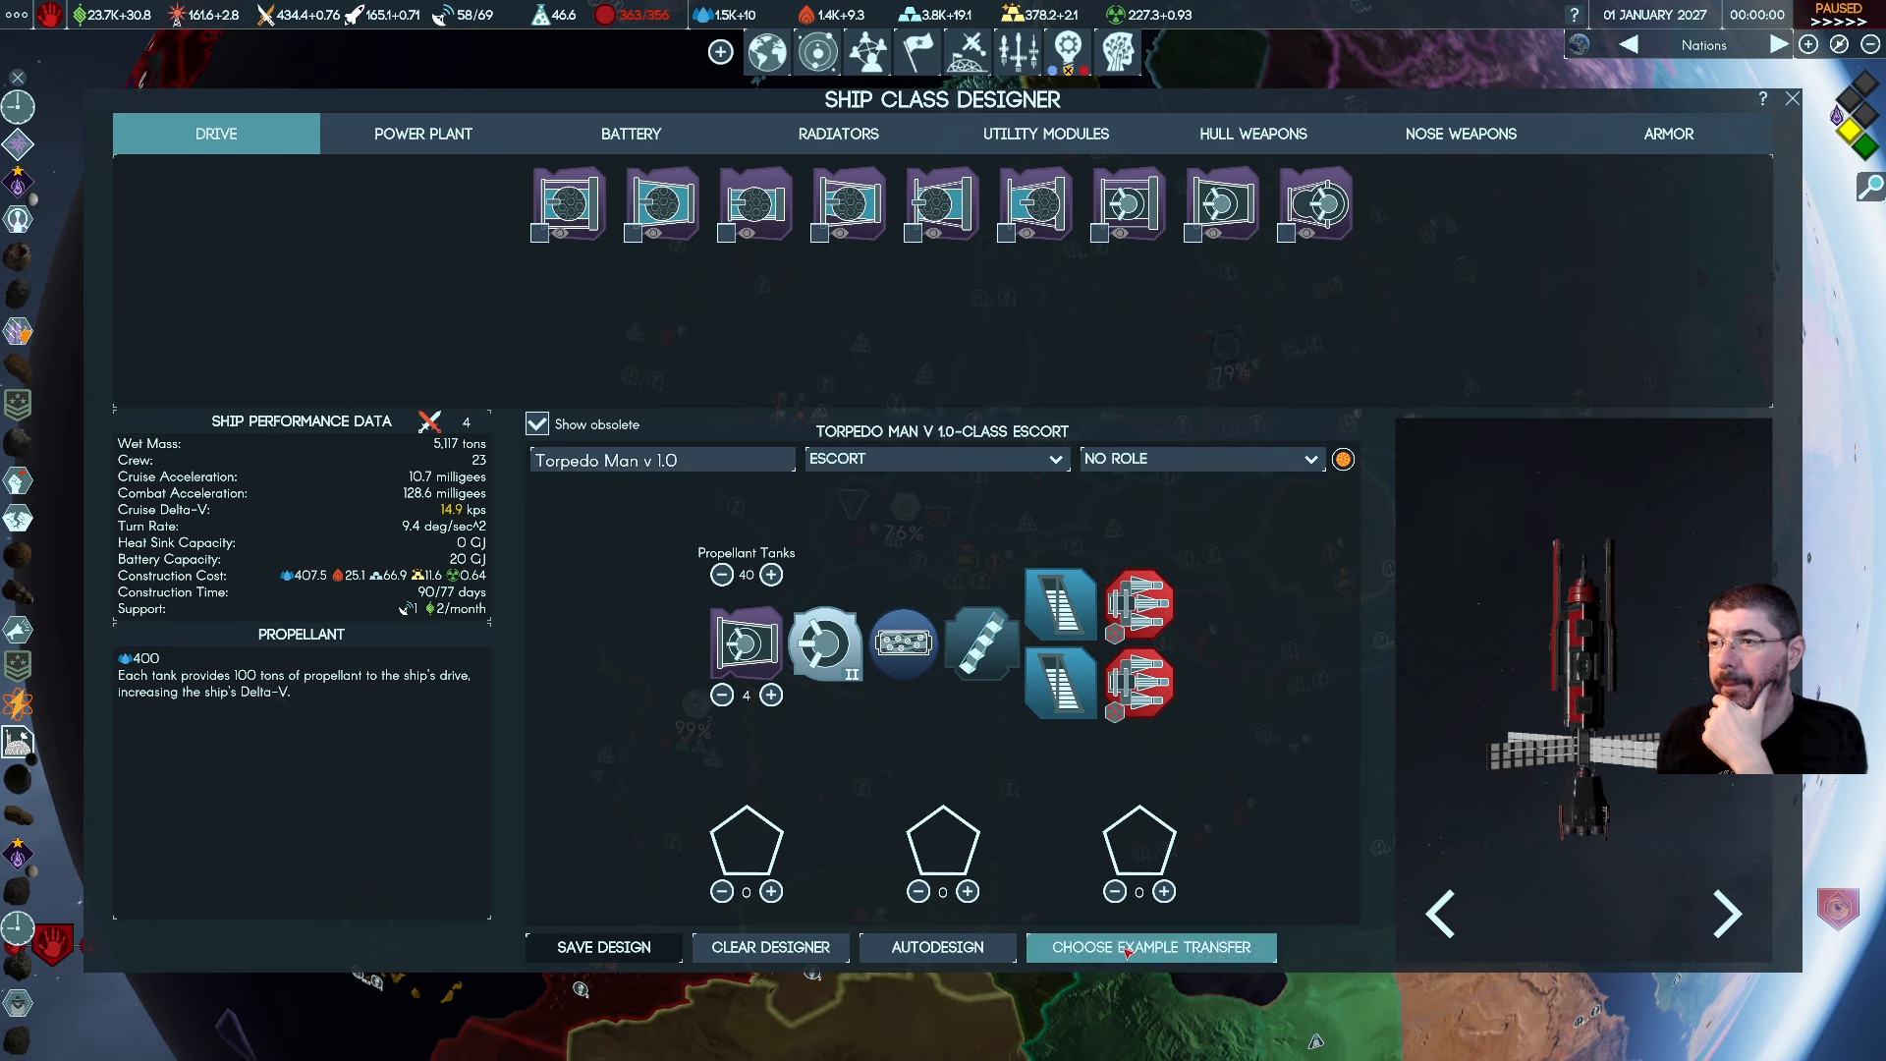
pyautogui.moveTo(1145, 250)
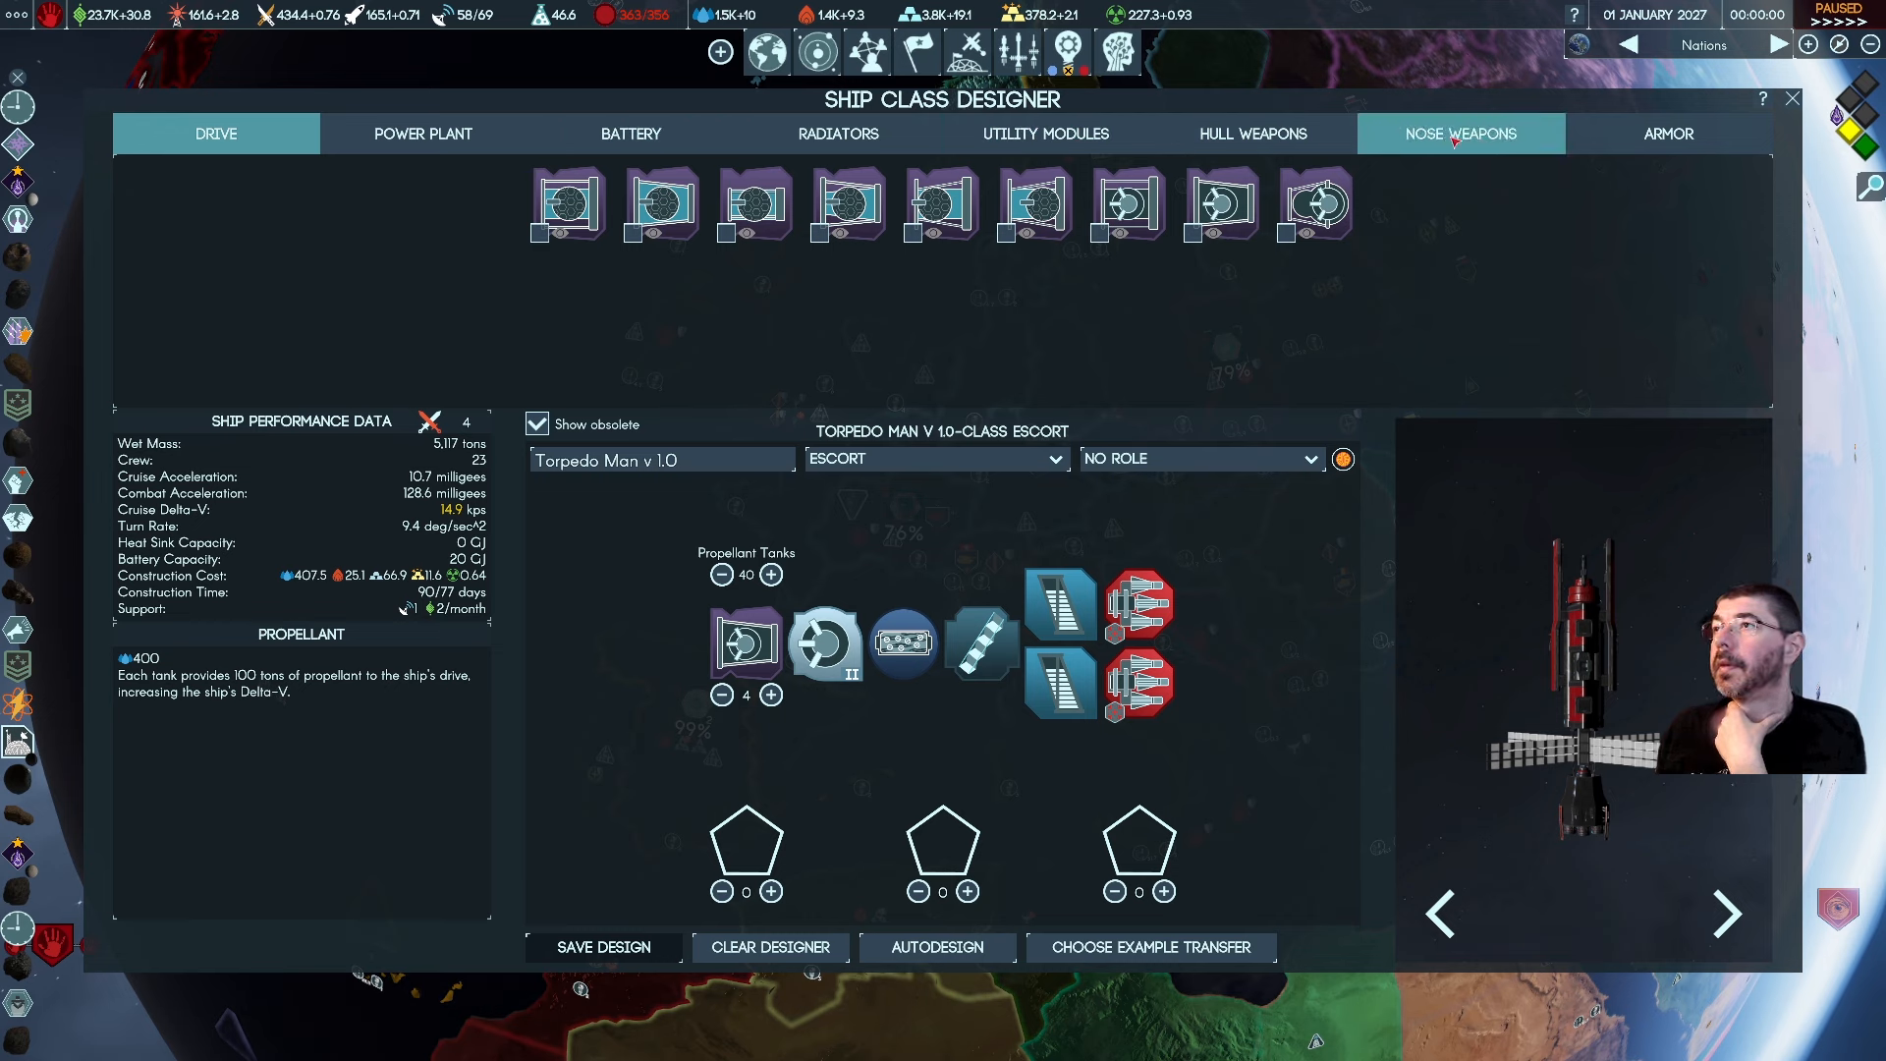
# Try steel armor points on the nose, then replace them with Composite Armor
pyautogui.click(1666, 133)
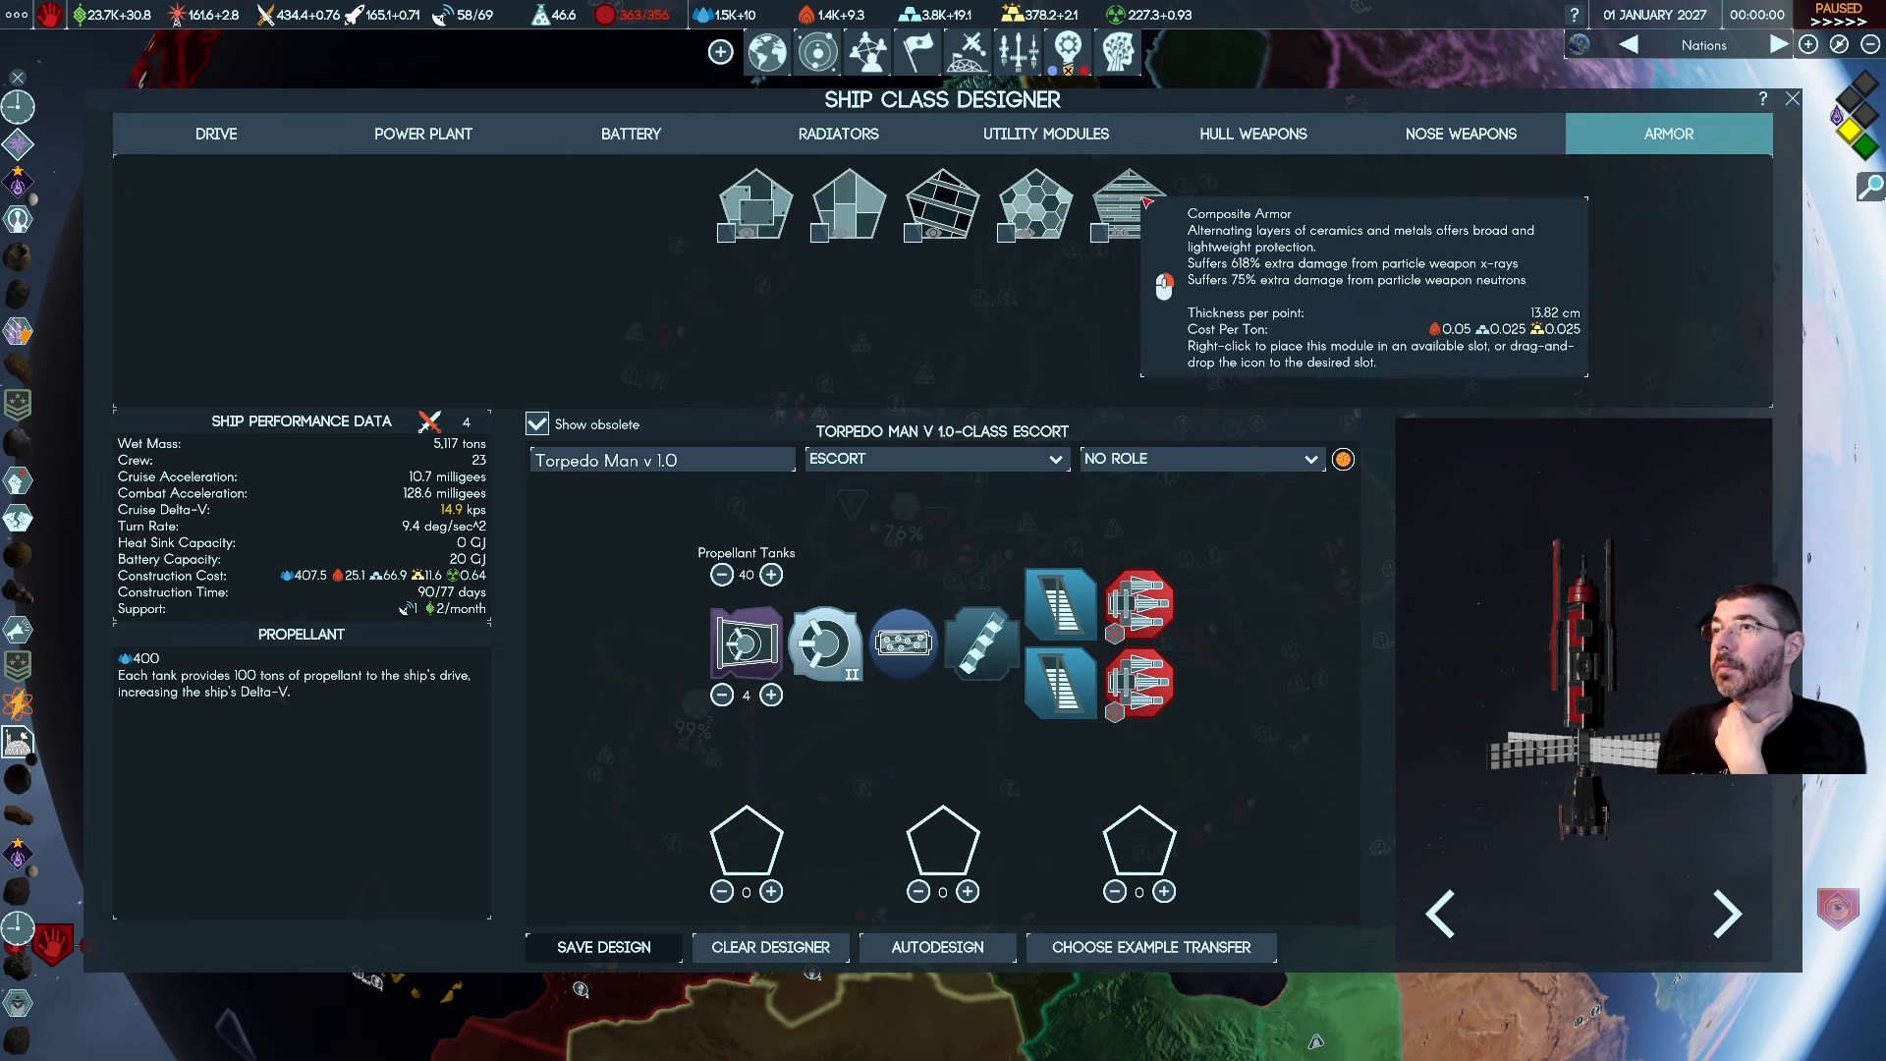
pyautogui.moveTo(1031, 205)
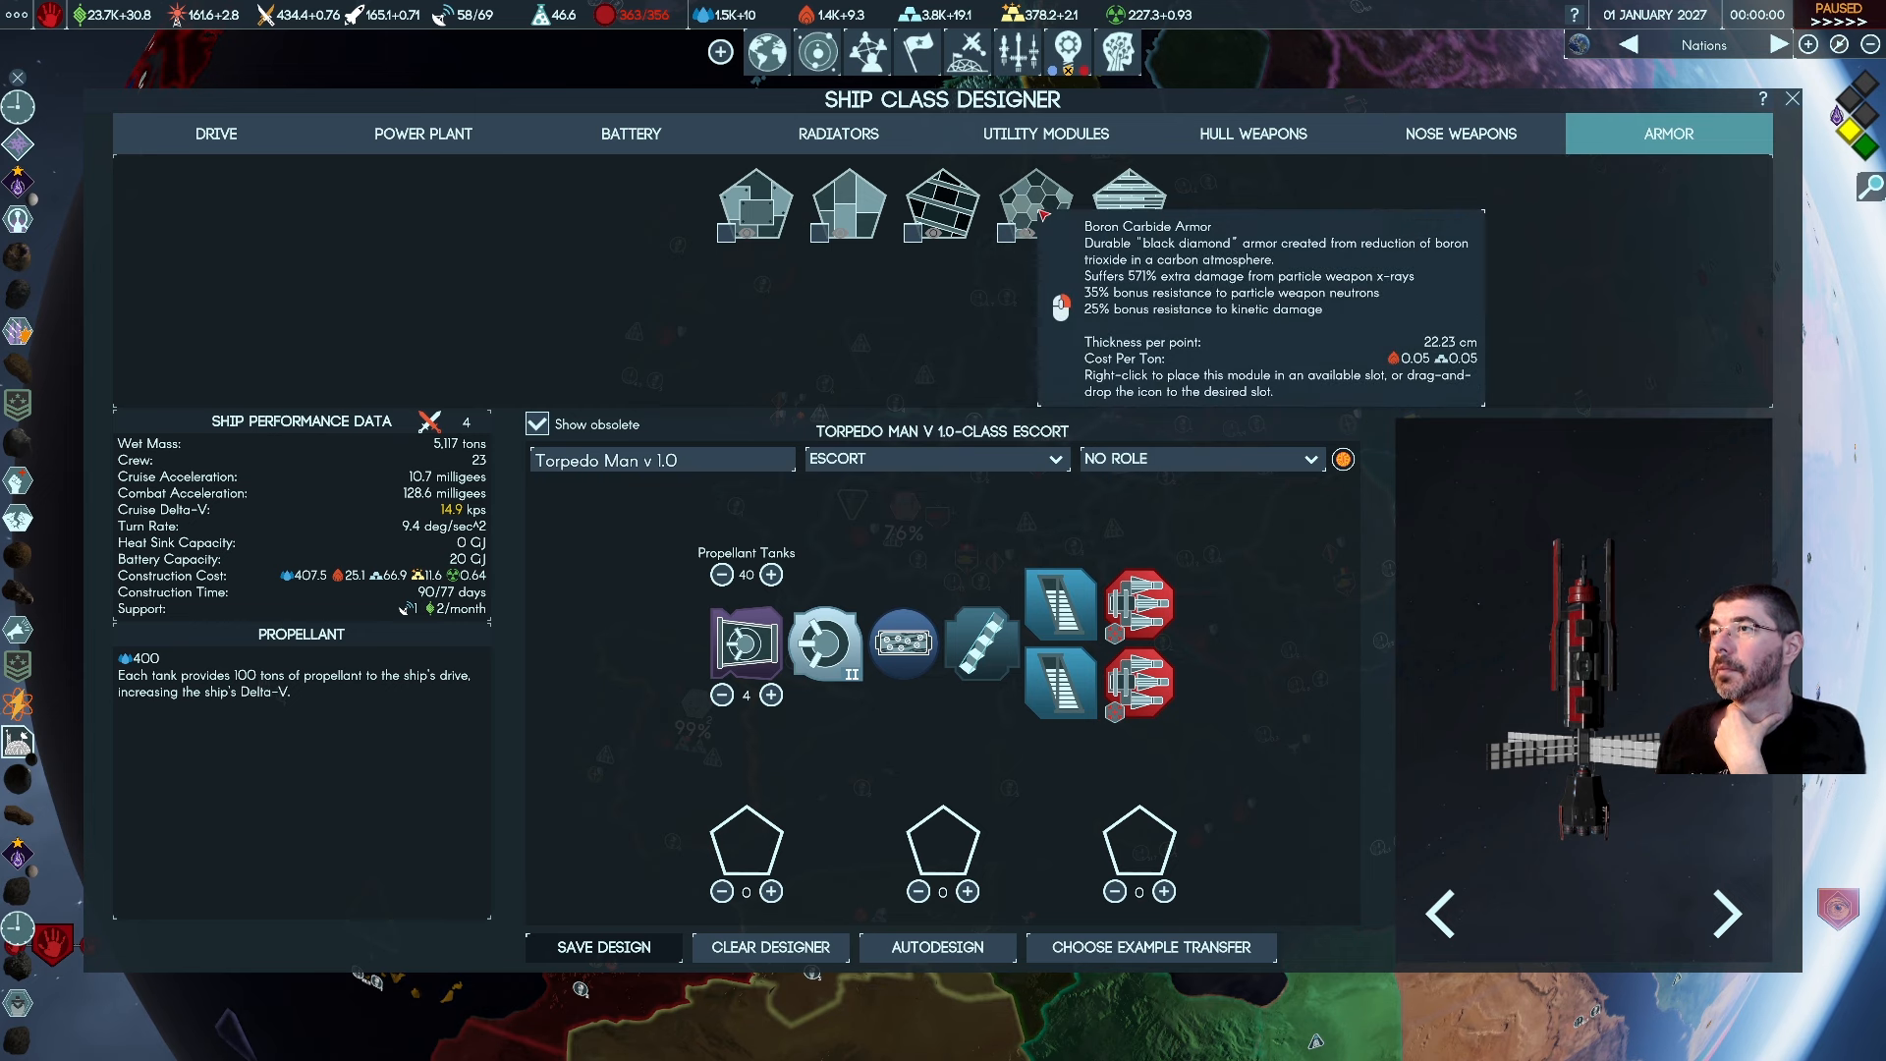
pyautogui.moveTo(1125, 204)
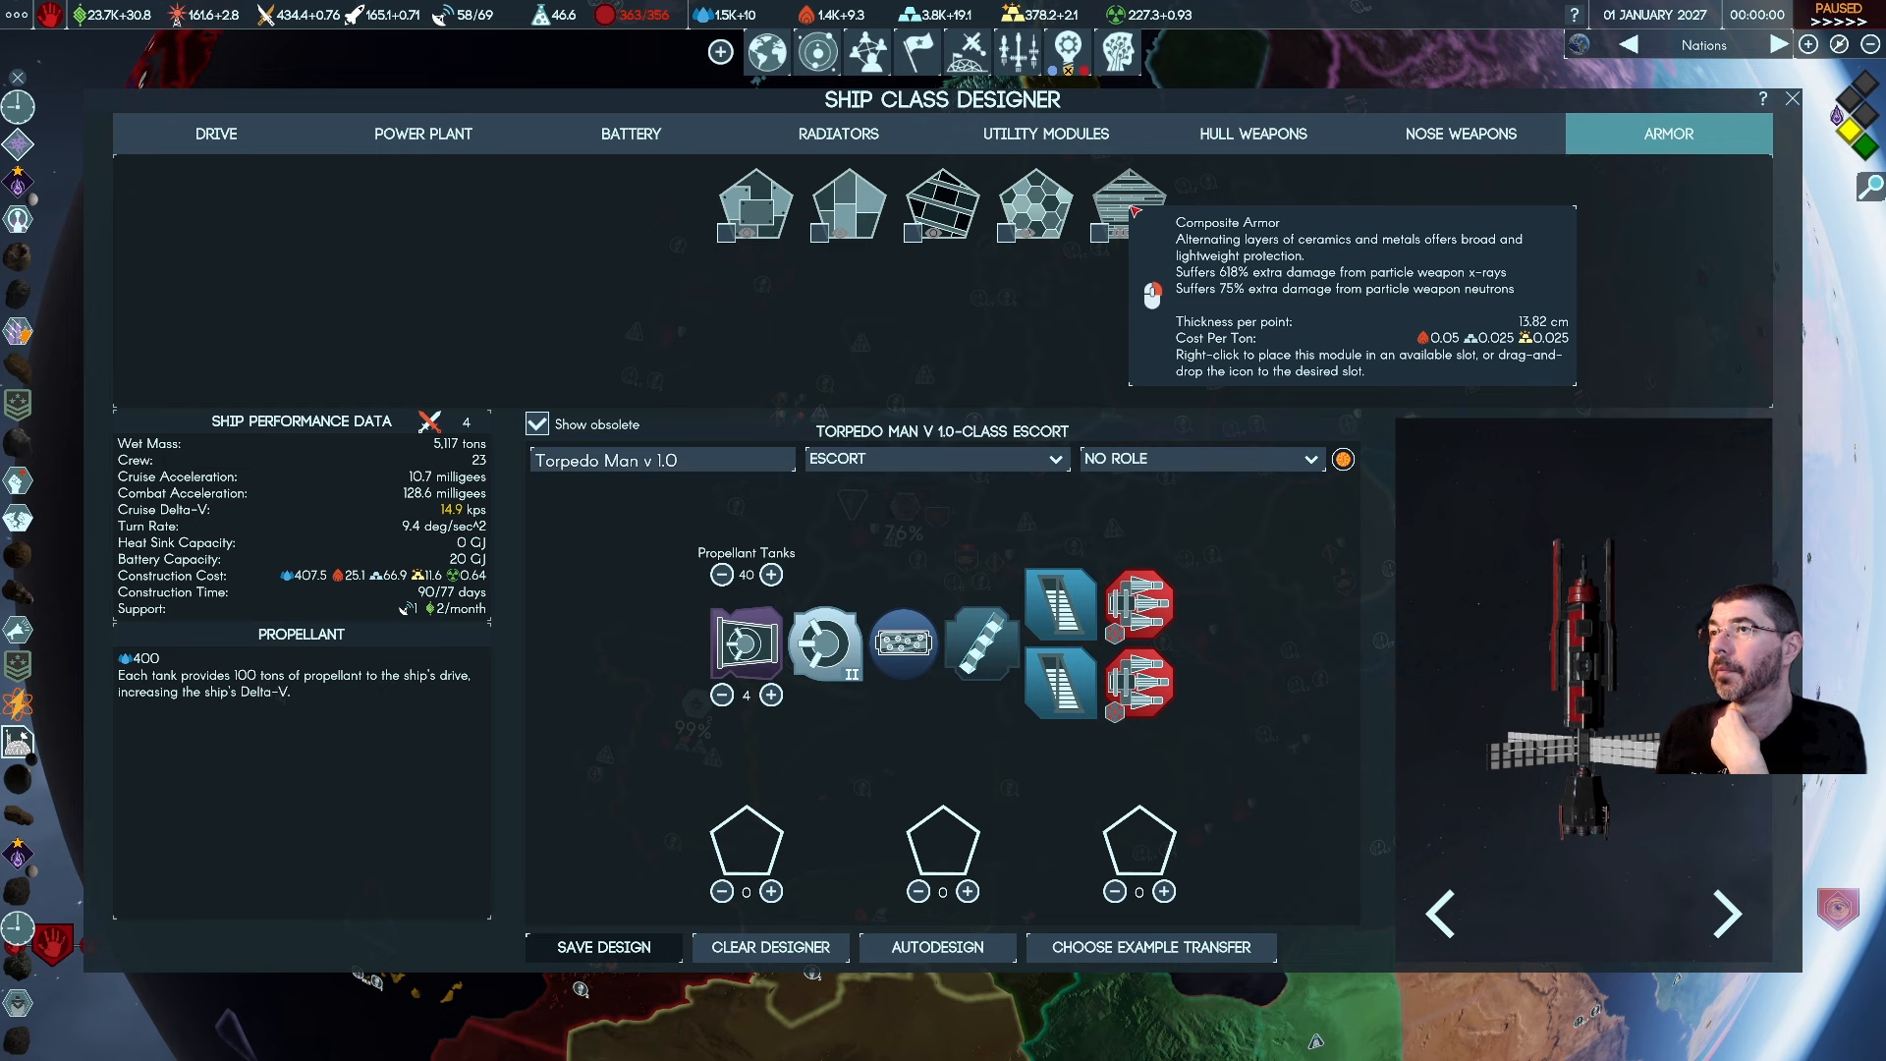
pyautogui.moveTo(1031, 204)
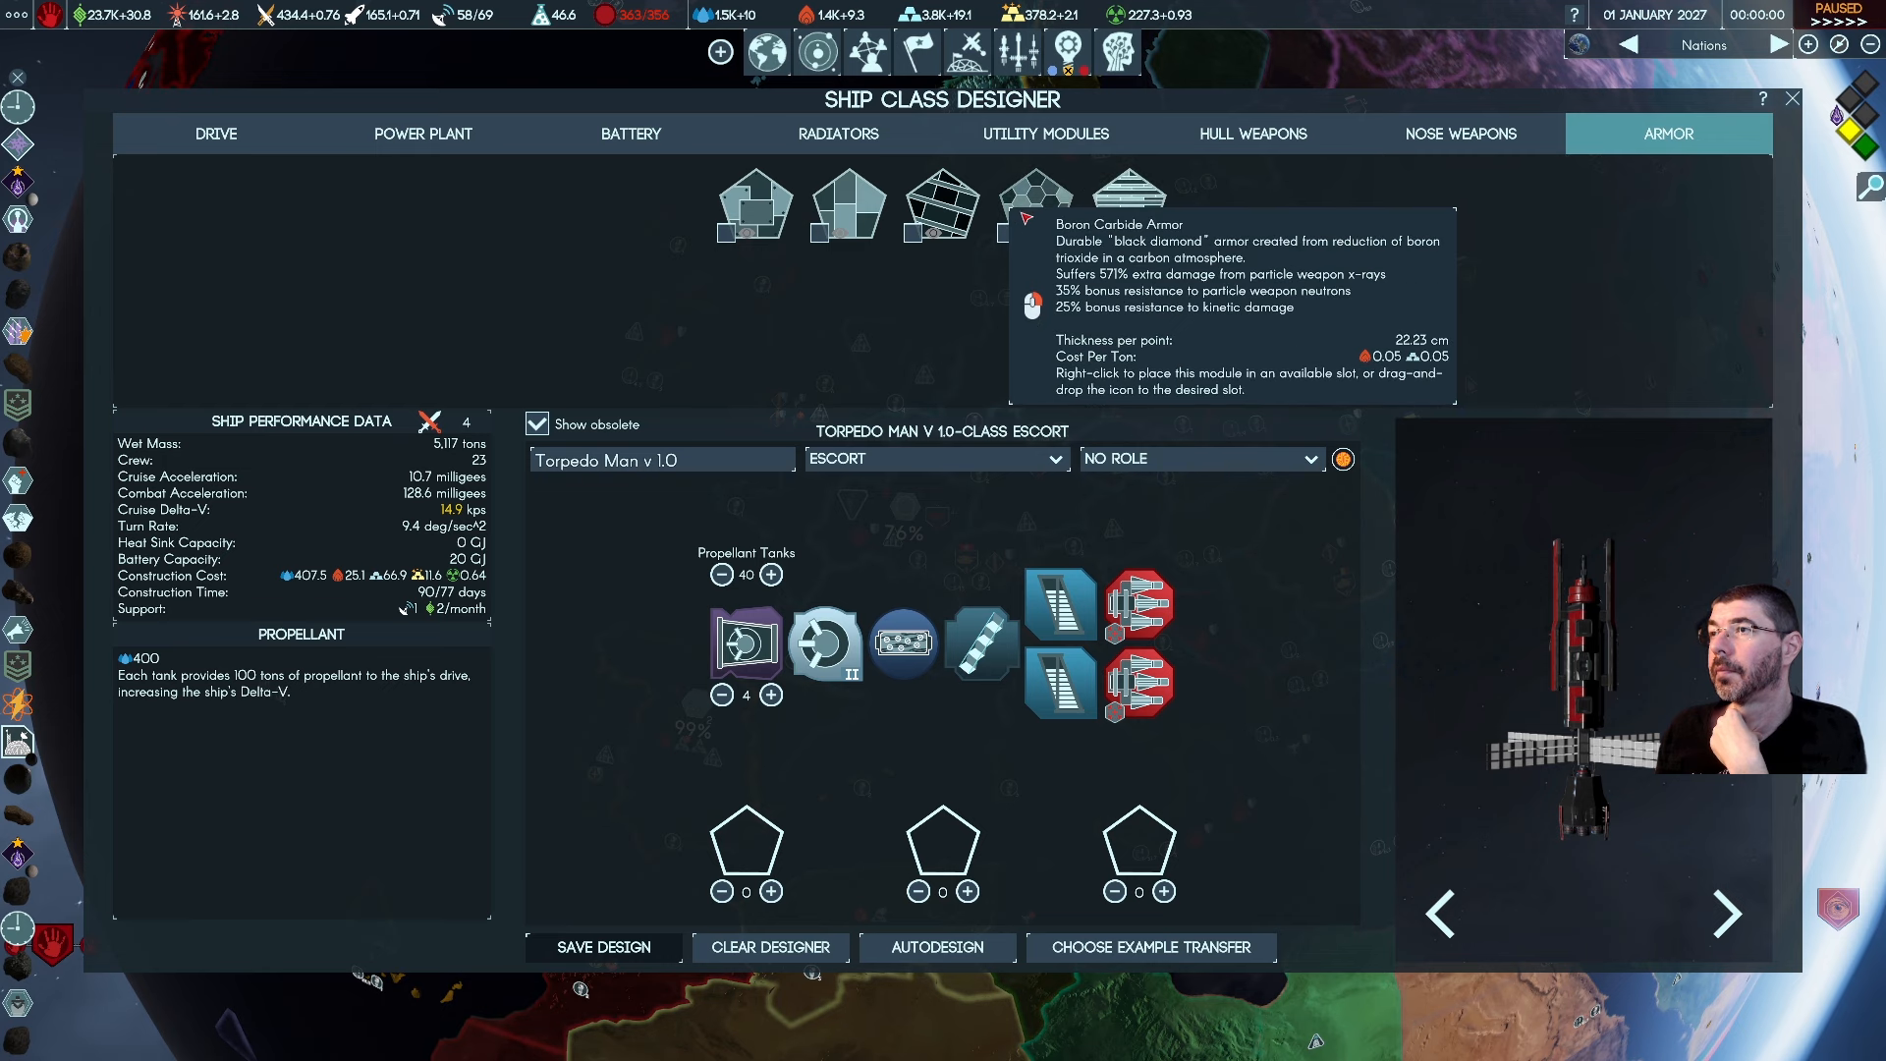
pyautogui.moveTo(794, 222)
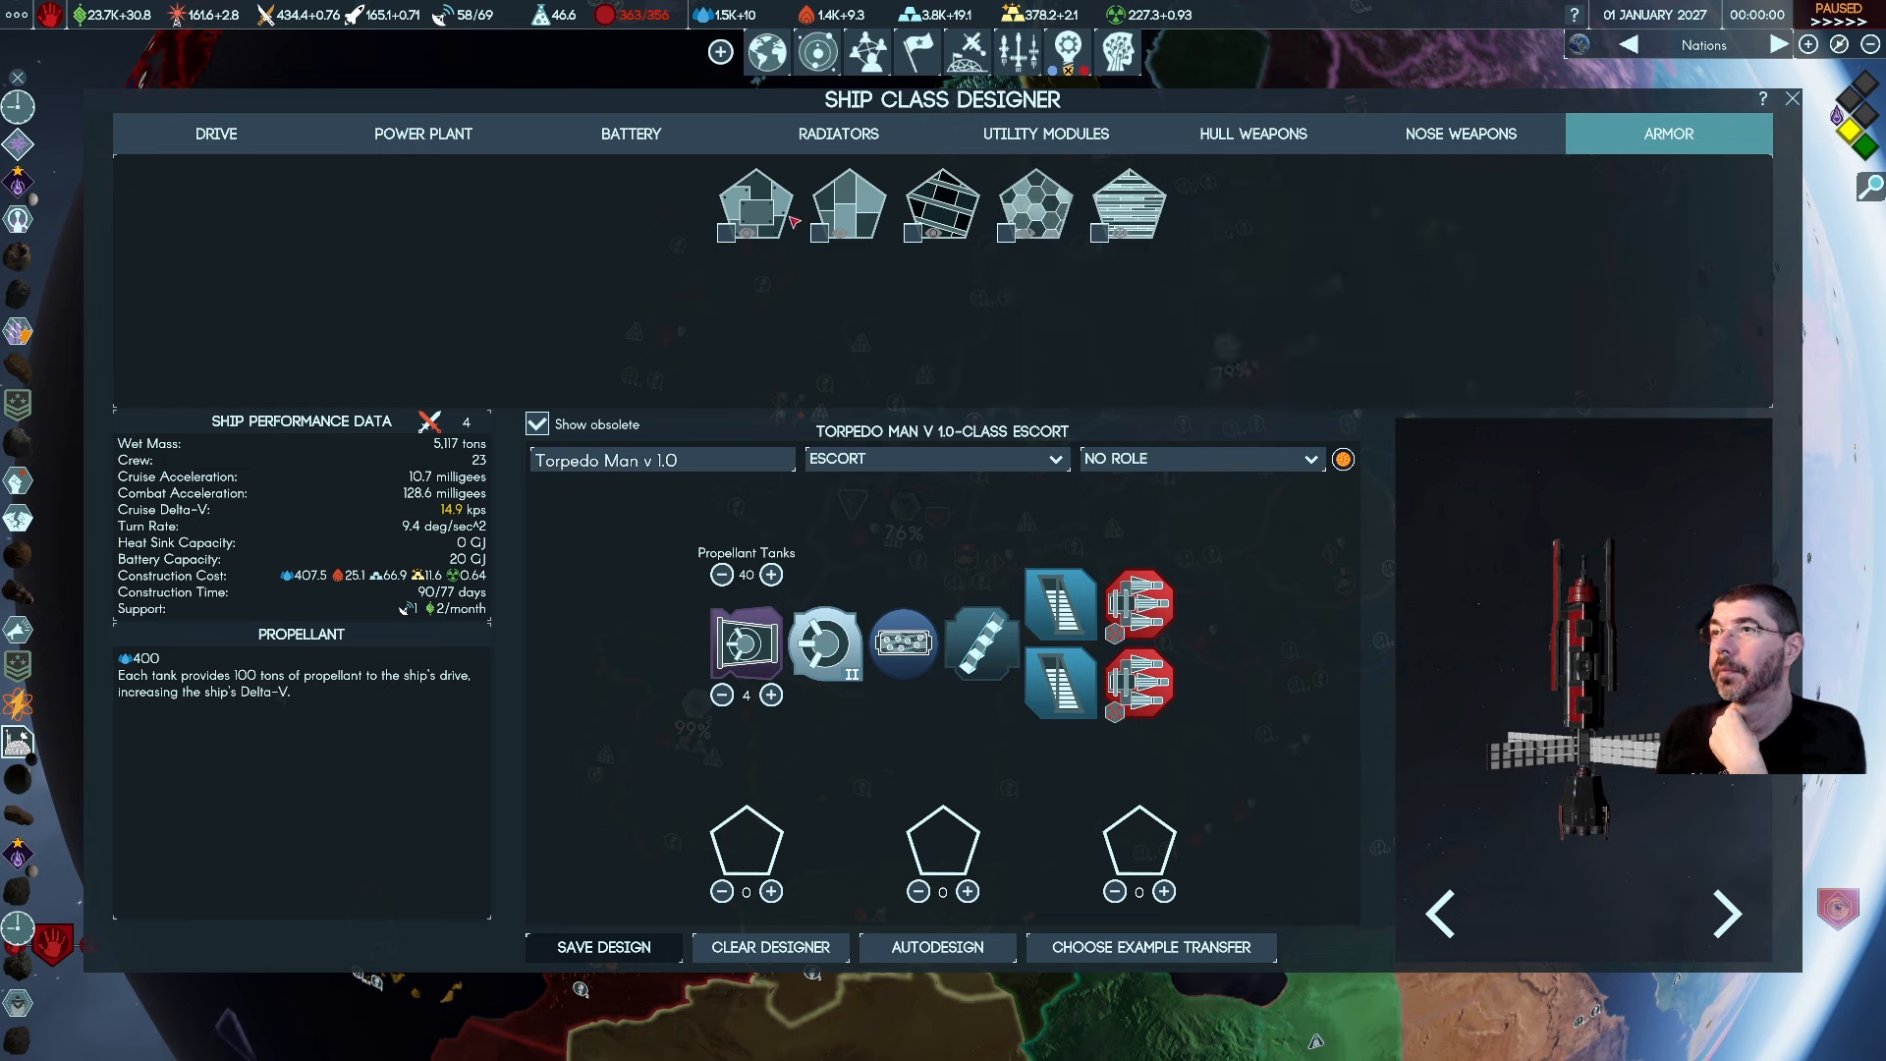
pyautogui.moveTo(752, 204)
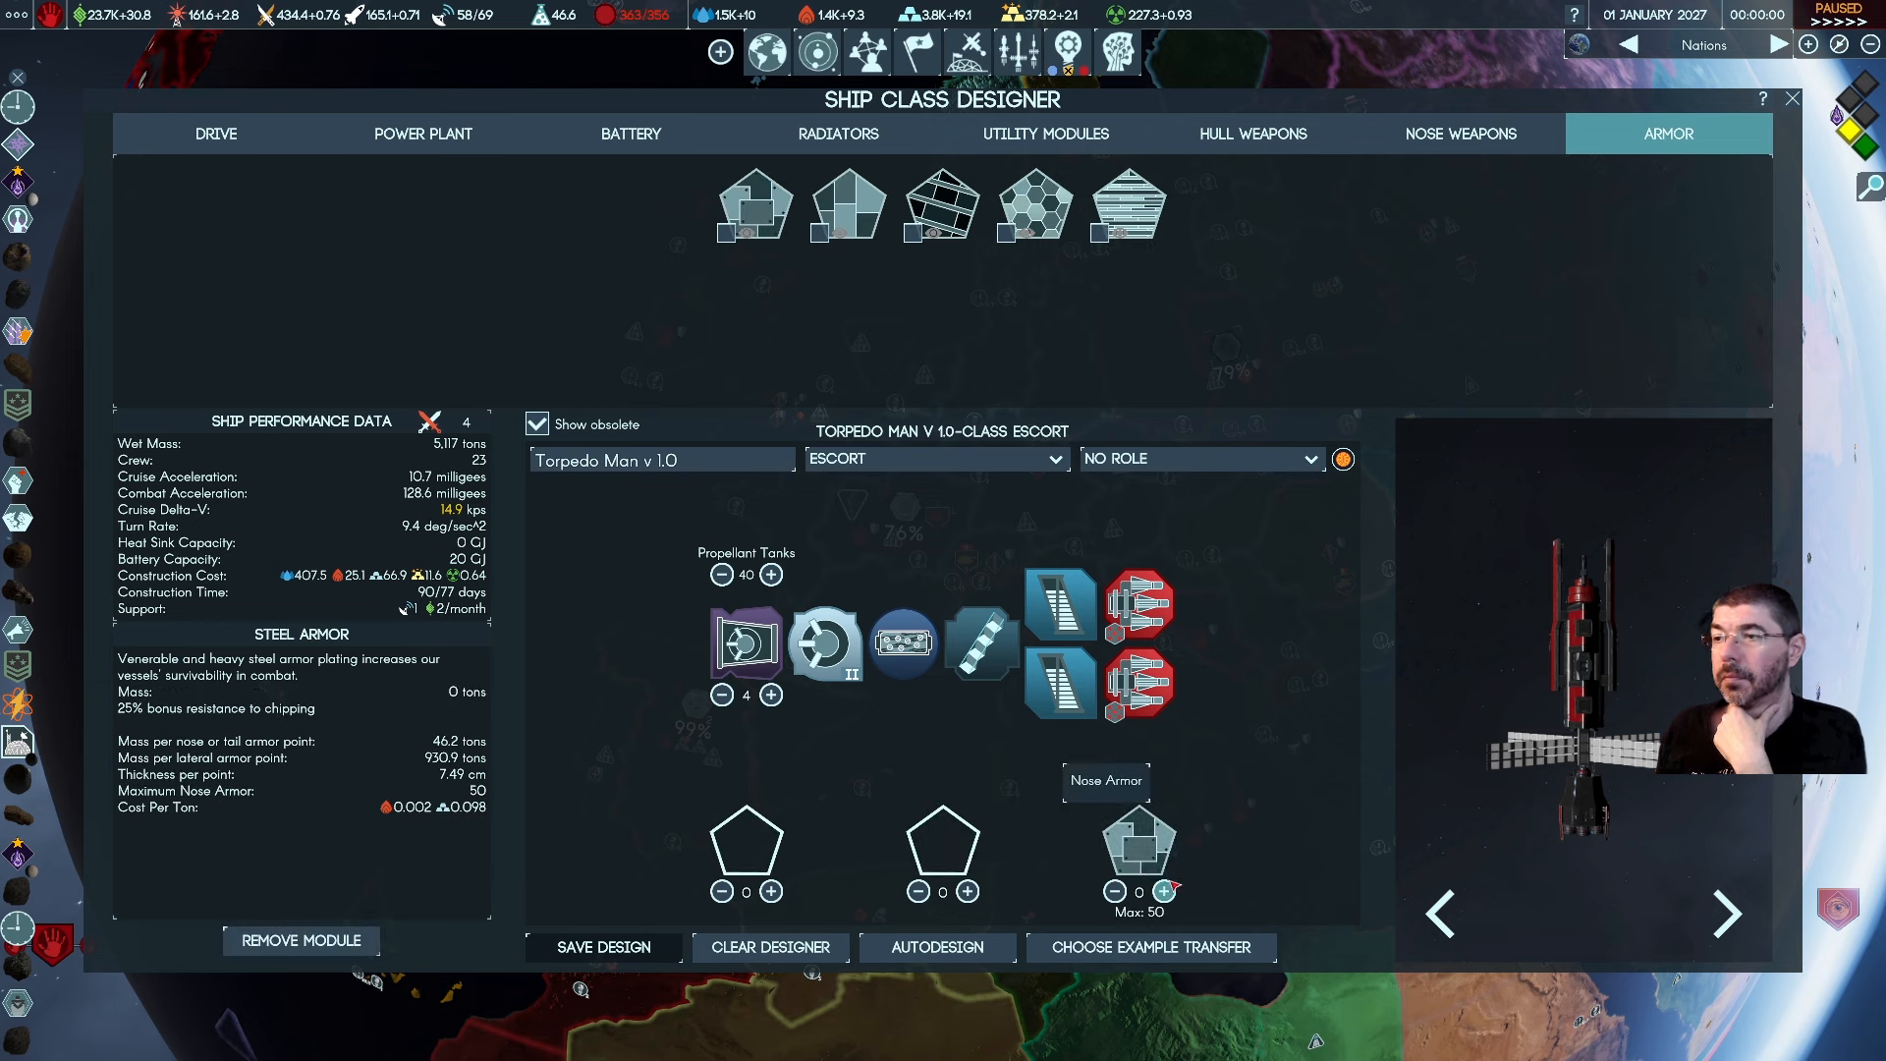
pyautogui.click(1161, 891)
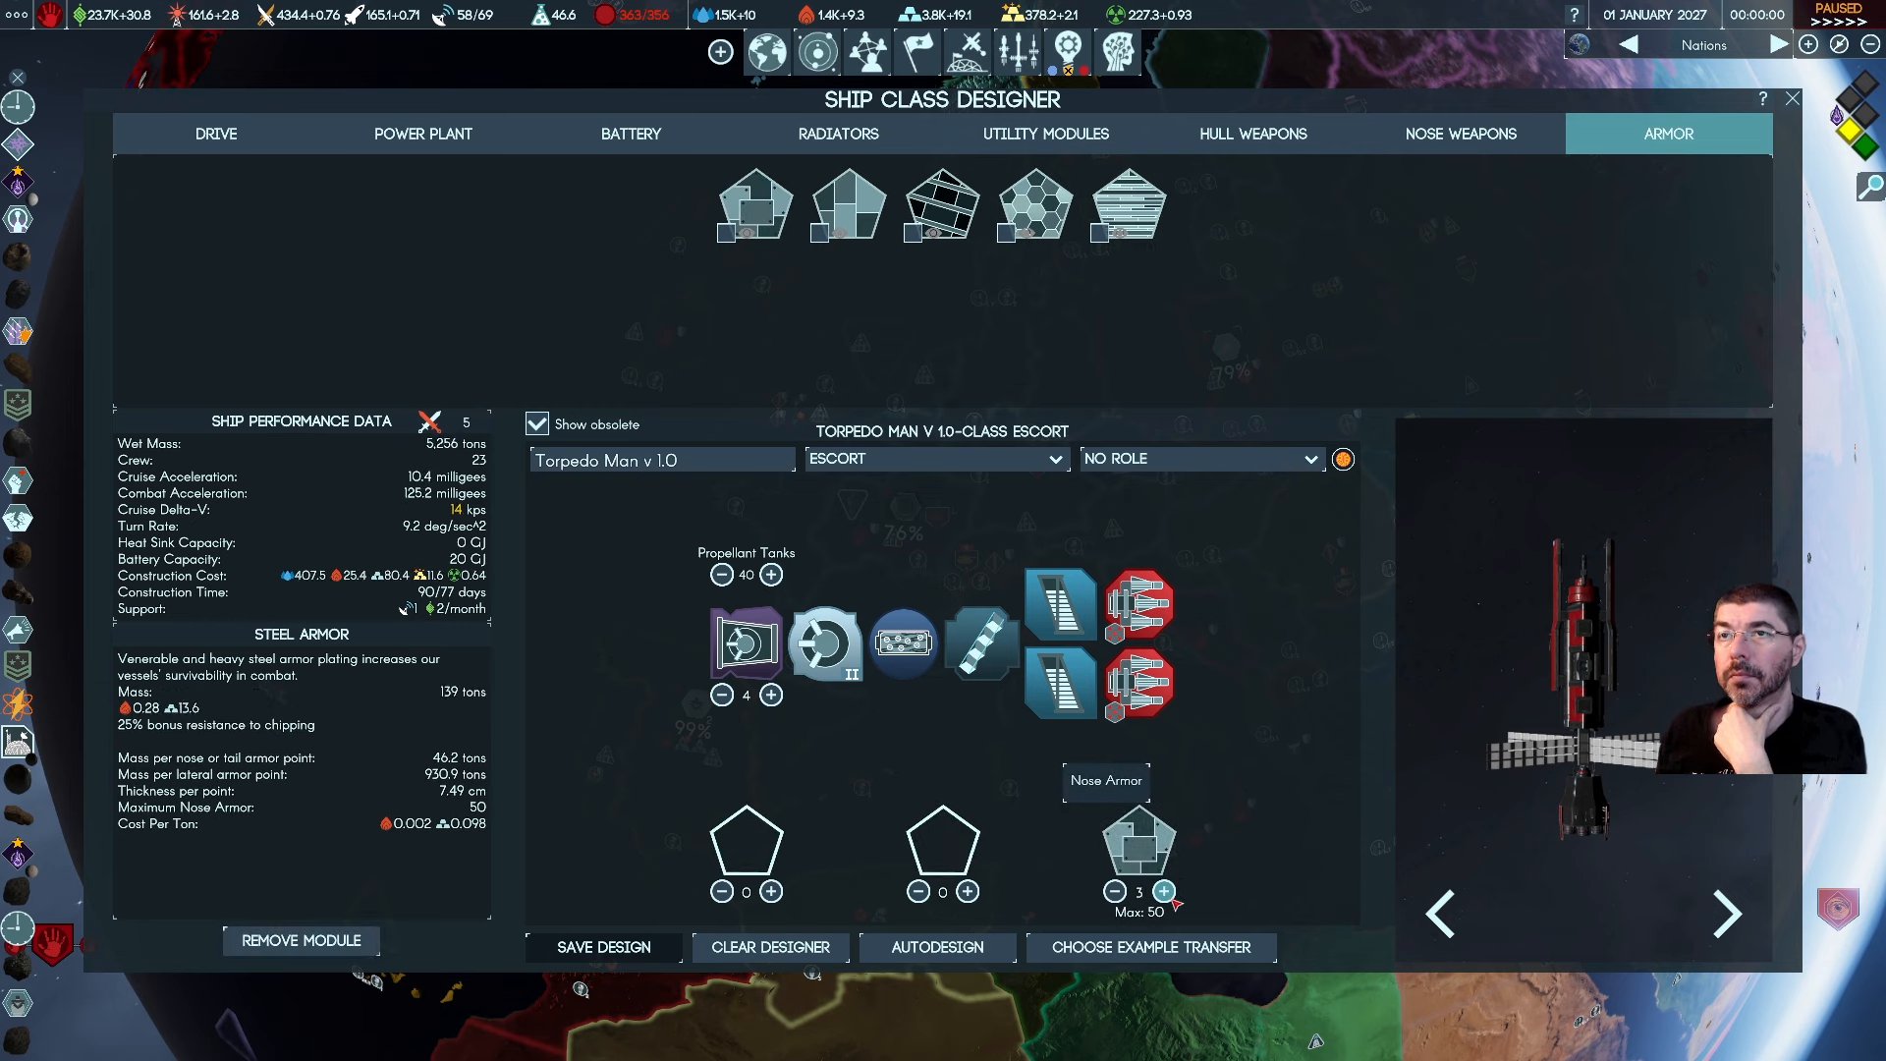
pyautogui.click(1161, 890)
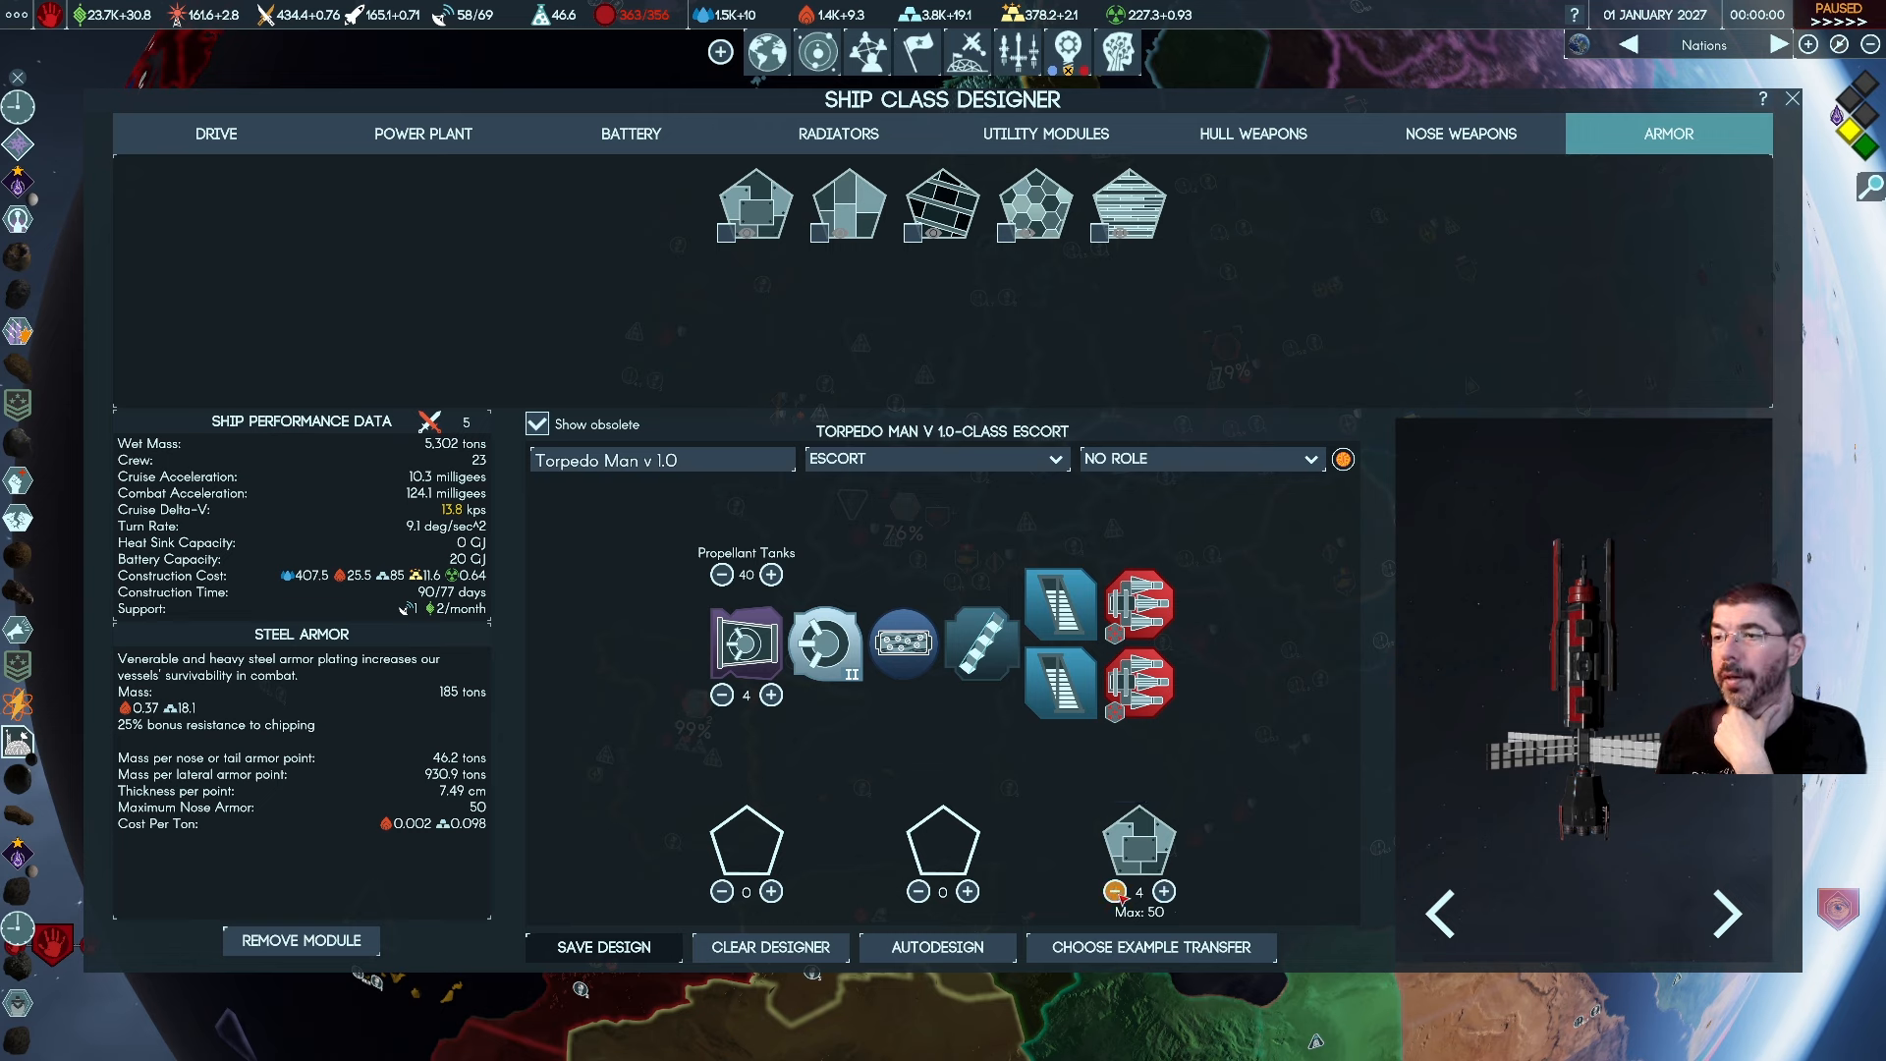
pyautogui.click(1108, 892)
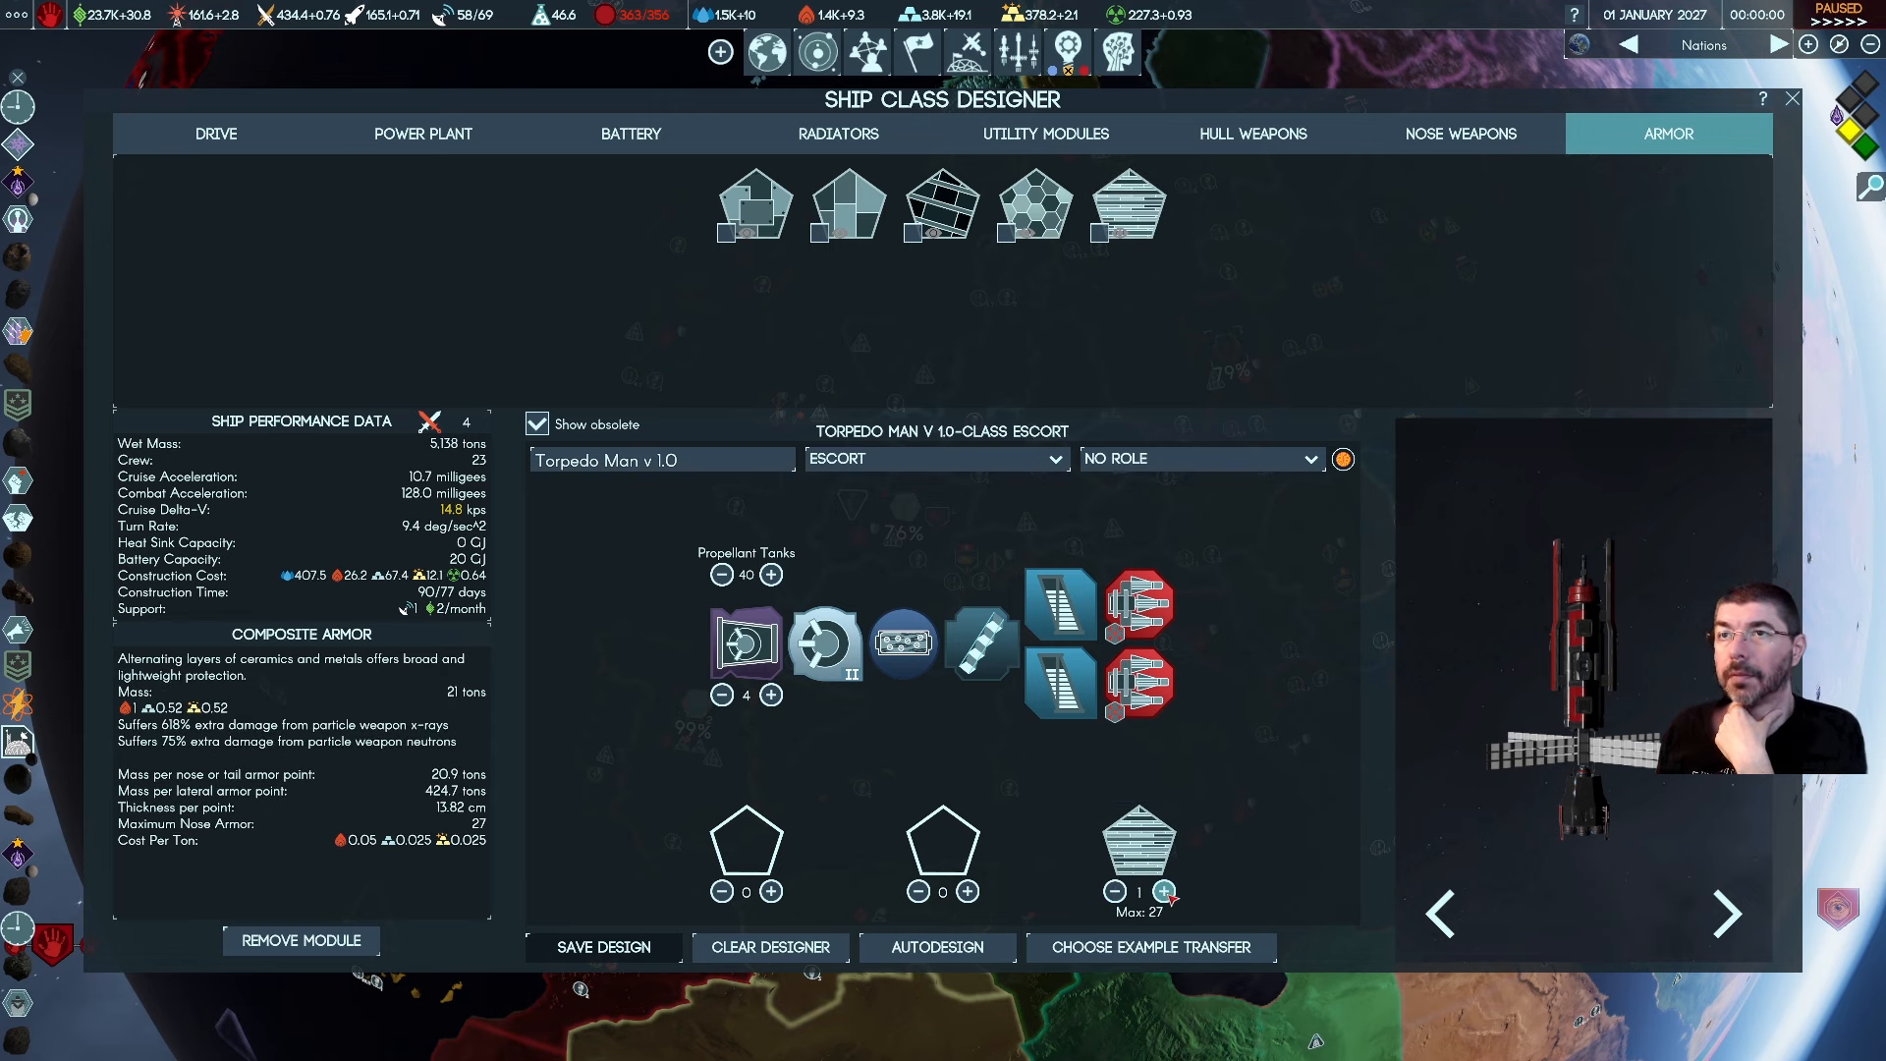
# Raise composite nose armor to 10 points, then settle on 5 points
pyautogui.click(1161, 892)
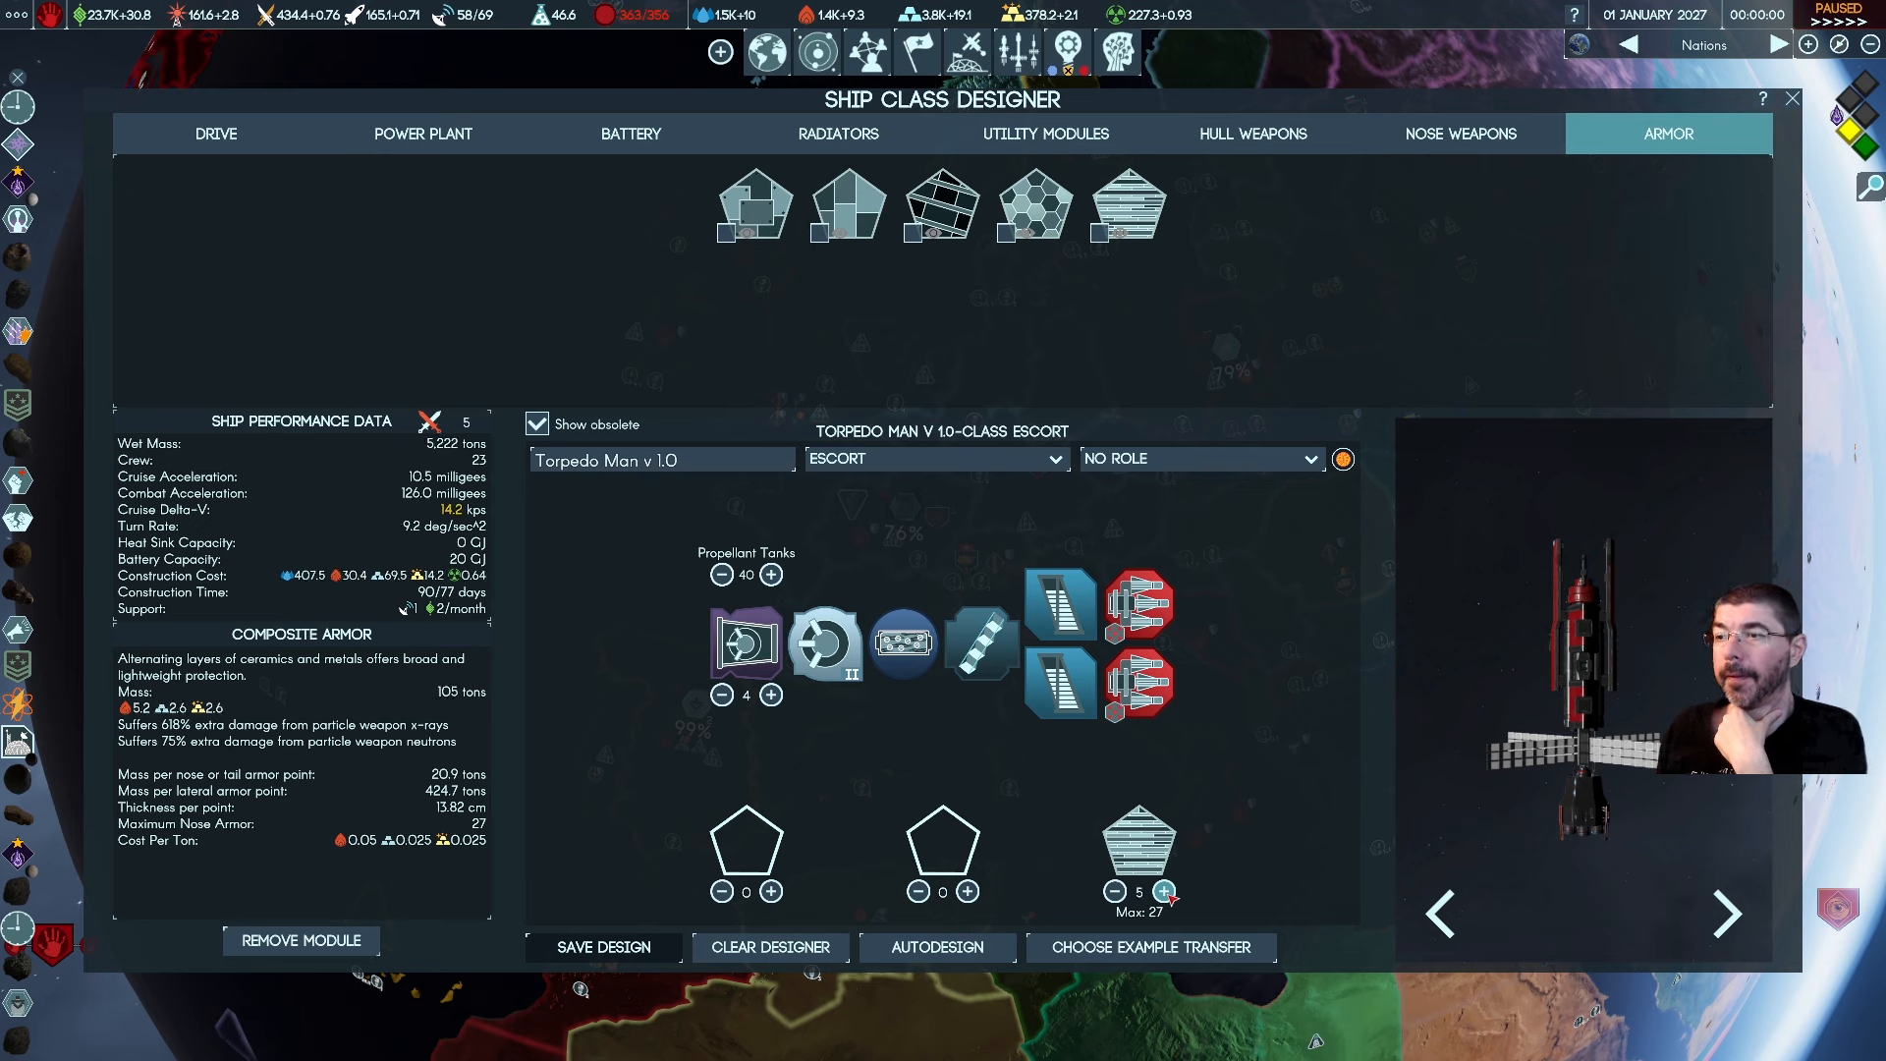
pyautogui.click(1165, 891)
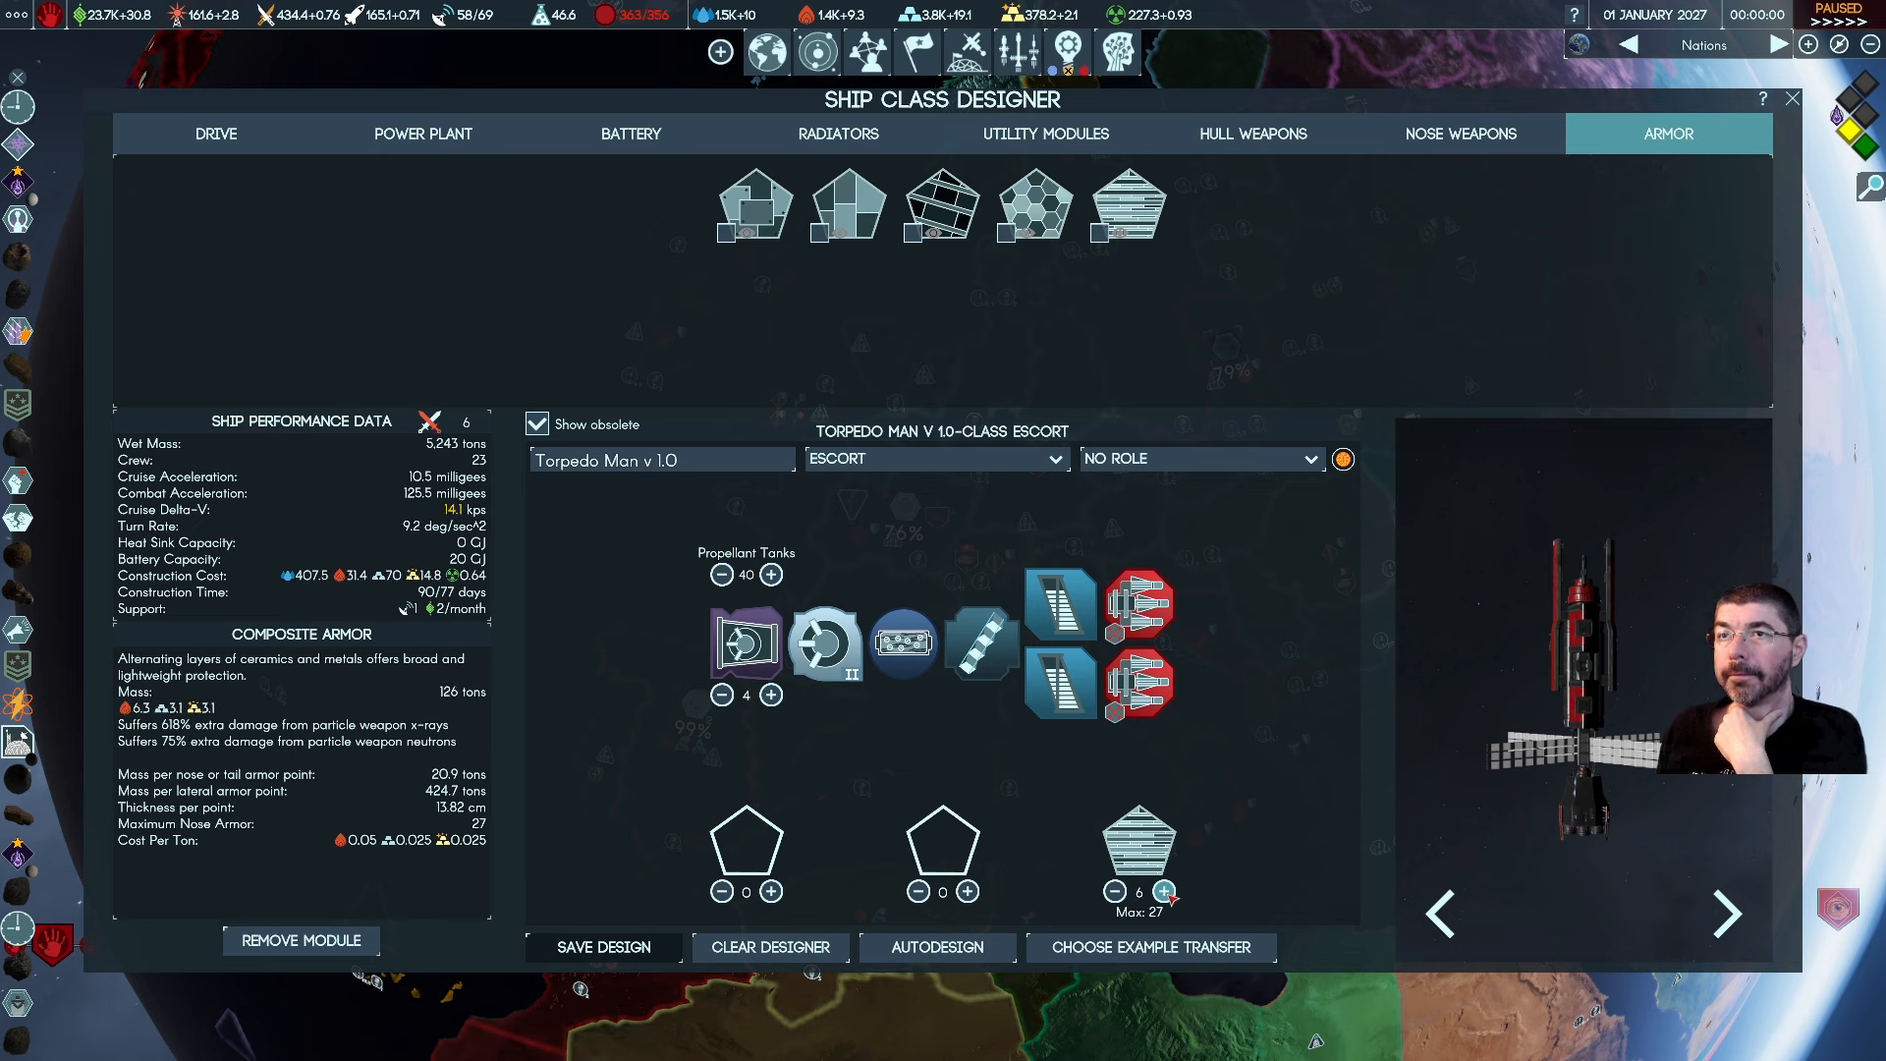
pyautogui.click(1161, 892)
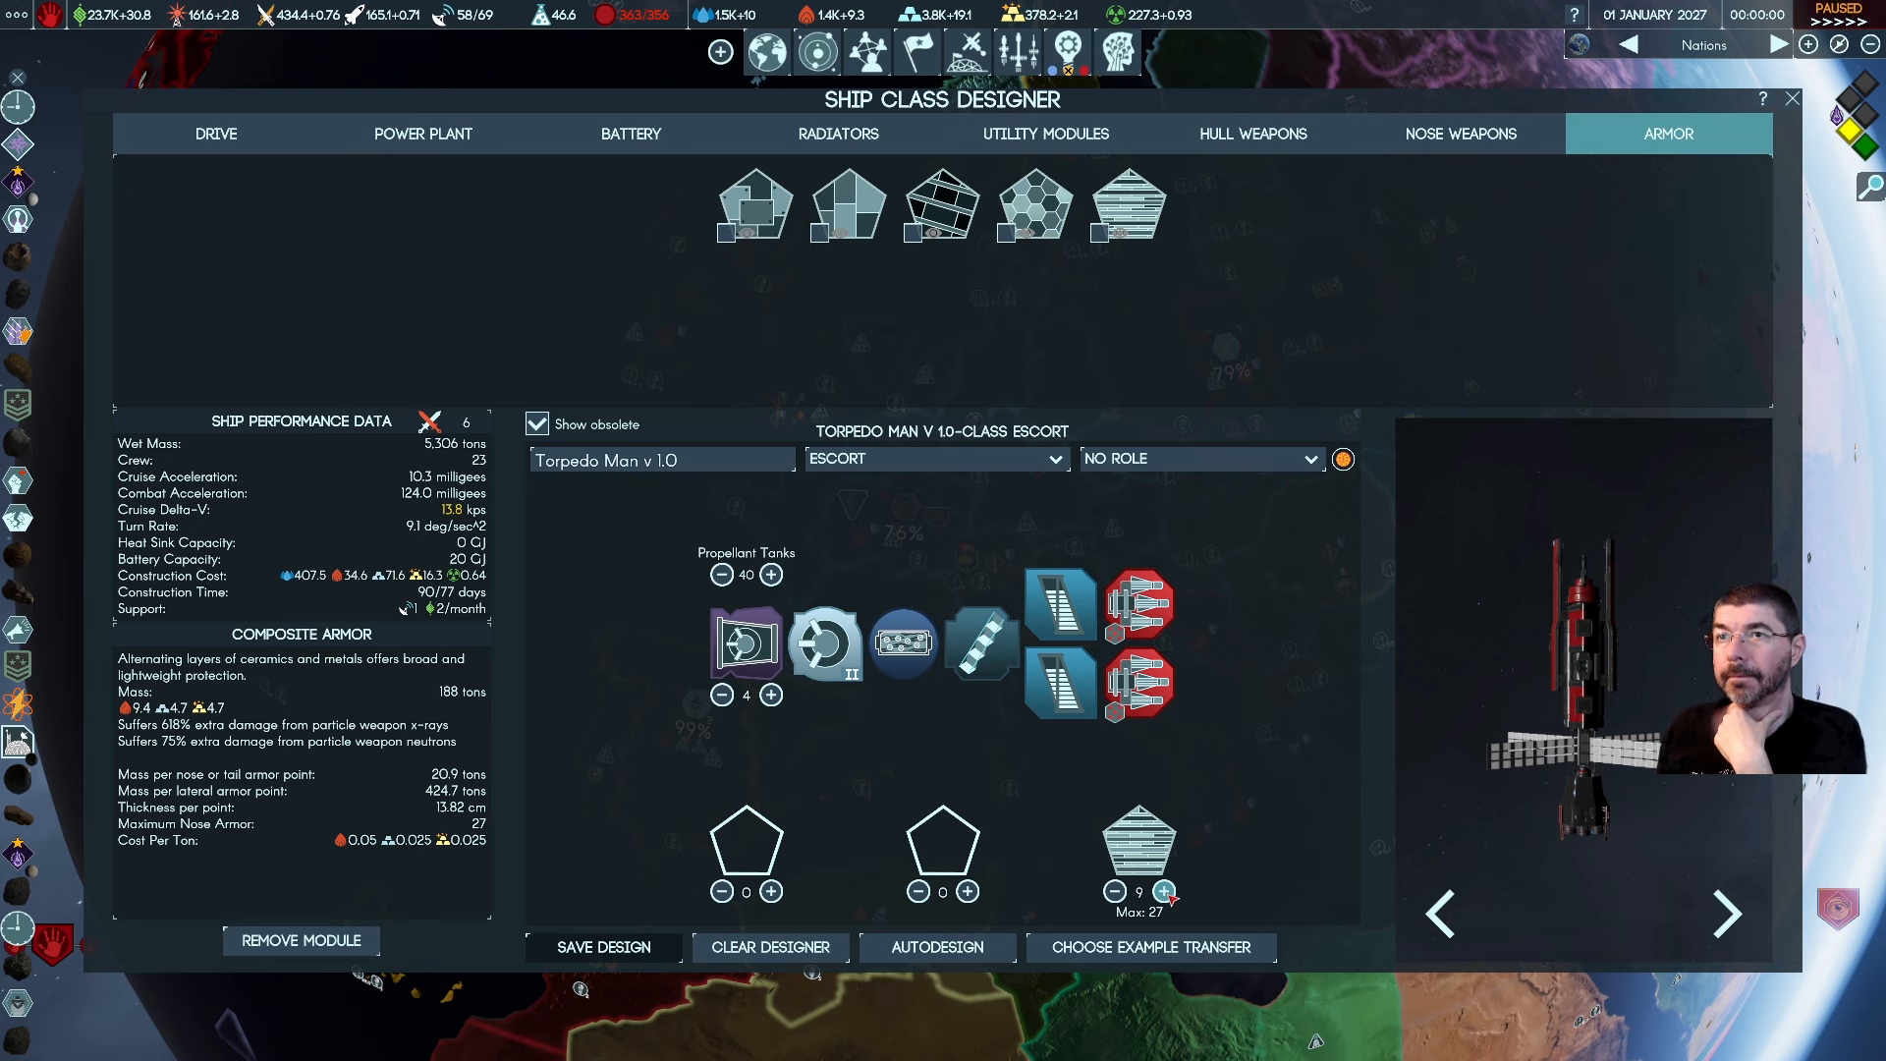
pyautogui.click(1161, 892)
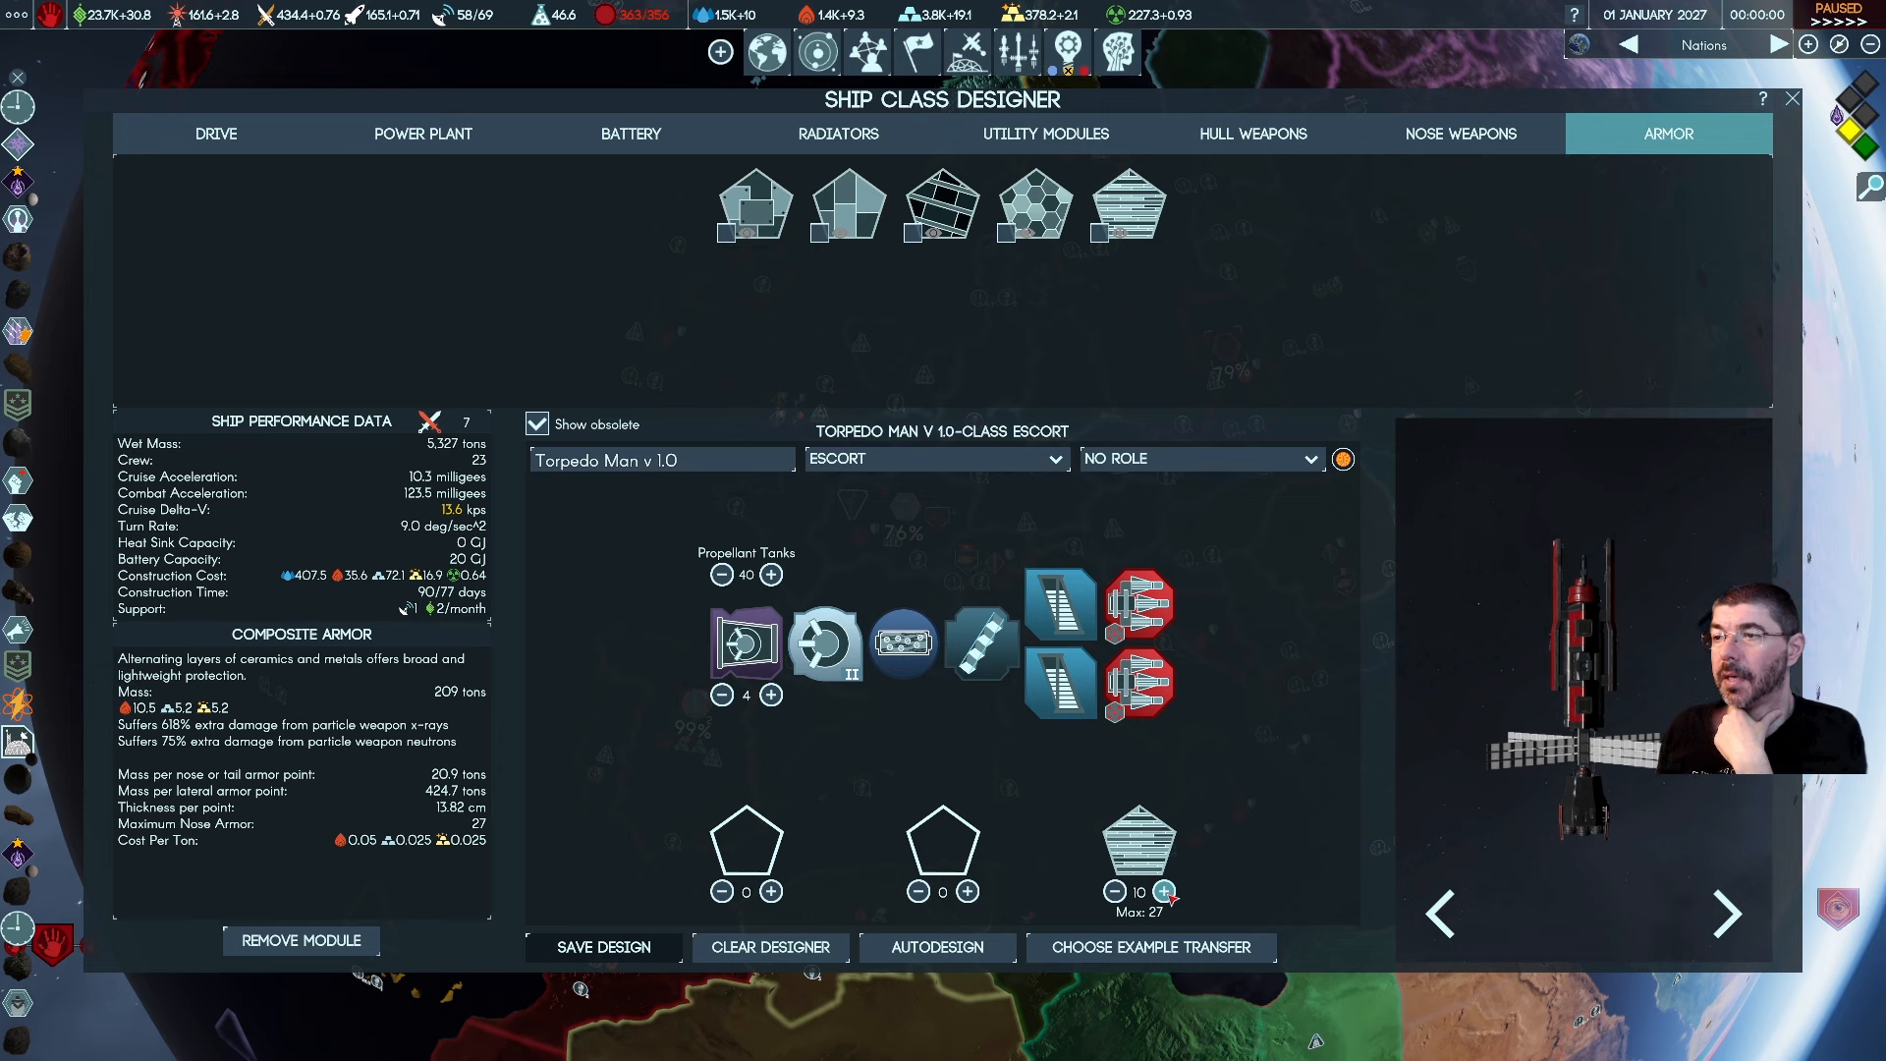
pyautogui.click(1111, 892)
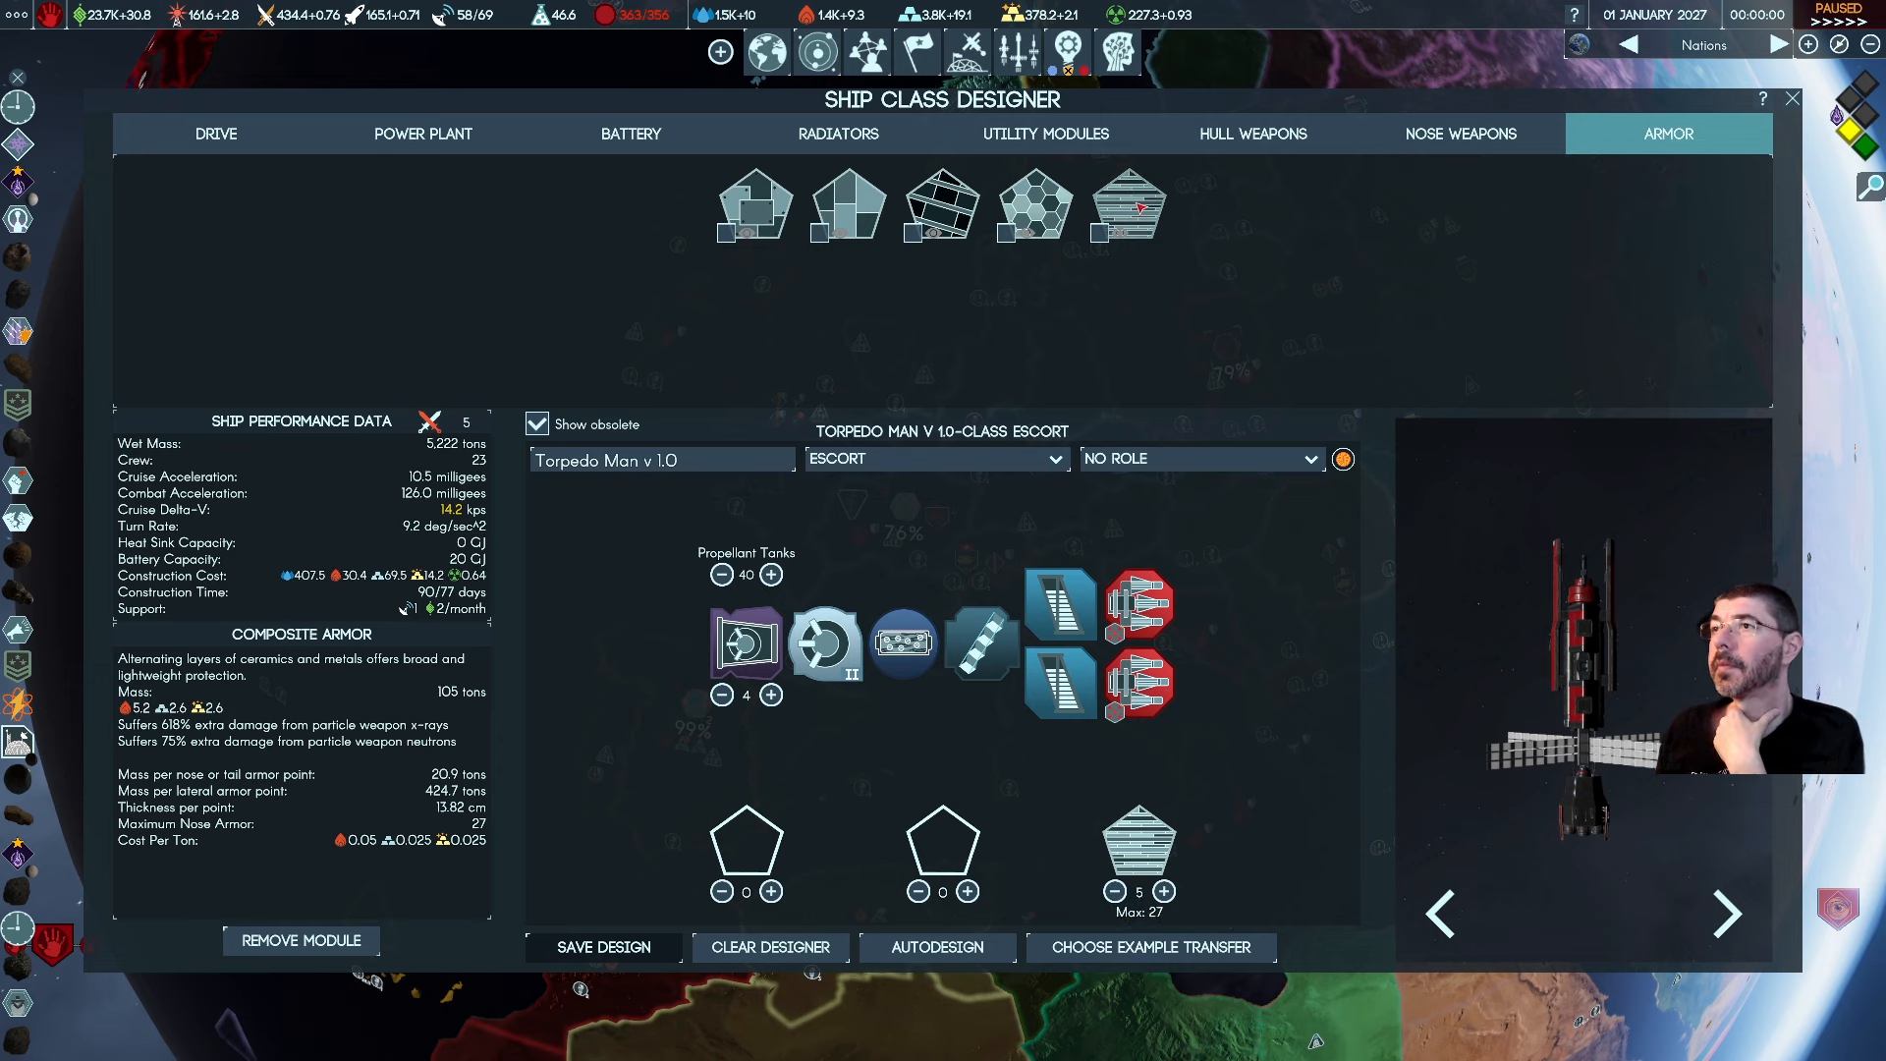
pyautogui.moveTo(1127, 204)
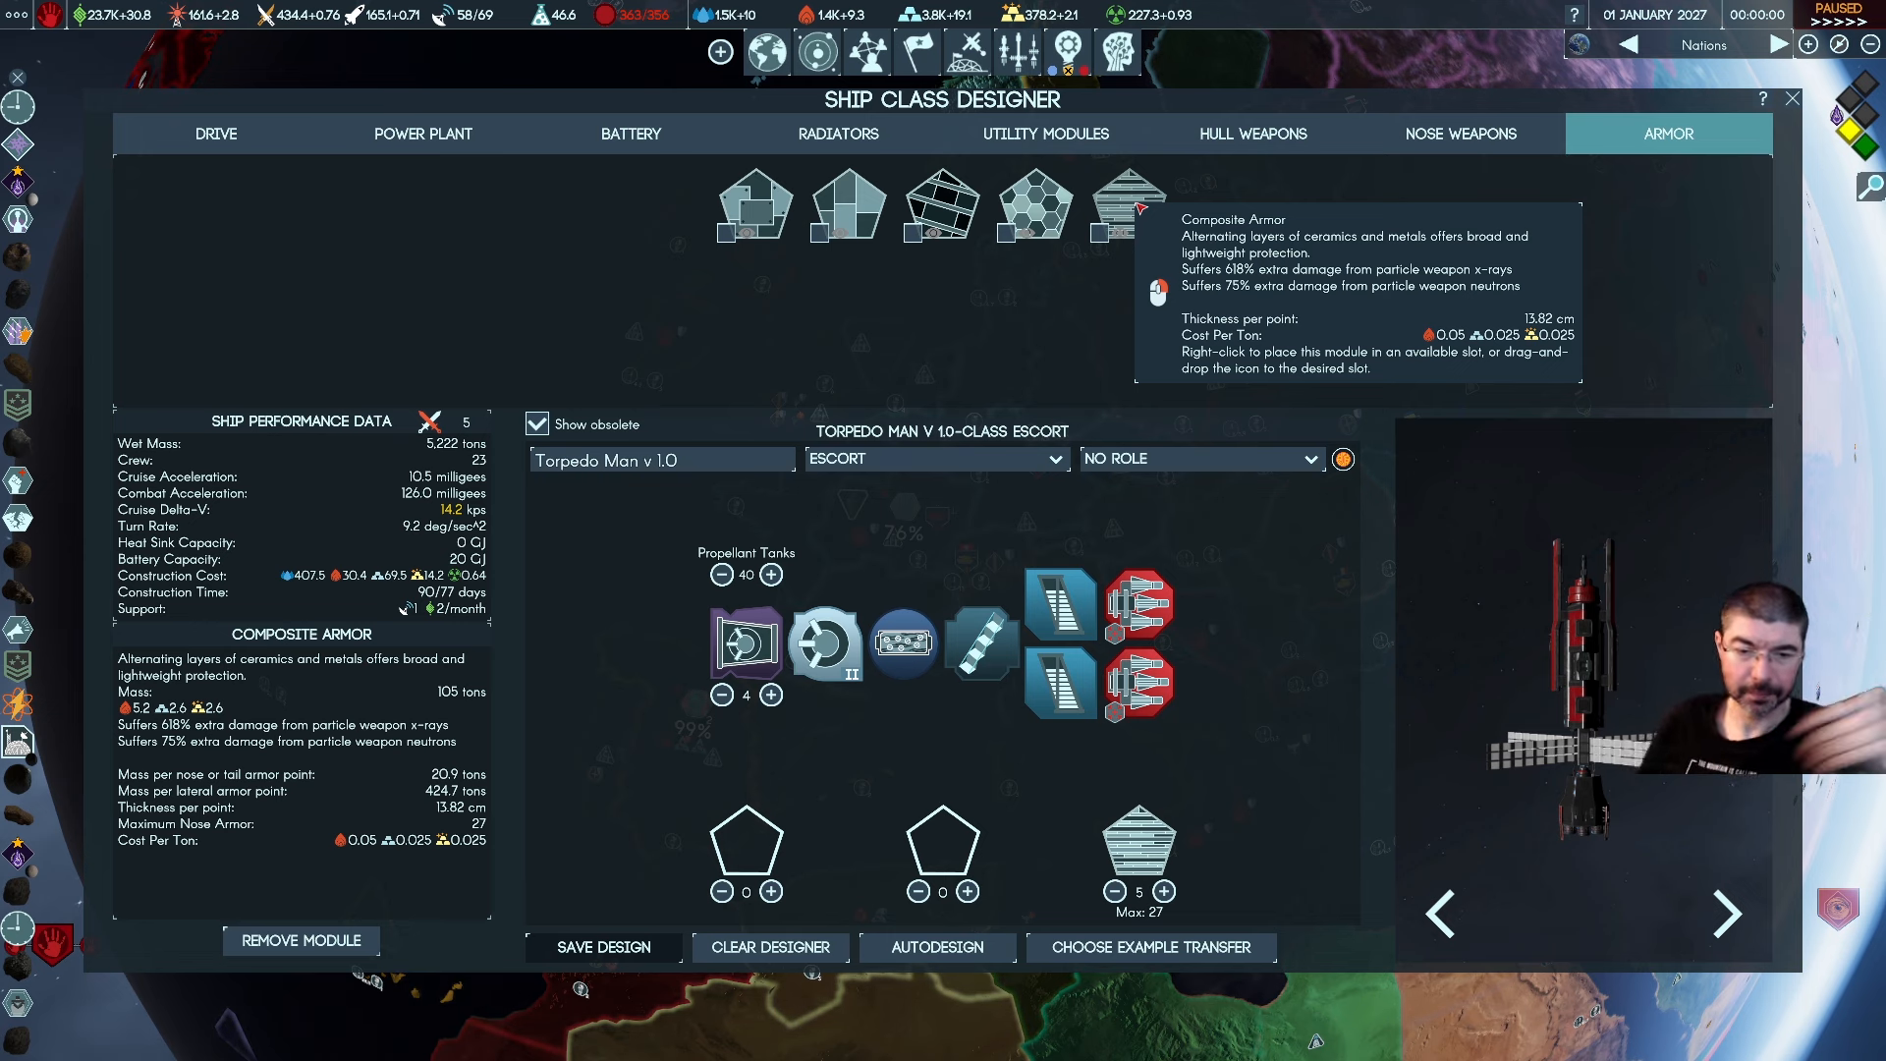
pyautogui.moveTo(646, 554)
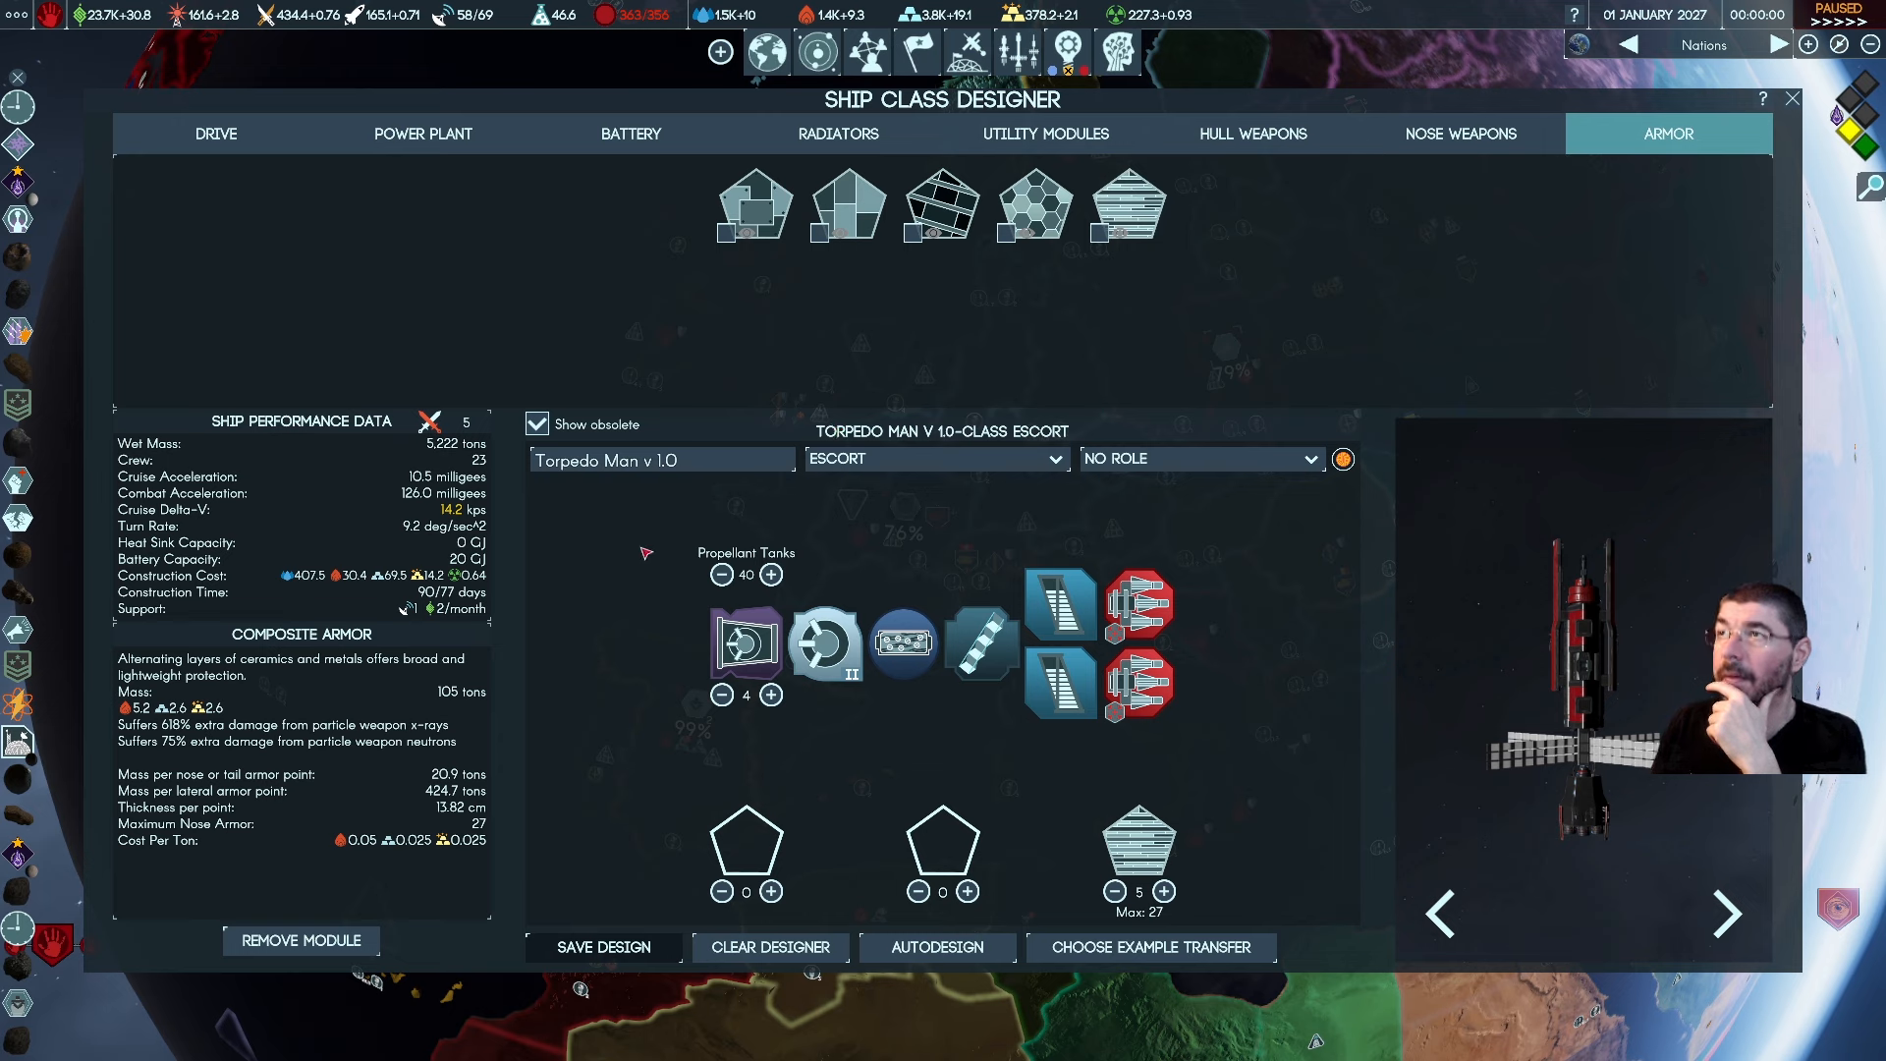
# List the nine available drive modules to review turn rate and cruise delta-V
pyautogui.click(216, 133)
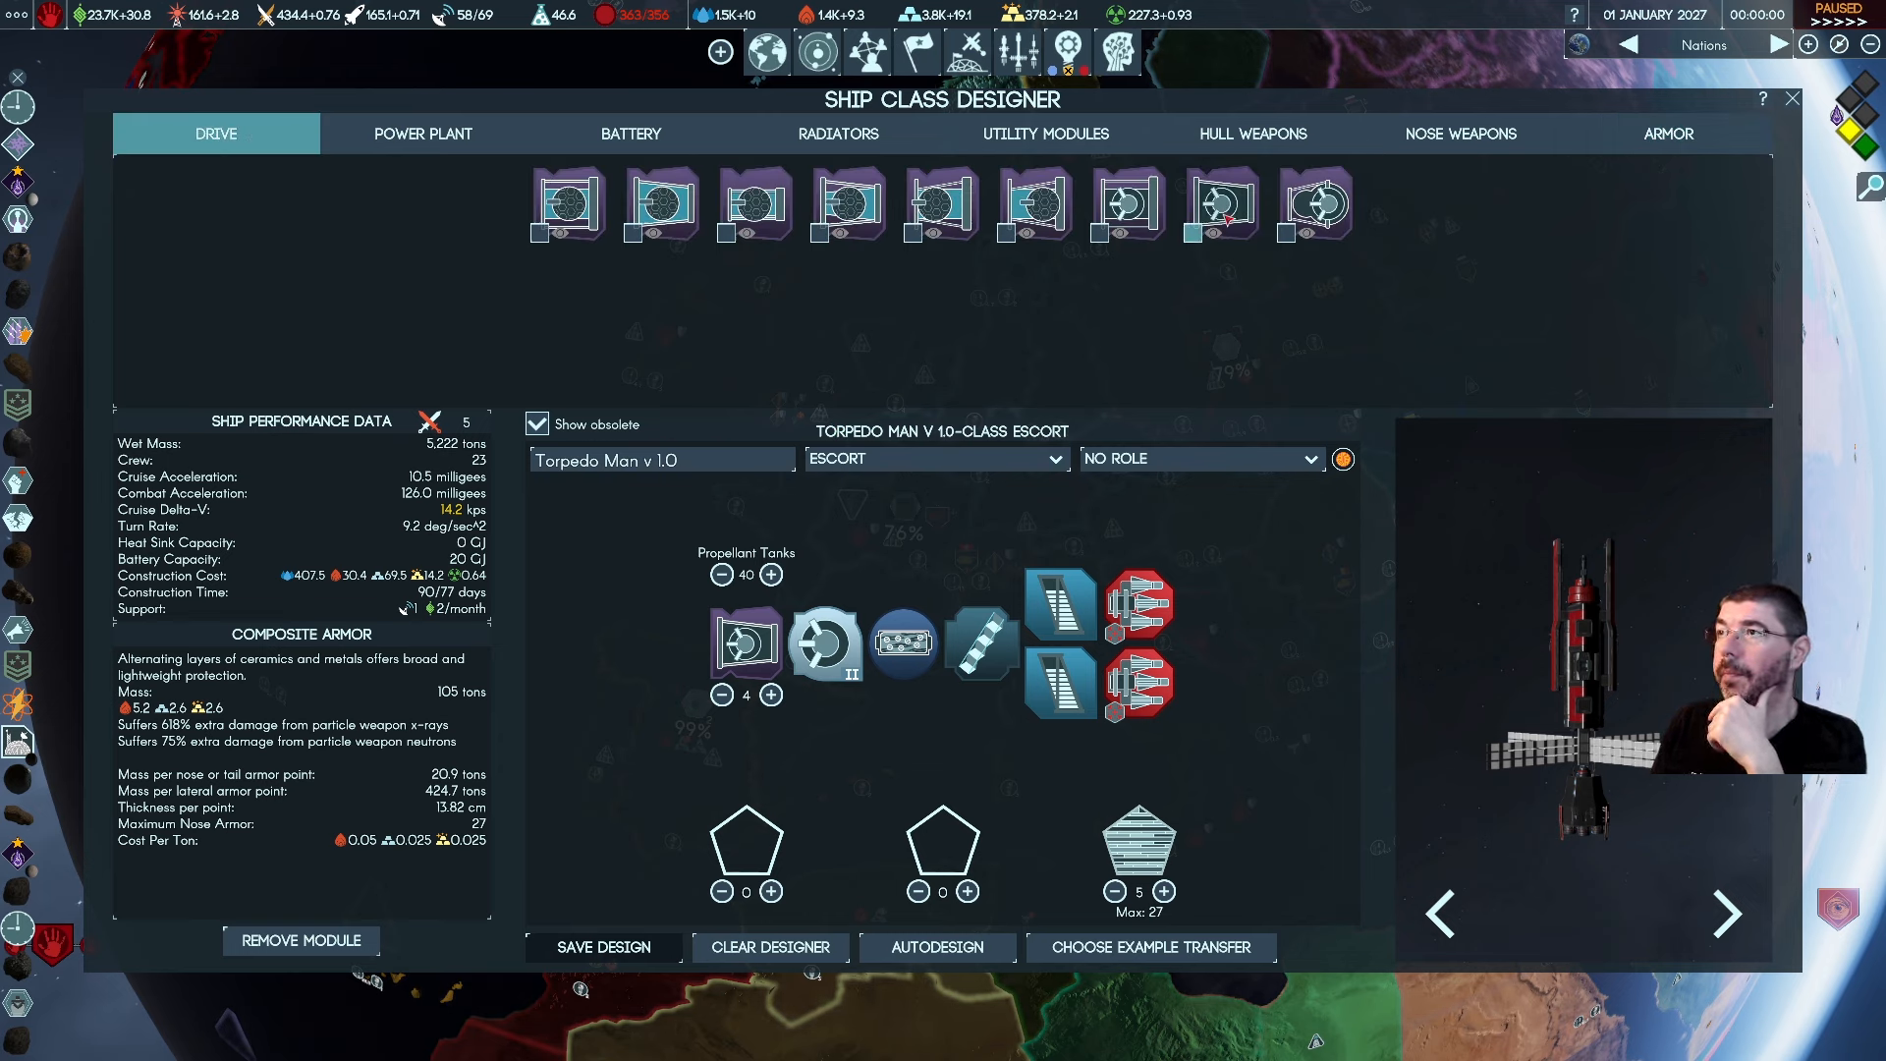
pyautogui.moveTo(1322, 222)
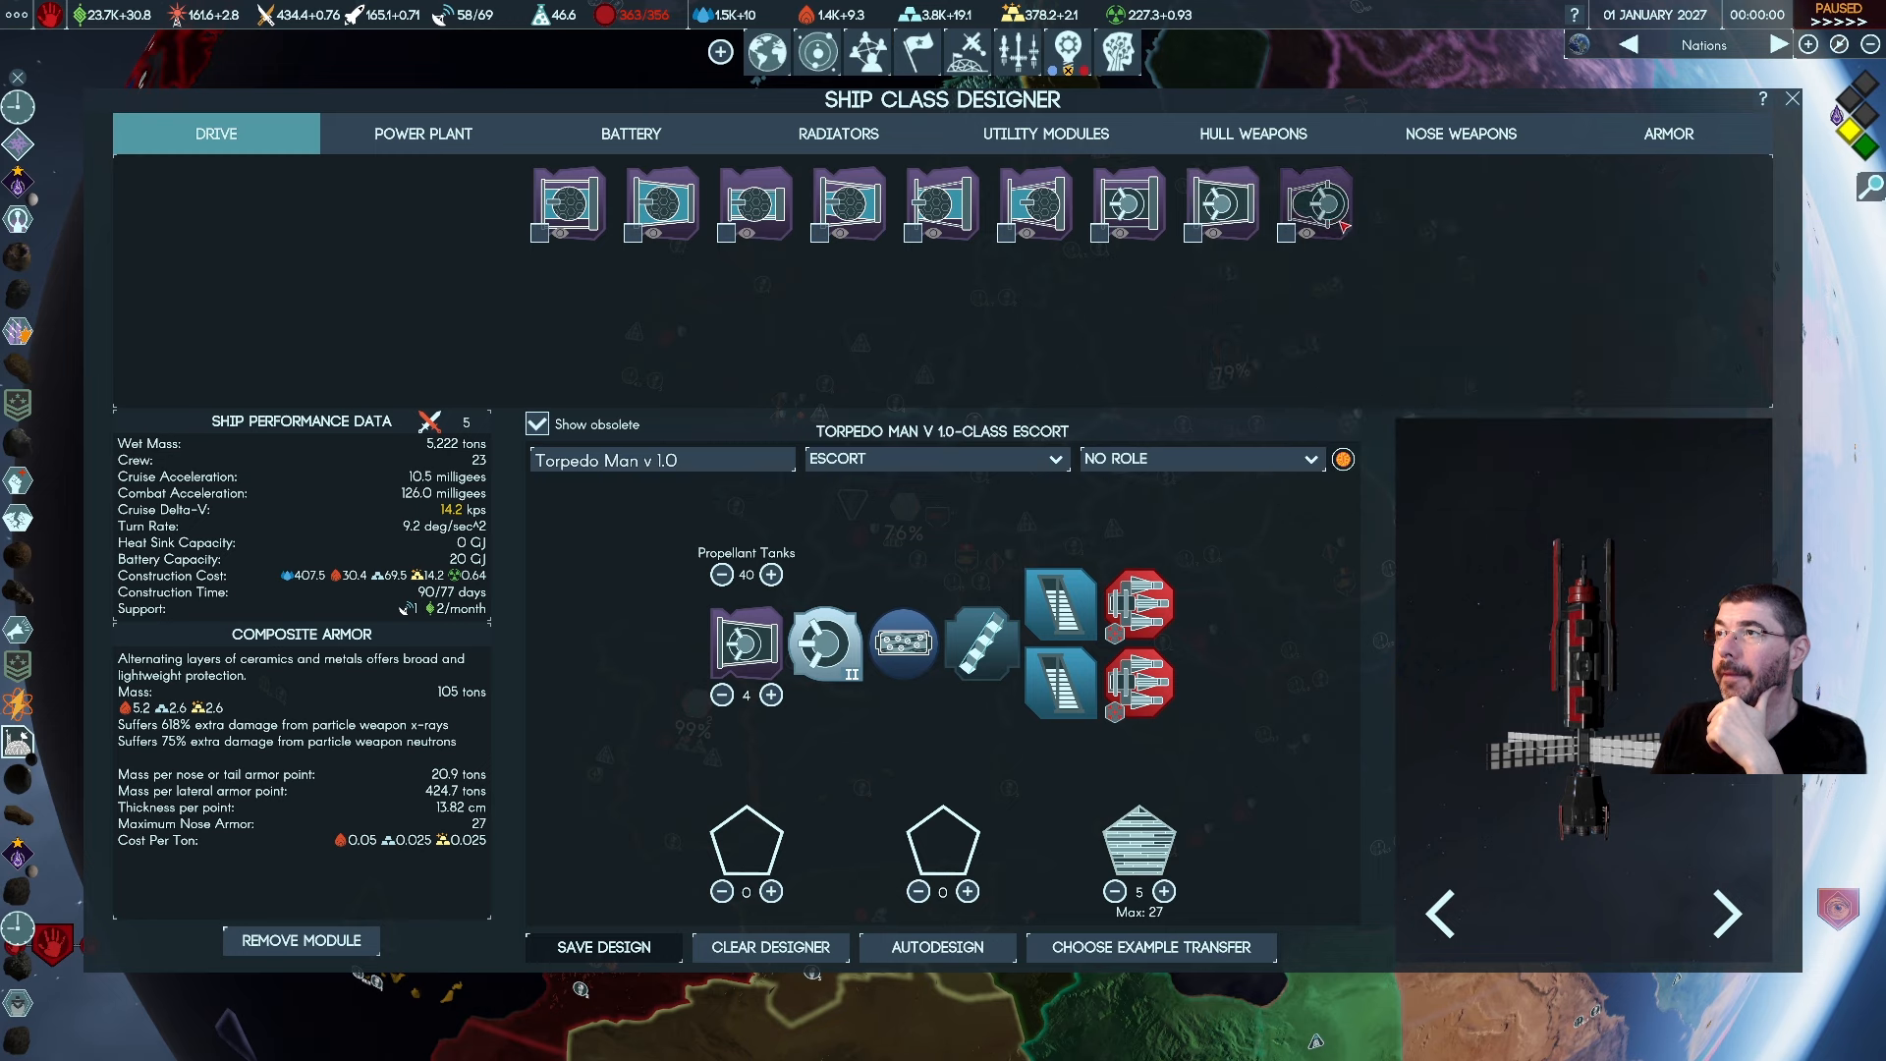
pyautogui.moveTo(1320, 204)
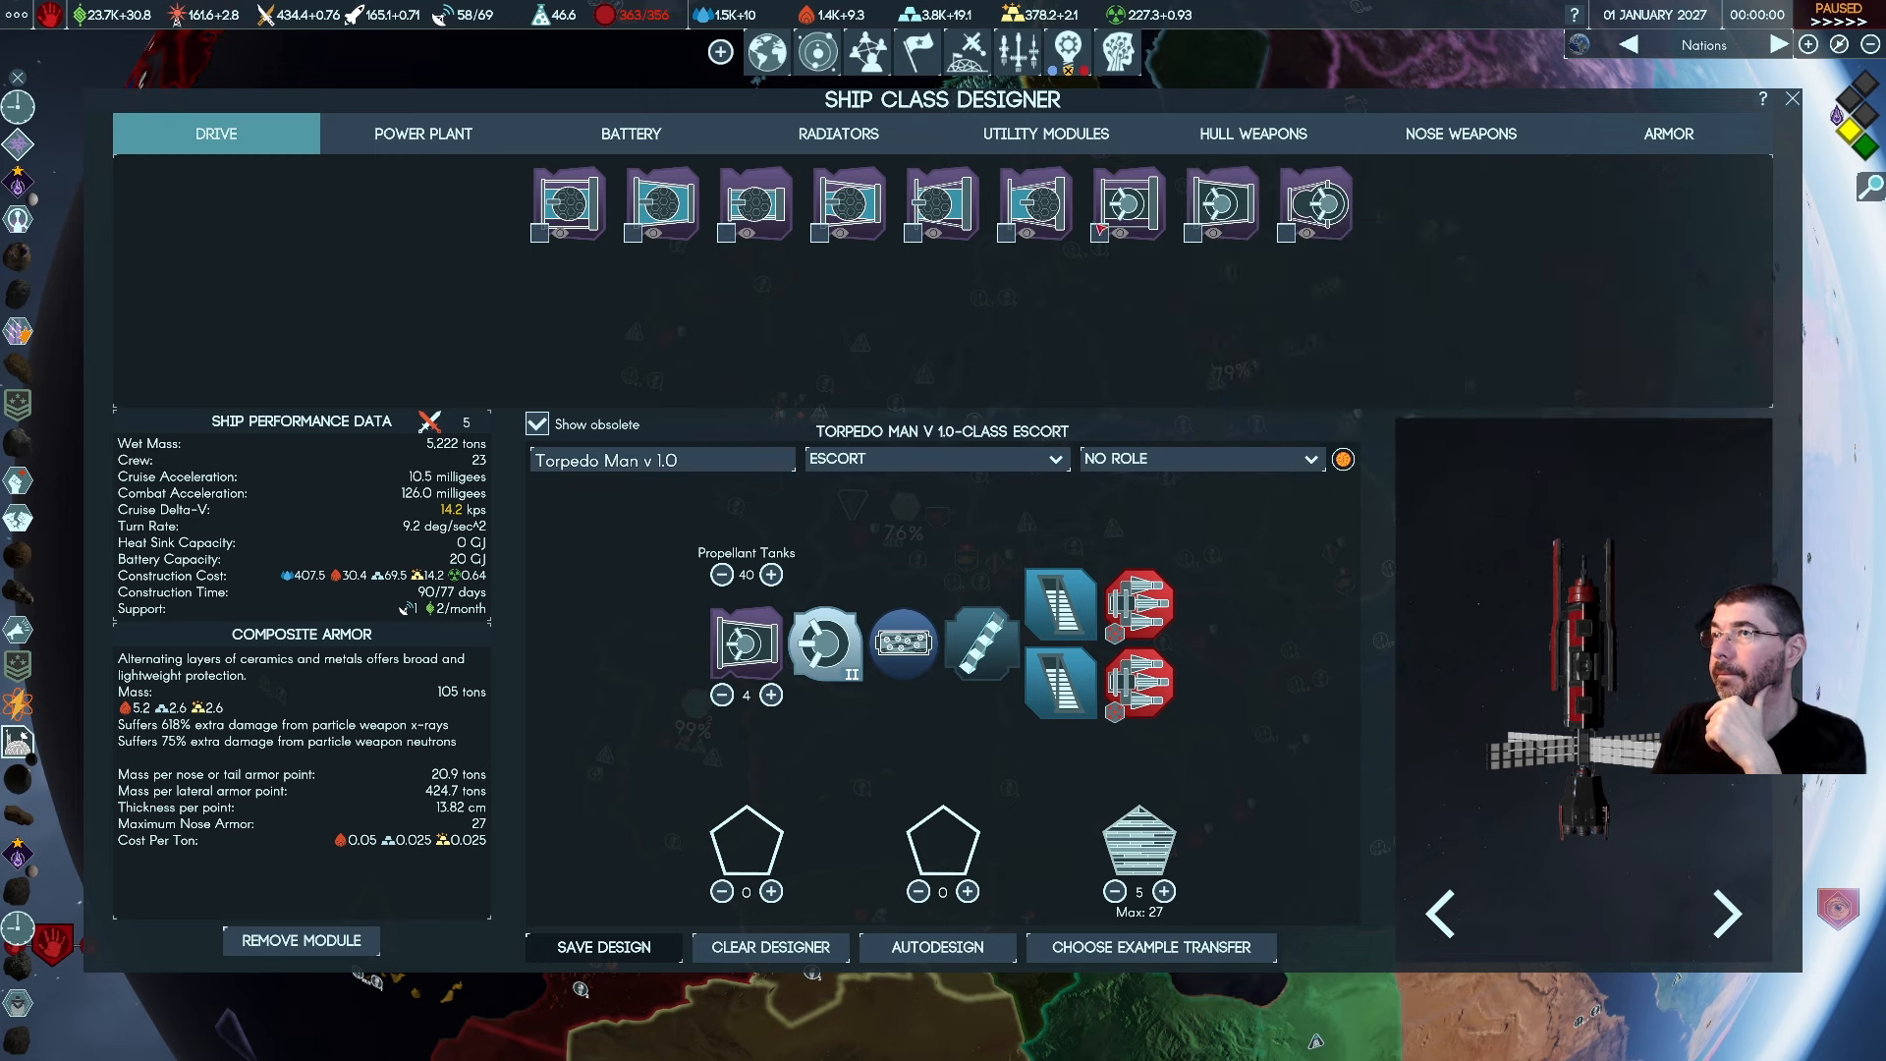
pyautogui.moveTo(1123, 204)
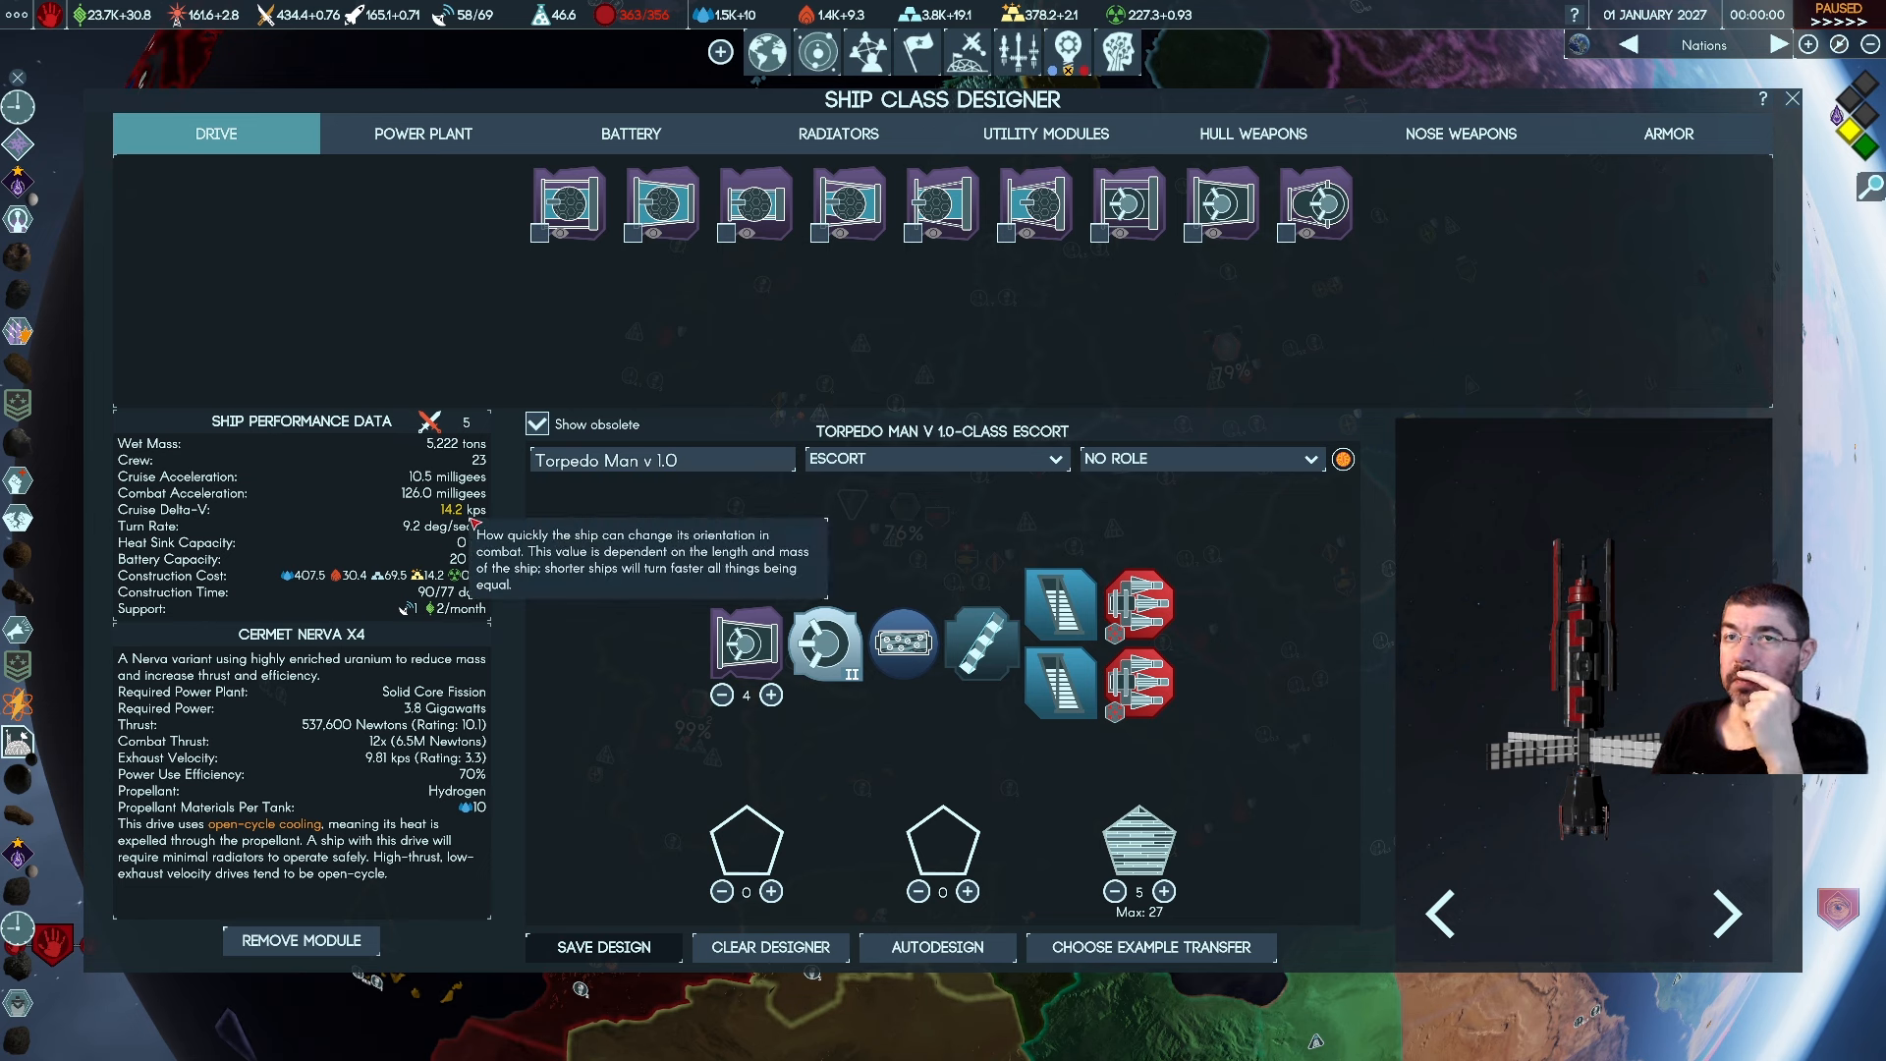
pyautogui.moveTo(458, 509)
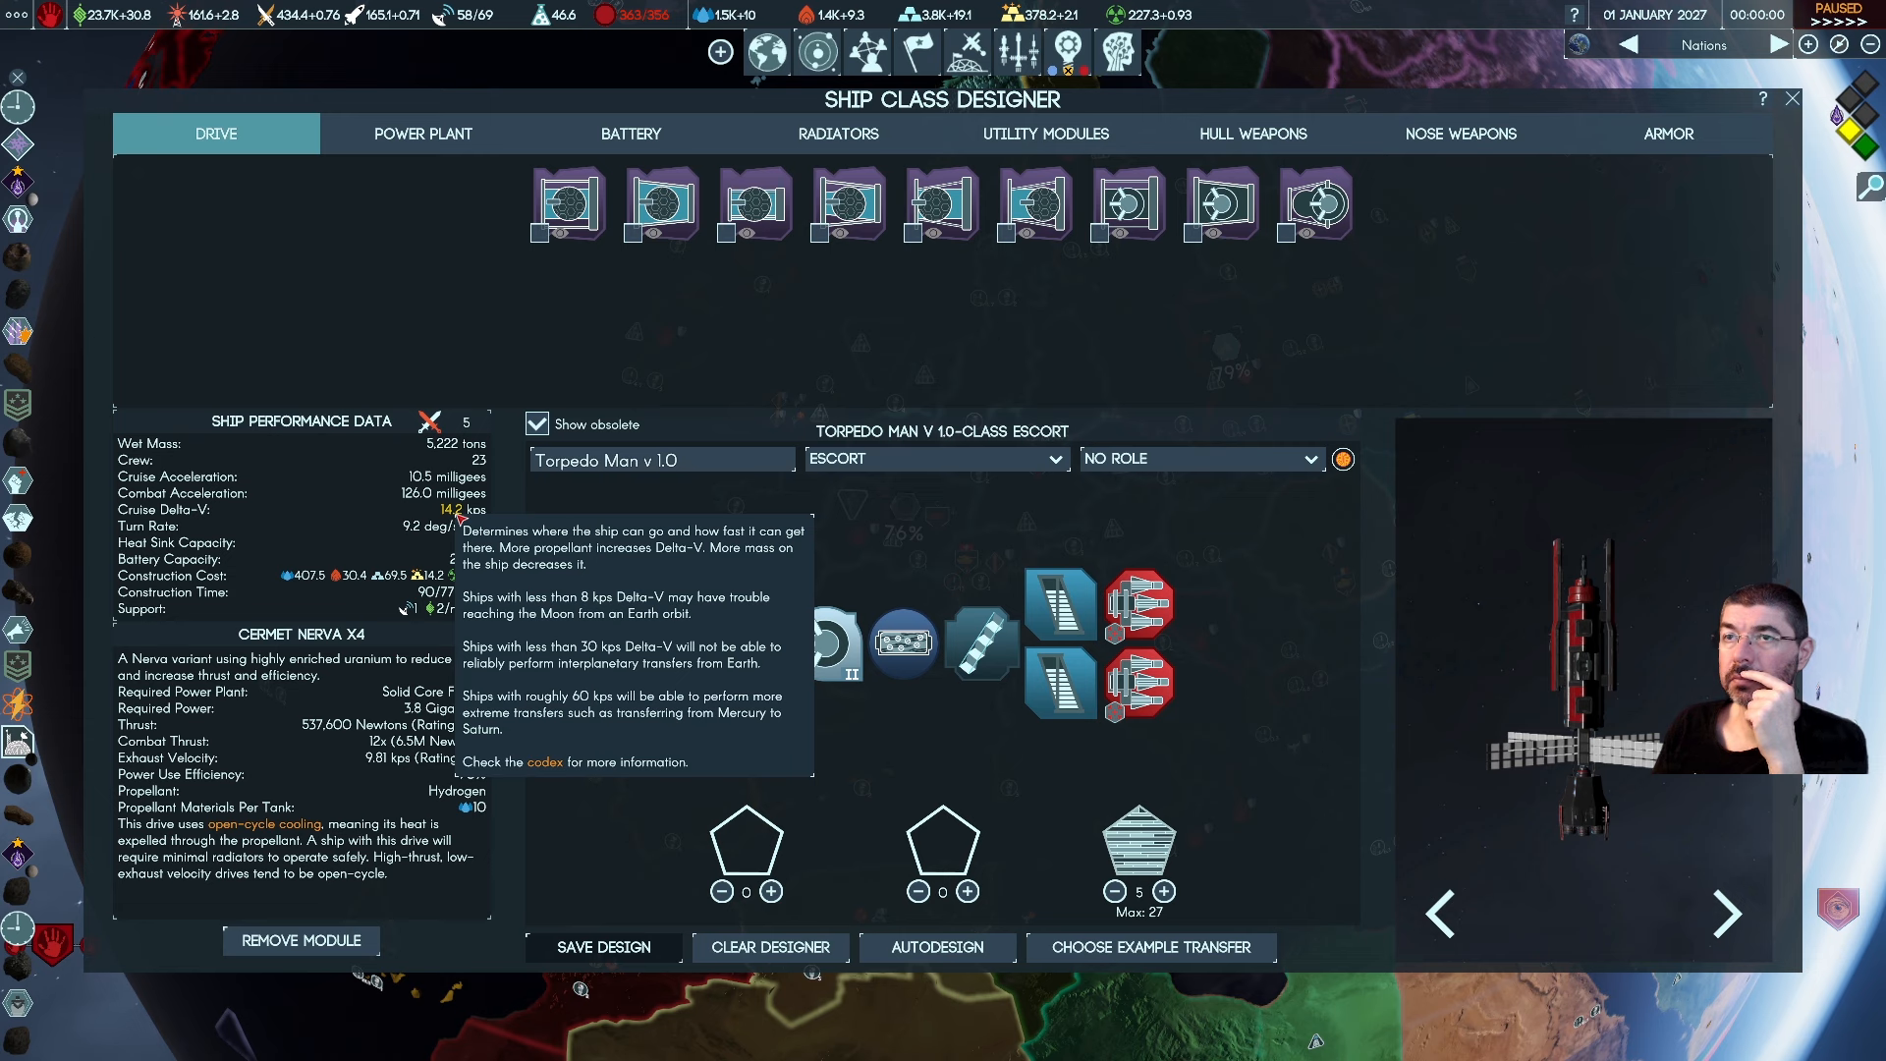
pyautogui.moveTo(845, 355)
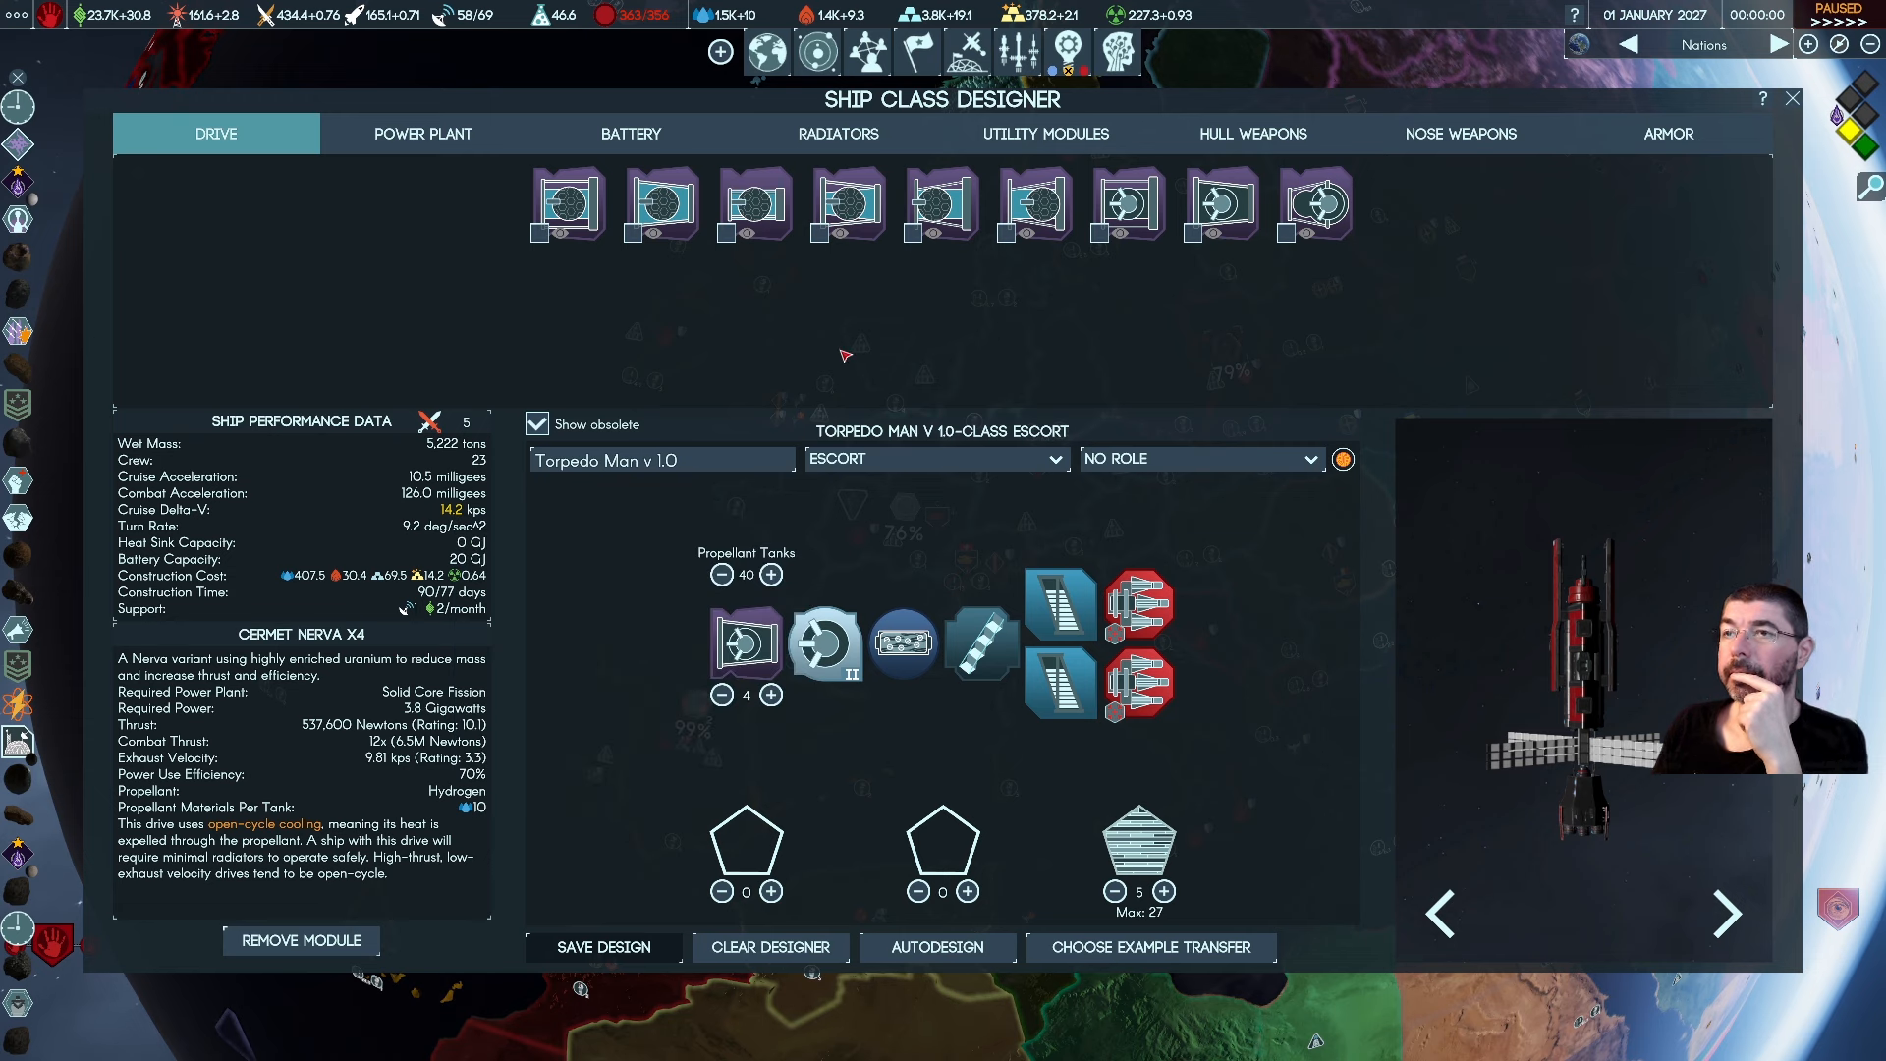
pyautogui.moveTo(823, 361)
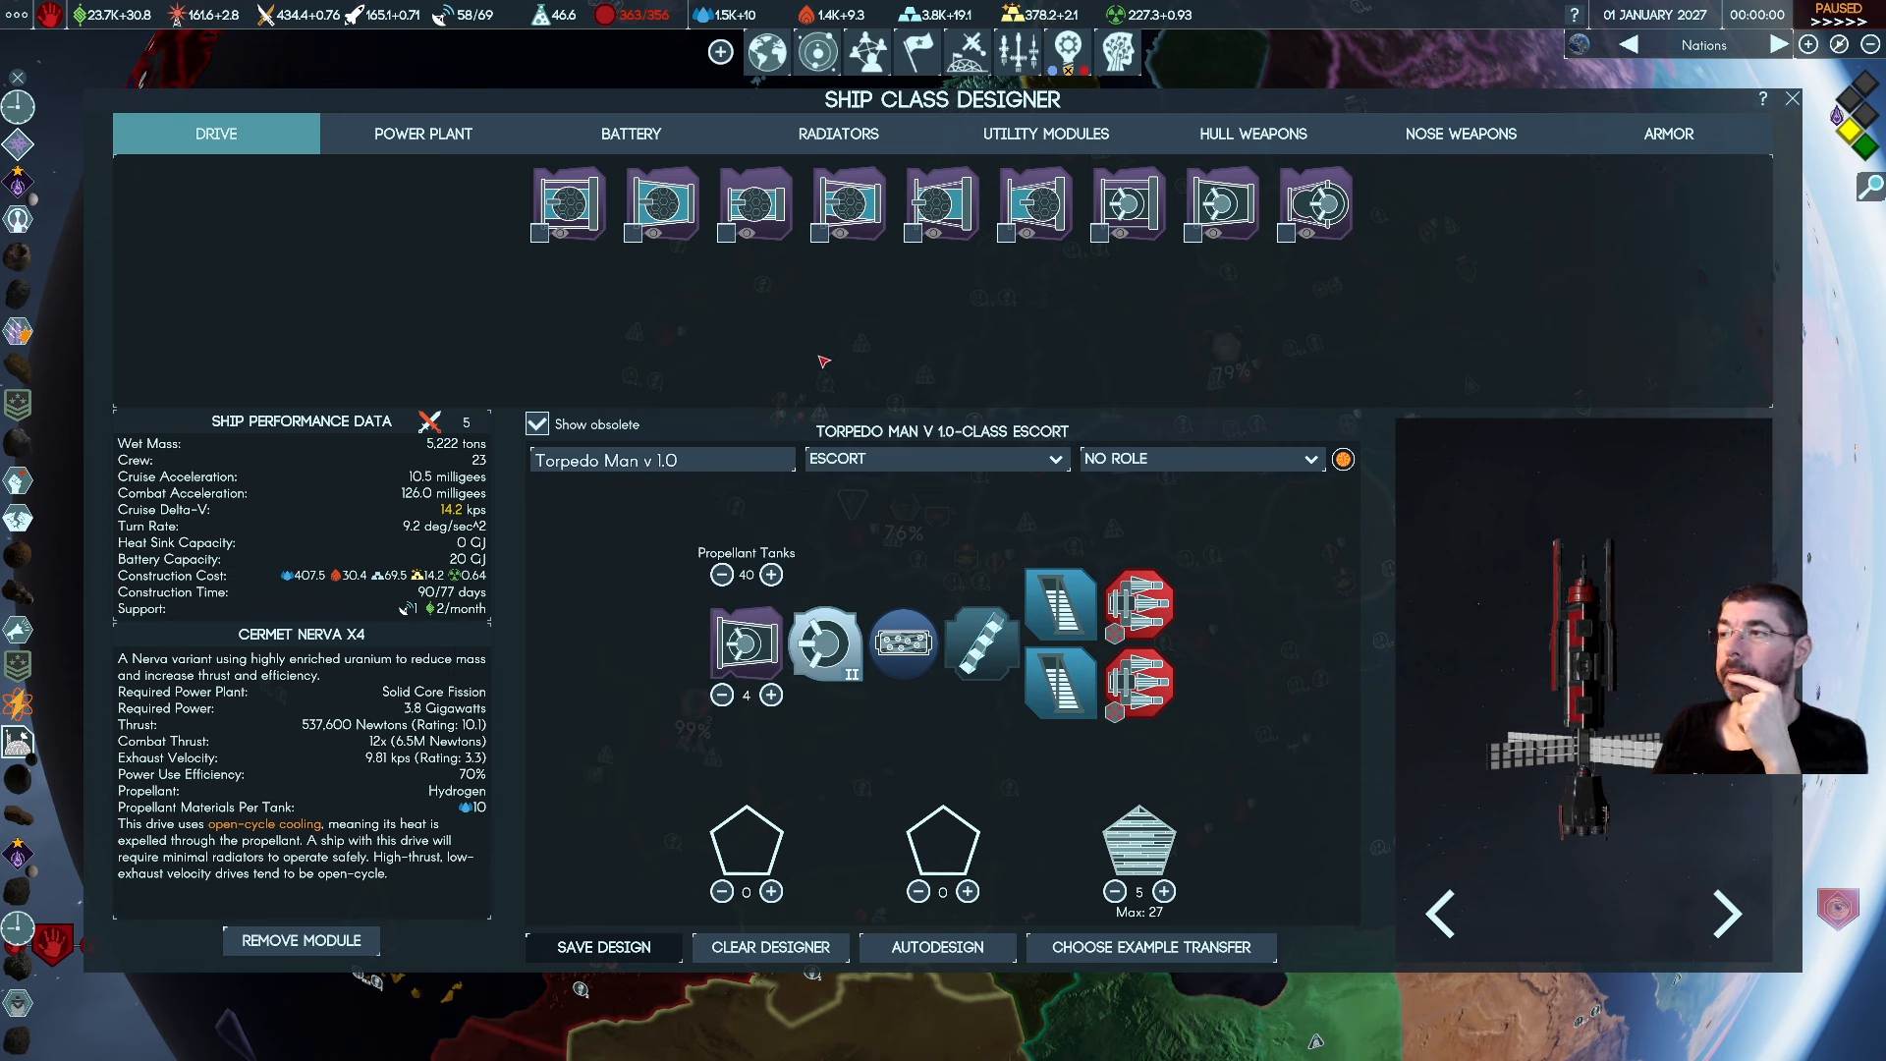
pyautogui.moveTo(843, 375)
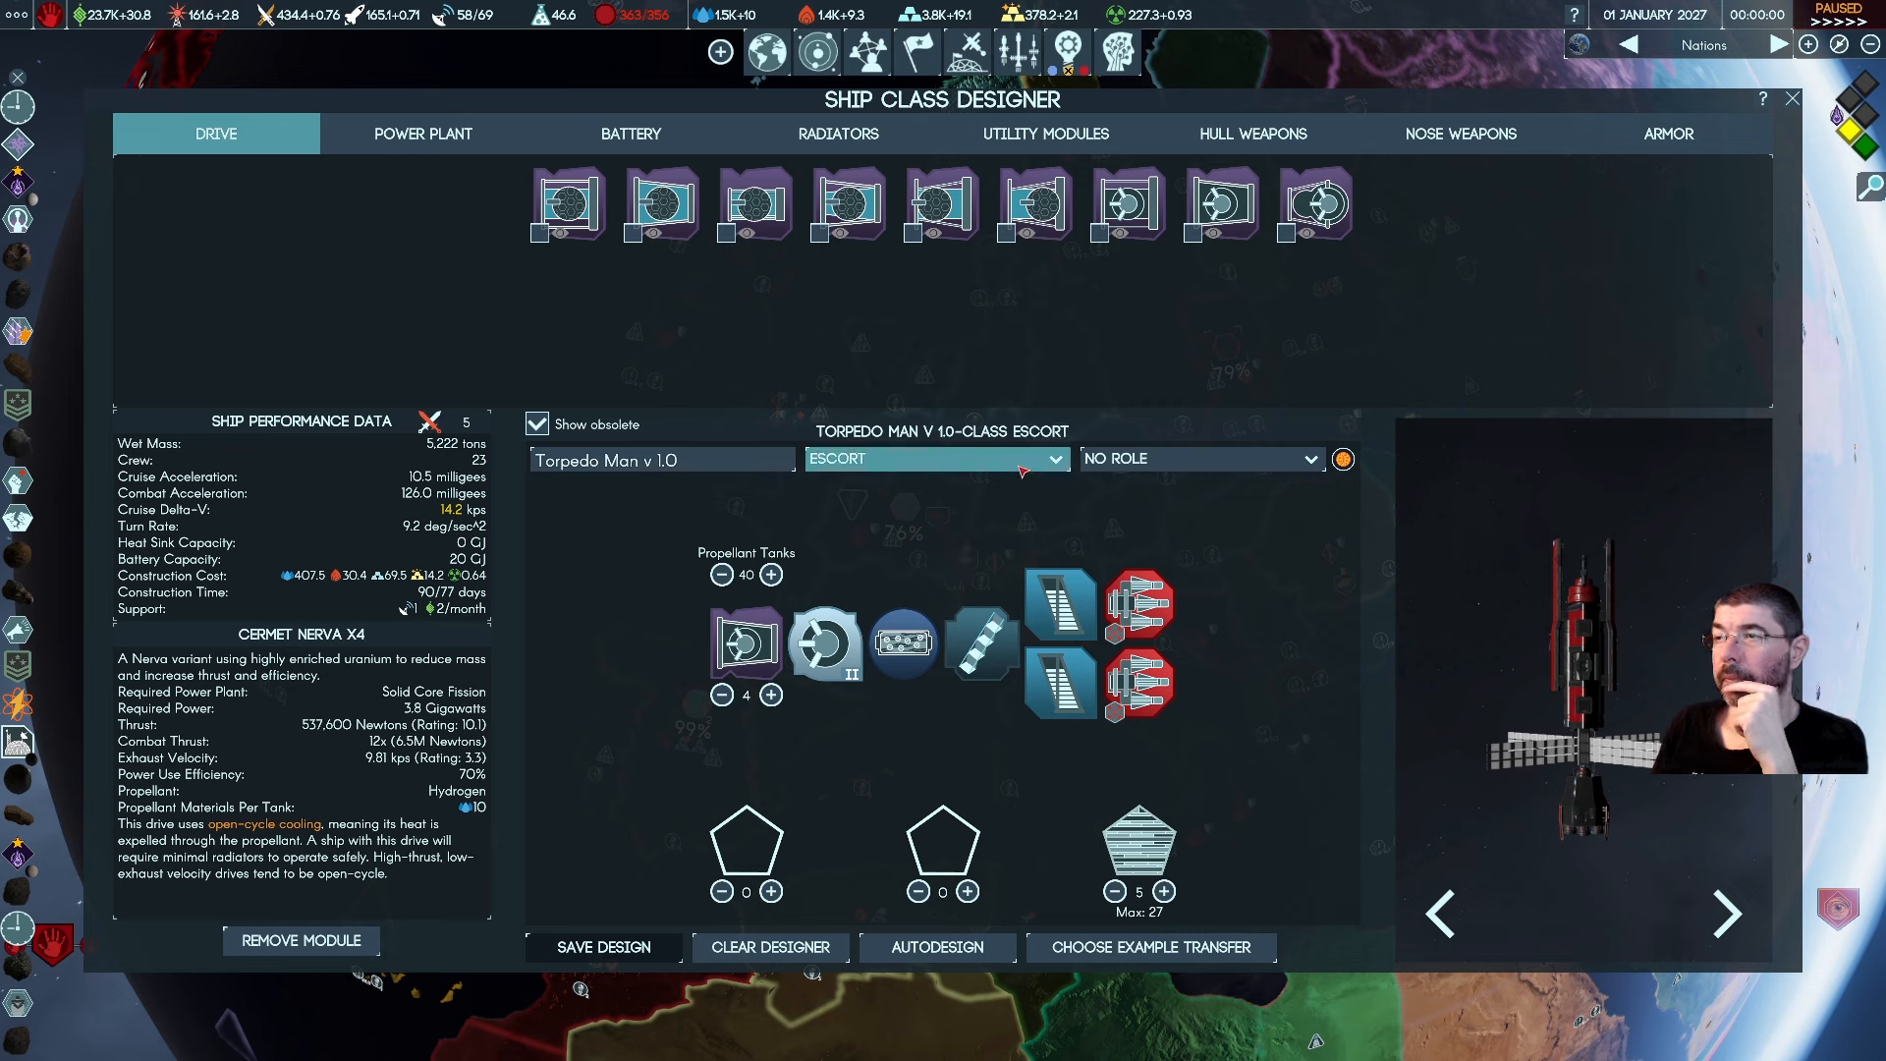
# Assign the Interdictor role to the Torpedo Man v 1.0 escort
pyautogui.click(1198, 458)
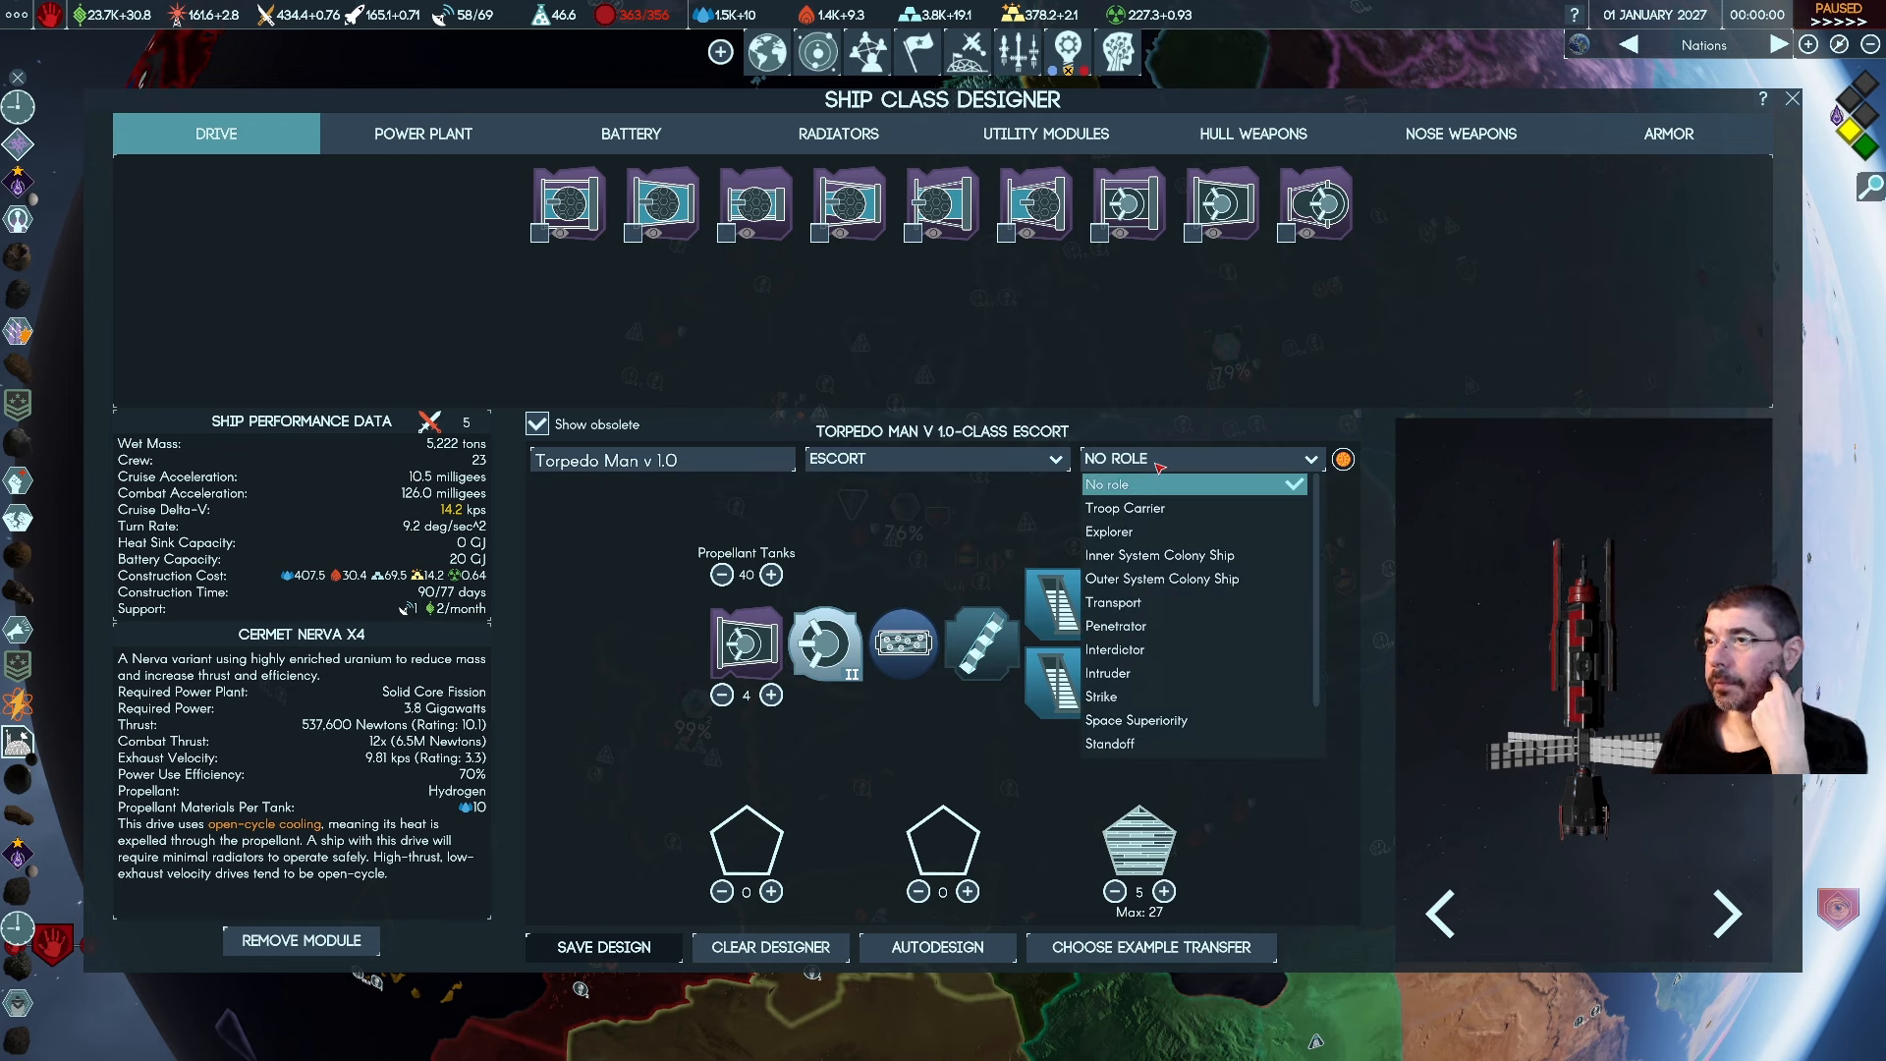
pyautogui.moveTo(1190, 554)
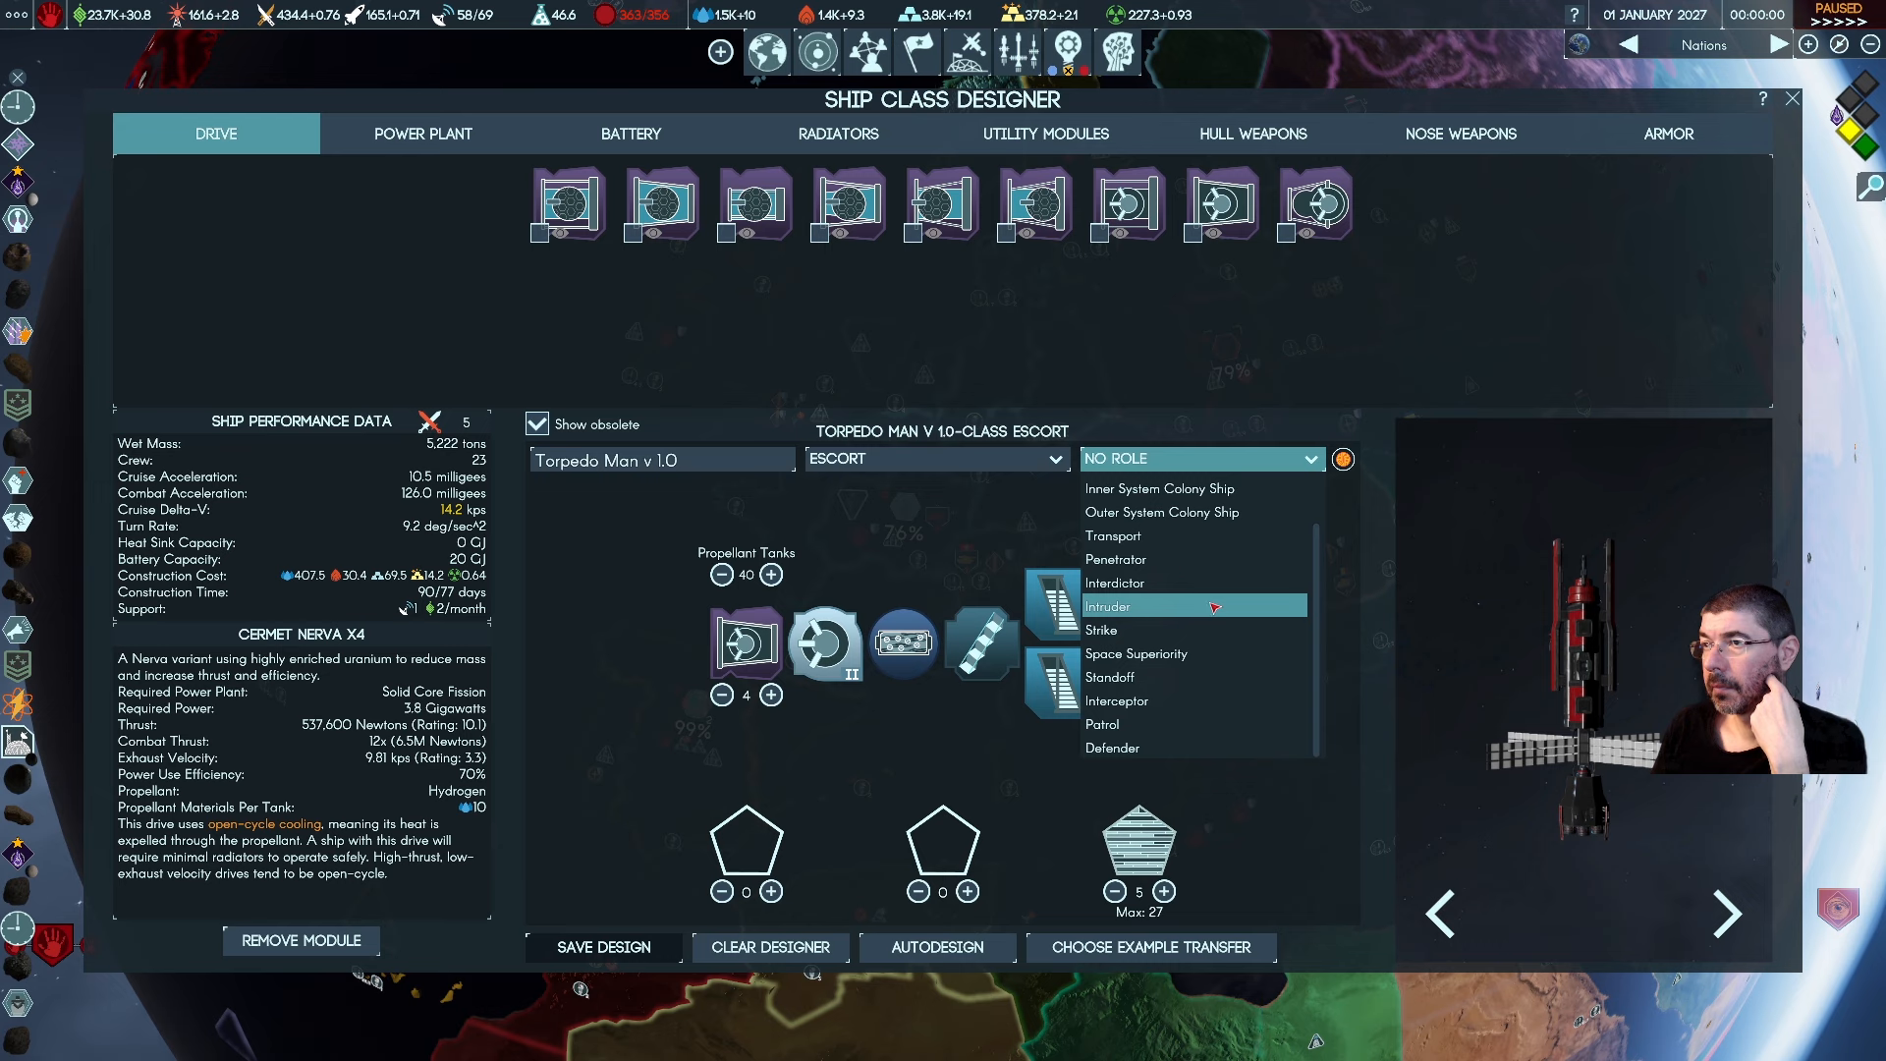
pyautogui.scroll(3)
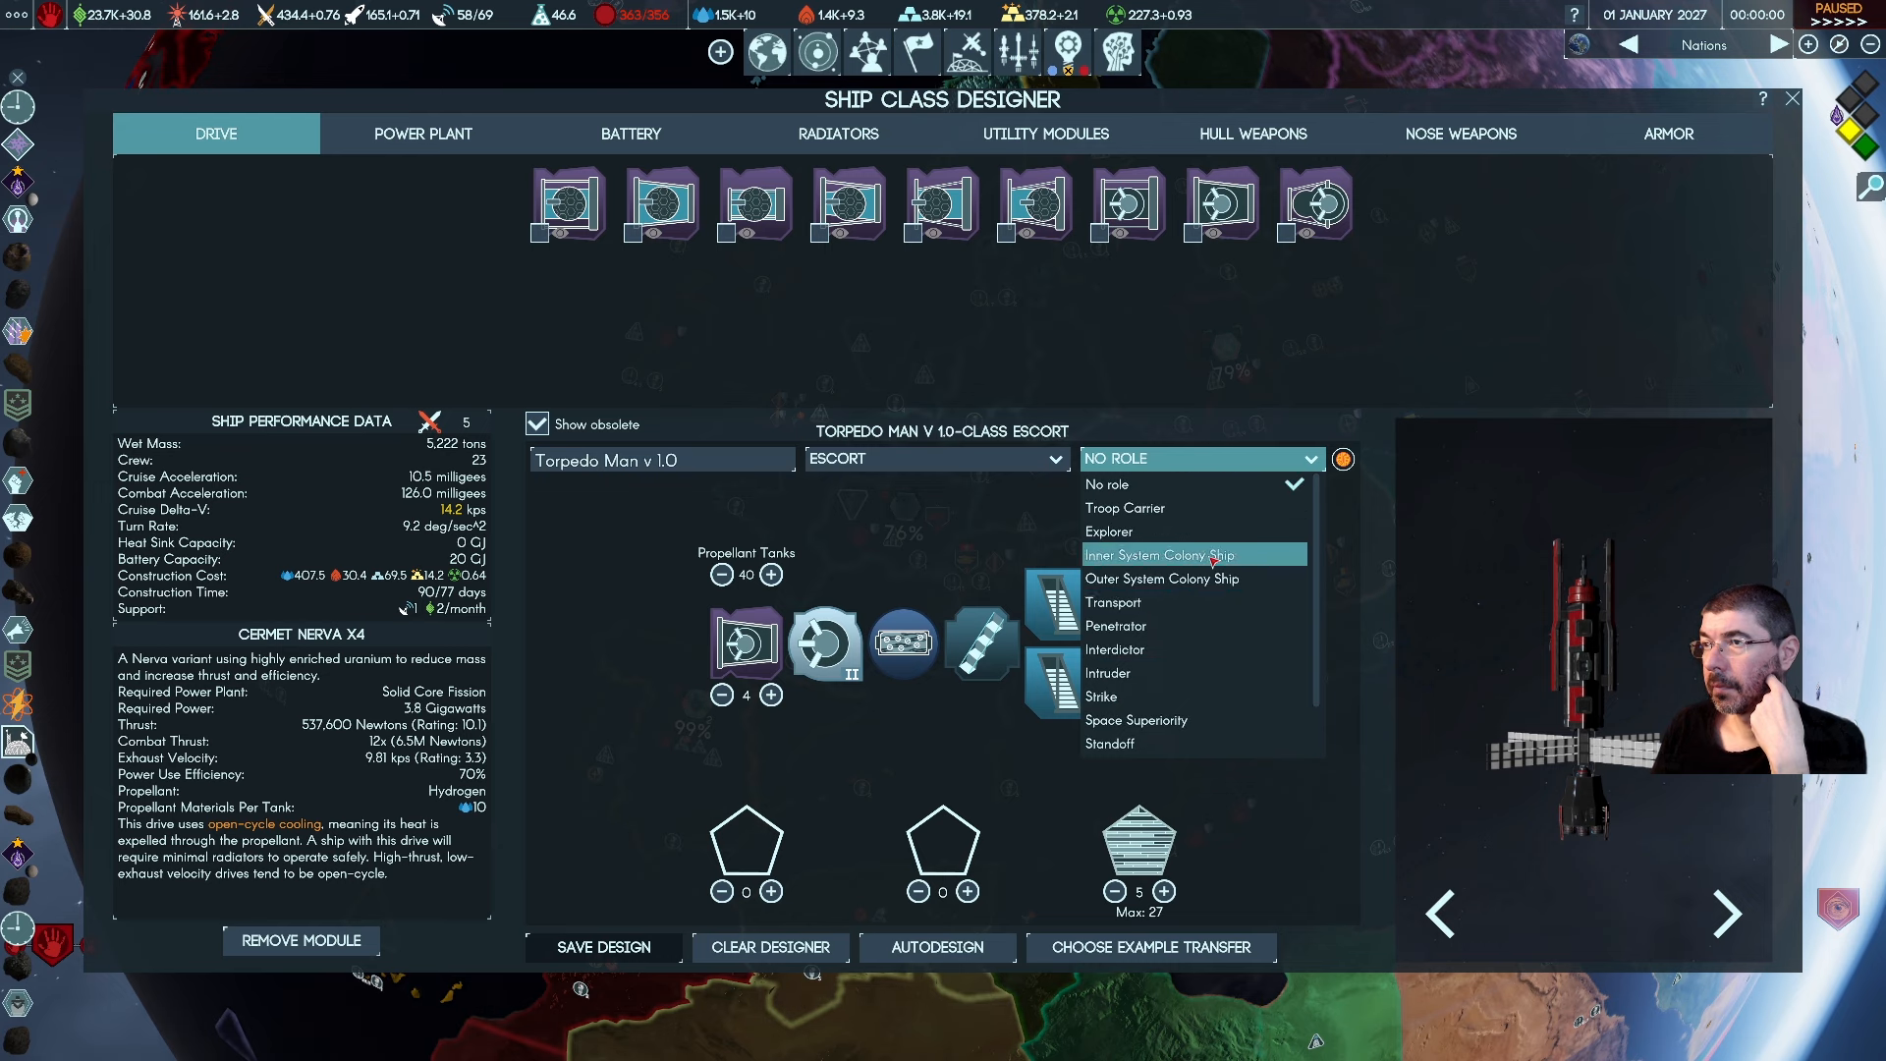
pyautogui.moveTo(1190, 483)
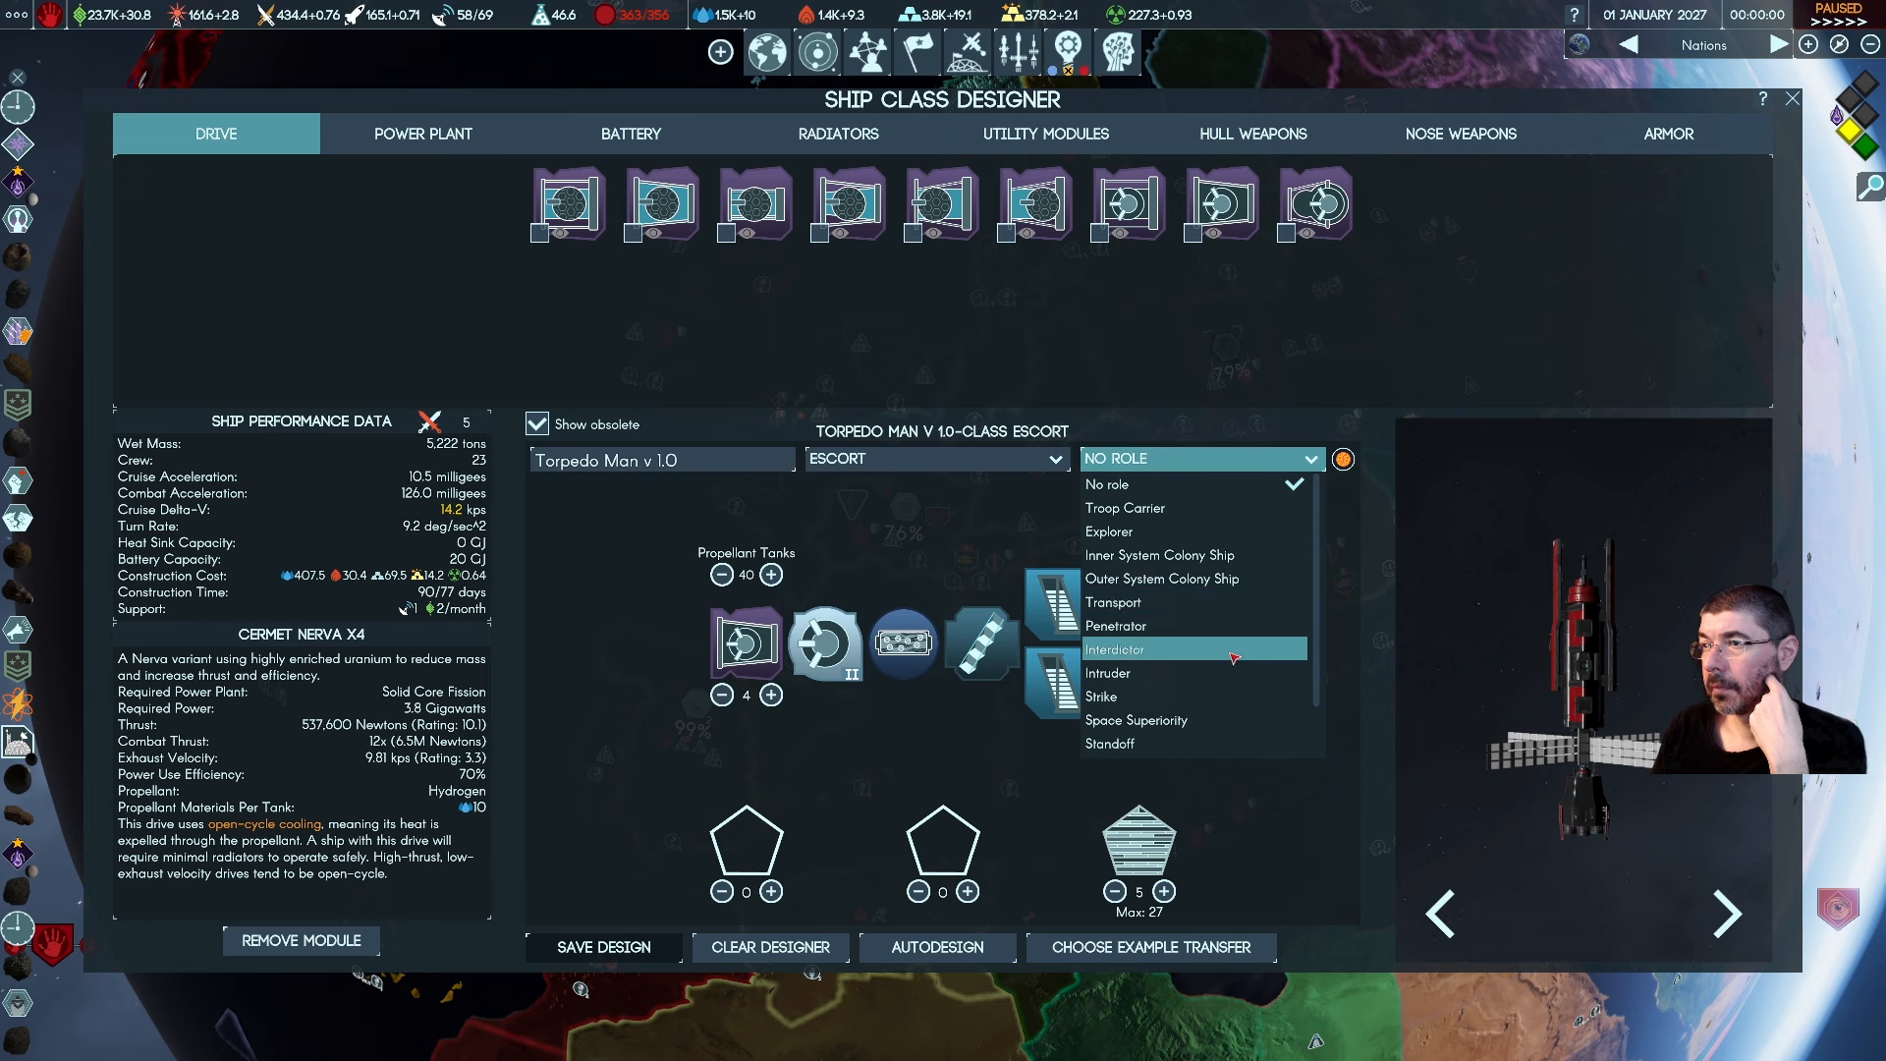
pyautogui.click(1132, 648)
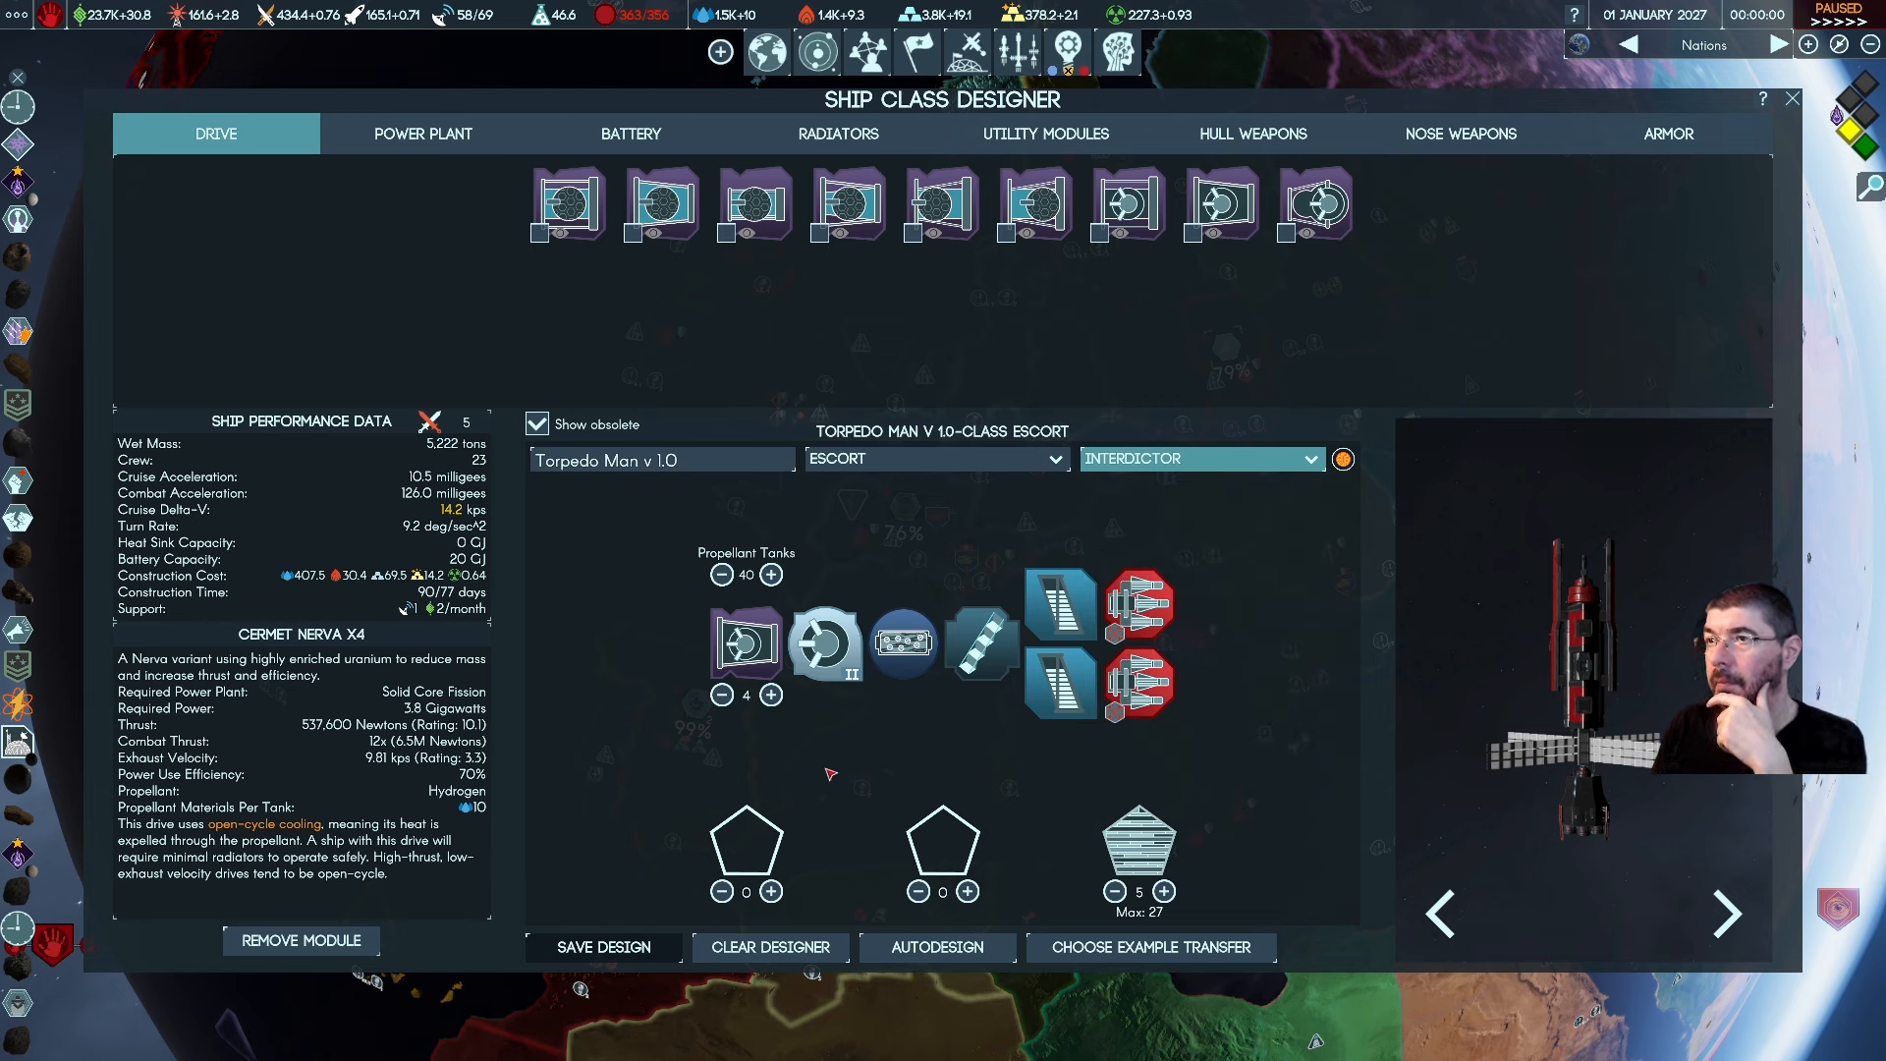
pyautogui.click(935, 458)
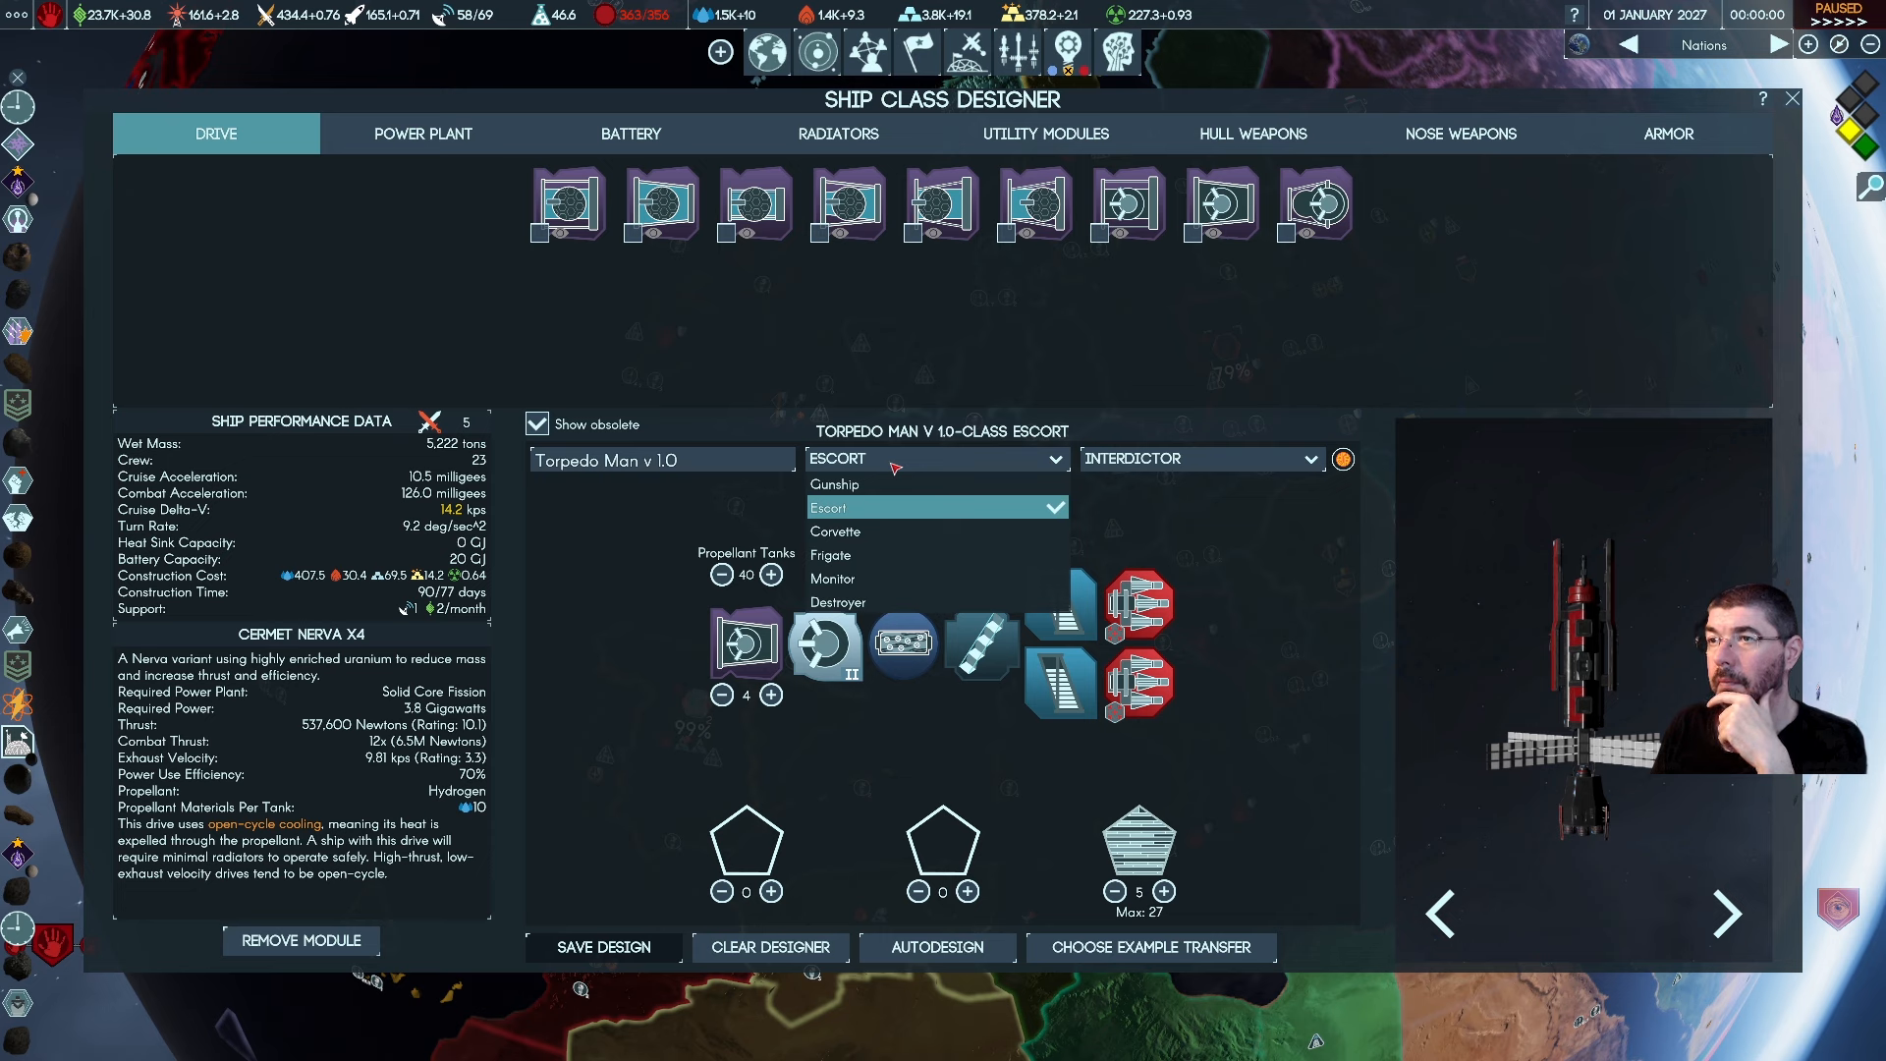
pyautogui.moveTo(879, 577)
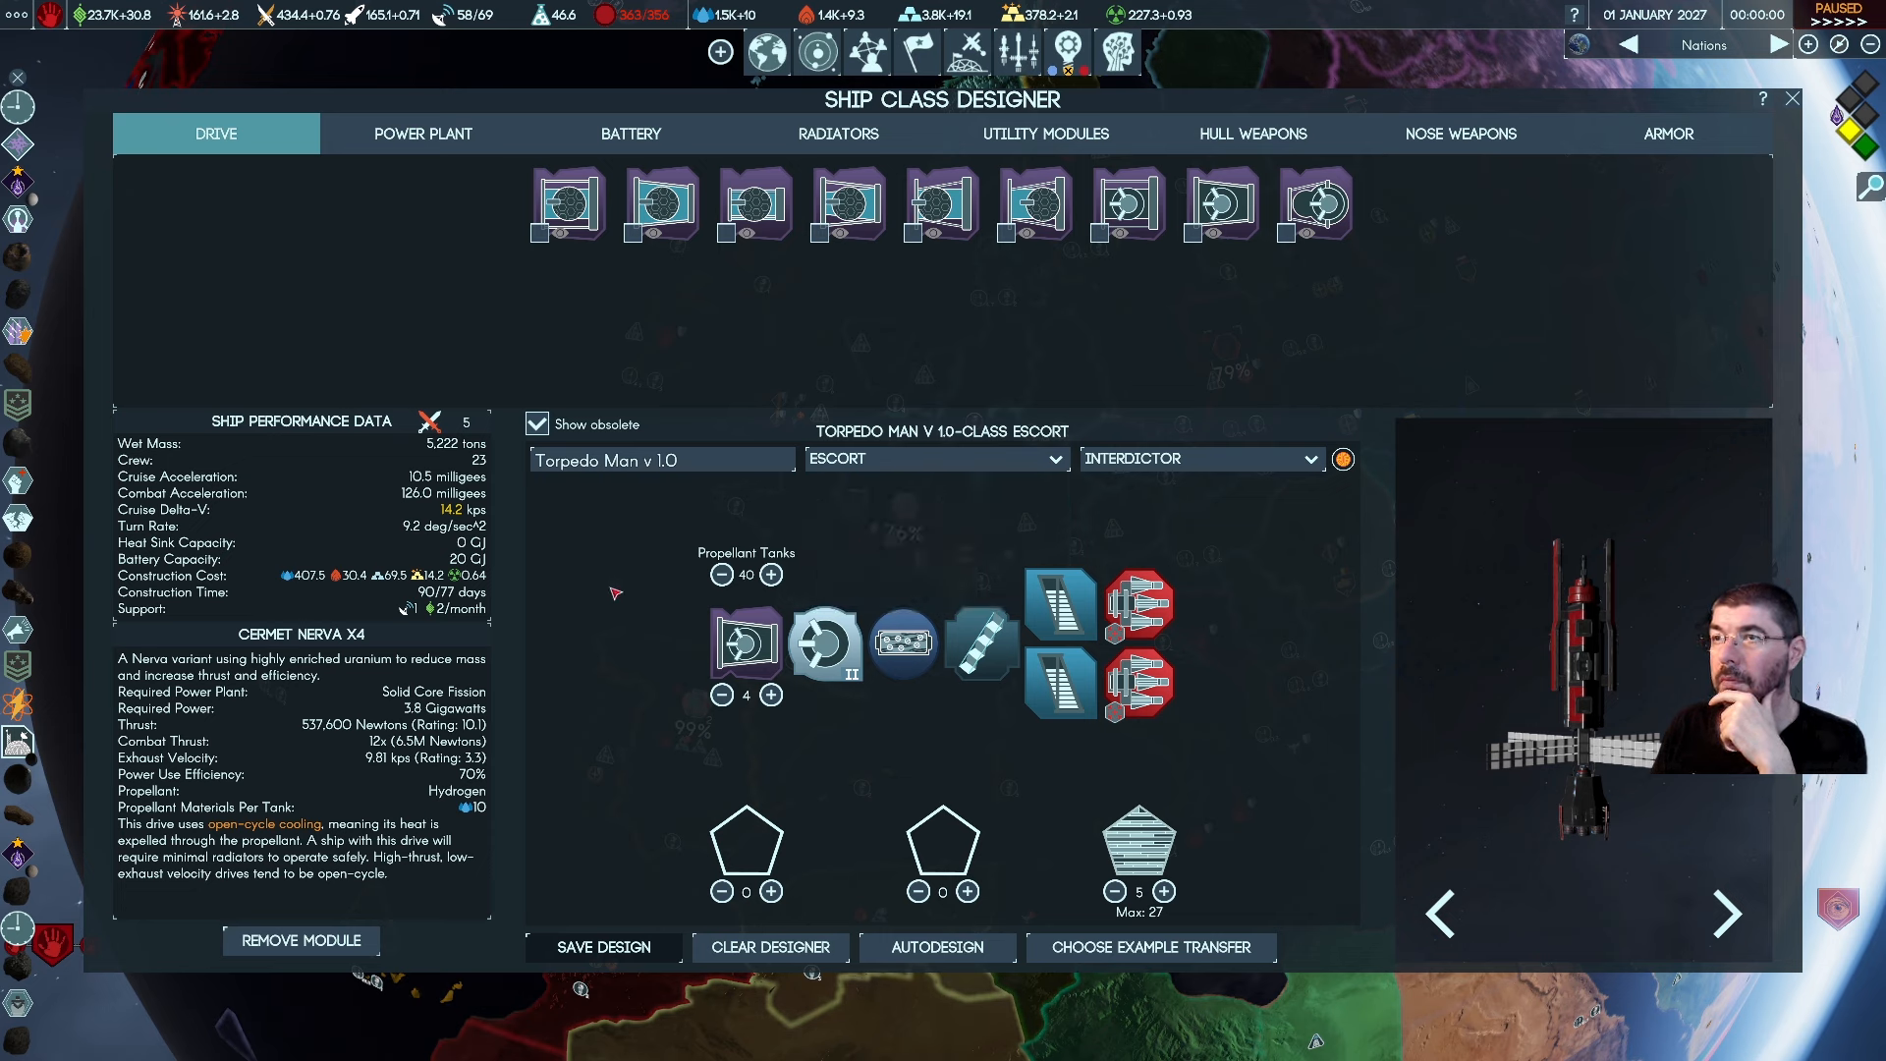
pyautogui.moveTo(603, 947)
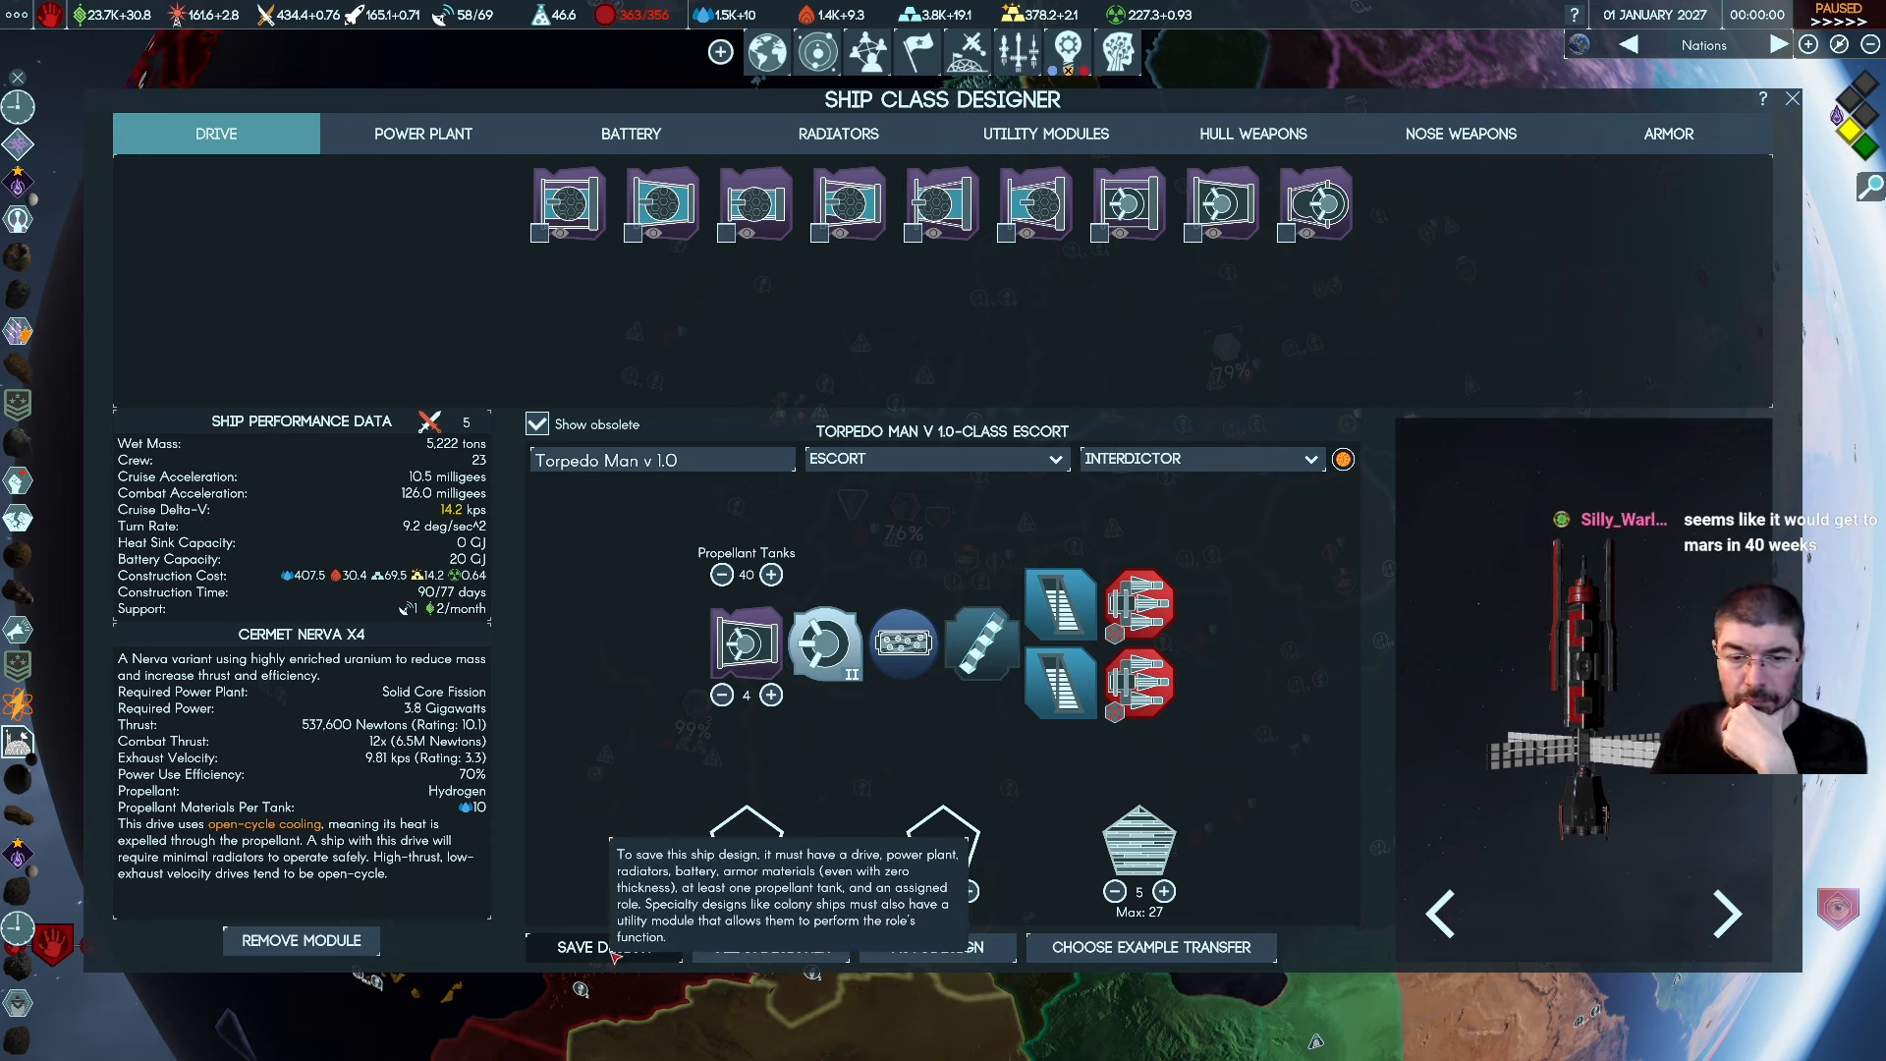
pyautogui.moveTo(638, 798)
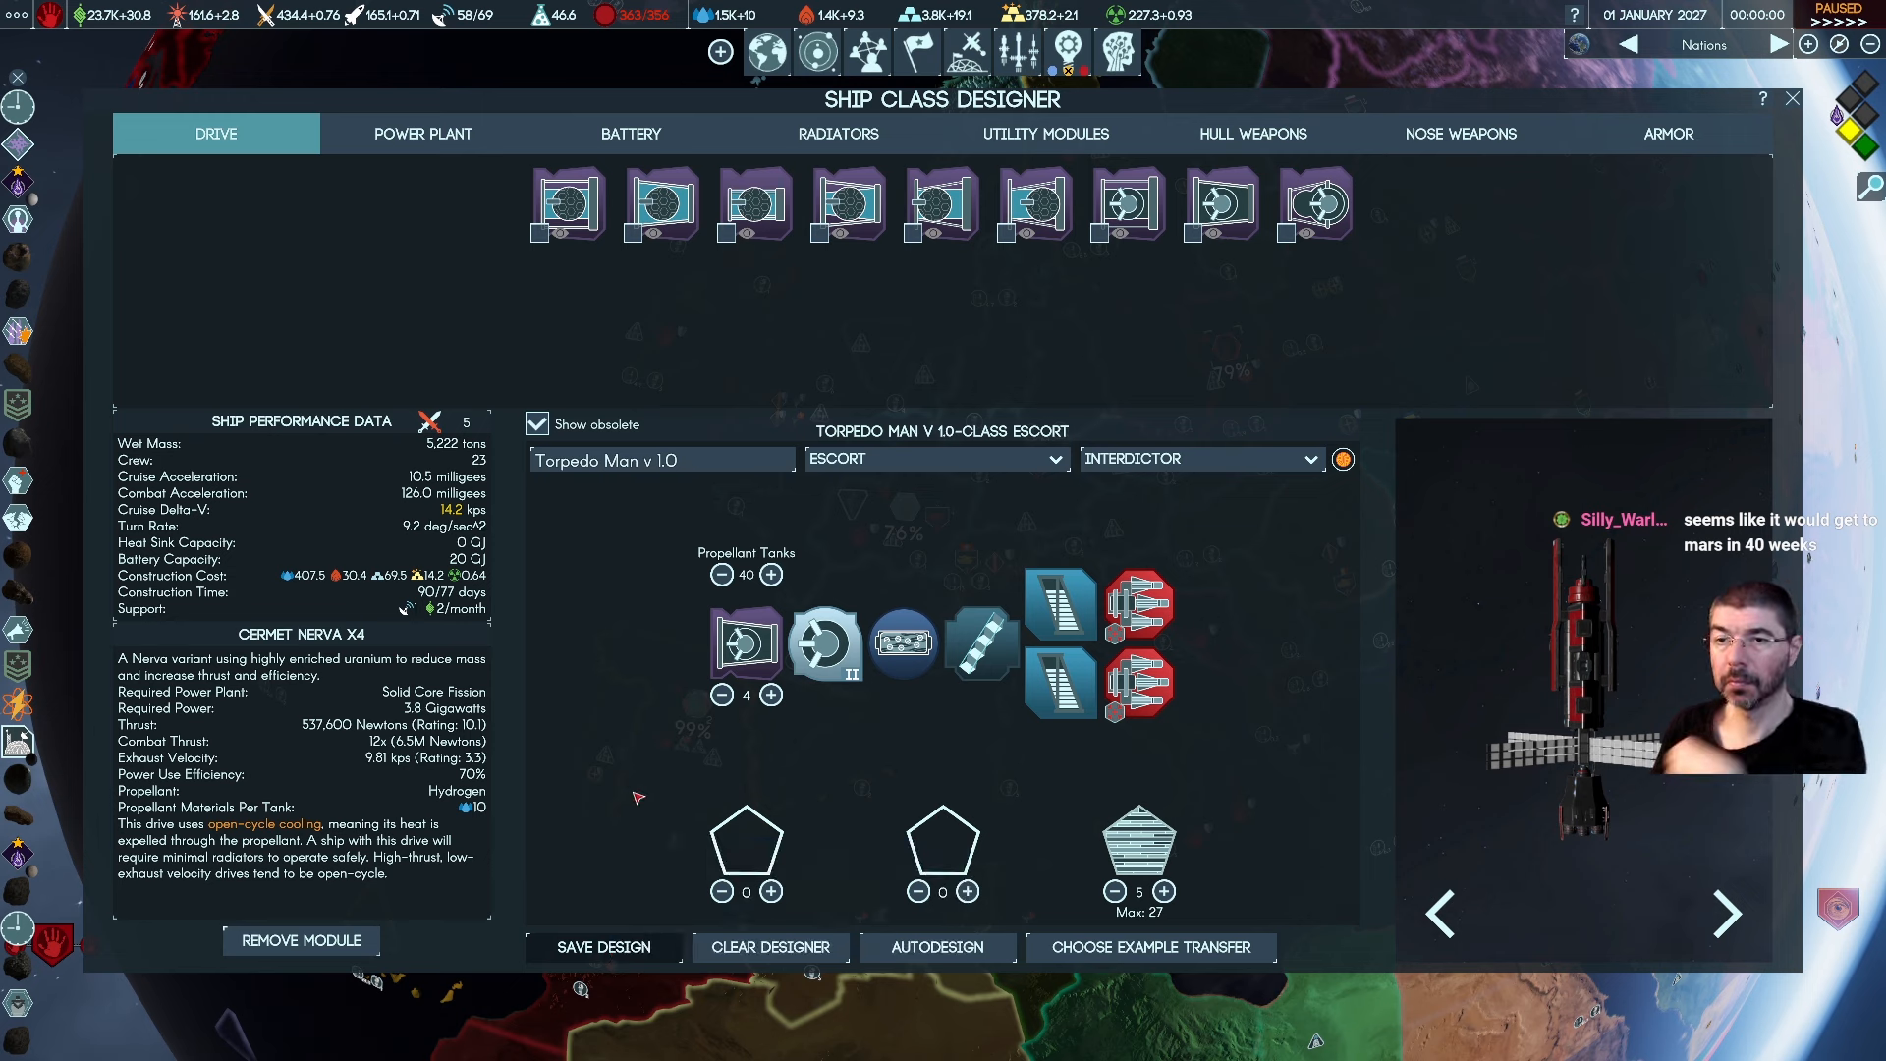
pyautogui.moveTo(1350, 788)
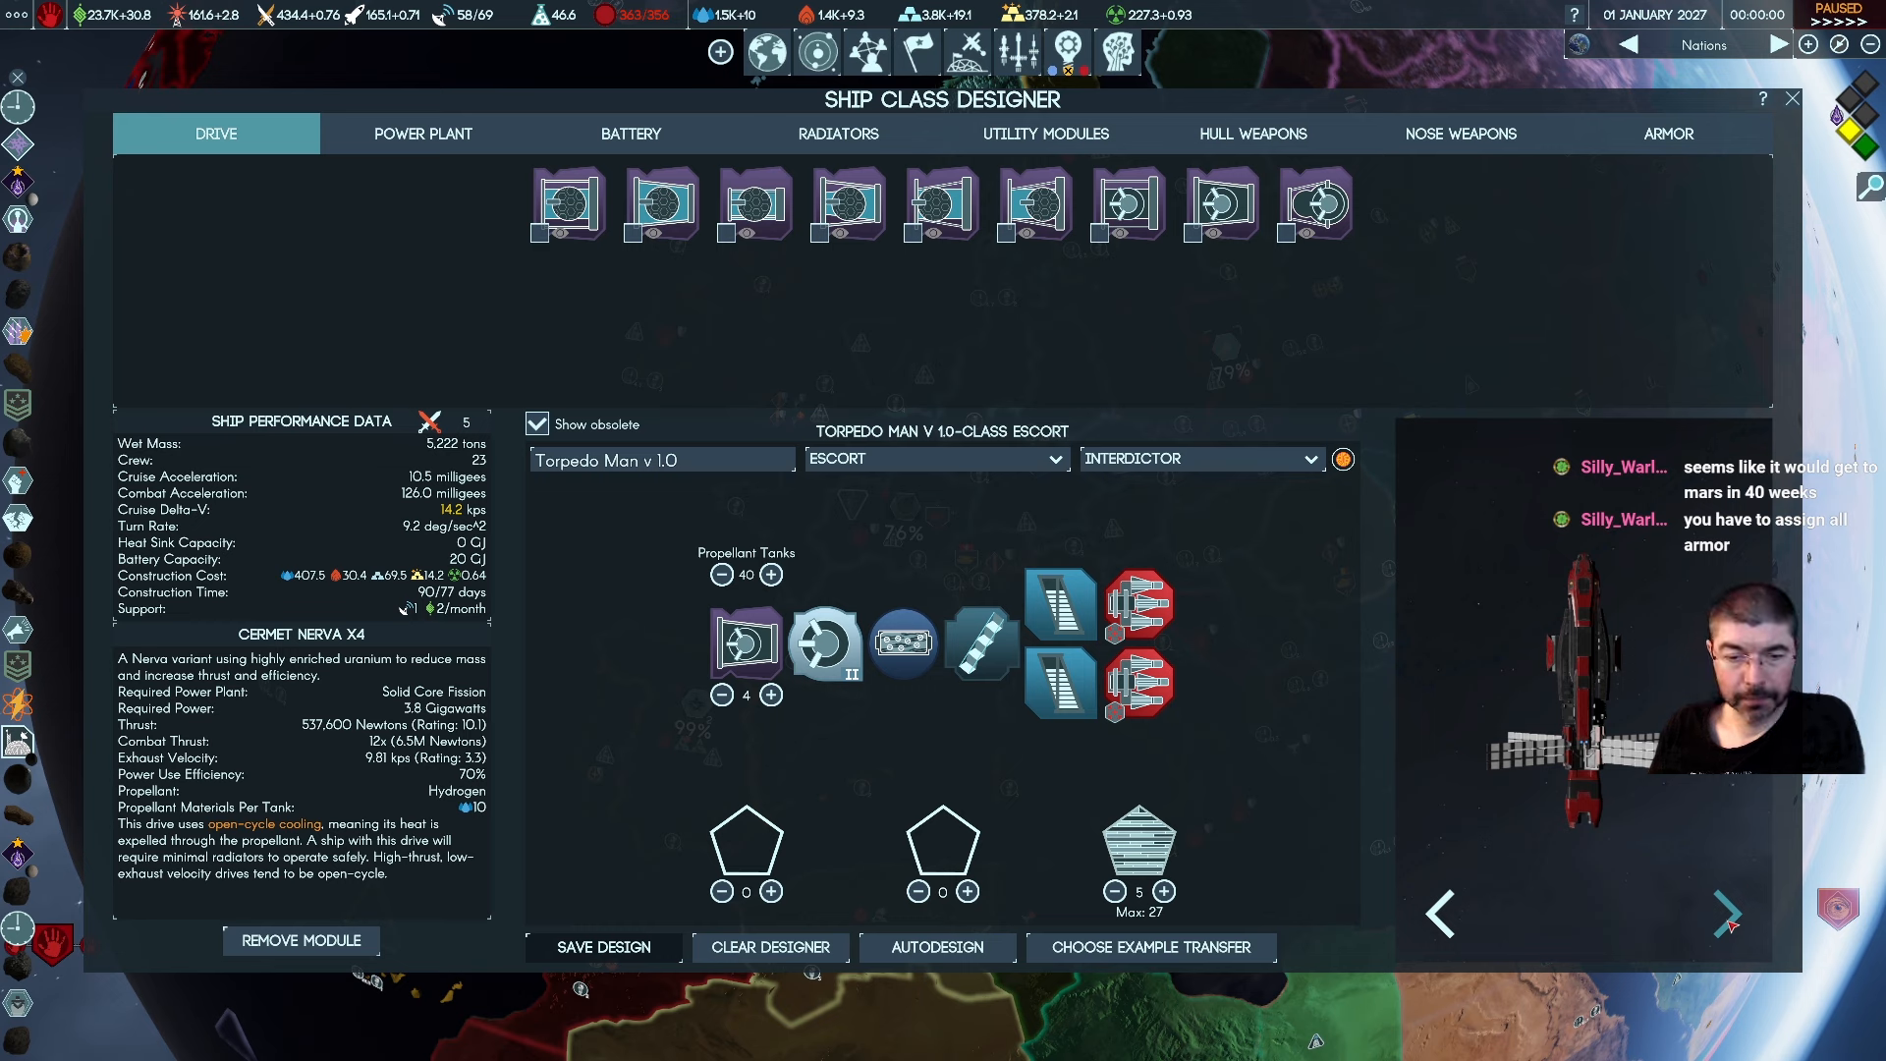
pyautogui.moveTo(963, 737)
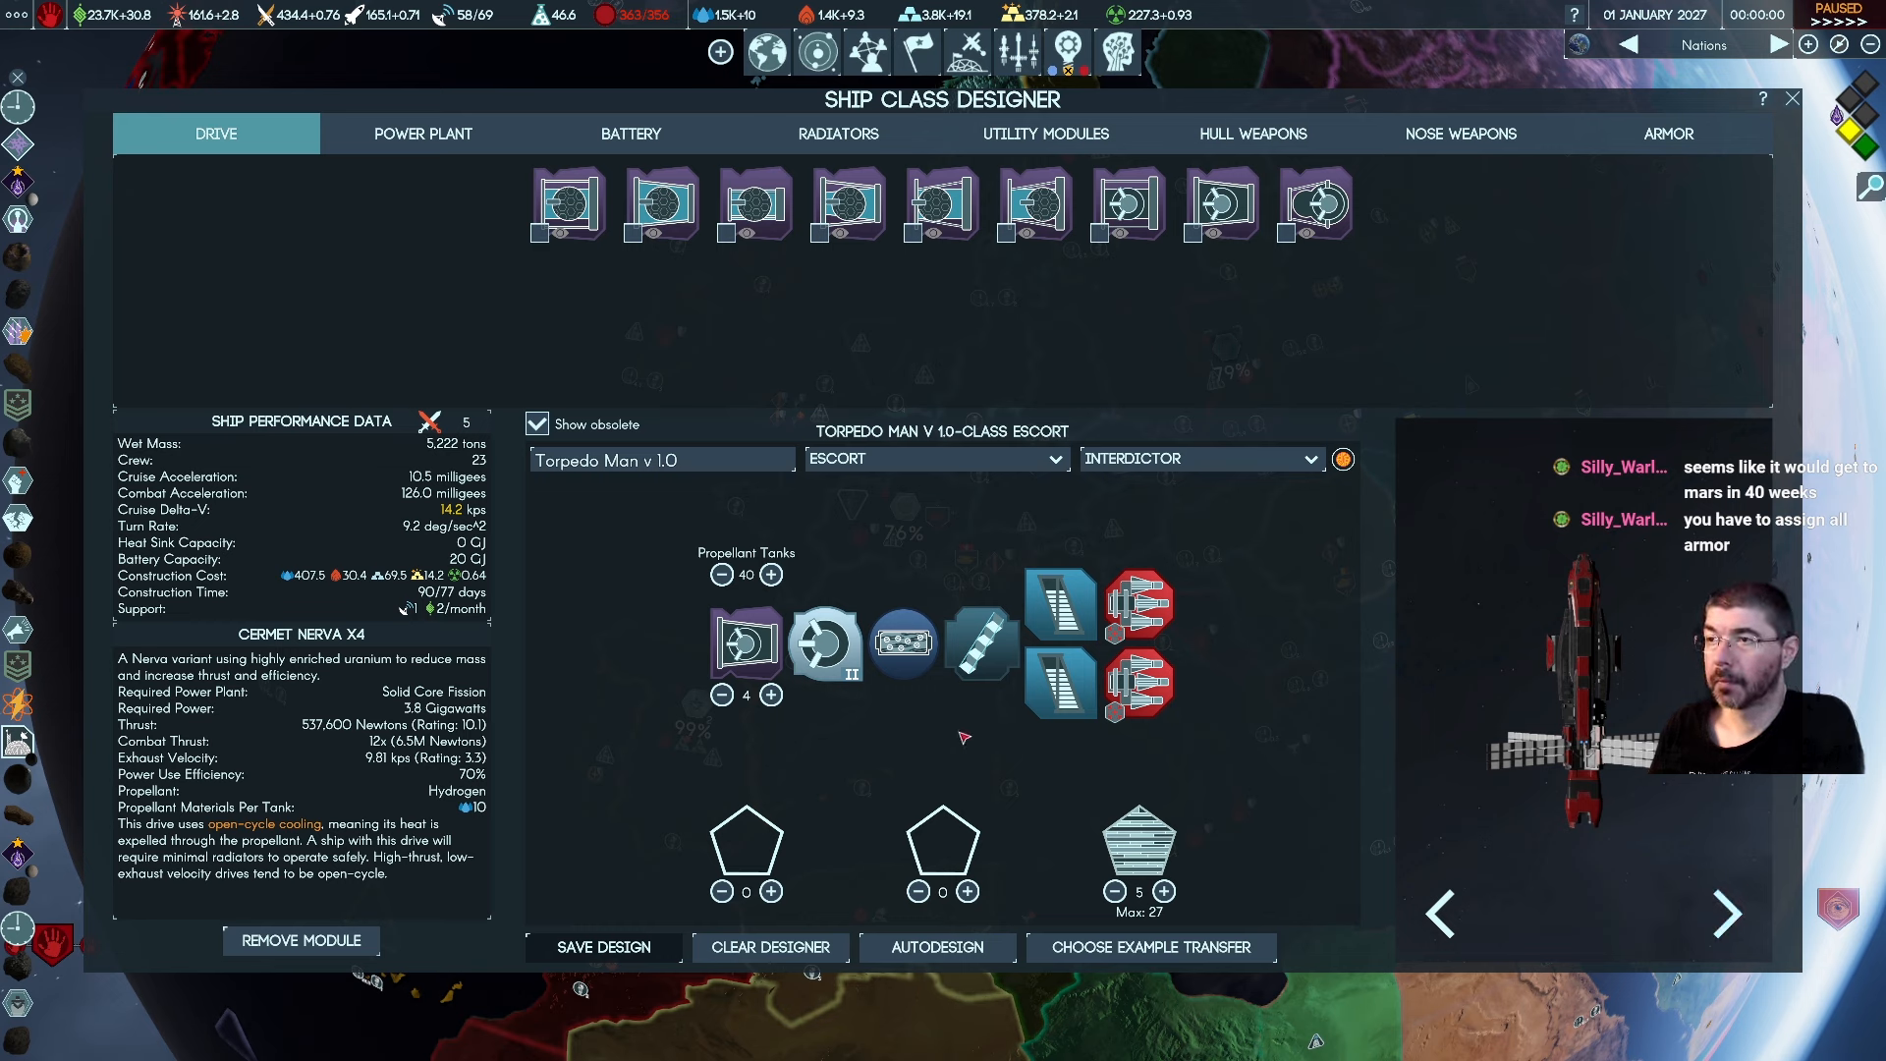
pyautogui.click(1668, 133)
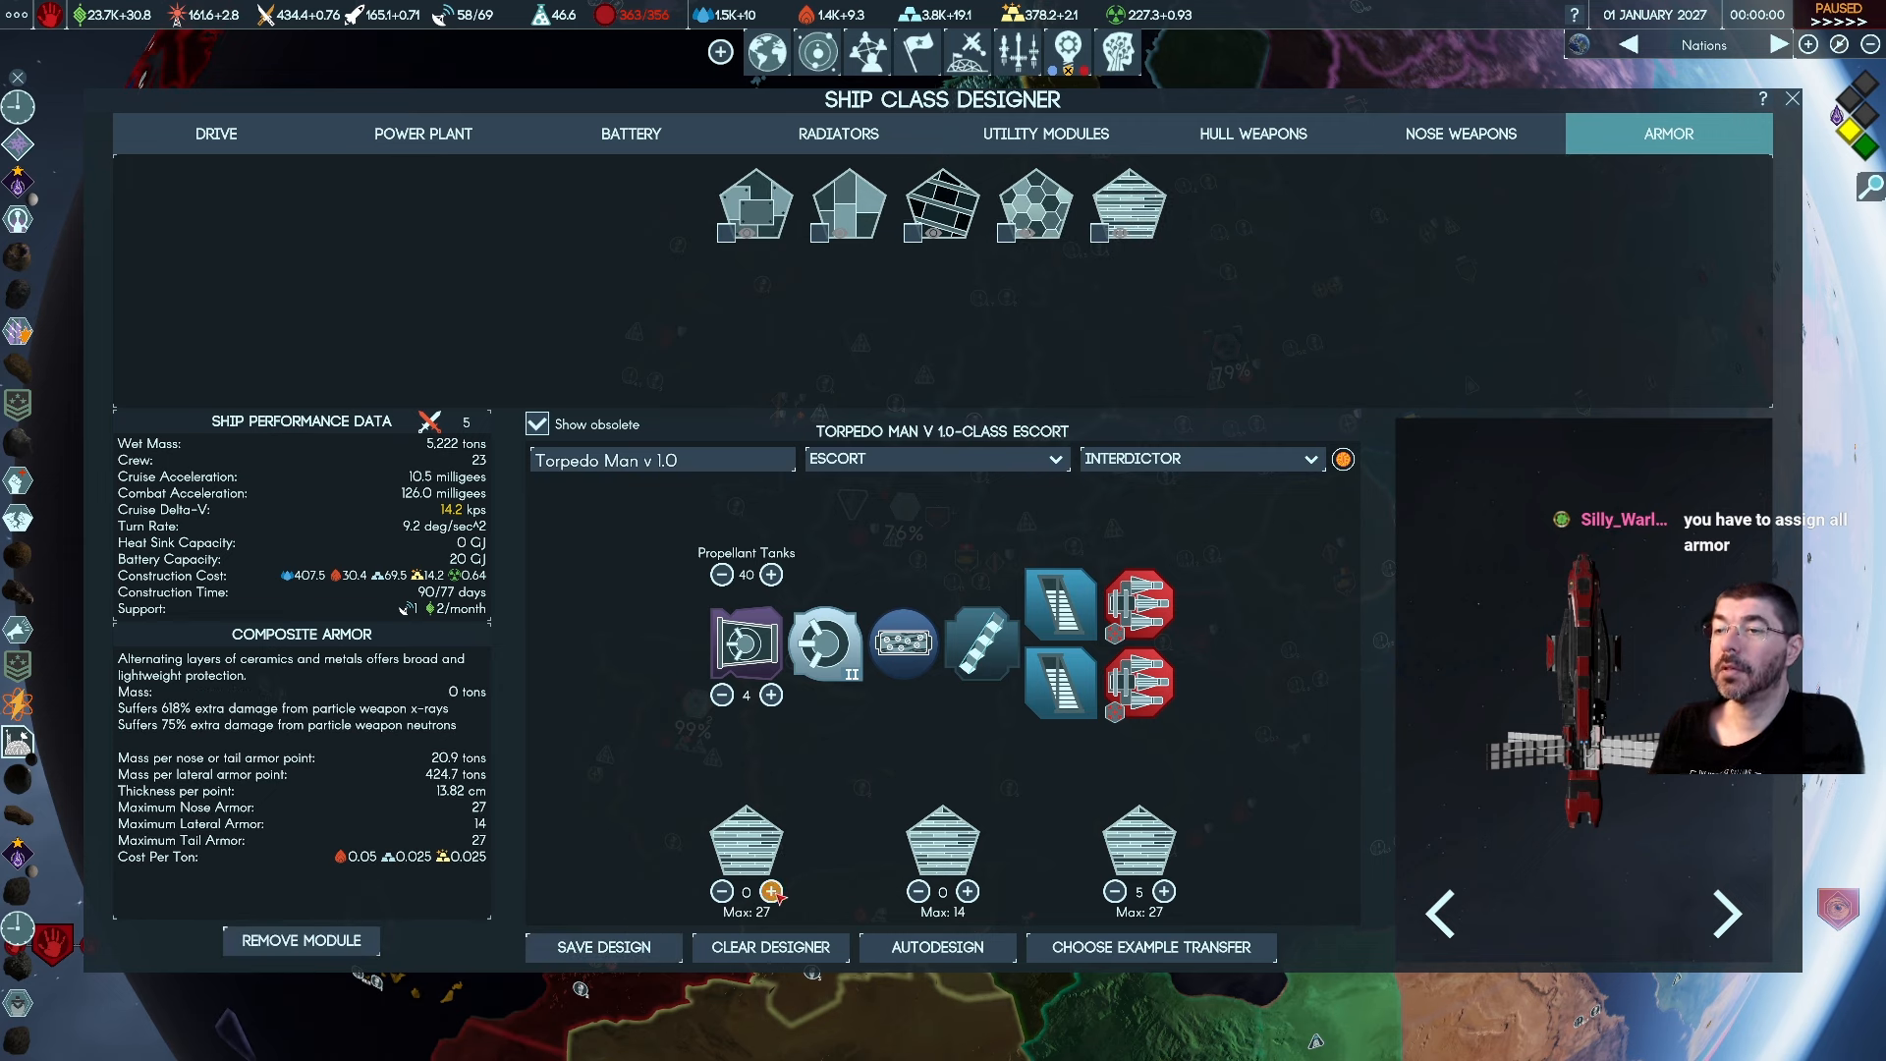
pyautogui.moveTo(838, 794)
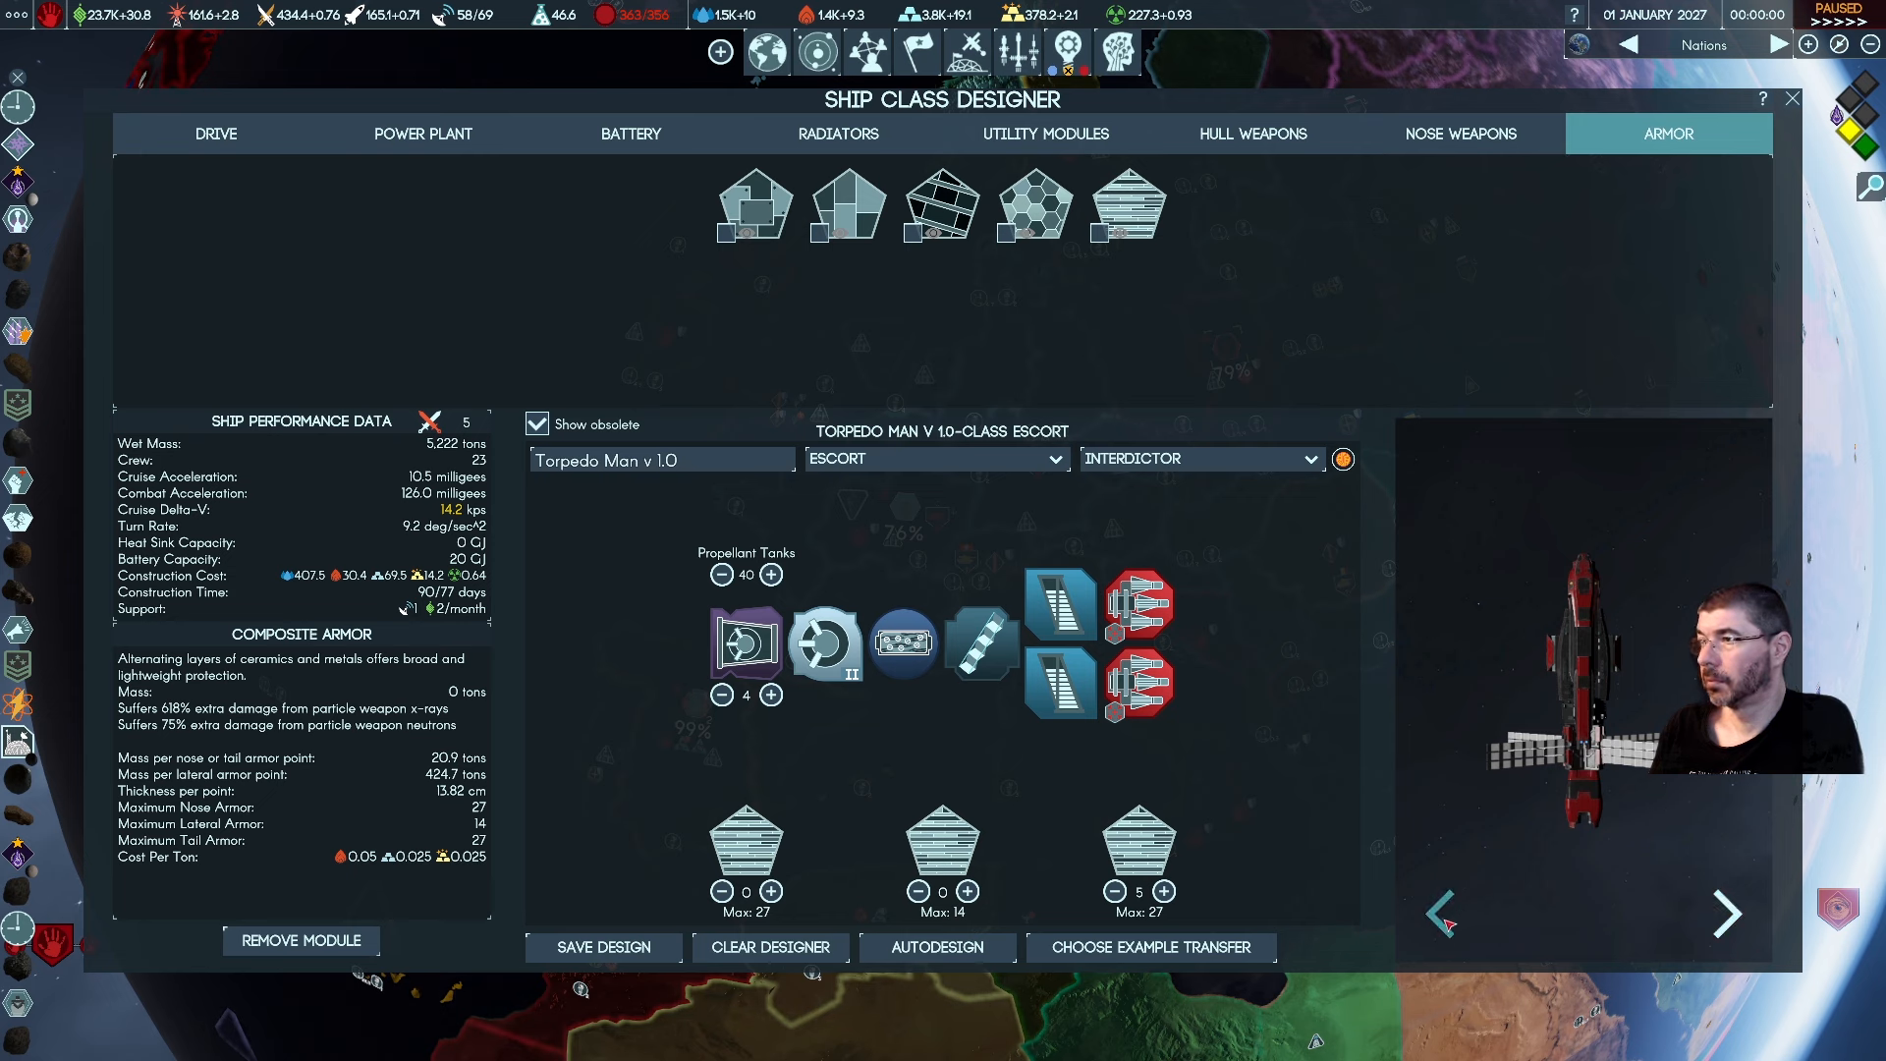
pyautogui.moveTo(1208, 768)
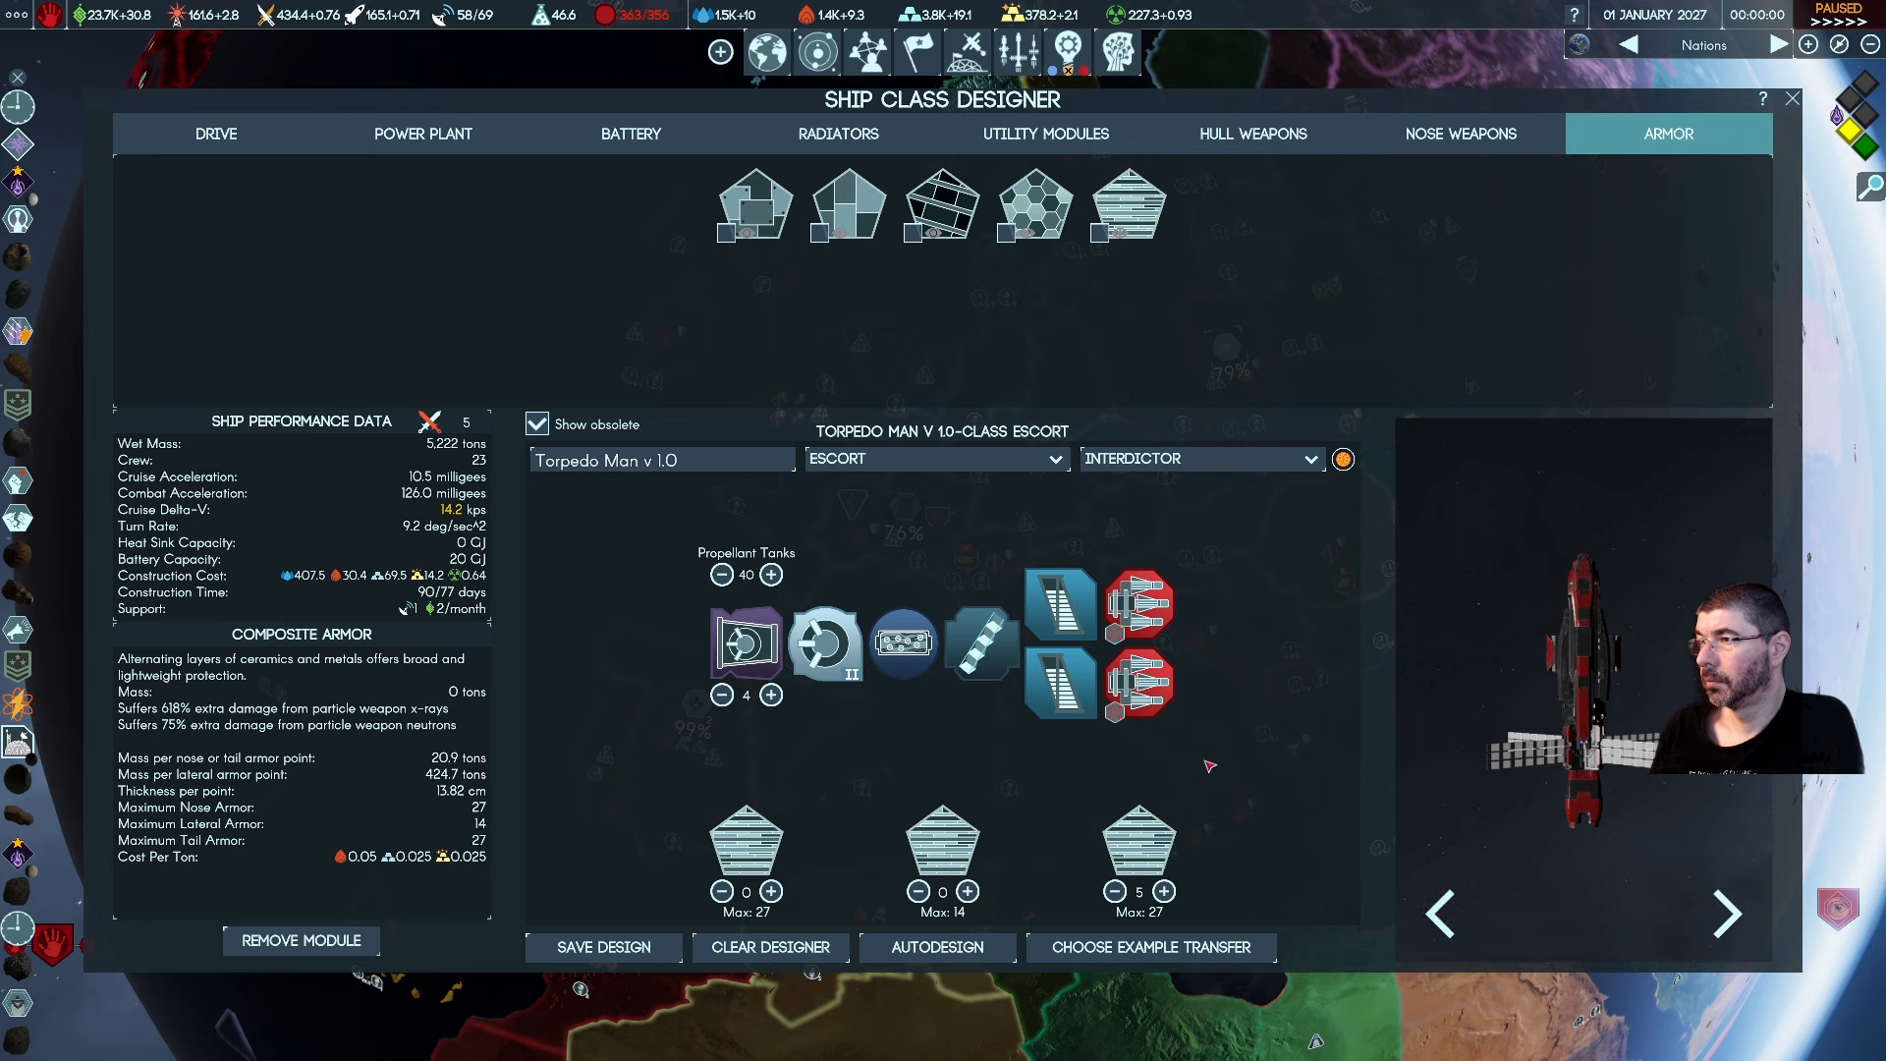
pyautogui.moveTo(646, 803)
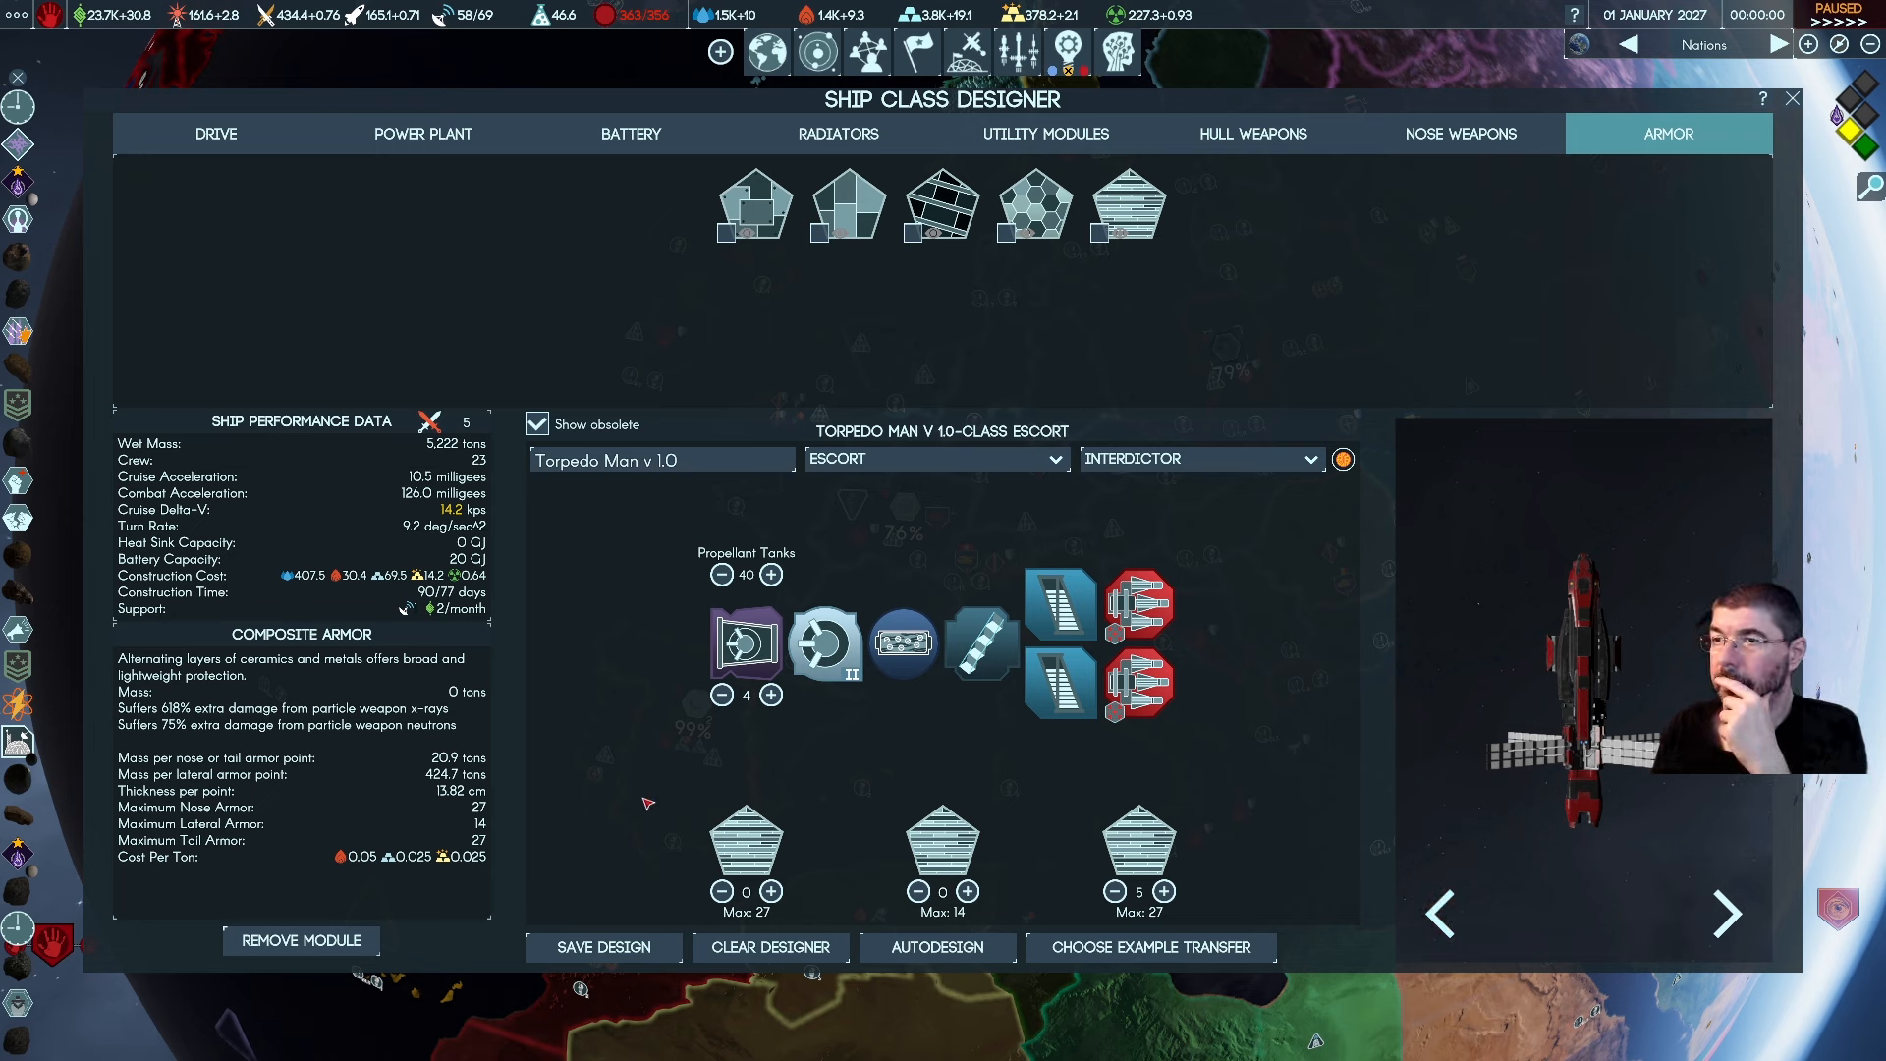
pyautogui.moveTo(645, 786)
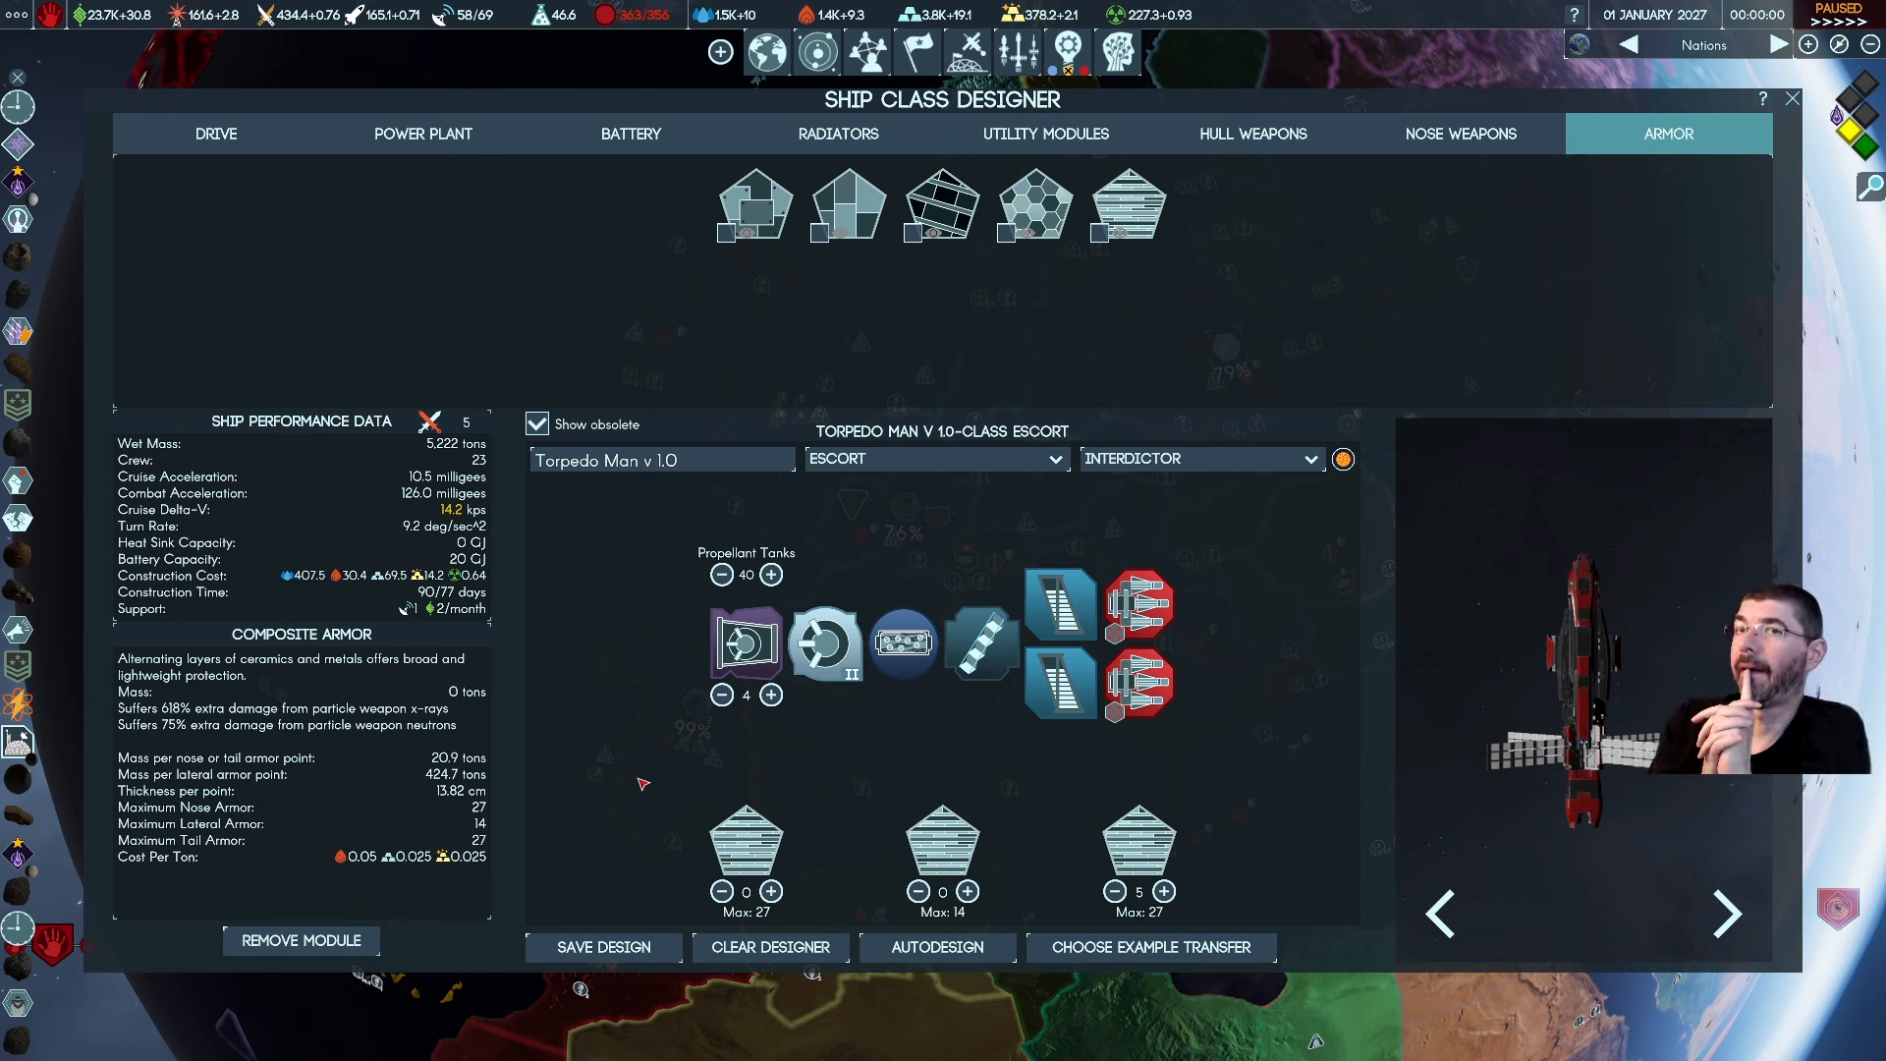
pyautogui.moveTo(566, 725)
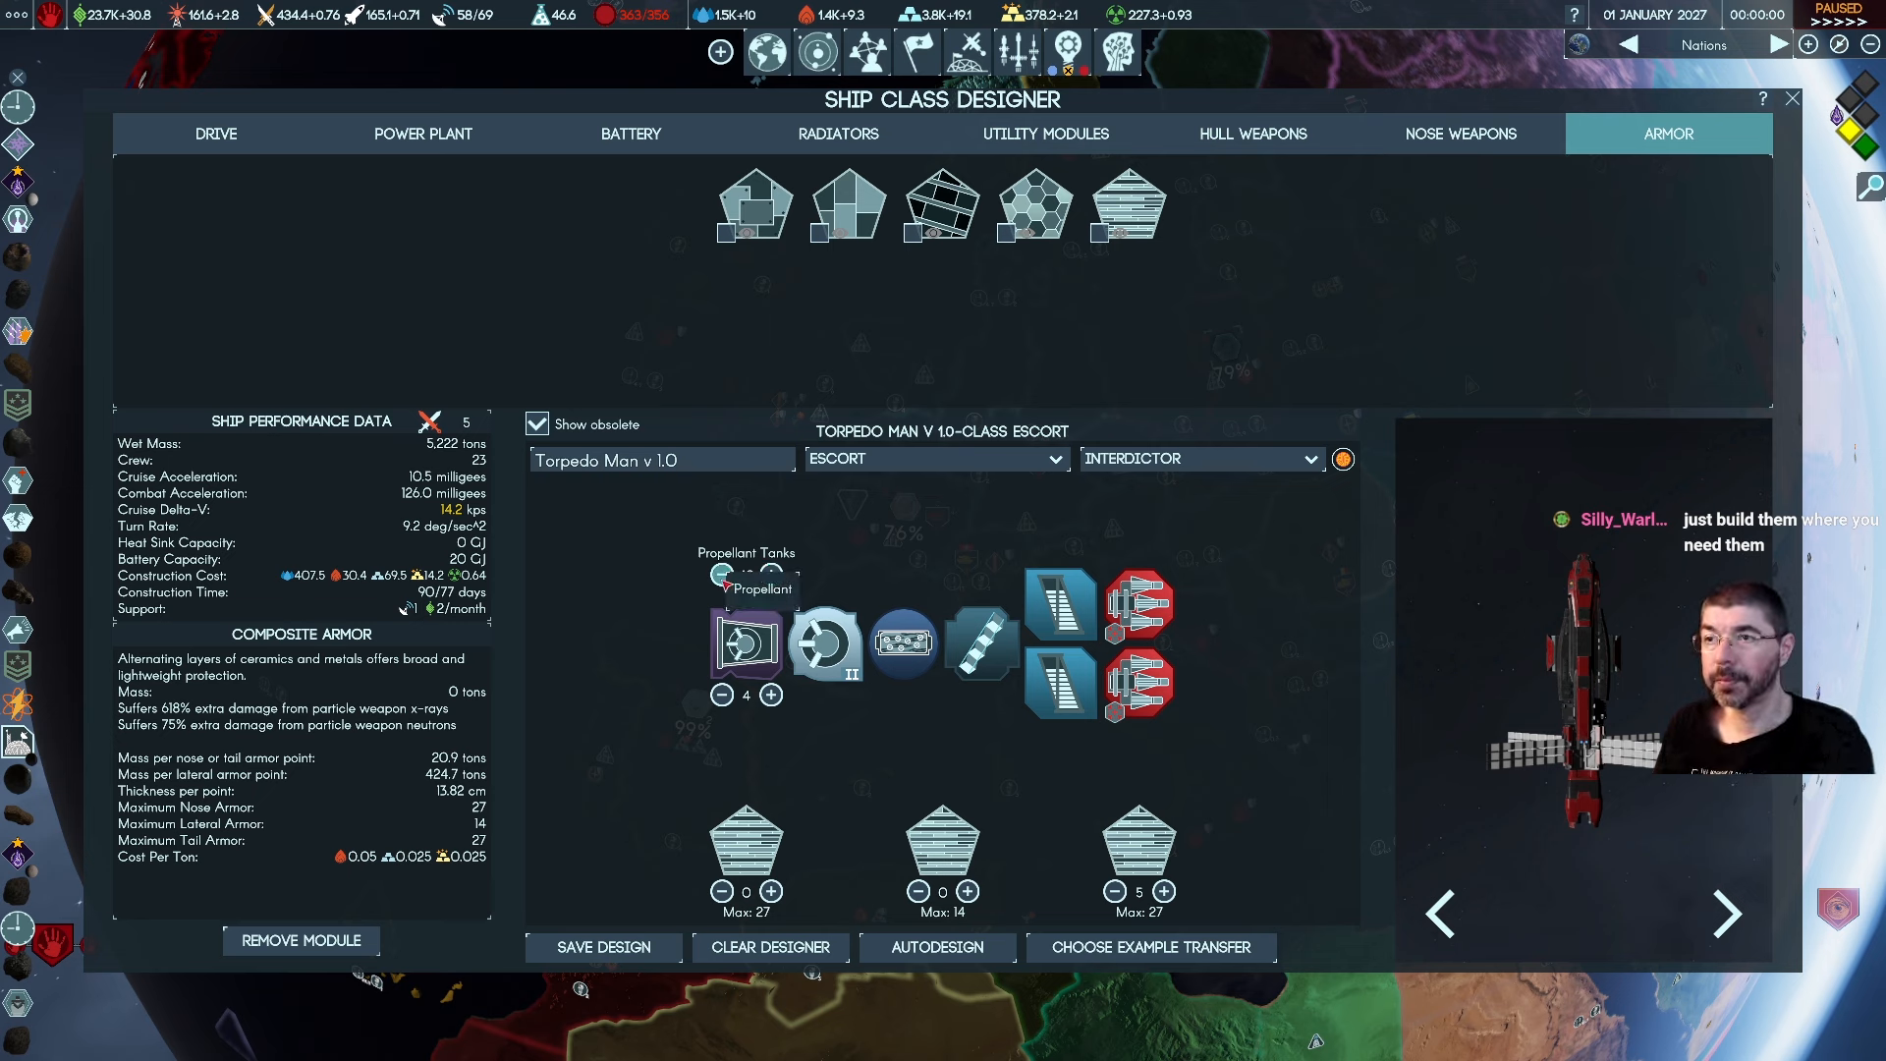
# Remove a drive and try propellant tank counts of 20 and 30
pyautogui.click(770, 573)
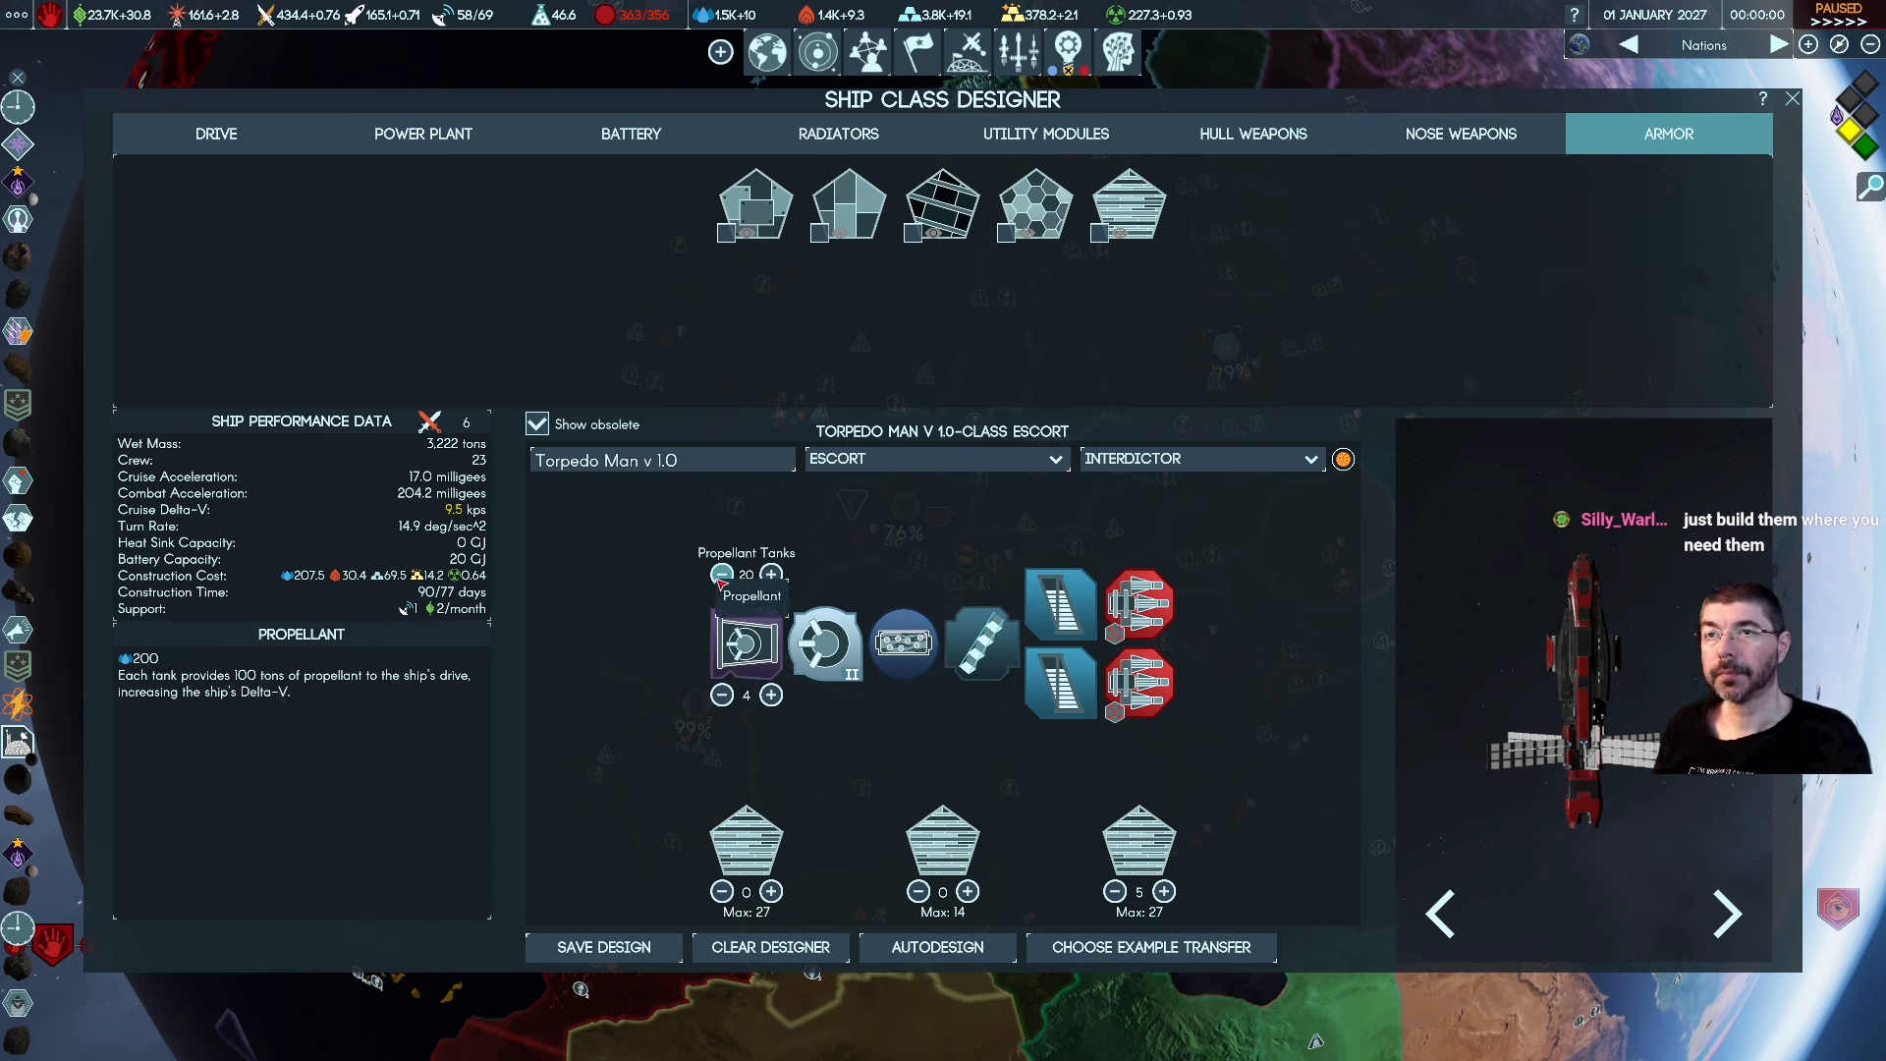
pyautogui.moveTo(627, 696)
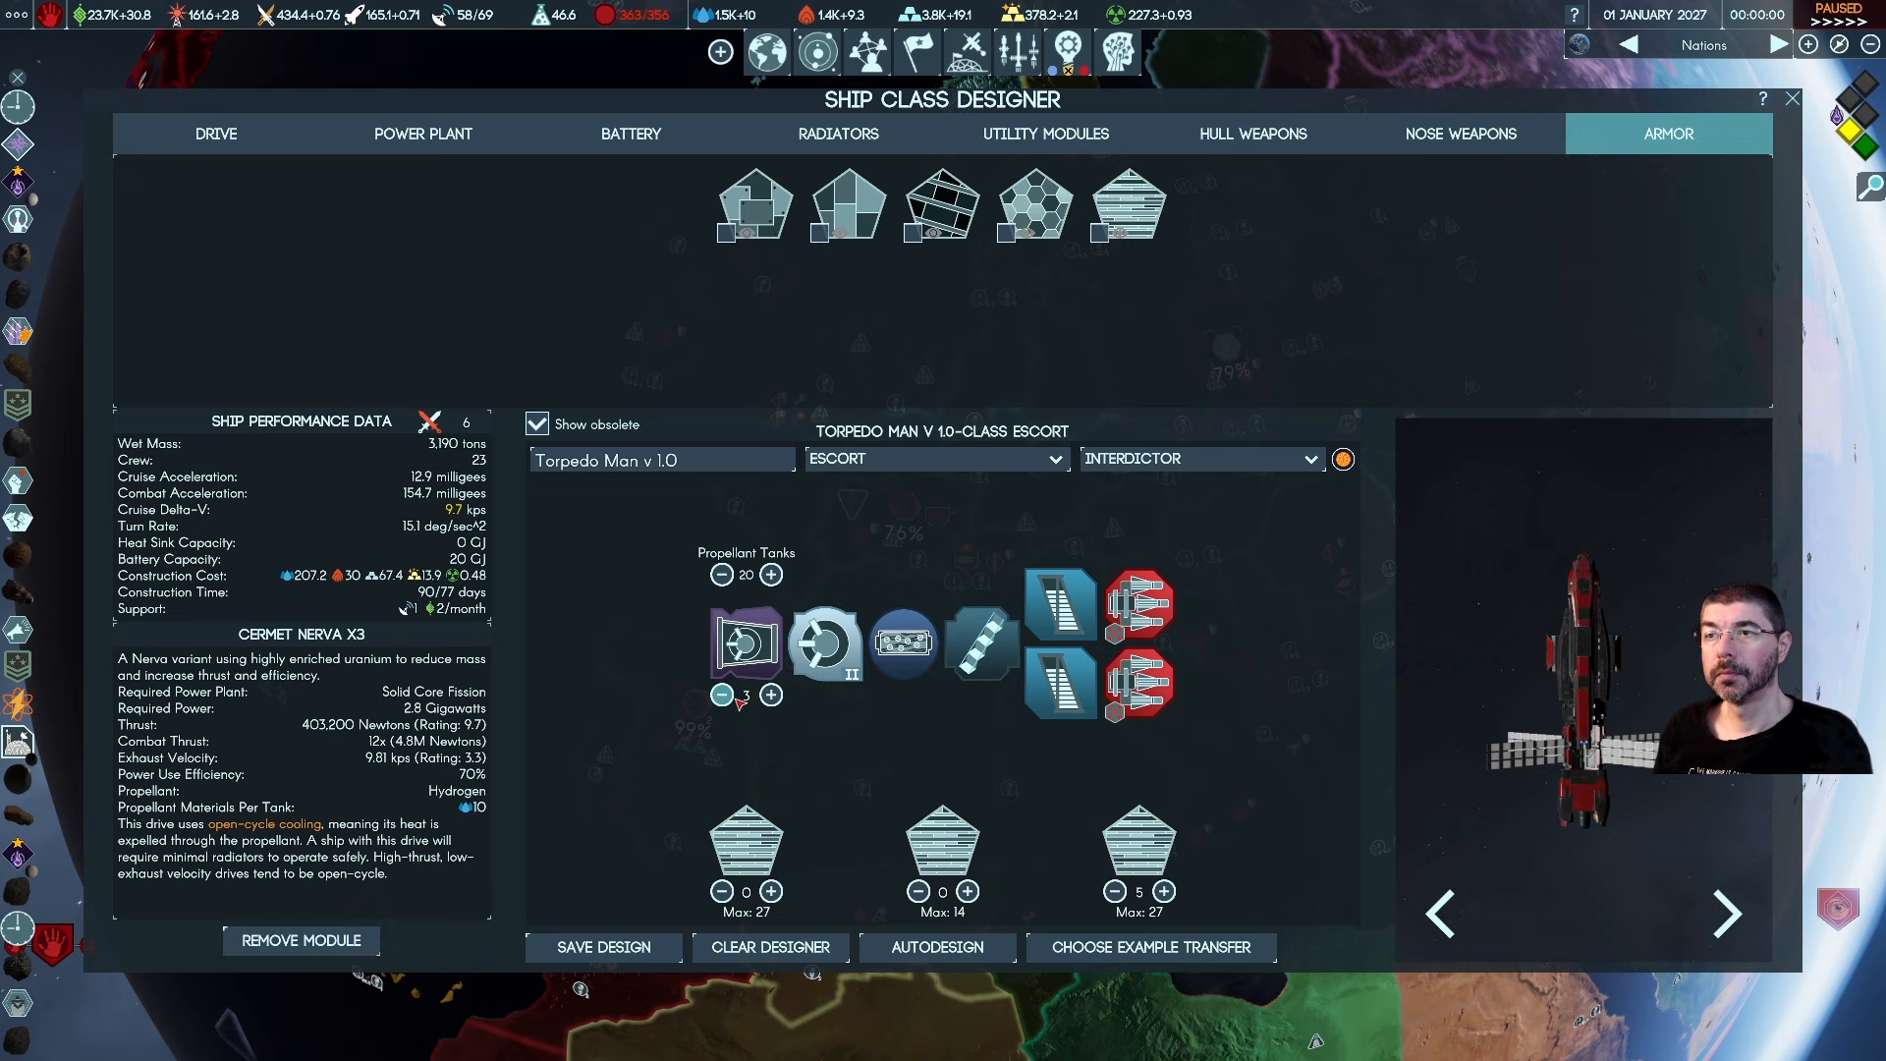
pyautogui.click(721, 695)
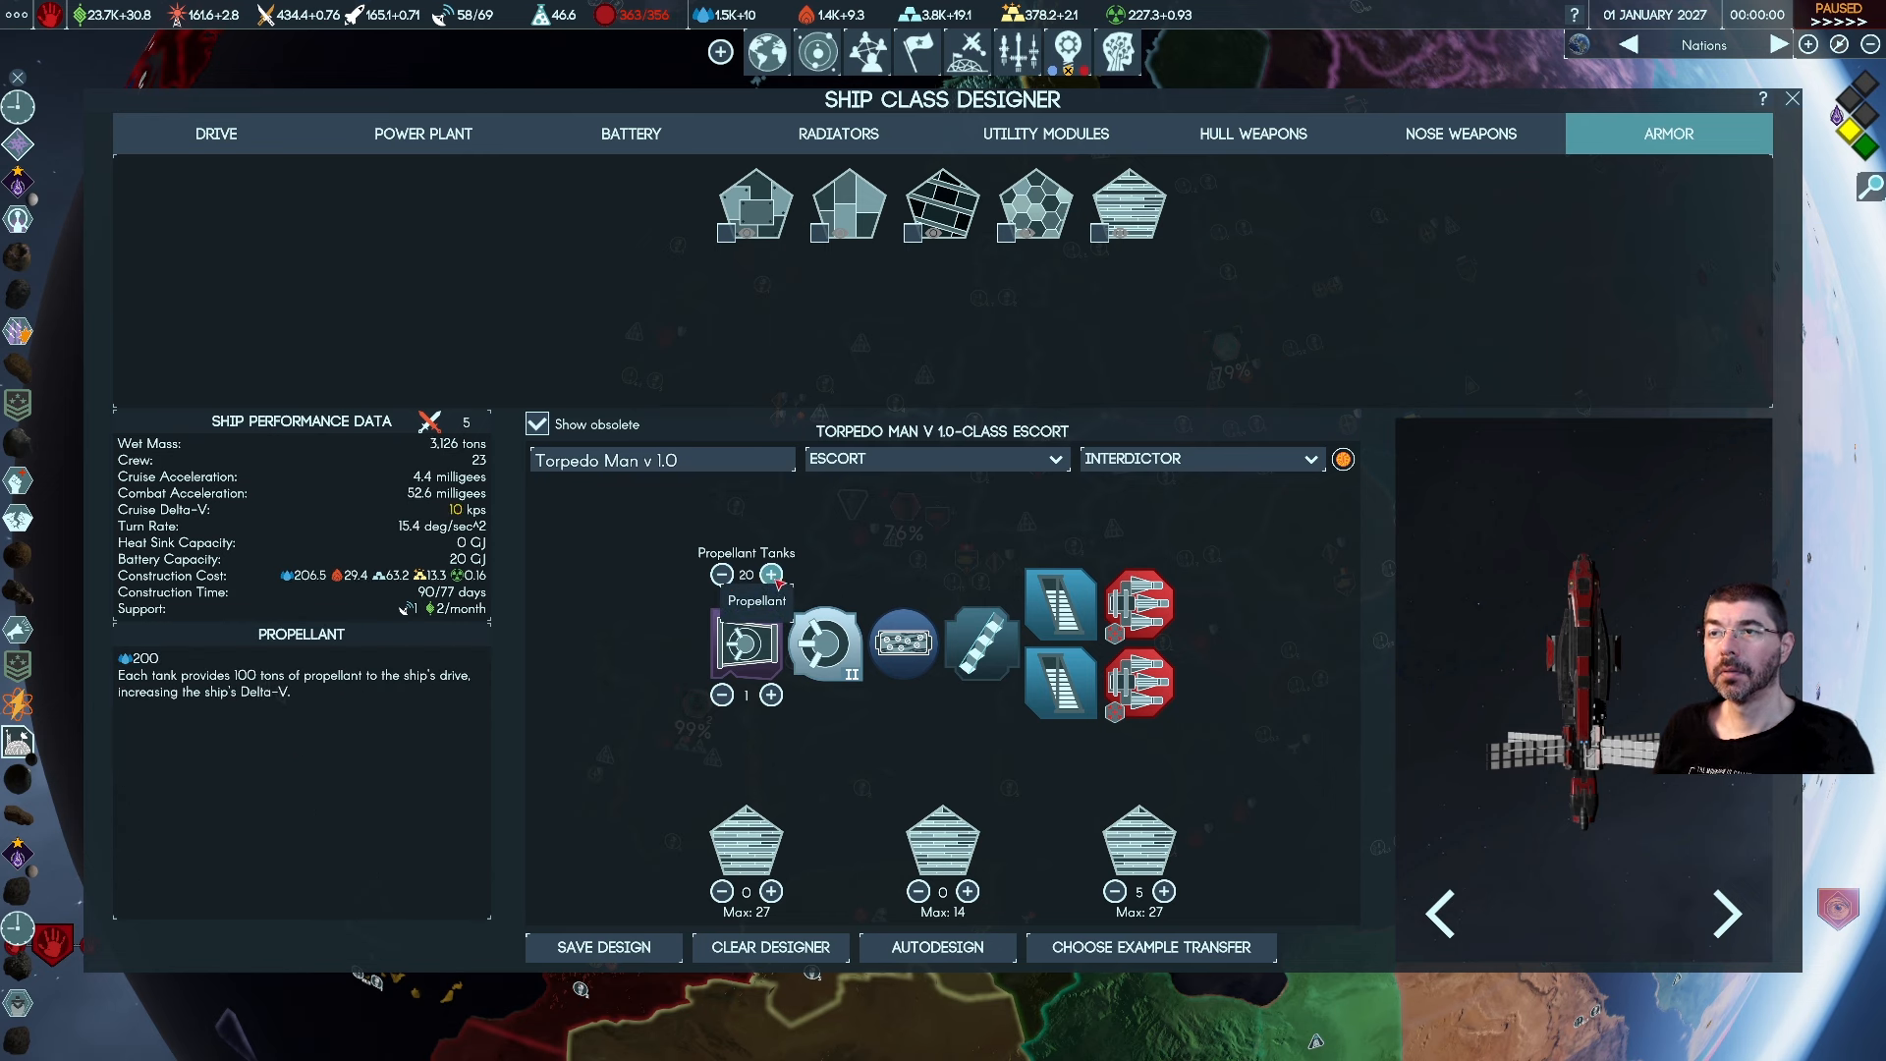
pyautogui.click(772, 574)
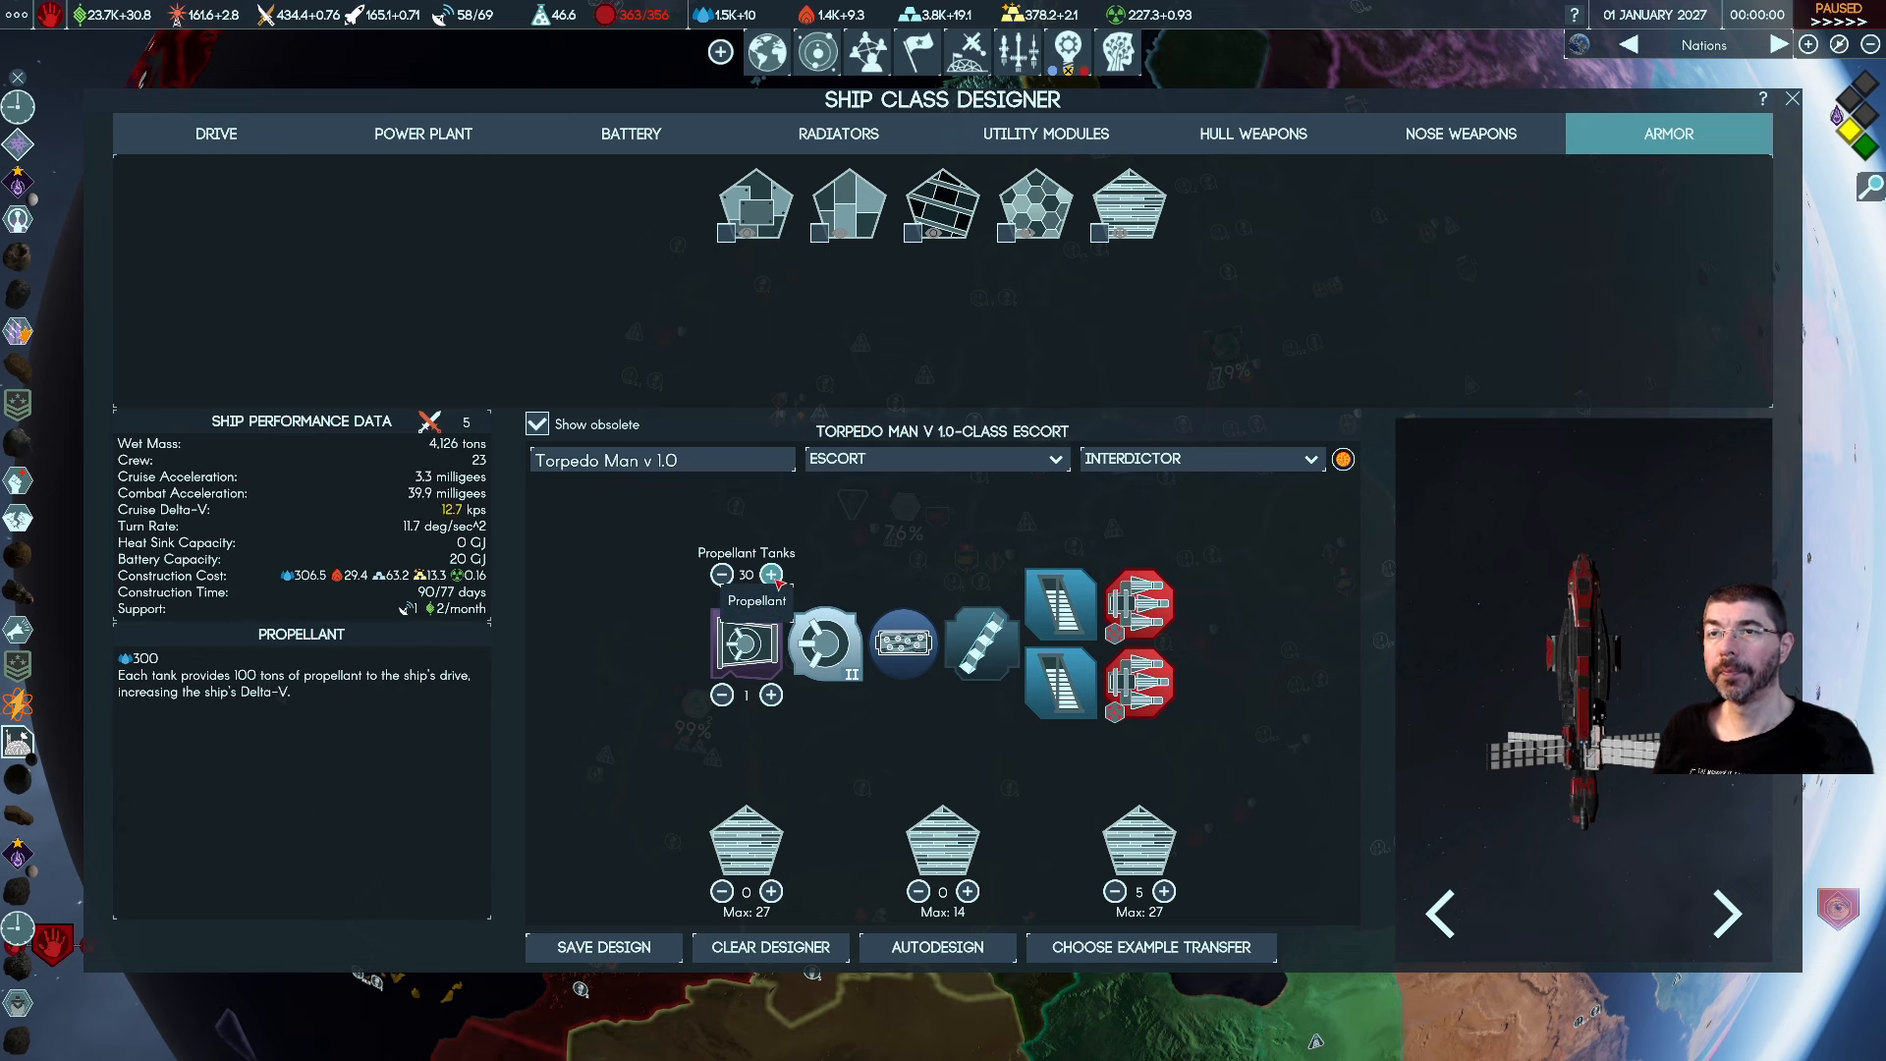
pyautogui.click(721, 574)
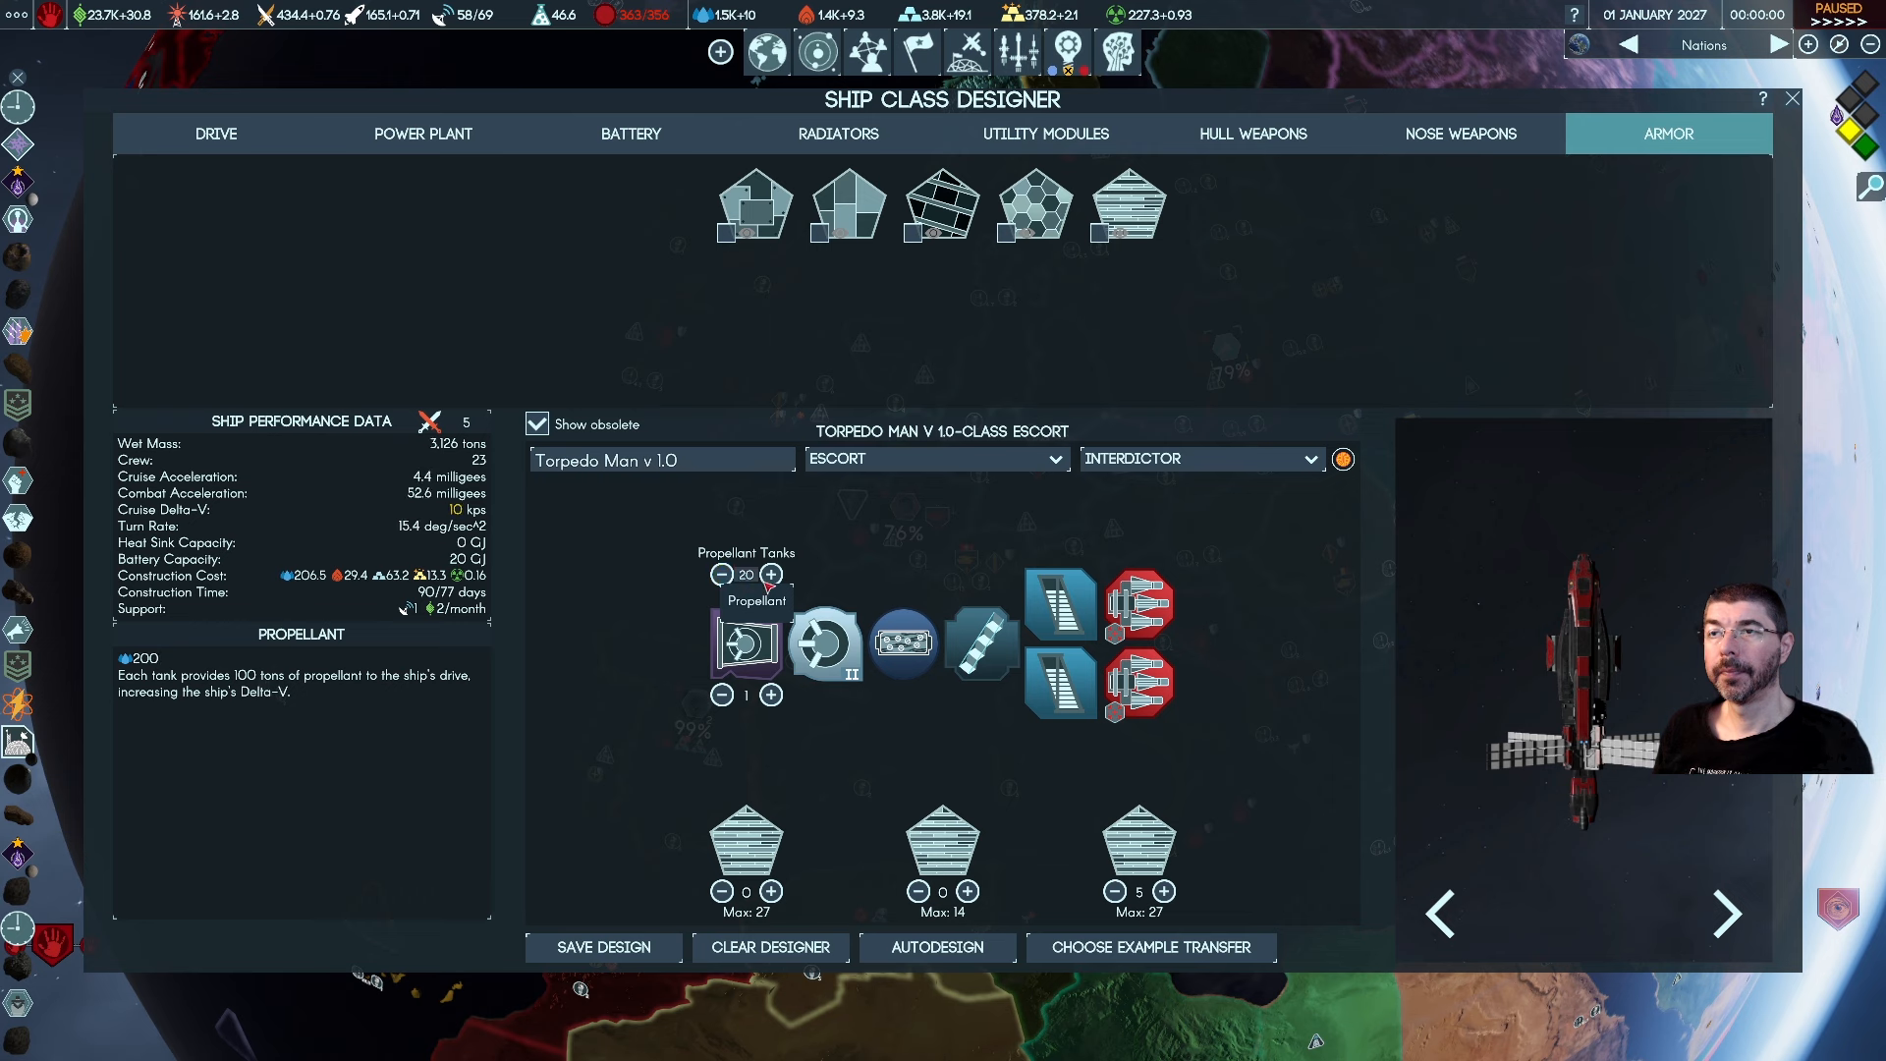
pyautogui.click(770, 573)
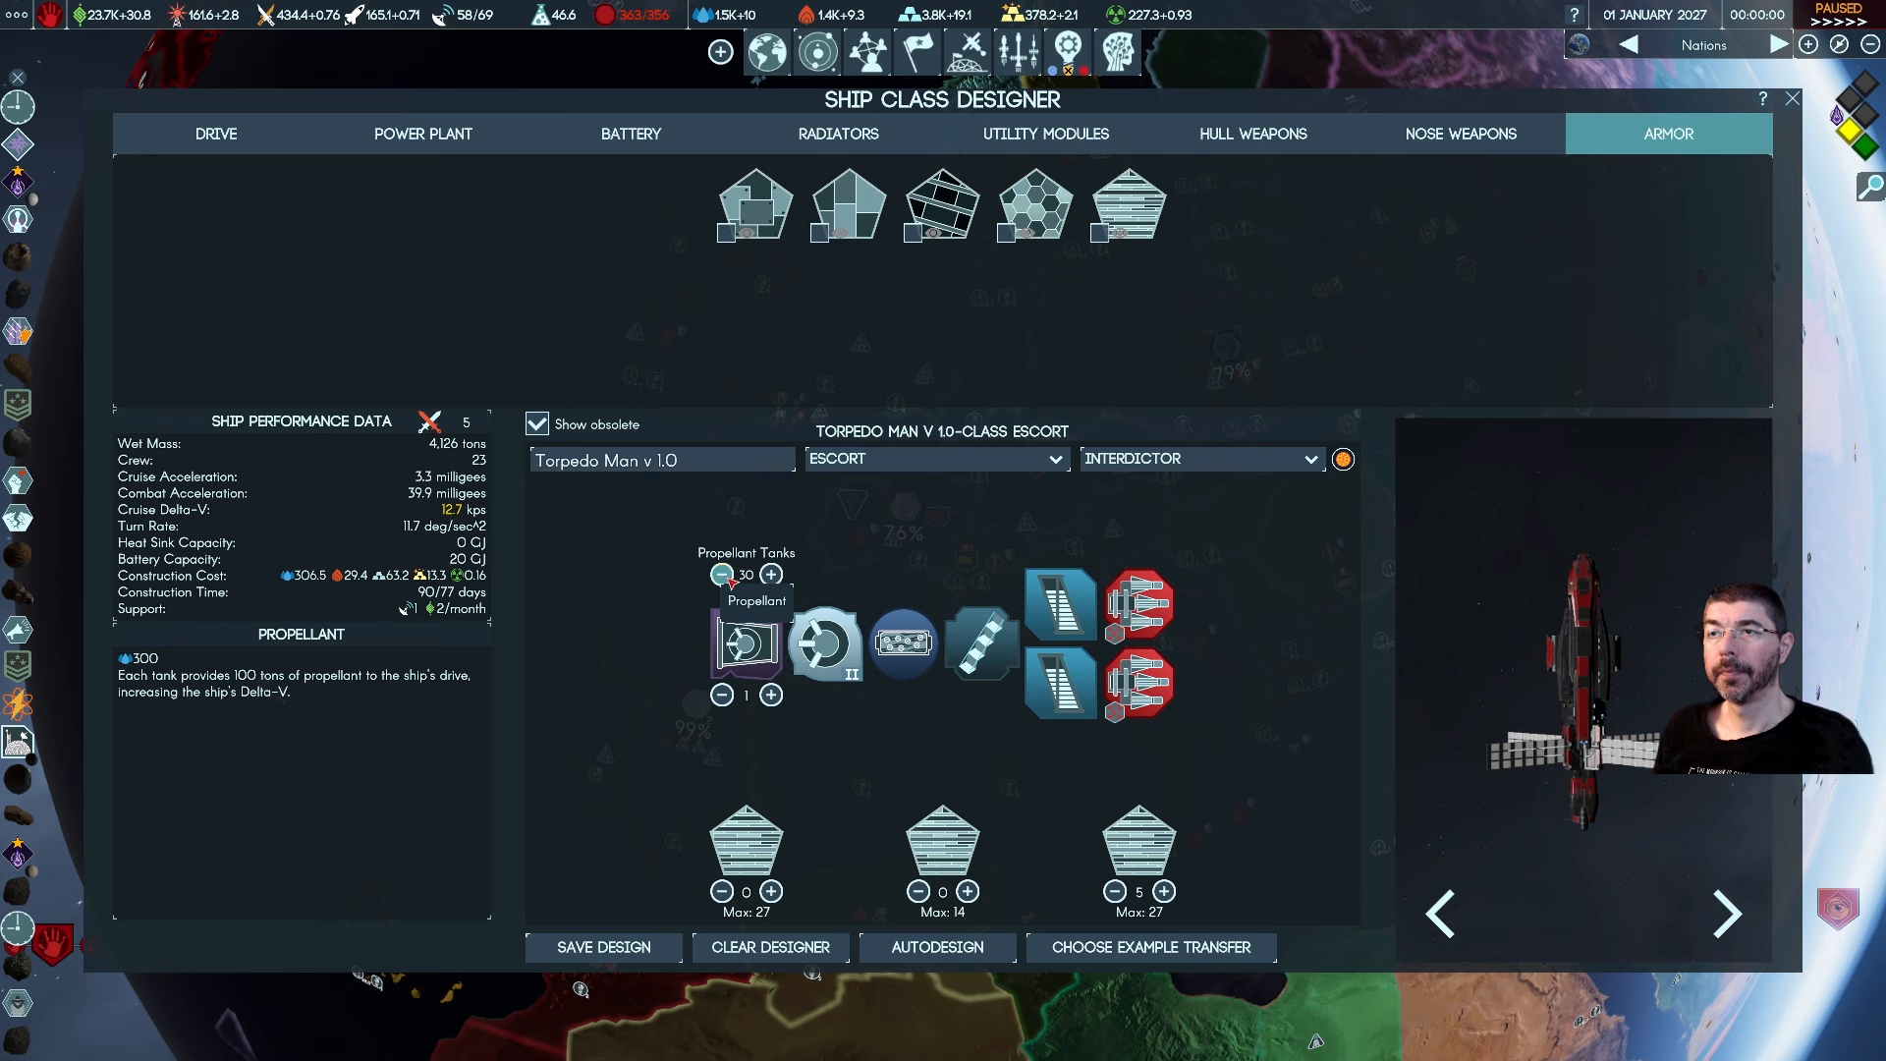
pyautogui.click(721, 574)
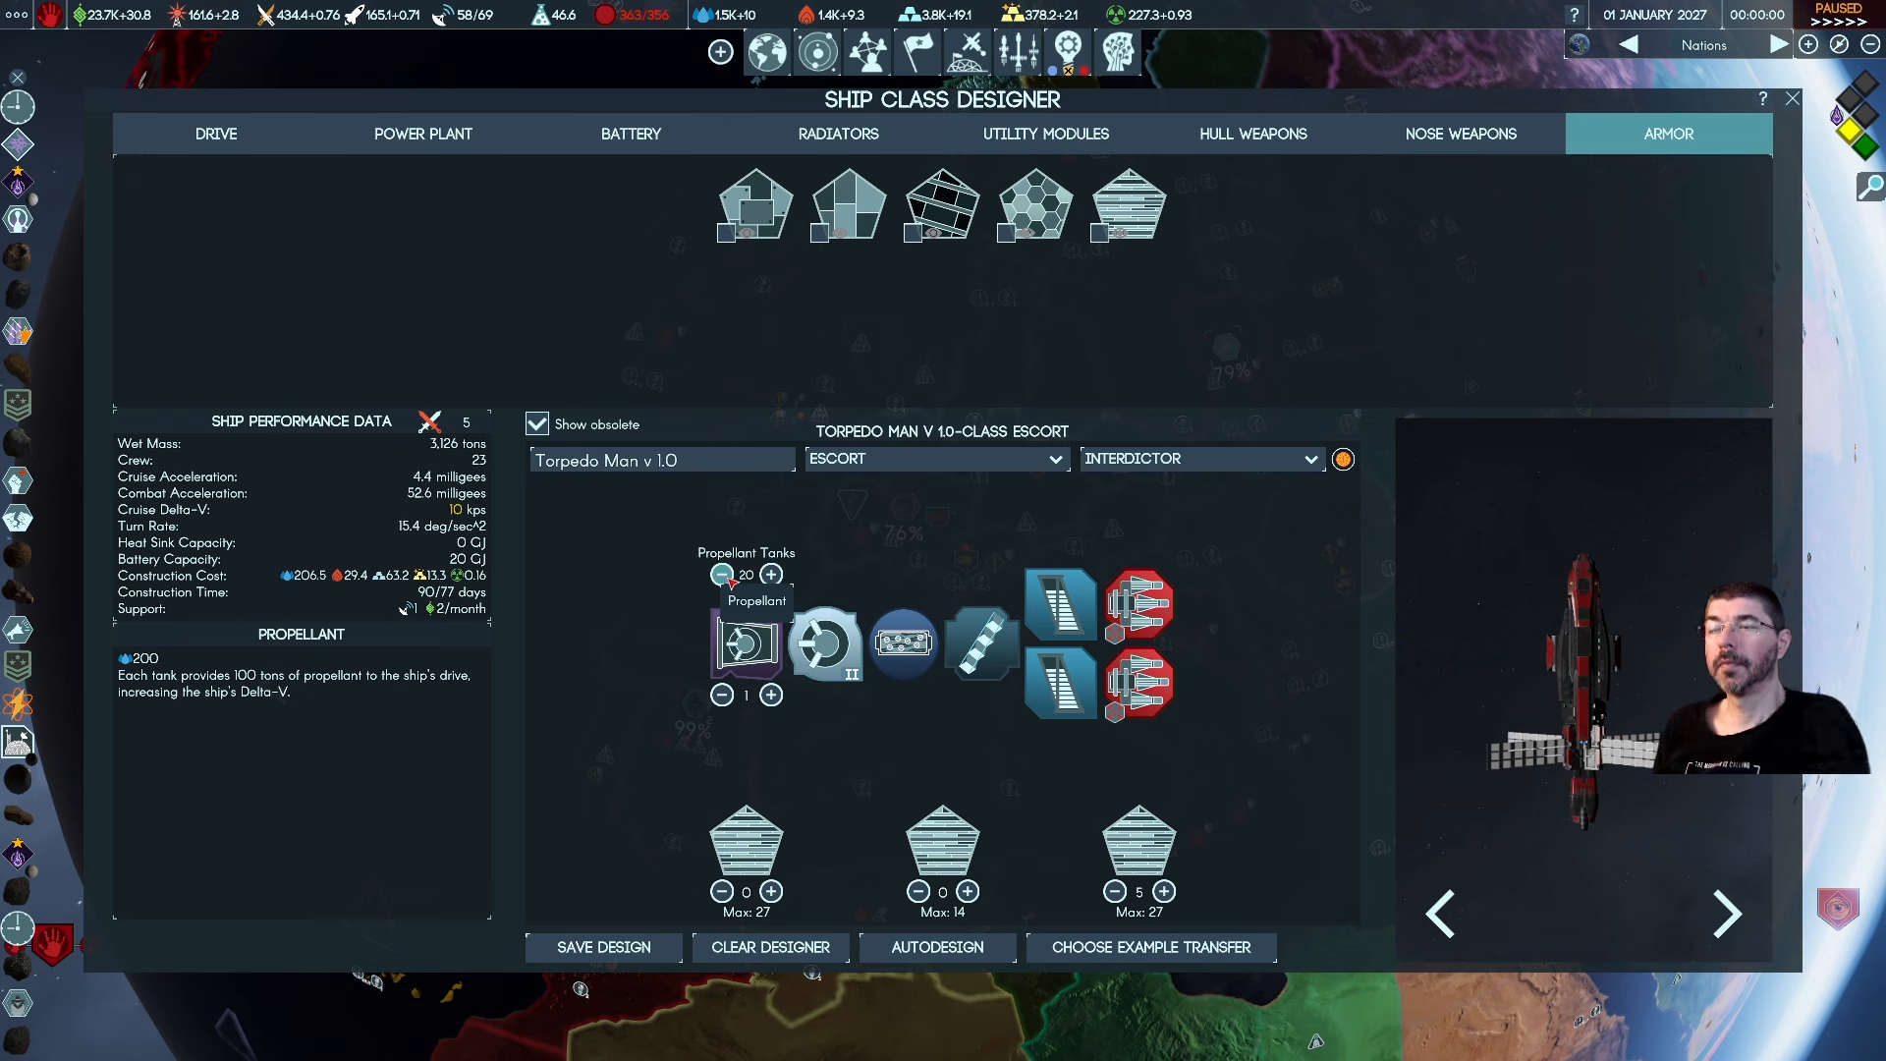
pyautogui.moveTo(672, 651)
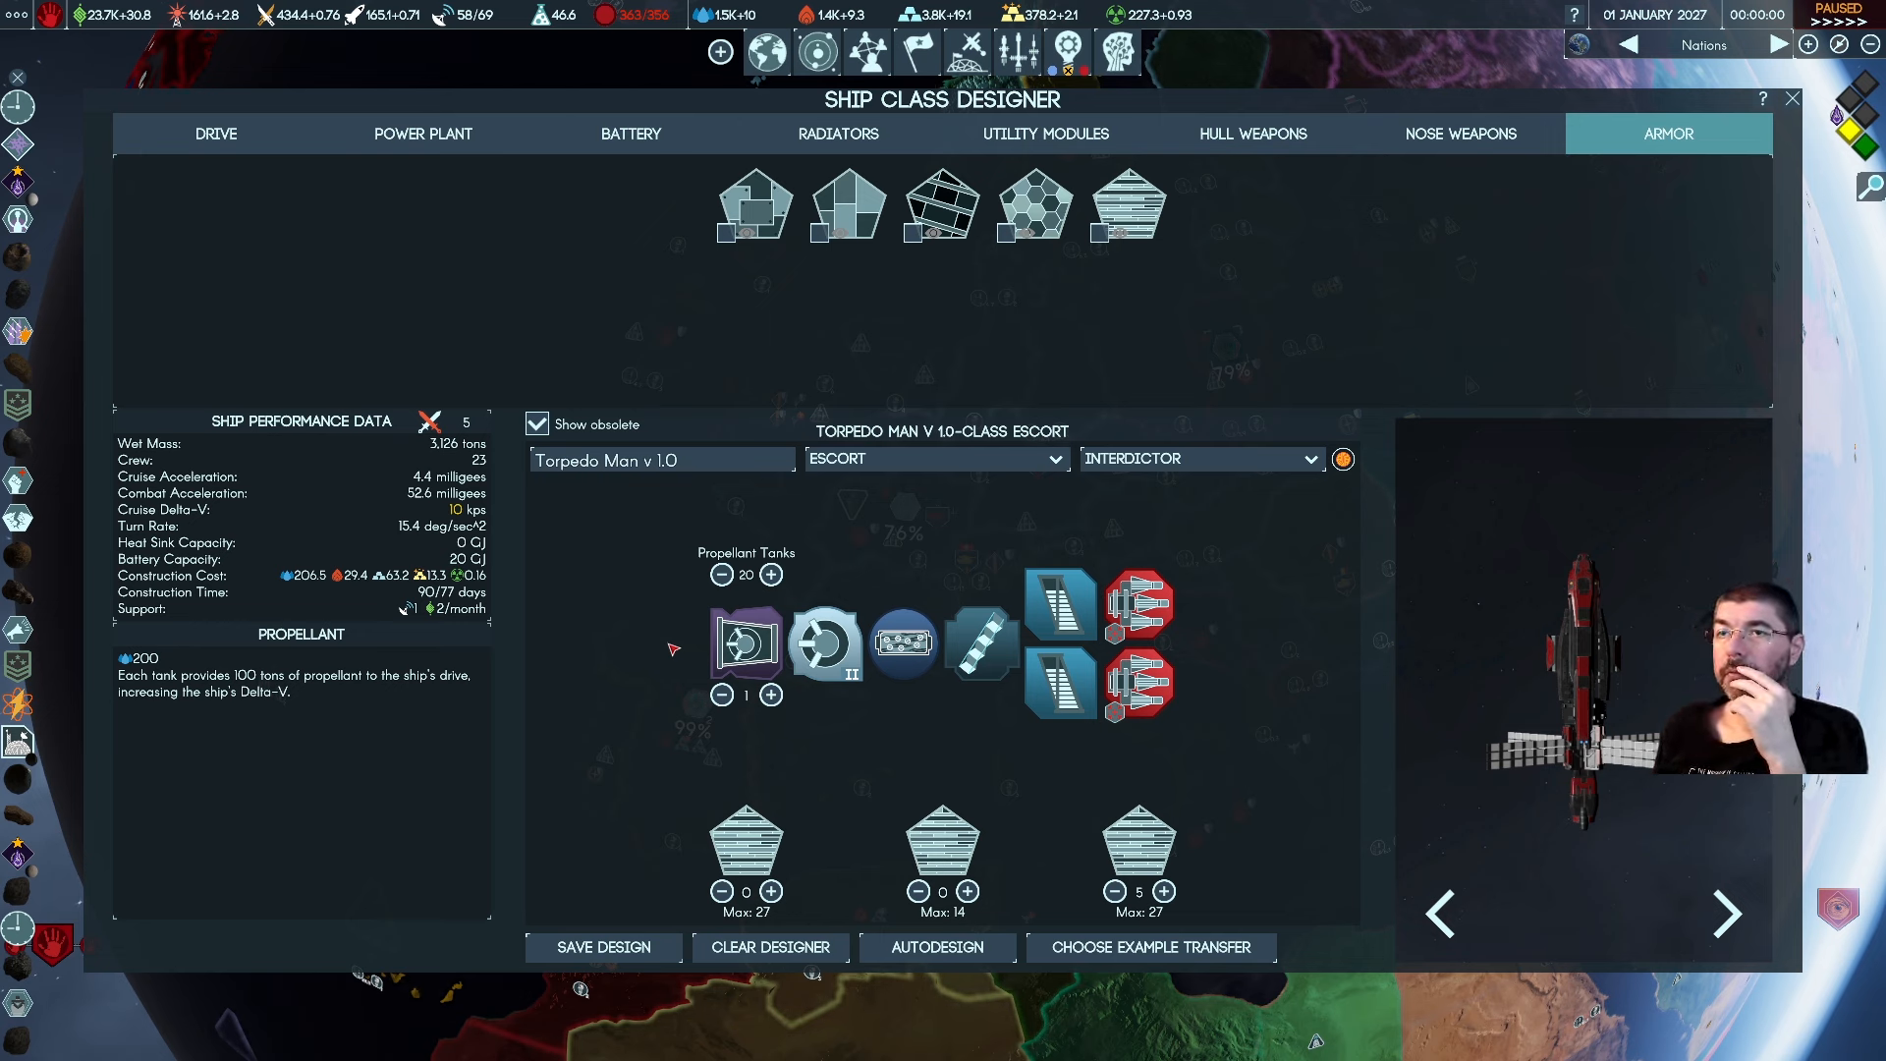
pyautogui.moveTo(772, 574)
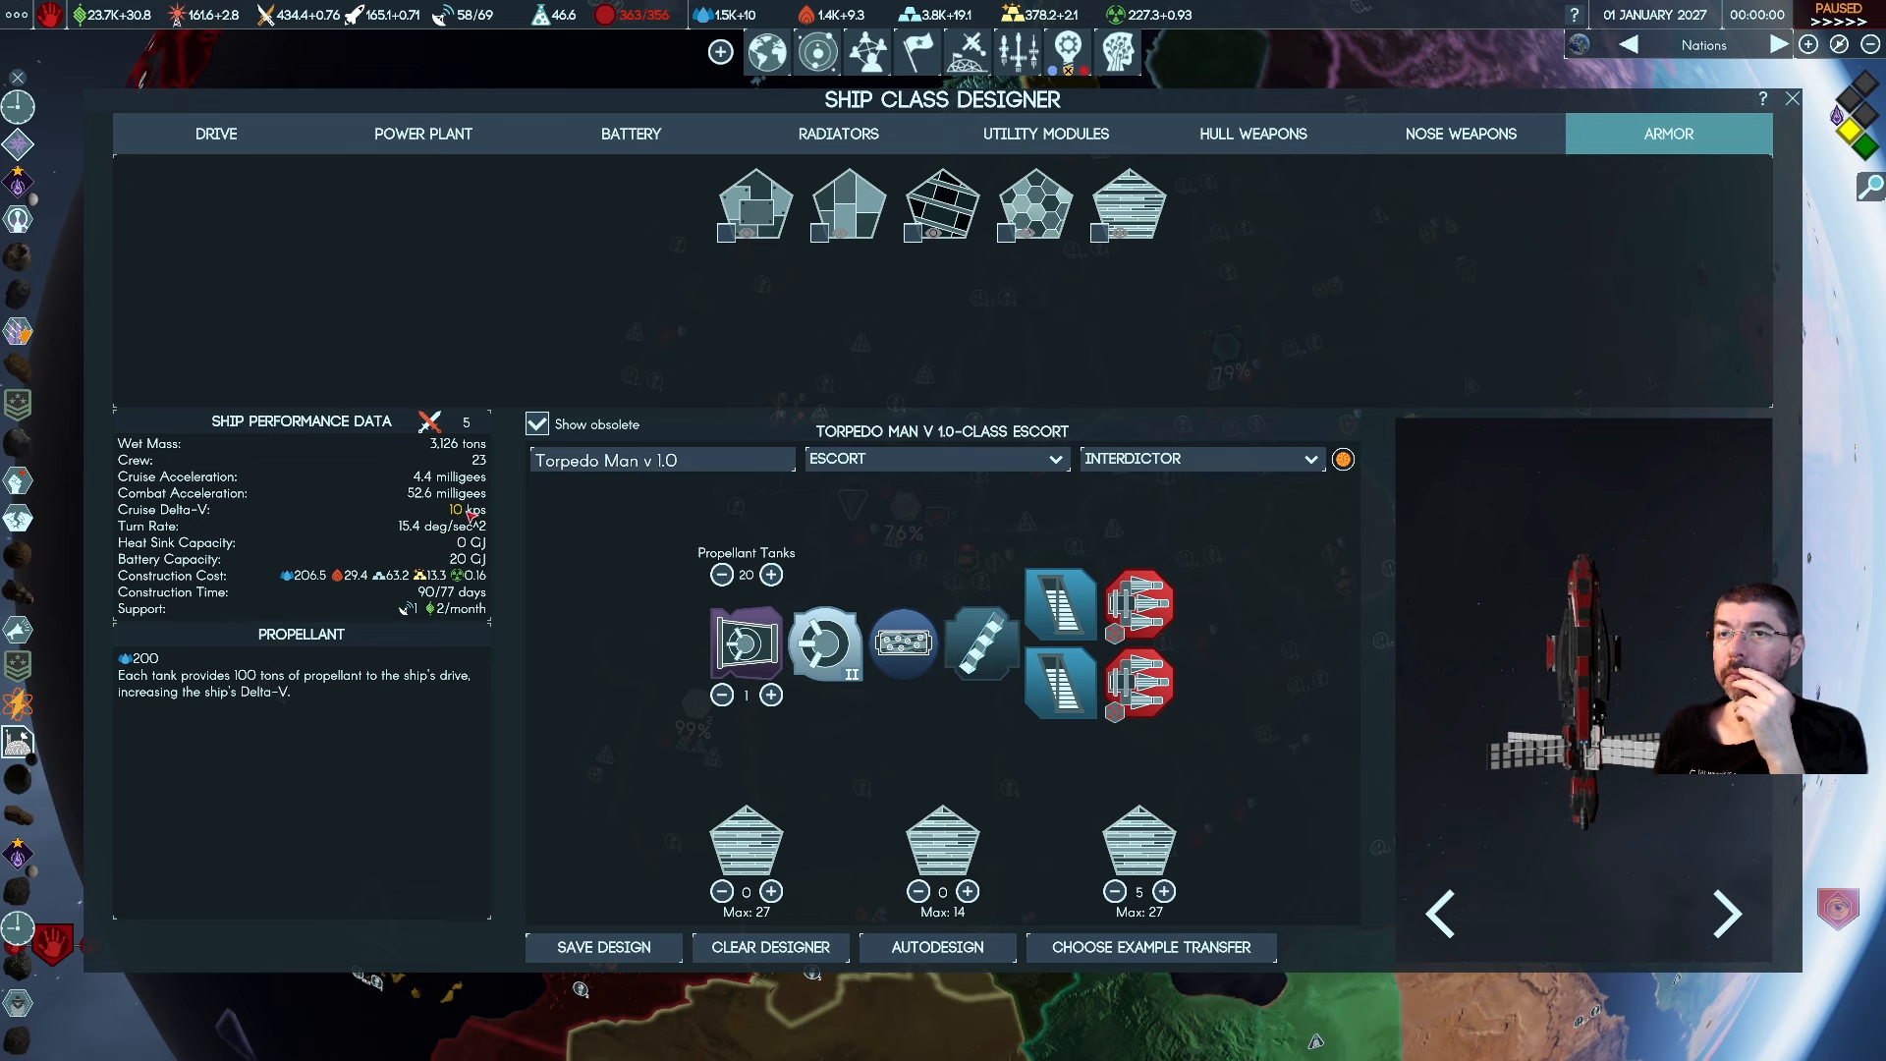
pyautogui.moveTo(457, 509)
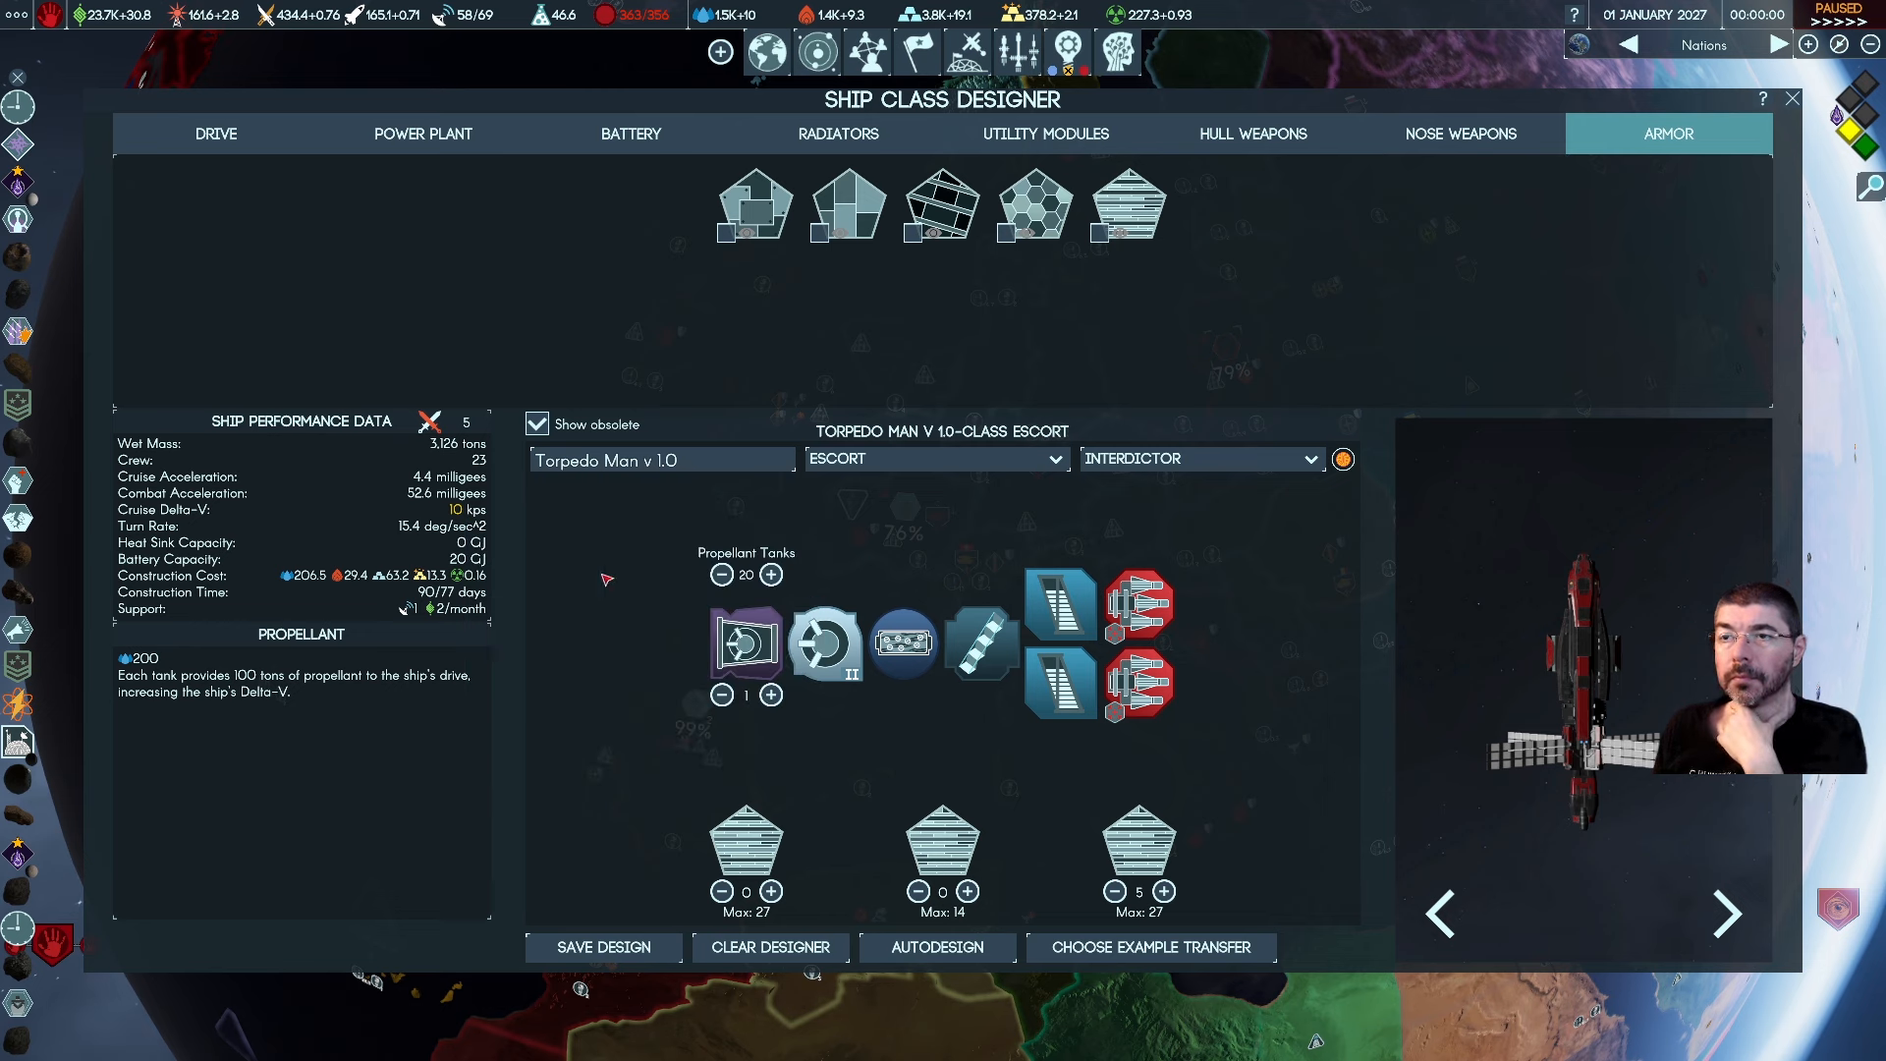
# Settle the propellant tanks at 25, giving 3,626 tons wet mass and 11.5 kps delta-V
pyautogui.click(770, 574)
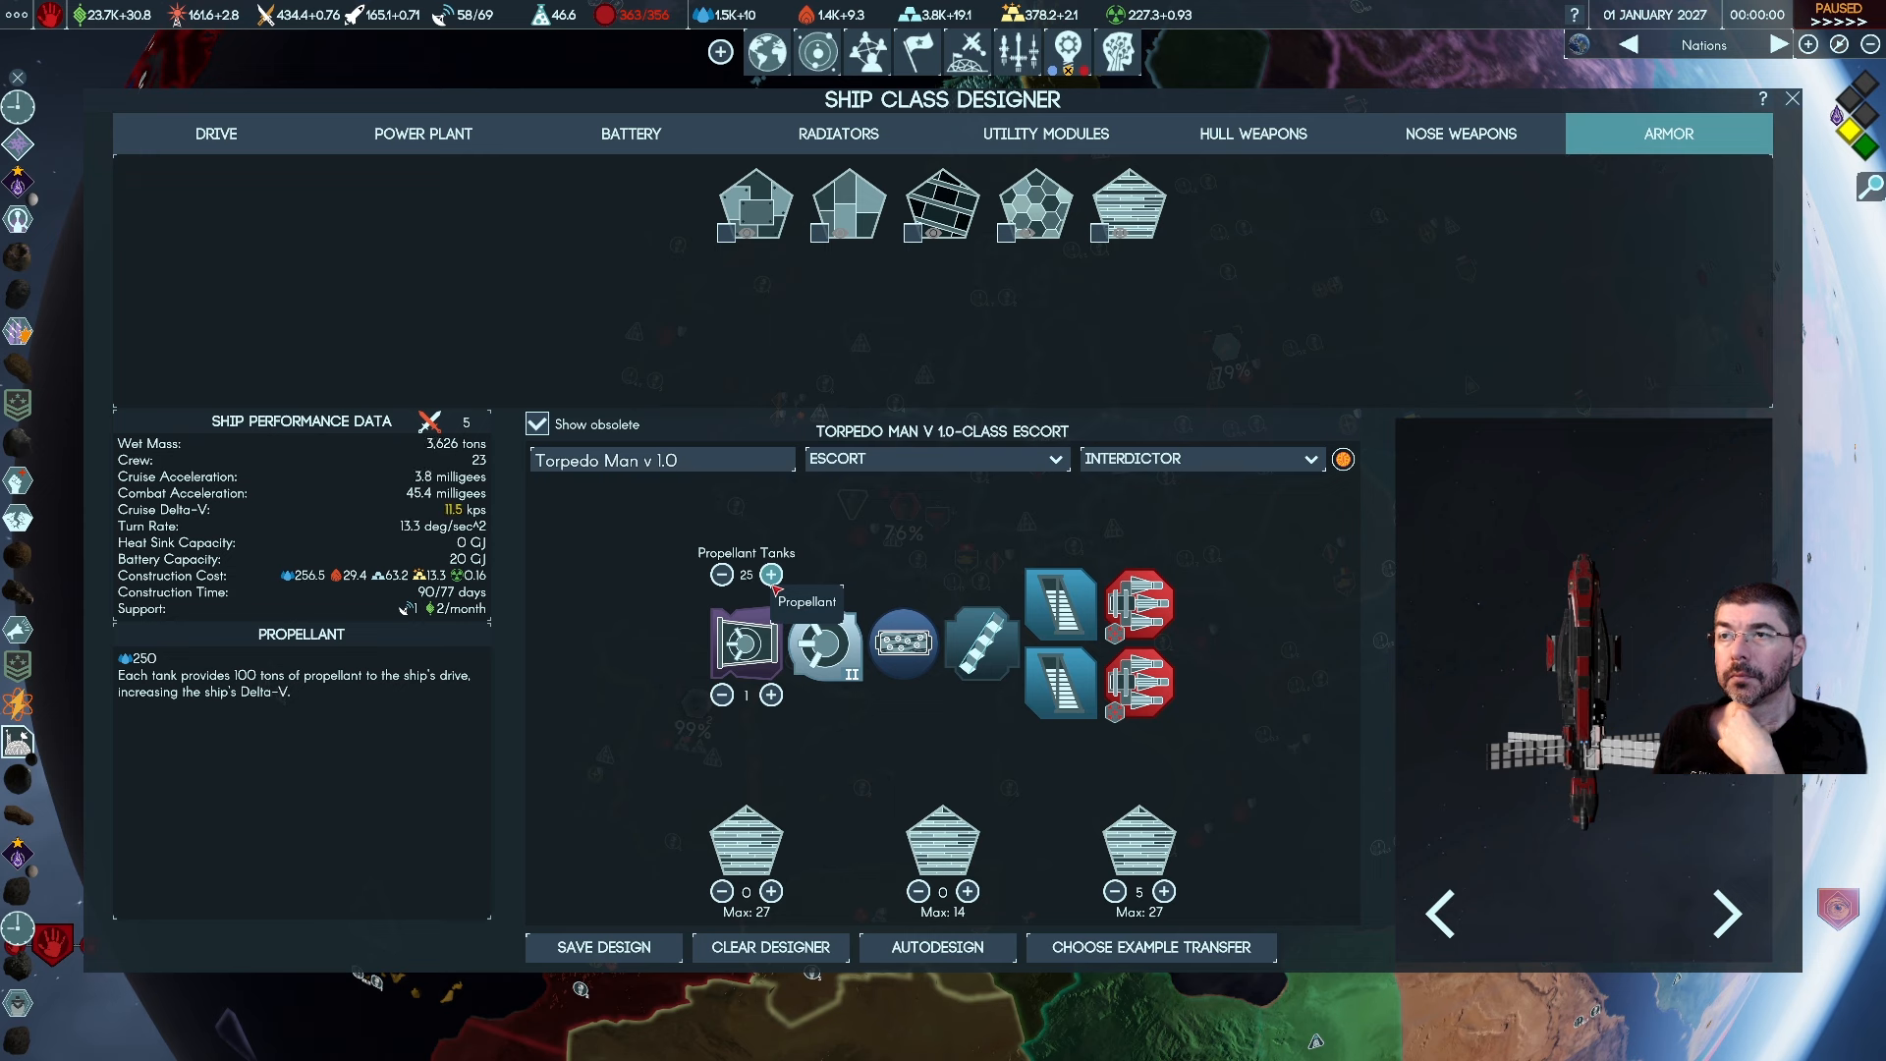
pyautogui.click(770, 574)
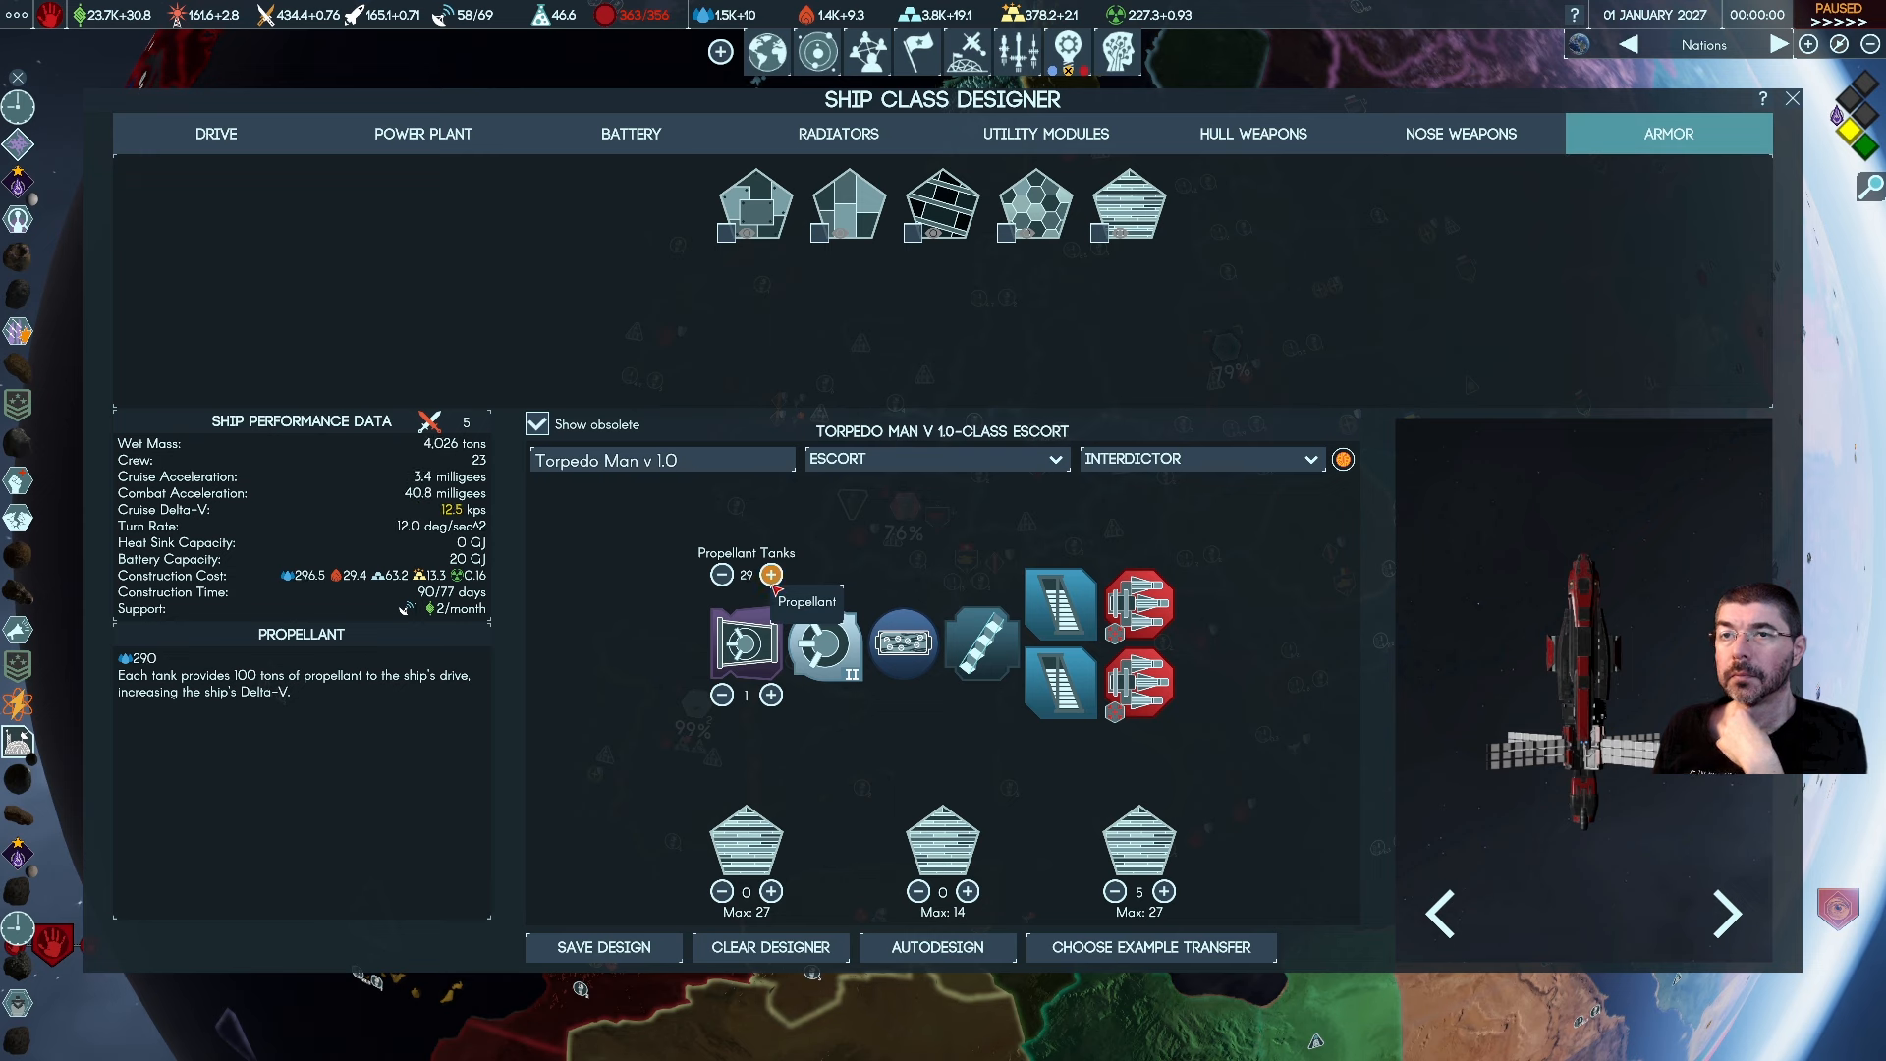
pyautogui.click(770, 574)
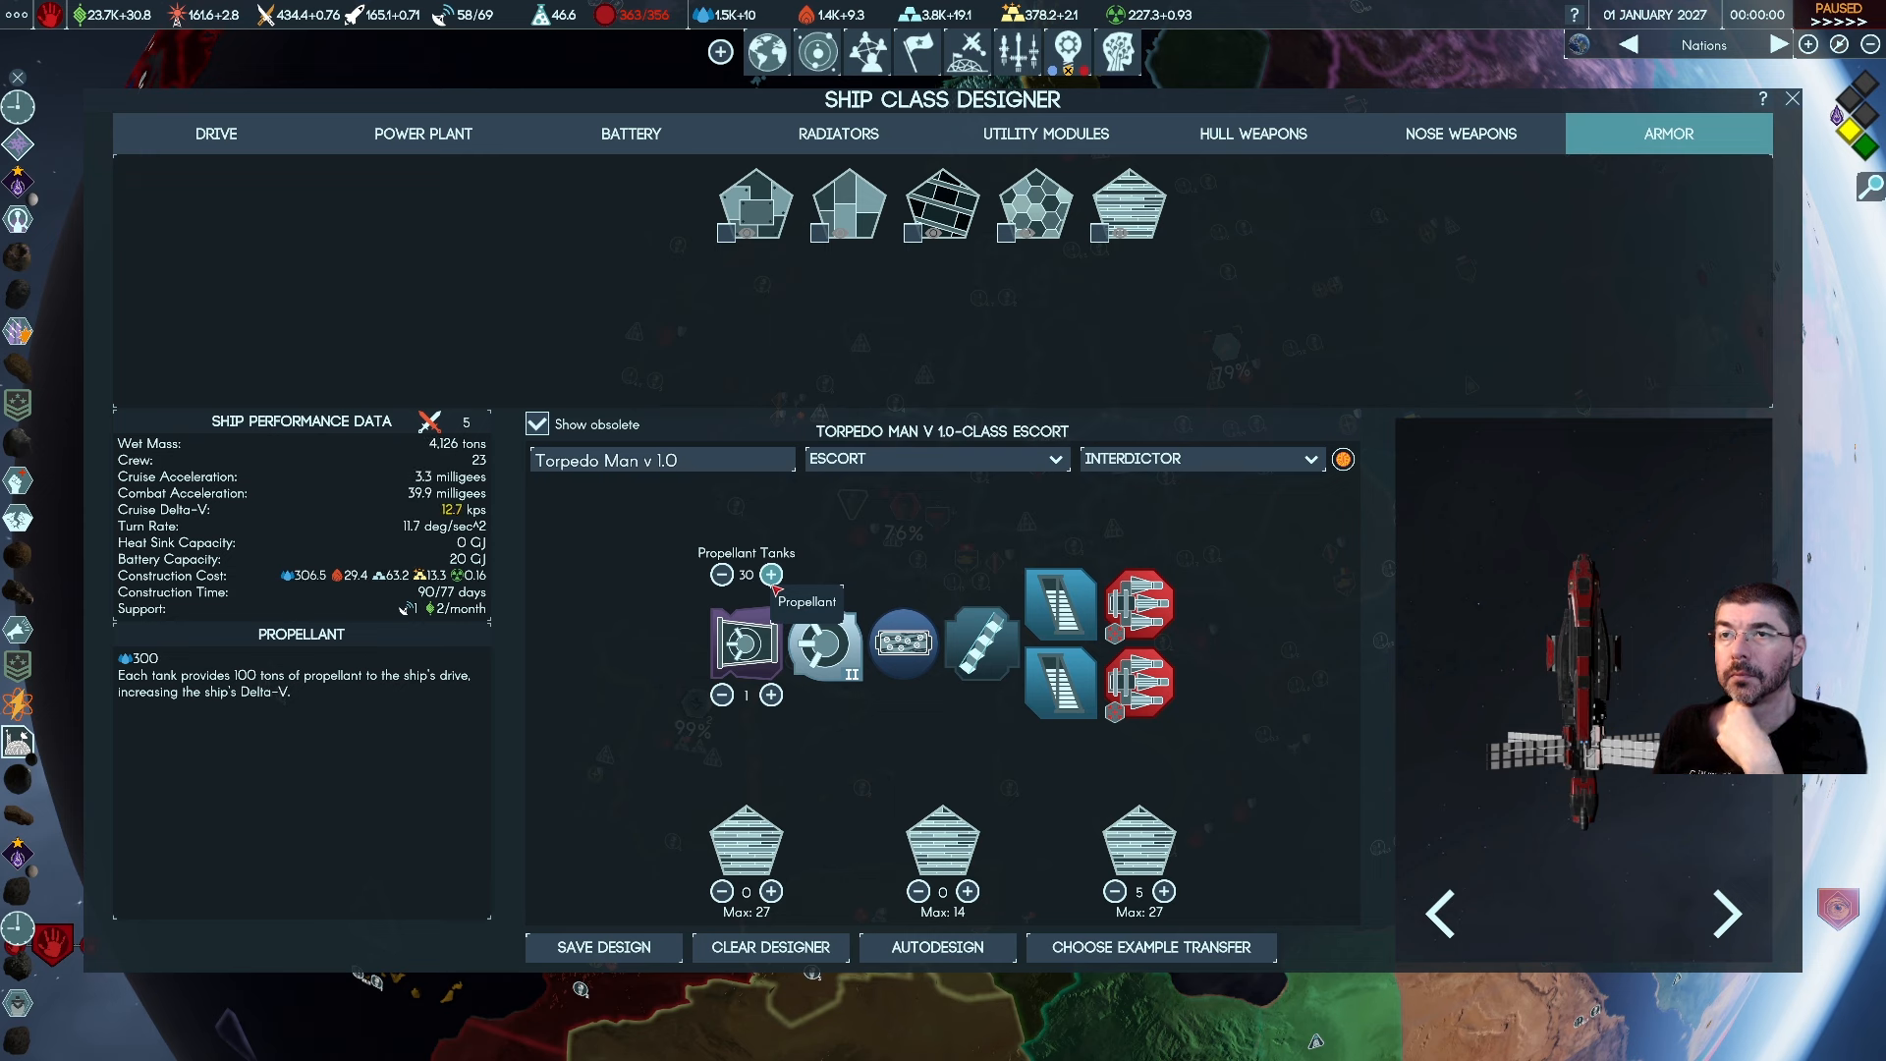
pyautogui.moveTo(591, 645)
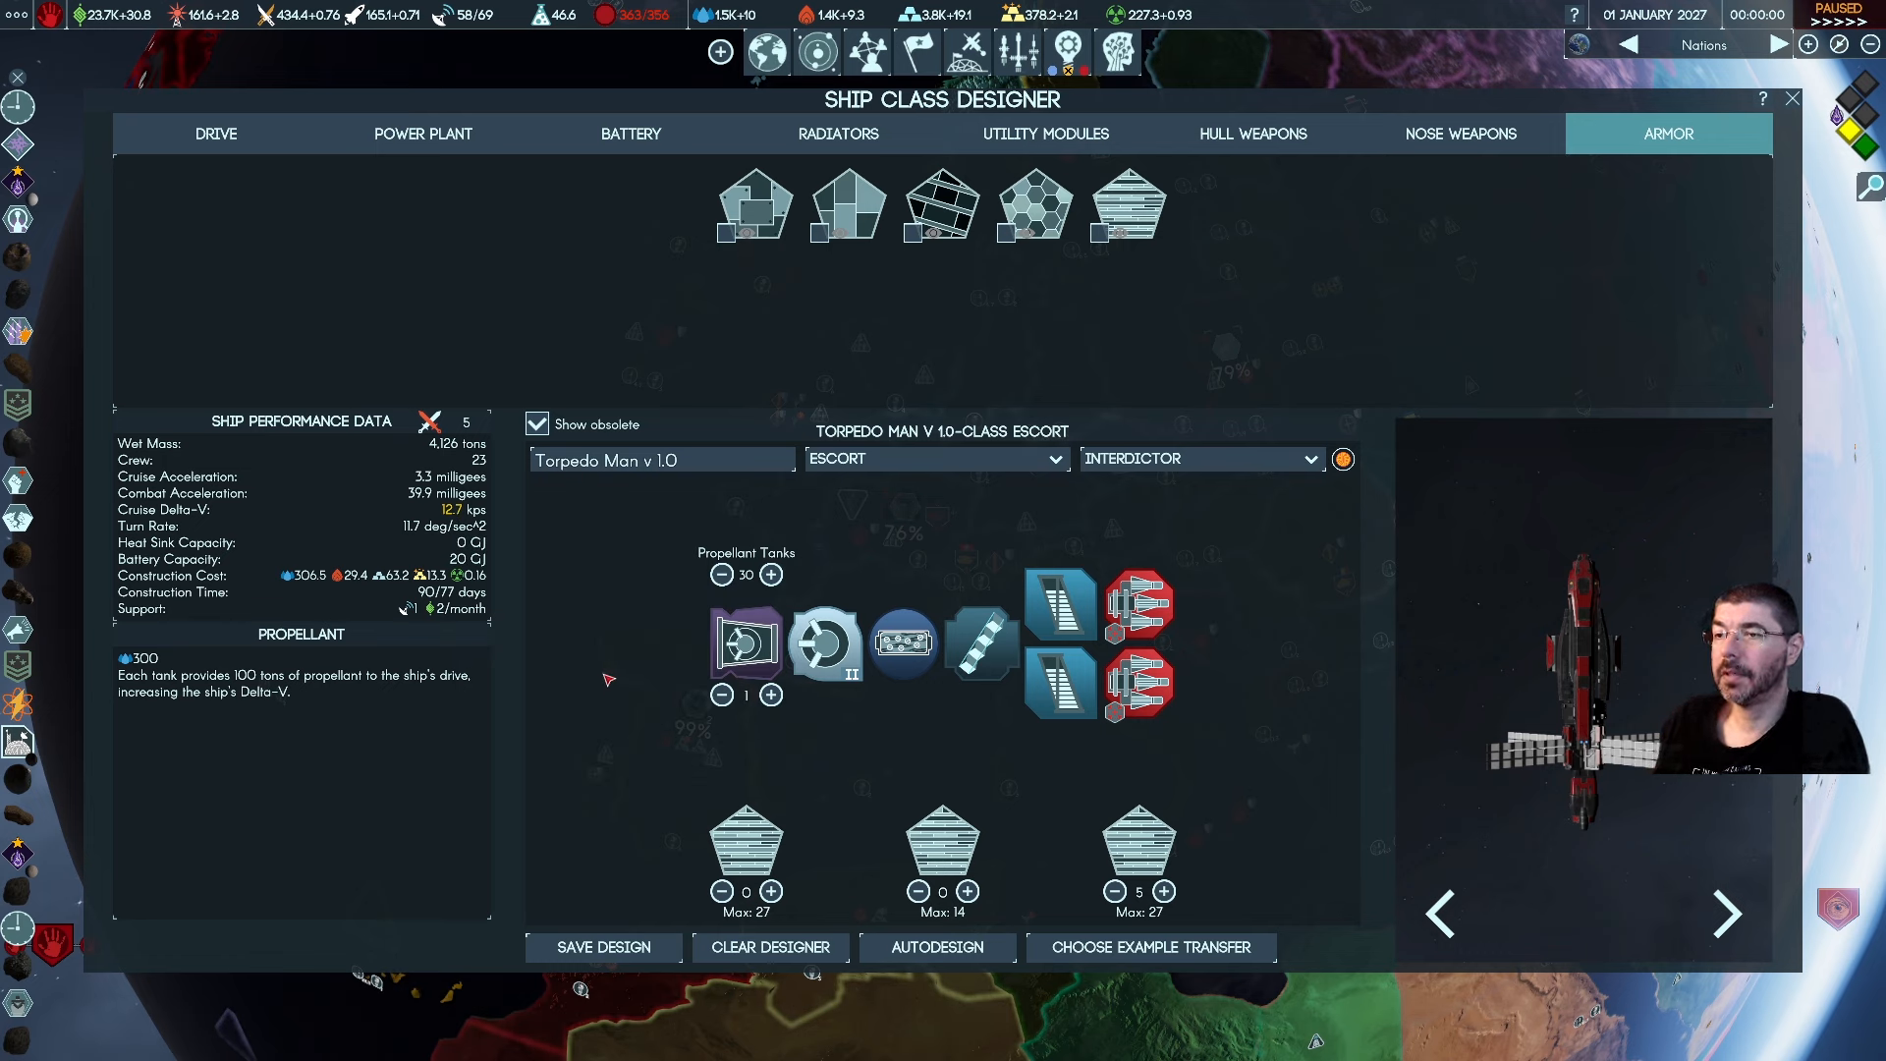
pyautogui.moveTo(647, 707)
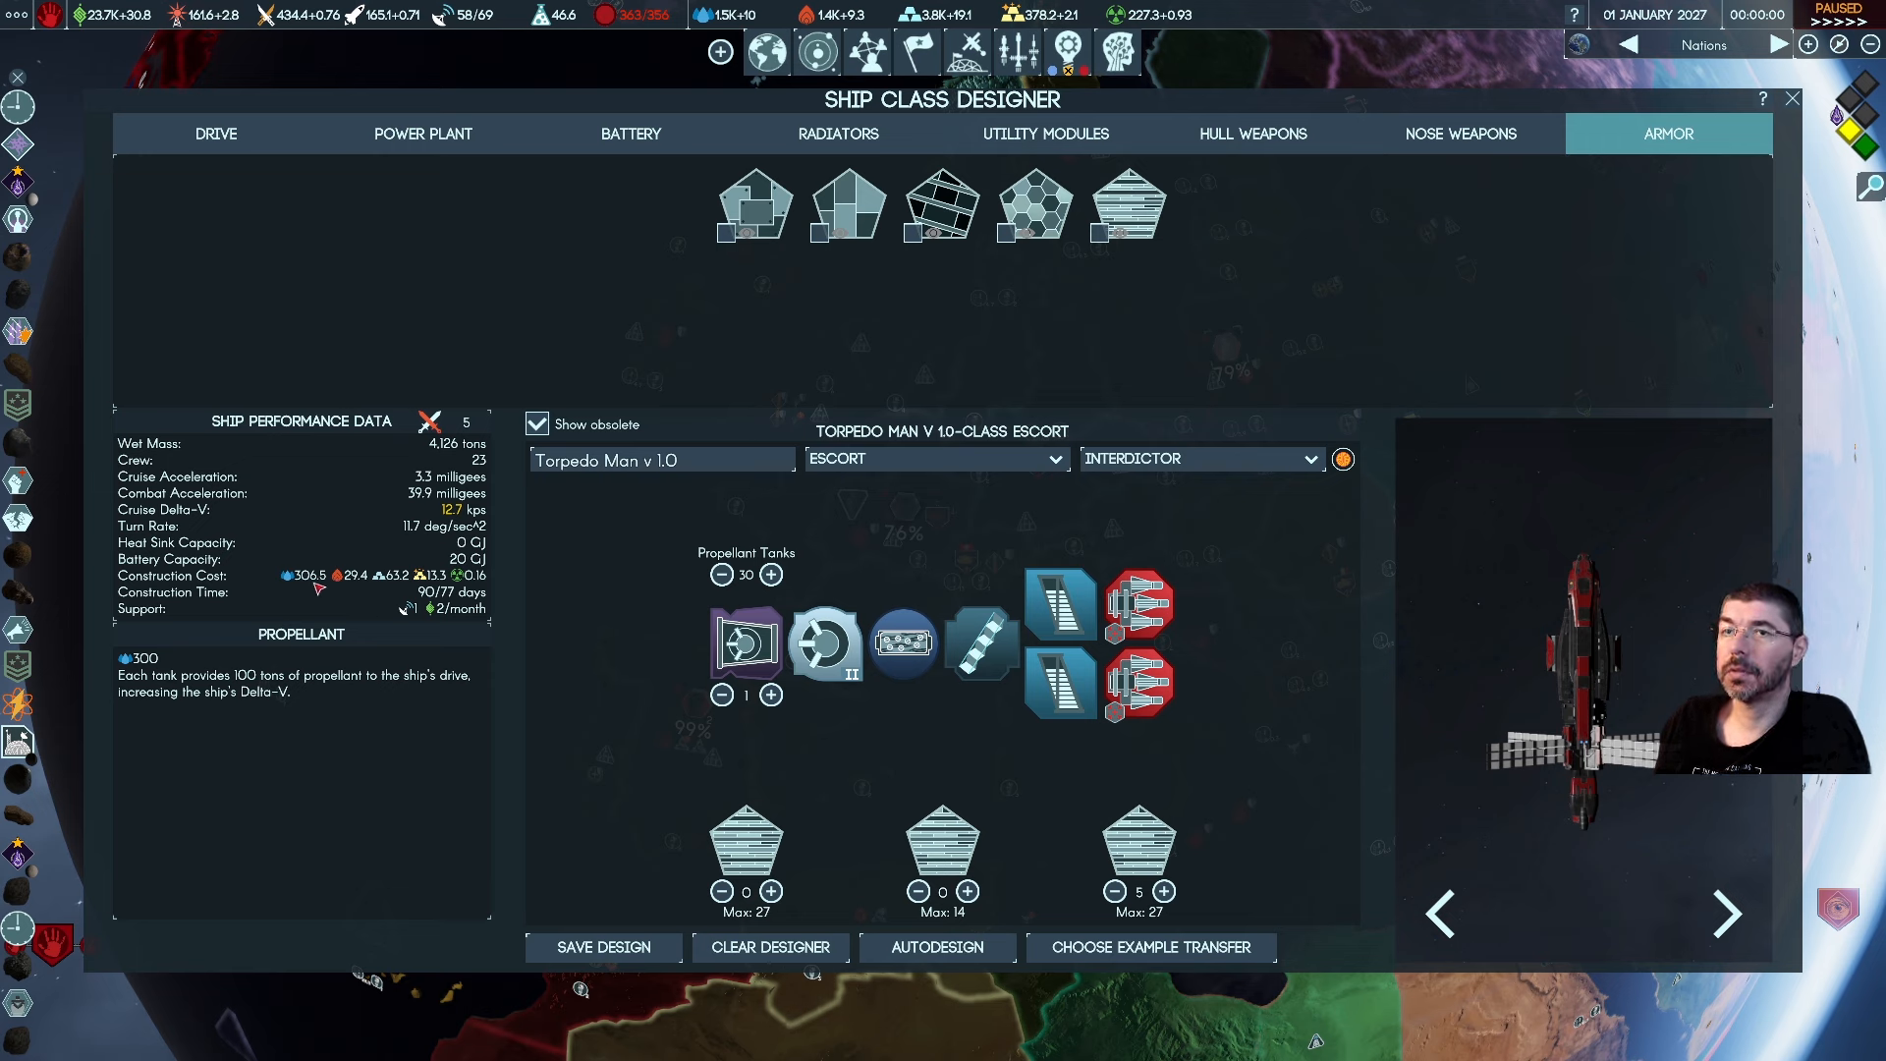
pyautogui.moveTo(301, 575)
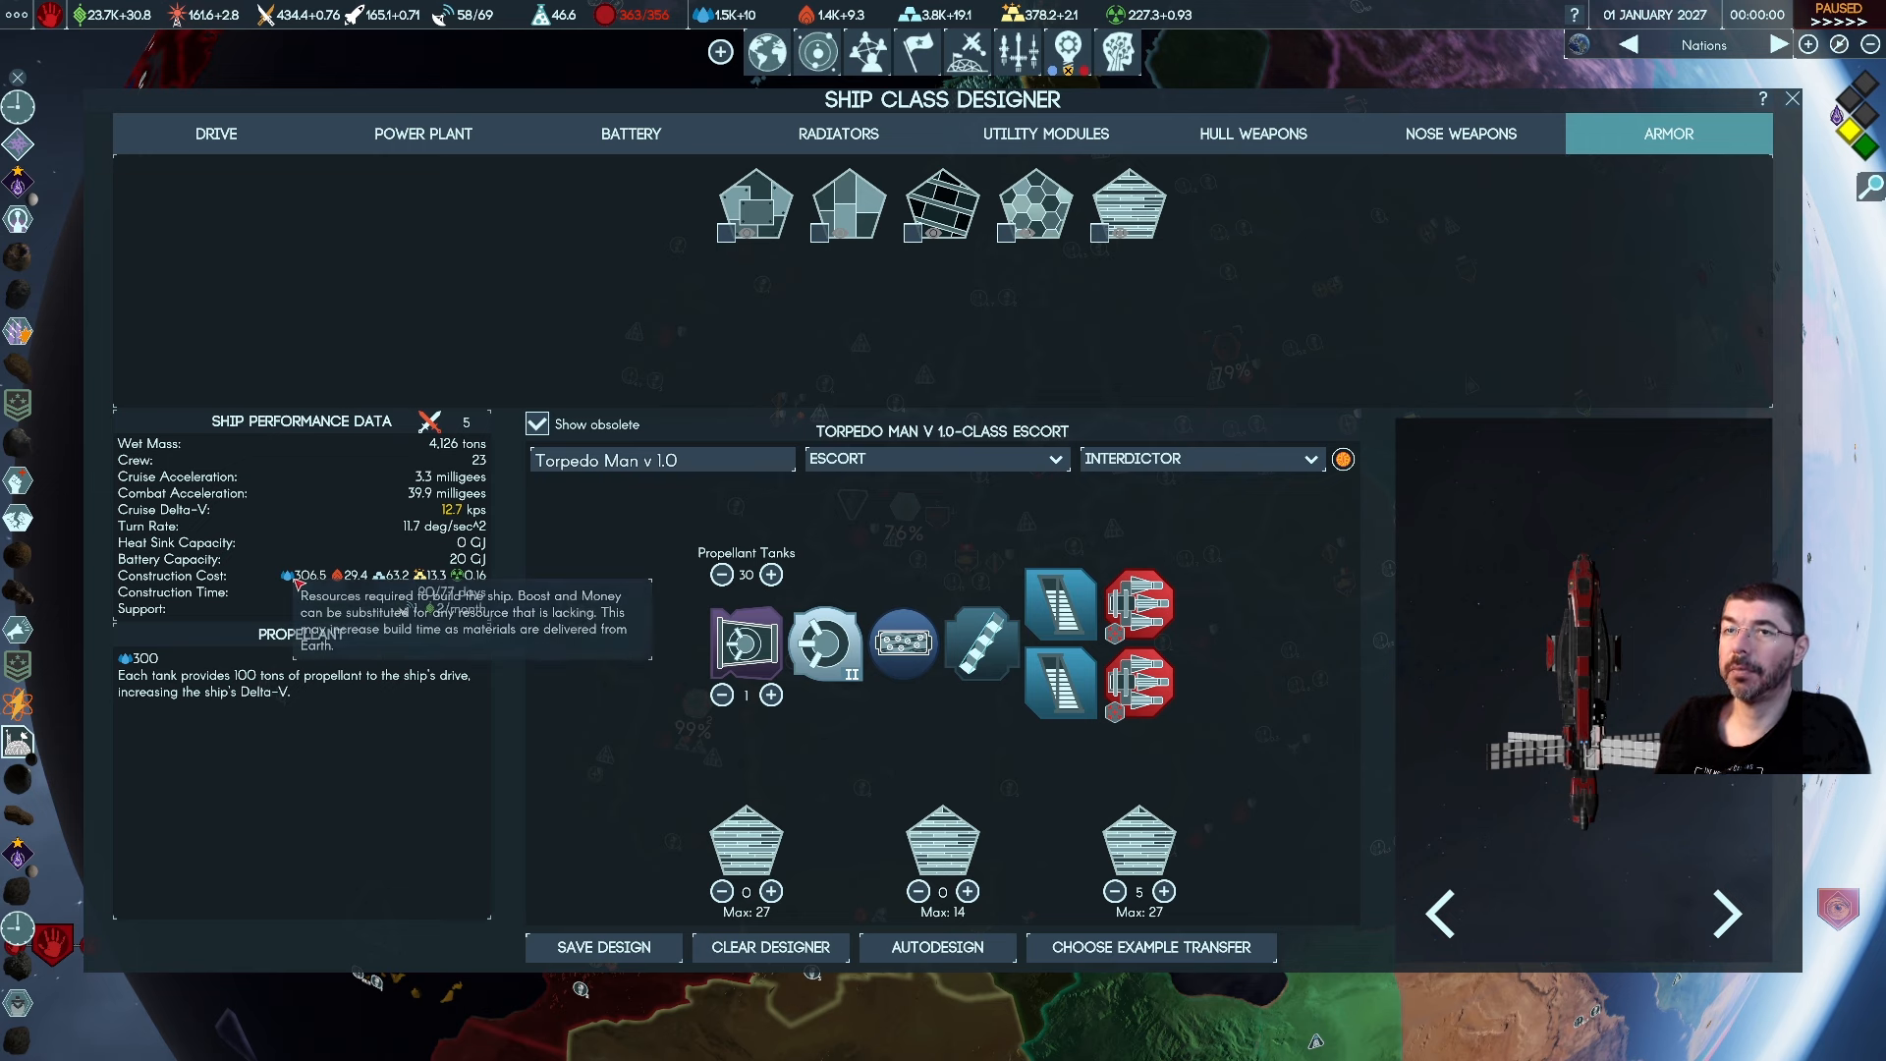
pyautogui.moveTo(747, 573)
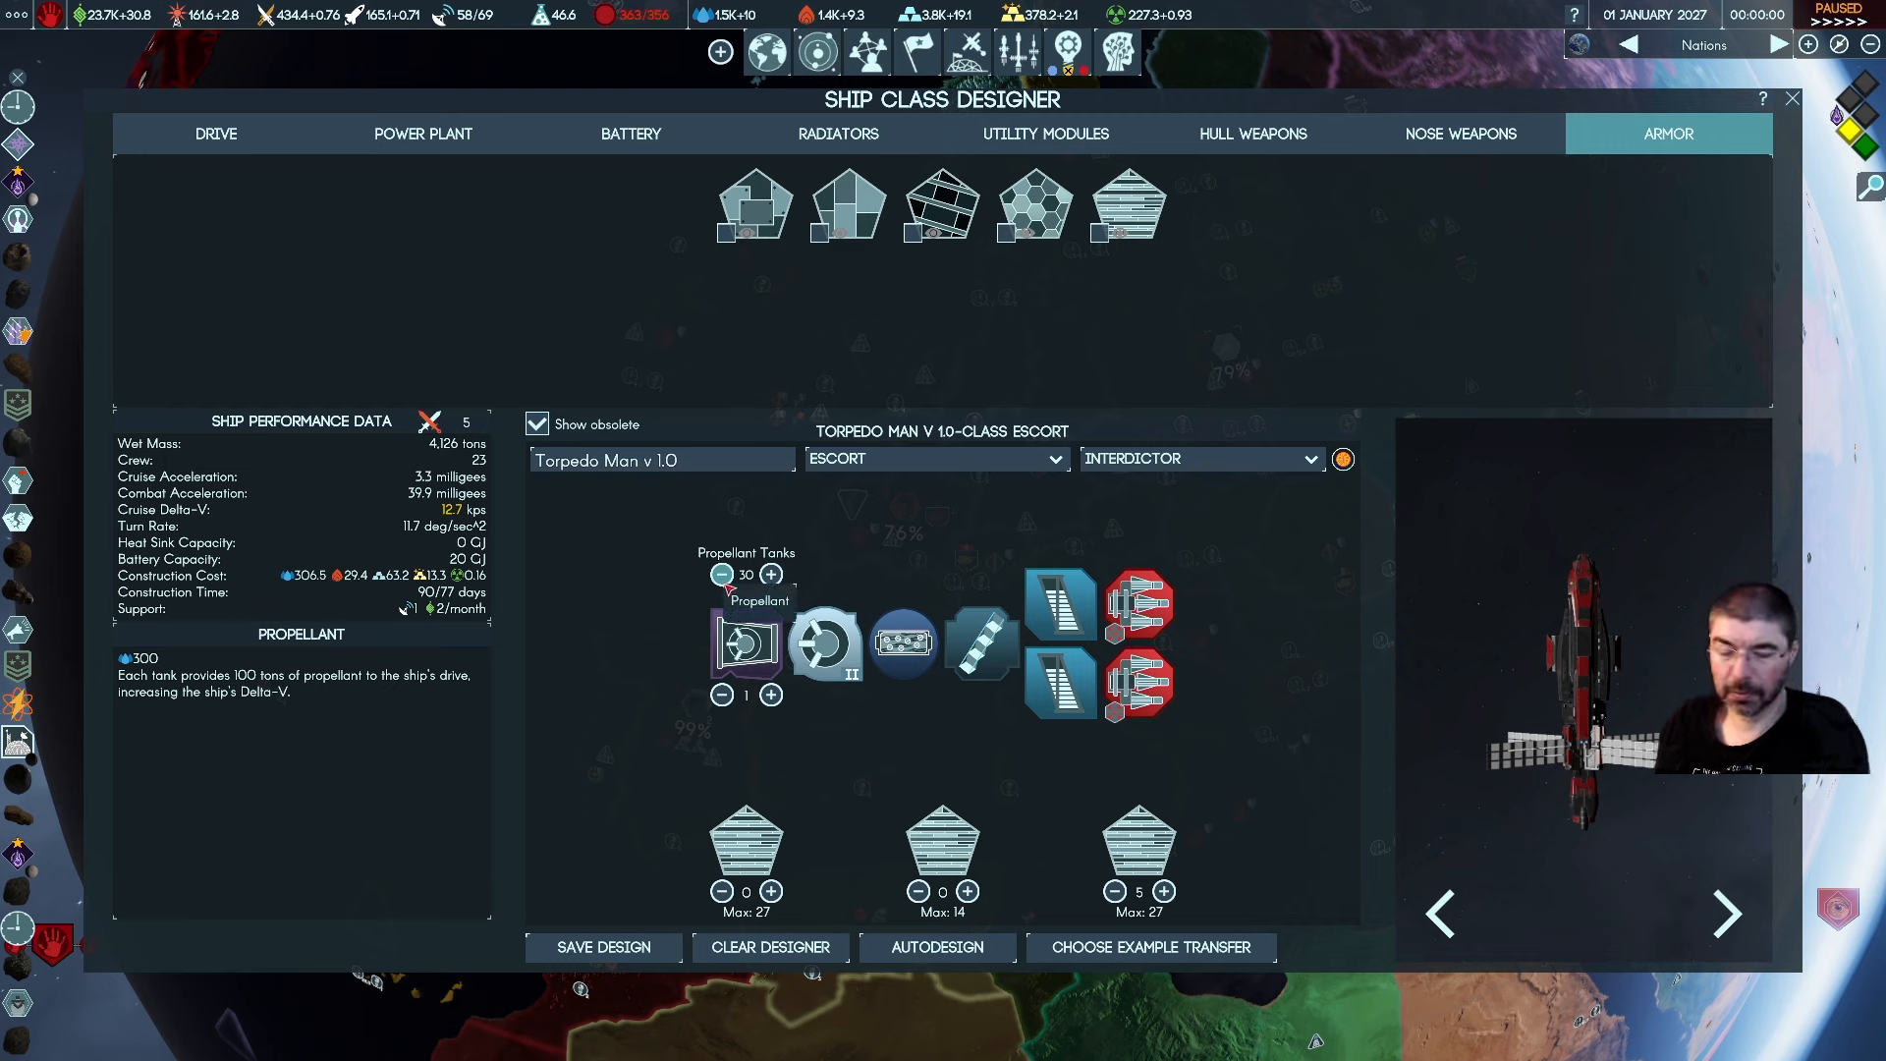
pyautogui.click(721, 574)
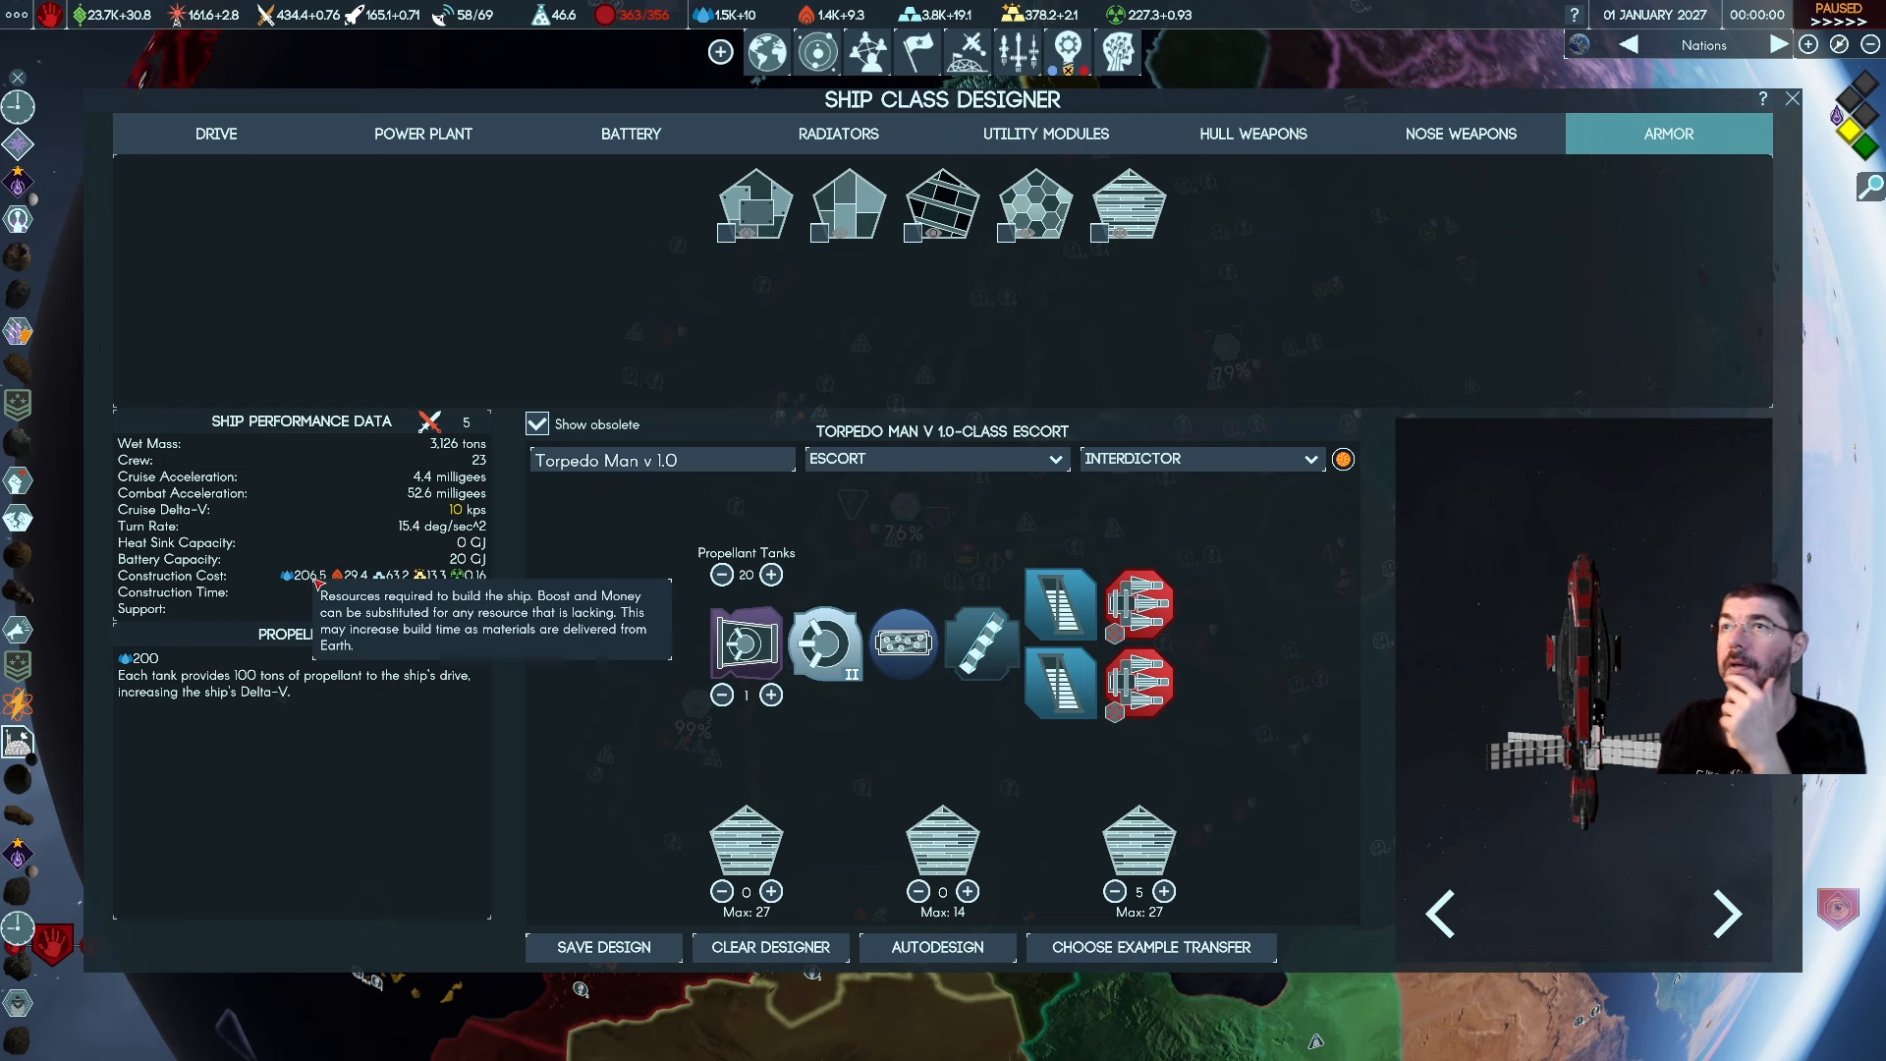
pyautogui.moveTo(788, 601)
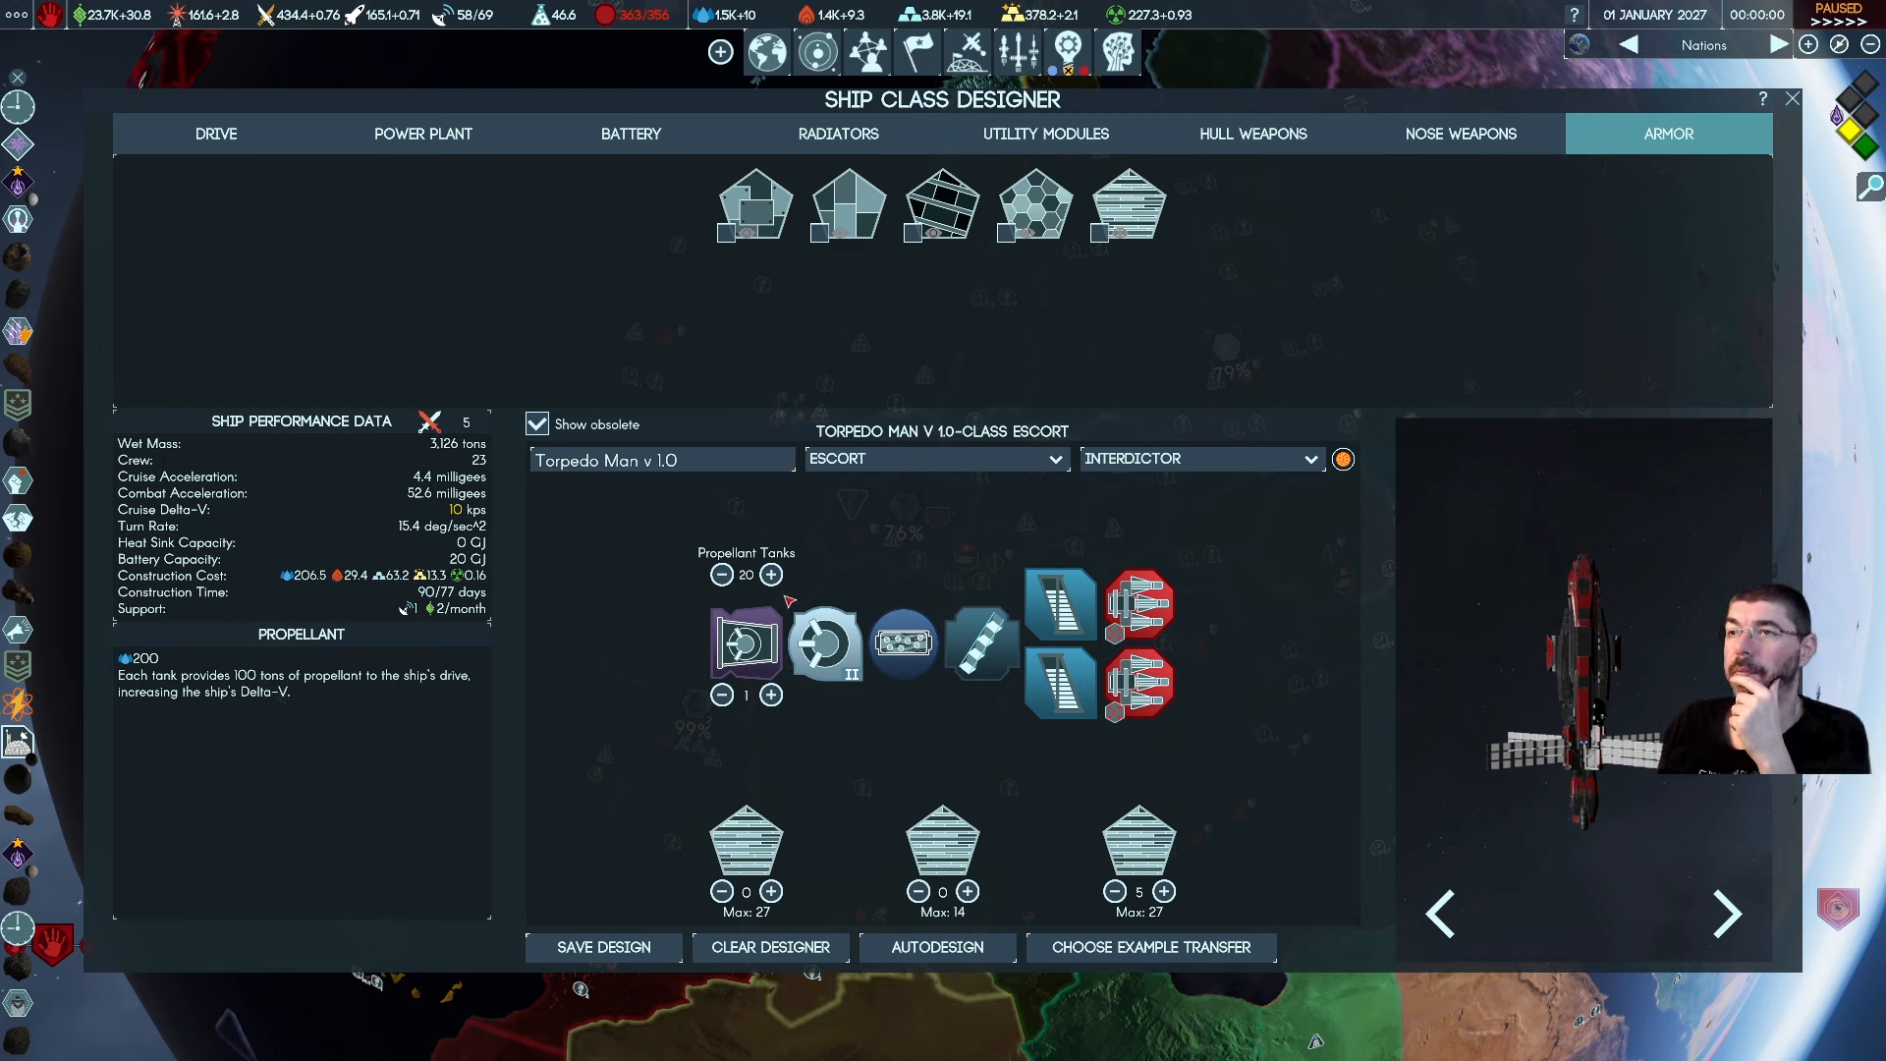
pyautogui.click(770, 573)
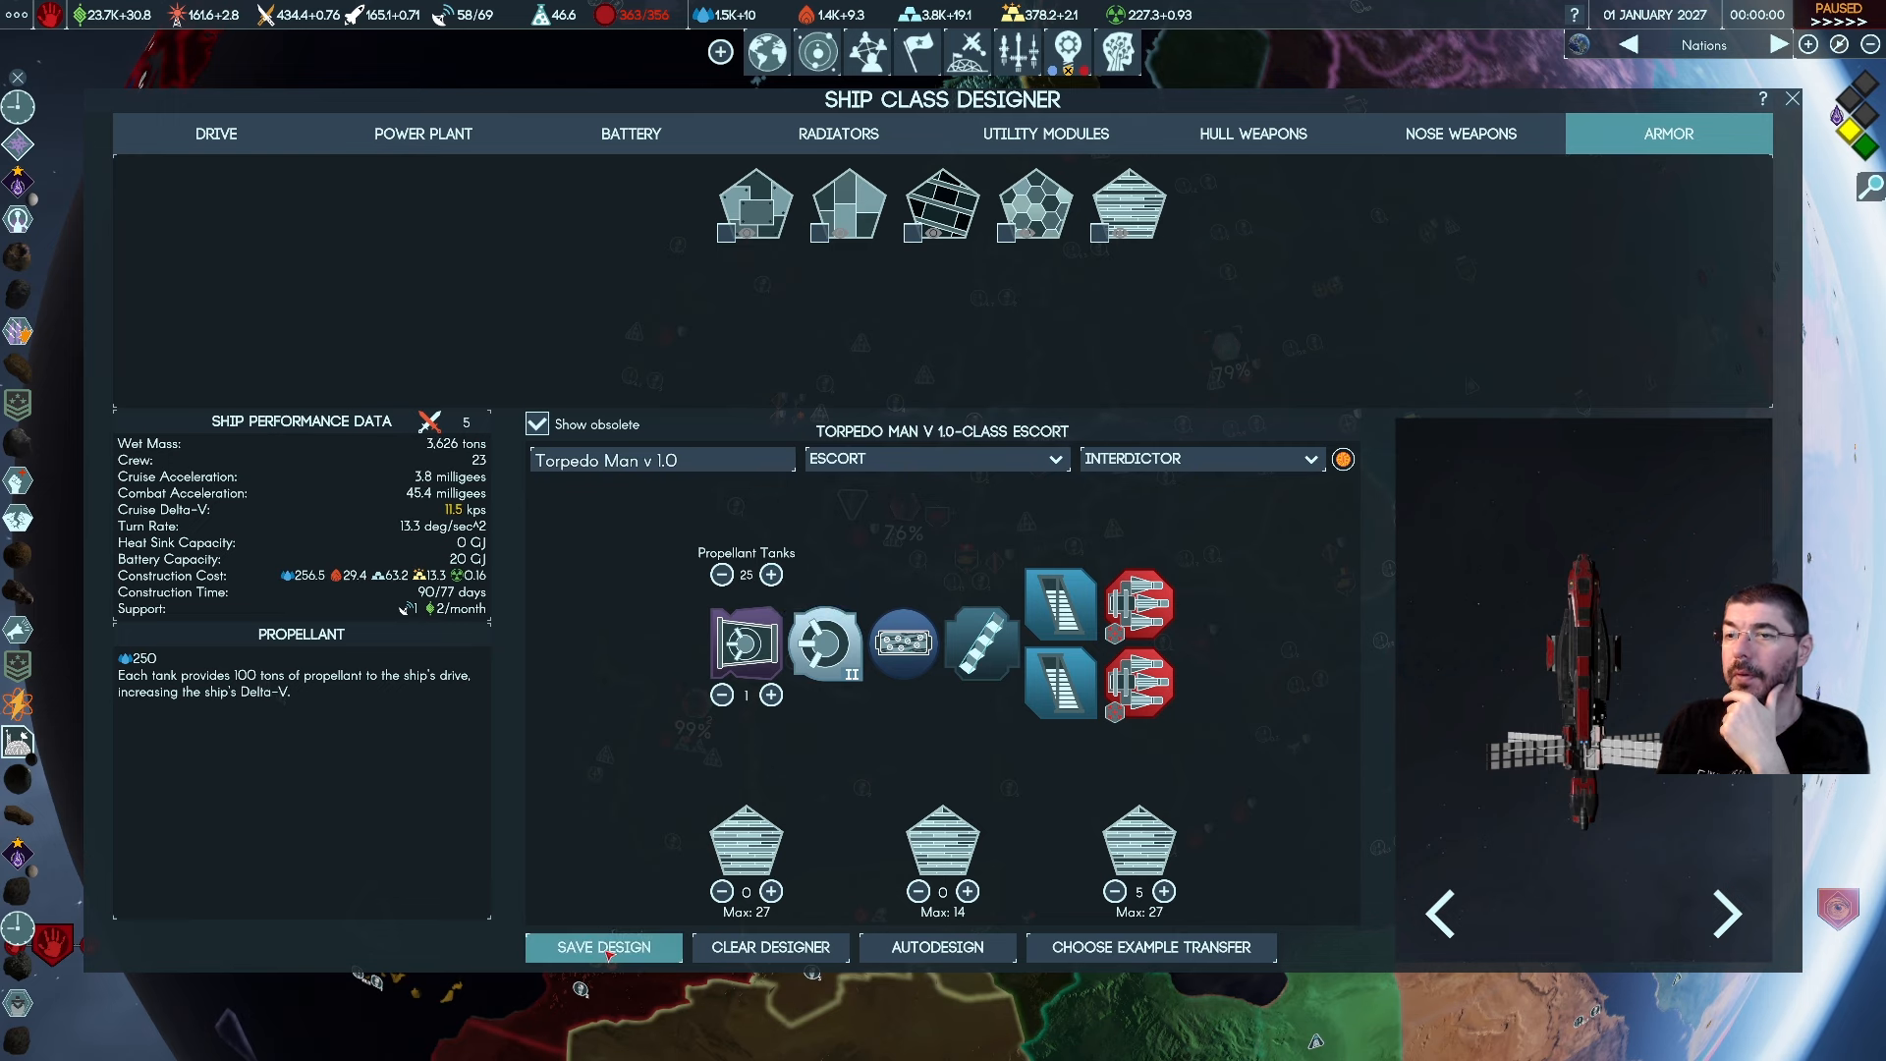
pyautogui.click(603, 947)
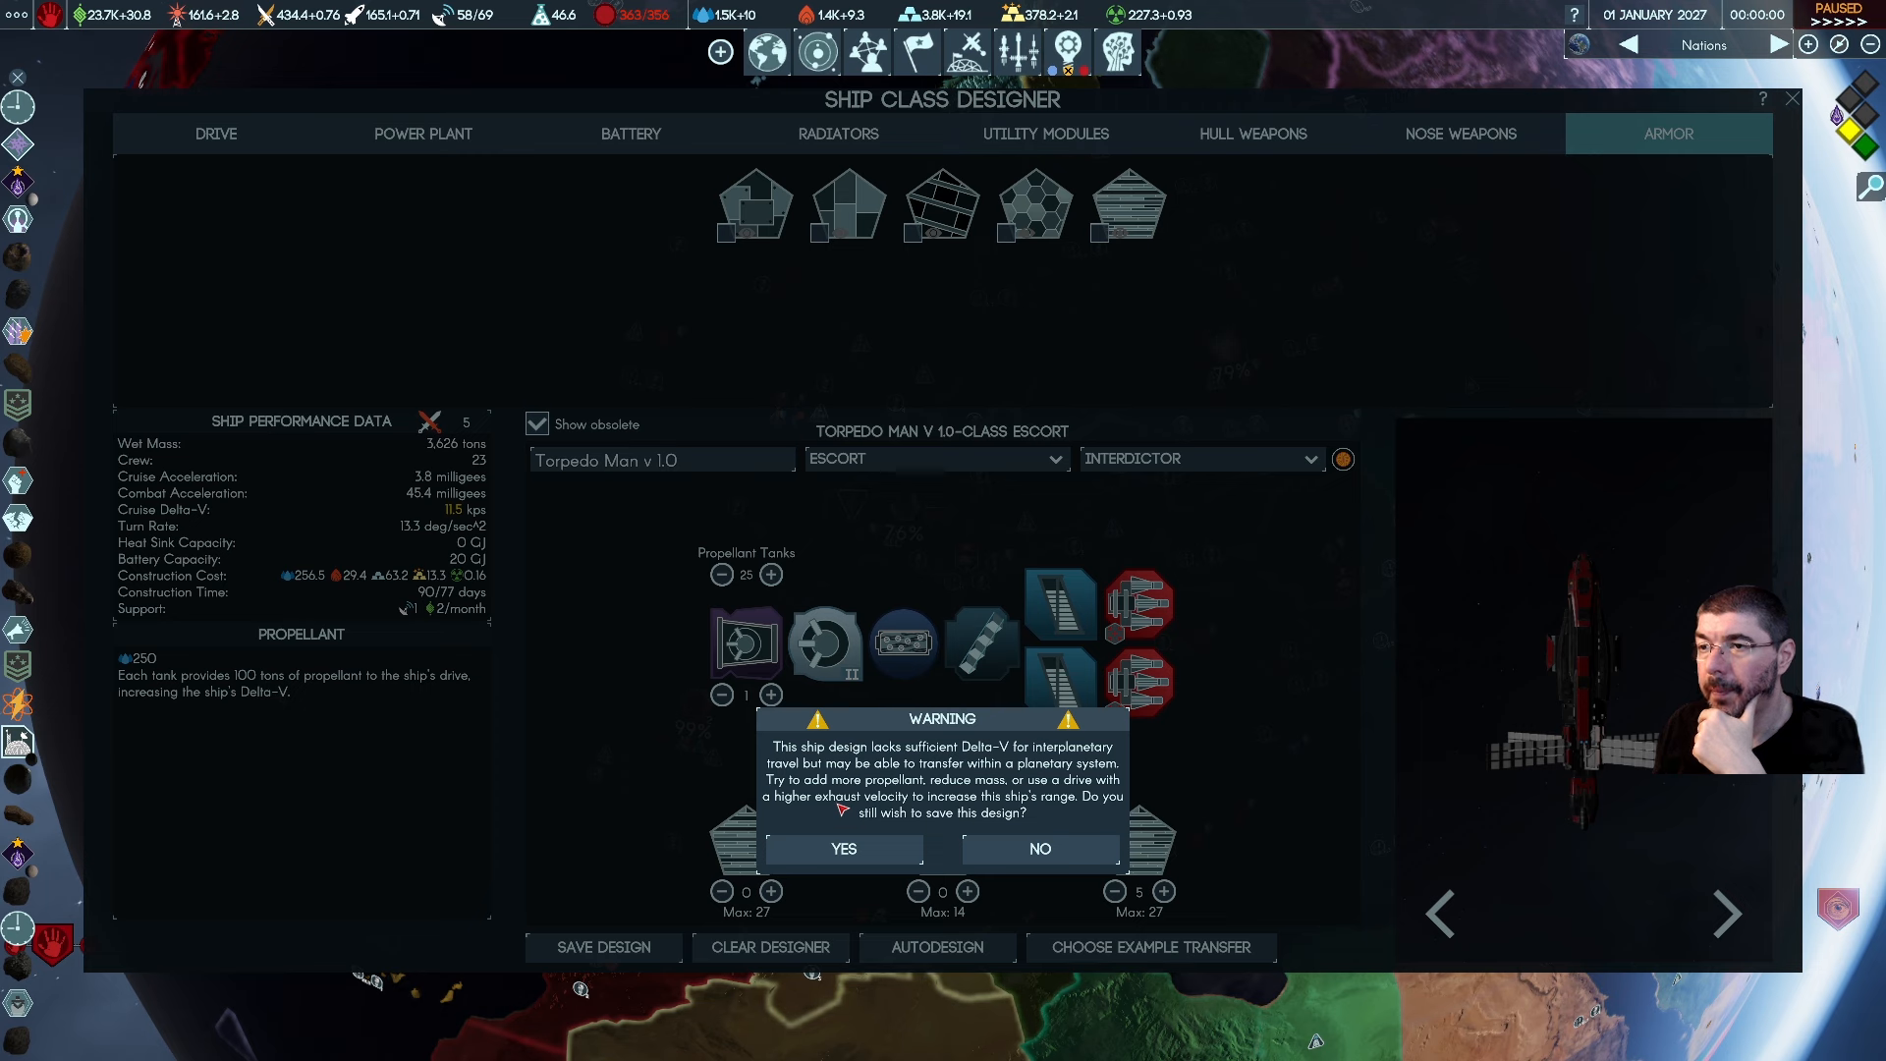
pyautogui.moveTo(1039, 848)
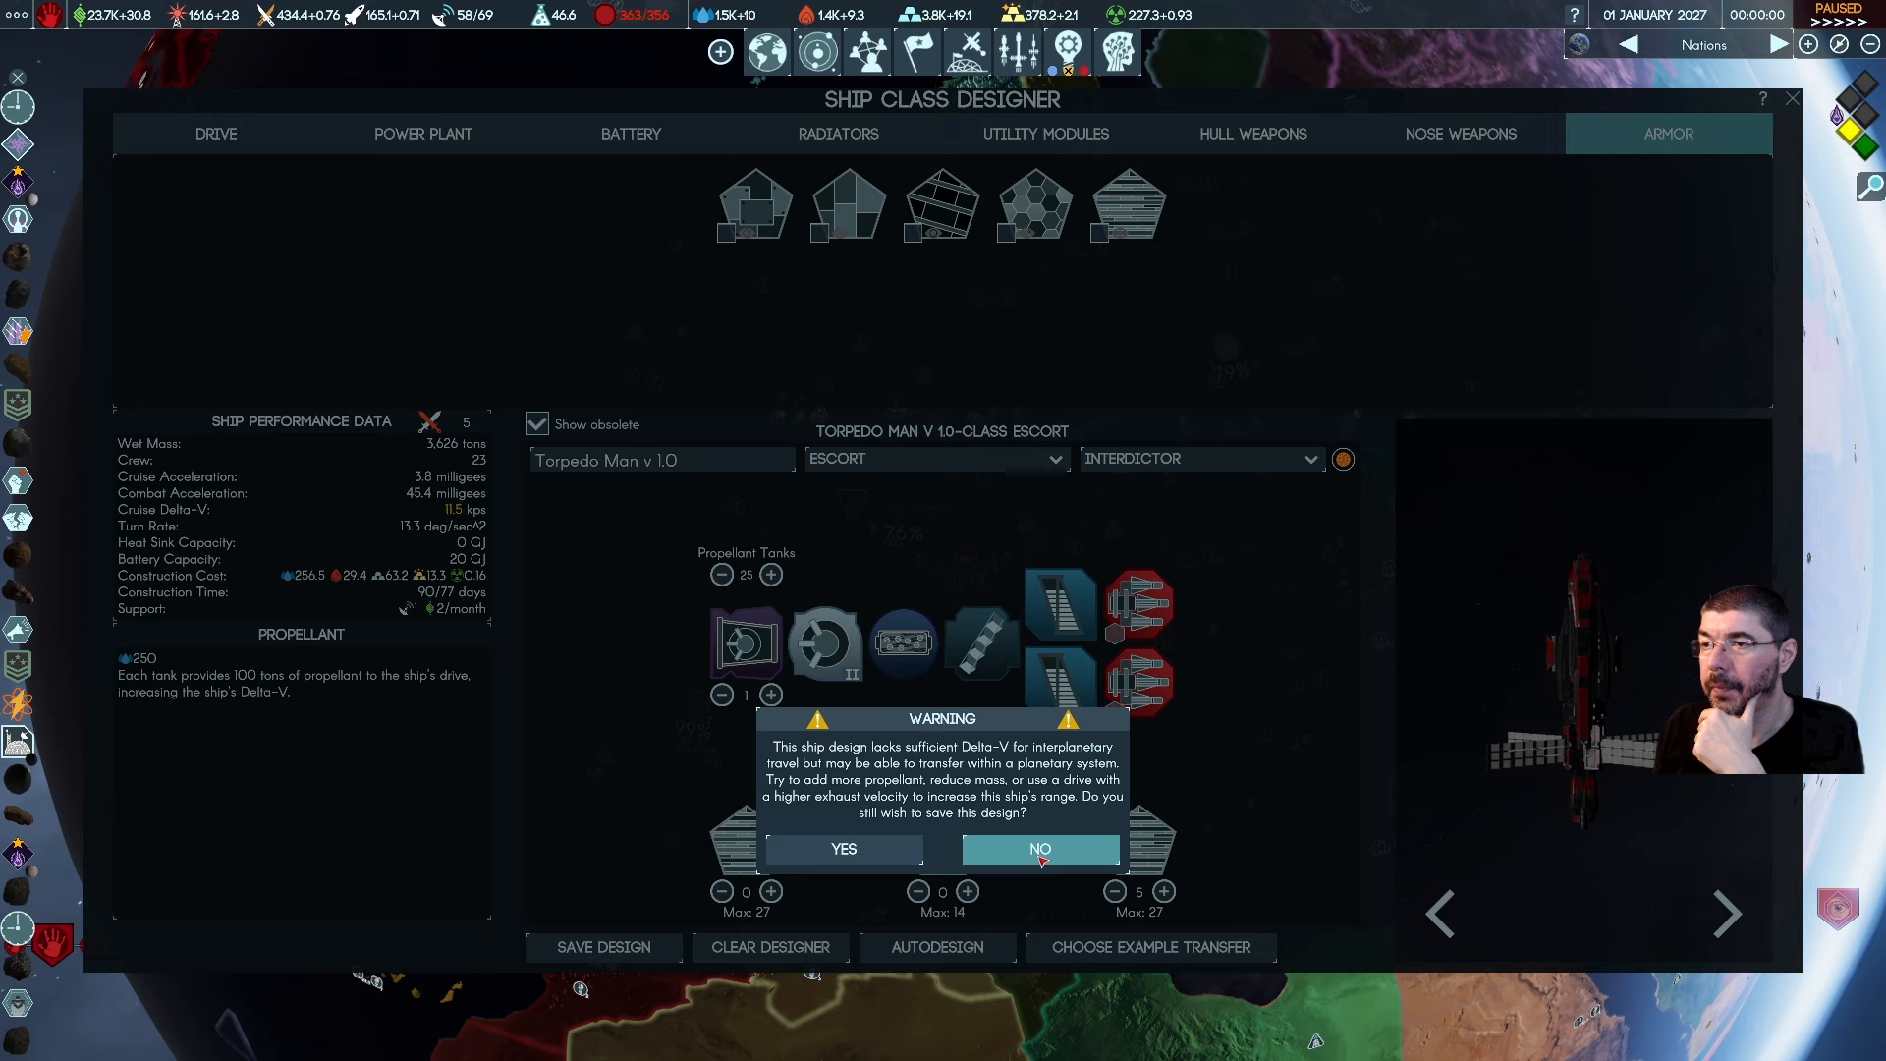
pyautogui.click(1037, 849)
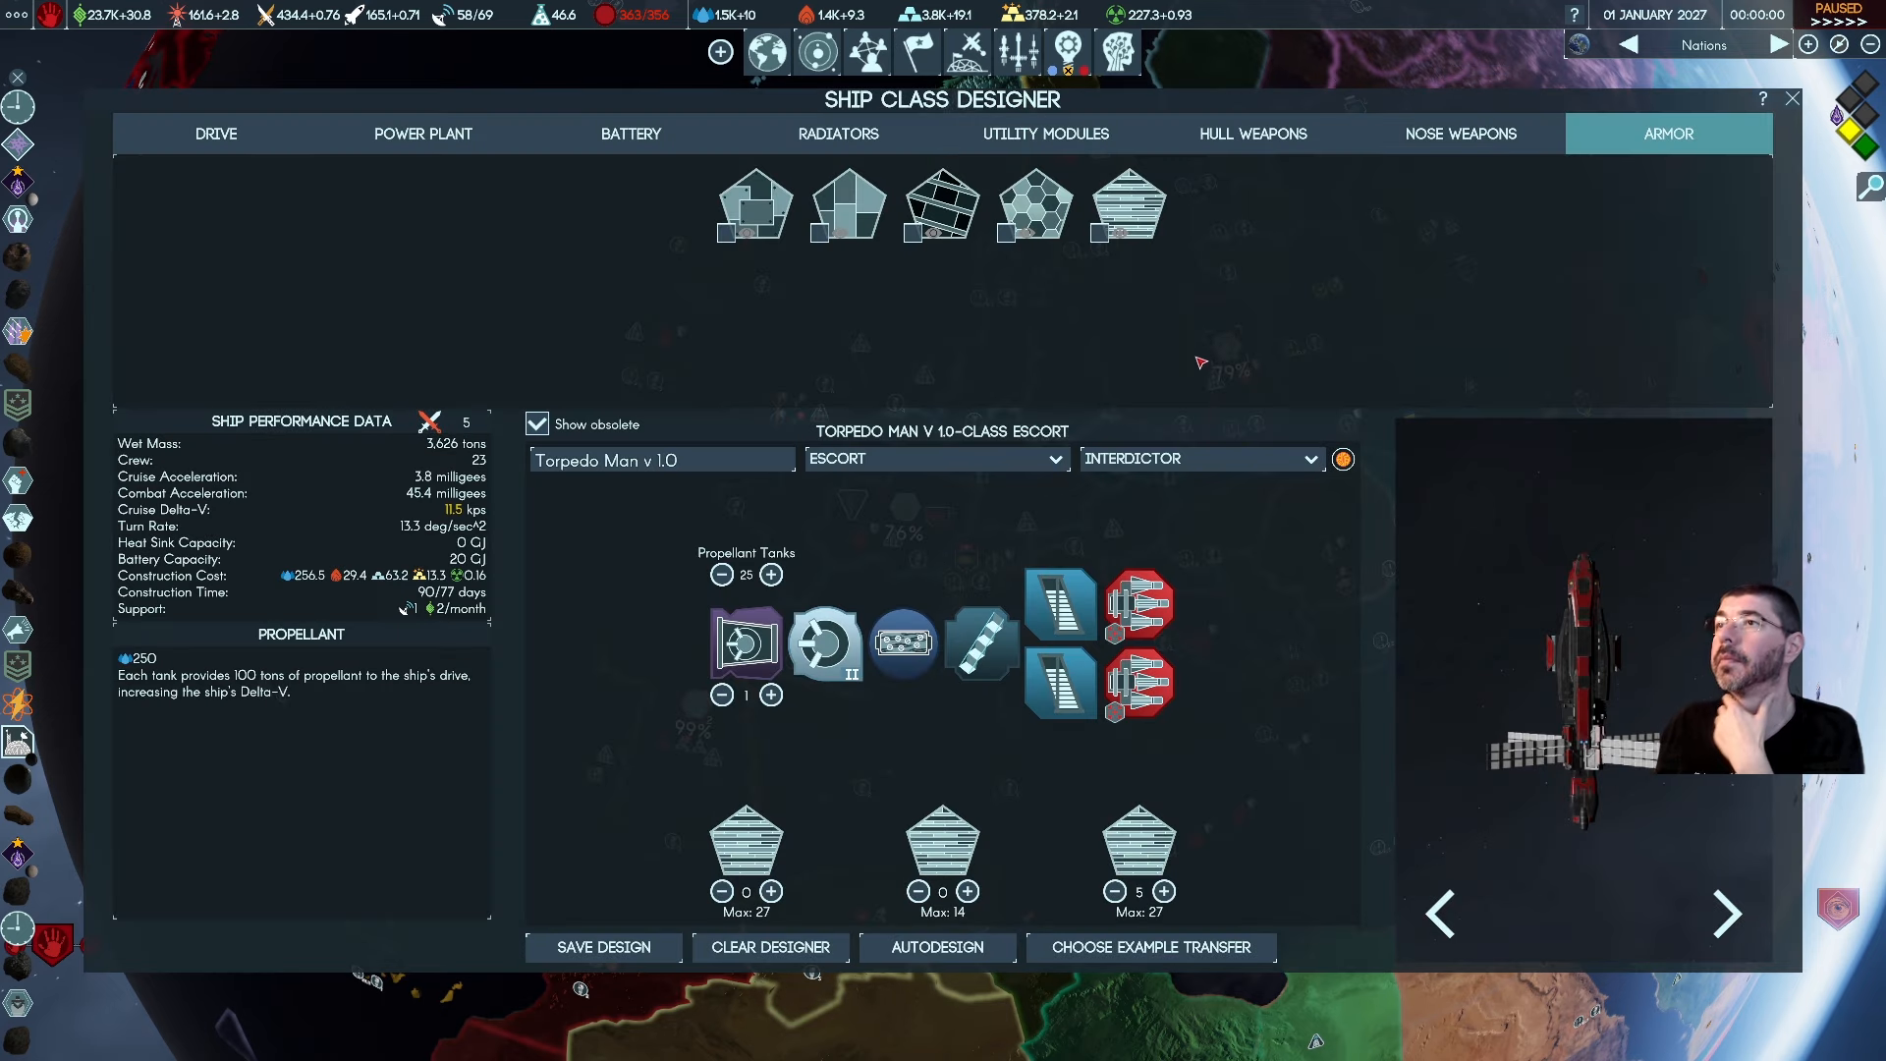
# Show the nine available drive options for the Torpedo Man design
pyautogui.click(216, 134)
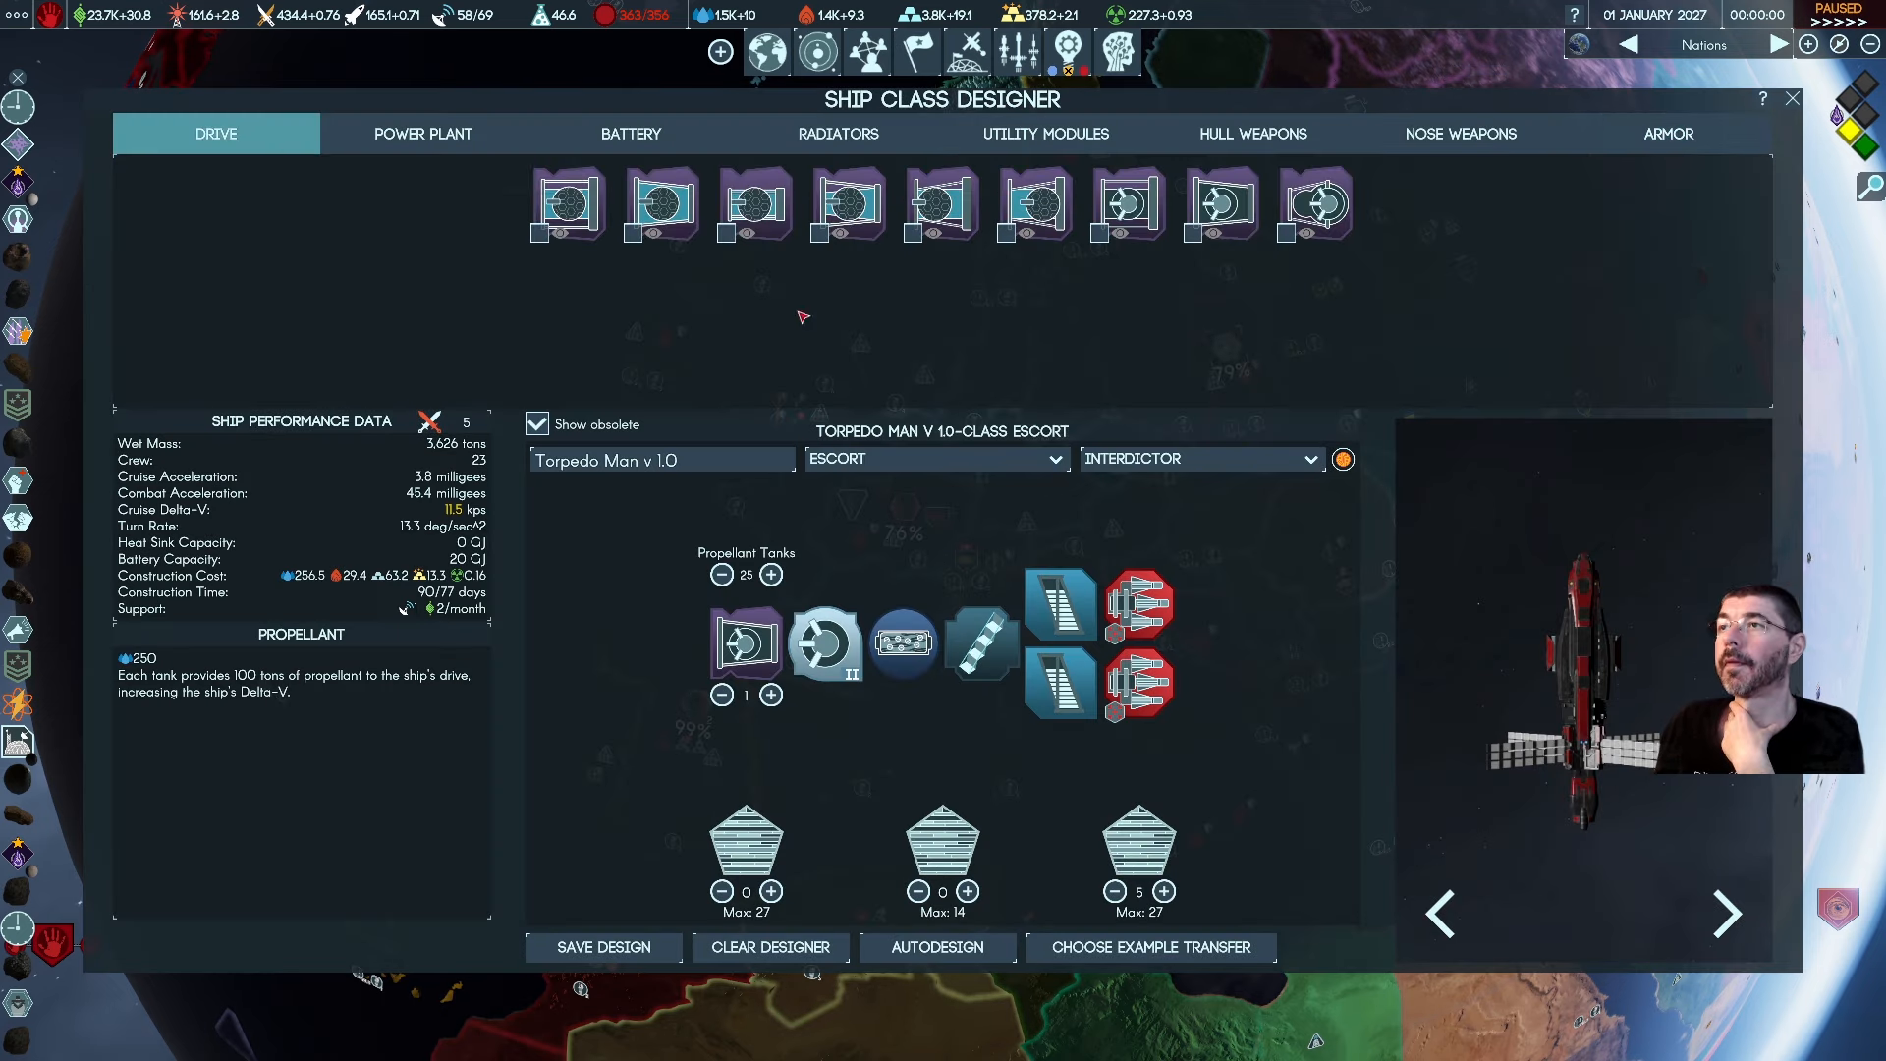
pyautogui.moveTo(1123, 205)
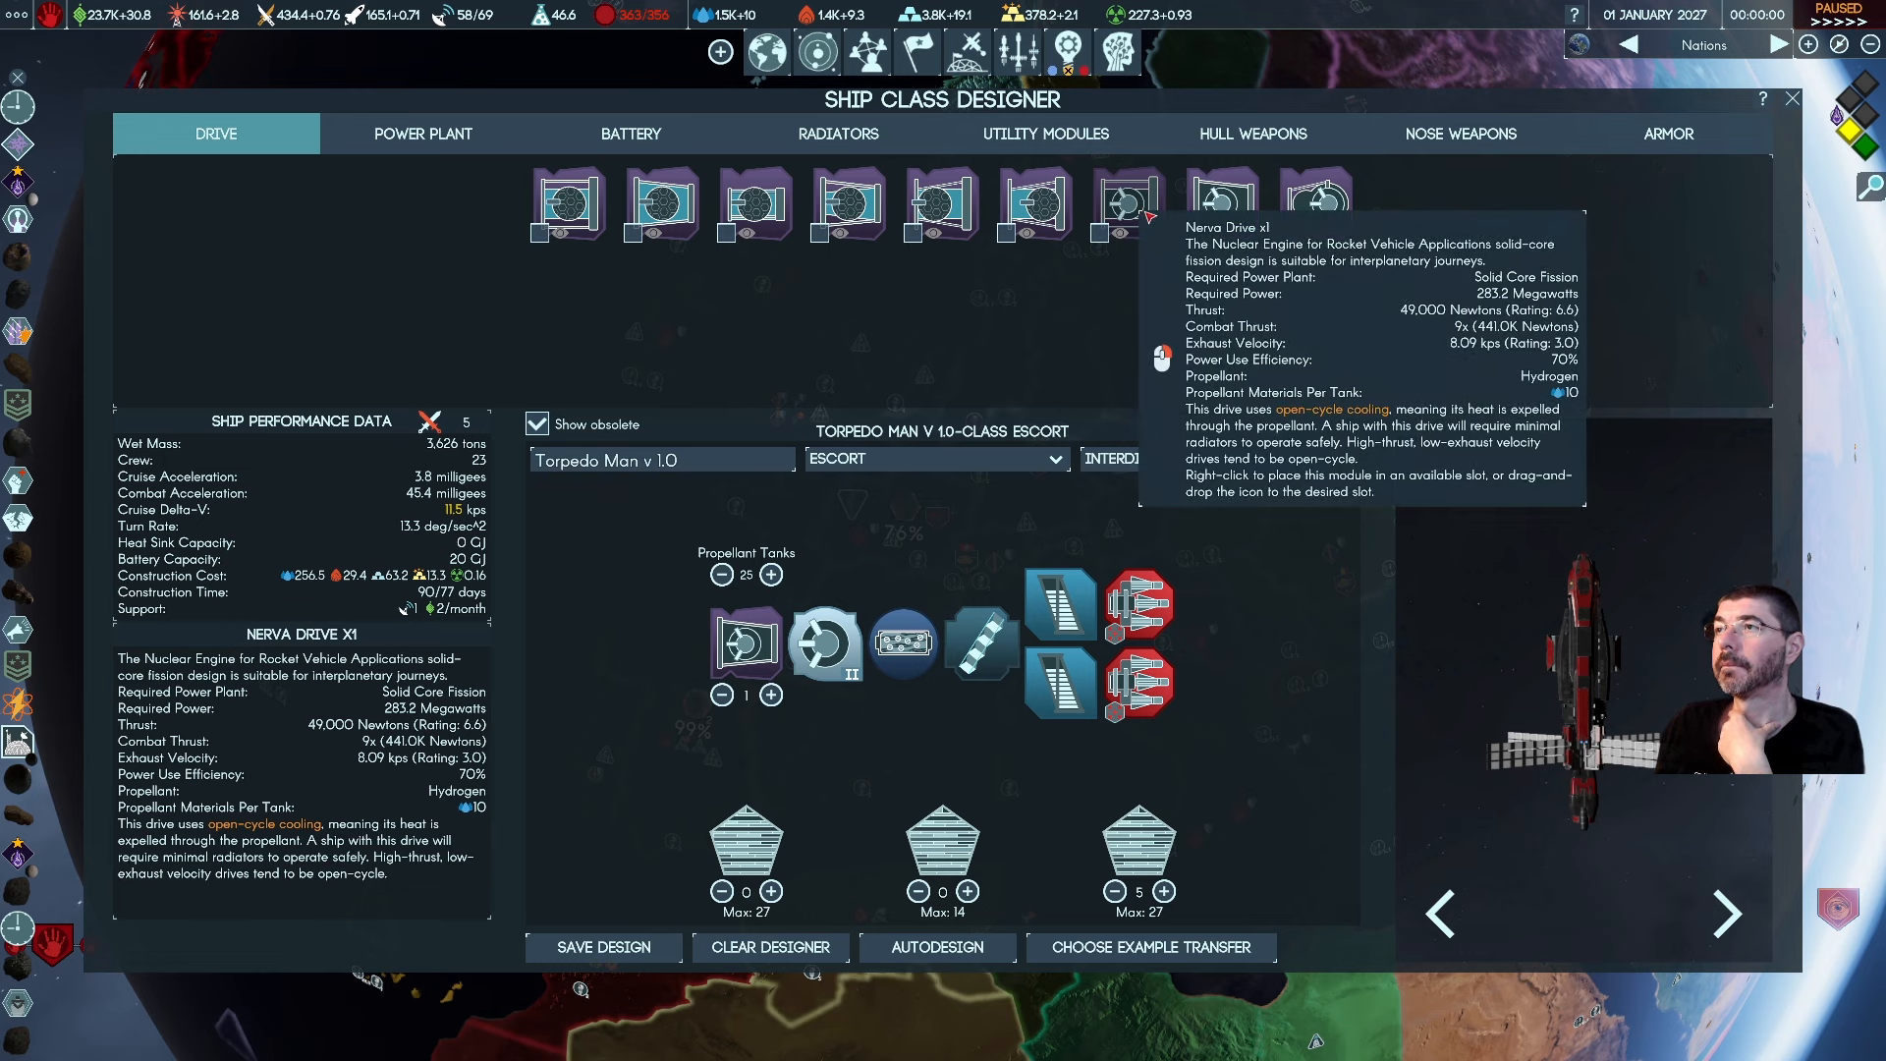
pyautogui.moveTo(1220, 205)
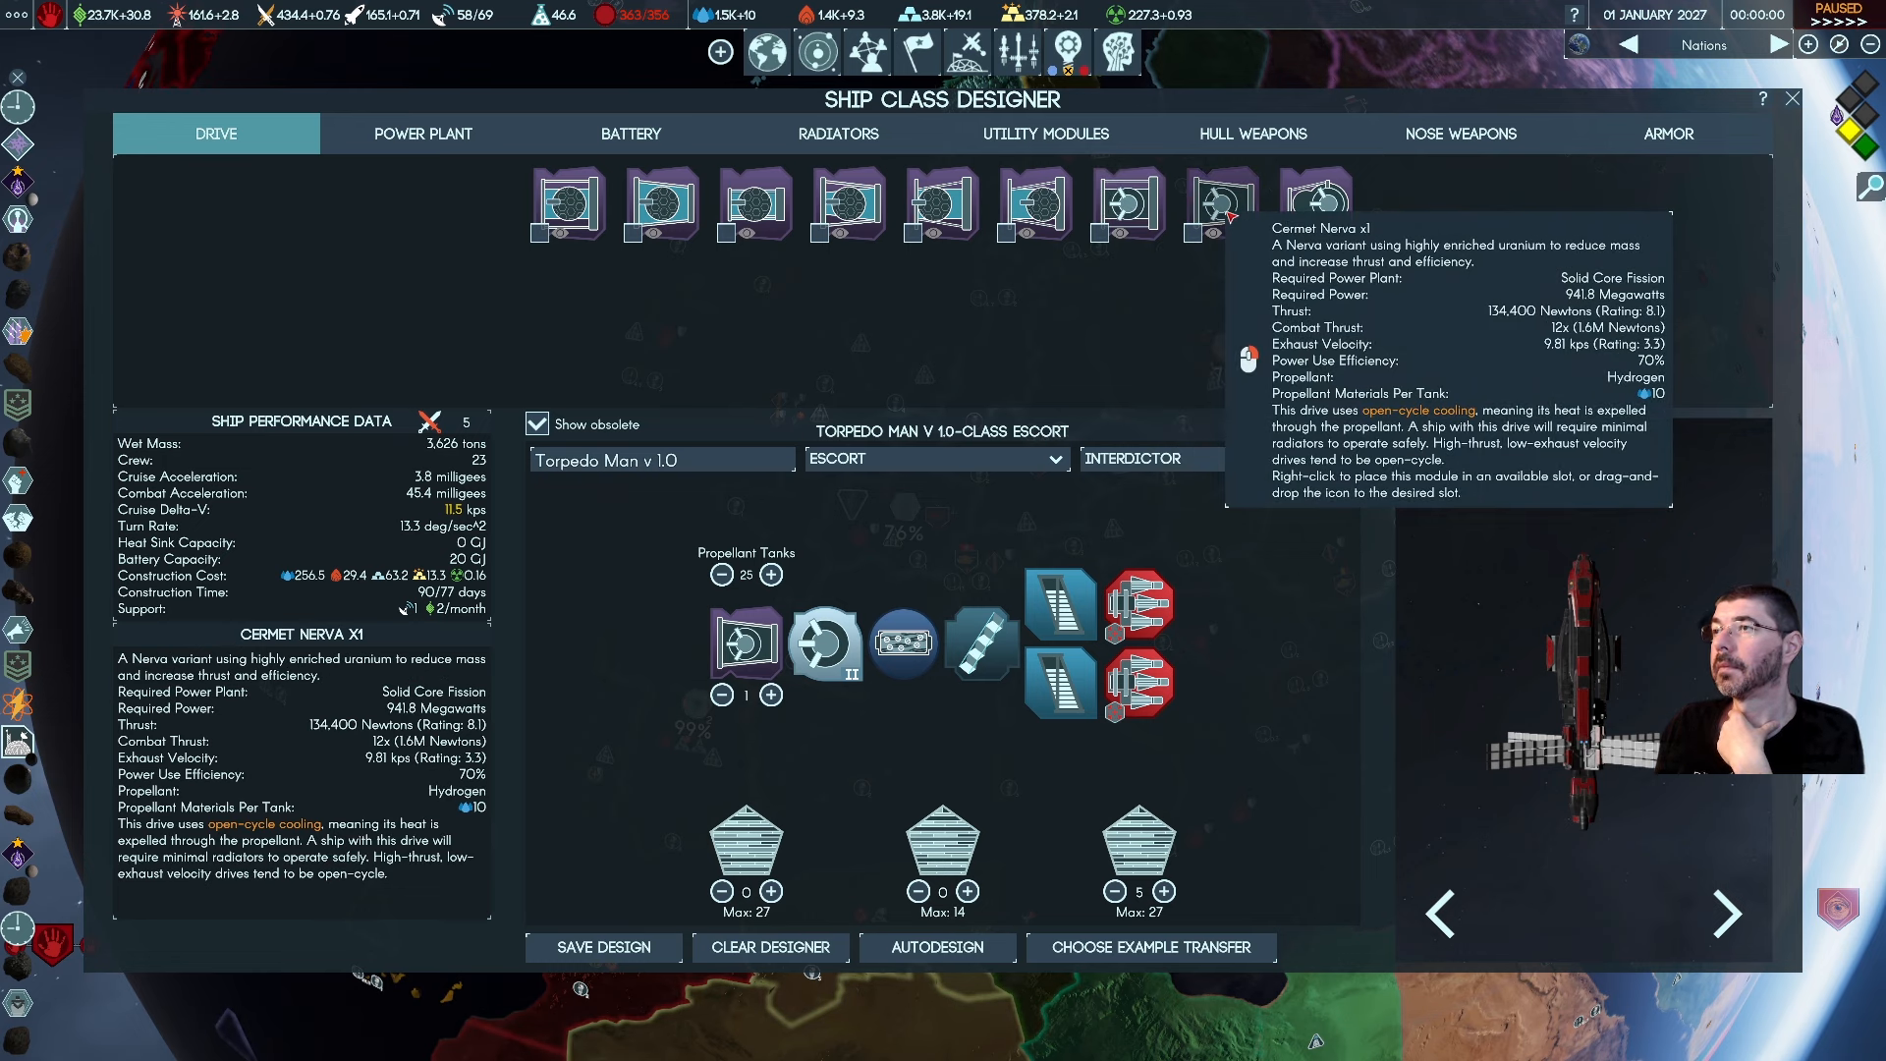
pyautogui.moveTo(1320, 206)
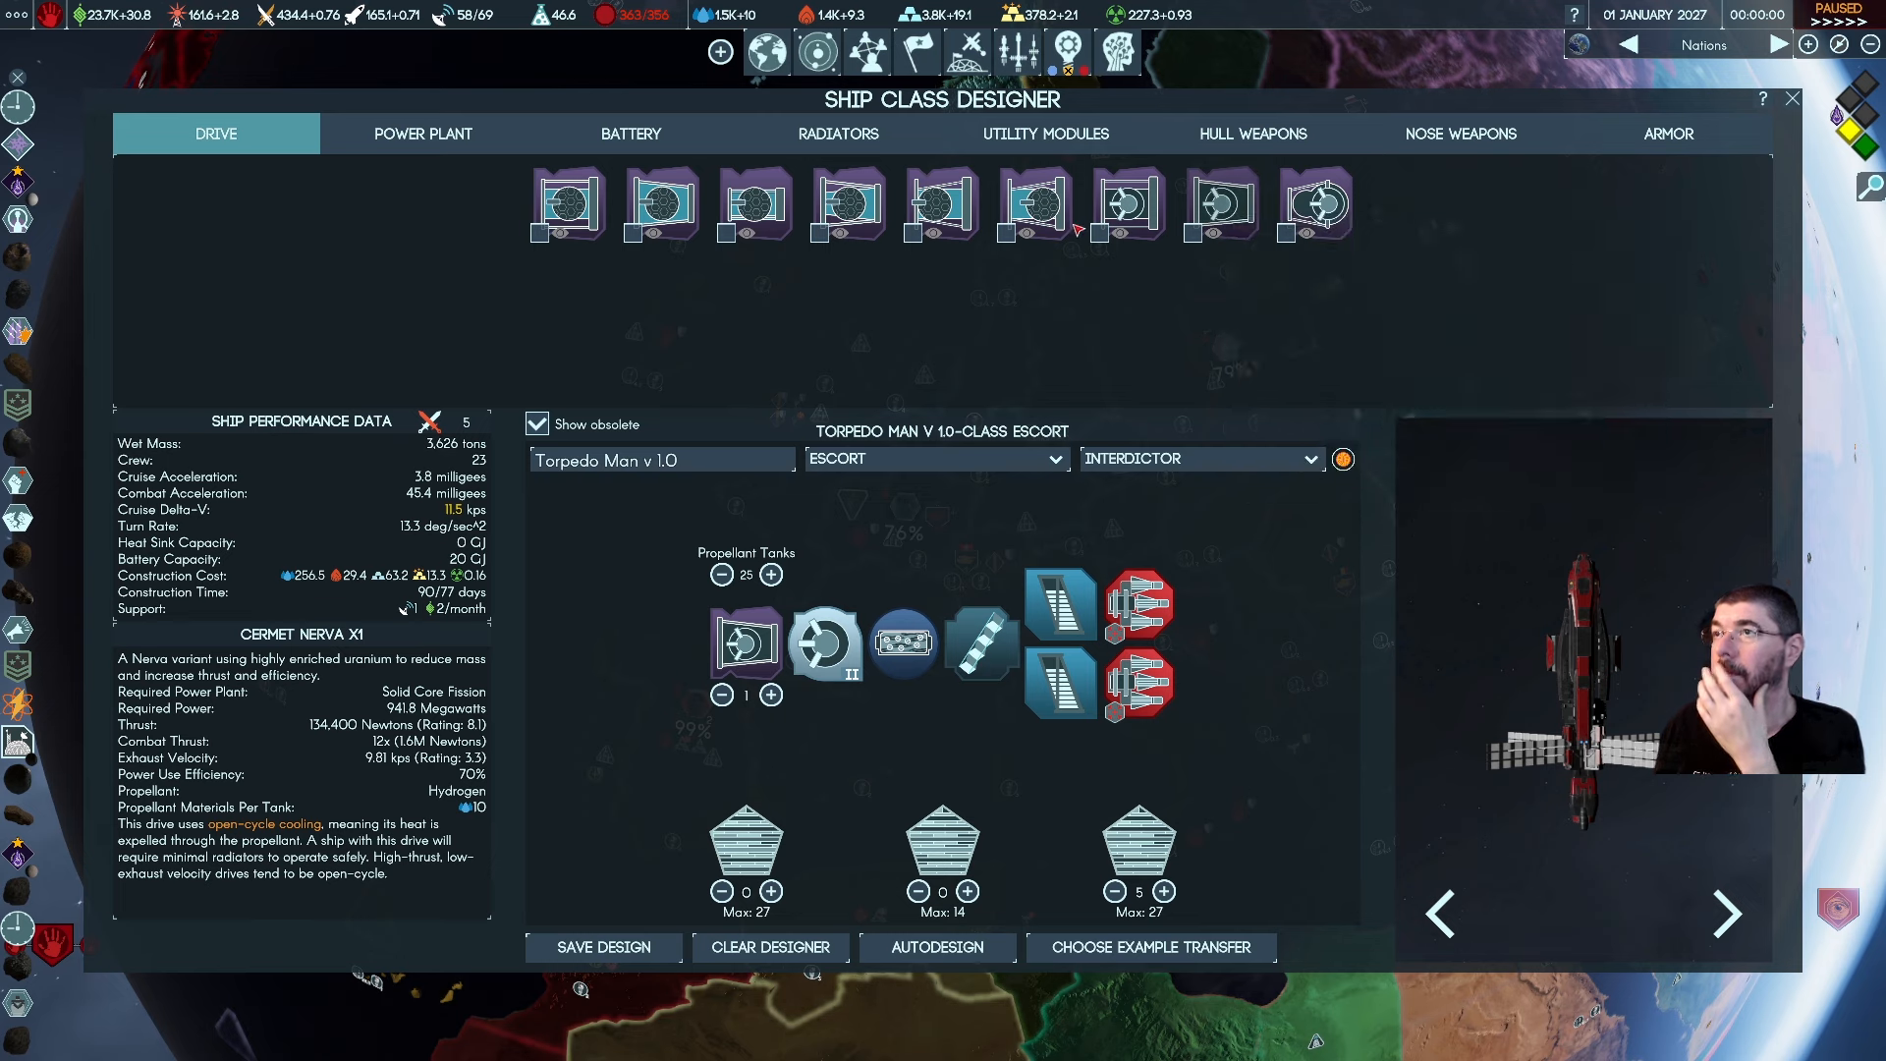
pyautogui.moveTo(1037, 206)
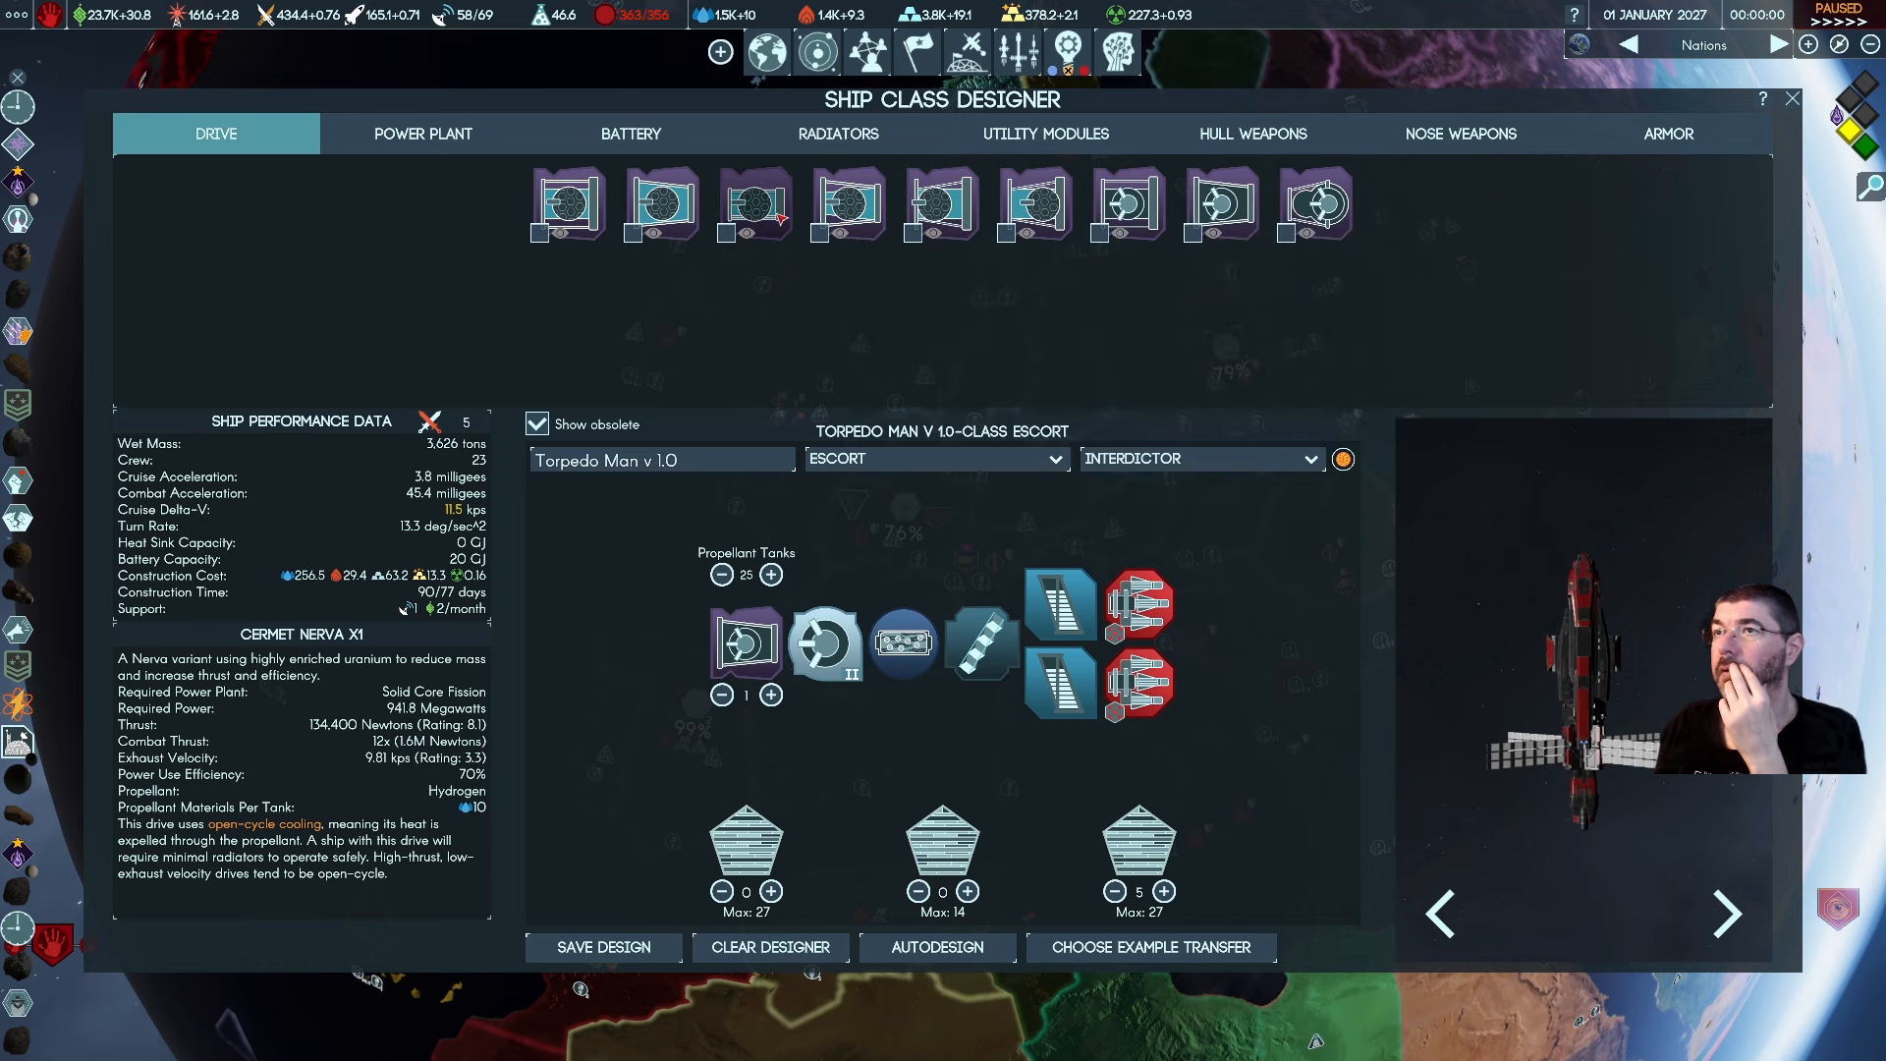
pyautogui.moveTo(752, 205)
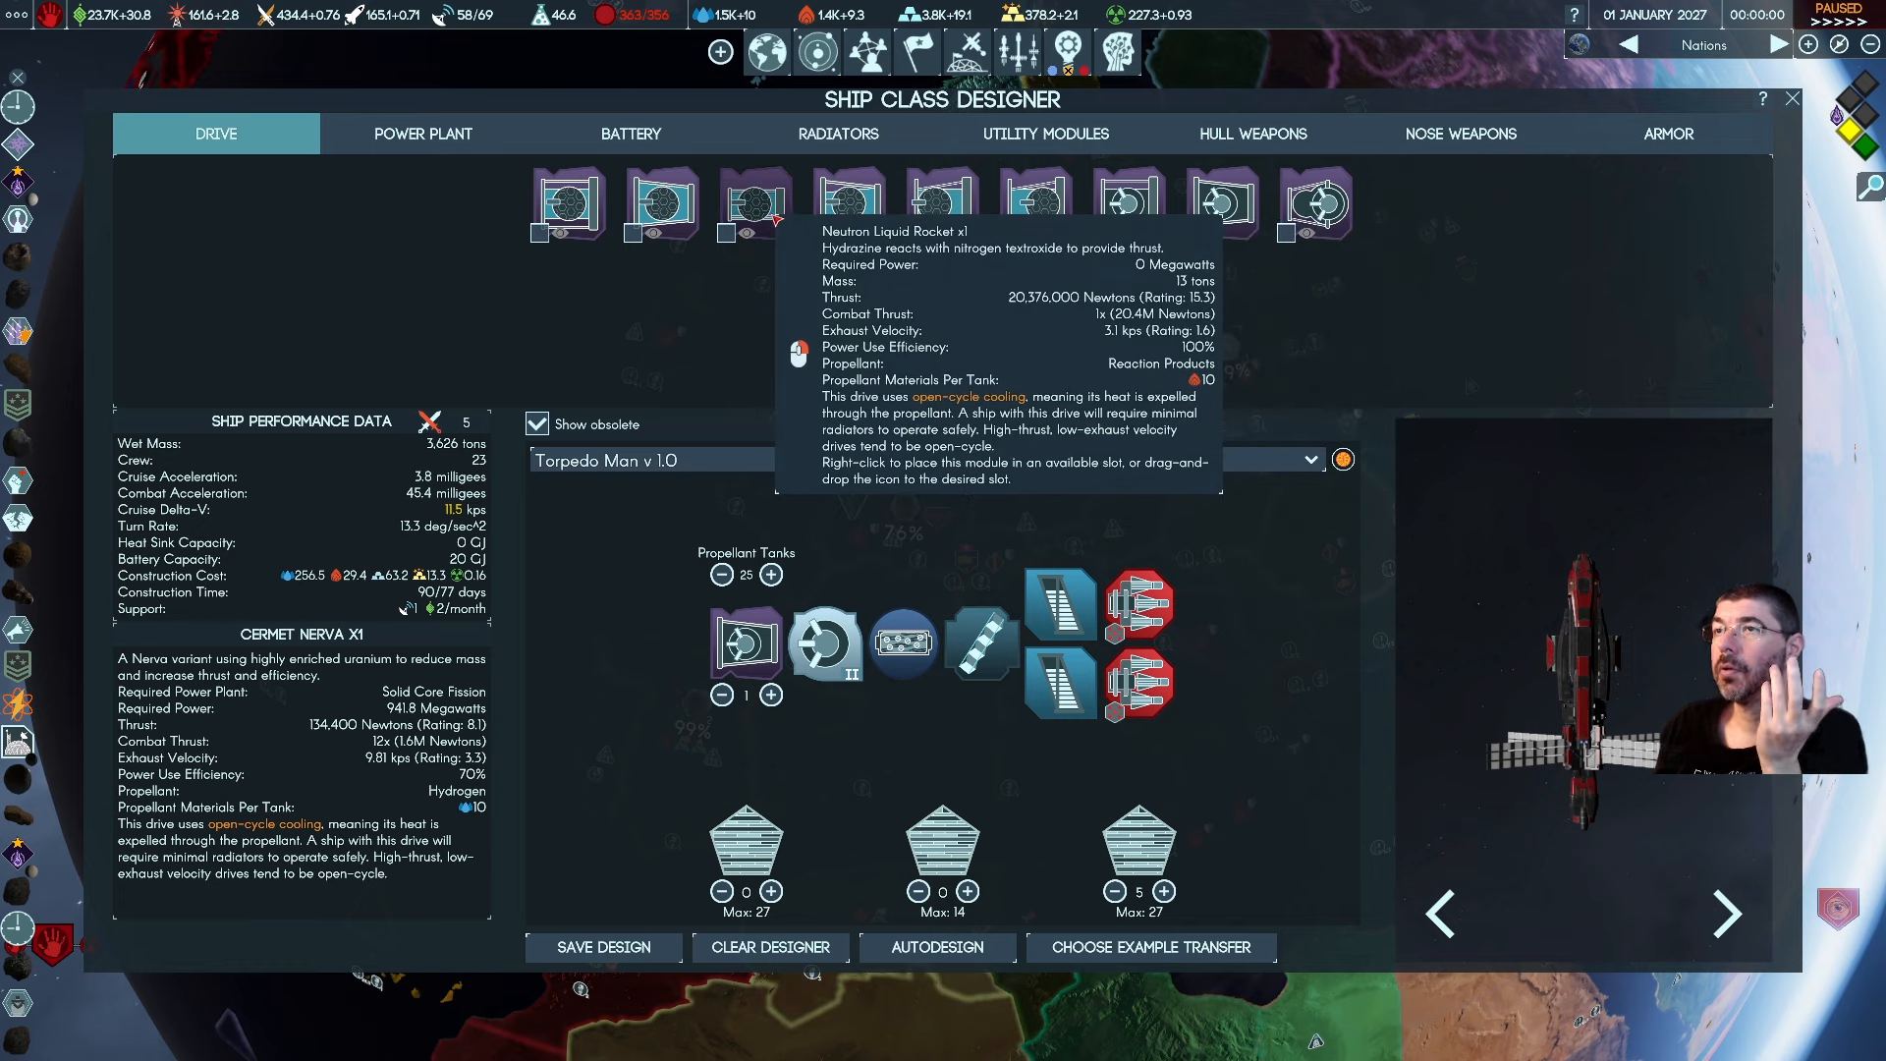
pyautogui.moveTo(564, 204)
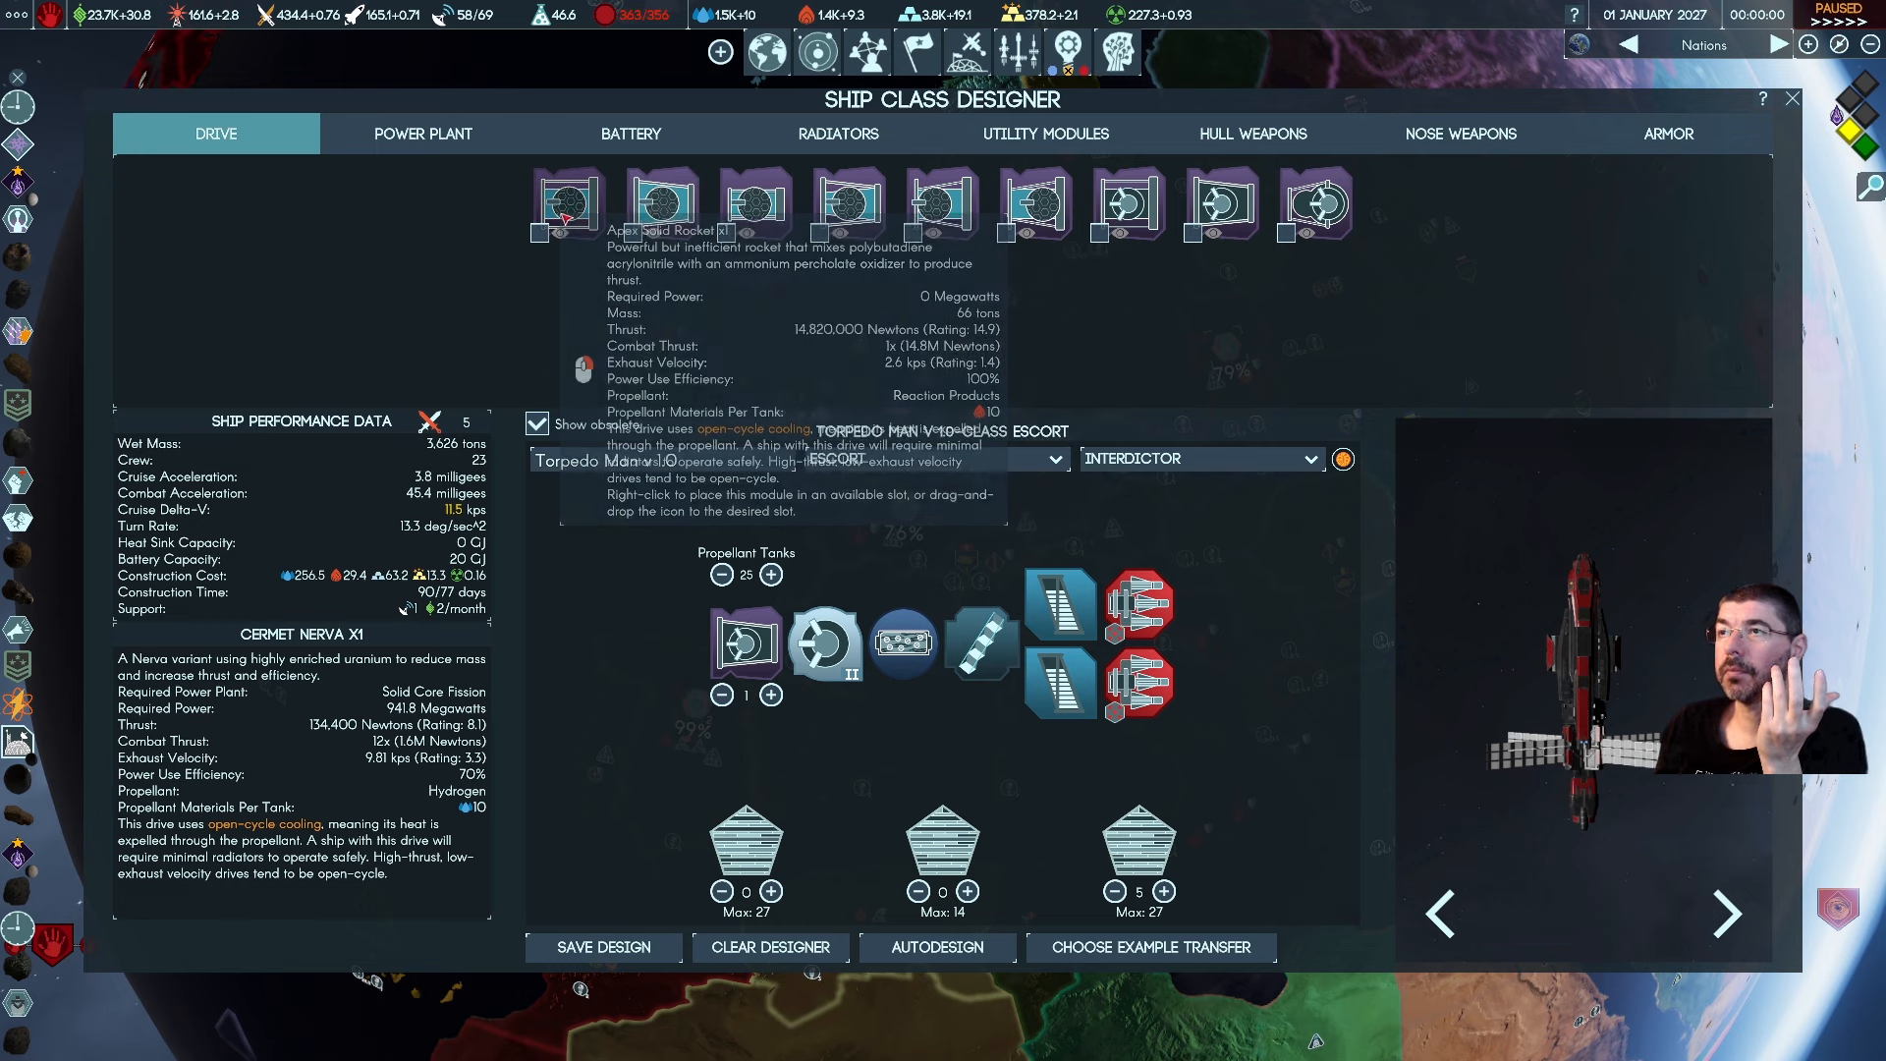
pyautogui.moveTo(1314, 202)
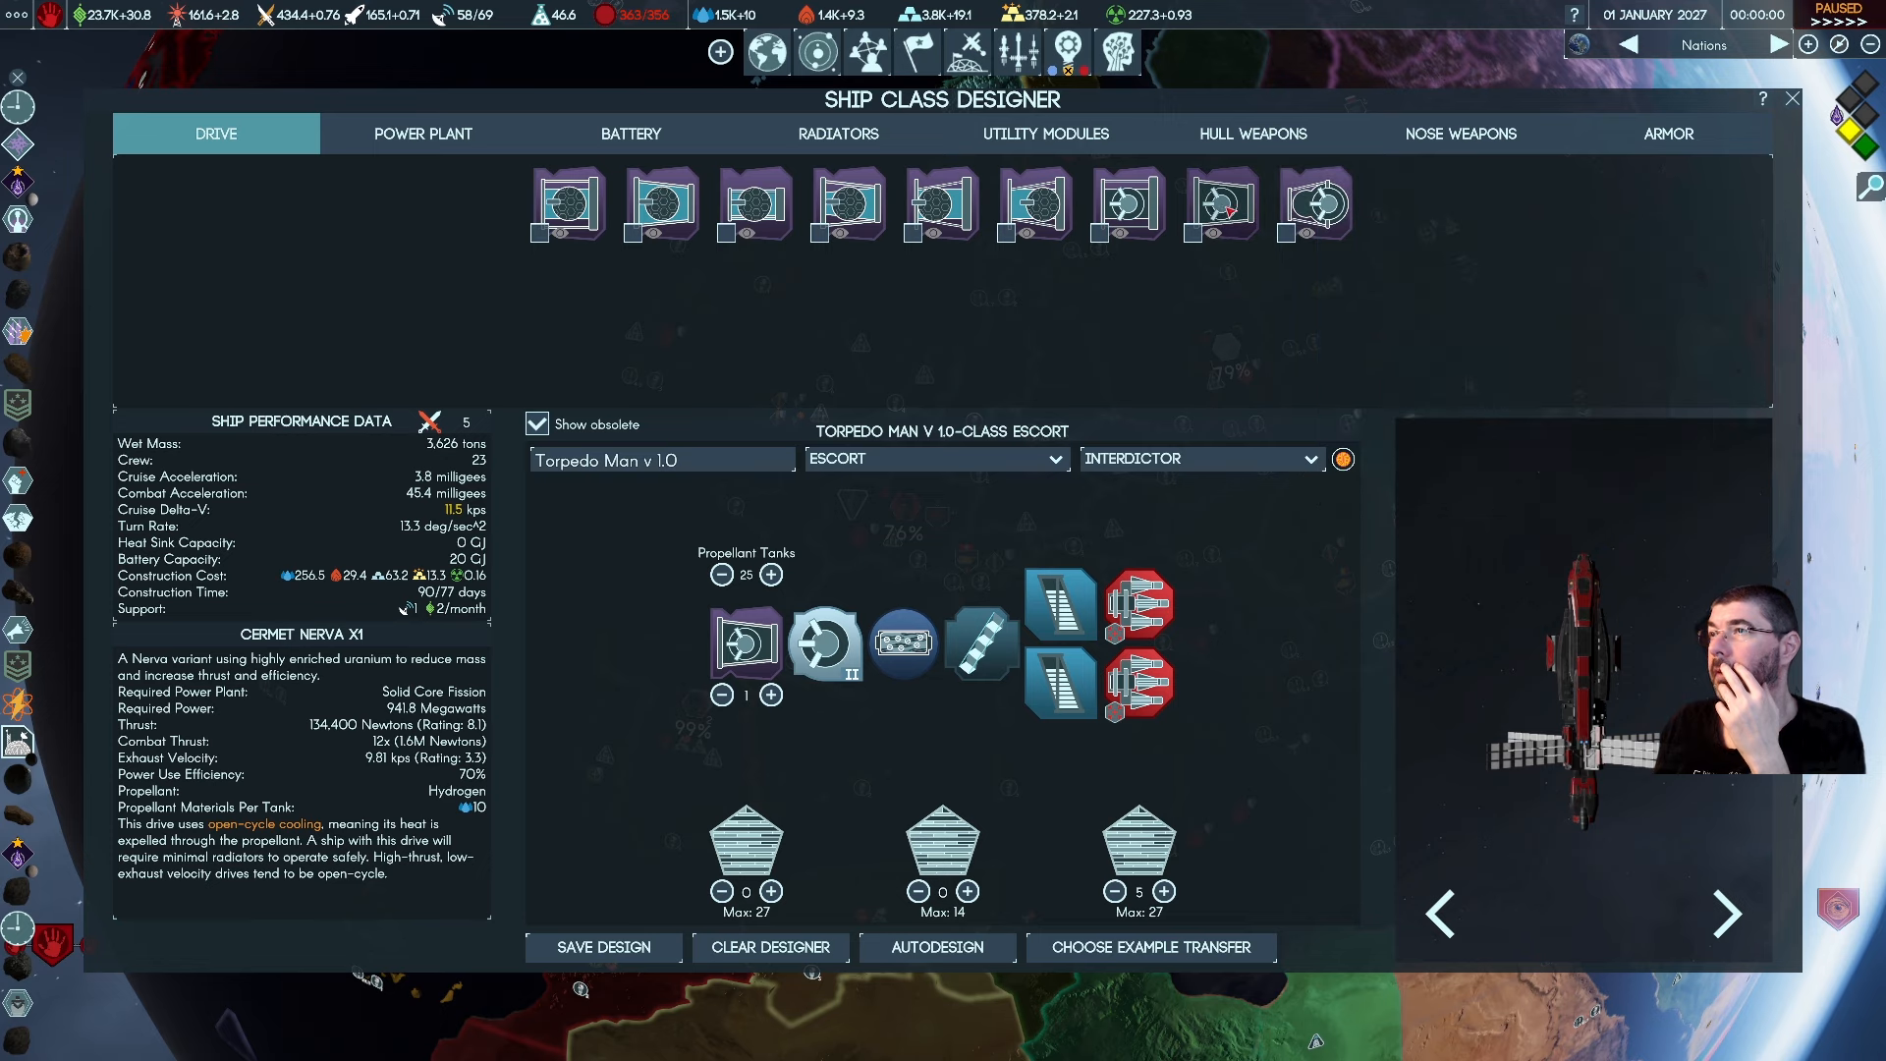
pyautogui.moveTo(1214, 204)
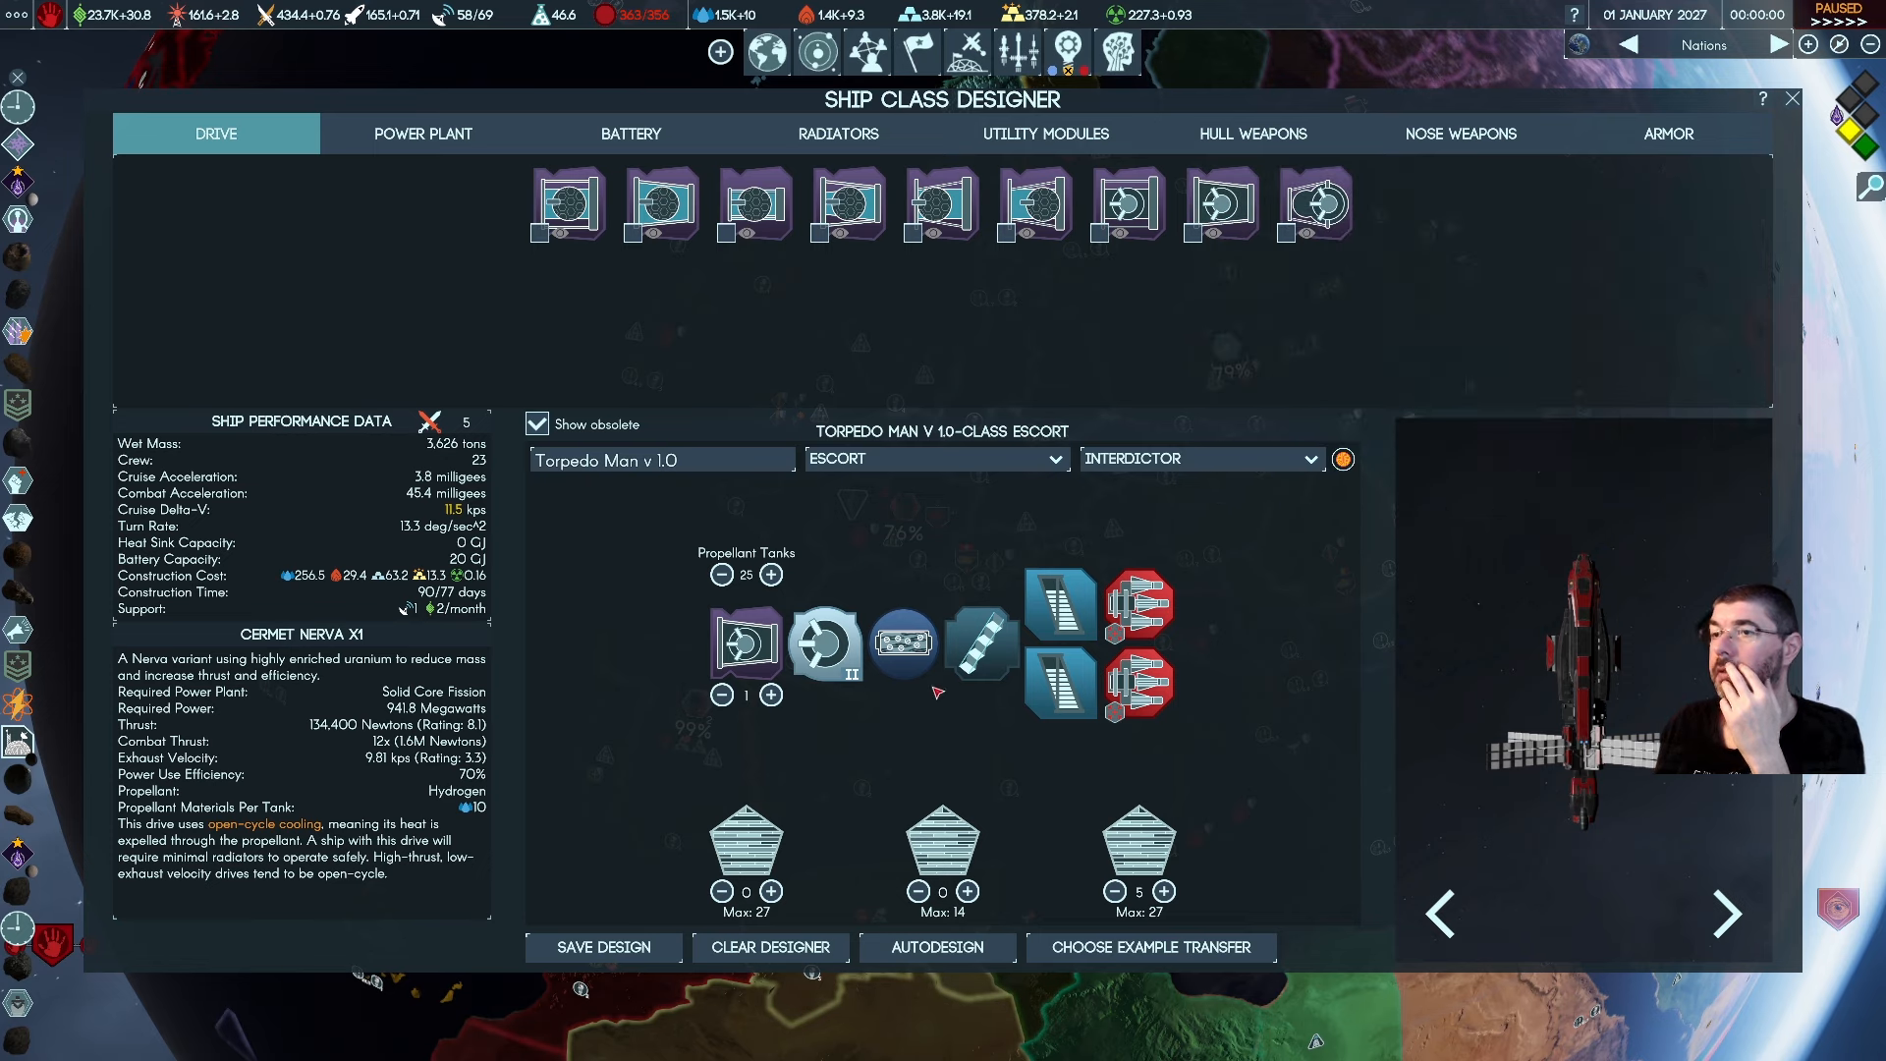
# Leave the designer through Ship Classes, Fleets and Ship Construction and bring up the pause menu
pyautogui.click(770, 947)
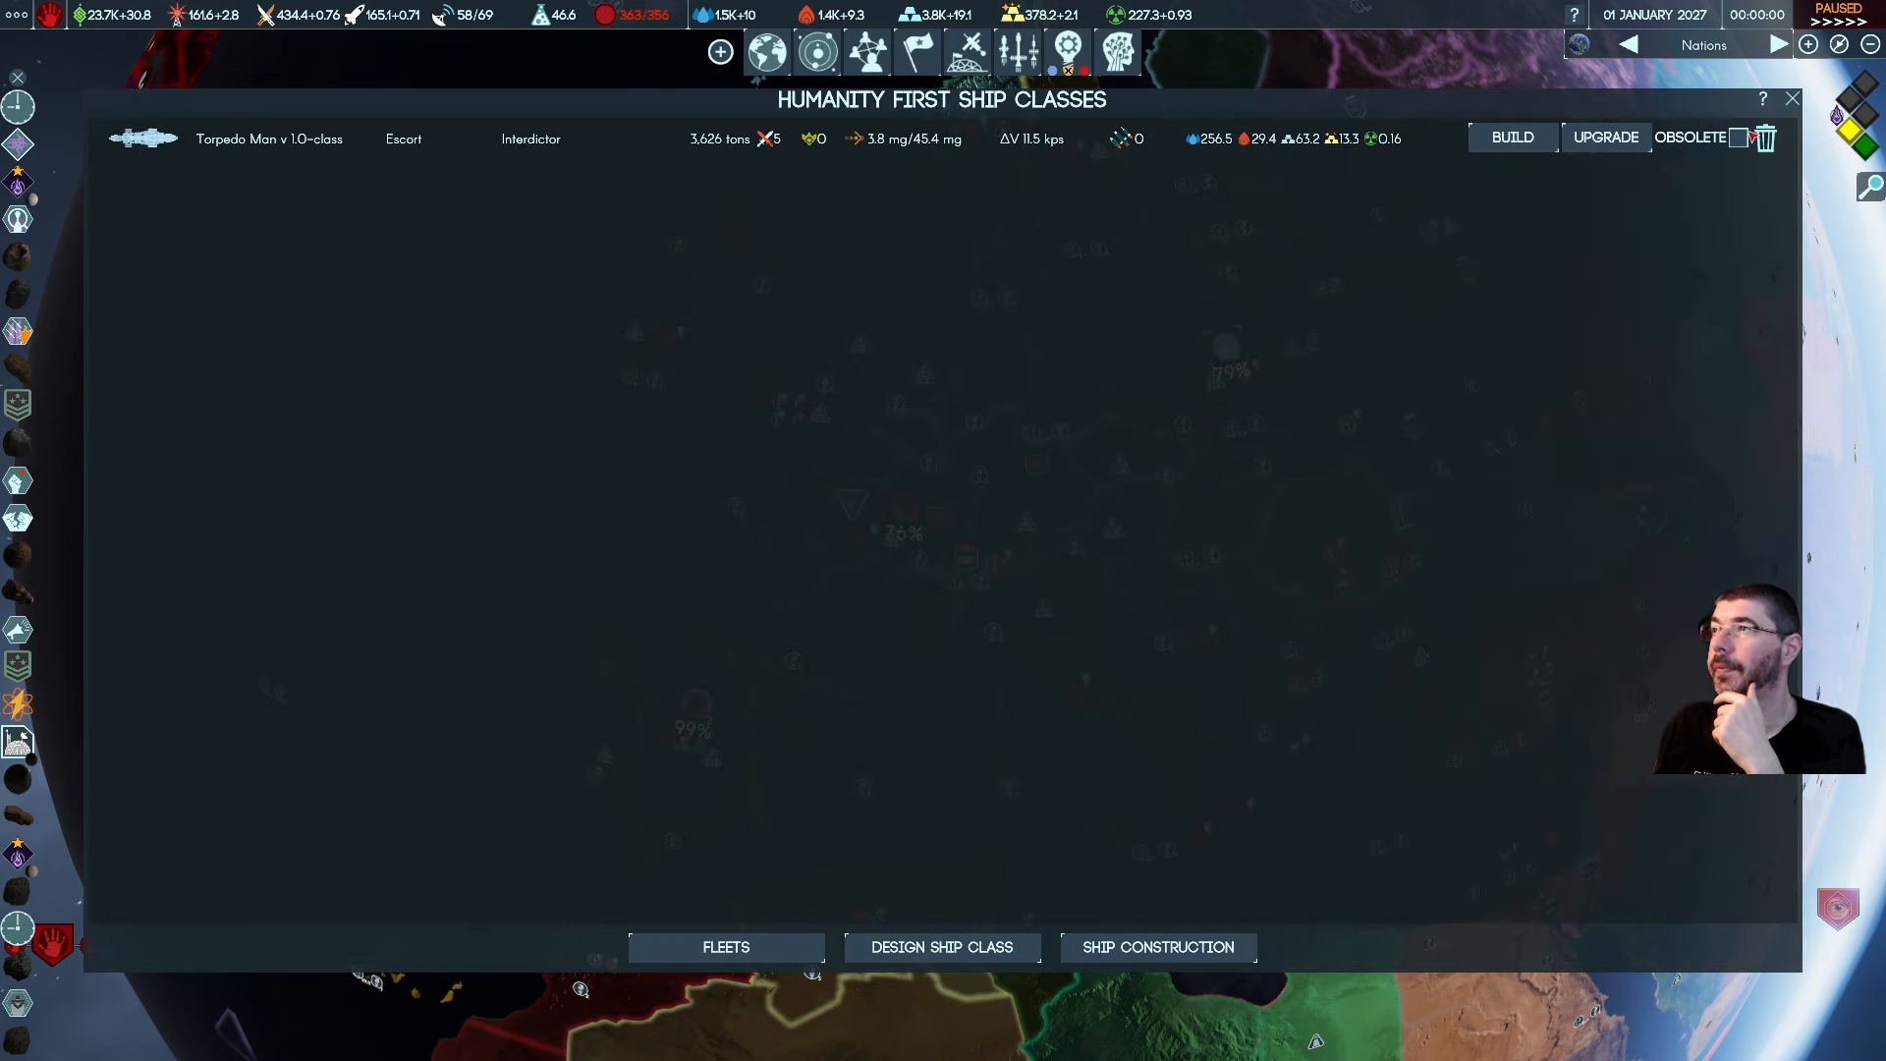
pyautogui.click(725, 947)
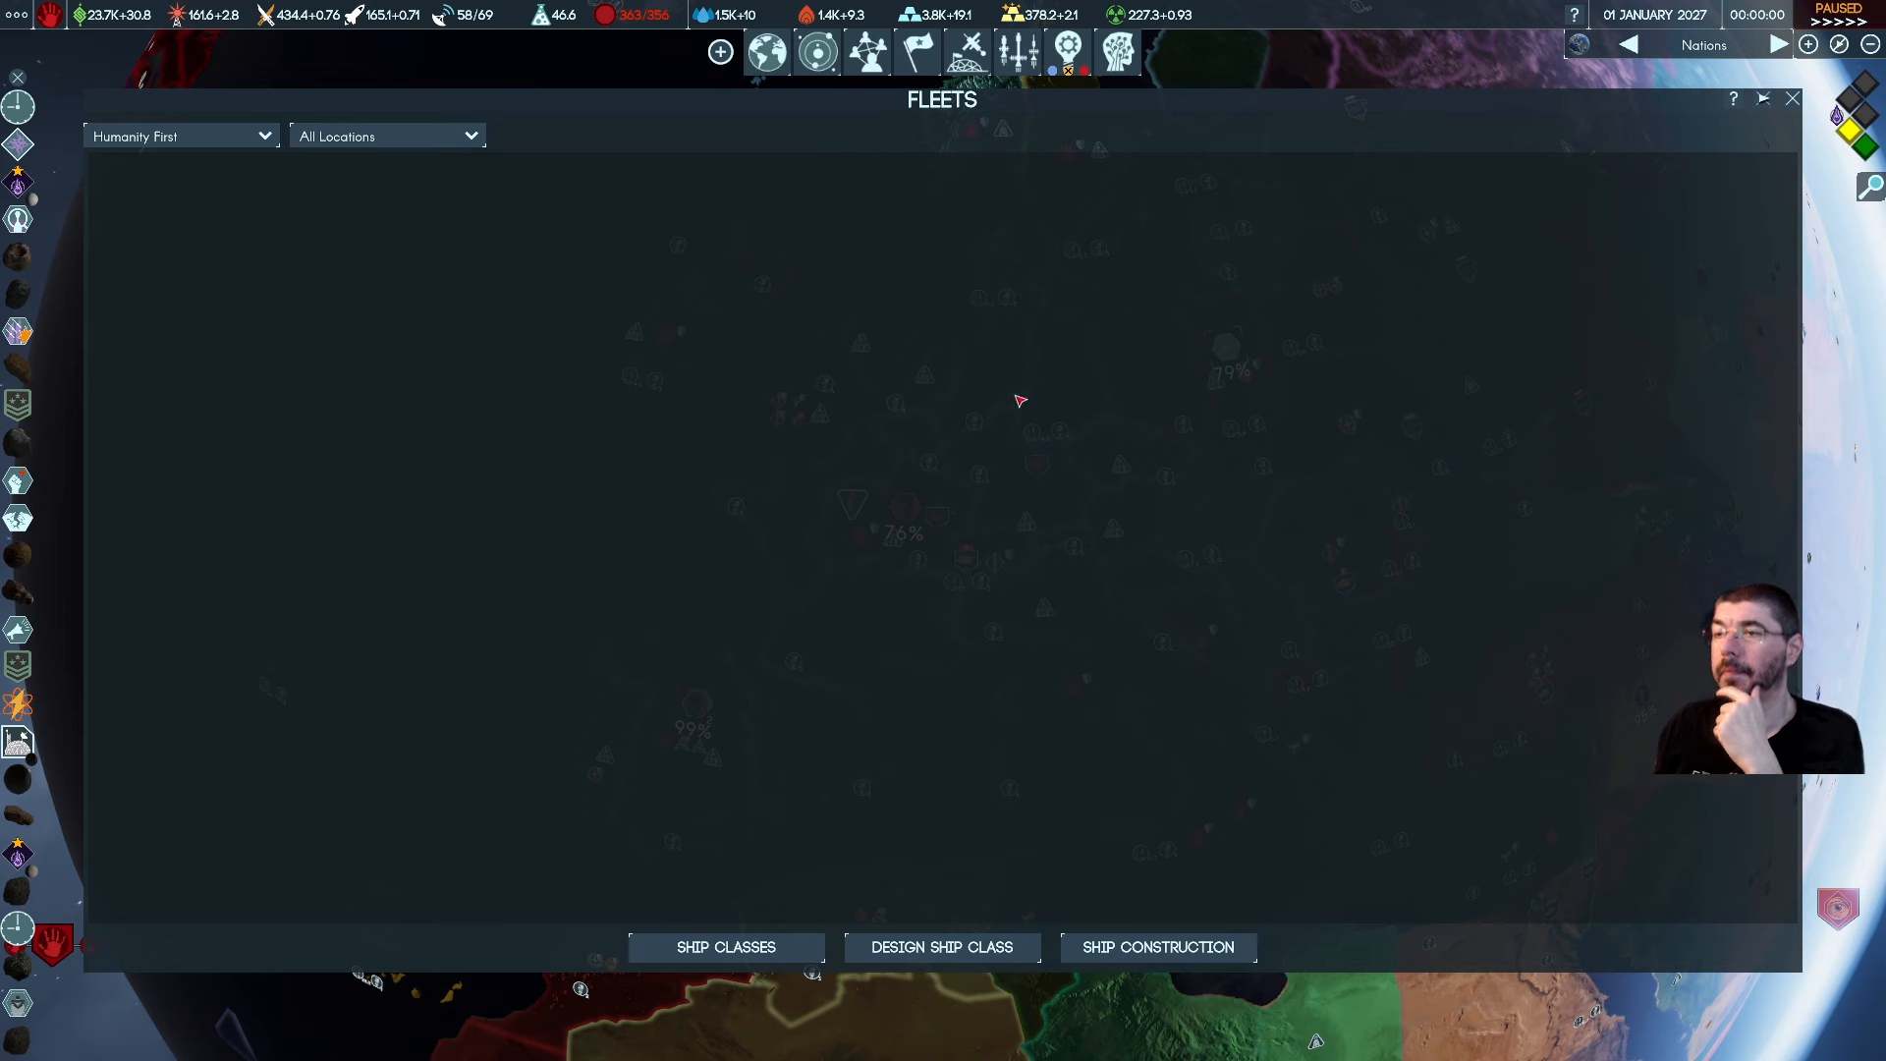
pyautogui.click(1156, 946)
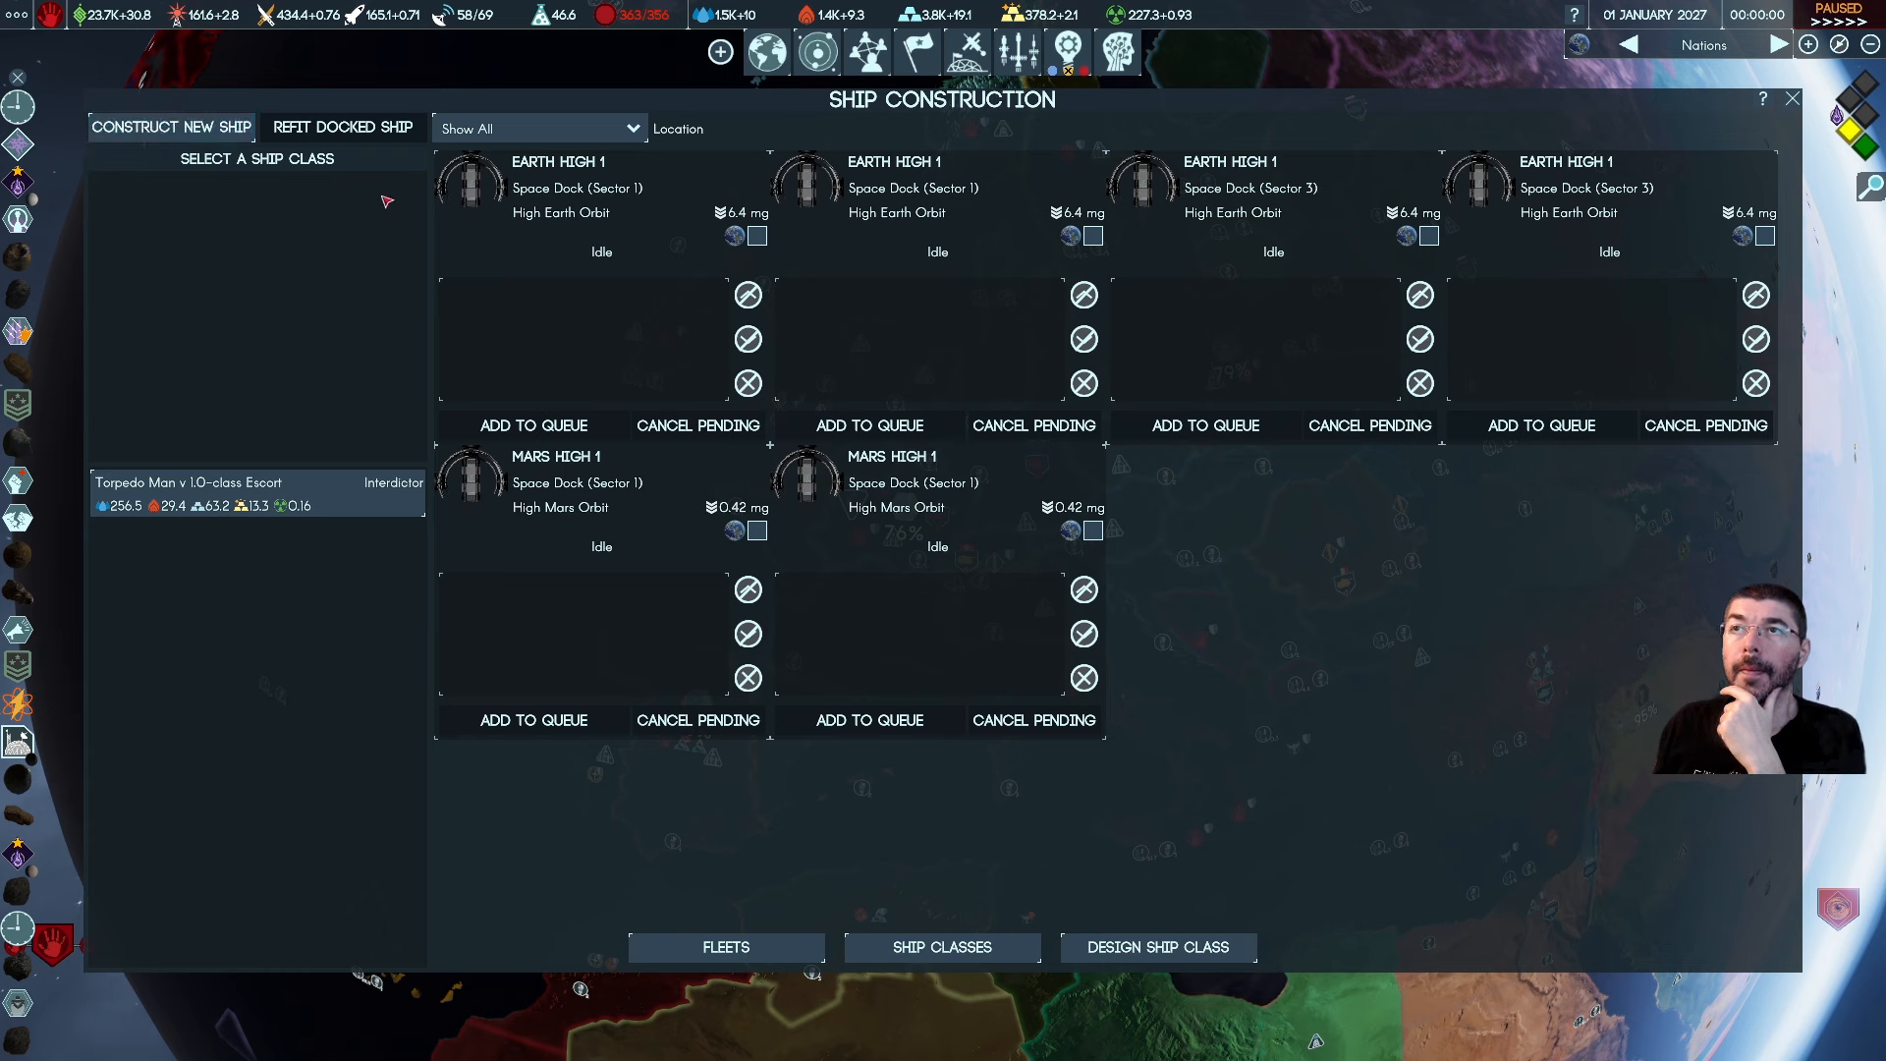
pyautogui.click(538, 128)
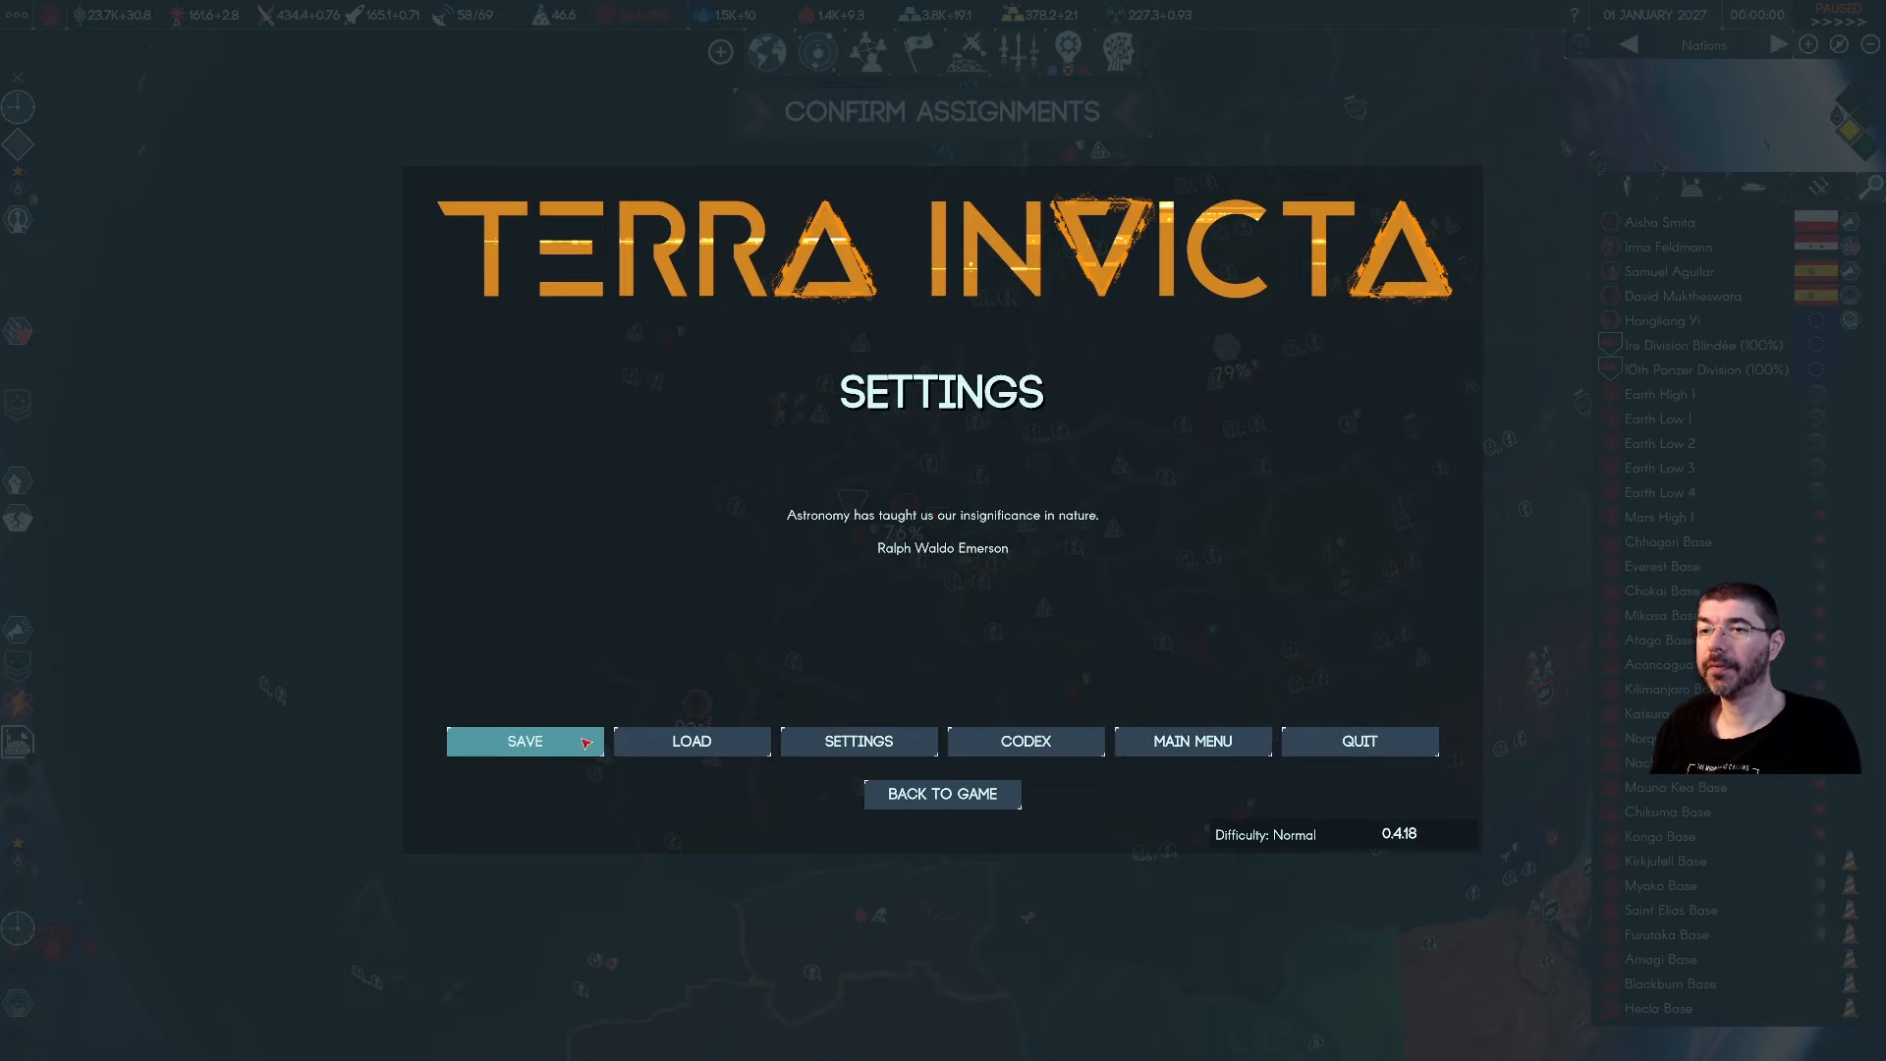
# Save the game as a new save named '2027-1-1 -first ships'
pyautogui.click(524, 741)
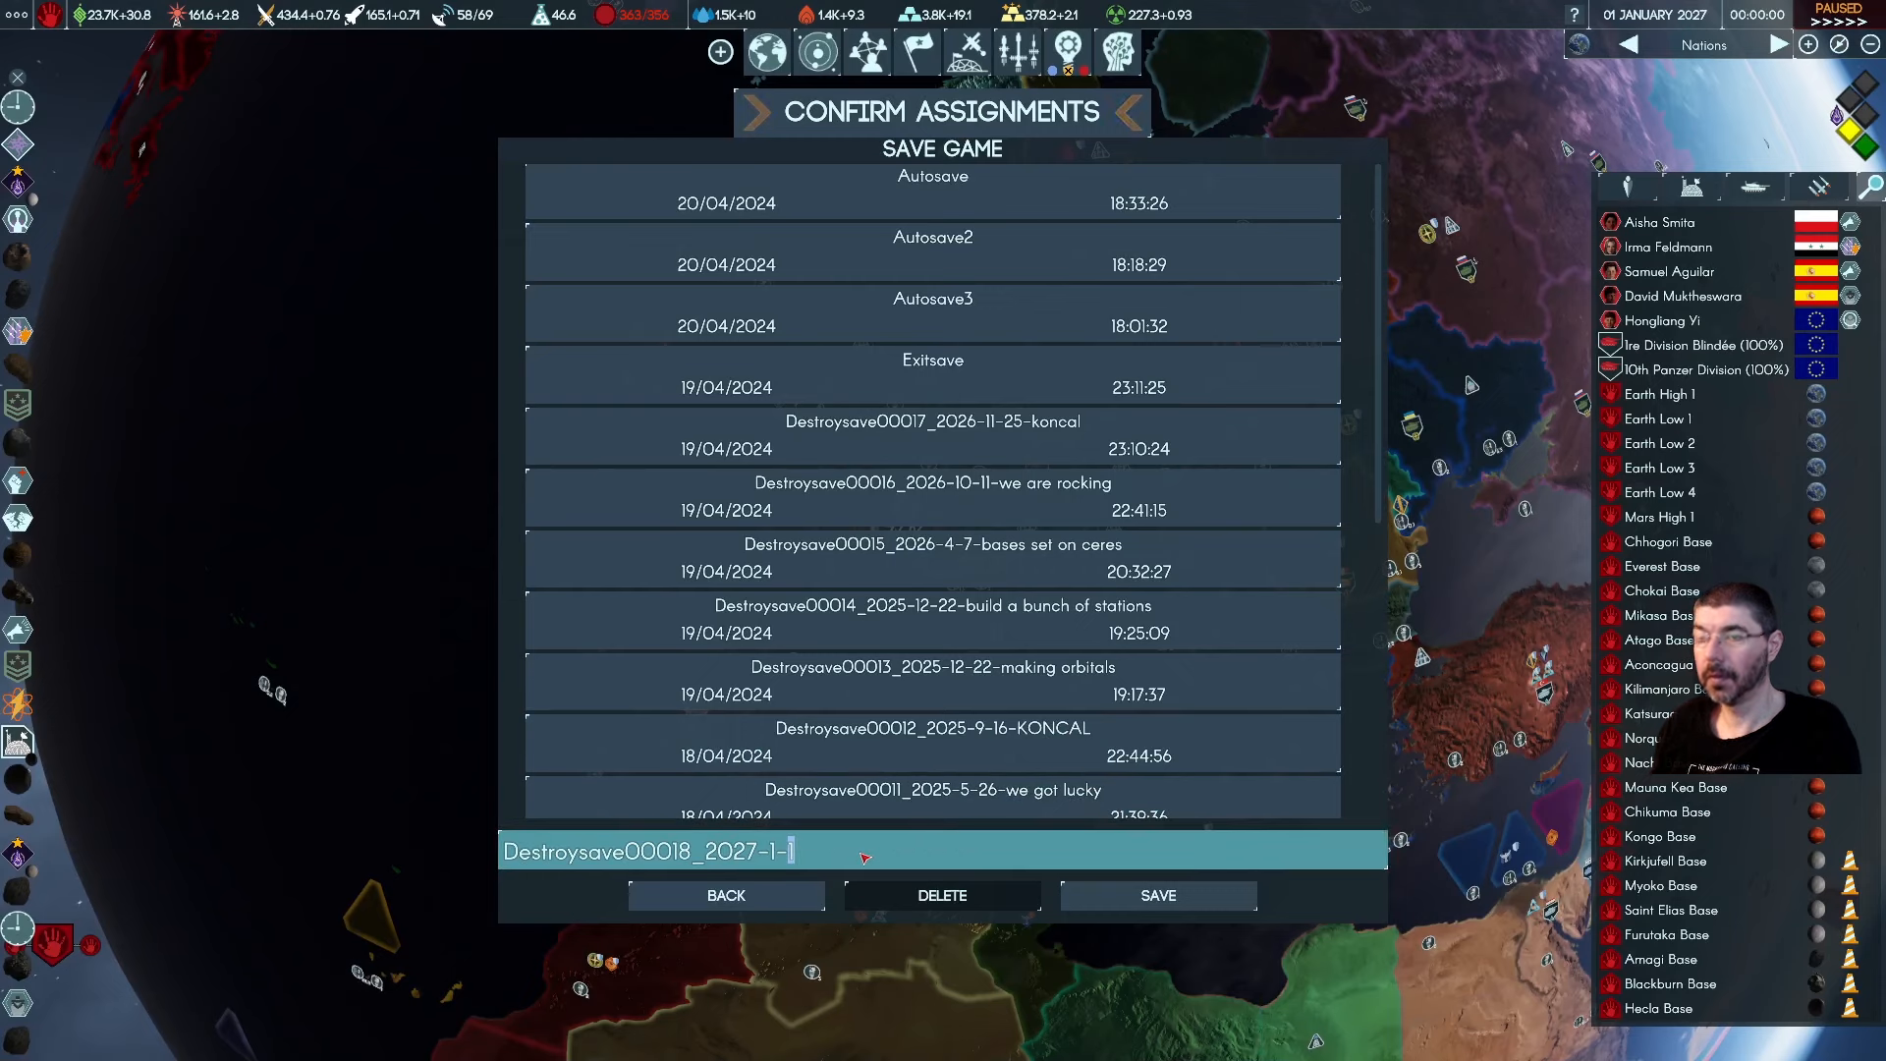
pyautogui.write('-first')
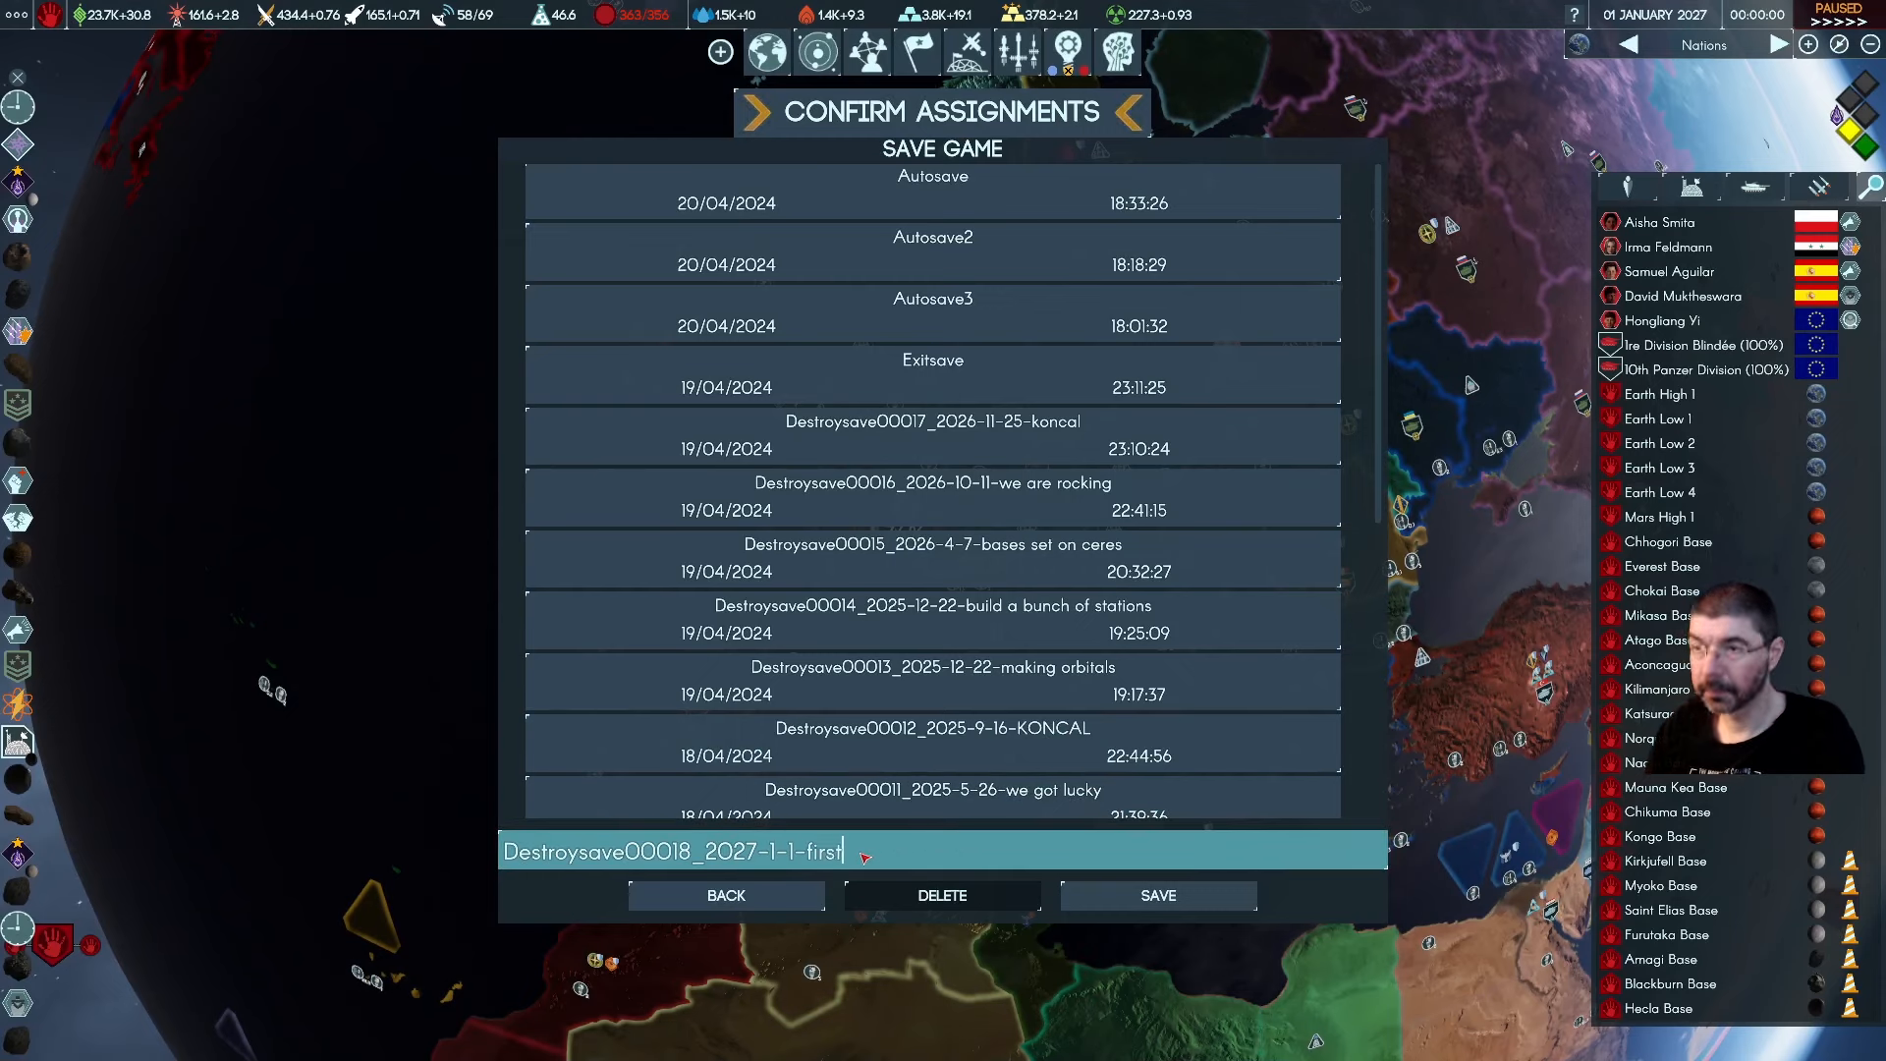
pyautogui.write('s')
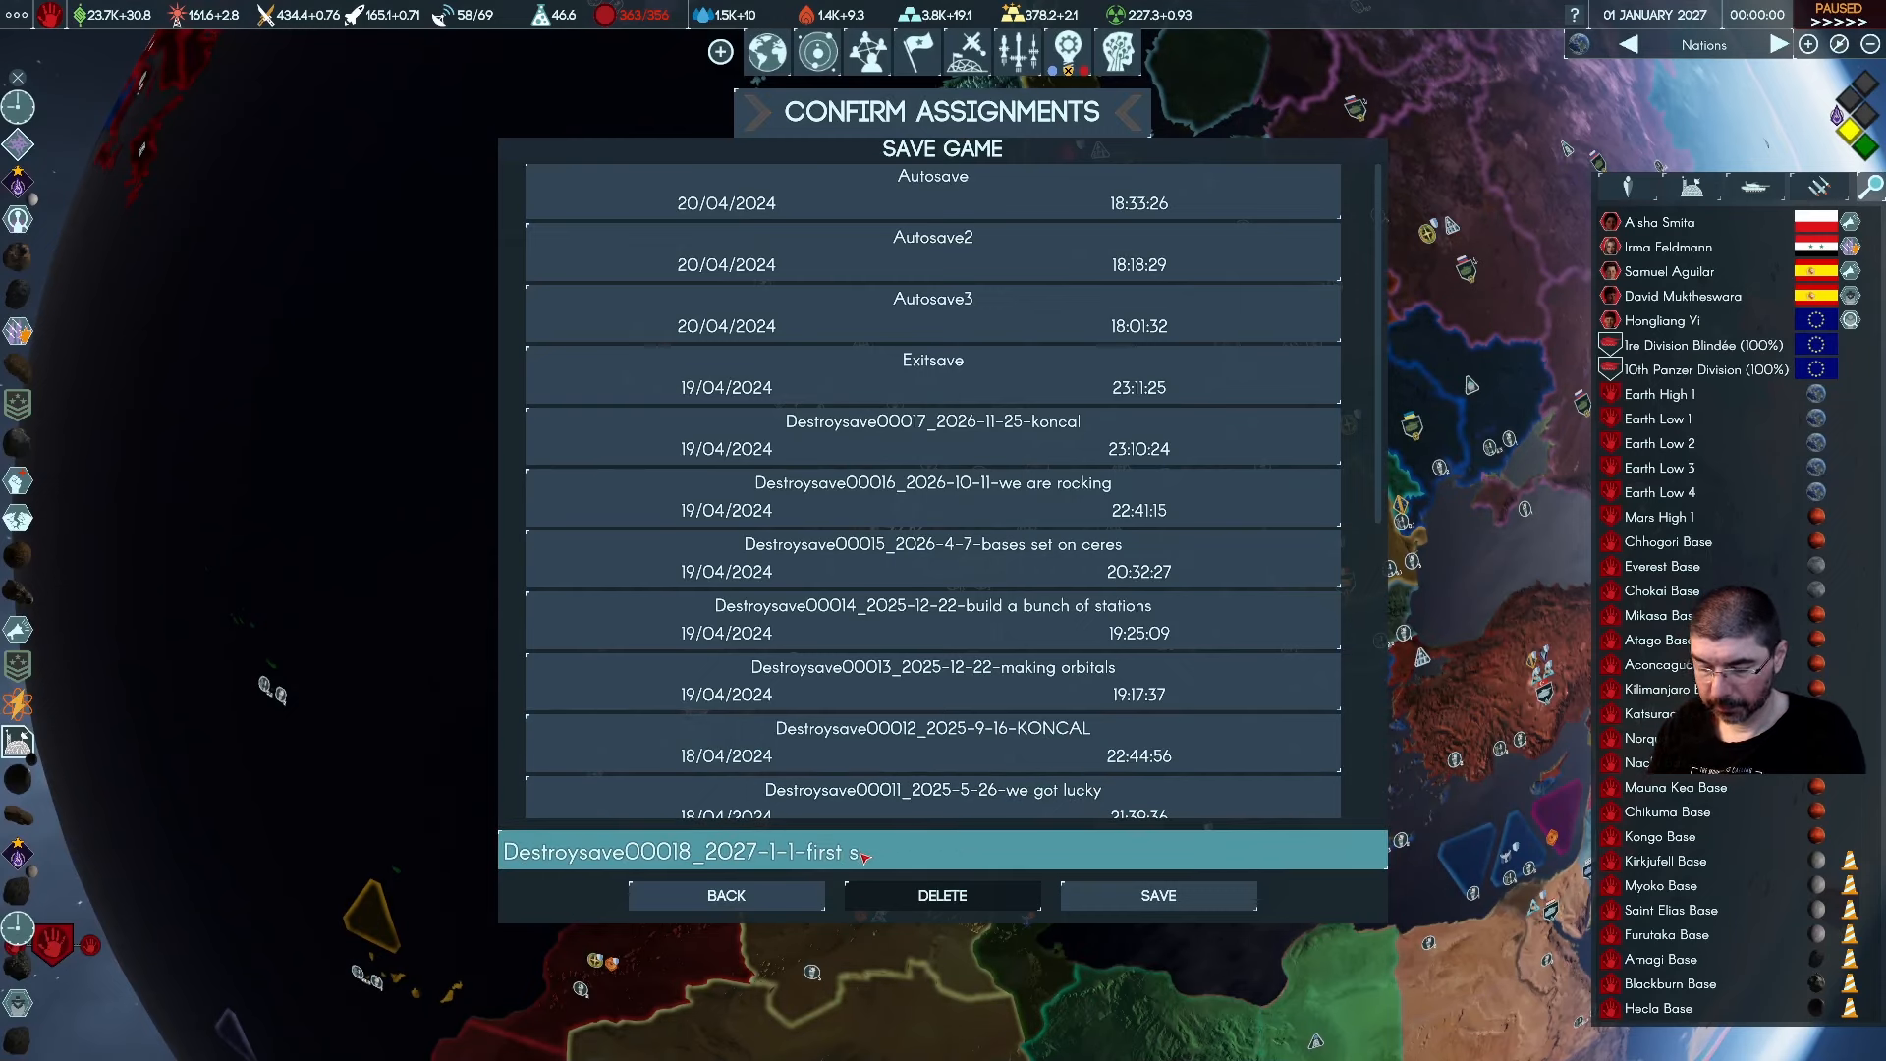
pyautogui.write('hips')
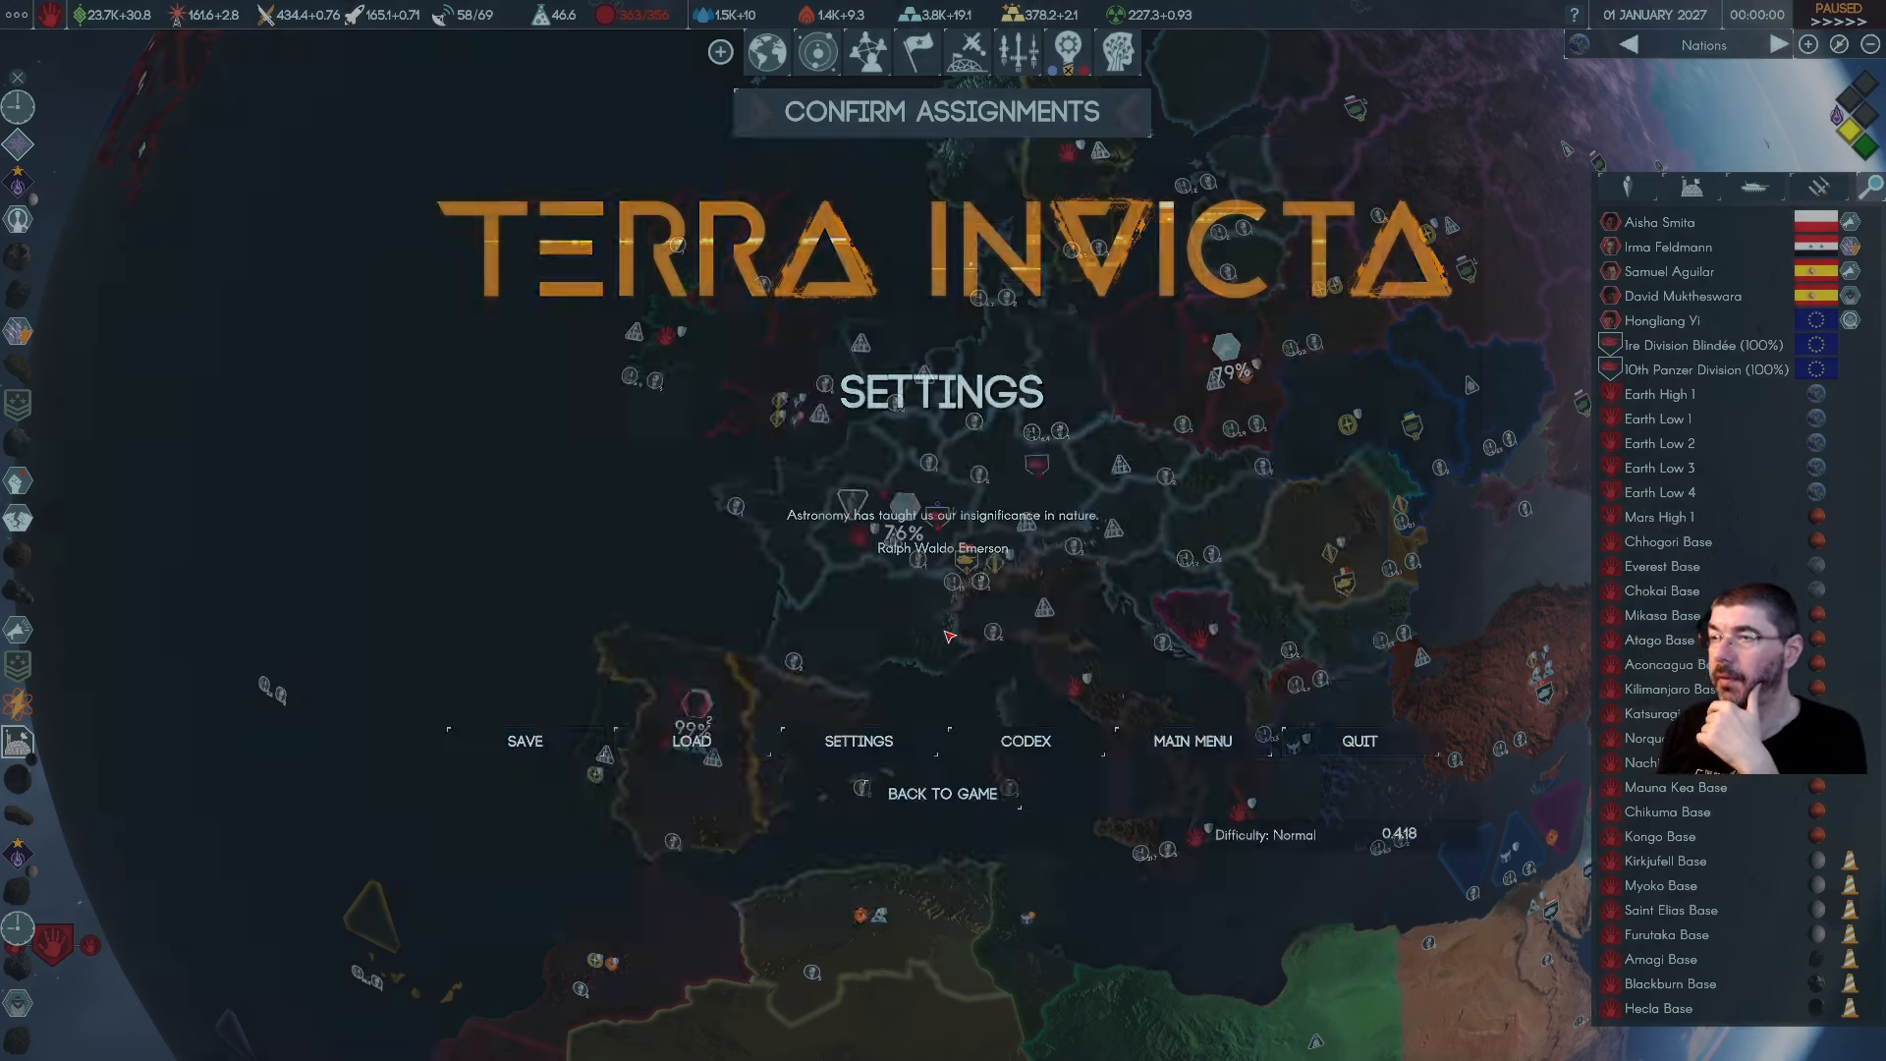
# Return to the live game showing Earth with the Victor-20 fleet details
pyautogui.click(941, 792)
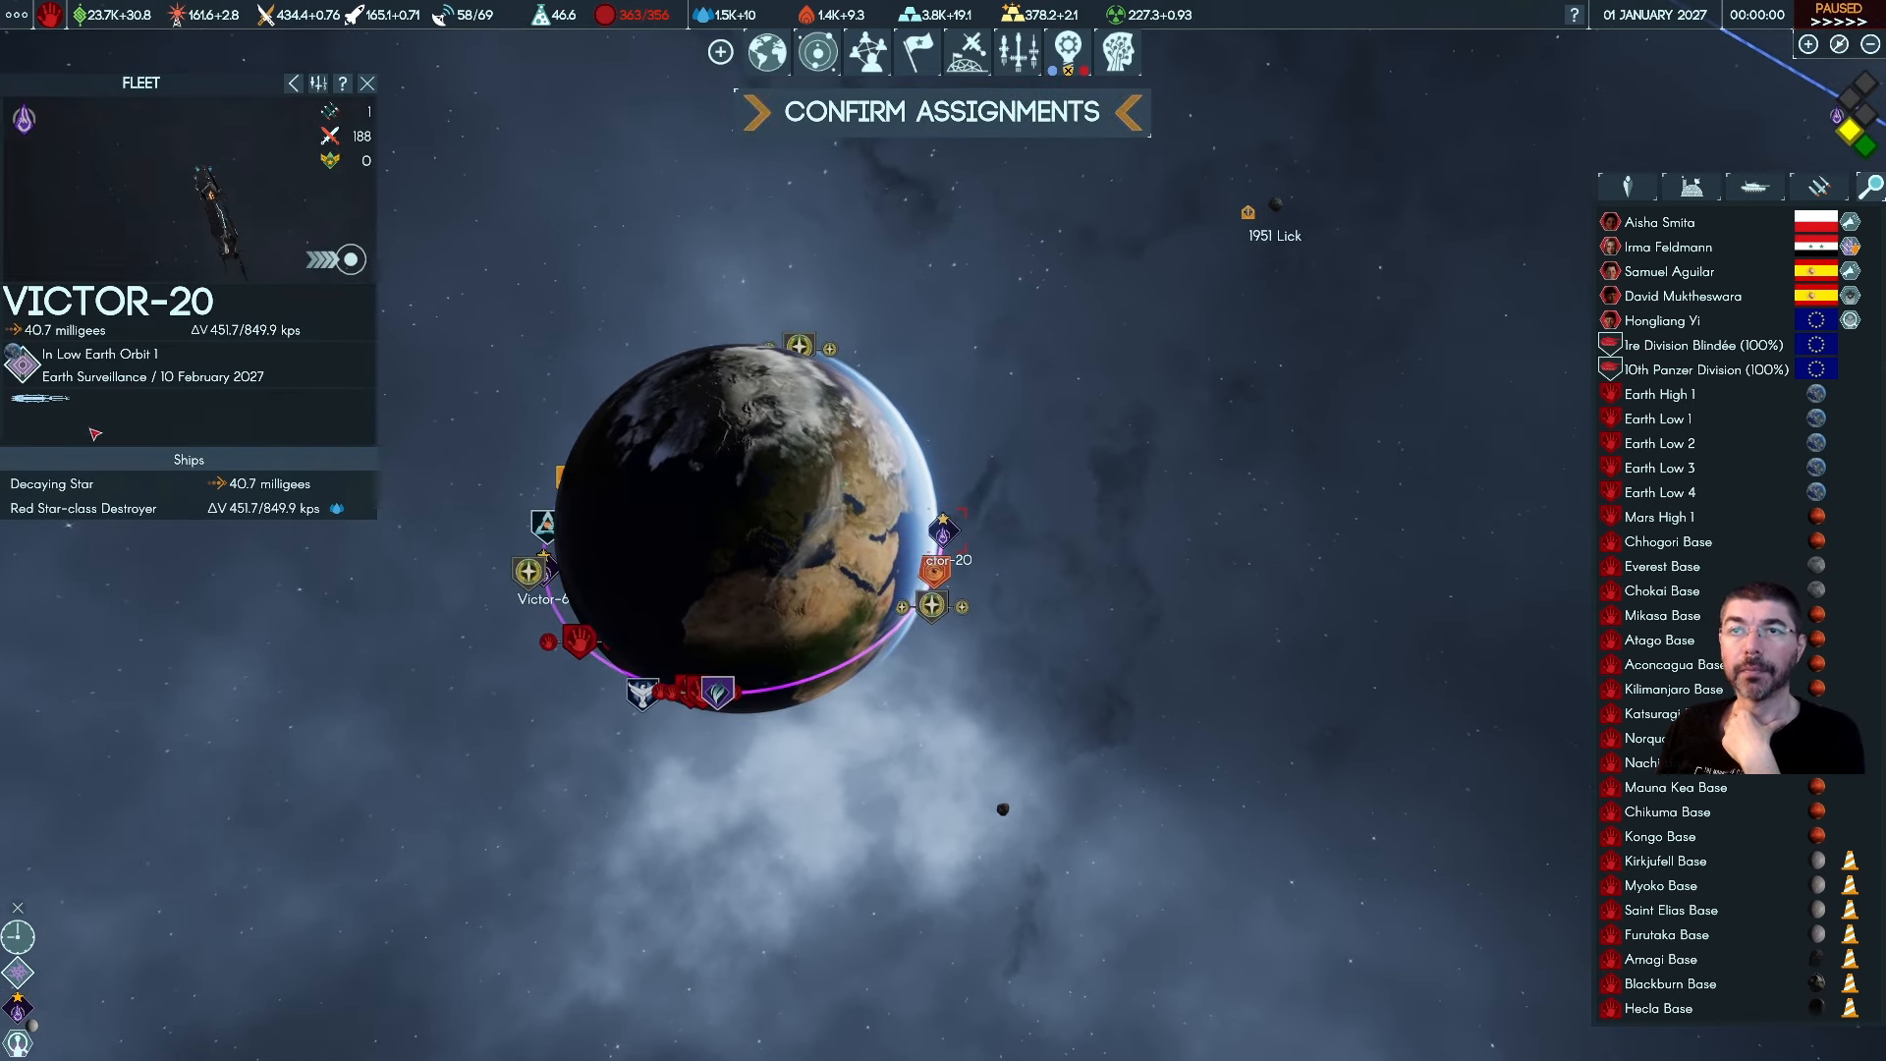
pyautogui.moveTo(94, 432)
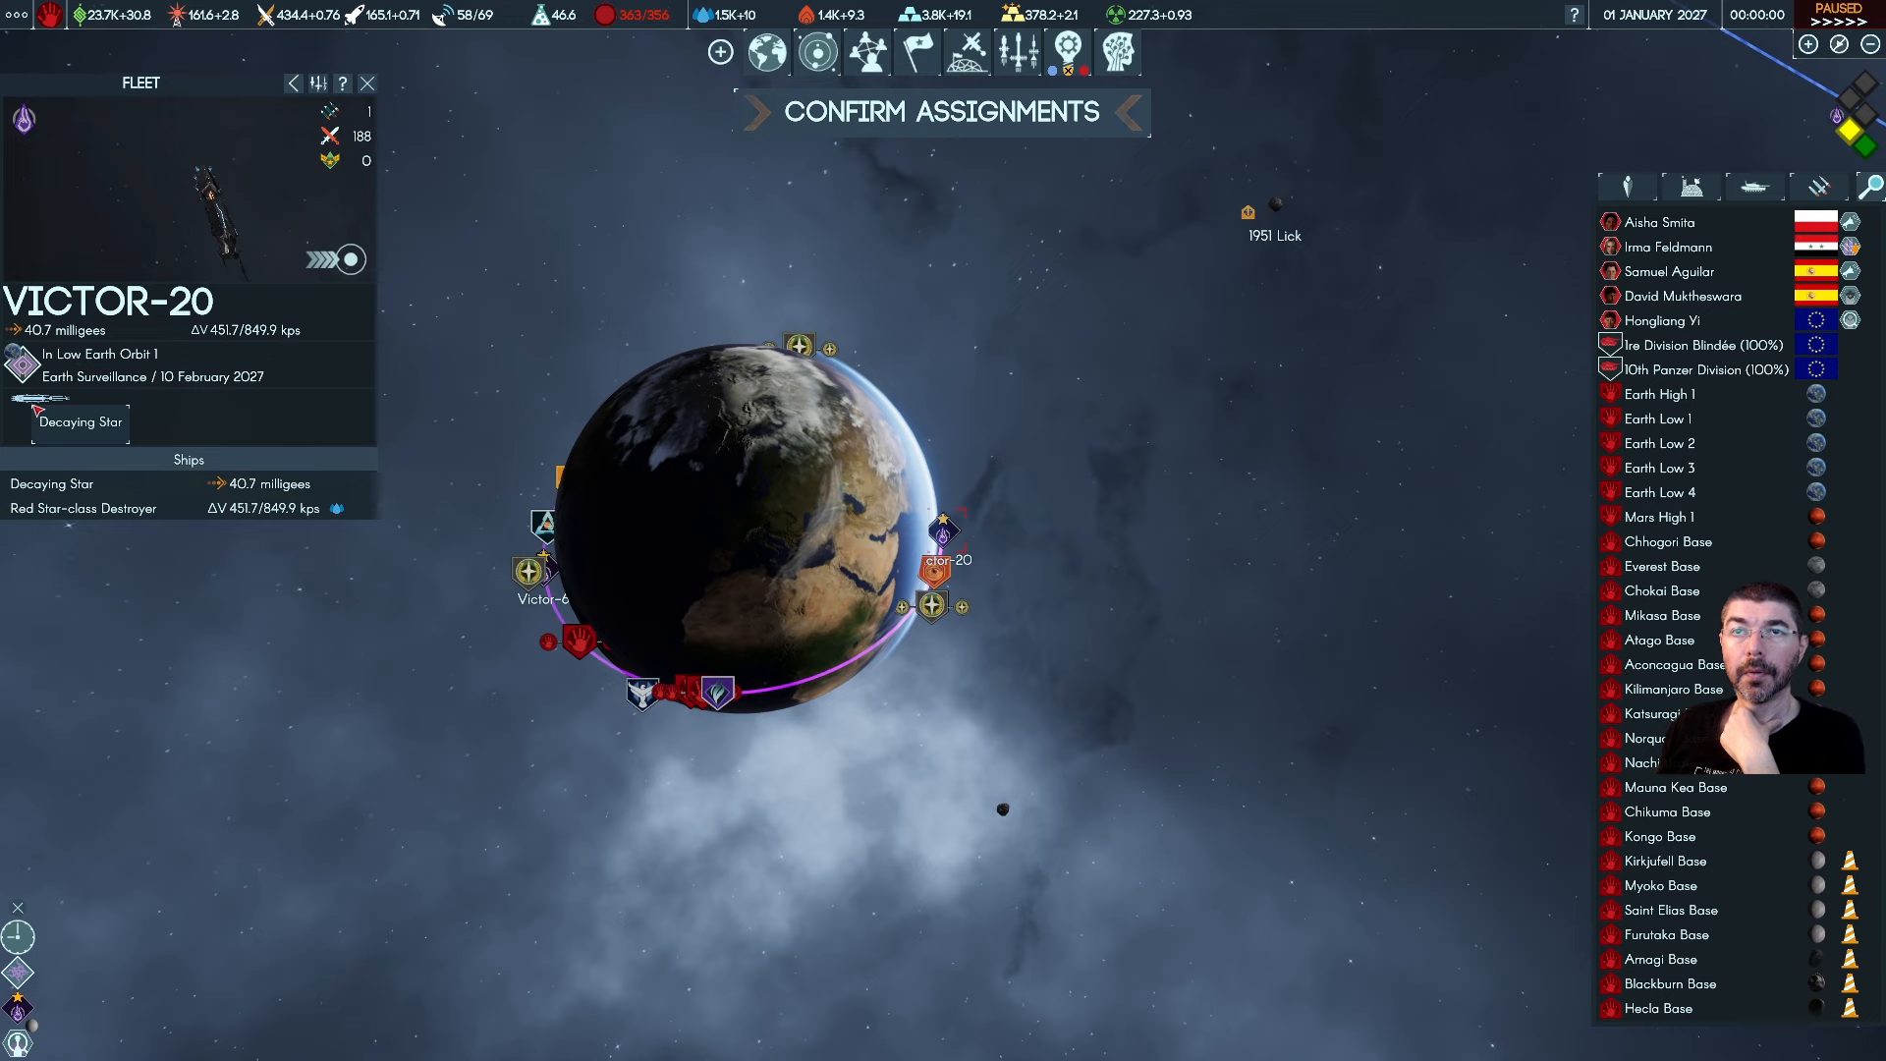